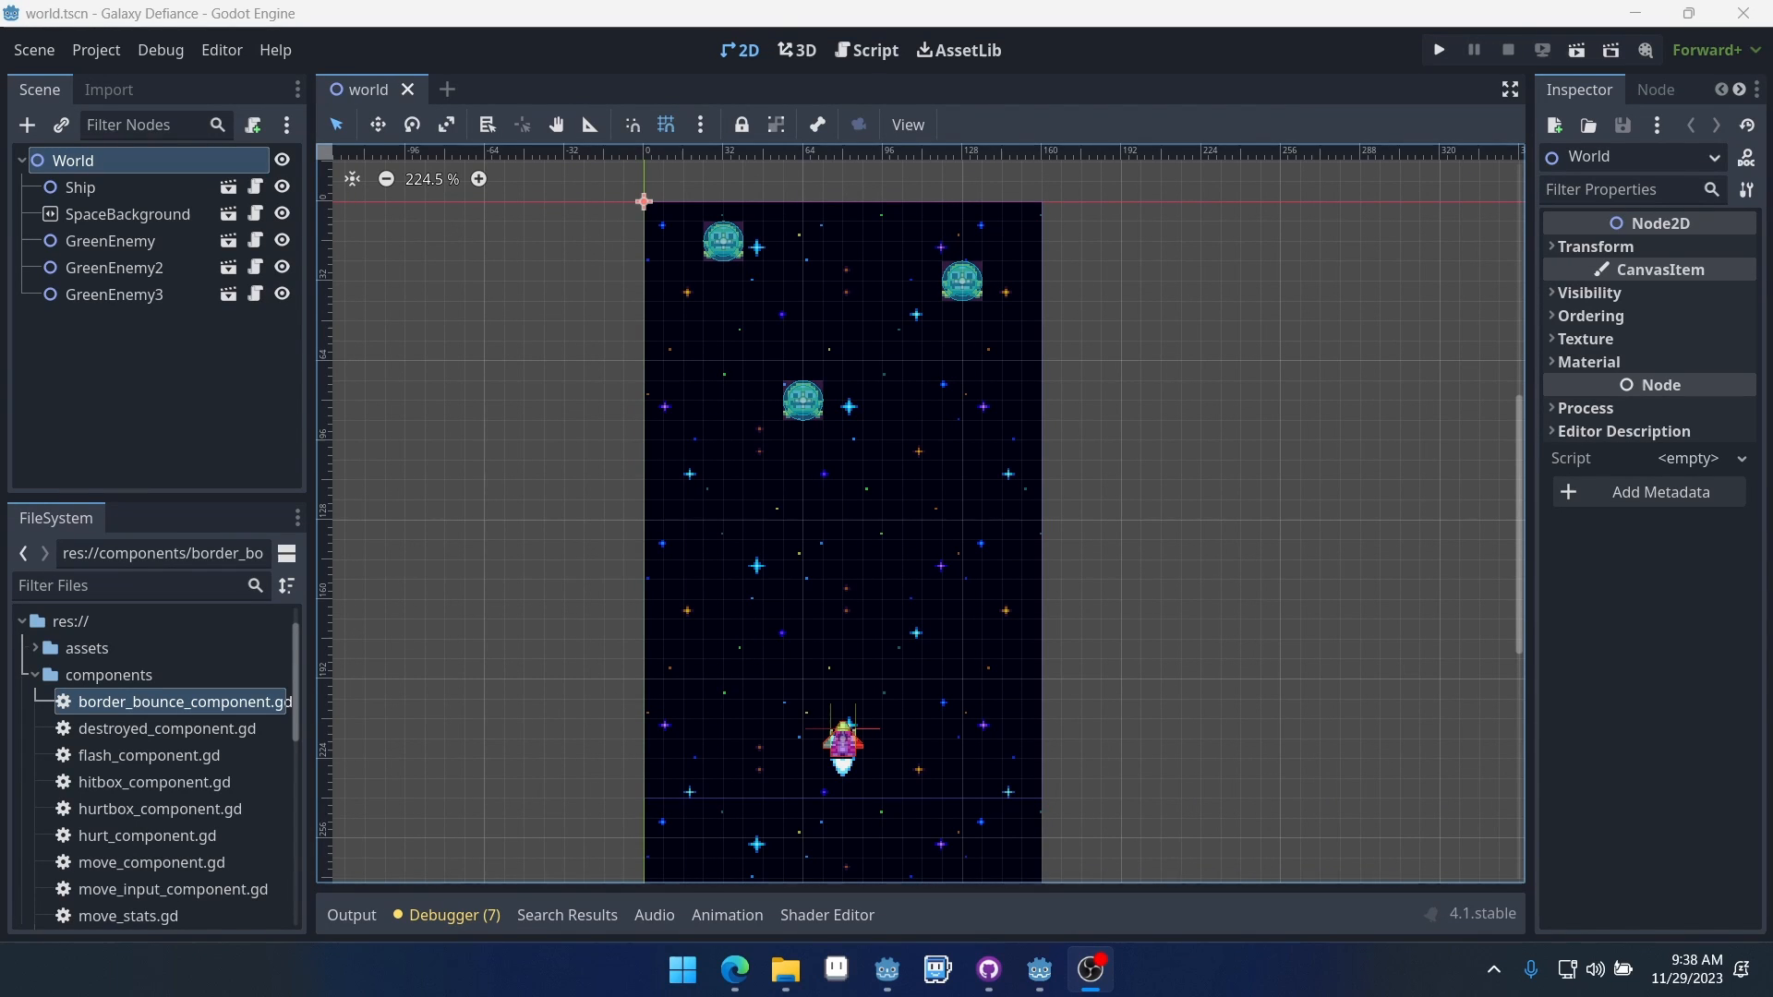
{"action": "mouse_move", "coordinate": [715, 44]}
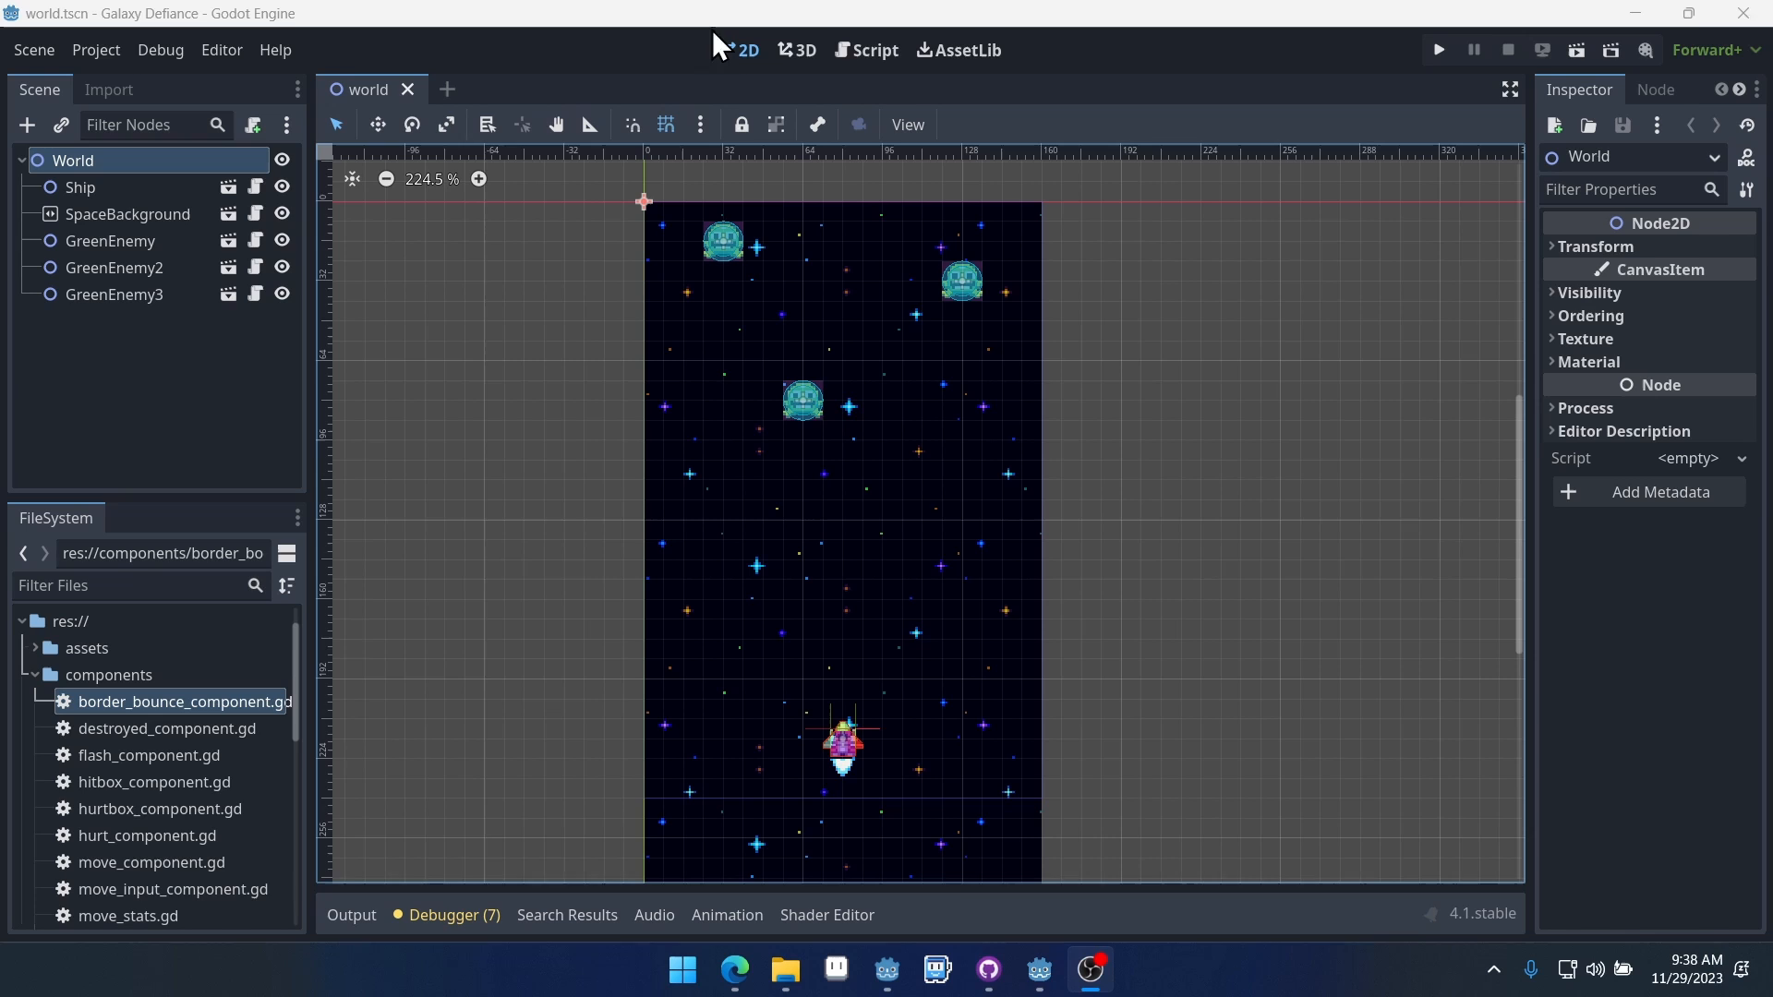
{"action": "mouse_move", "coordinate": [1394, 351]}
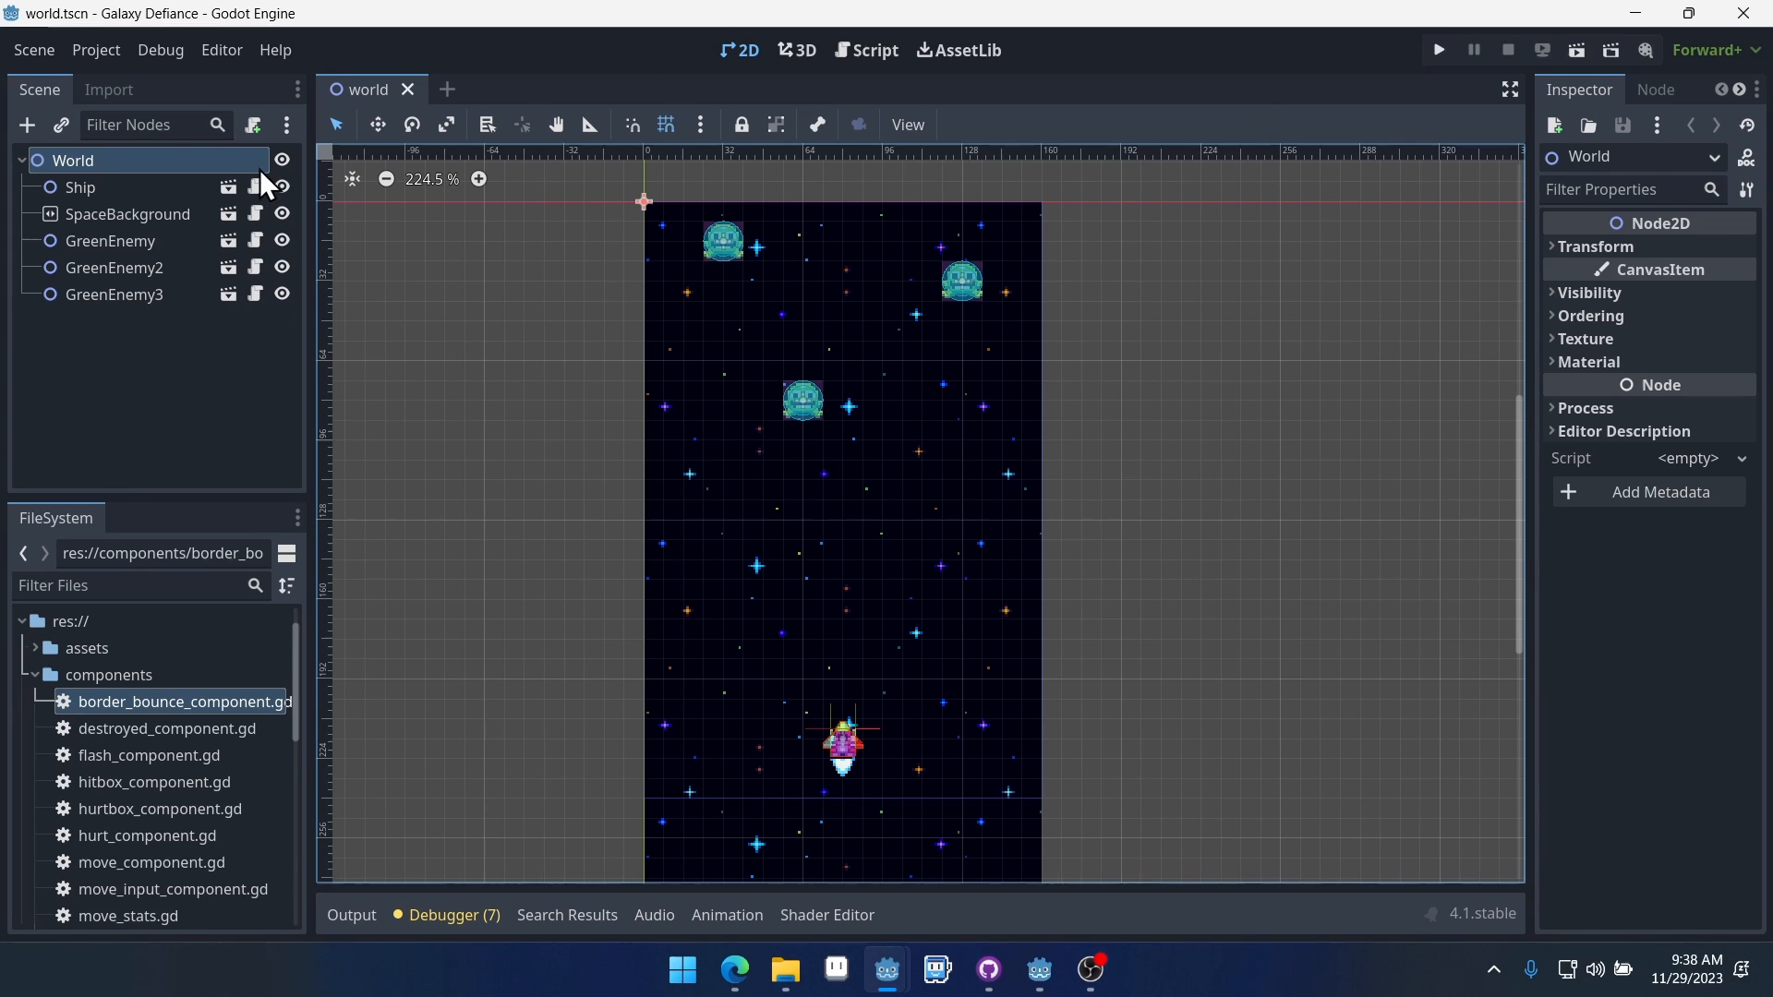
{"action": "mouse_move", "coordinate": [177, 247]}
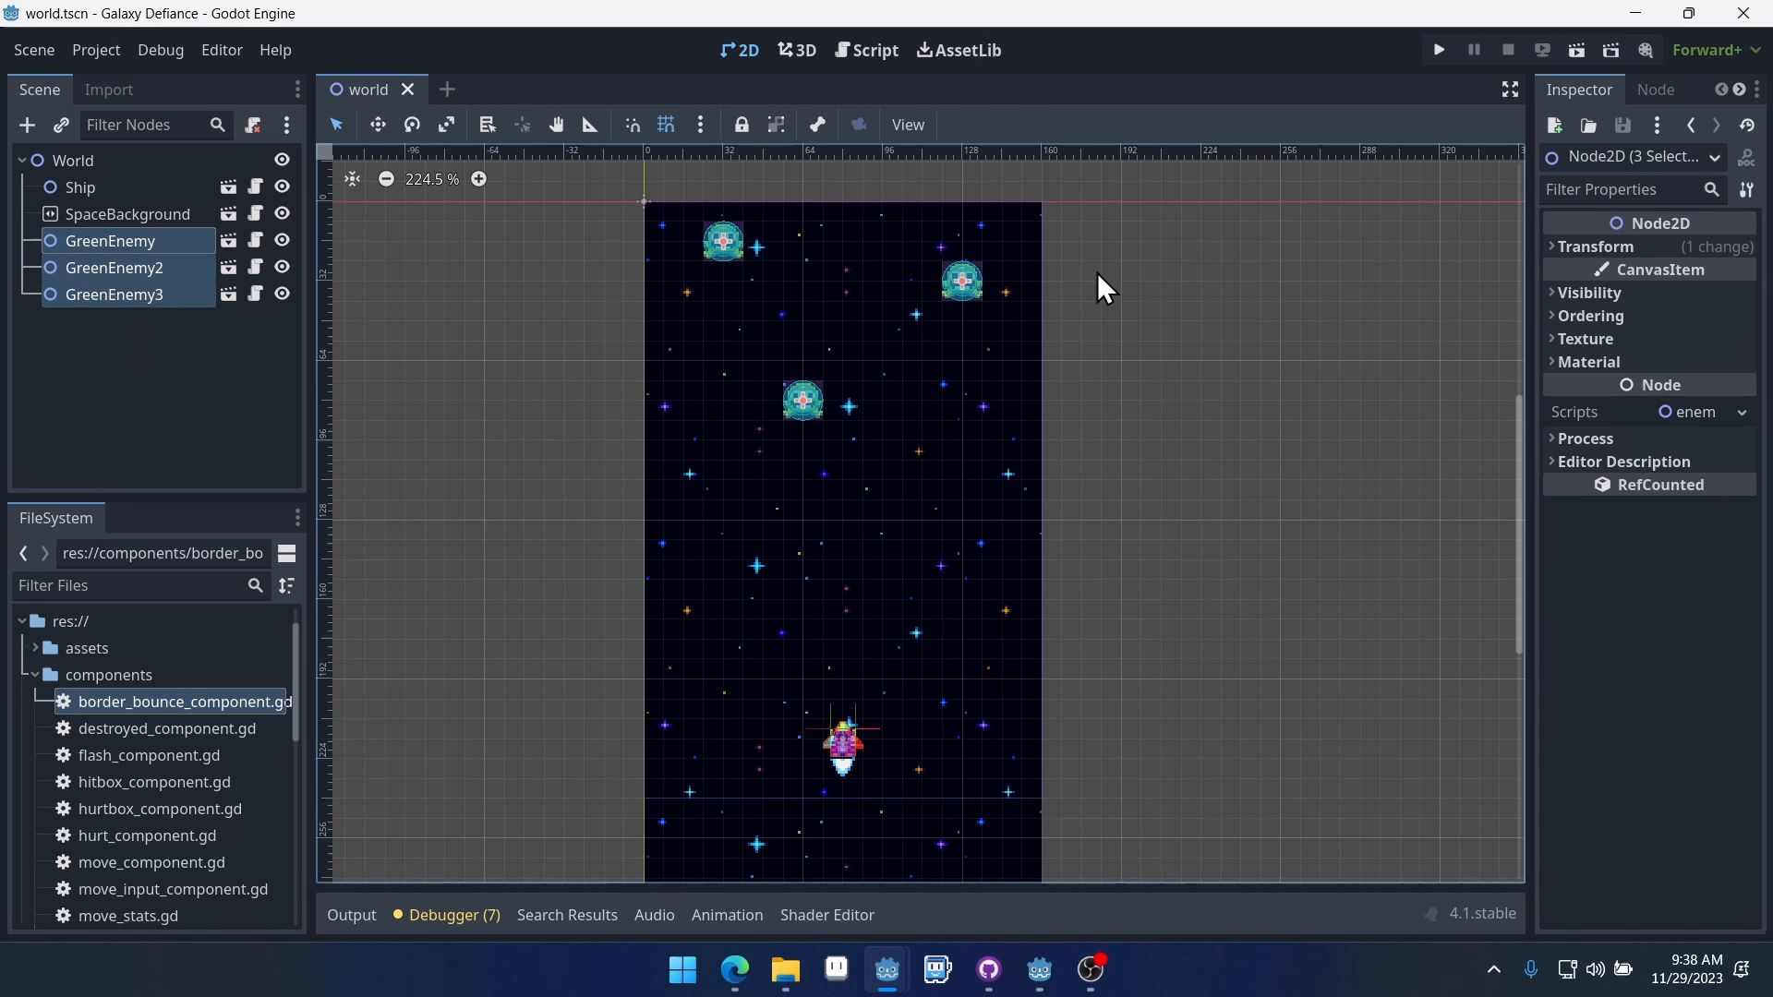
Step: Delete the three green enemies and start a new scene with a 2D root node
{"action": "key", "text": "Delete"}
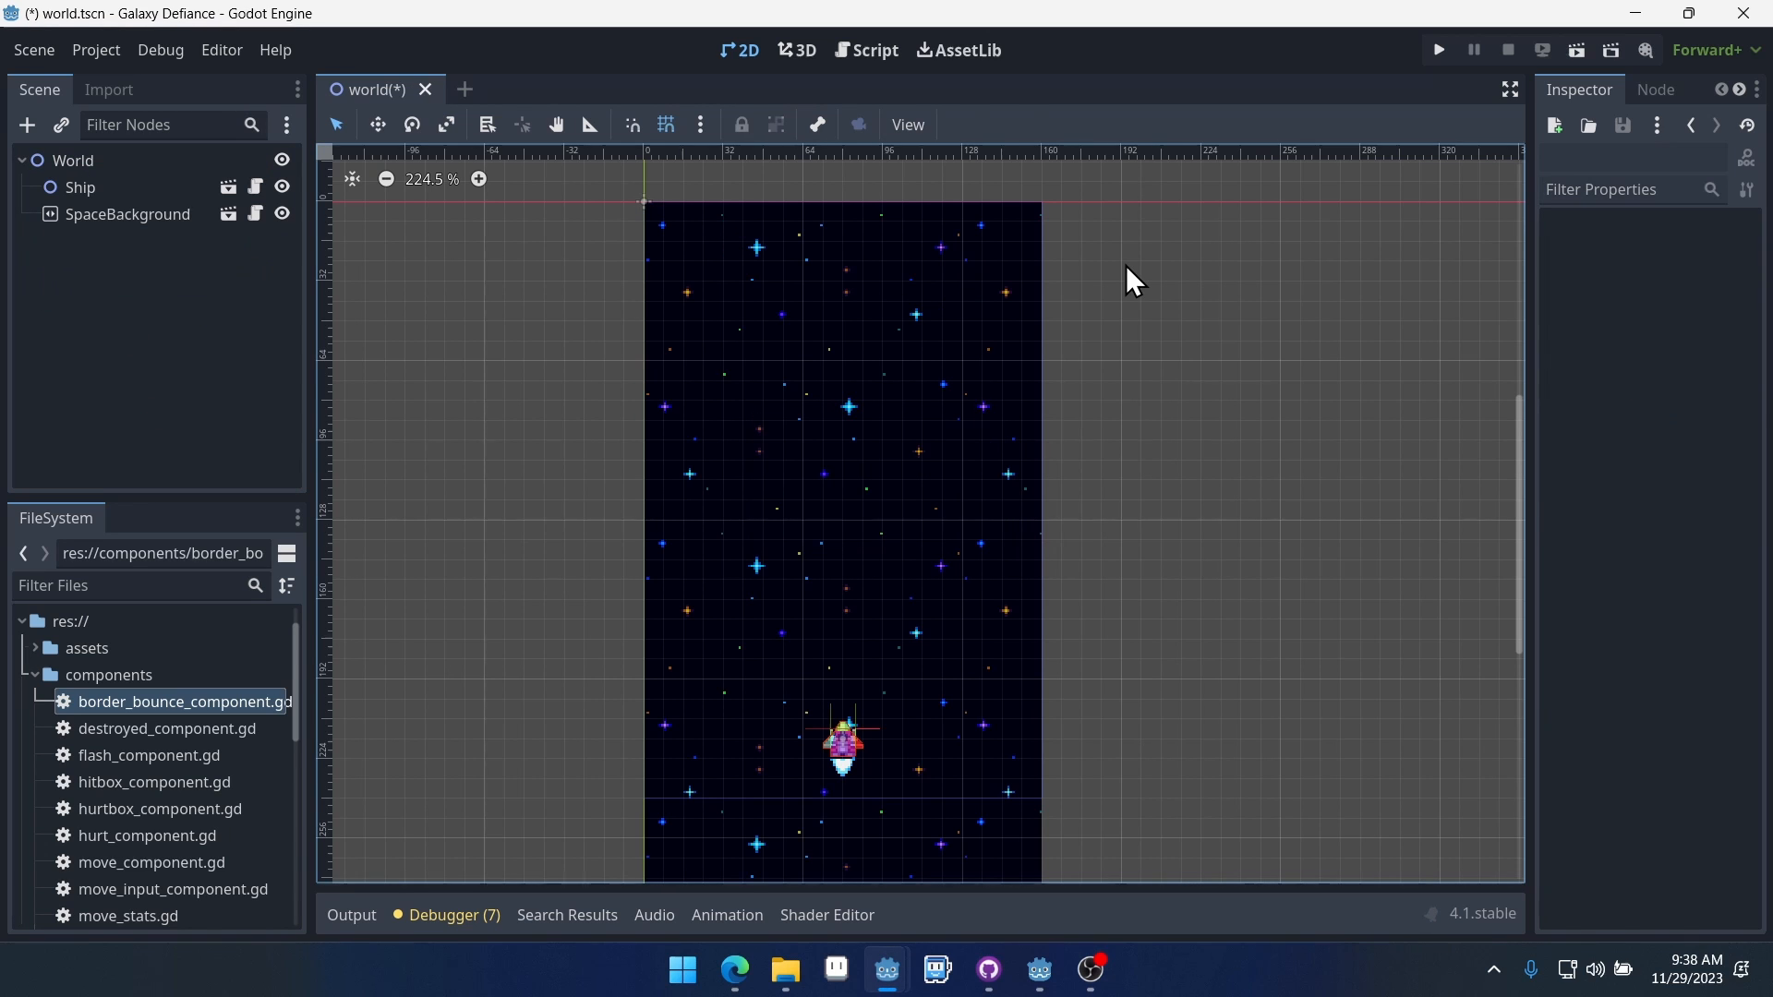
{"action": "left_click", "coordinate": [464, 89]}
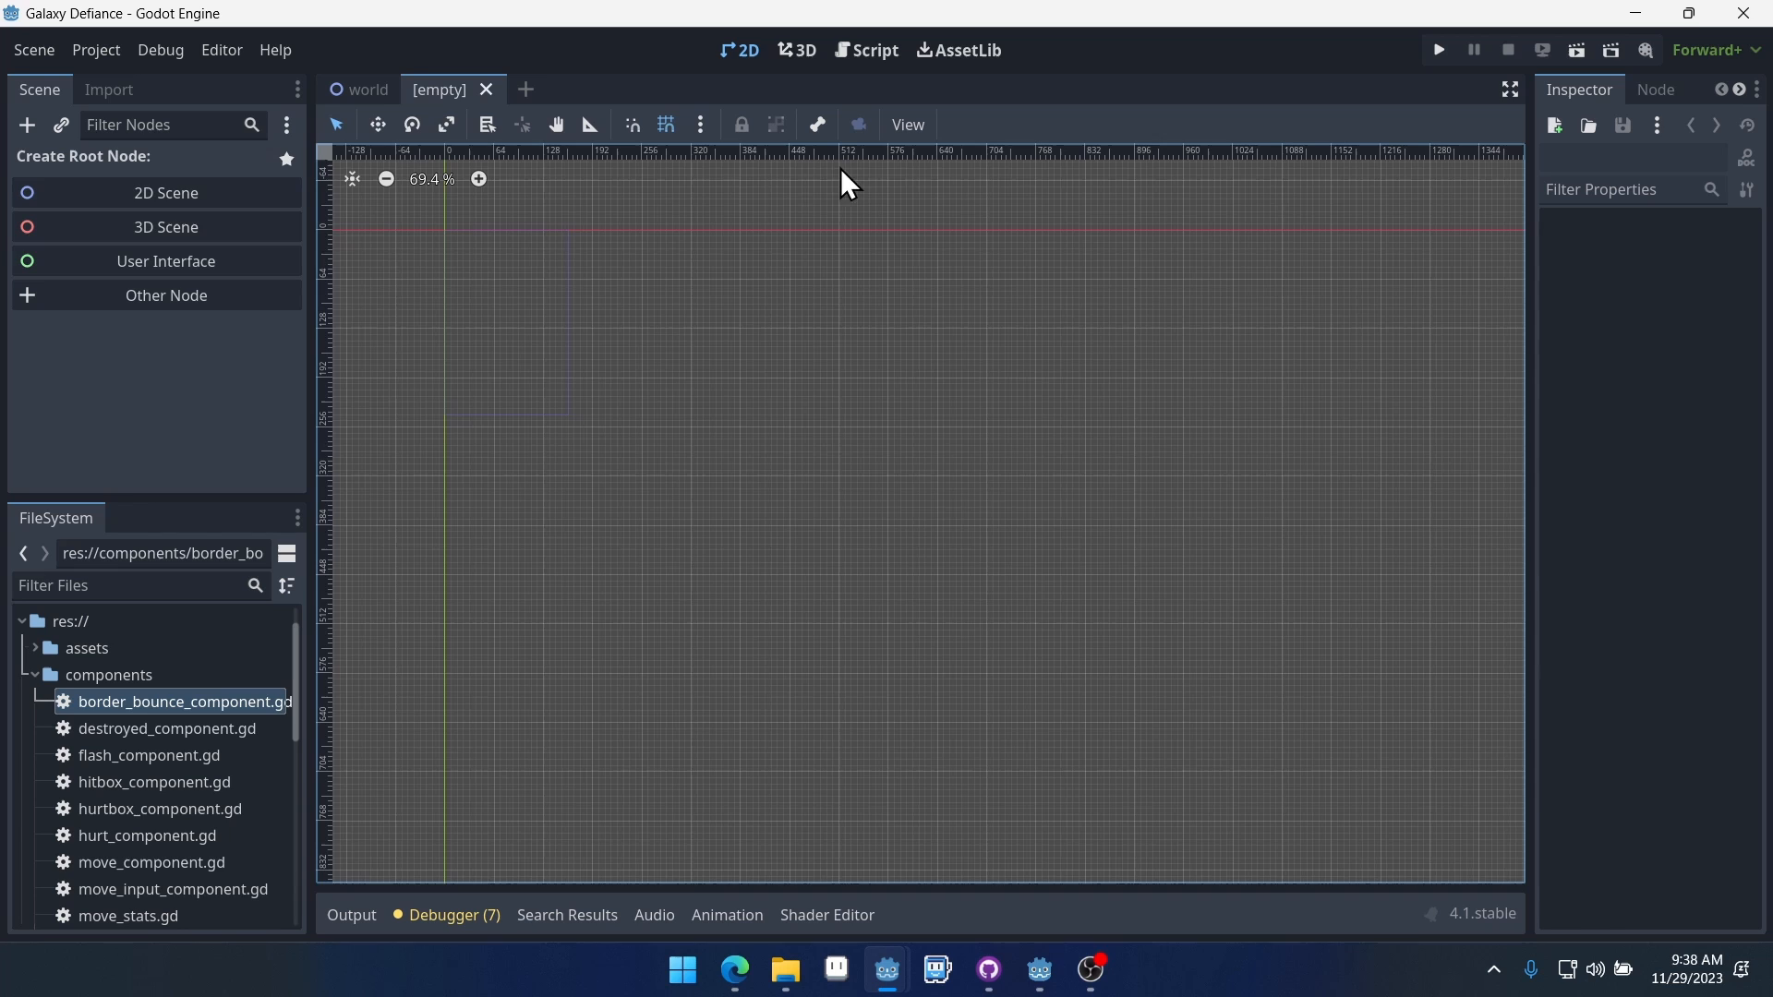
{"action": "left_click", "coordinate": [165, 192]}
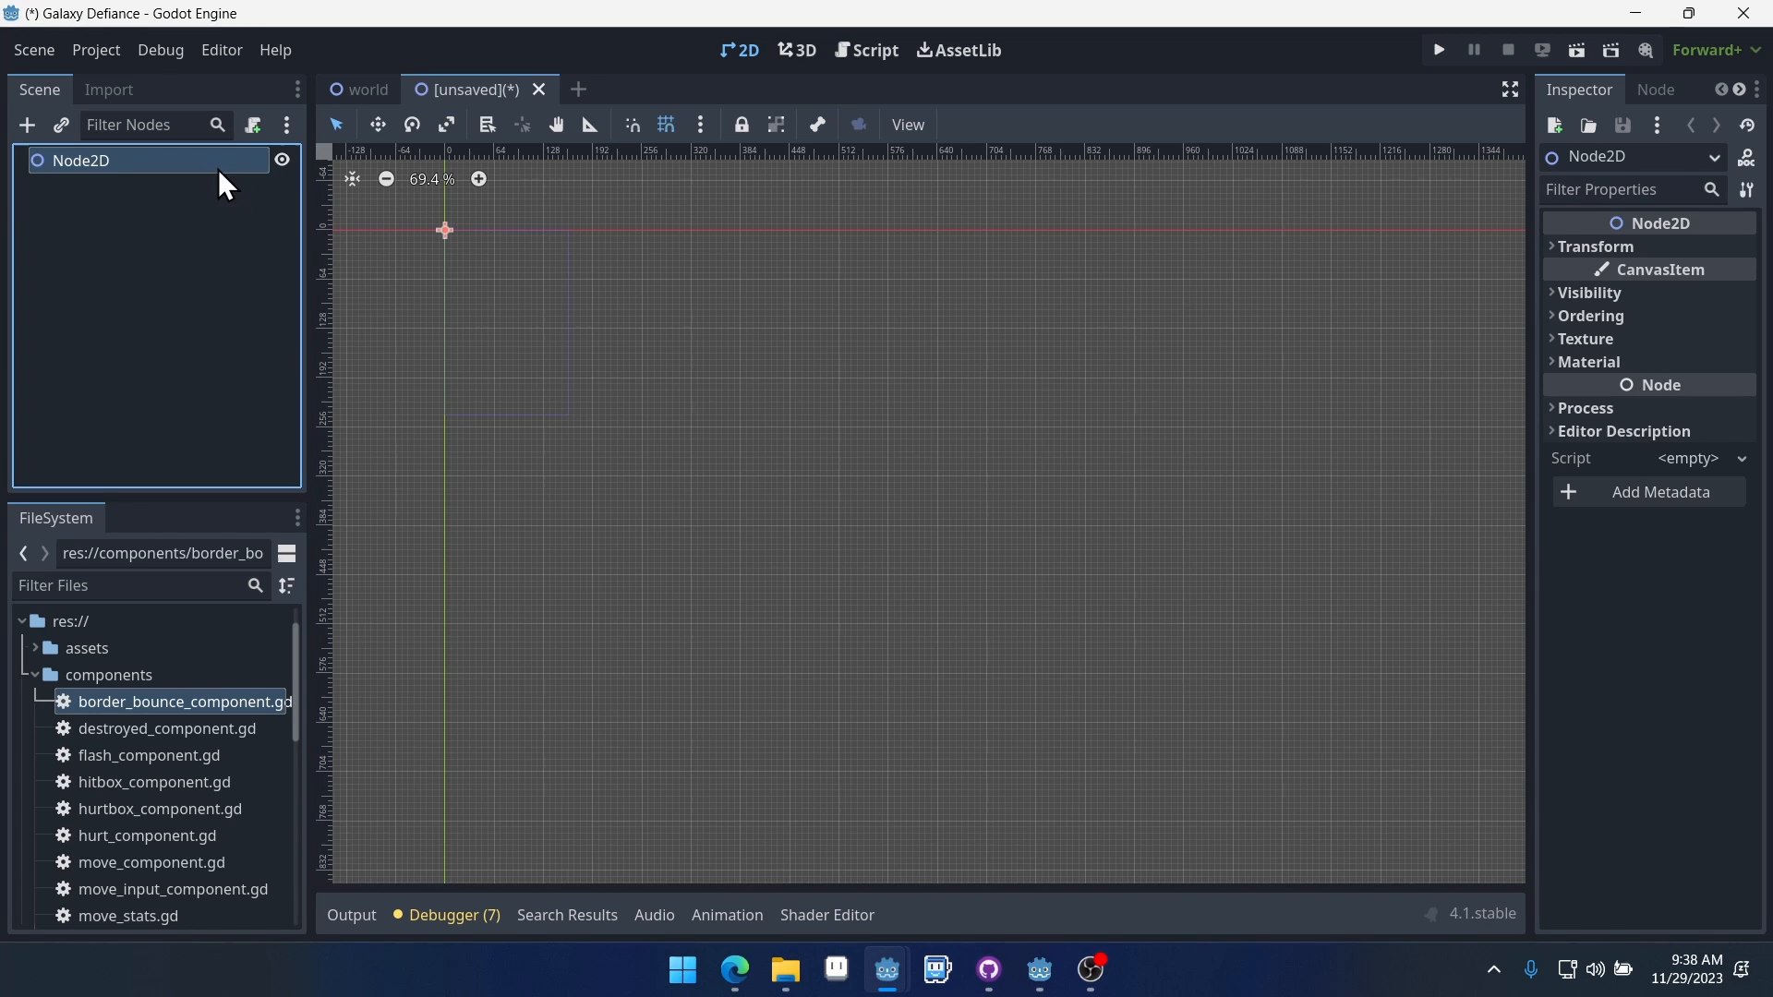
Step: Rename the root EnemyGenerator and save it as enemies/enemy_generator.tscn
{"action": "type", "text": "EnemyGenerator"}
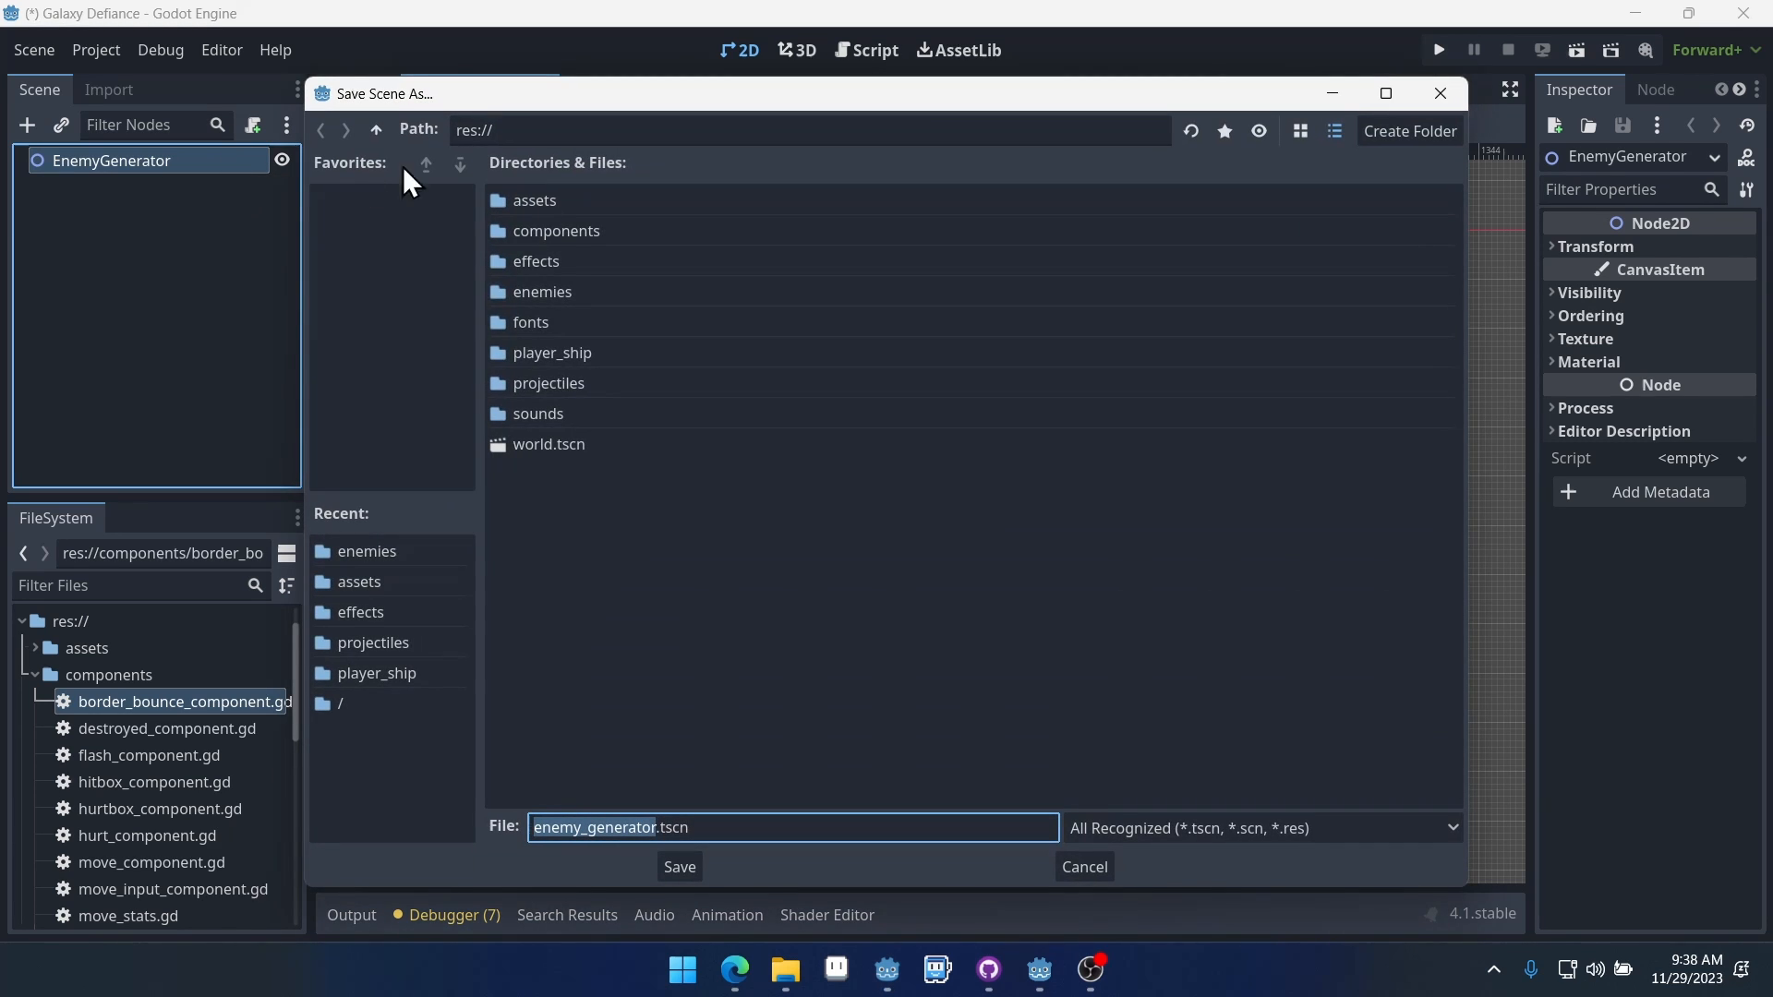
{"action": "double_click", "coordinate": [543, 291]}
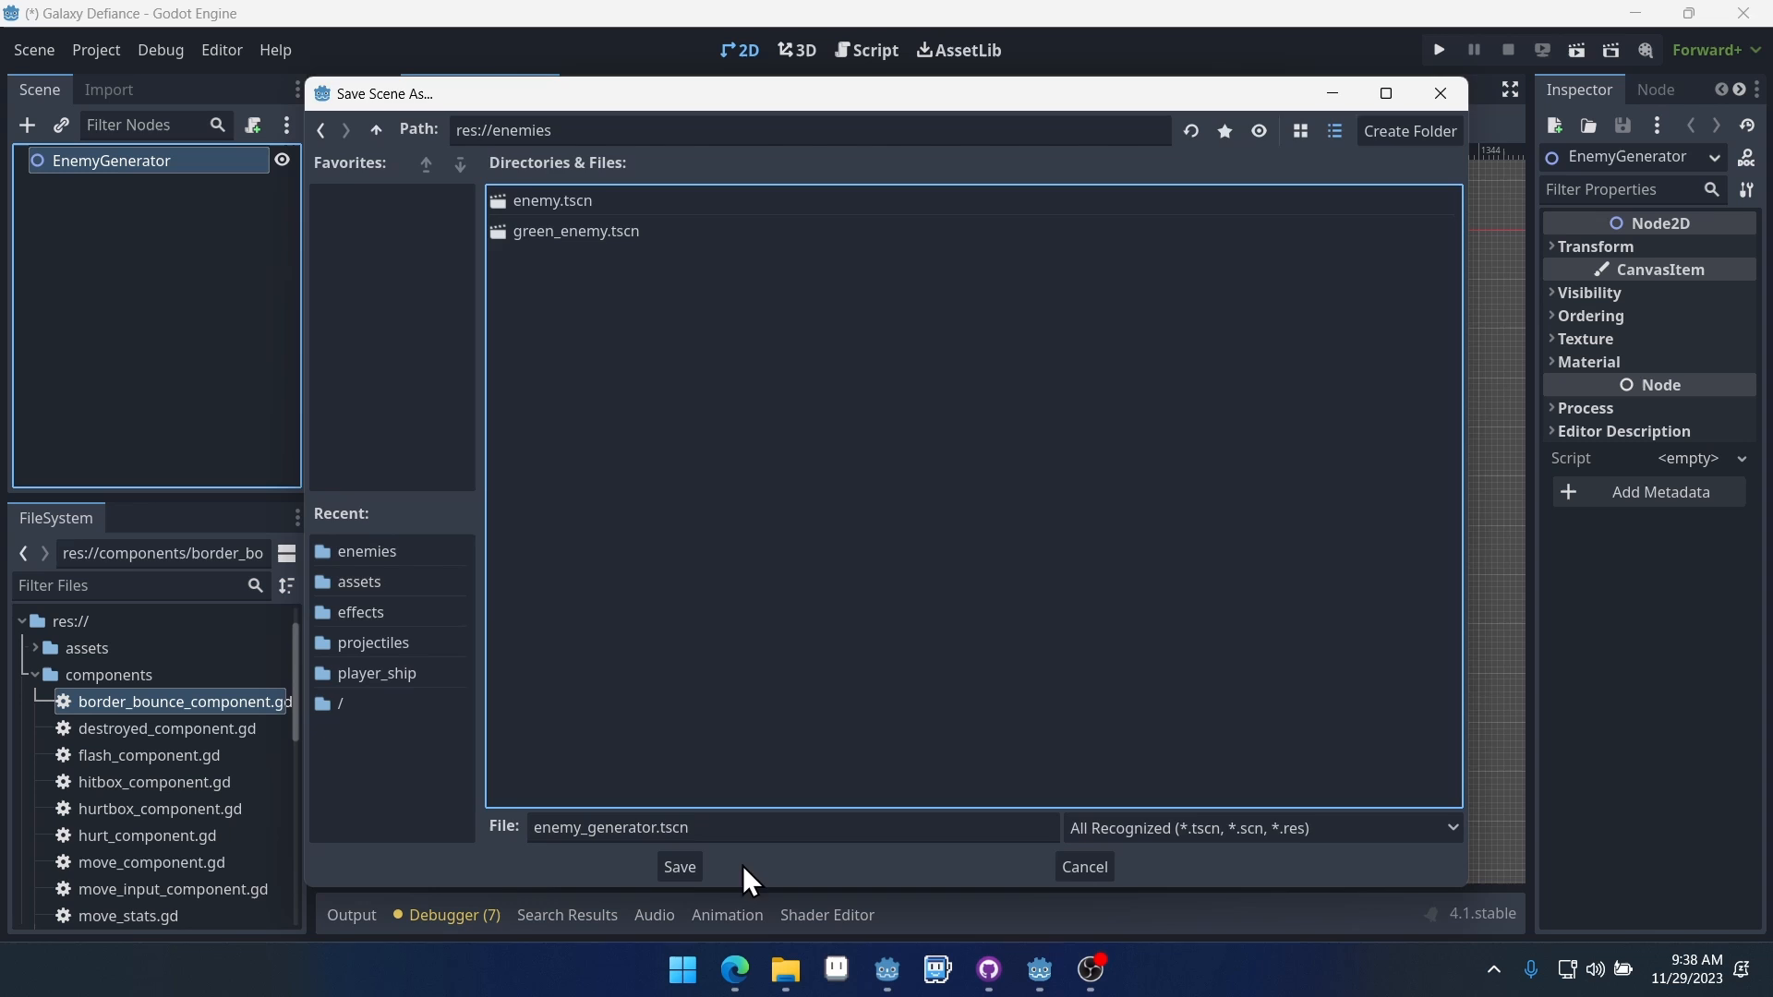
{"action": "left_click", "coordinate": [679, 866]}
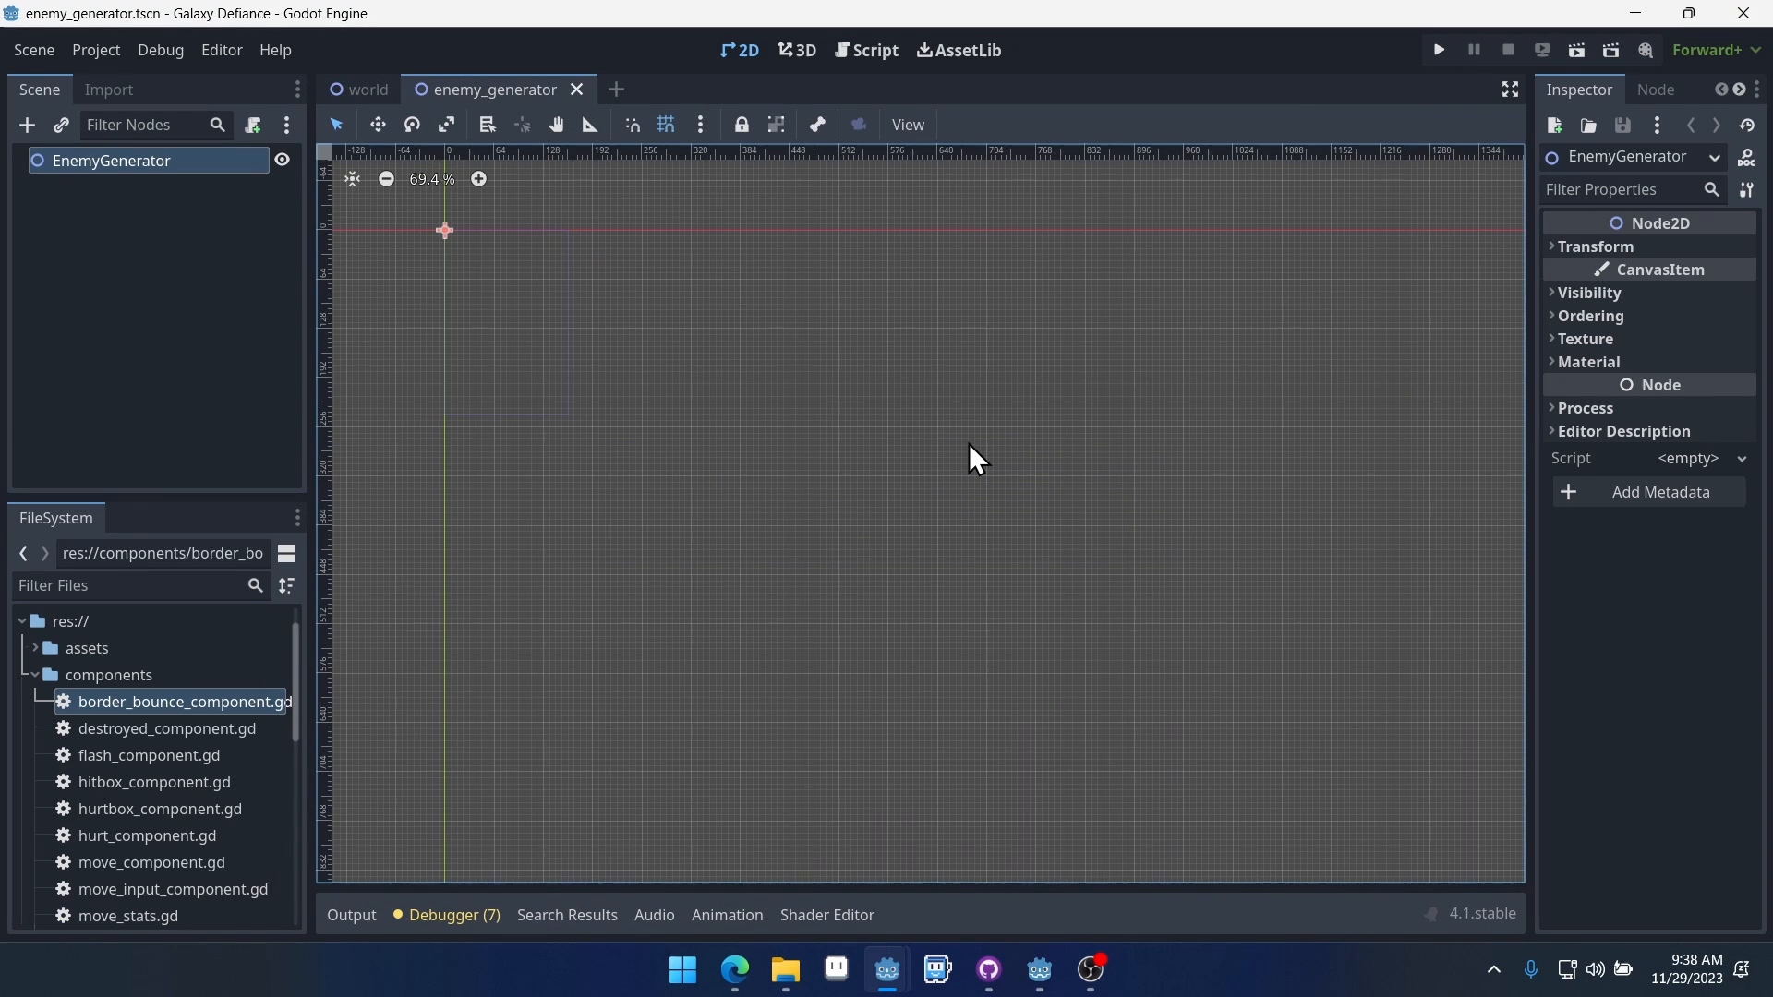
{"action": "mouse_move", "coordinate": [186, 246]}
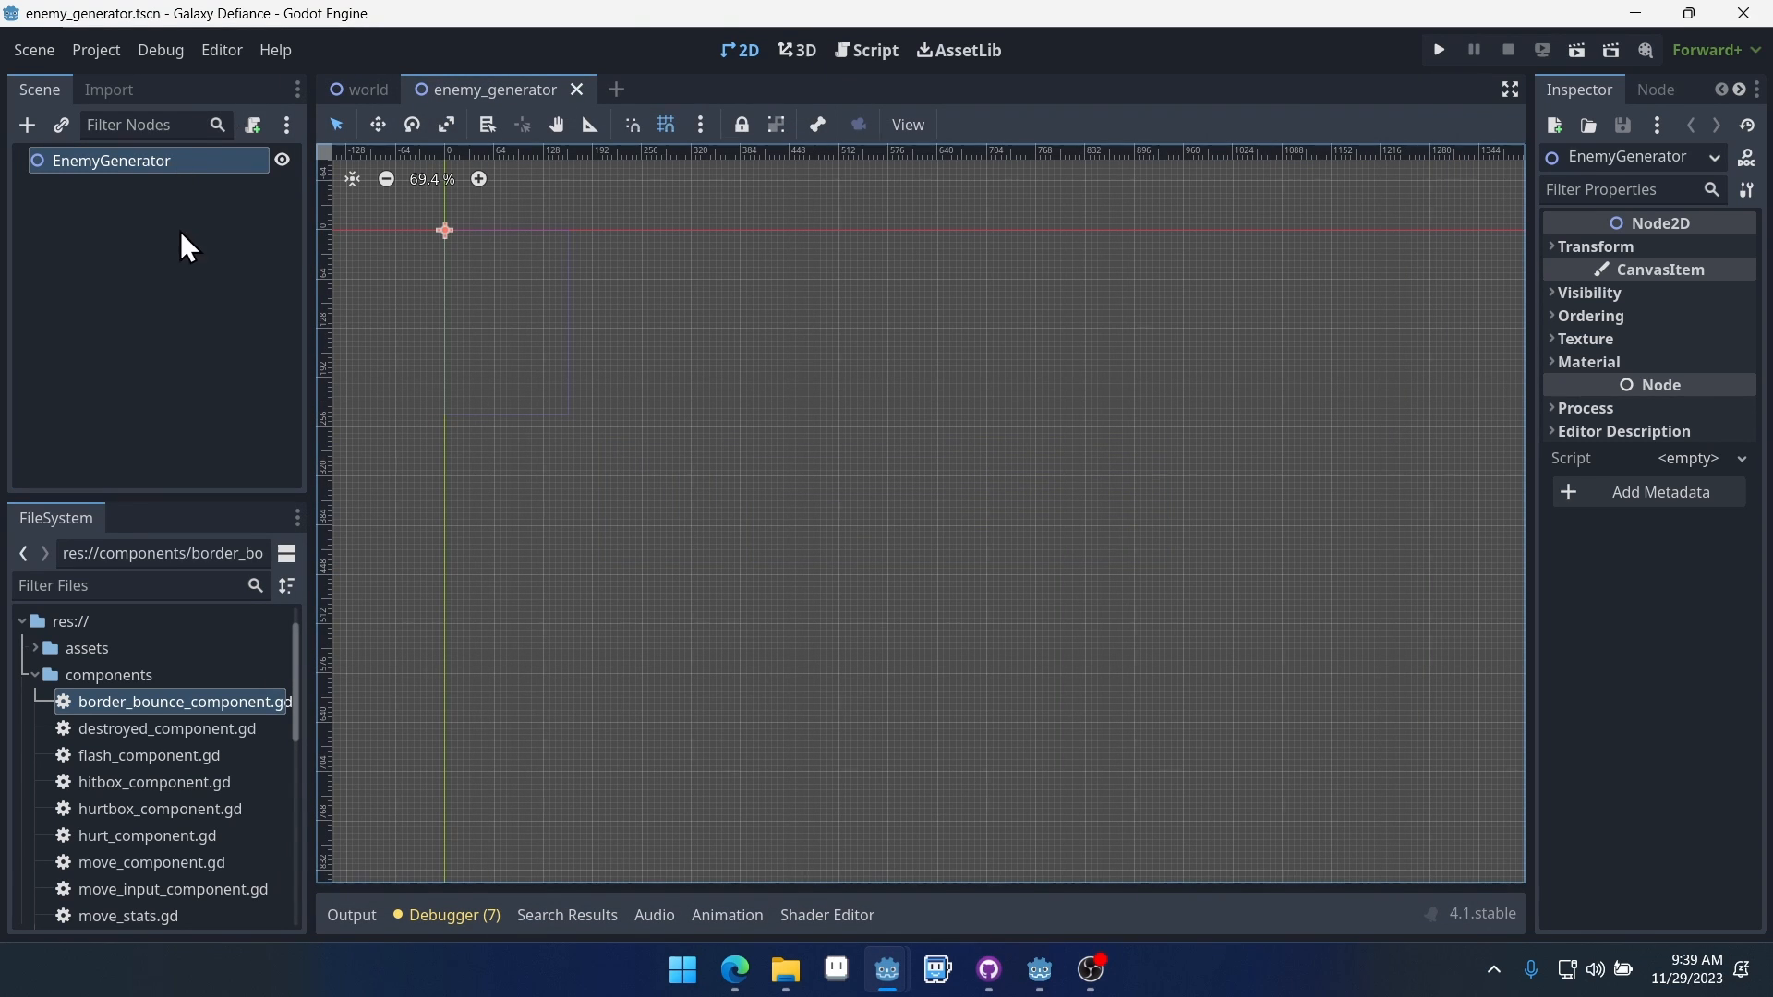
Step: Add a SpawnerComponent child and a Timer child renamed GreenEnemySpawnTimer under EnemyGenerator
{"action": "left_click", "coordinate": [25, 125]}
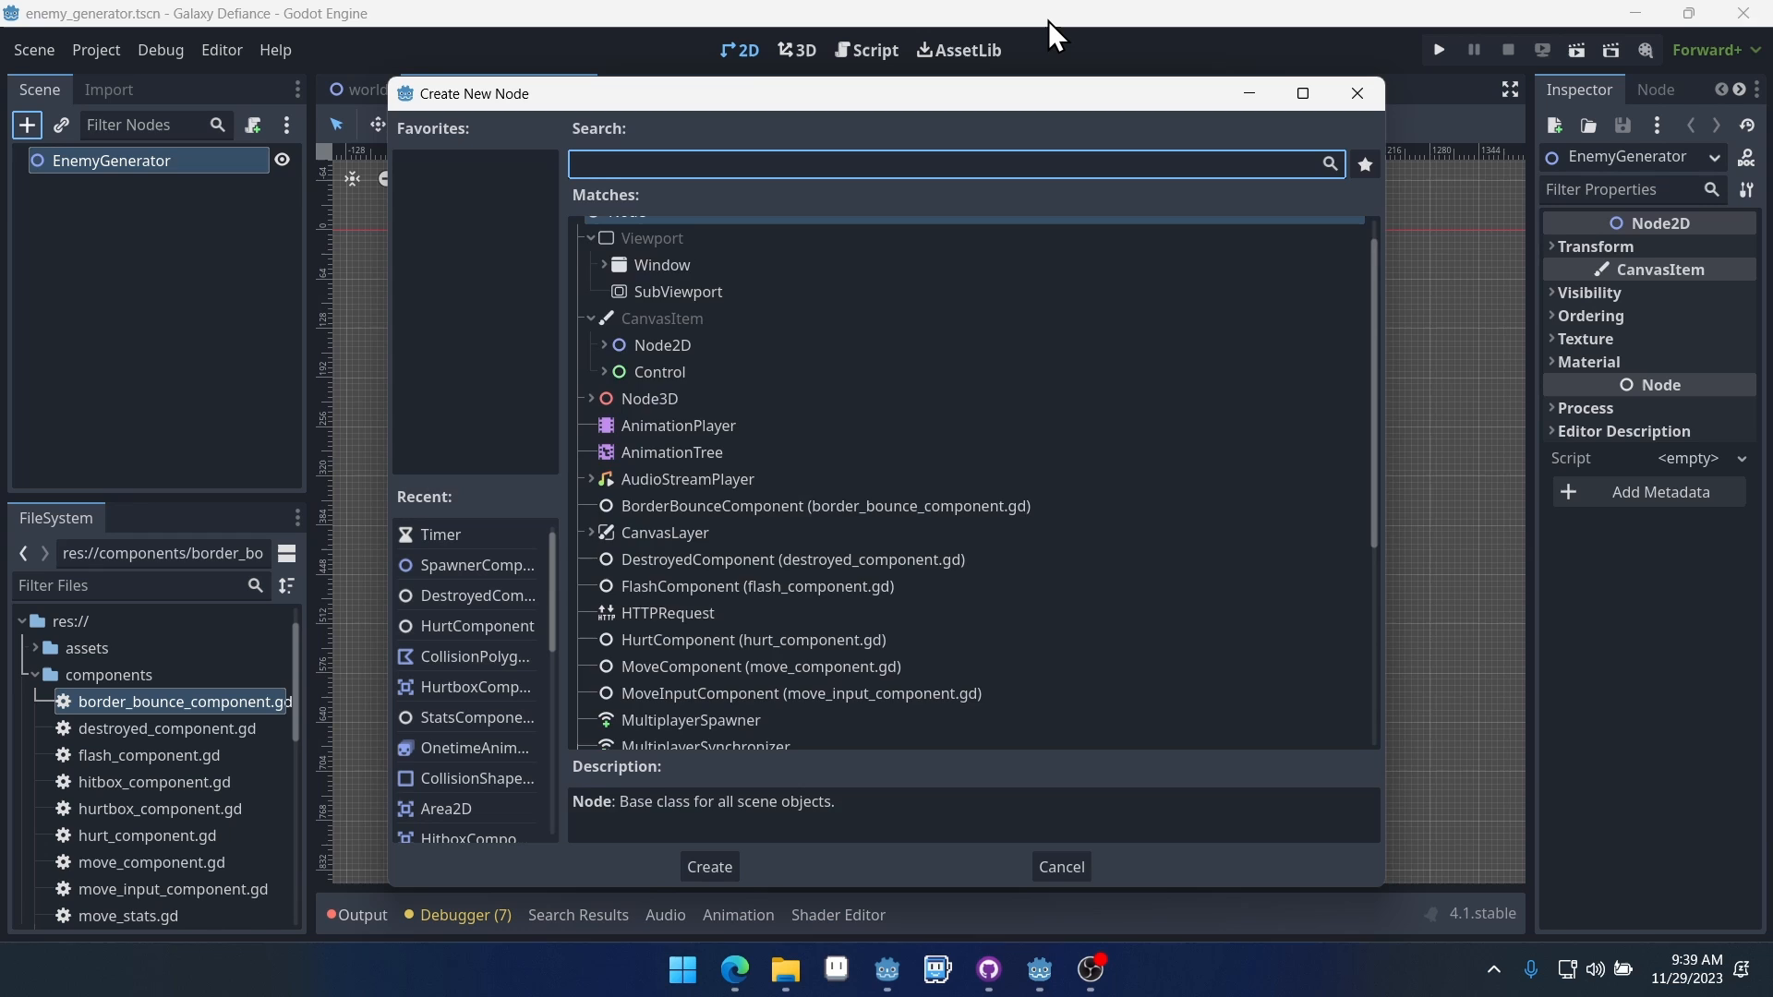
{"action": "left_click", "coordinate": [708, 866]}
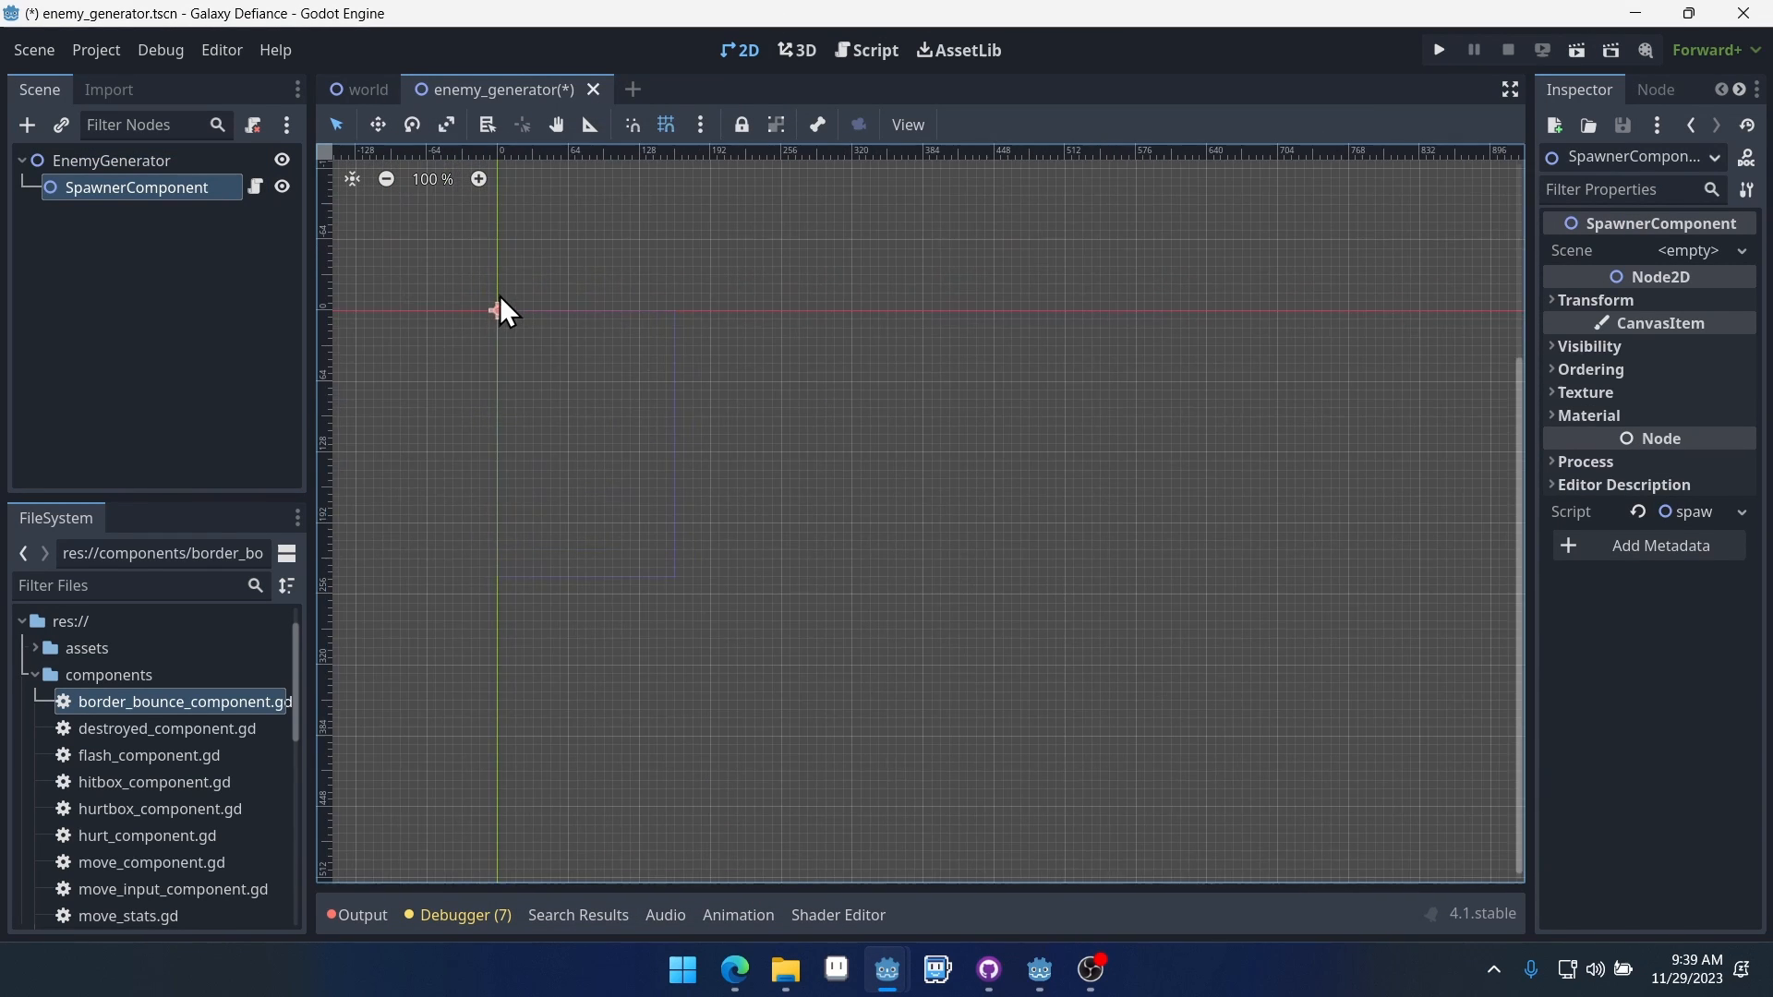
{"action": "scroll", "scroll_direction": "up", "scroll_amount": 3}
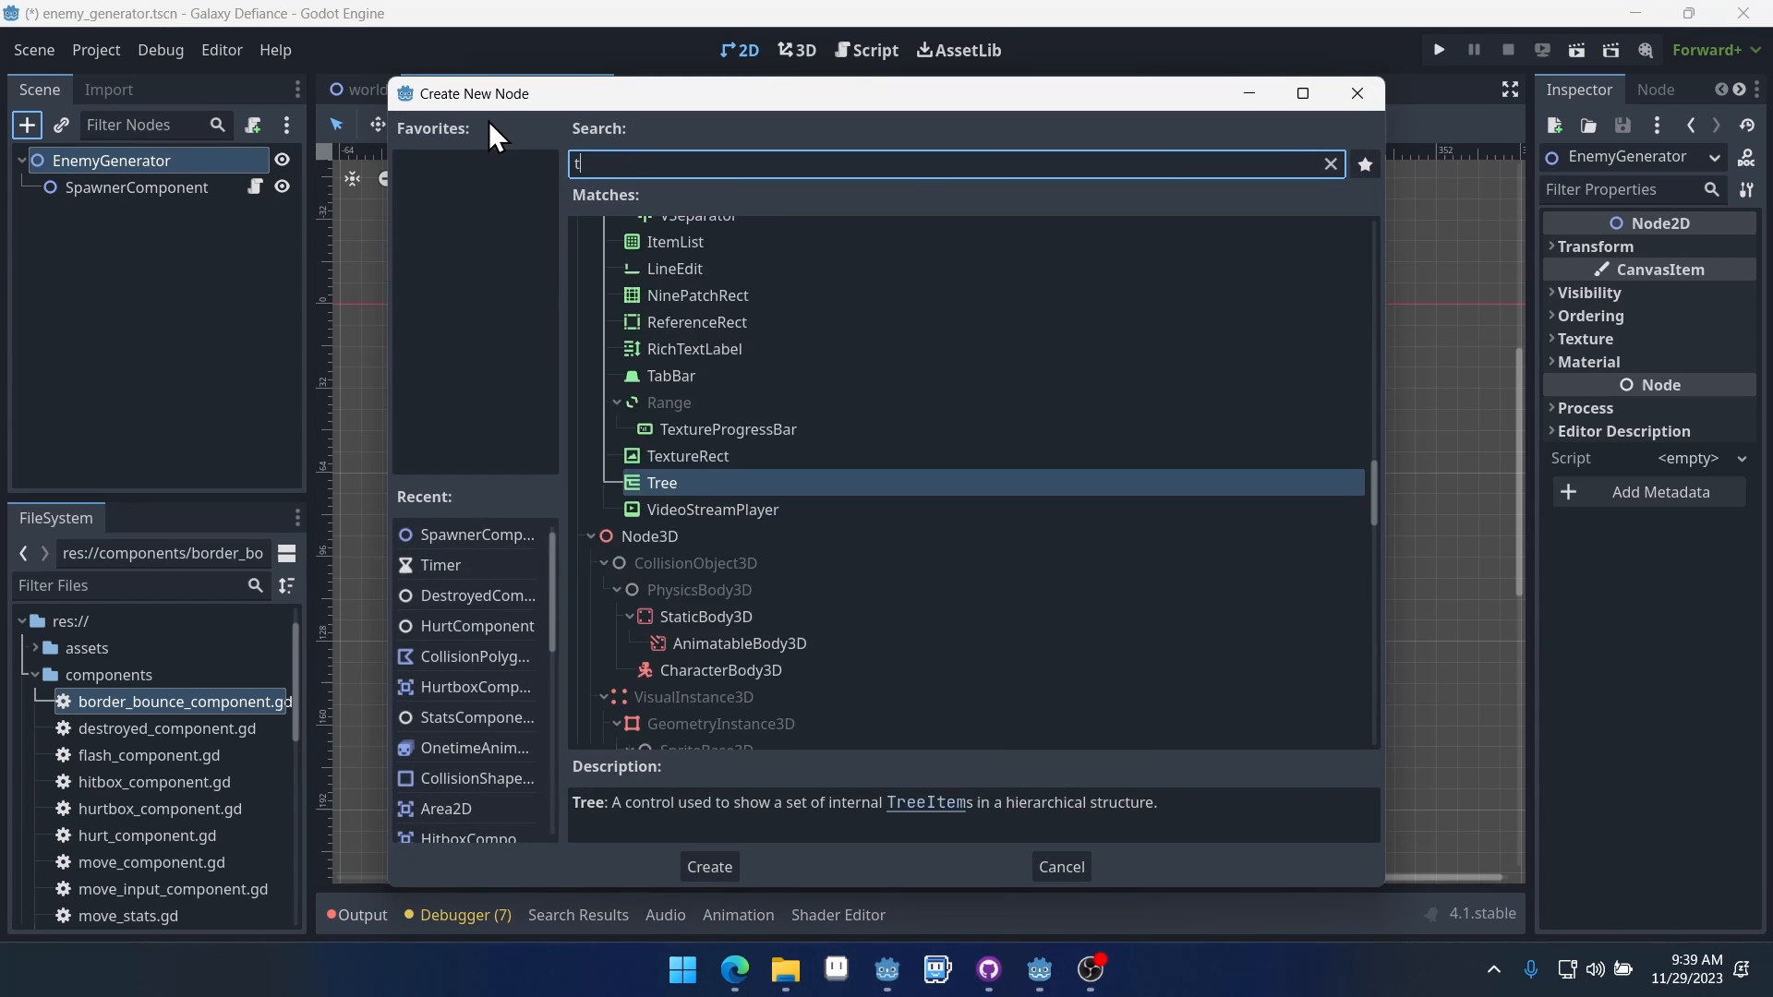
{"action": "left_click", "coordinate": [710, 866]}
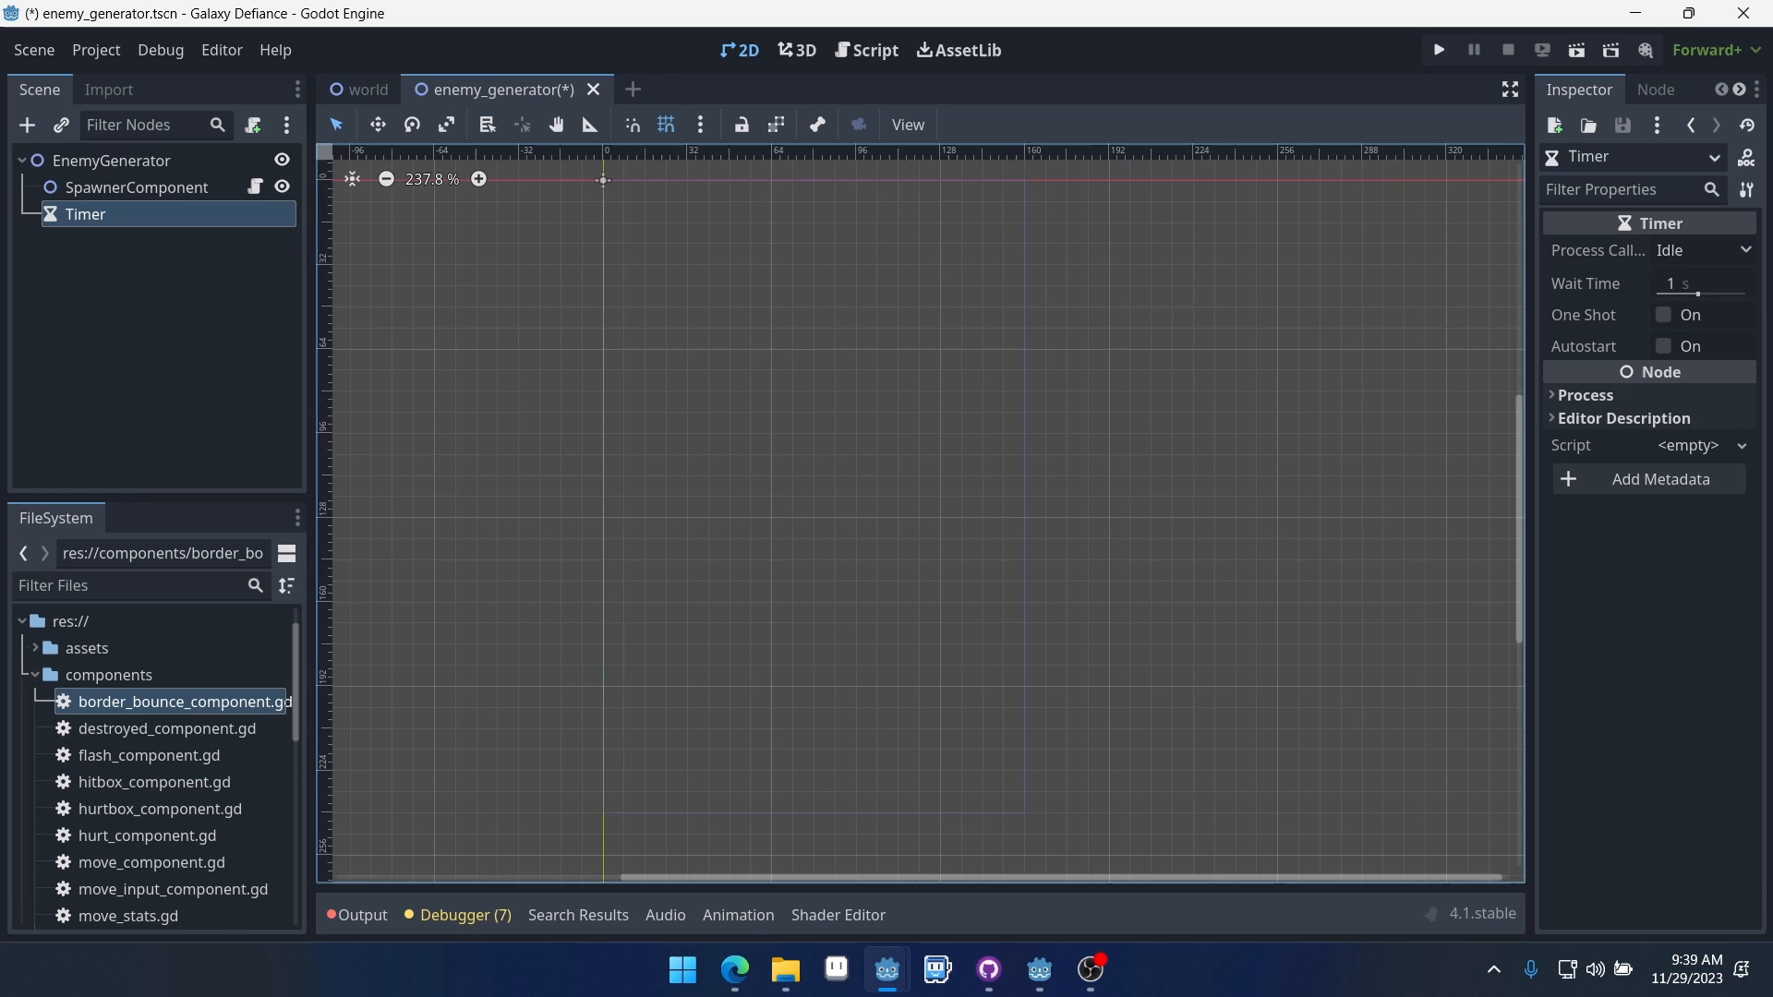
{"action": "double_click", "coordinate": [85, 214]}
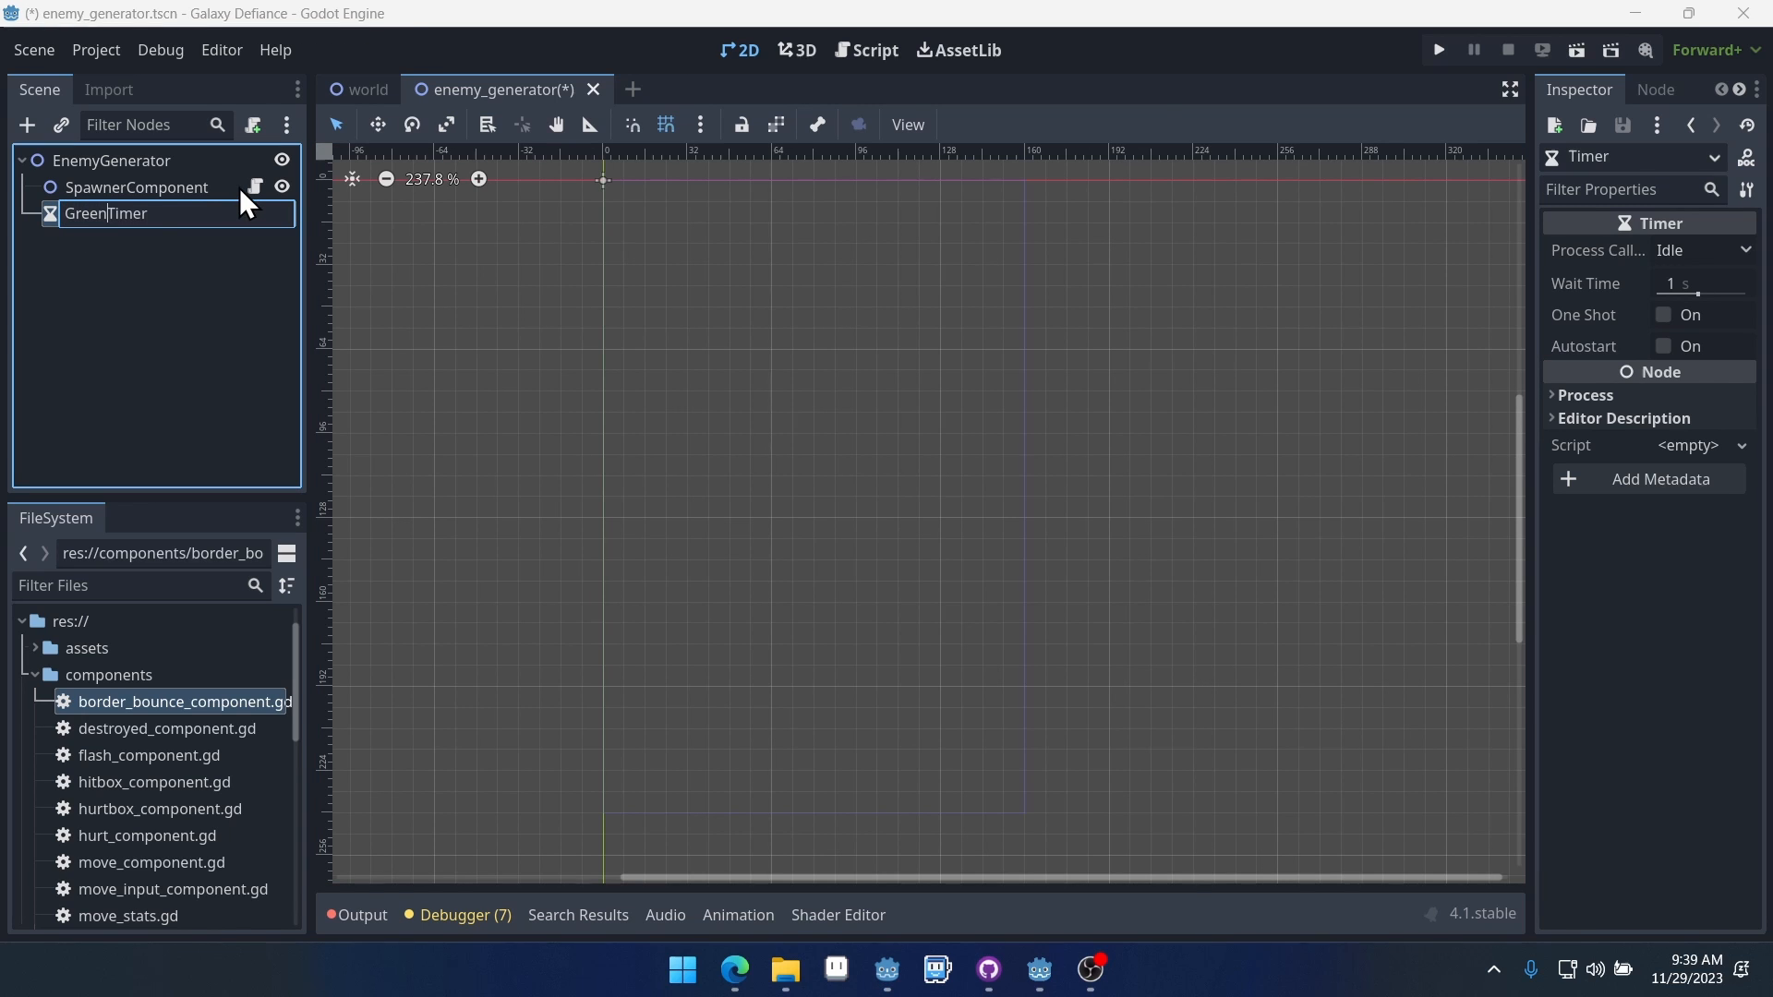
{"action": "type", "text": "EnemySpaw"}
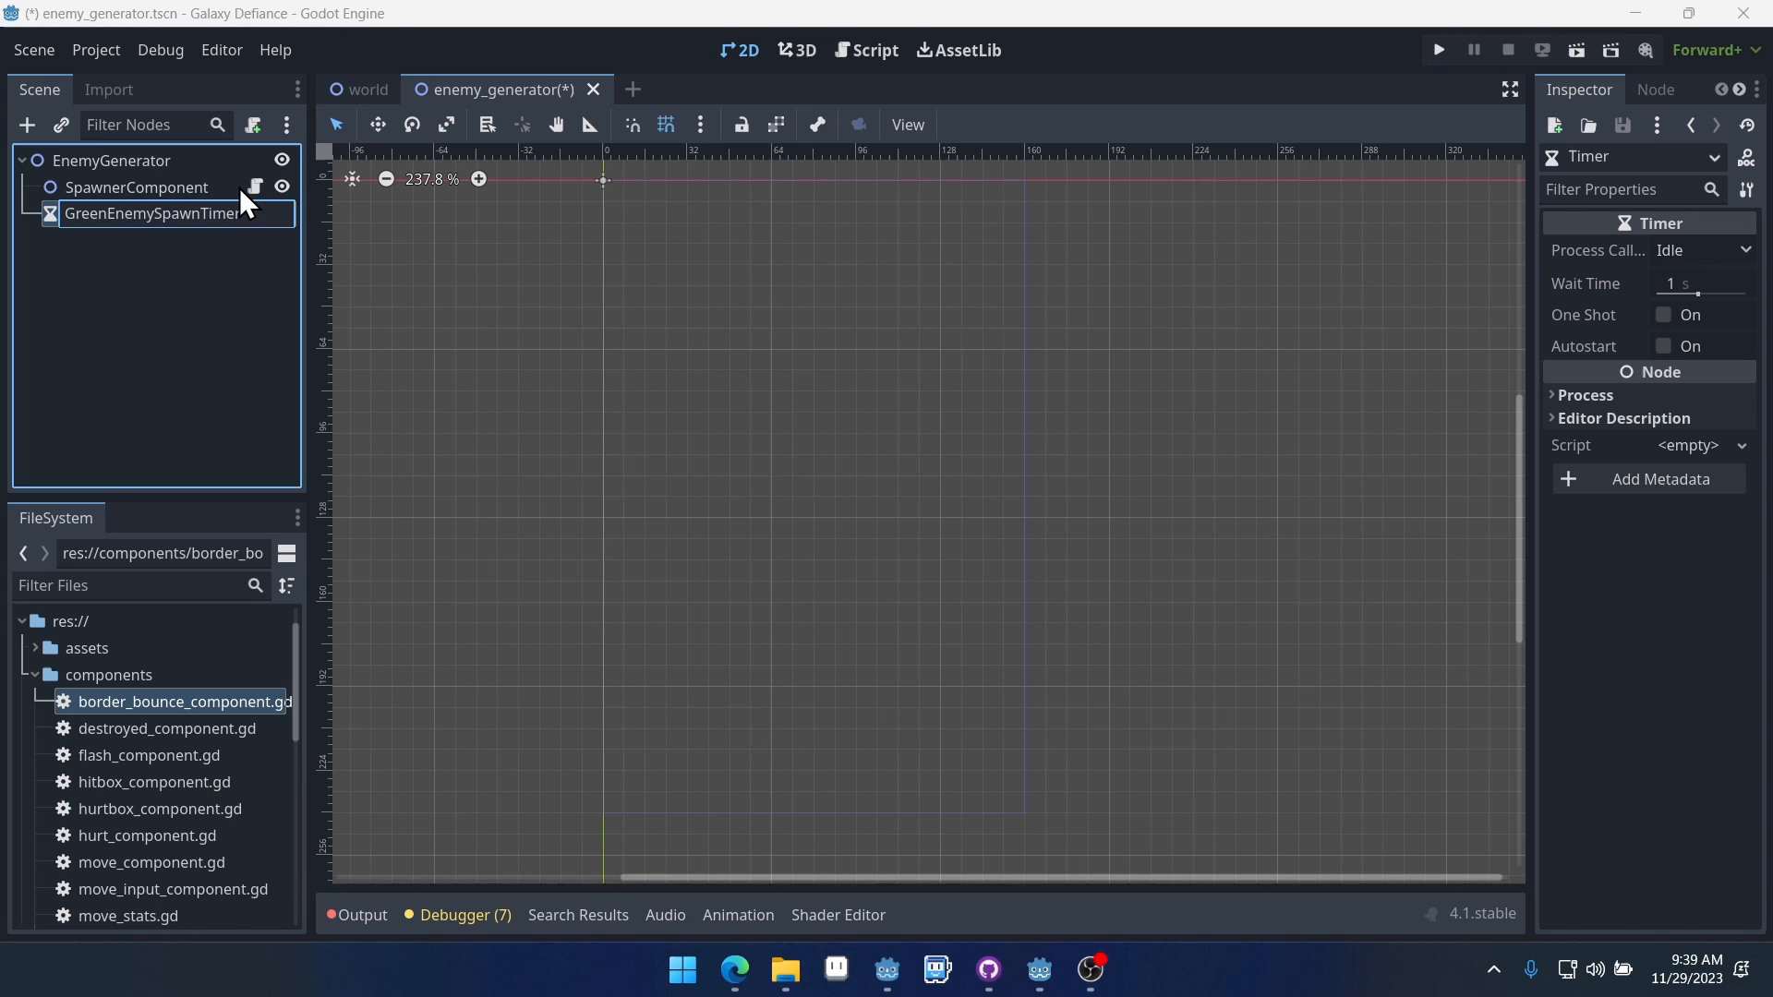
{"action": "left_click", "coordinate": [111, 160]}
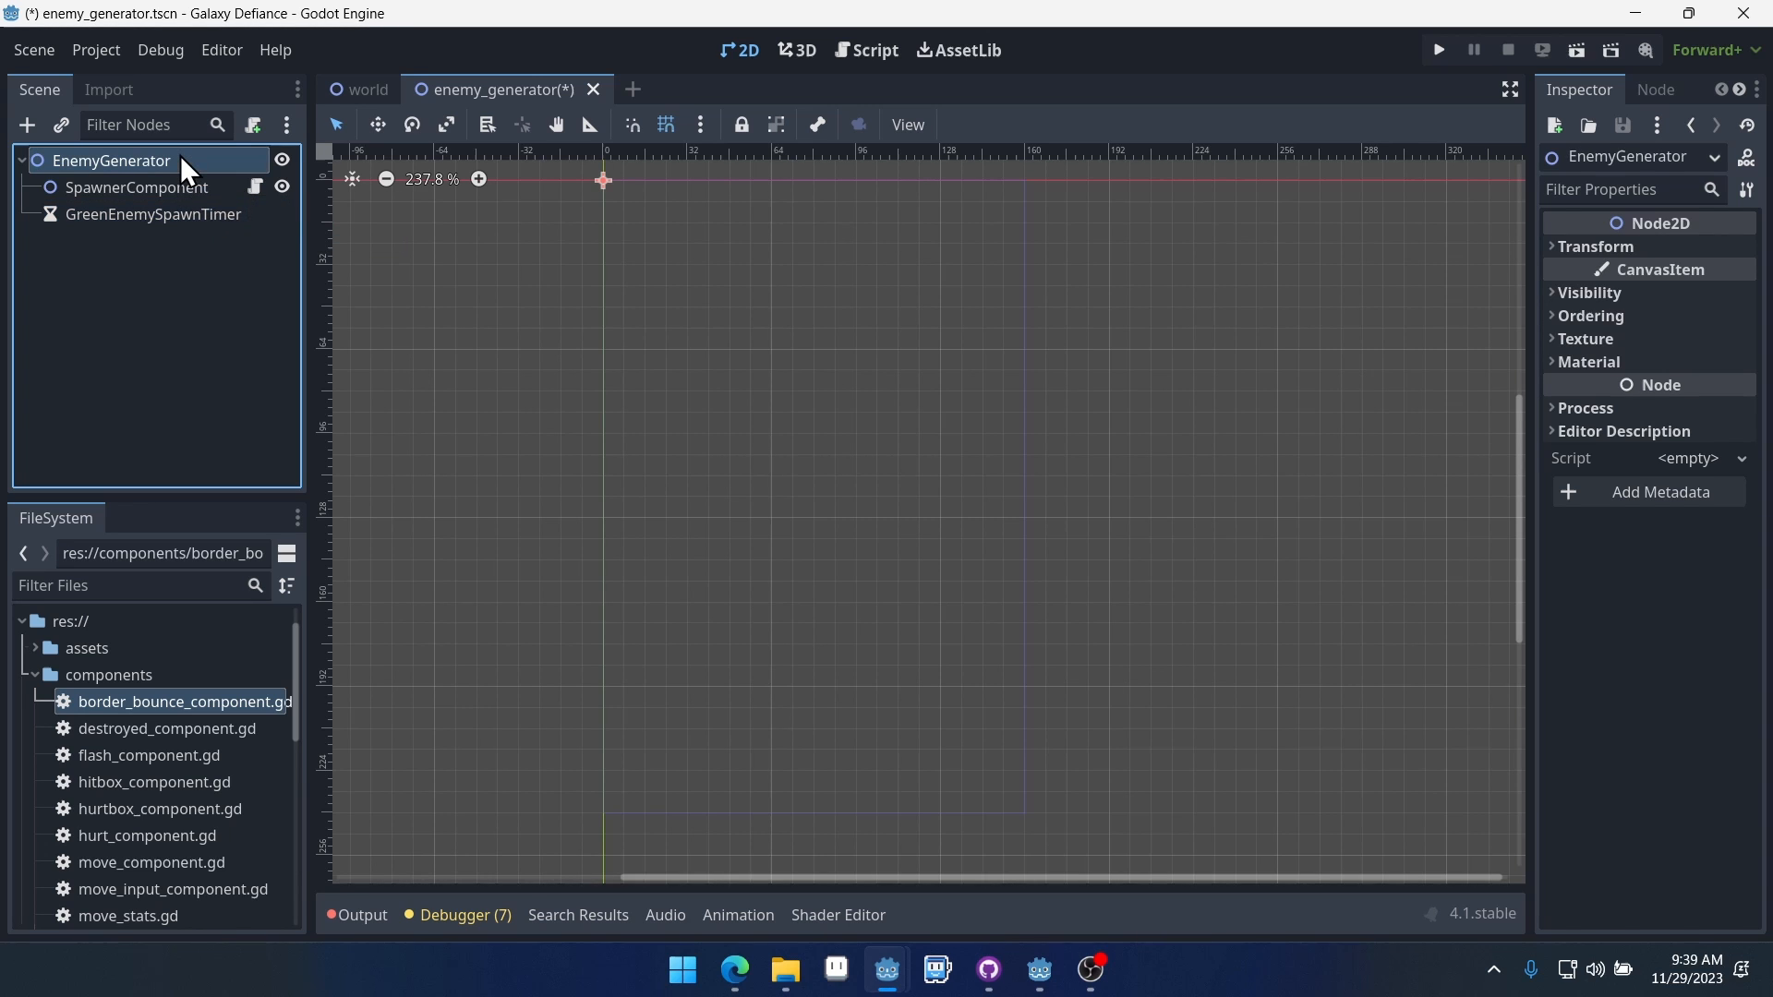
Step: Attach enemy_generator.gd to EnemyGenerator and add onready references to SpawnerComponent and GreenEnemySpawnTimer
{"action": "left_click", "coordinate": [252, 125]}
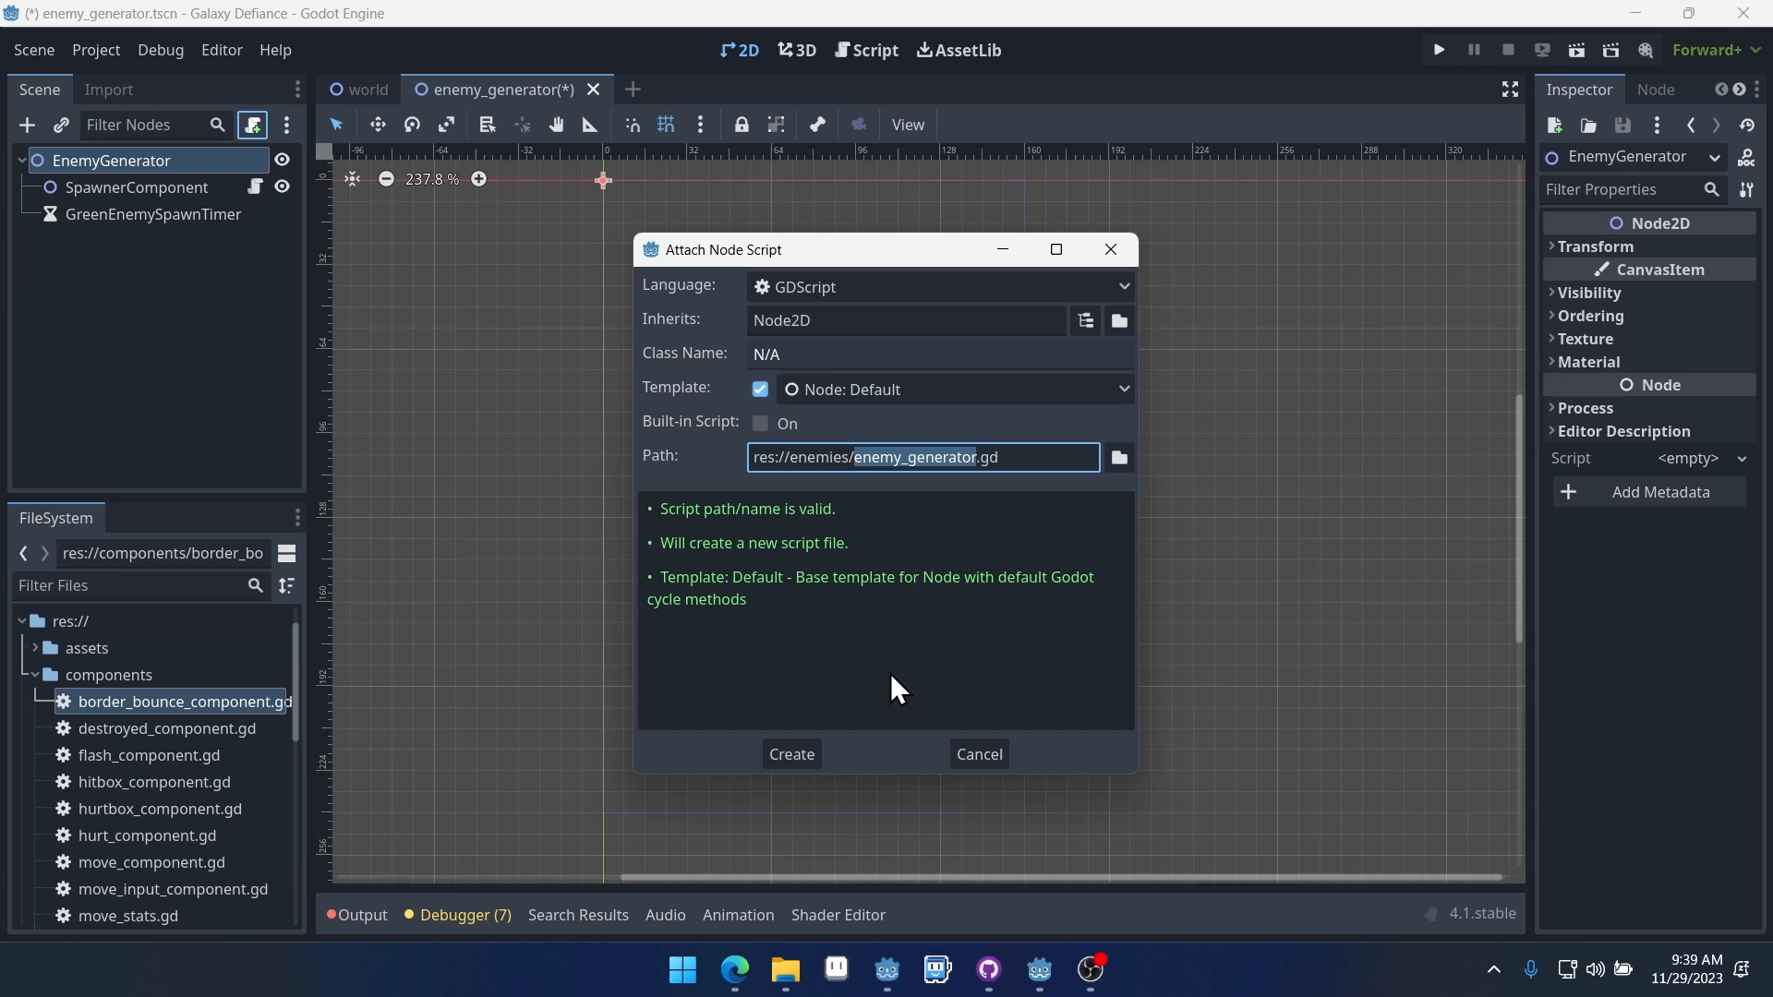
{"action": "left_click", "coordinate": [791, 755]}
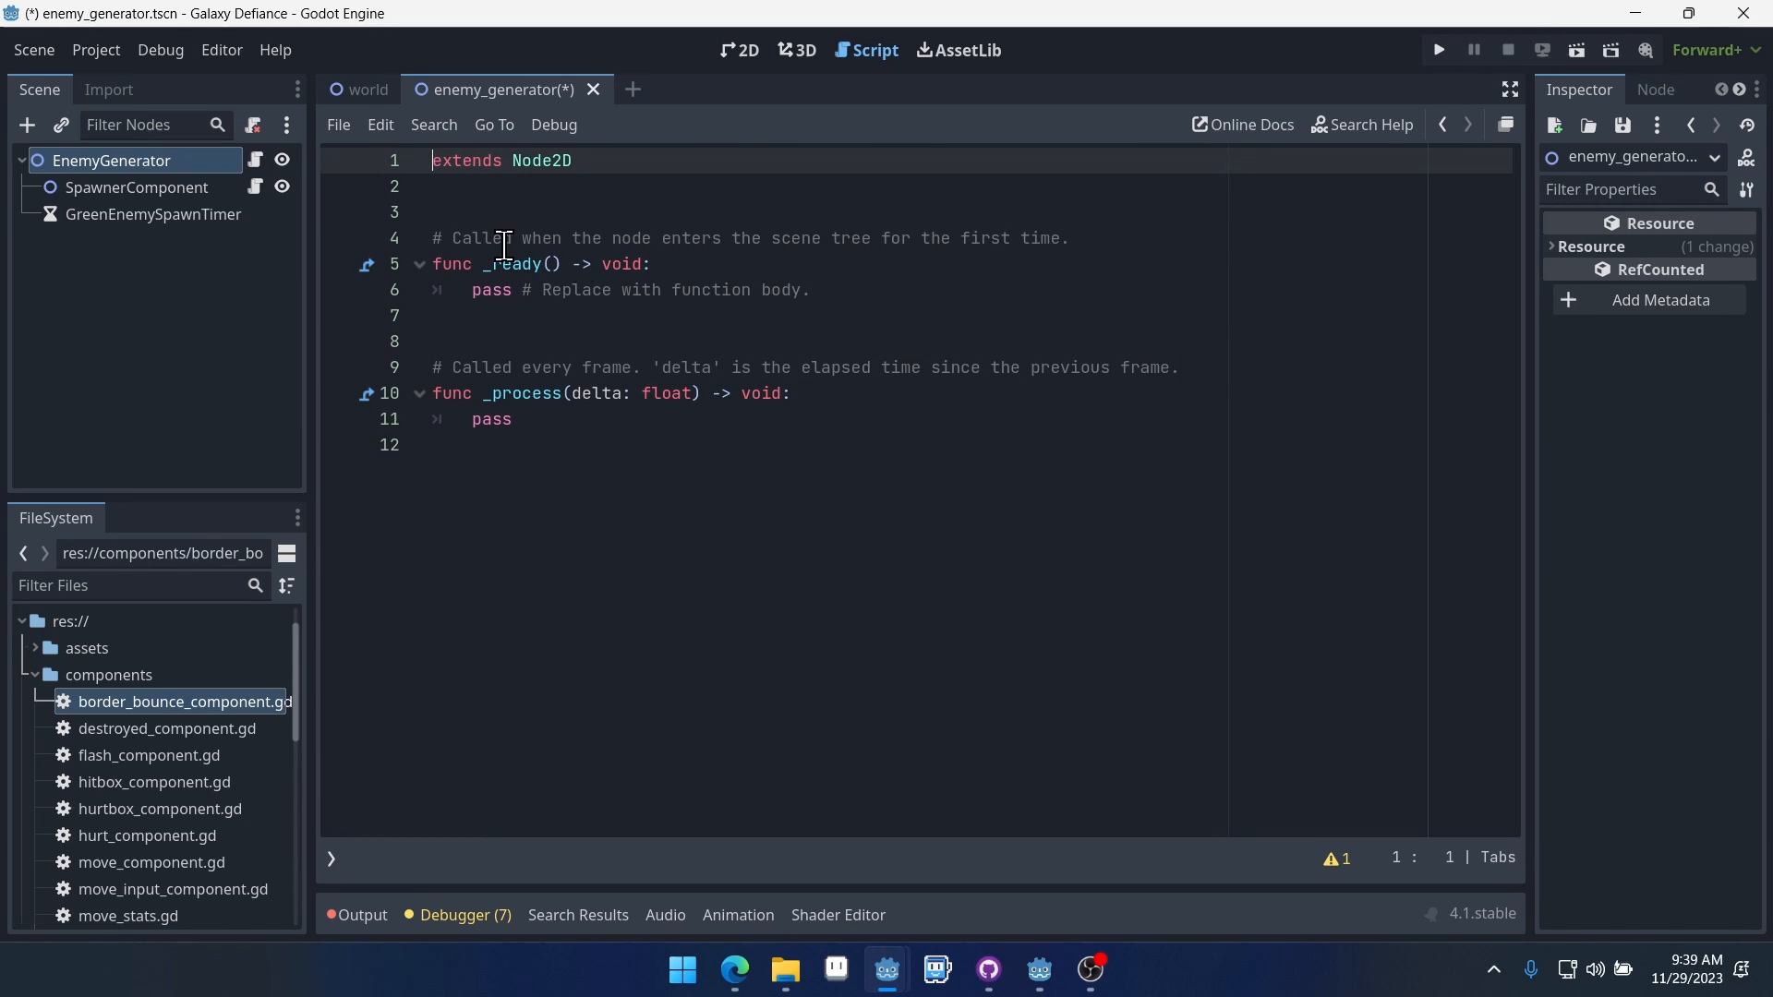
{"action": "left_click", "coordinate": [136, 186]}
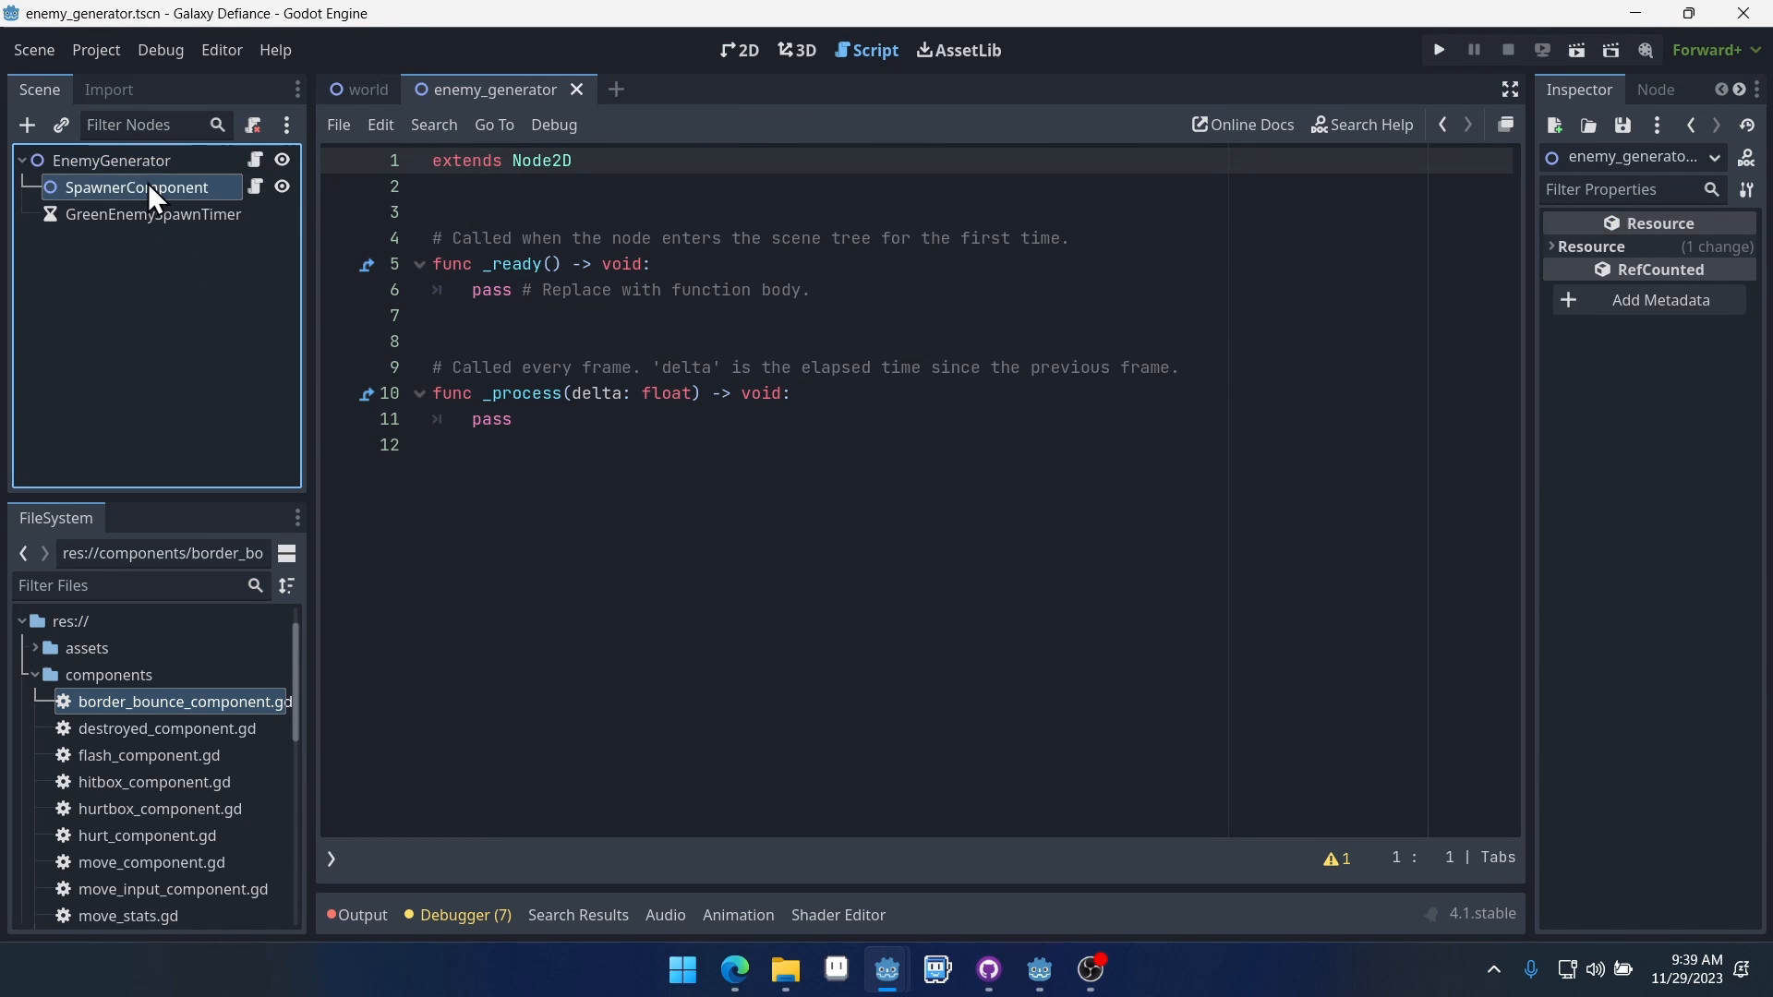
{"action": "left_click", "coordinate": [153, 213]}
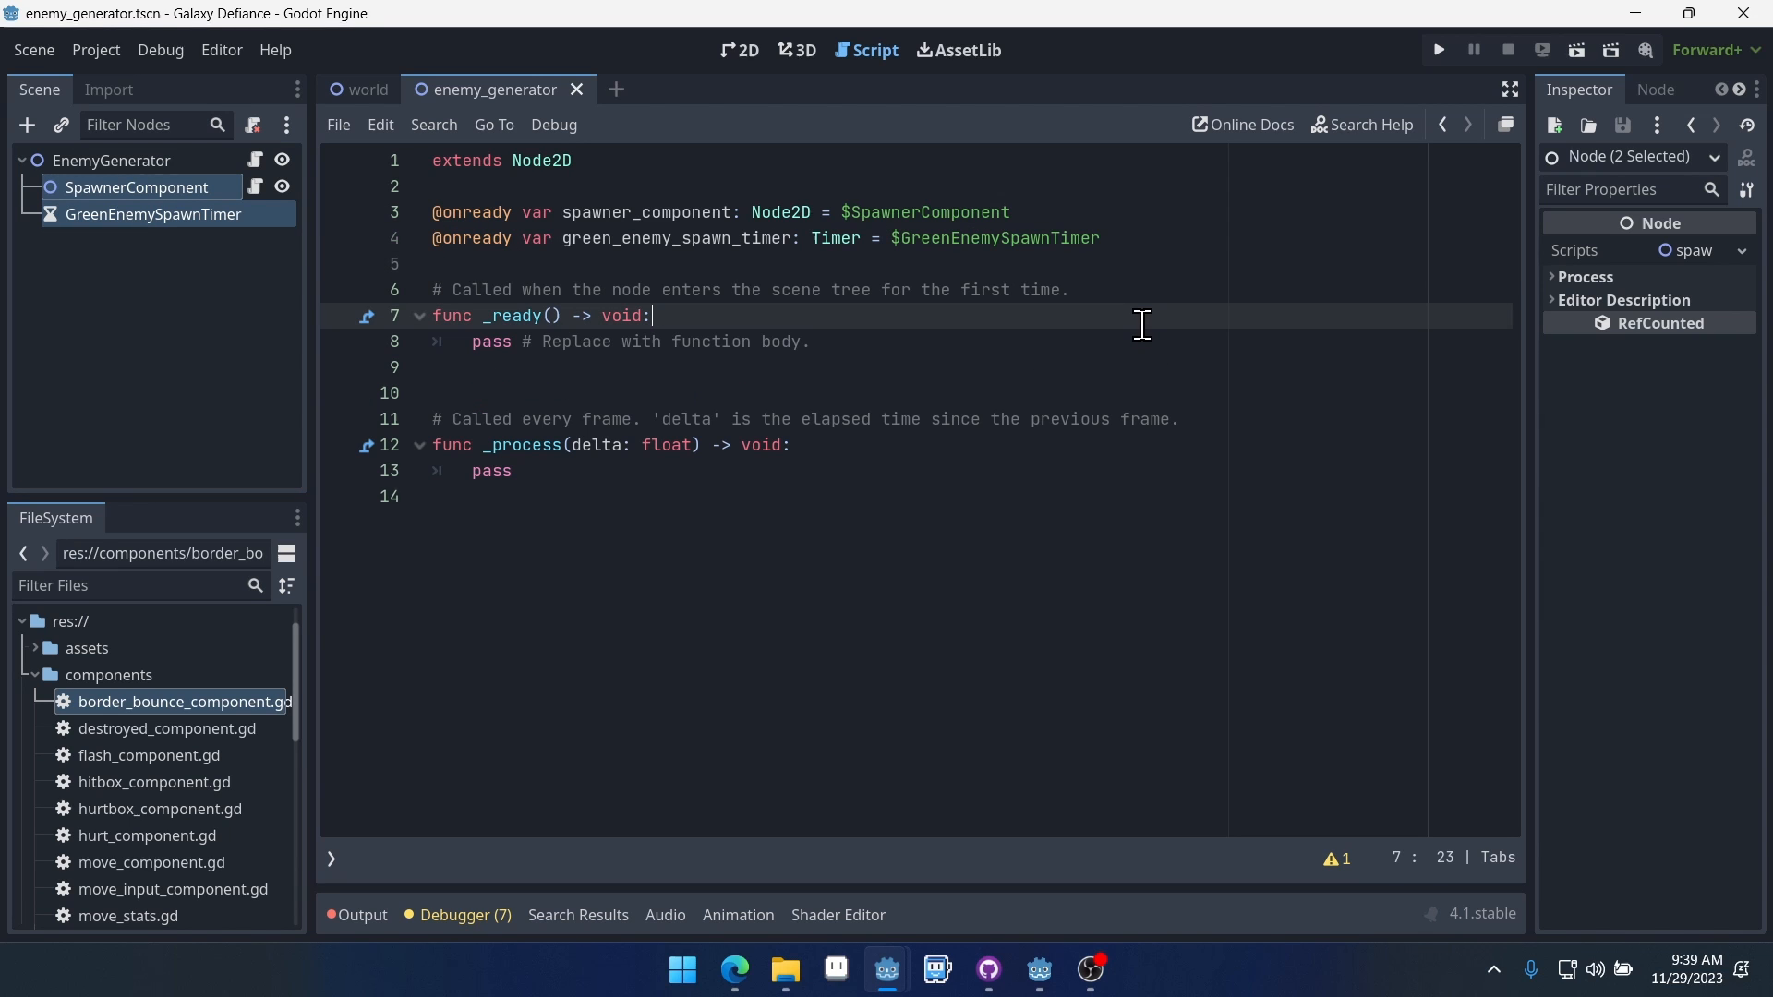
Step: Cast the spawner_component reference 'as SpawnerComponent' on line 3
{"action": "left_click", "coordinate": [775, 212]}
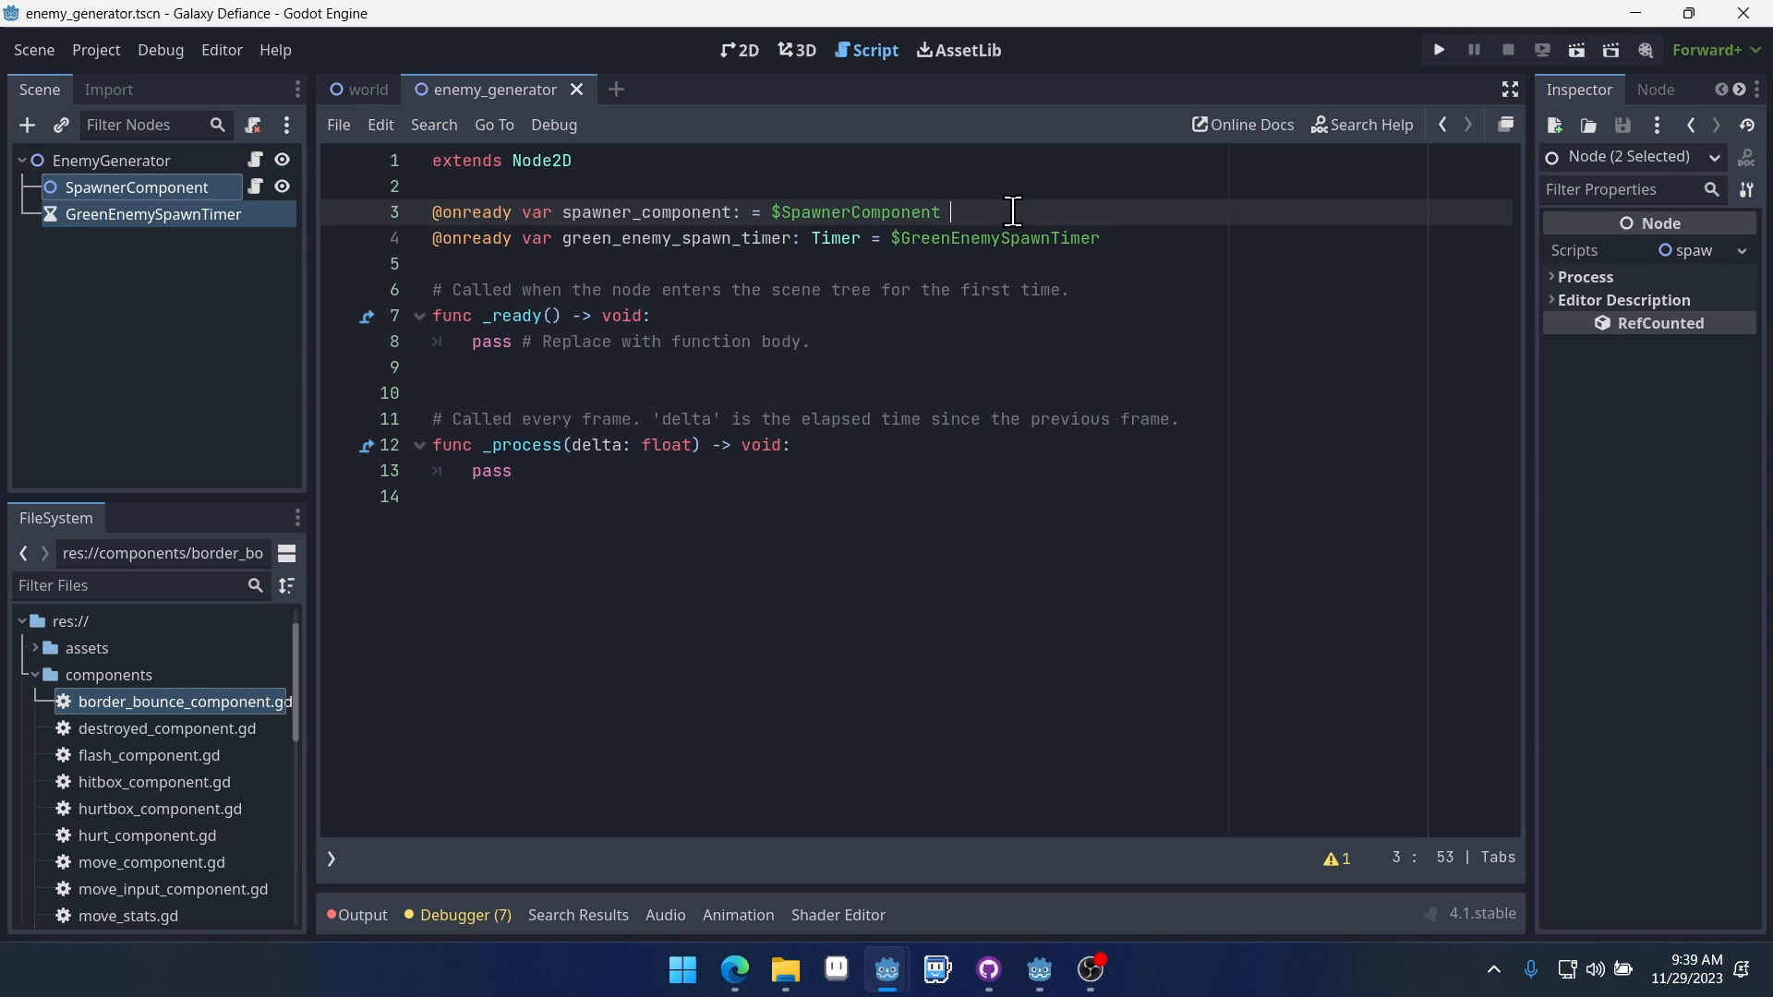
{"action": "type", "text": "as Sp"}
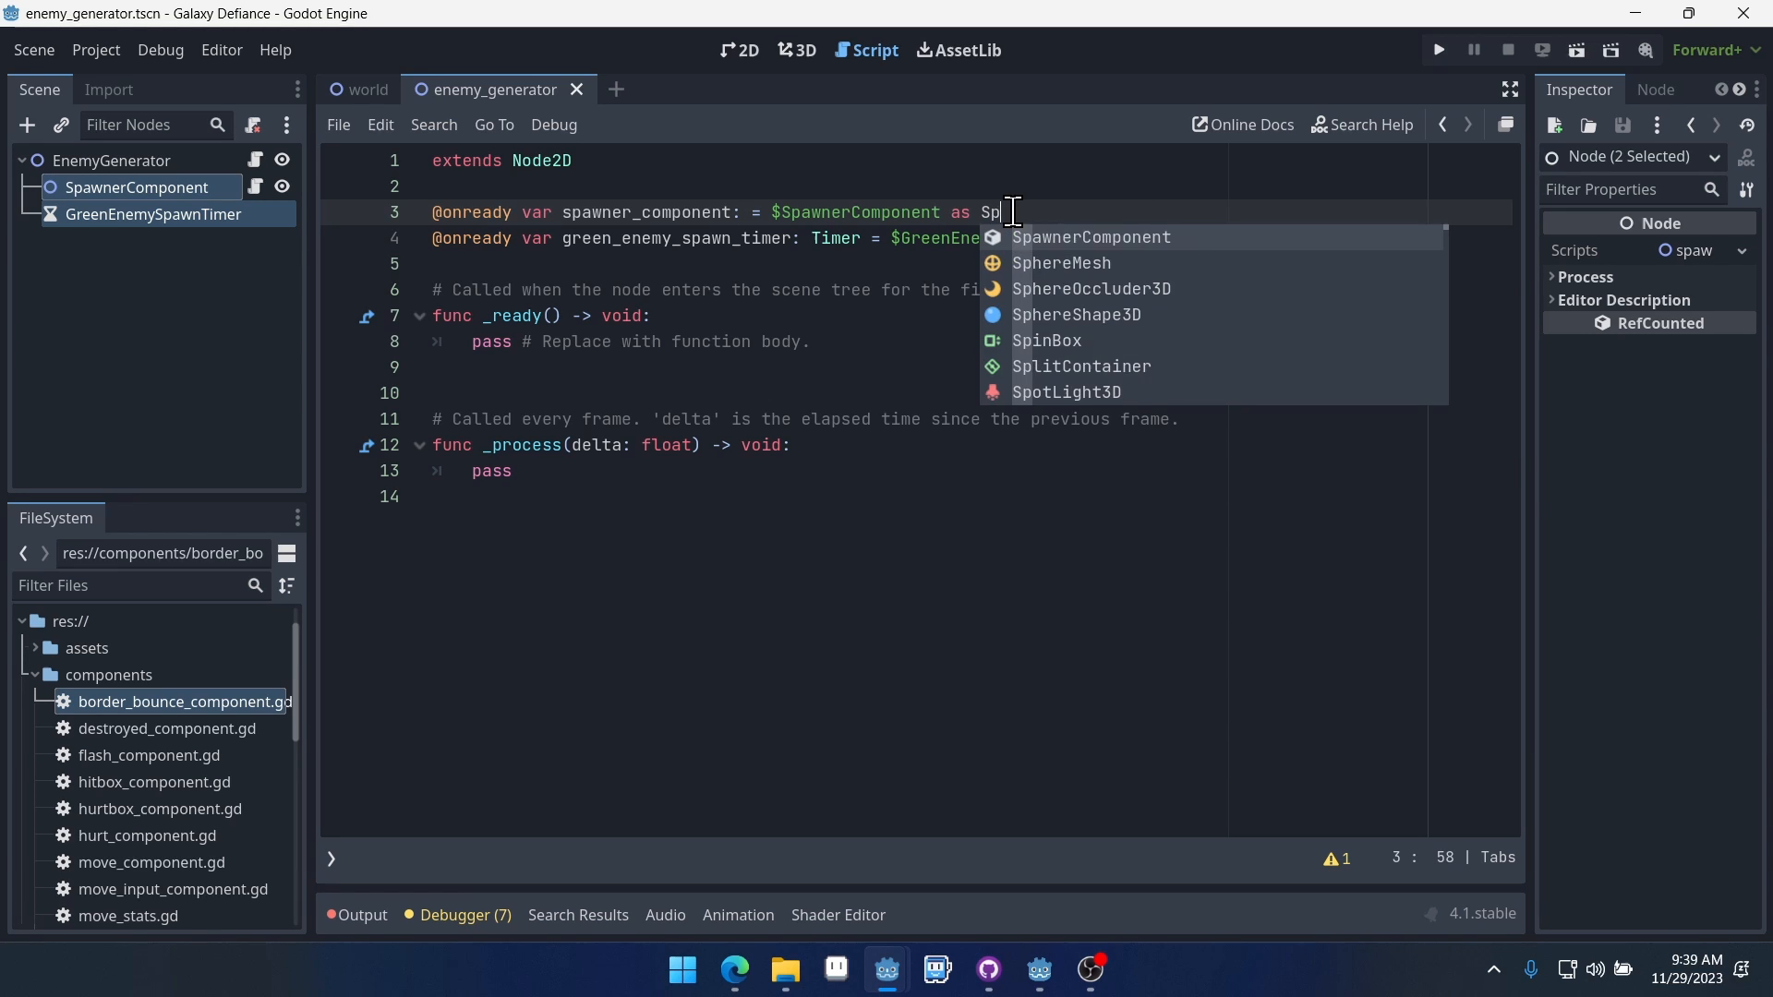
{"action": "left_click", "coordinate": [1089, 237]}
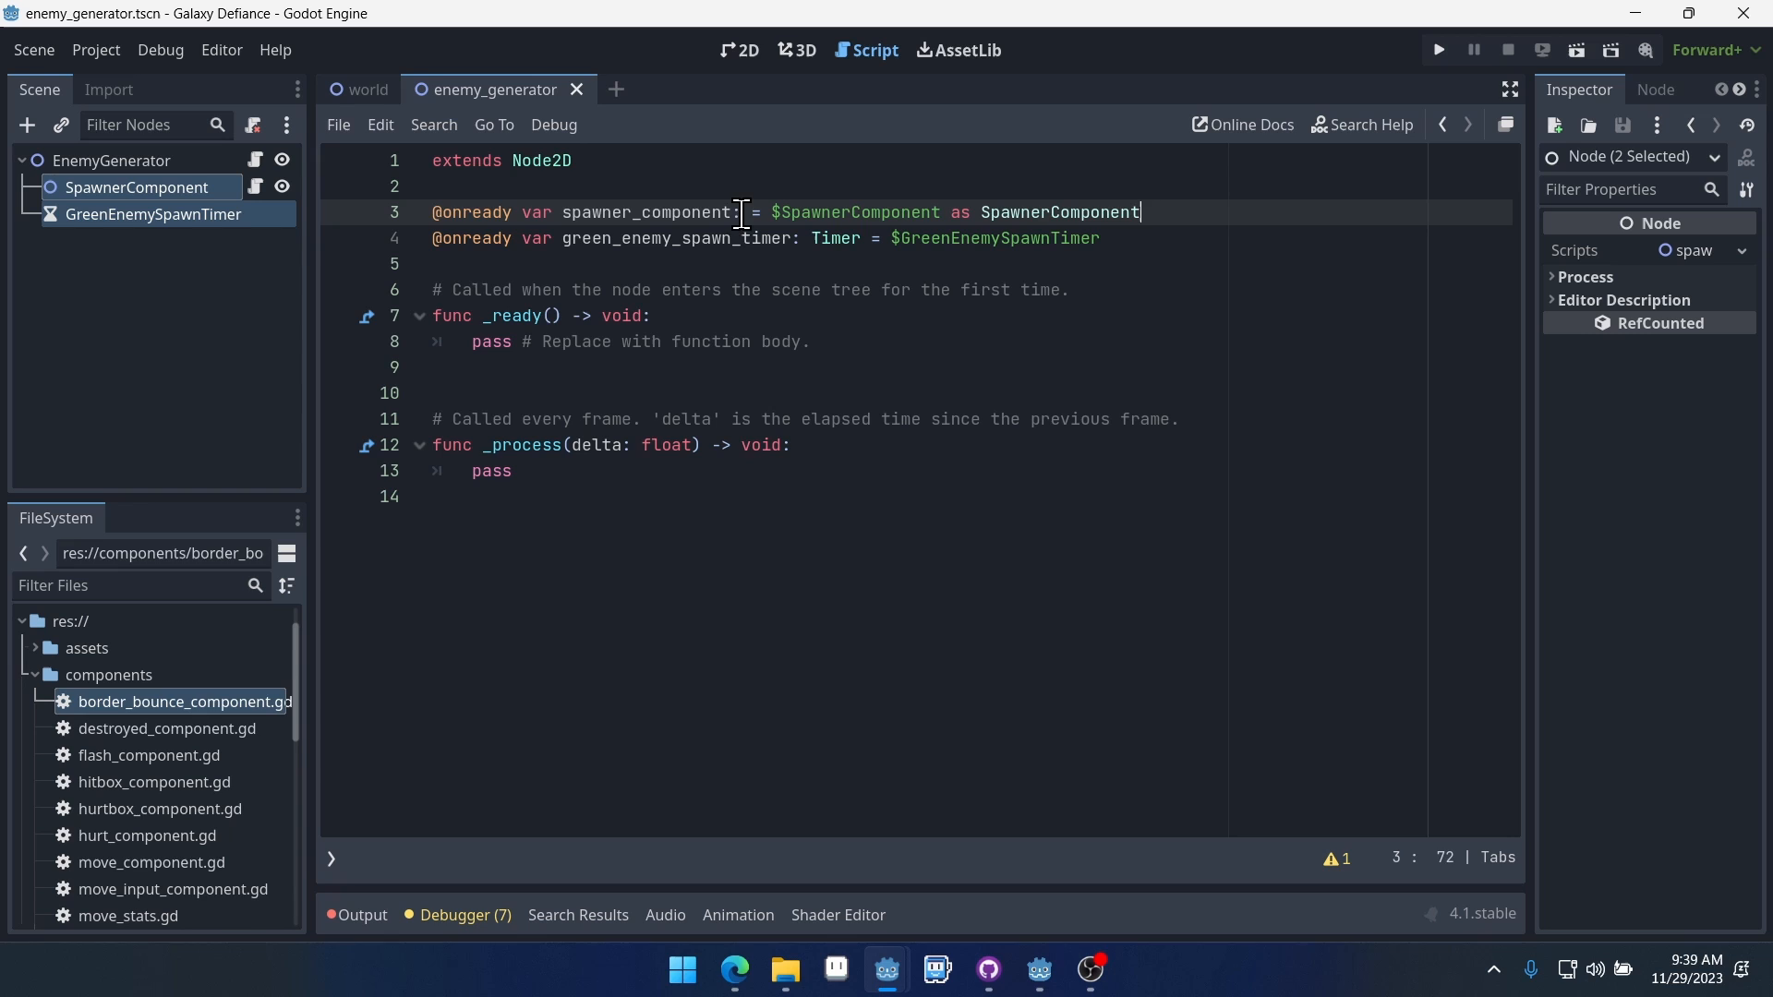
{"action": "left_click", "coordinate": [645, 211]}
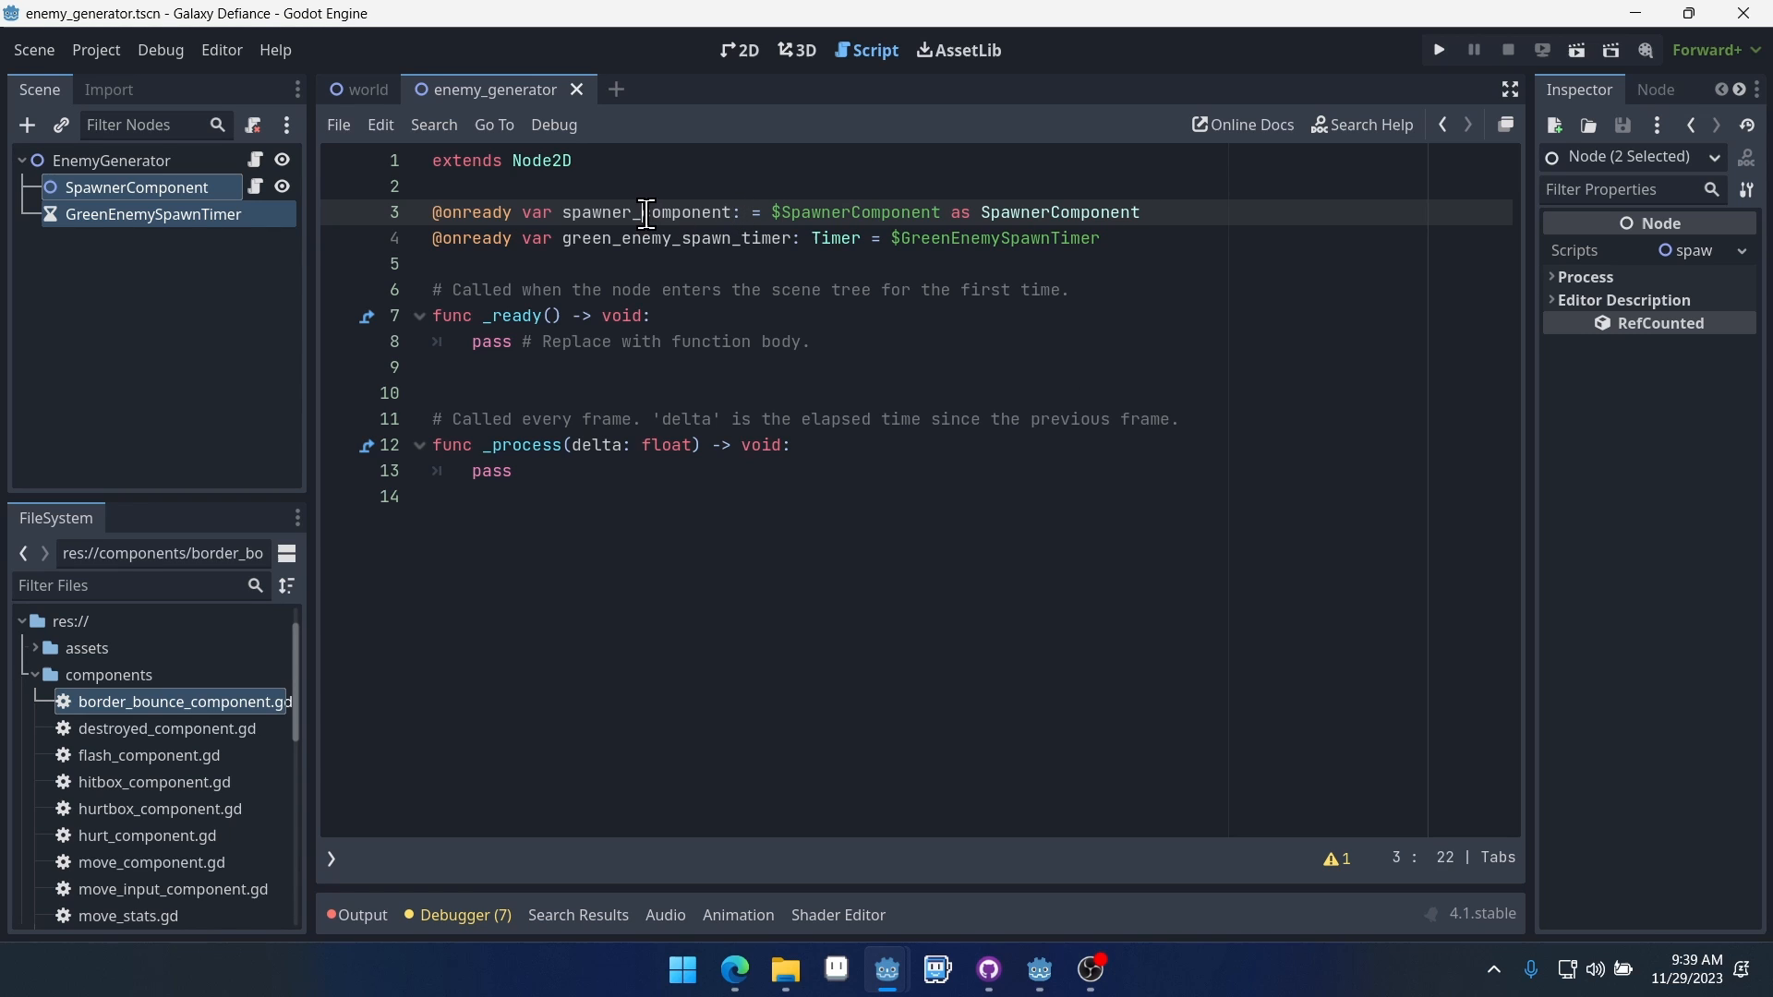
{"action": "left_click", "coordinate": [648, 316]}
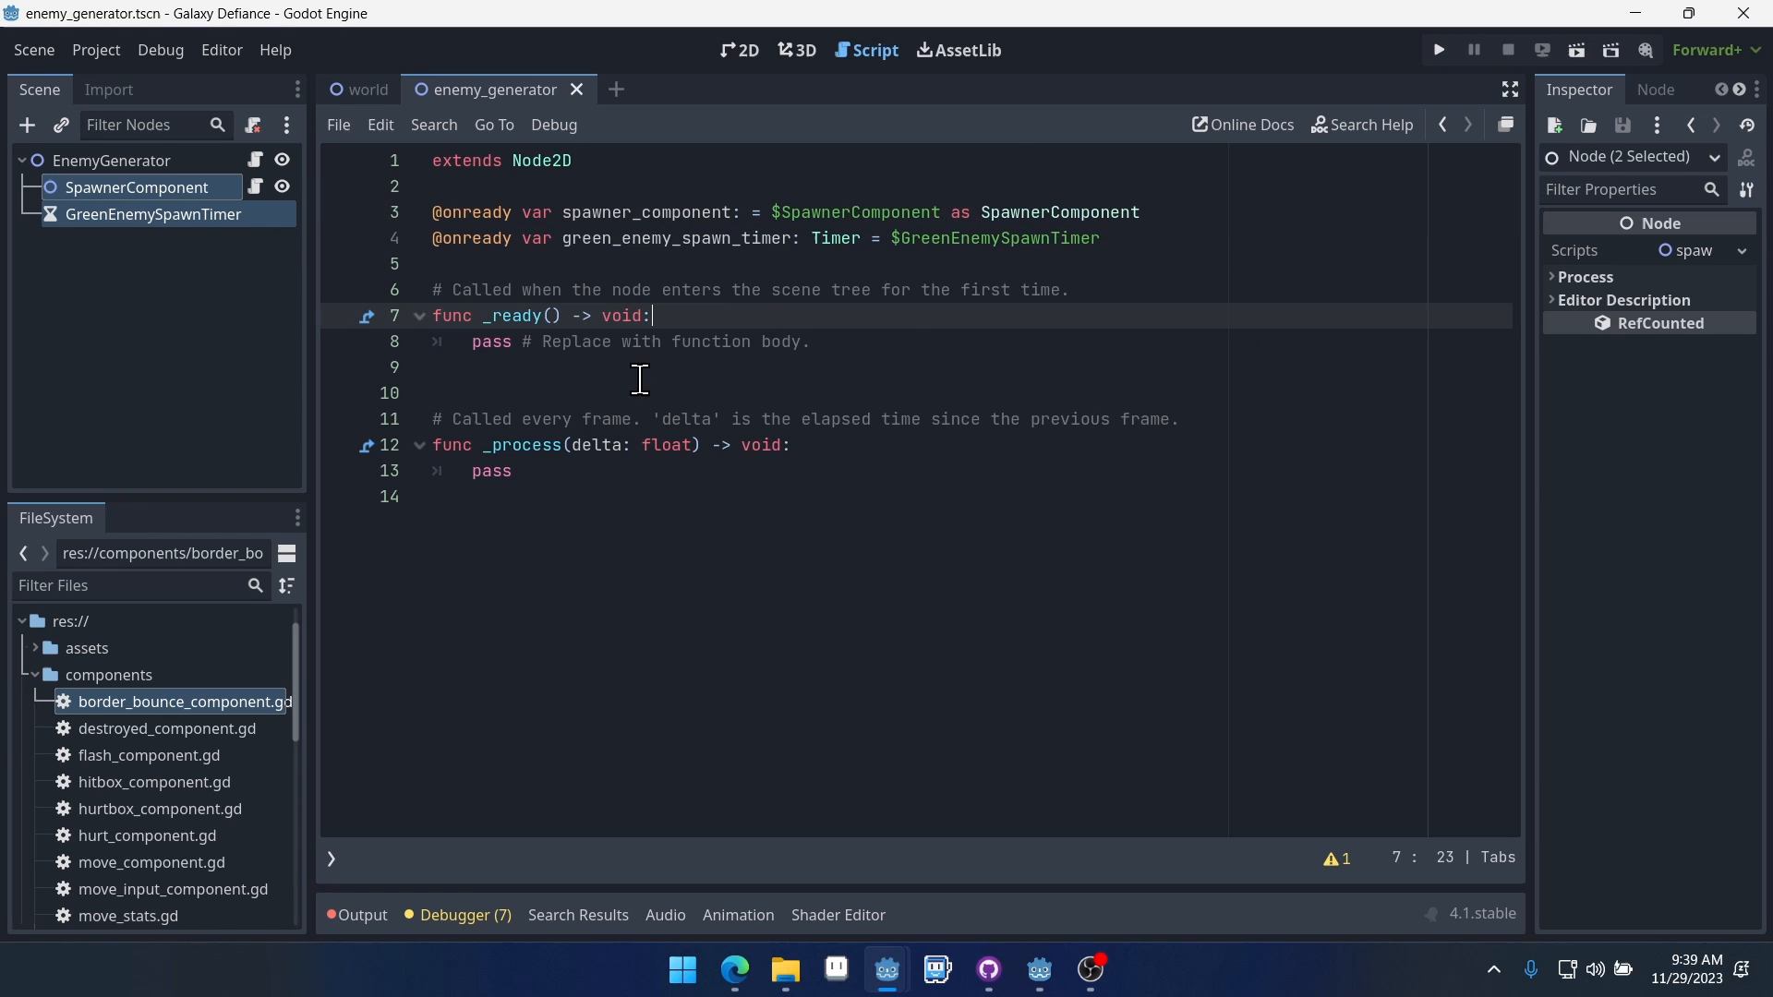
{"action": "mouse_move", "coordinate": [14, 427]}
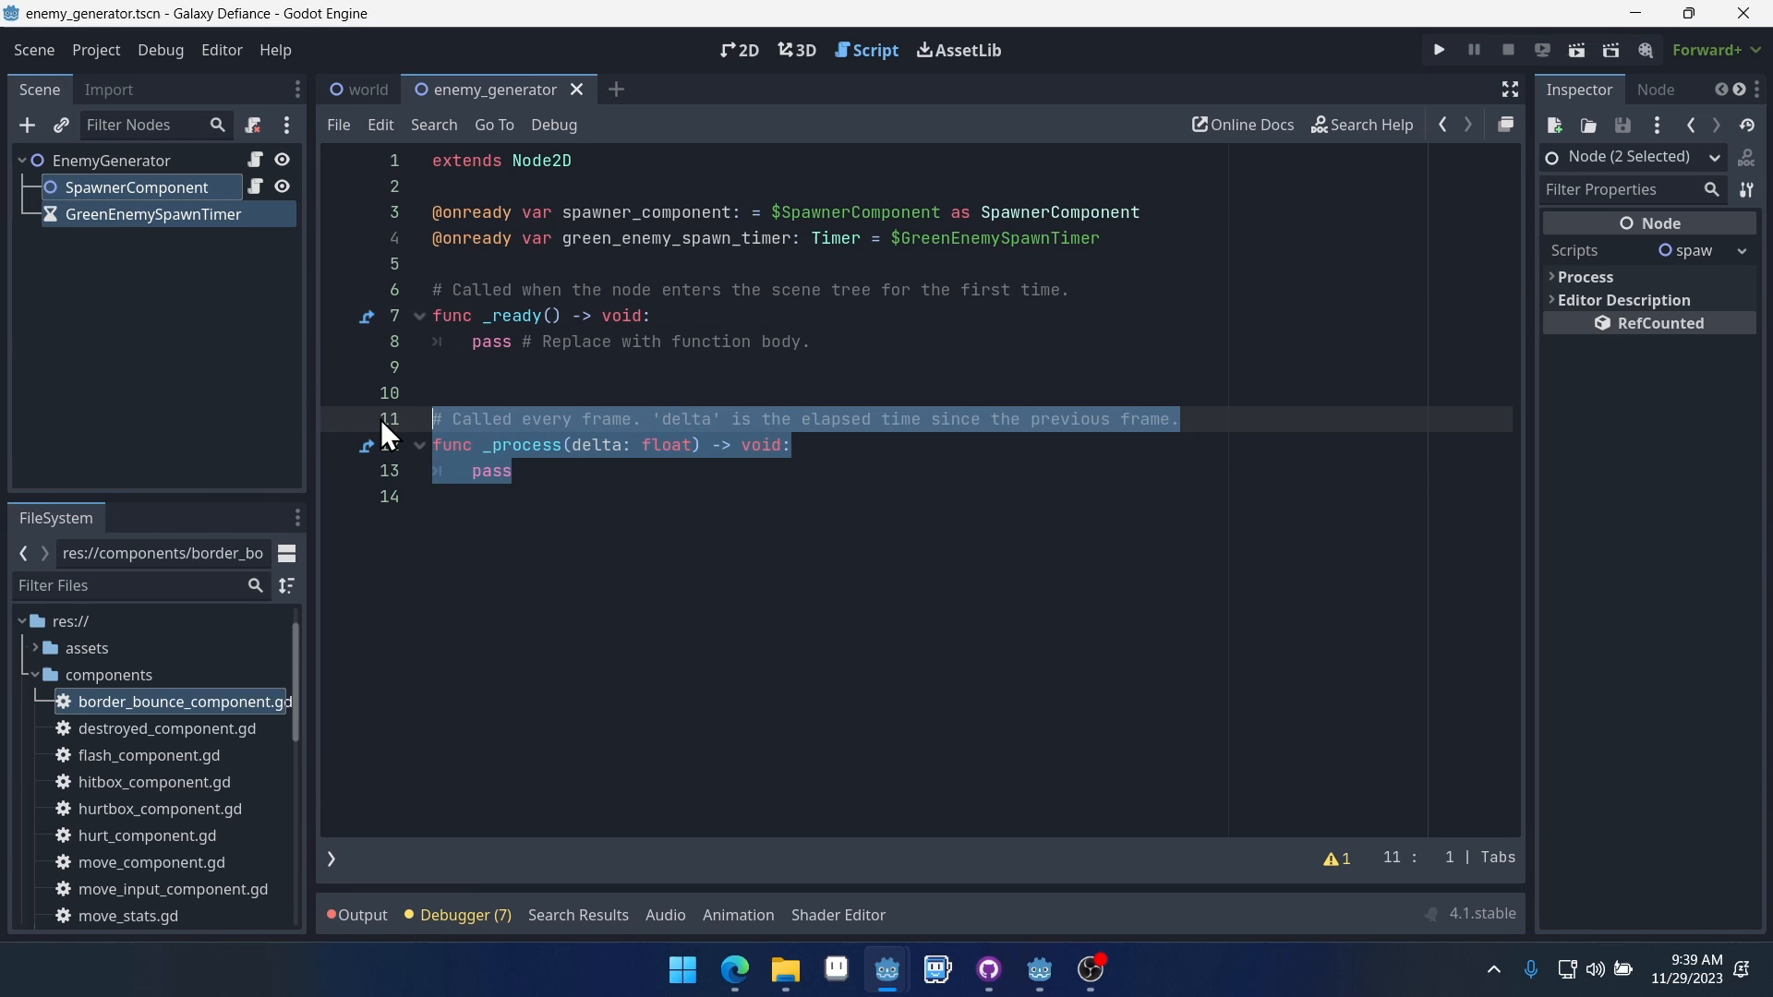
Step: Remove _process and begin handle_spawn with an enemy_scene: PackedScene parameter
{"action": "key", "text": "Delete"}
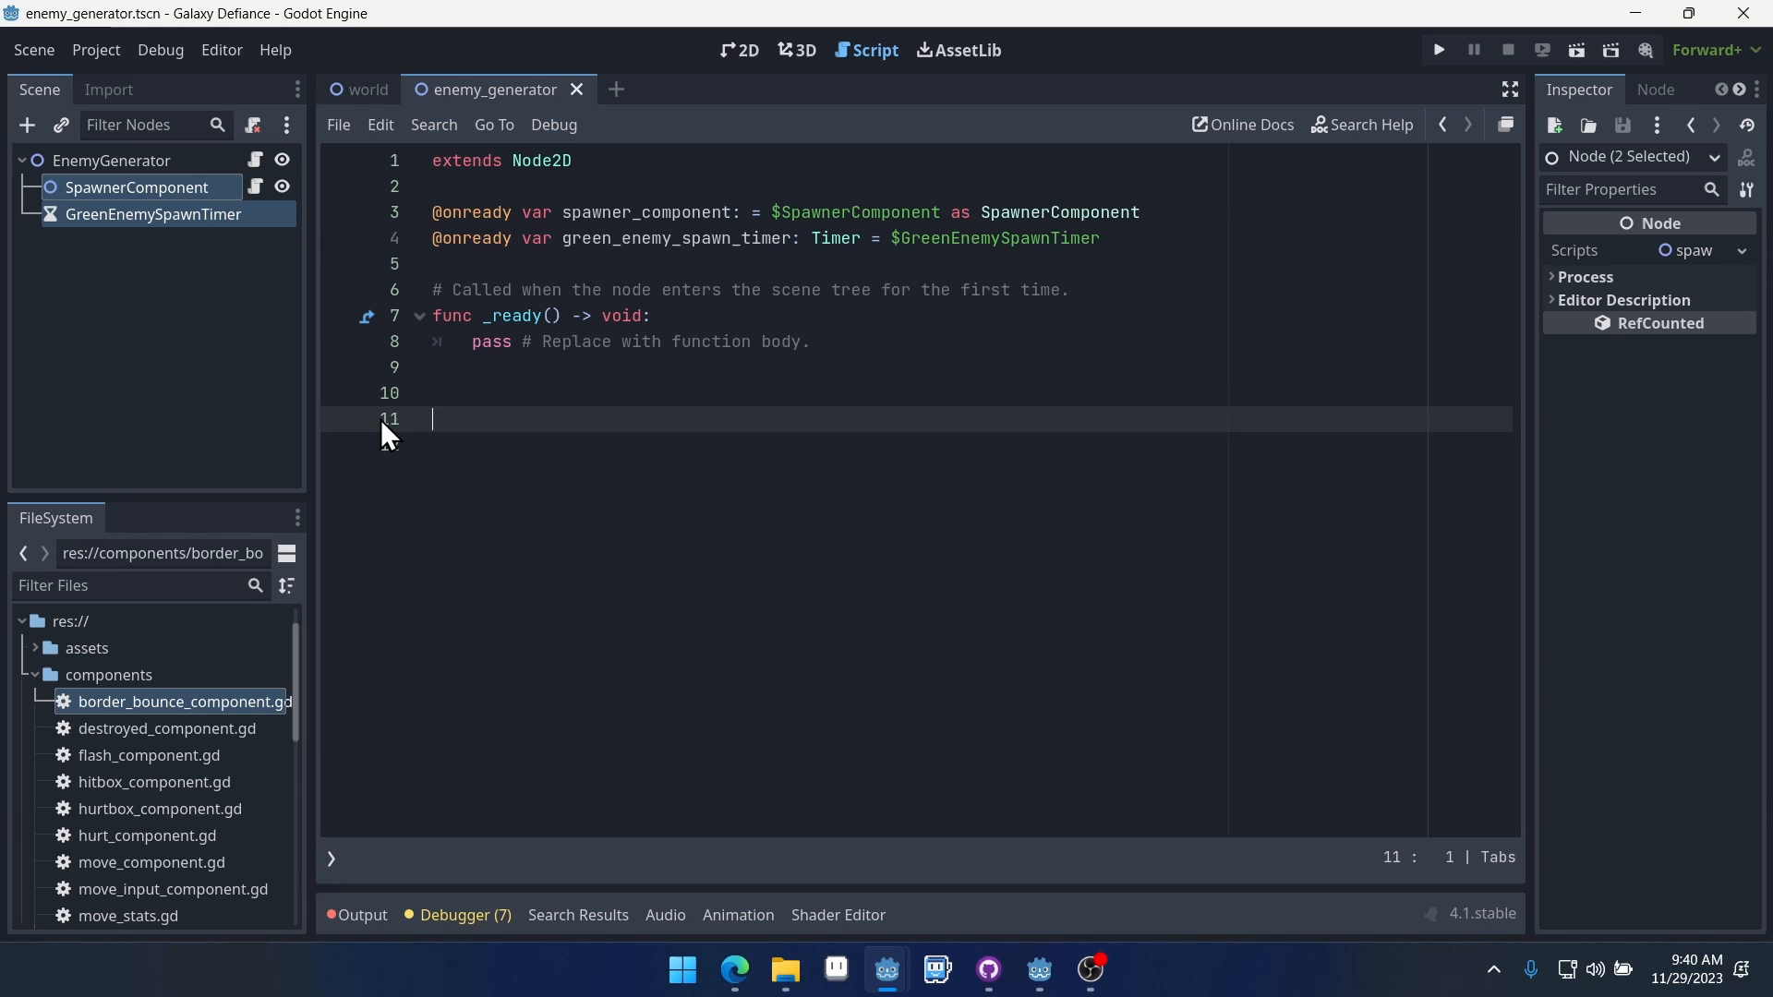
{"action": "type", "text": "func handle_"}
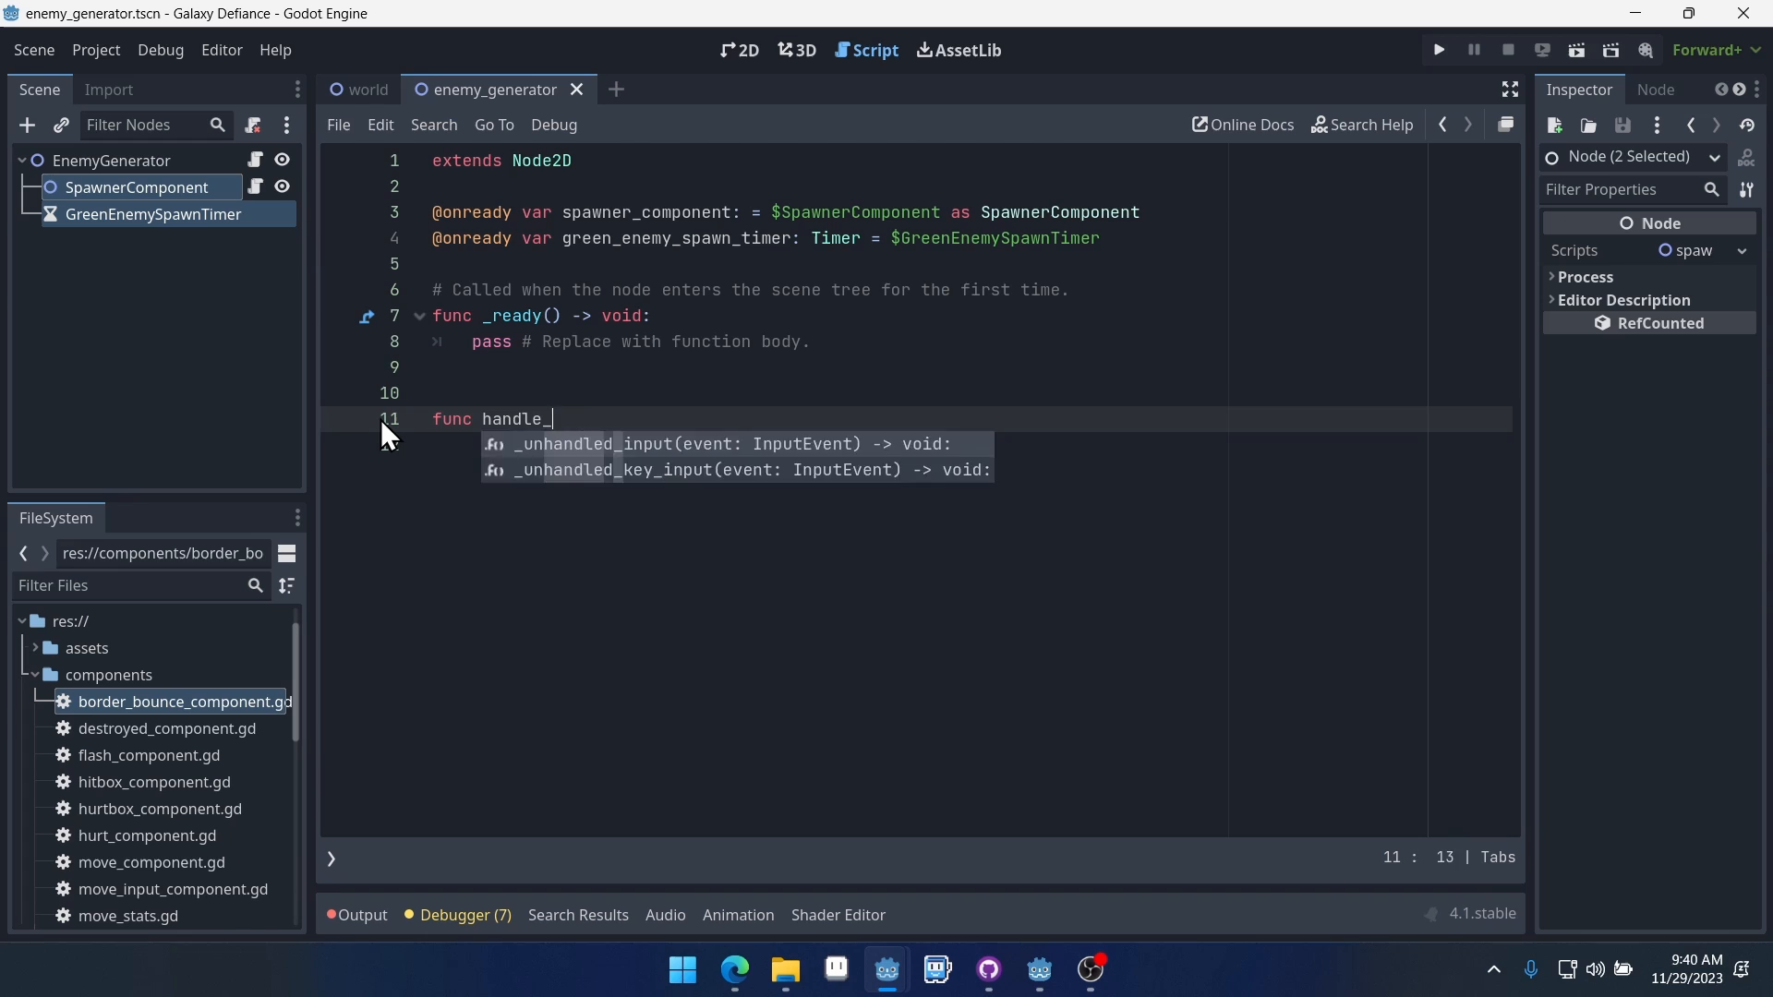
{"action": "type", "text": "spawn()"}
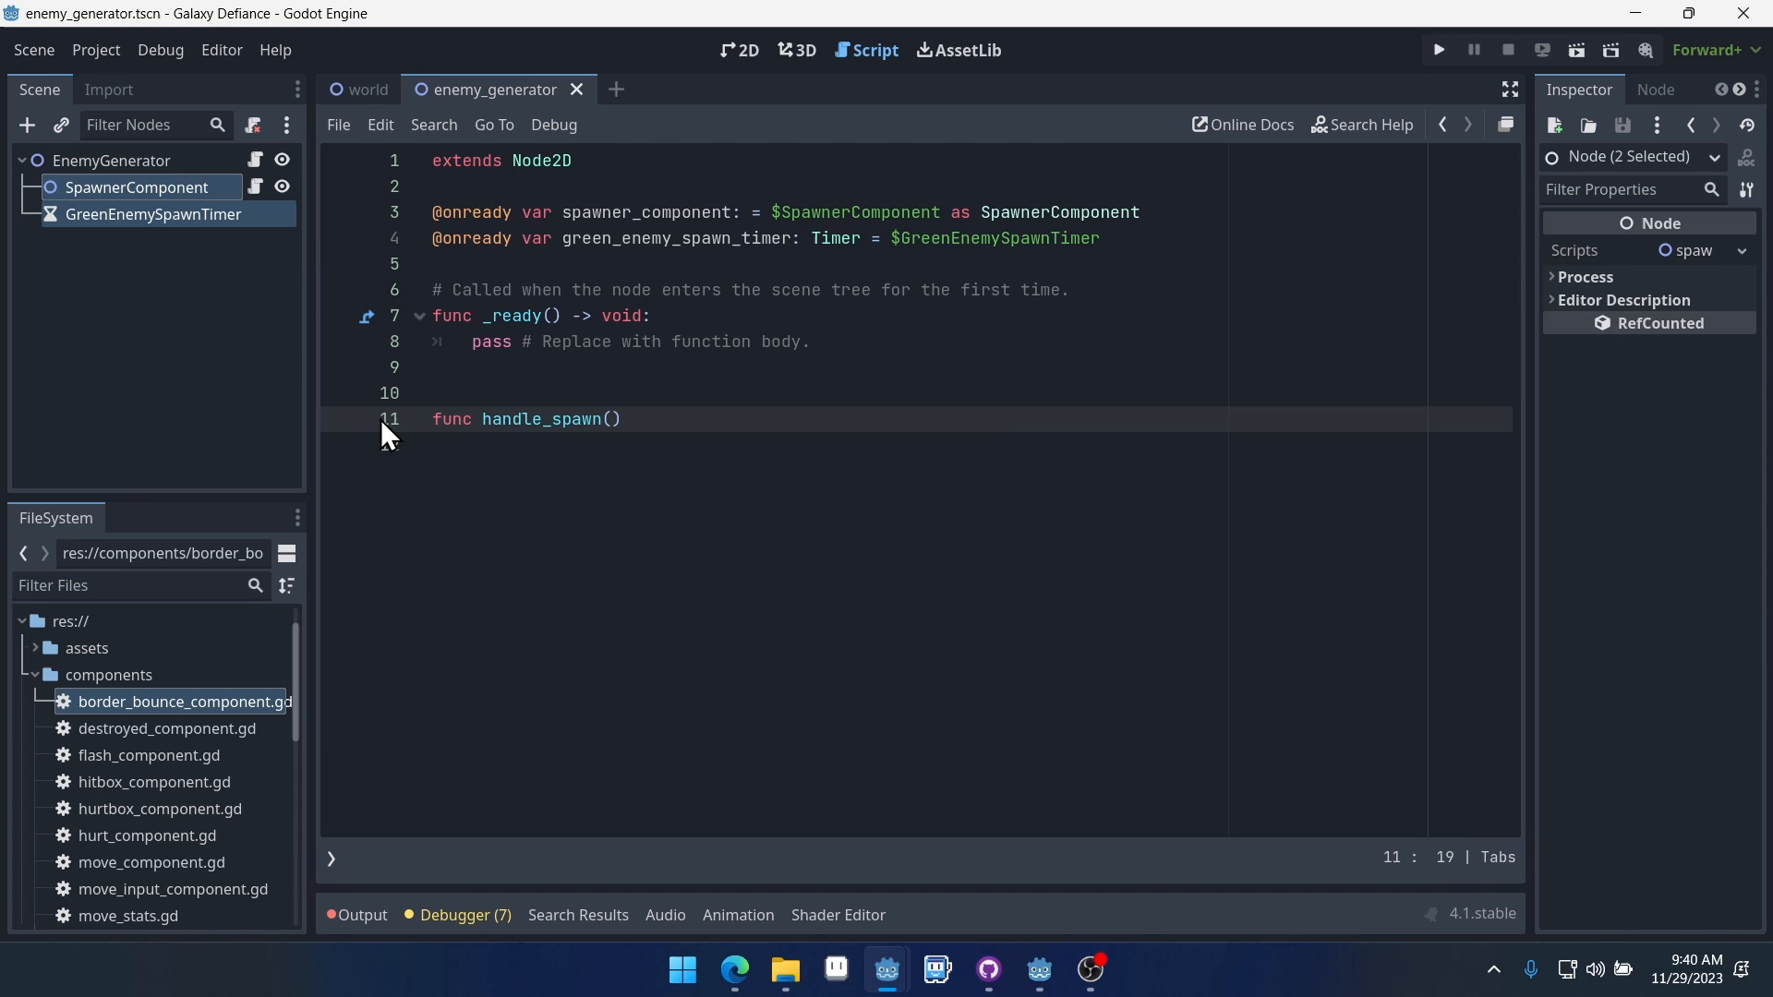
{"action": "type", "text": "enemy"}
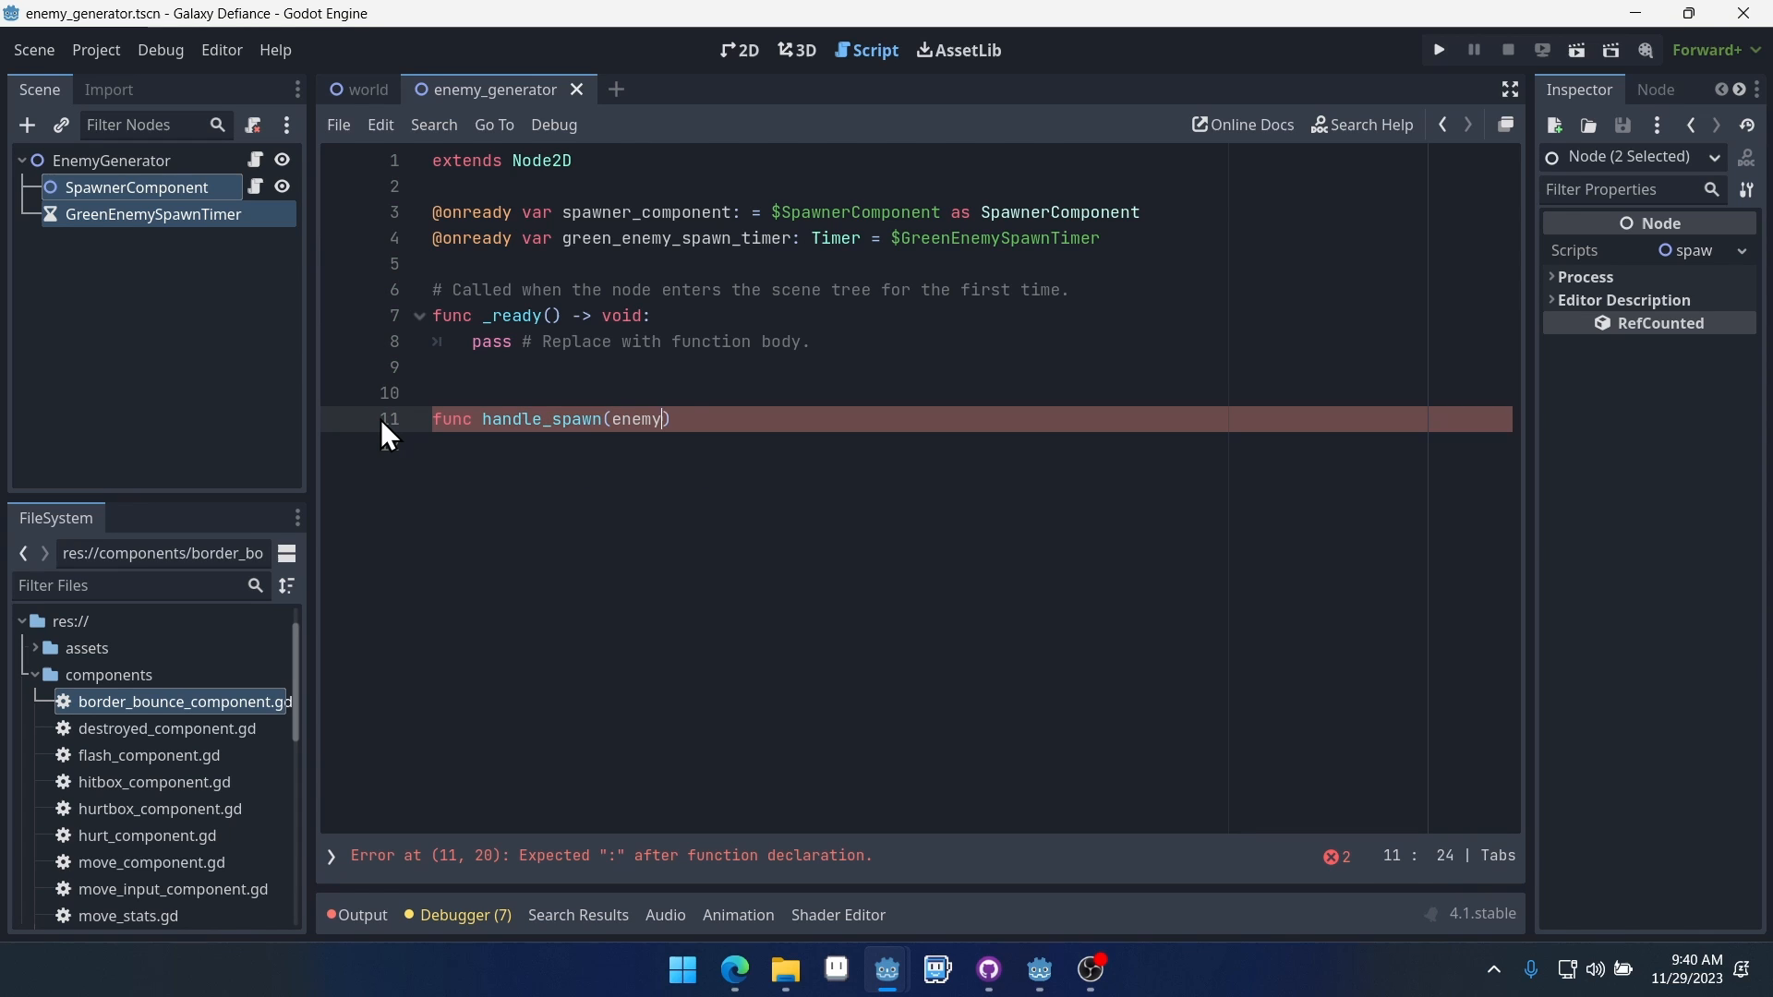
{"action": "type", "text": "_scene: P"}
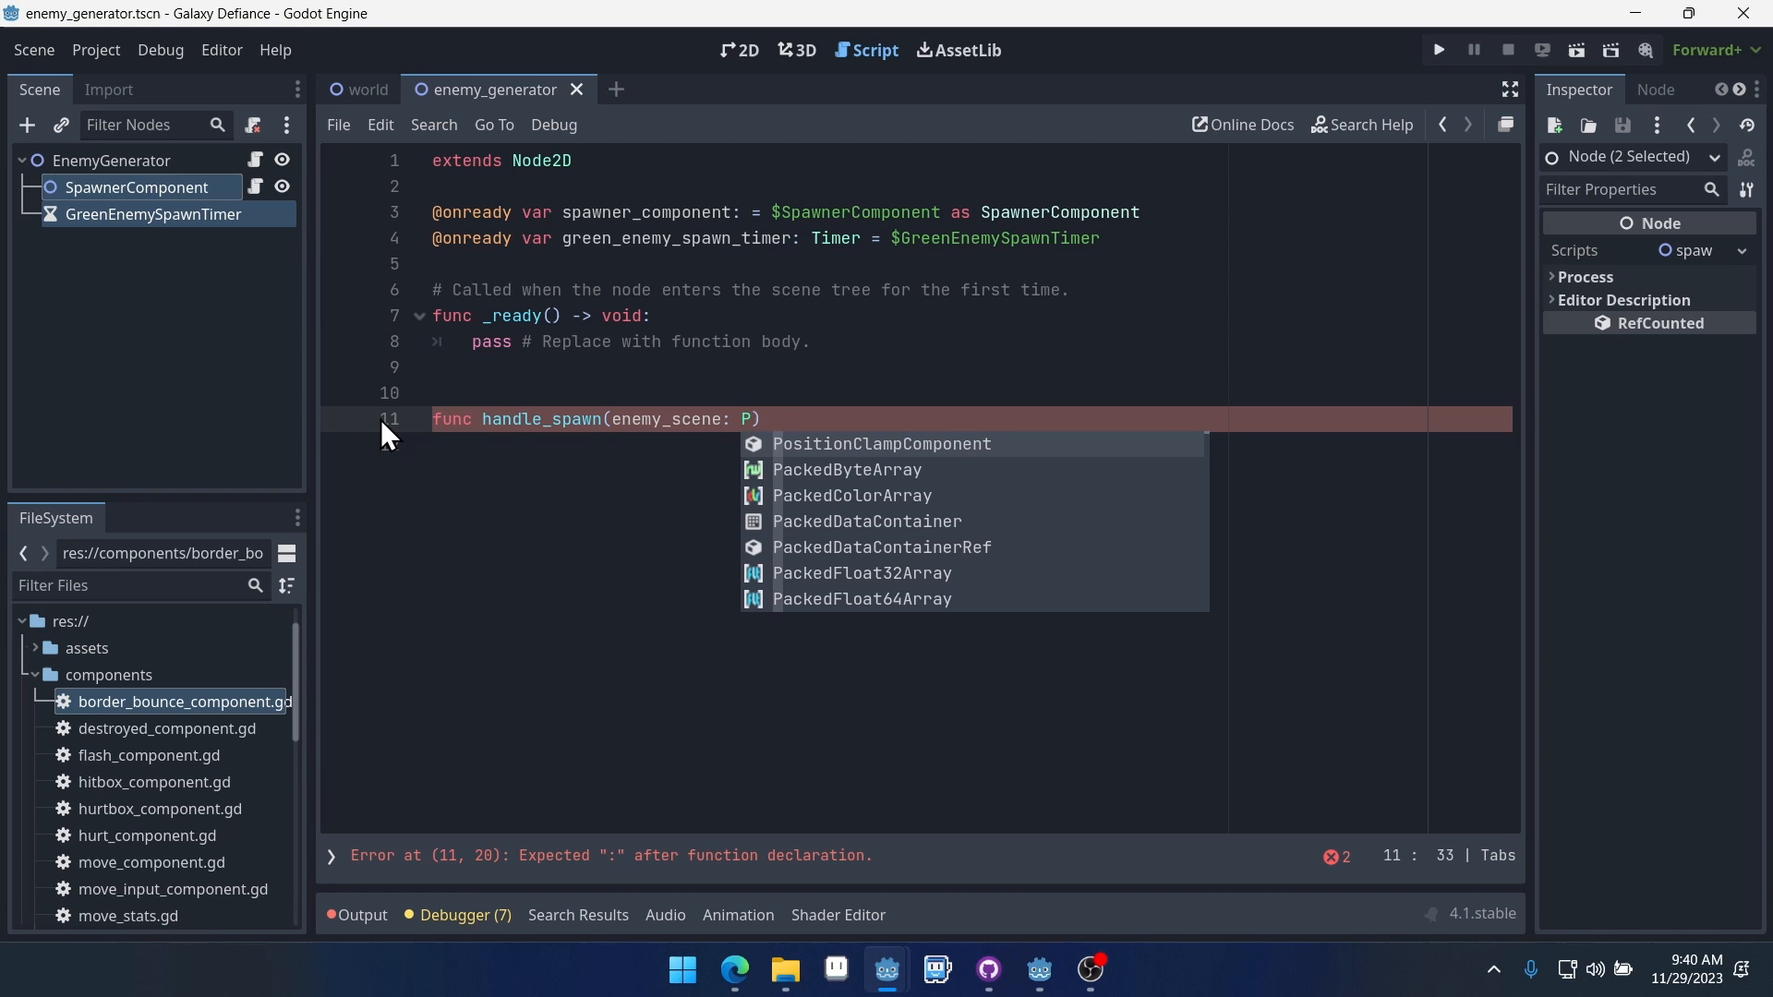
{"action": "type", "text": "ackedScene"}
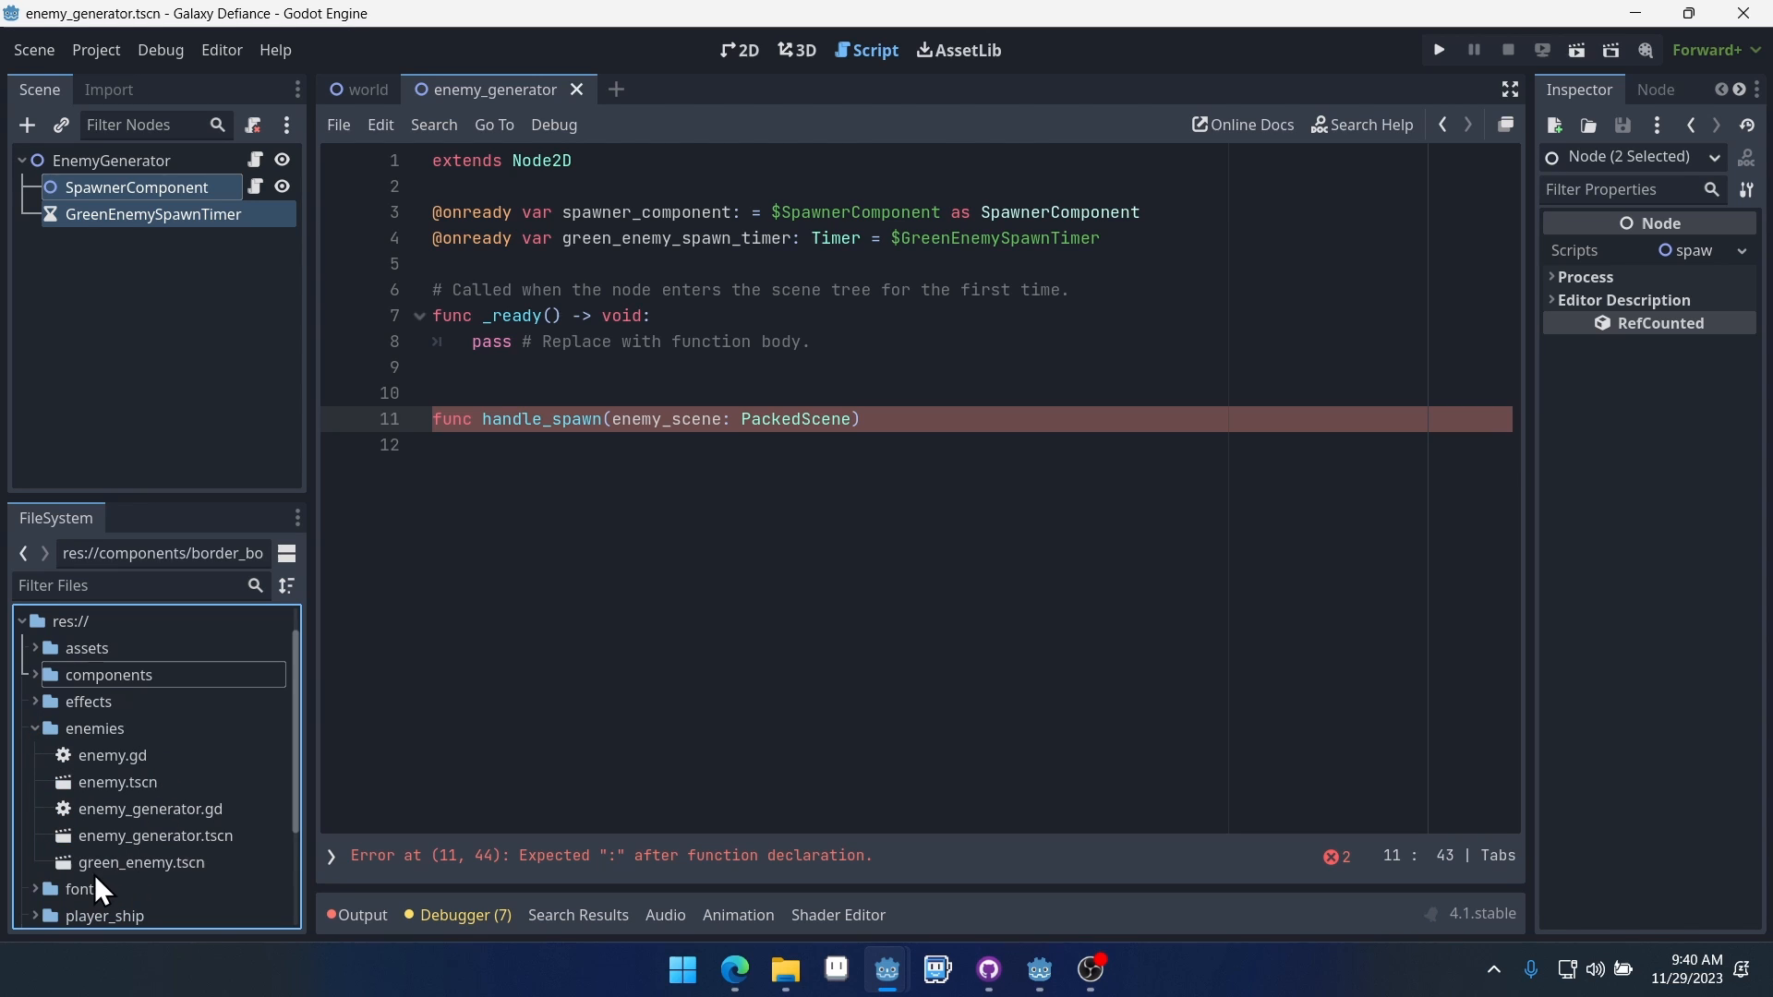
{"action": "left_click", "coordinate": [141, 861]}
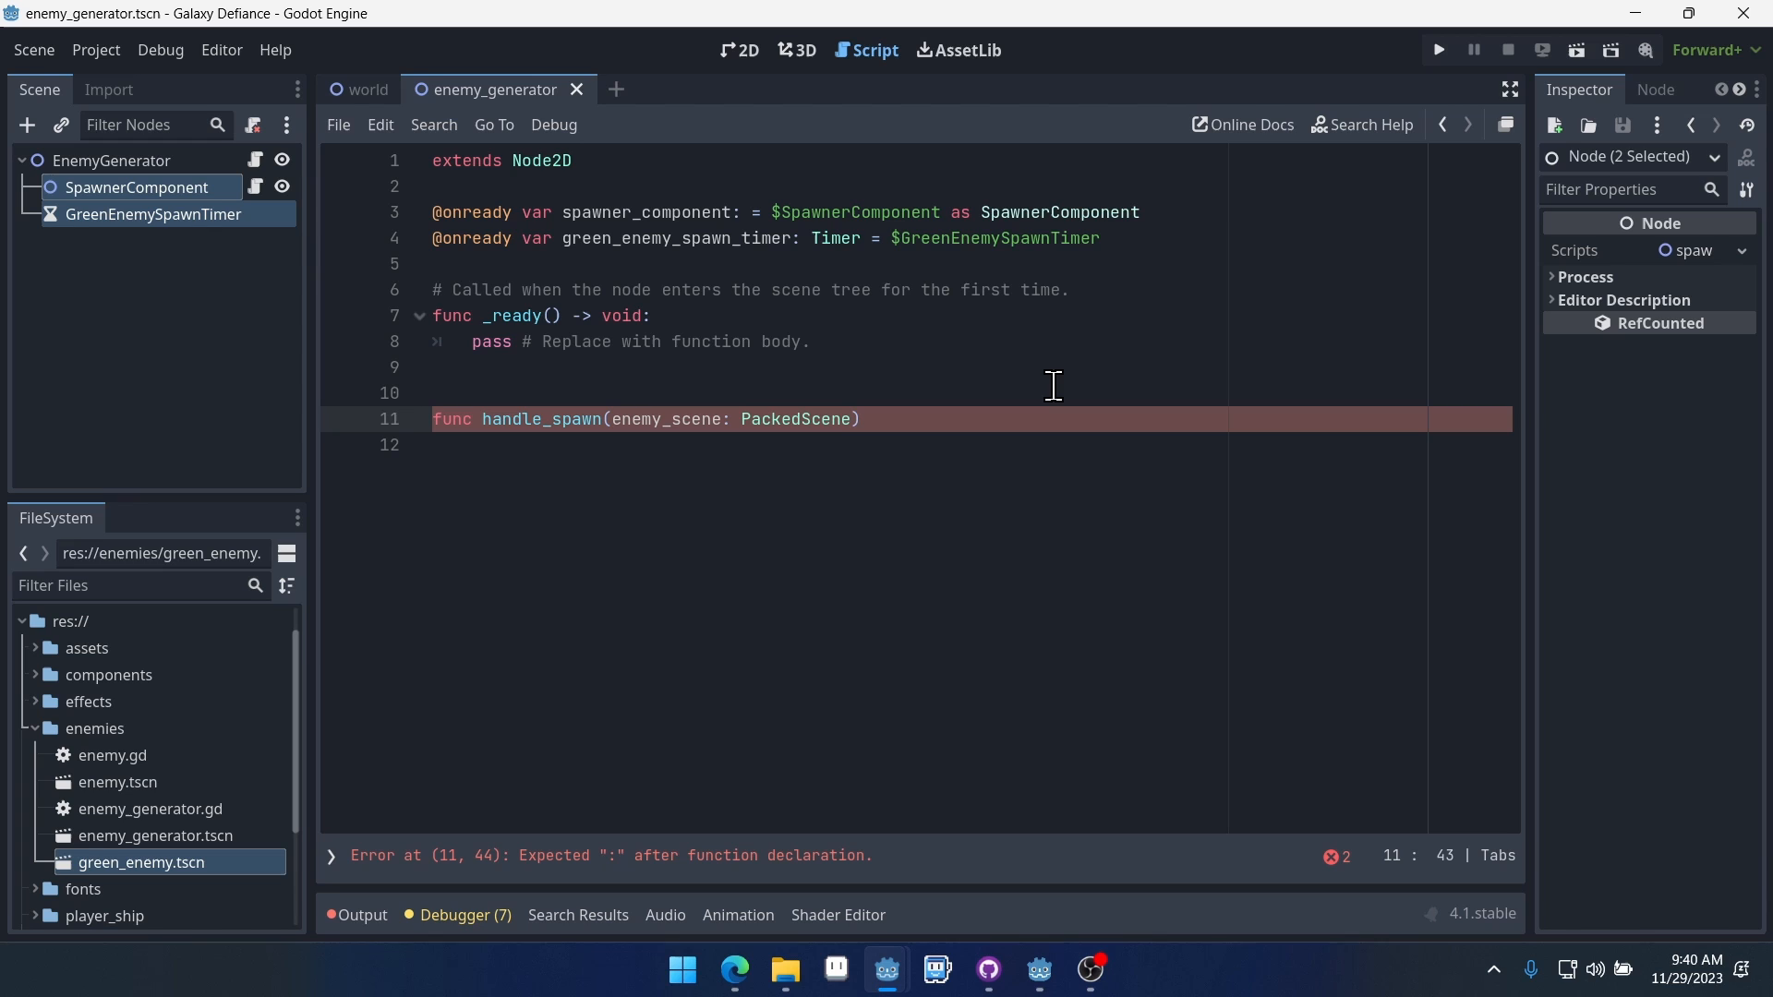
Step: Add a timer: Timer parameter, -> void return, and spawner_component.scene = enemy_scene
{"action": "type", "text": ","}
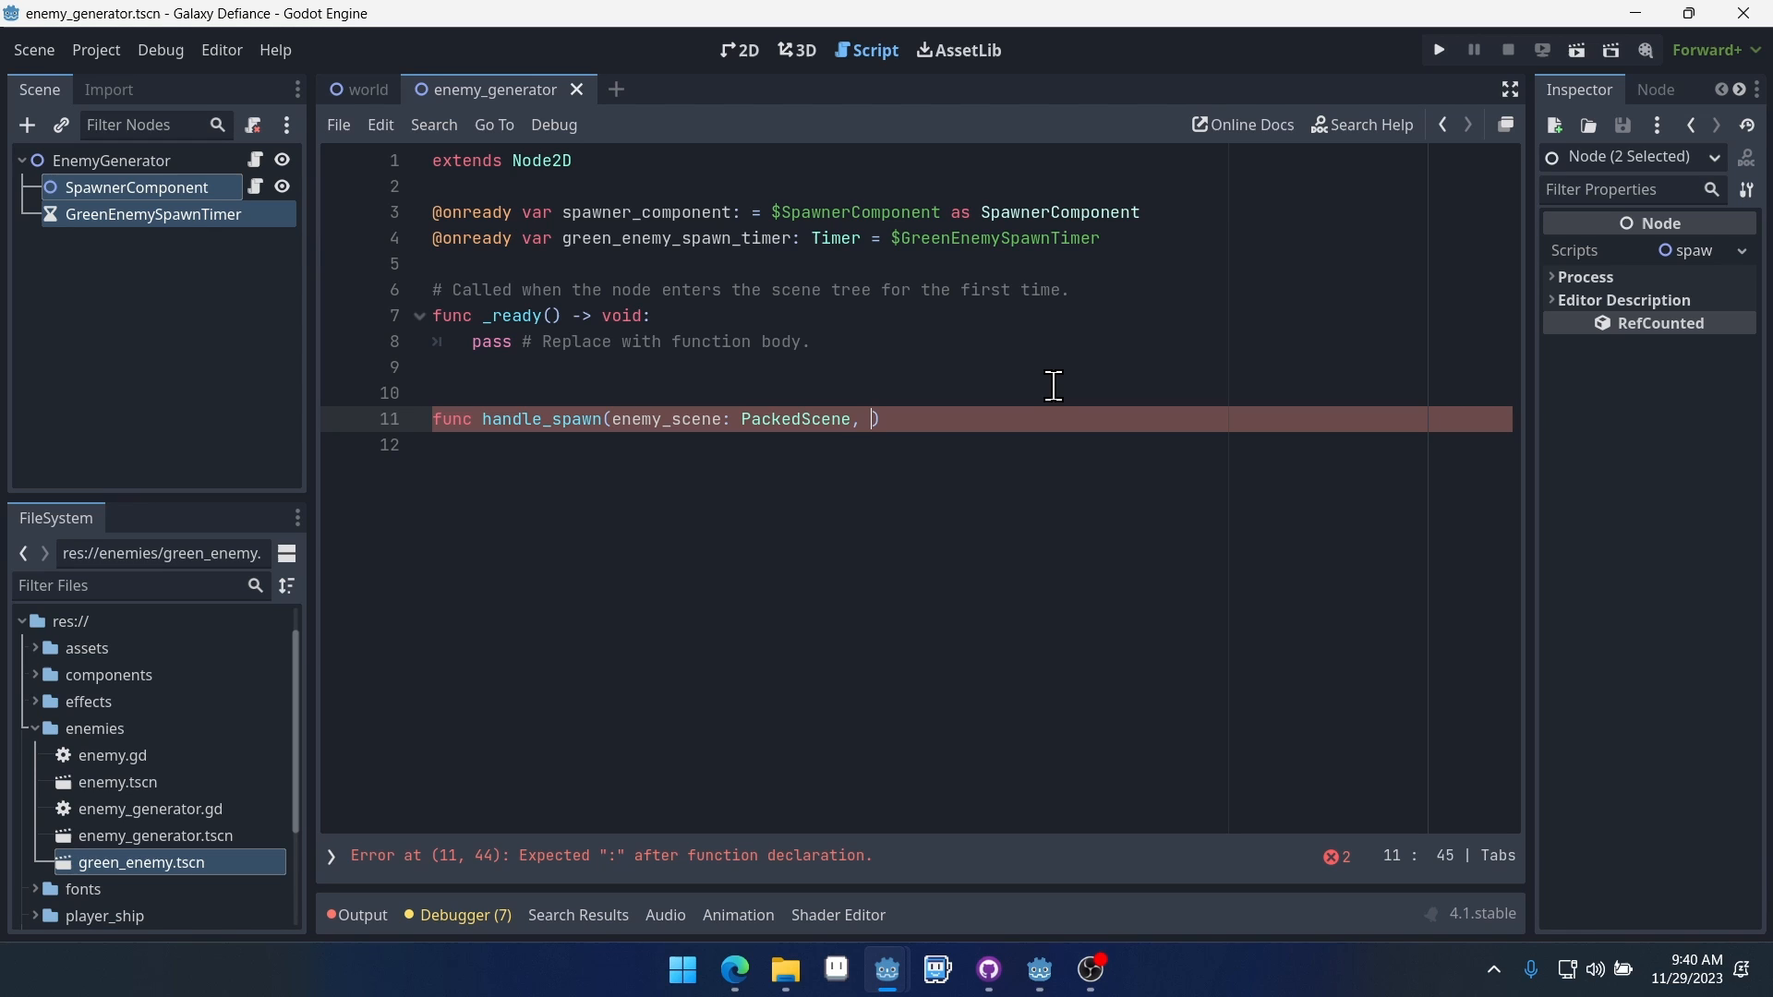
{"action": "type", "text": "timer"}
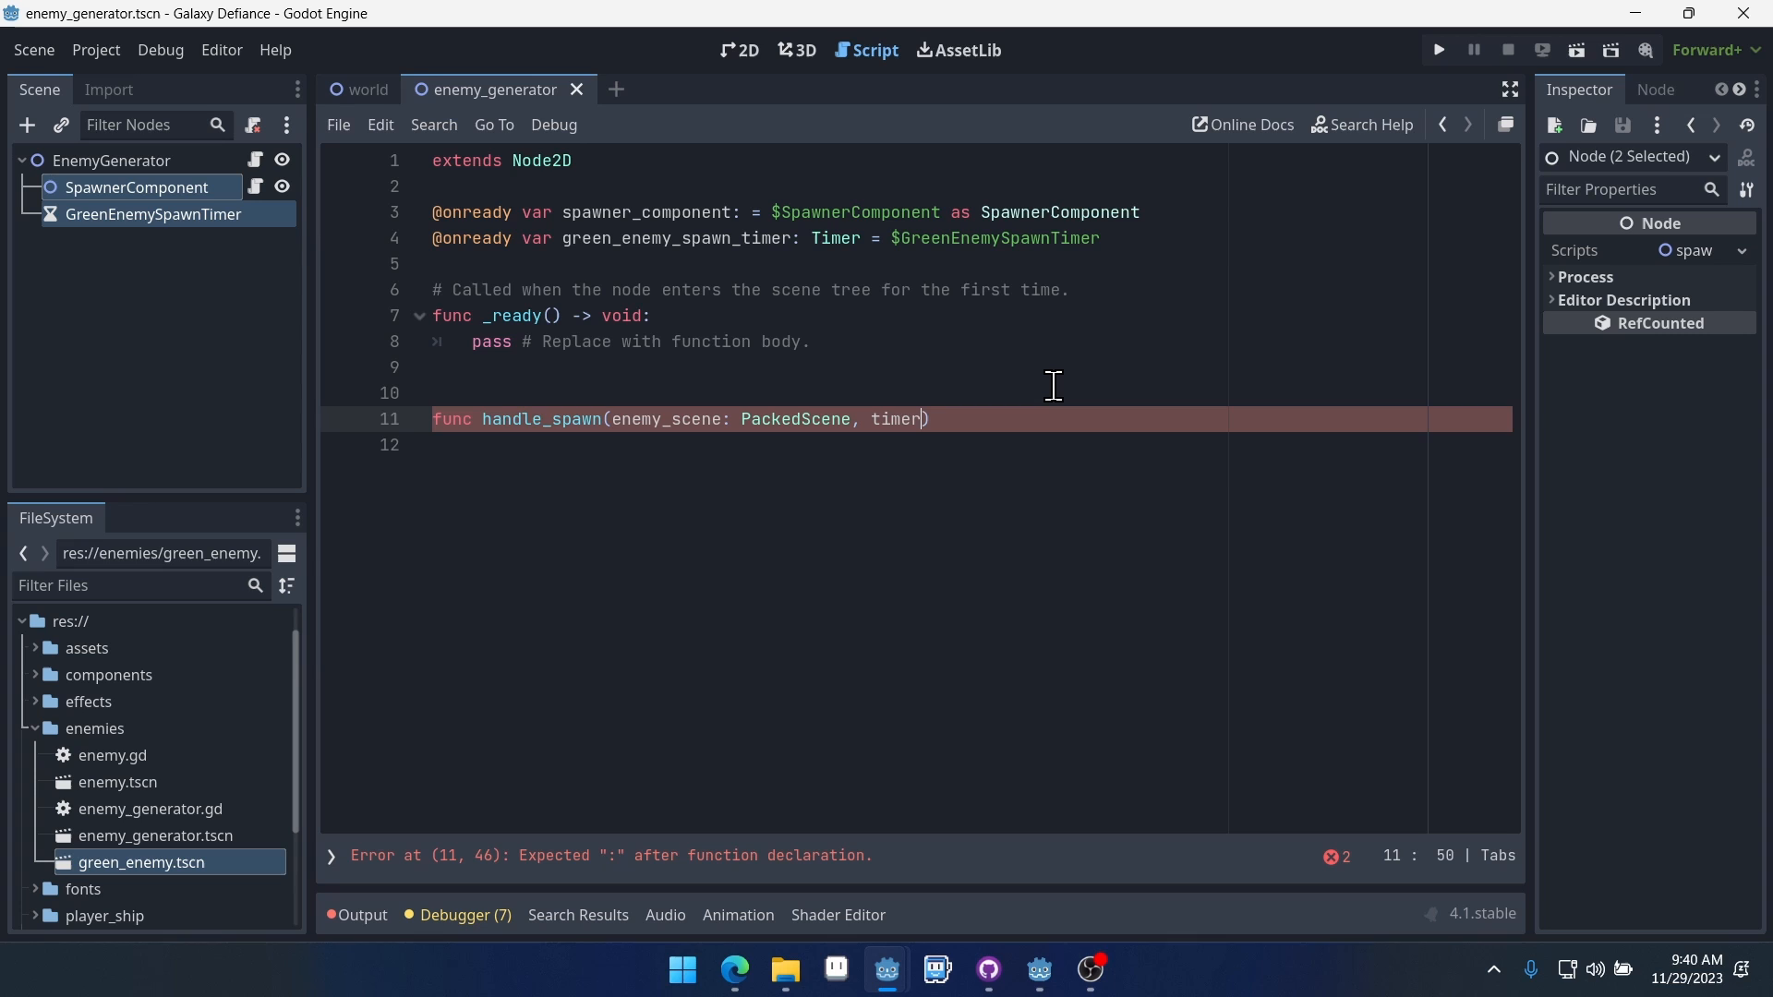
{"action": "type", "text": ": Timer"}
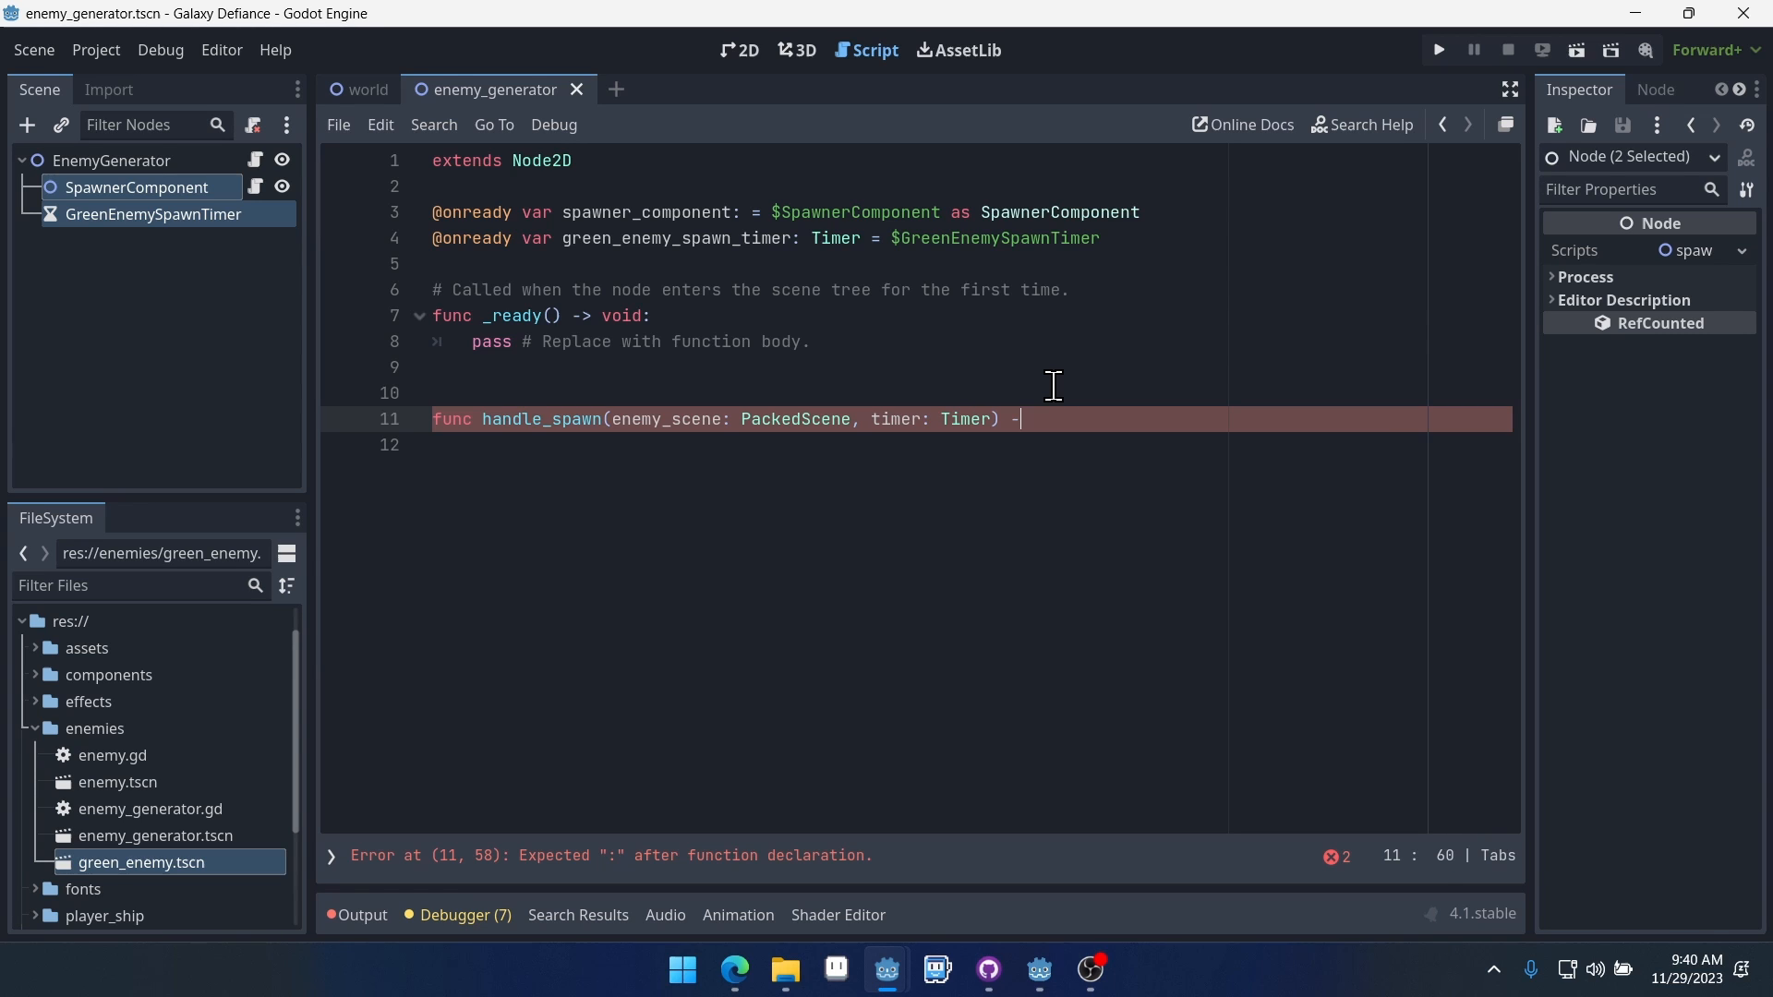
{"action": "type", "text": "> void:"}
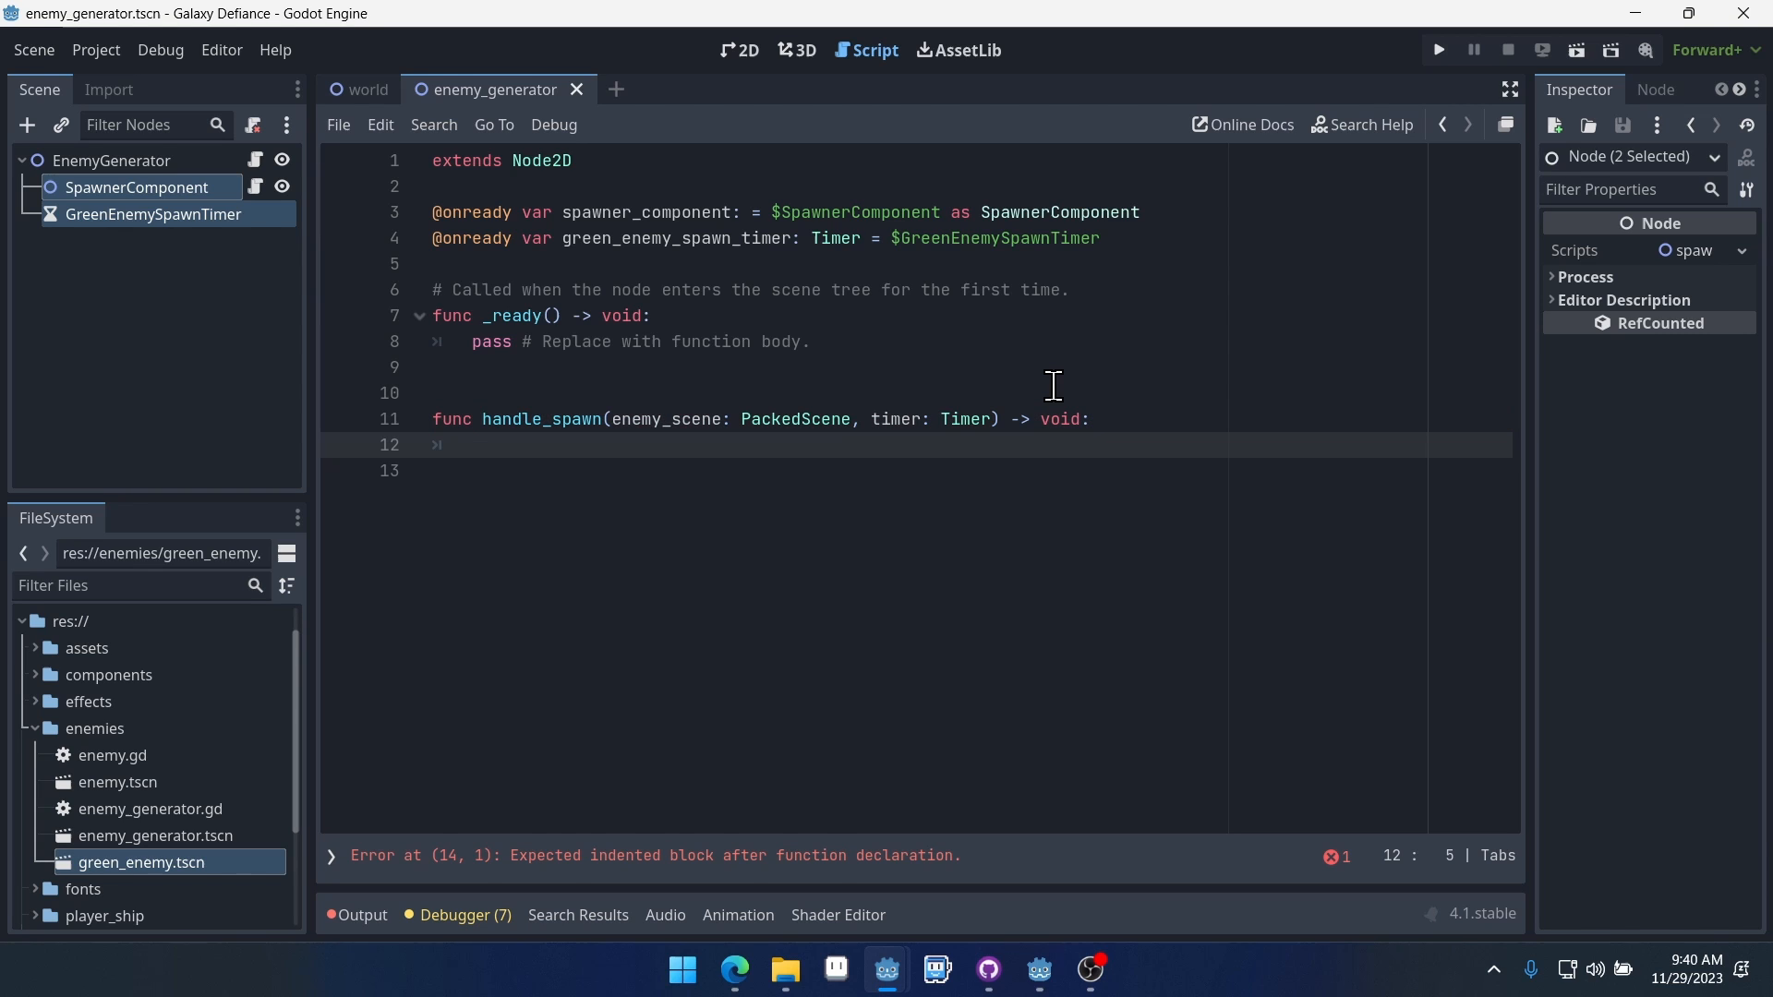
{"action": "type", "text": "spw"}
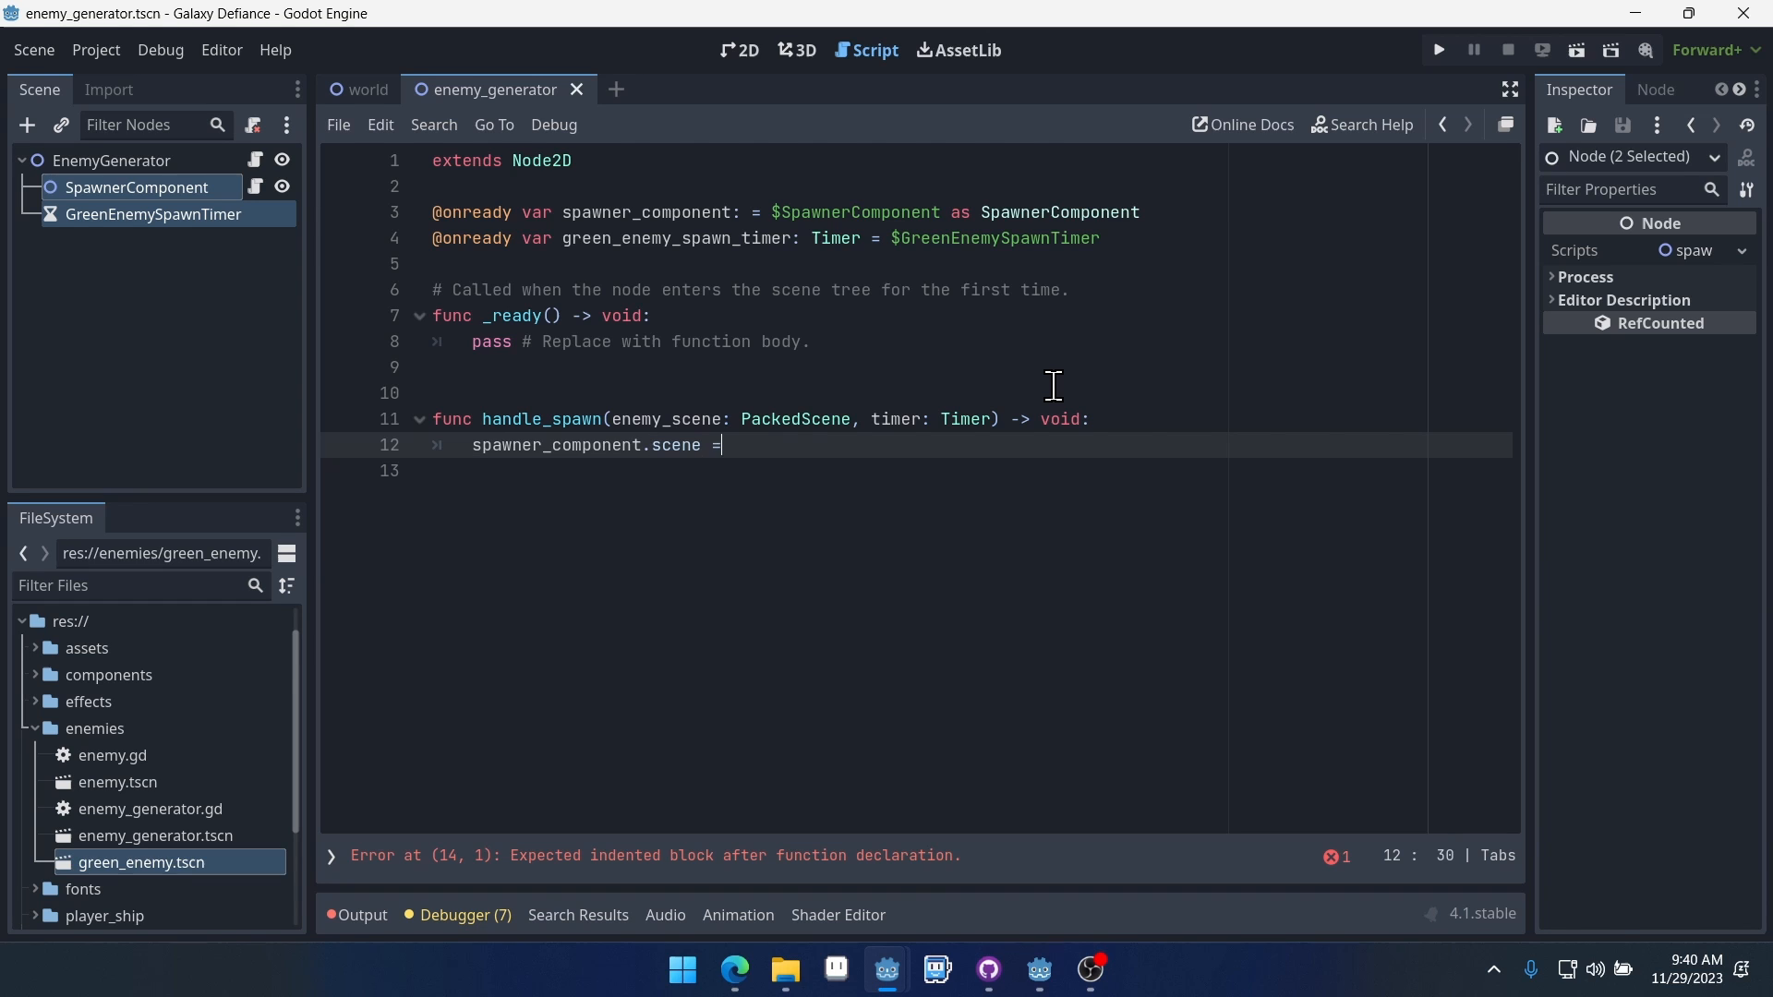
{"action": "type", "text": "enemy_scene"}
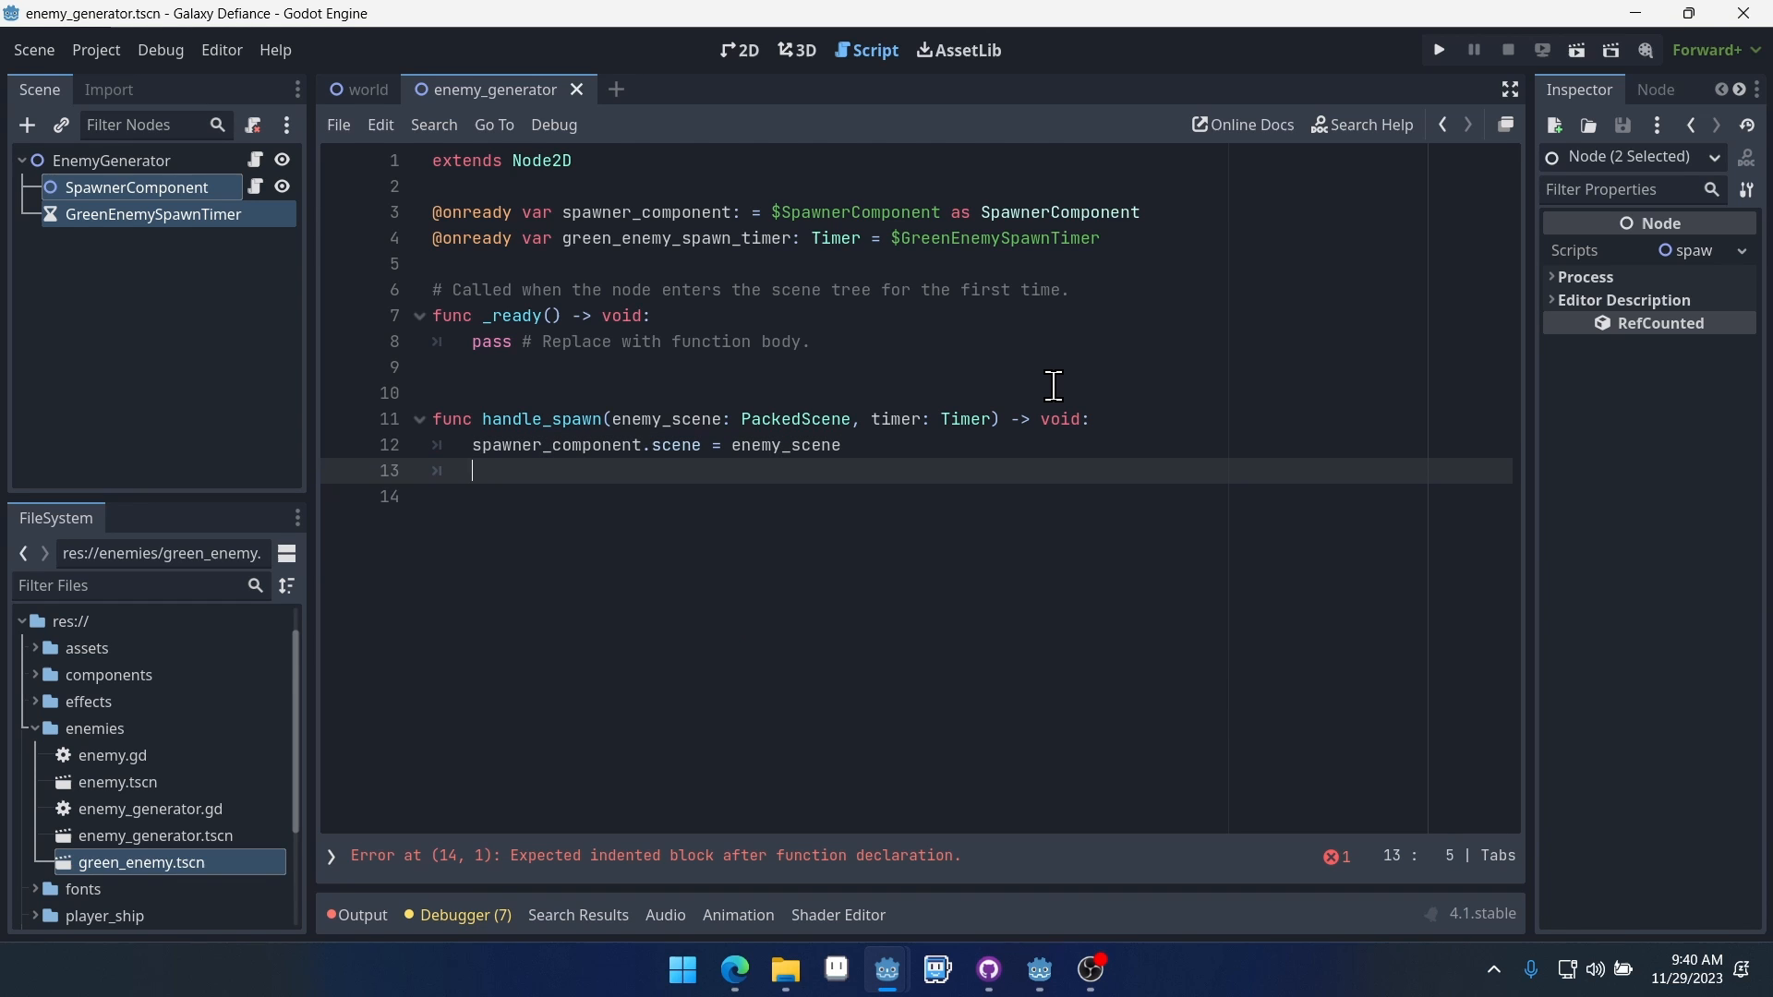
{"action": "type", "text": "spw"}
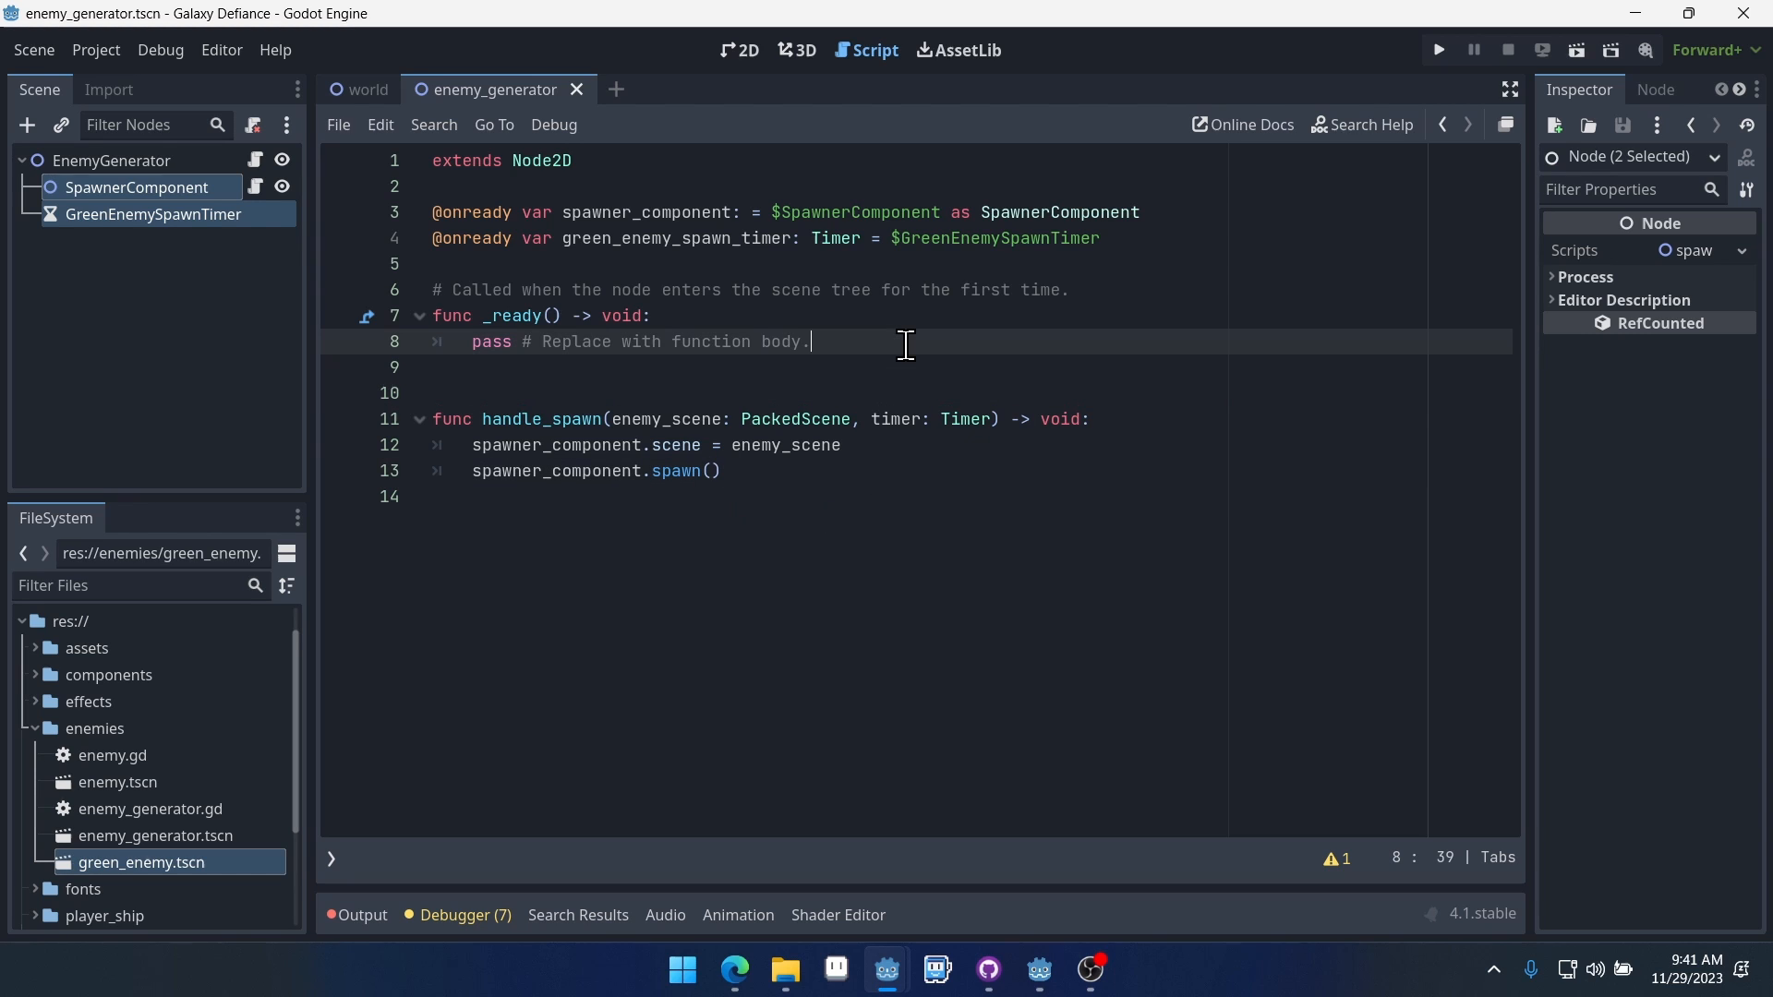
{"action": "mouse_move", "coordinate": [868, 403]}
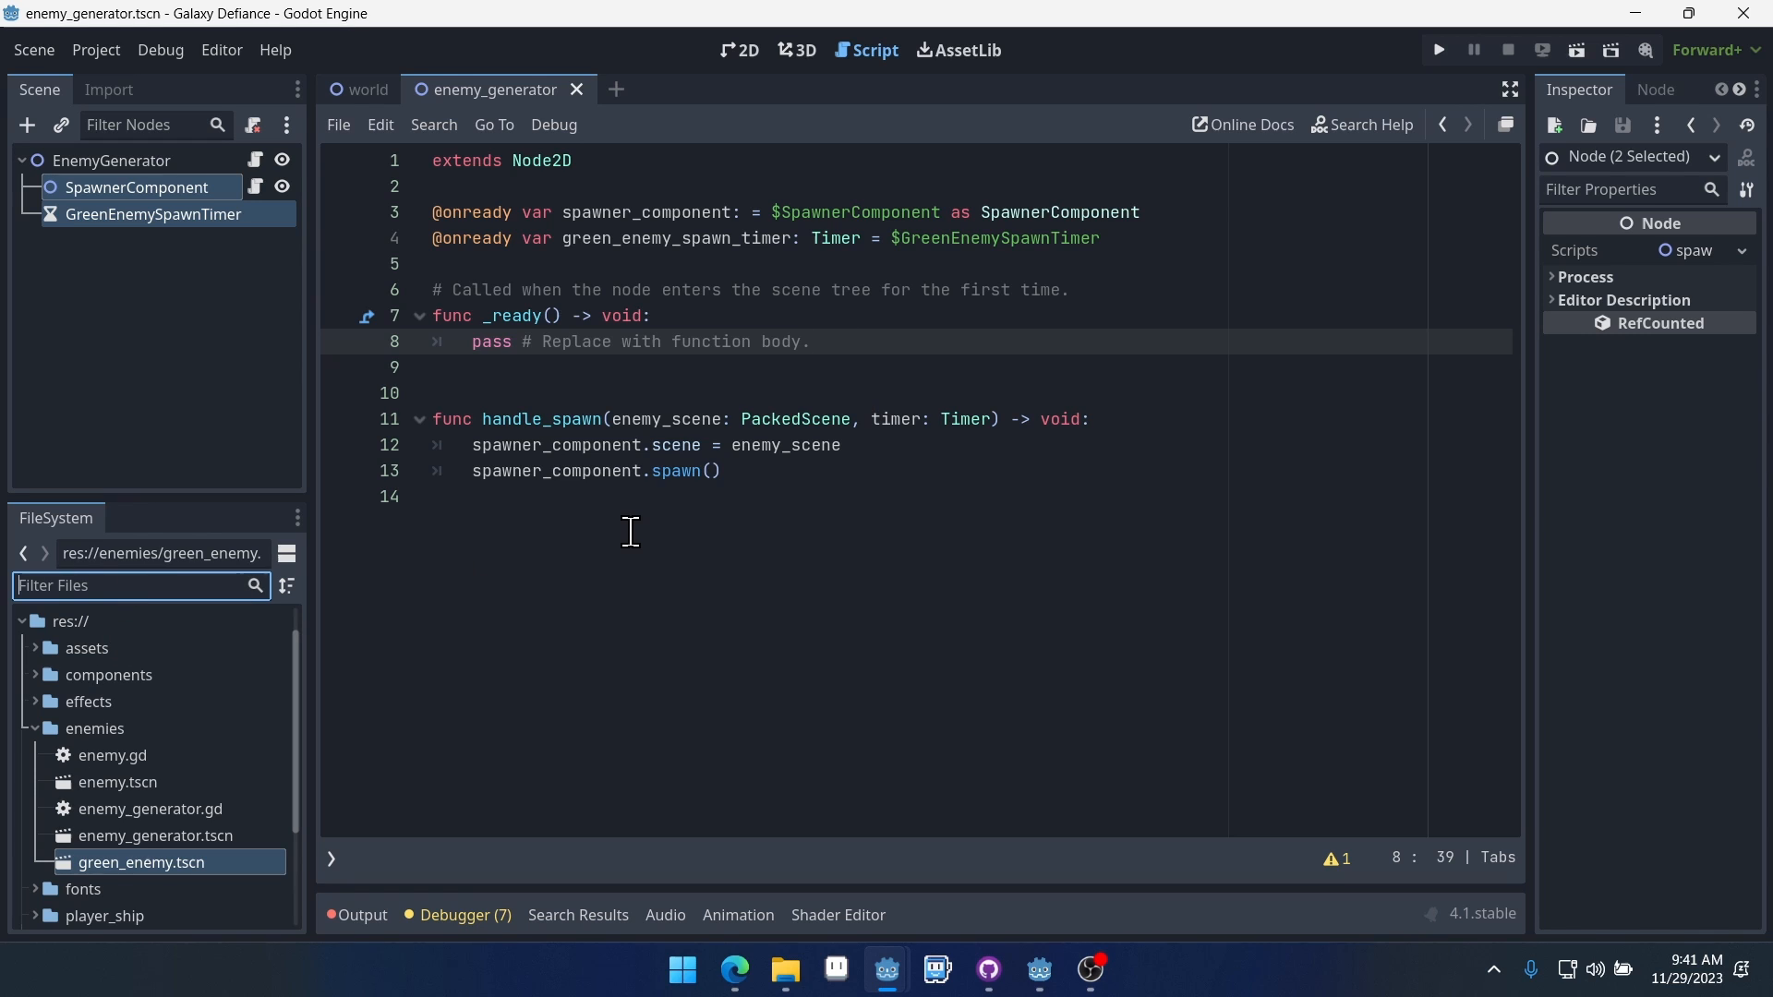
Step: Filter the FileSystem for 'bounc' and open border_bounce_component.gd
{"action": "type", "text": "boun"}
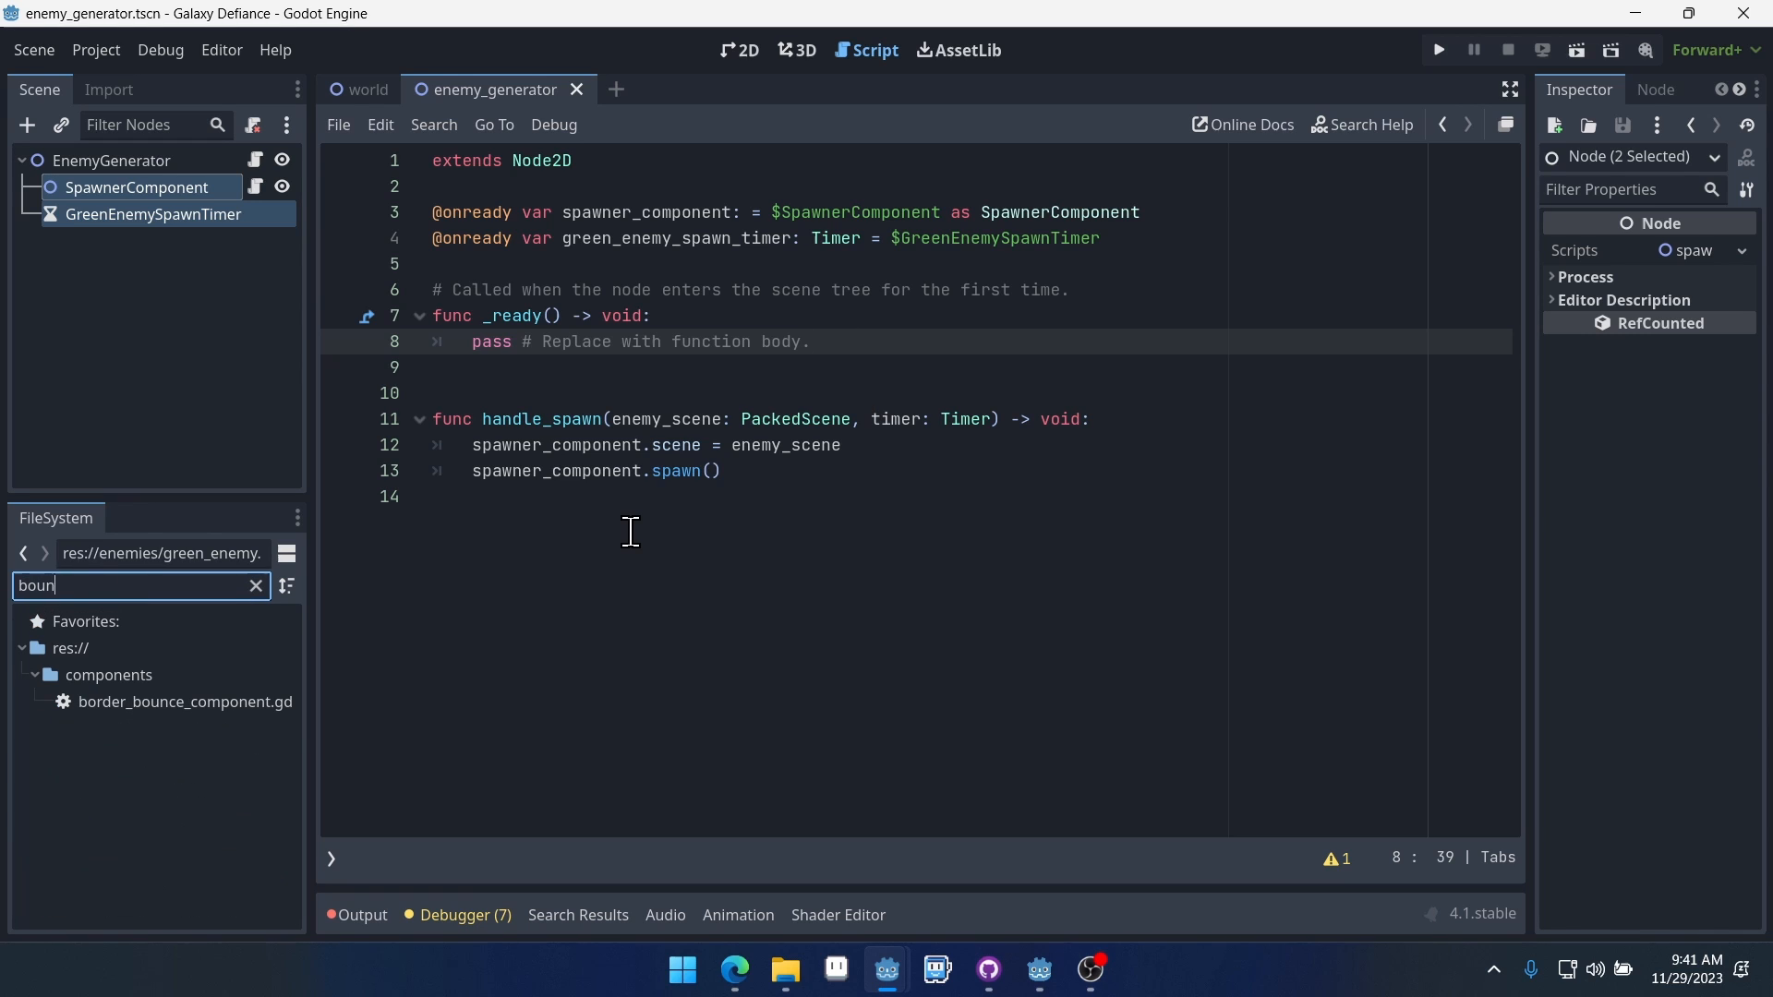
{"action": "type", "text": "c"}
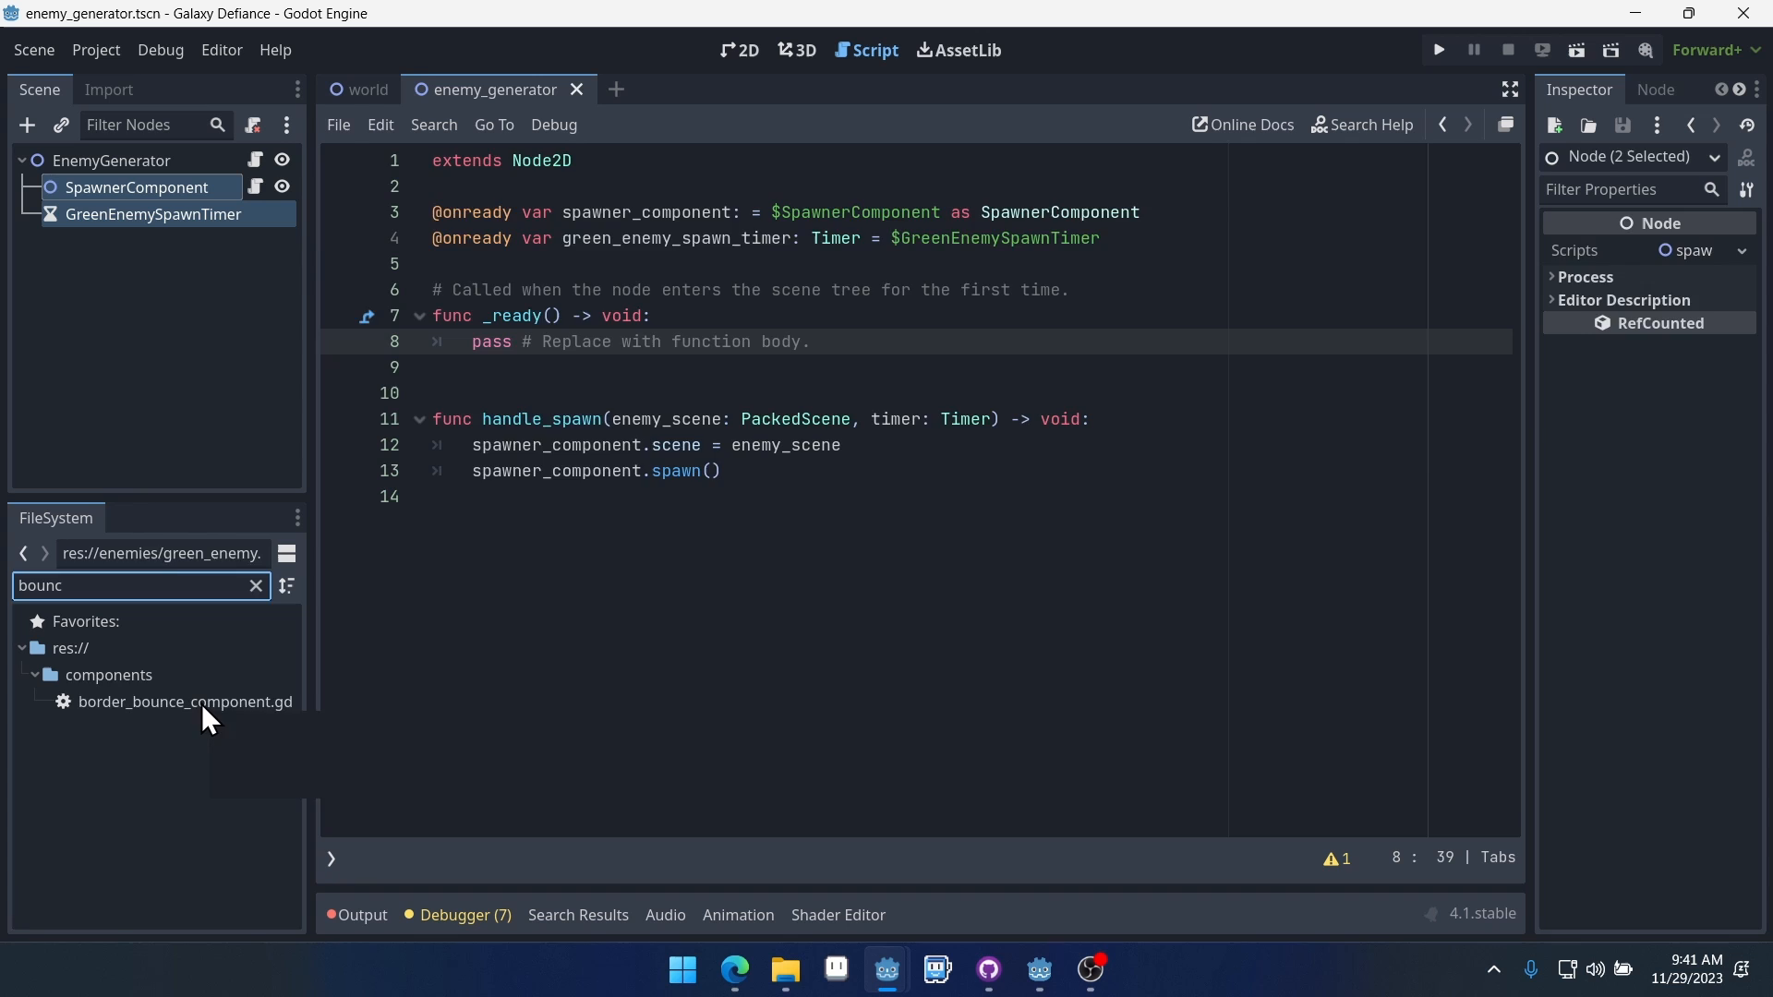
{"action": "double_click", "coordinate": [186, 701]}
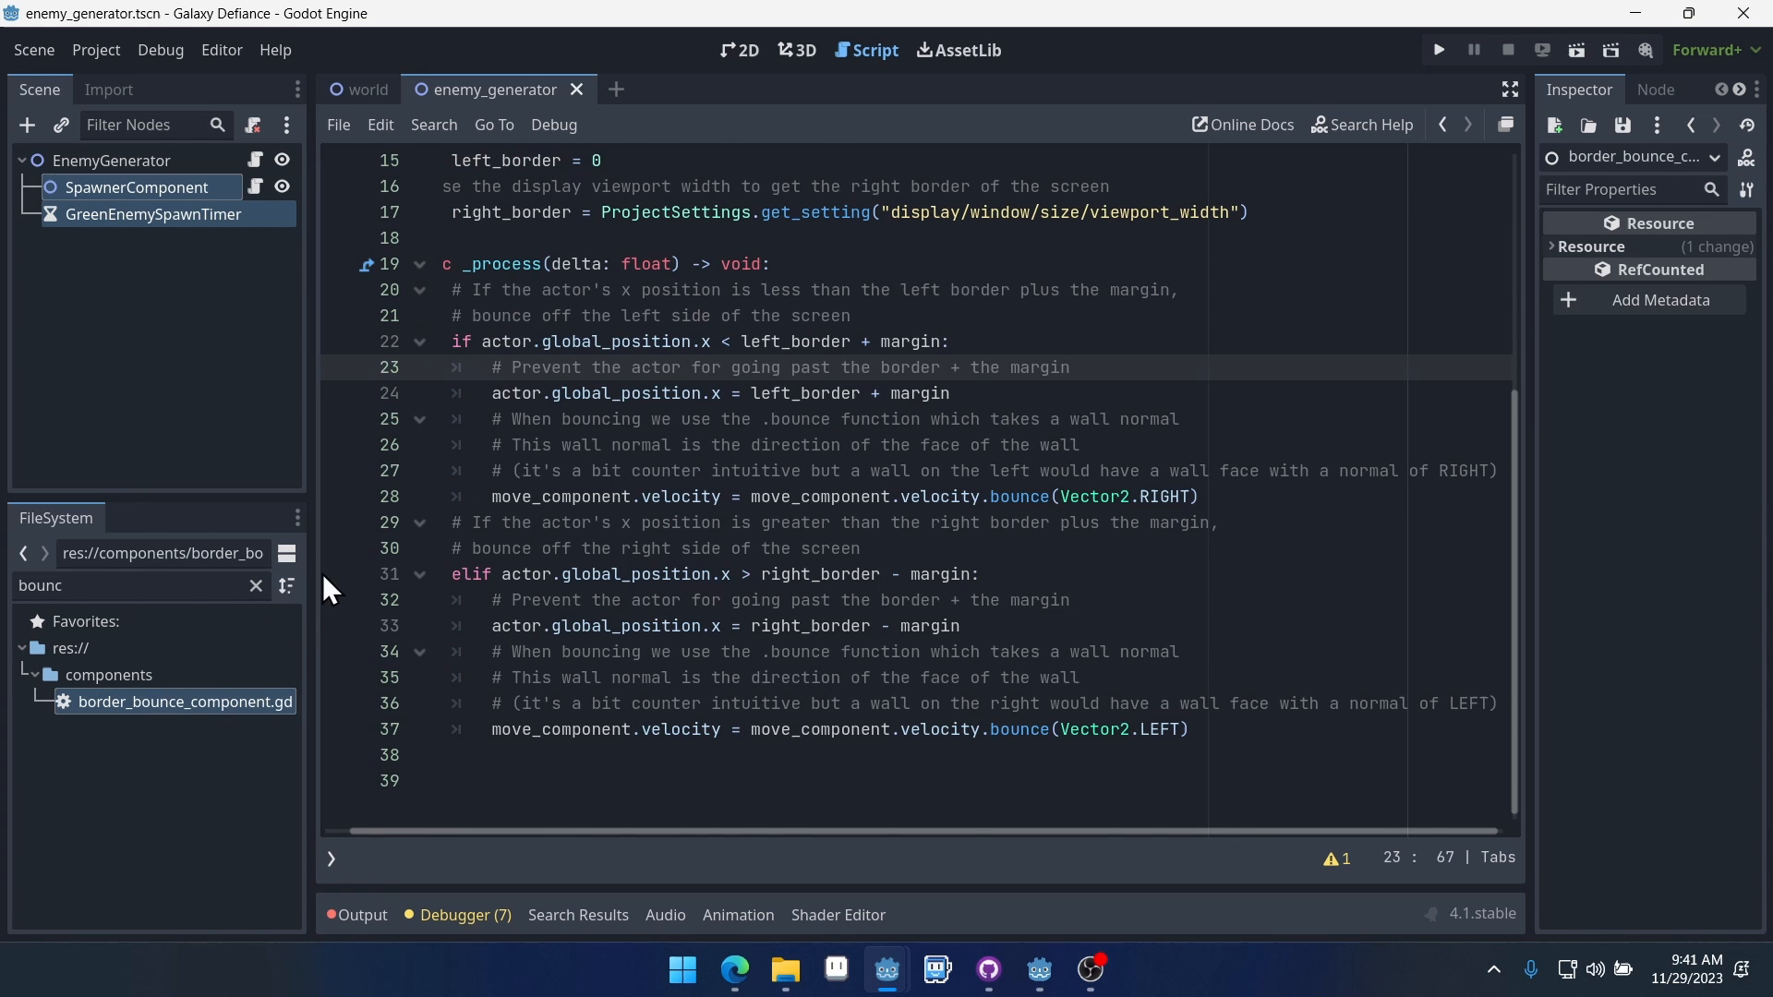
Step: Select the viewport-width ProjectSettings.get_setting line and return to enemy_generator.gd
{"action": "scroll", "scroll_direction": "up", "scroll_amount": 3}
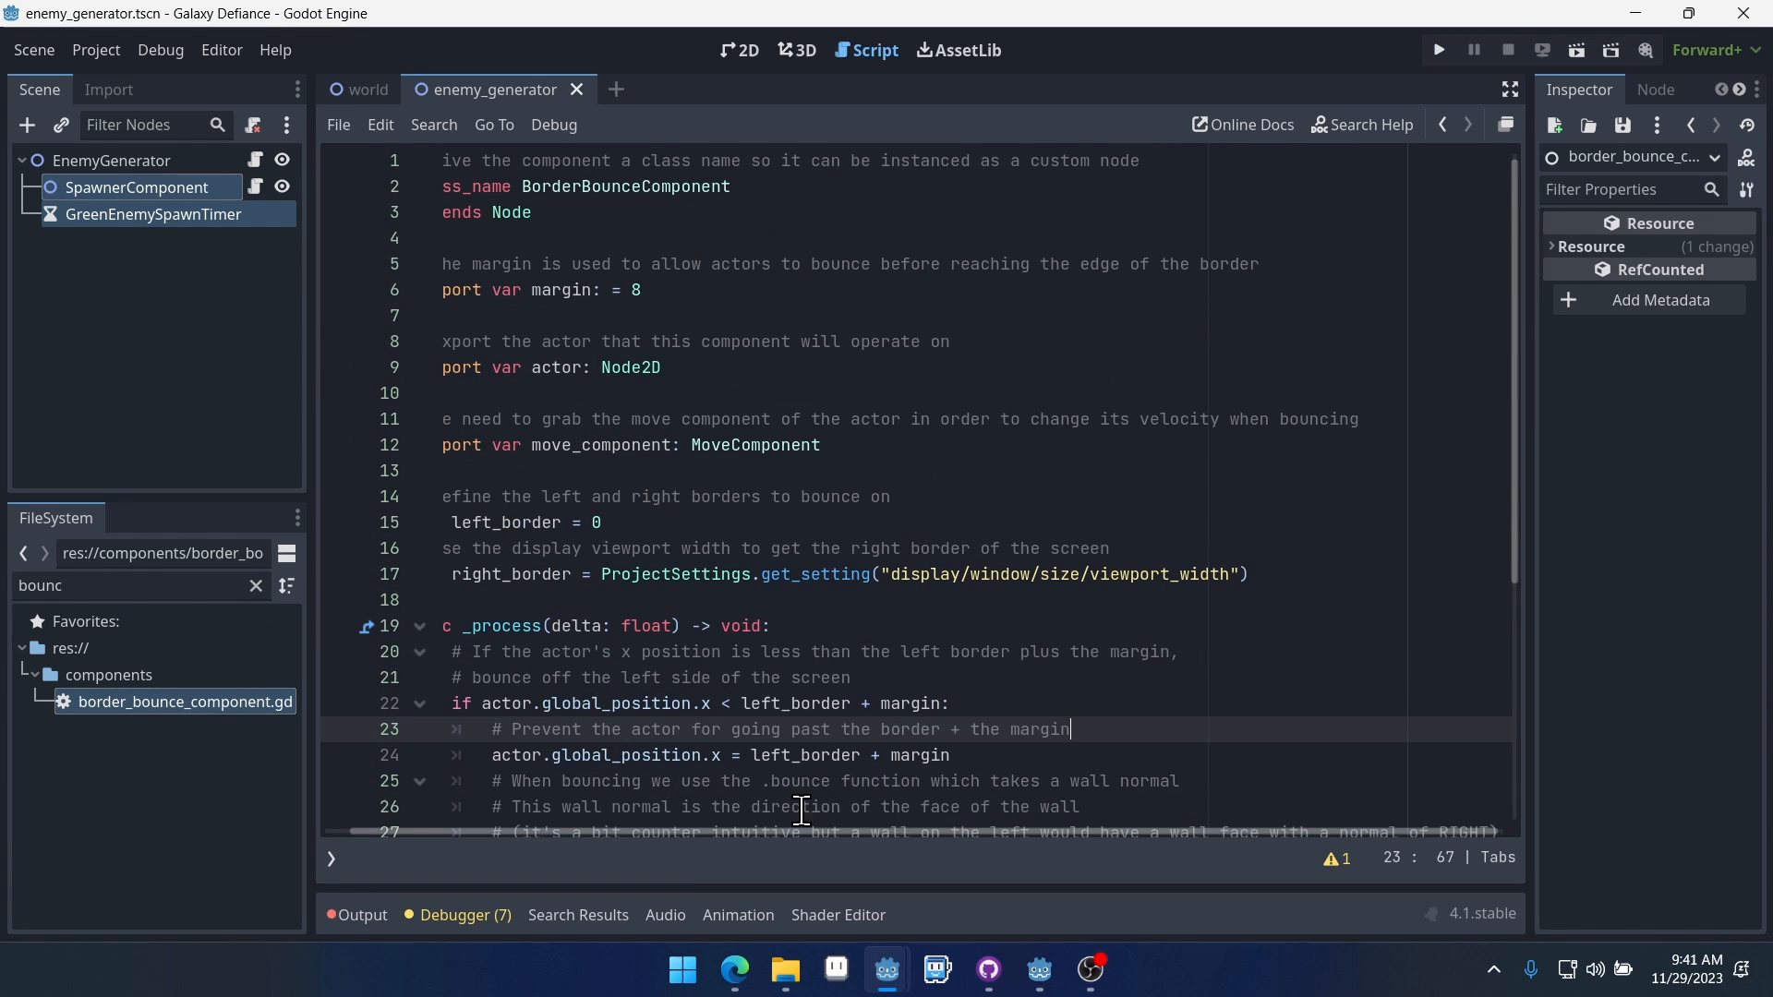
{"action": "double_click", "coordinate": [509, 573]}
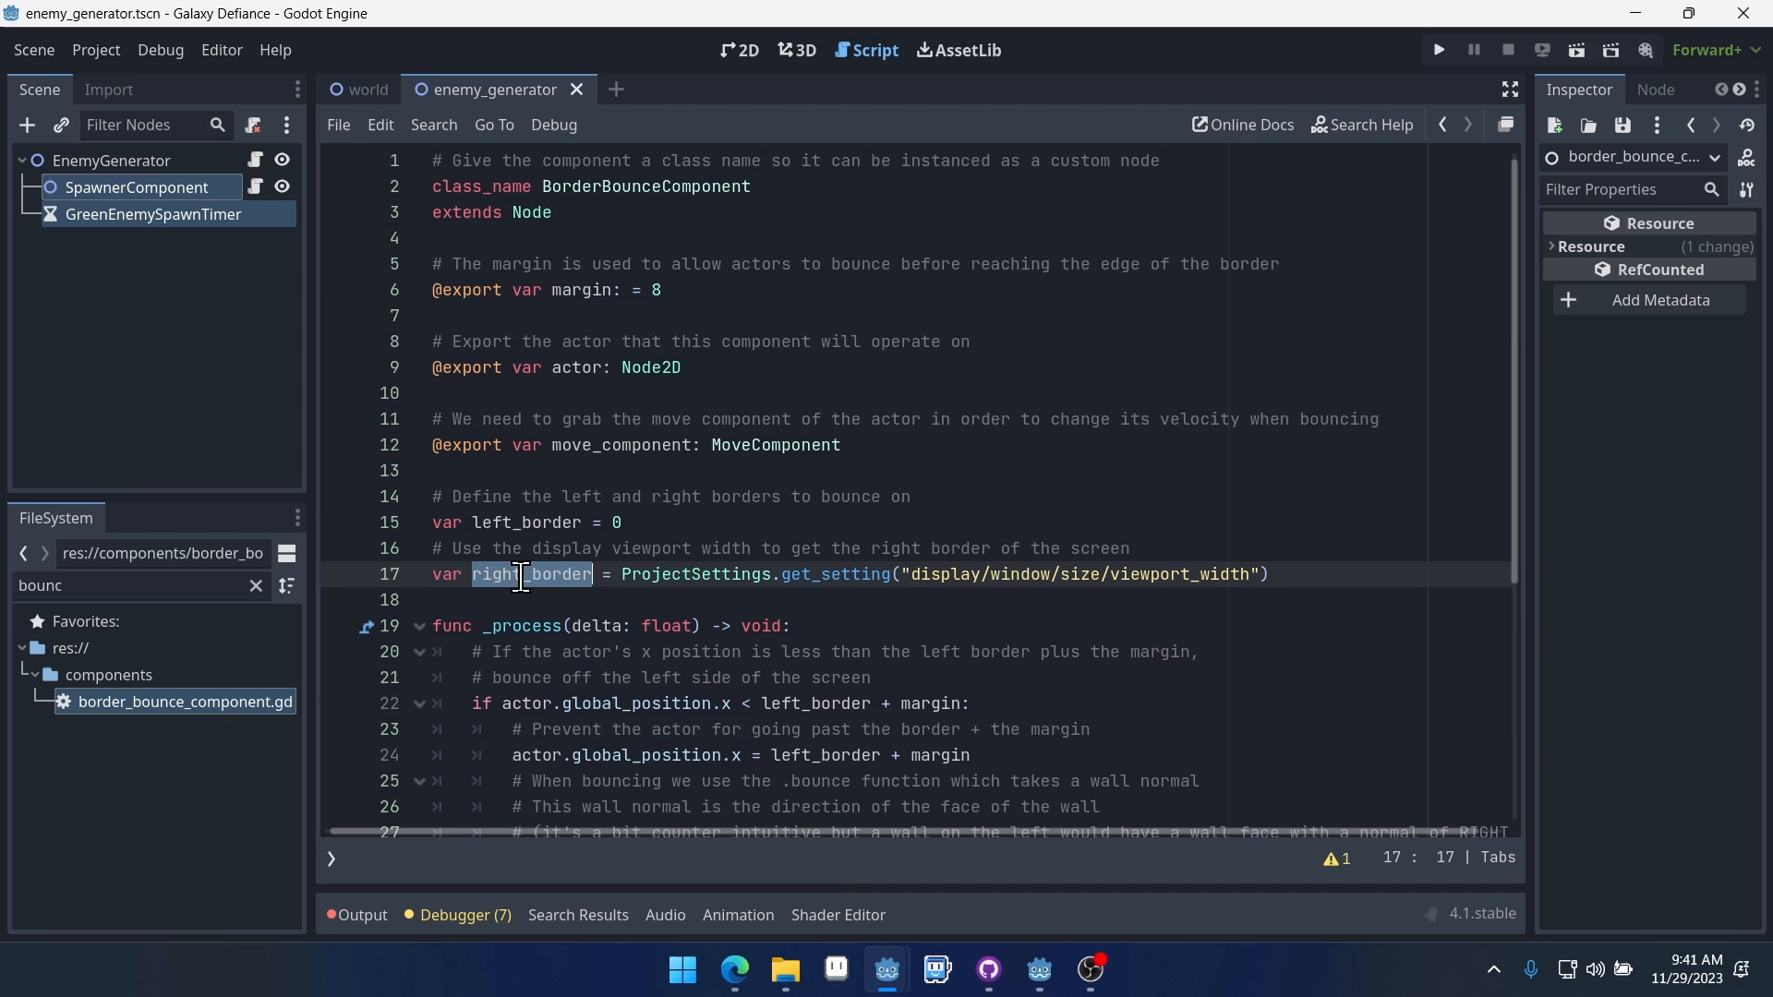
{"action": "left_click", "coordinate": [439, 599]}
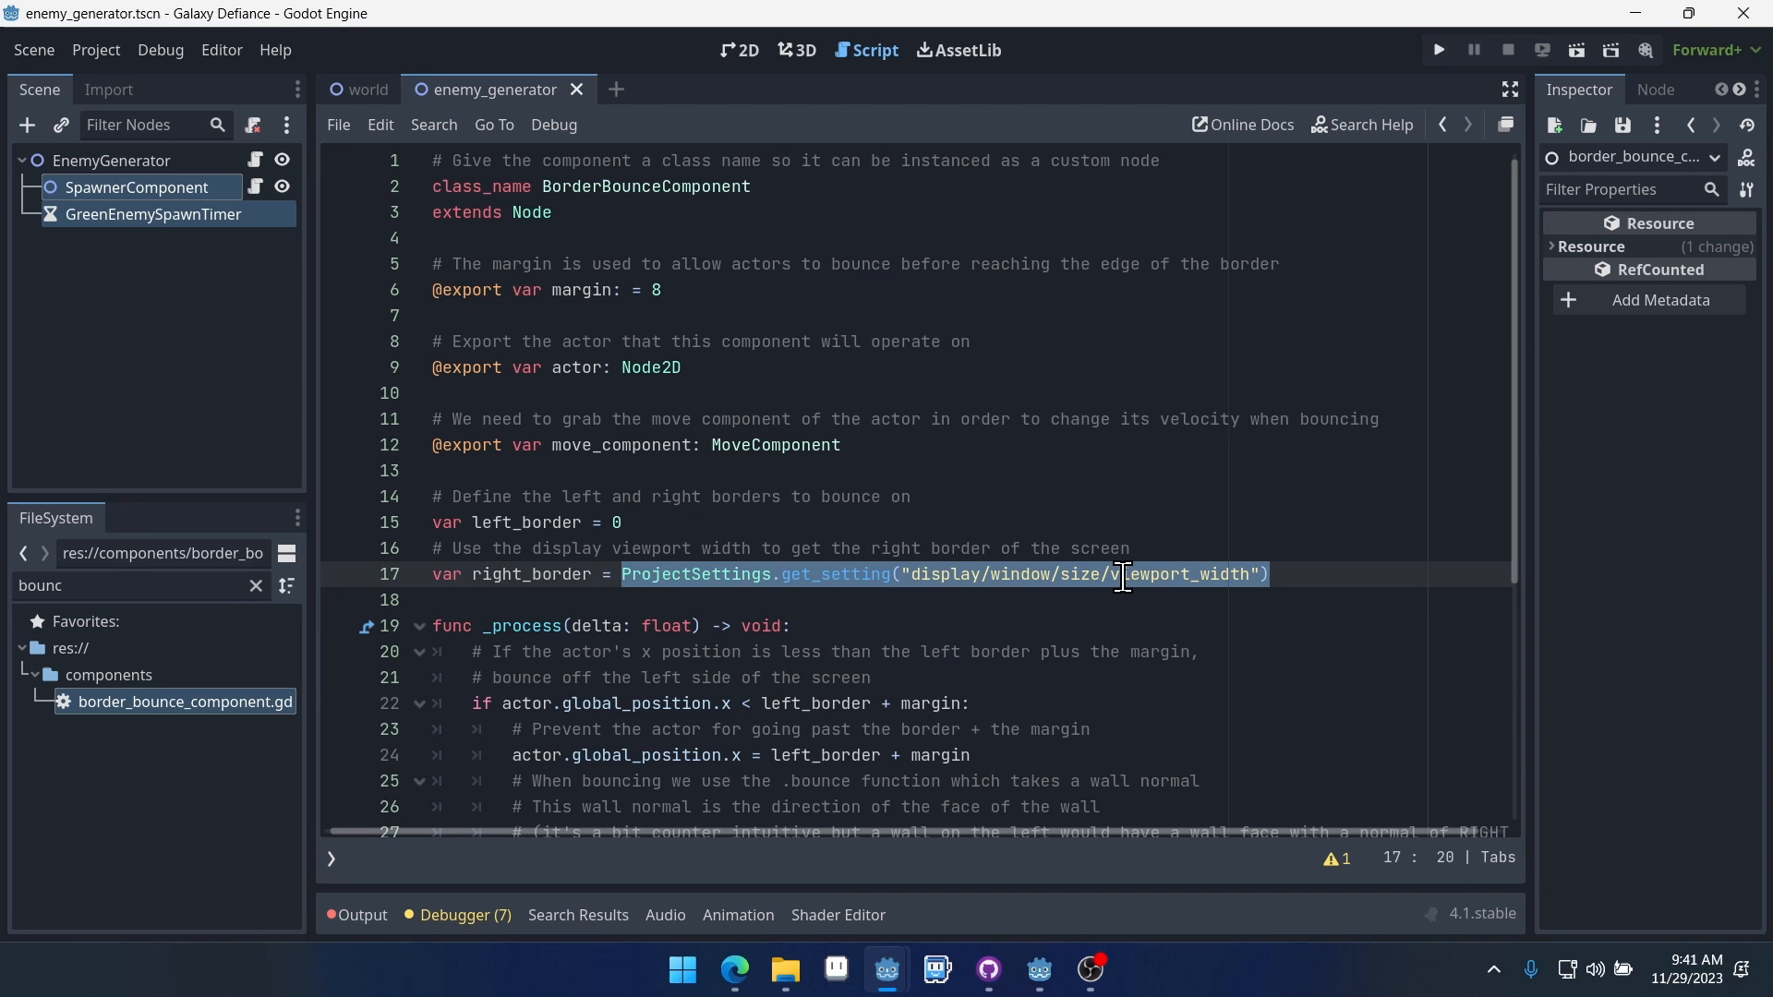
{"action": "left_click", "coordinate": [670, 573]}
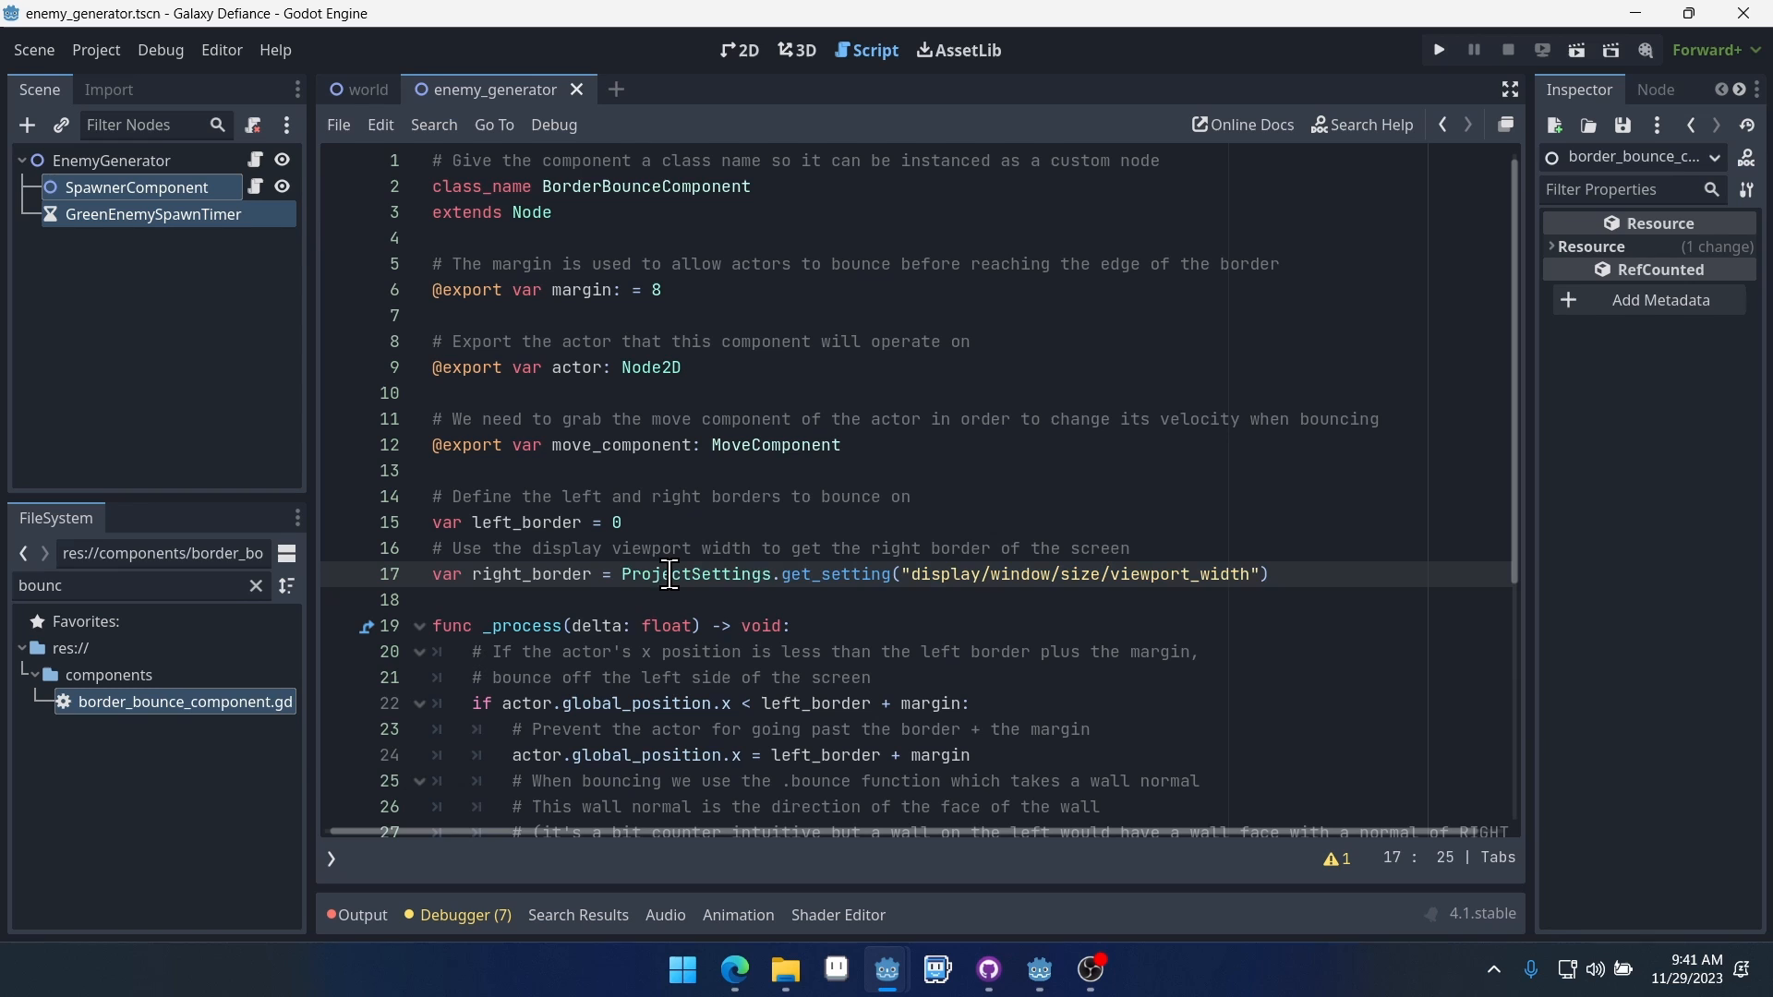
{"action": "left_click", "coordinate": [1240, 573]}
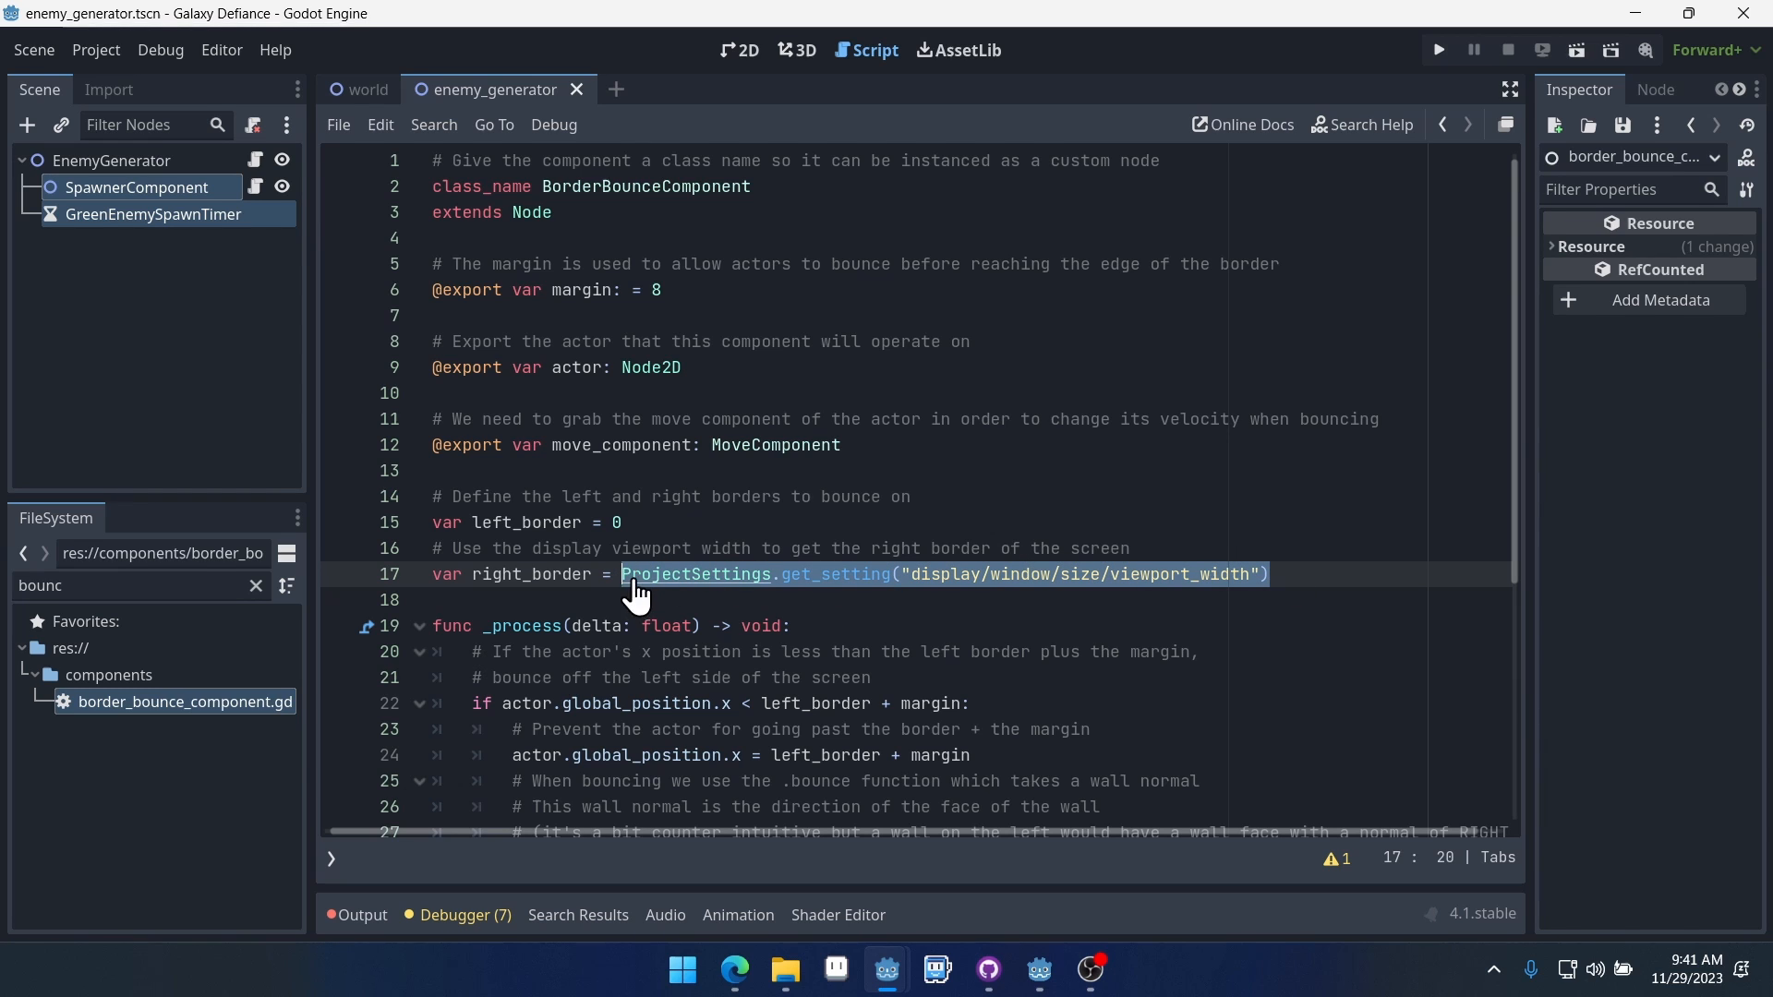
{"action": "left_click", "coordinate": [492, 90]}
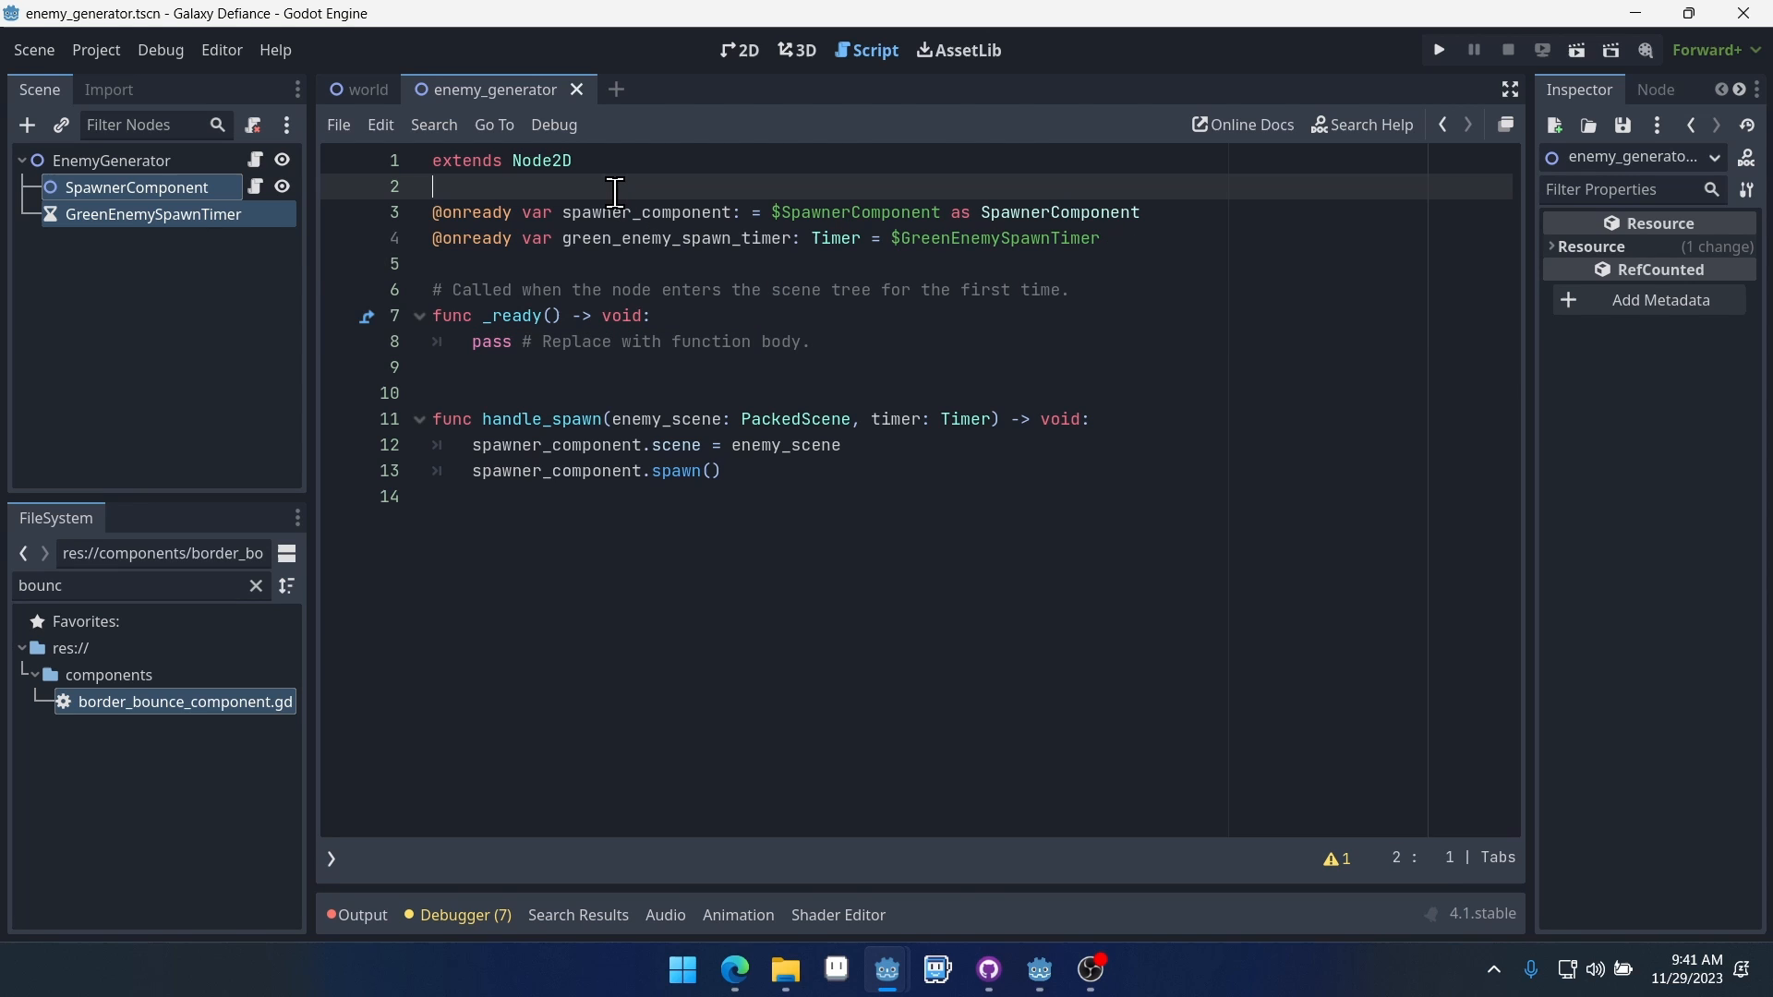
Step: Declare screen_width and var margin = 8, discarding a half-typed left_edge variable
{"action": "type", "text": "var"}
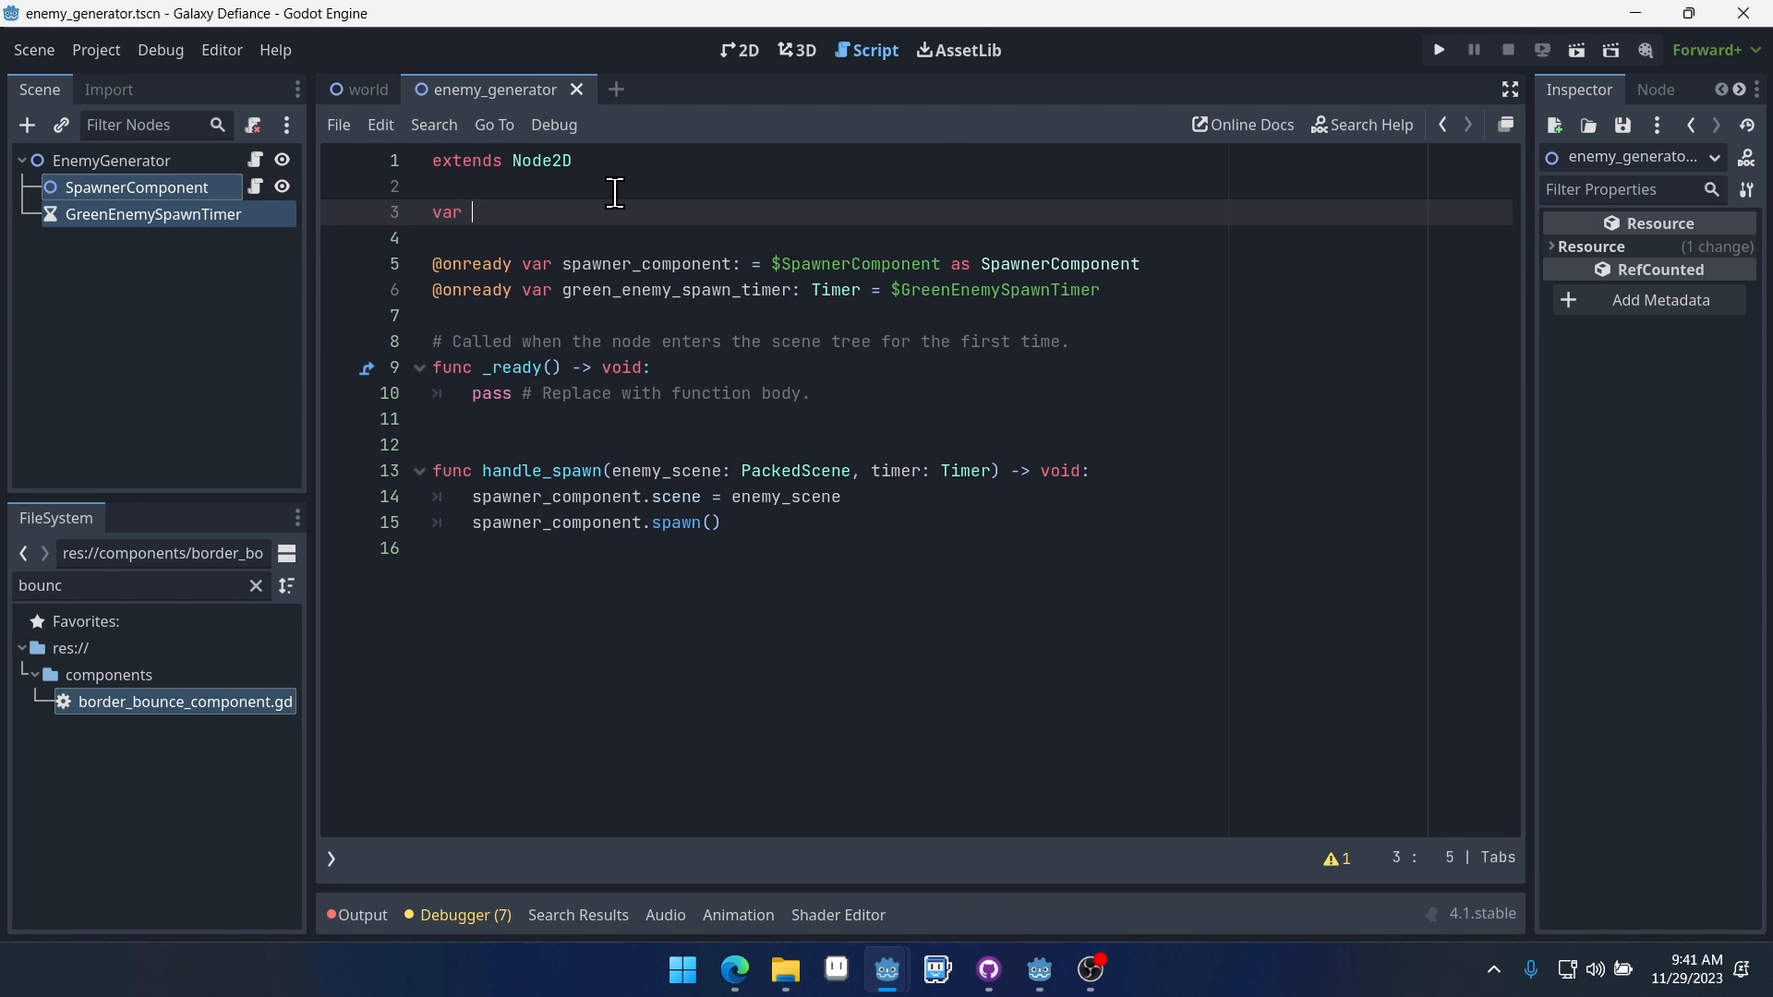
{"action": "type", "text": "screen_width = ProjectSettings.get_setting(\"display/window/size/viewport_width"}
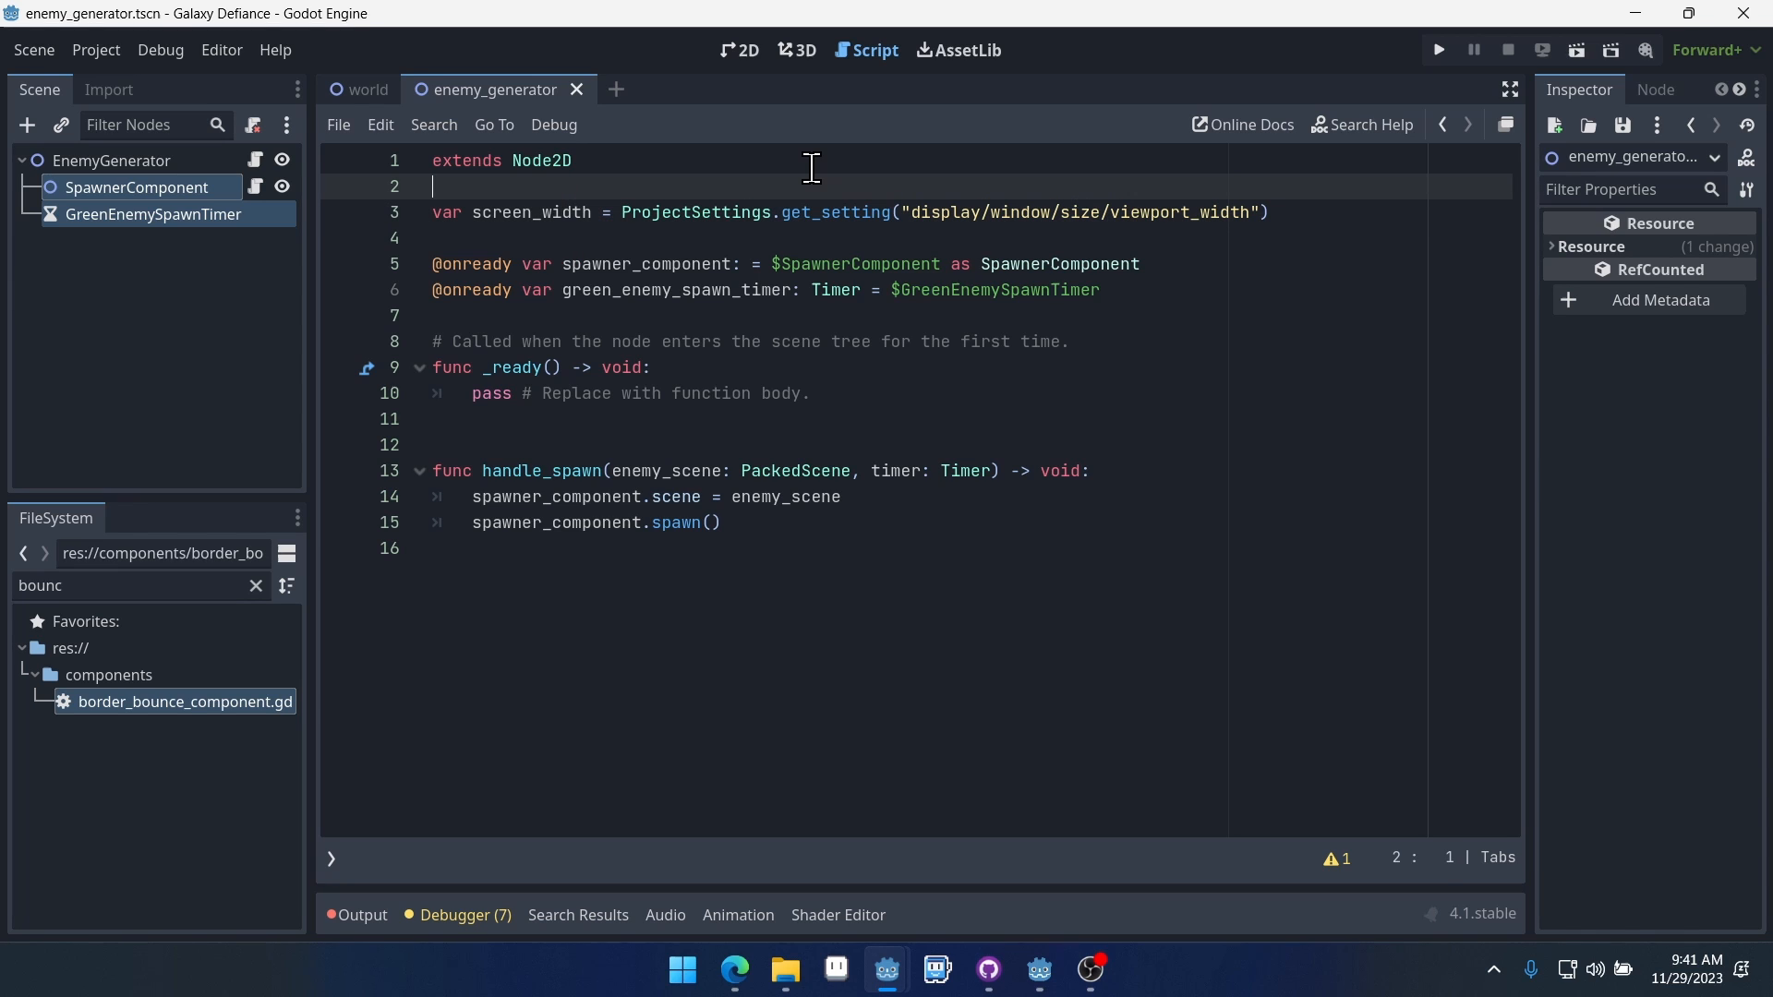
{"action": "mouse_move", "coordinate": [531, 186]}
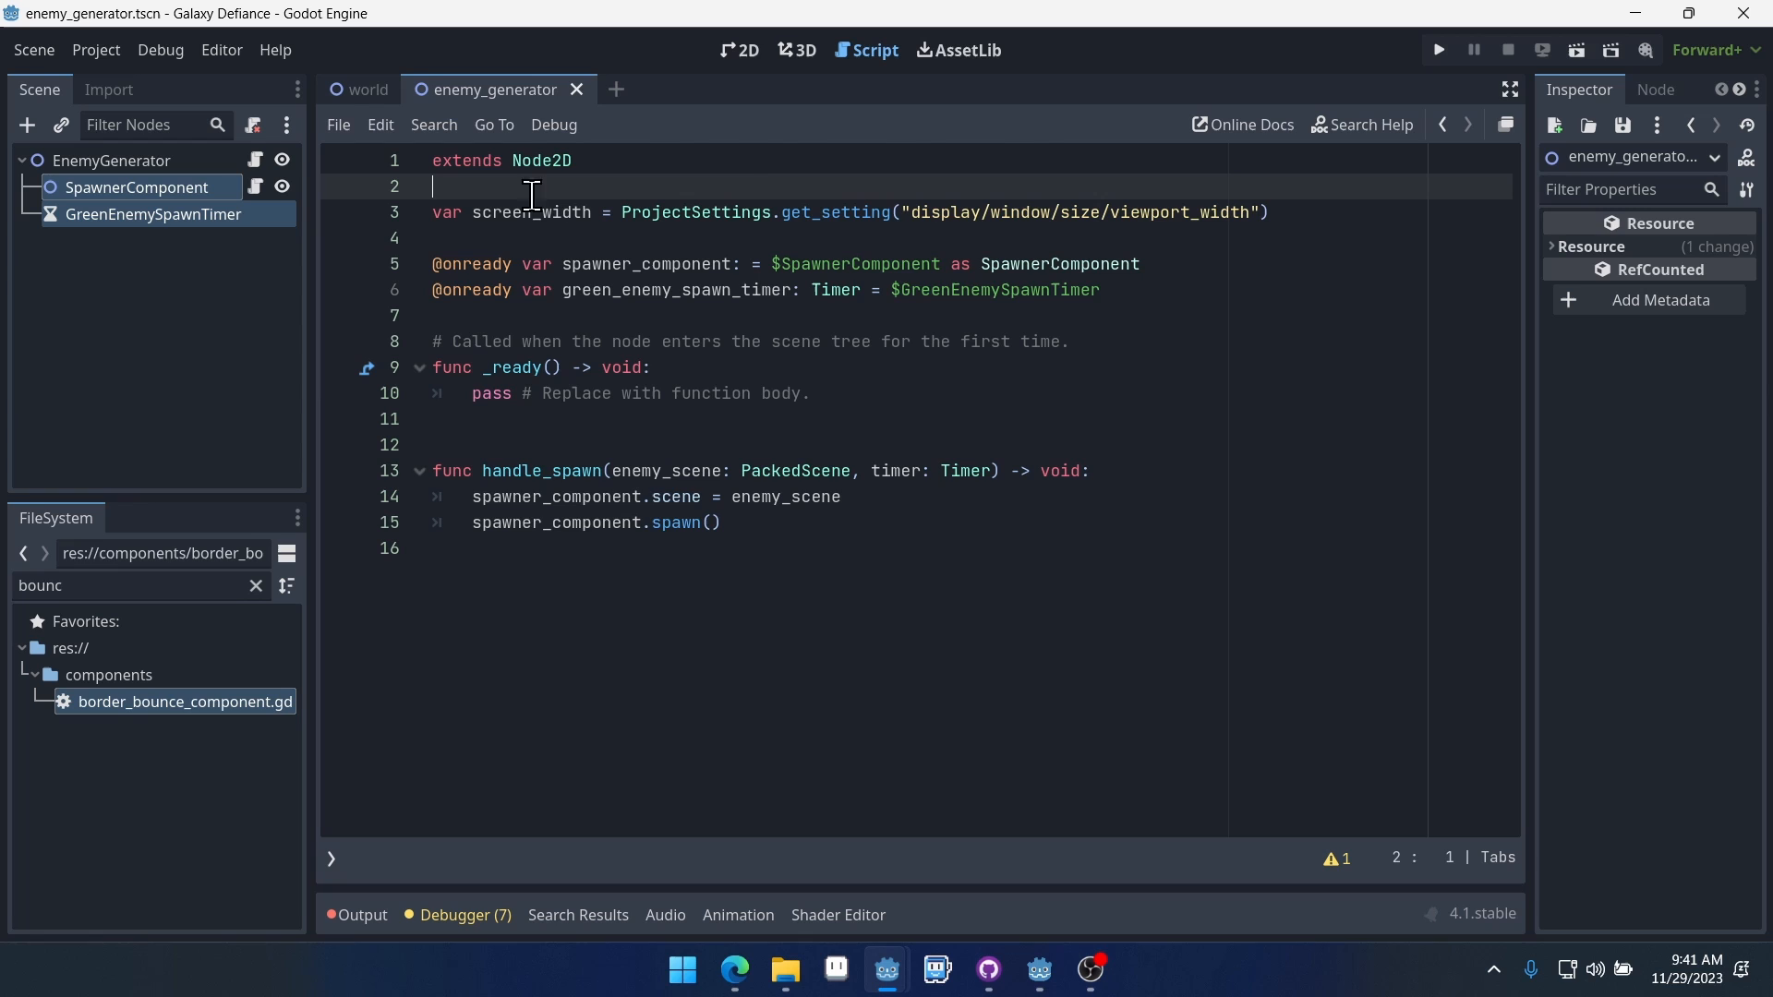
{"action": "mouse_move", "coordinate": [766, 186]}
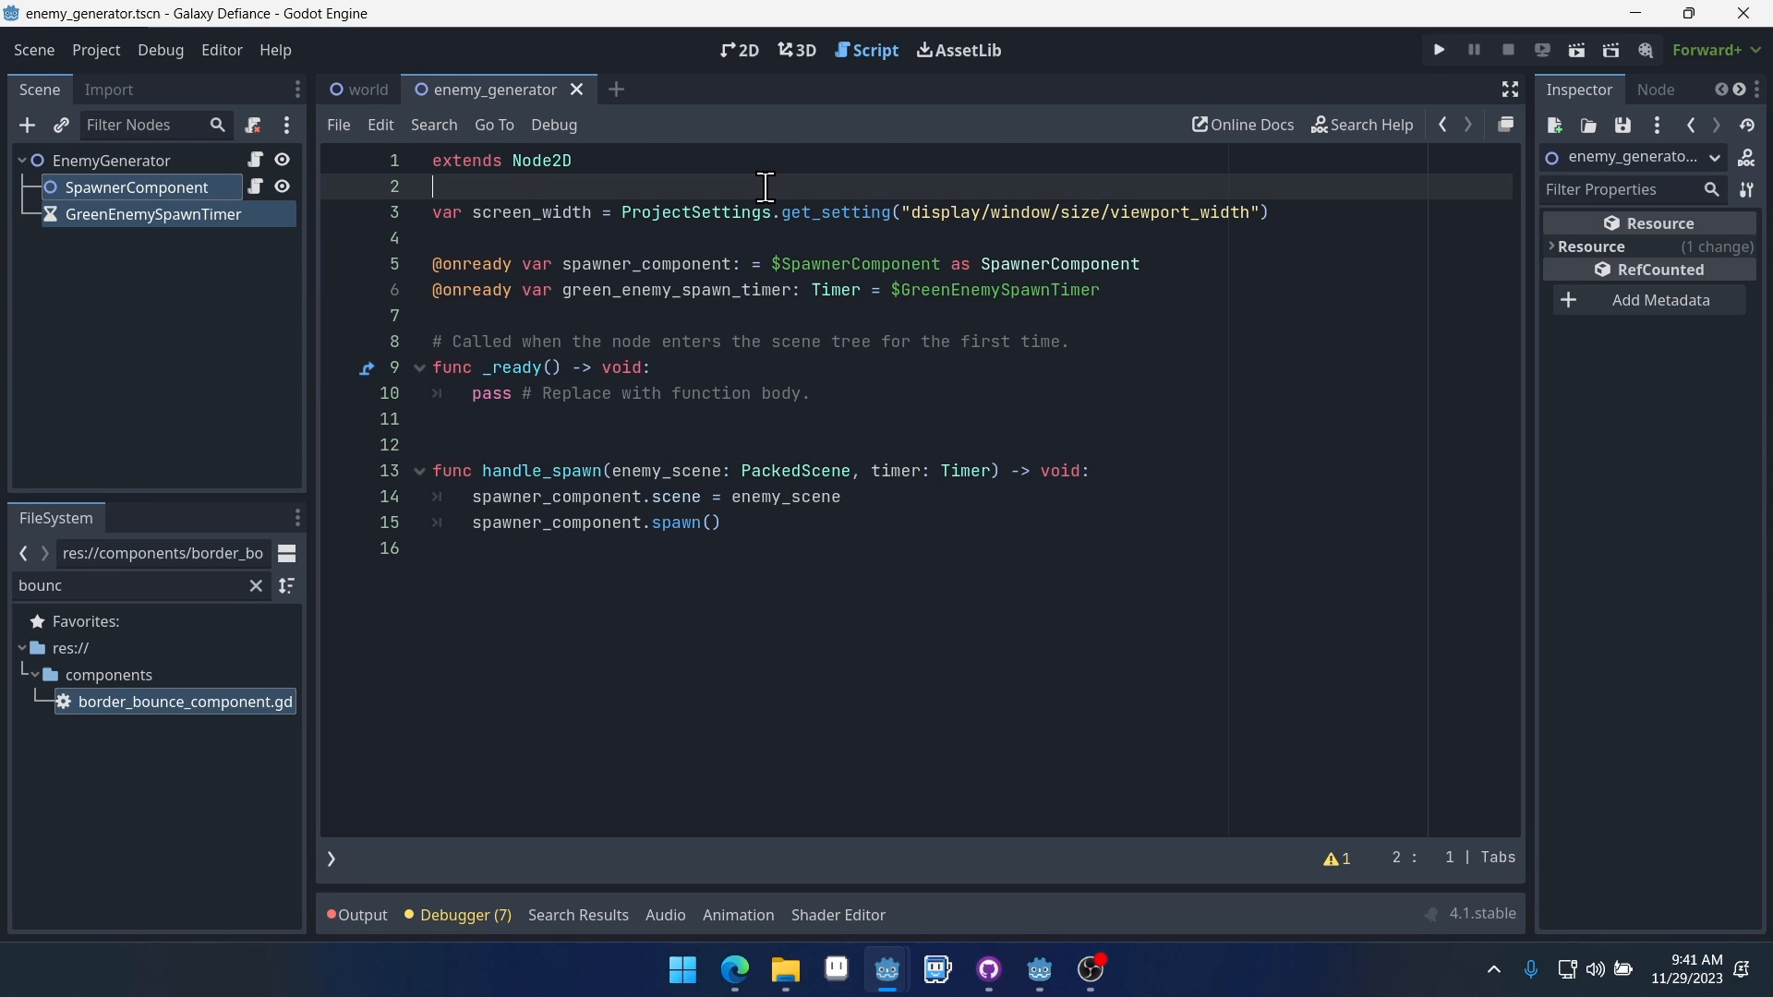
{"action": "type", "text": "var lef"}
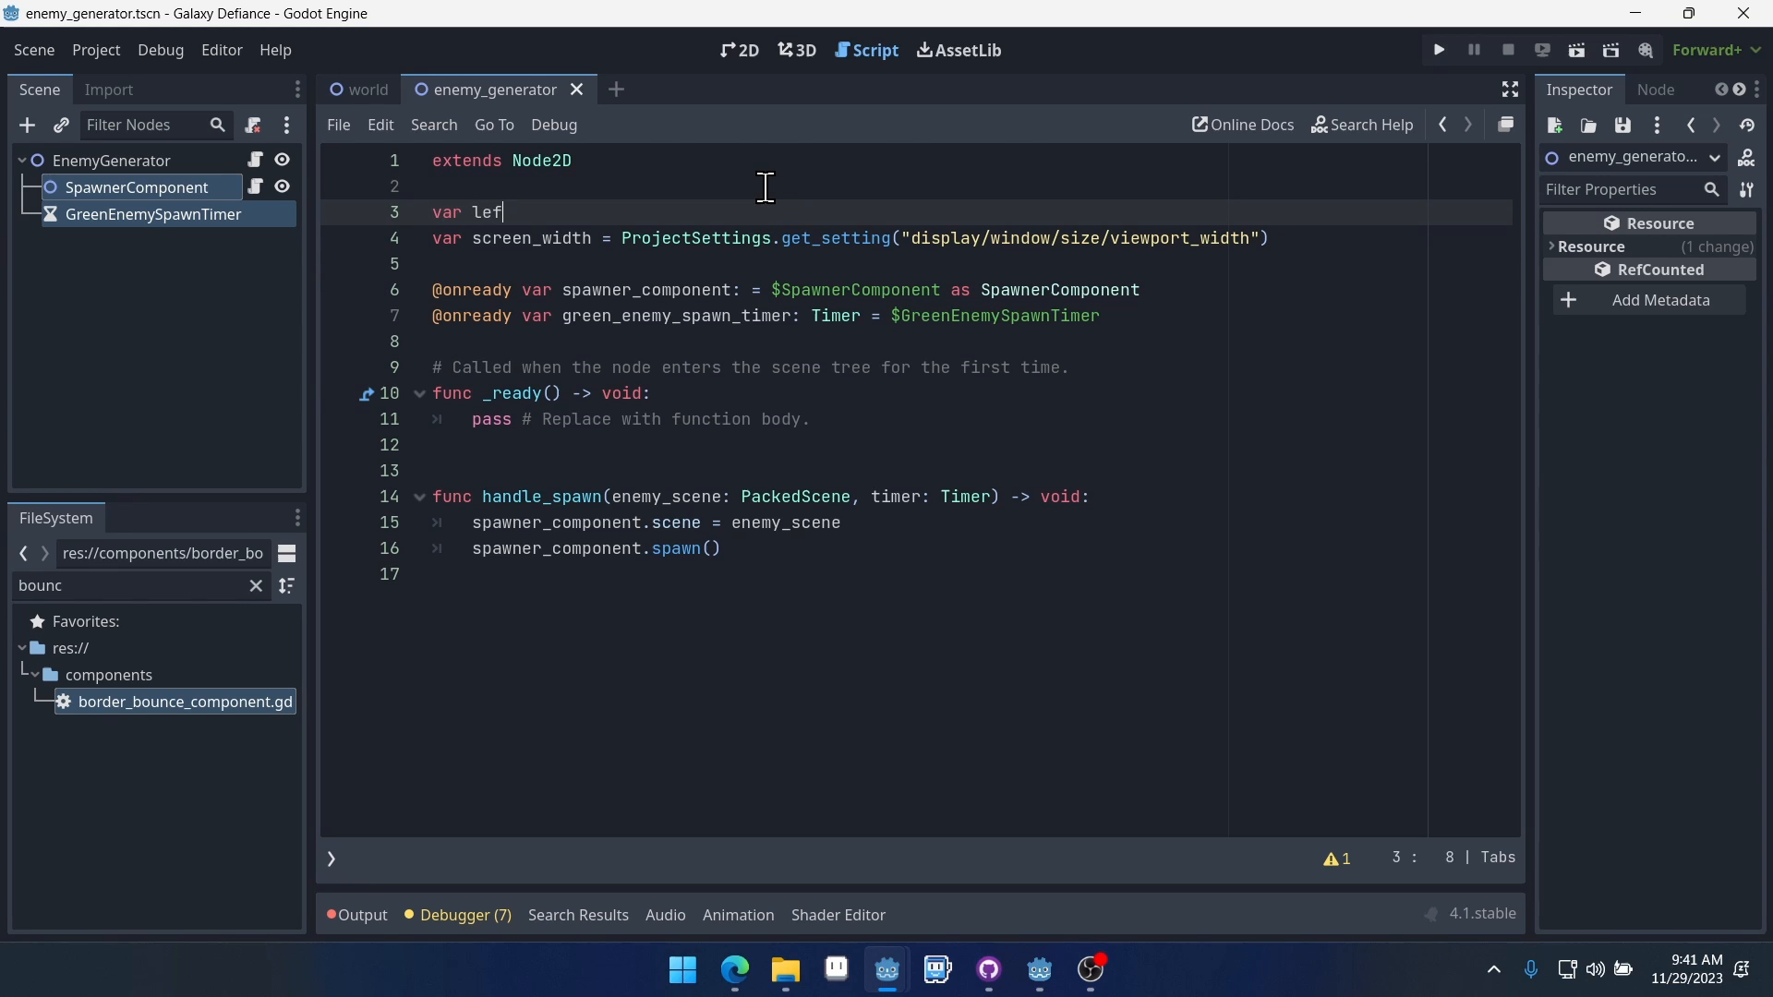
{"action": "type", "text": "t_ed"}
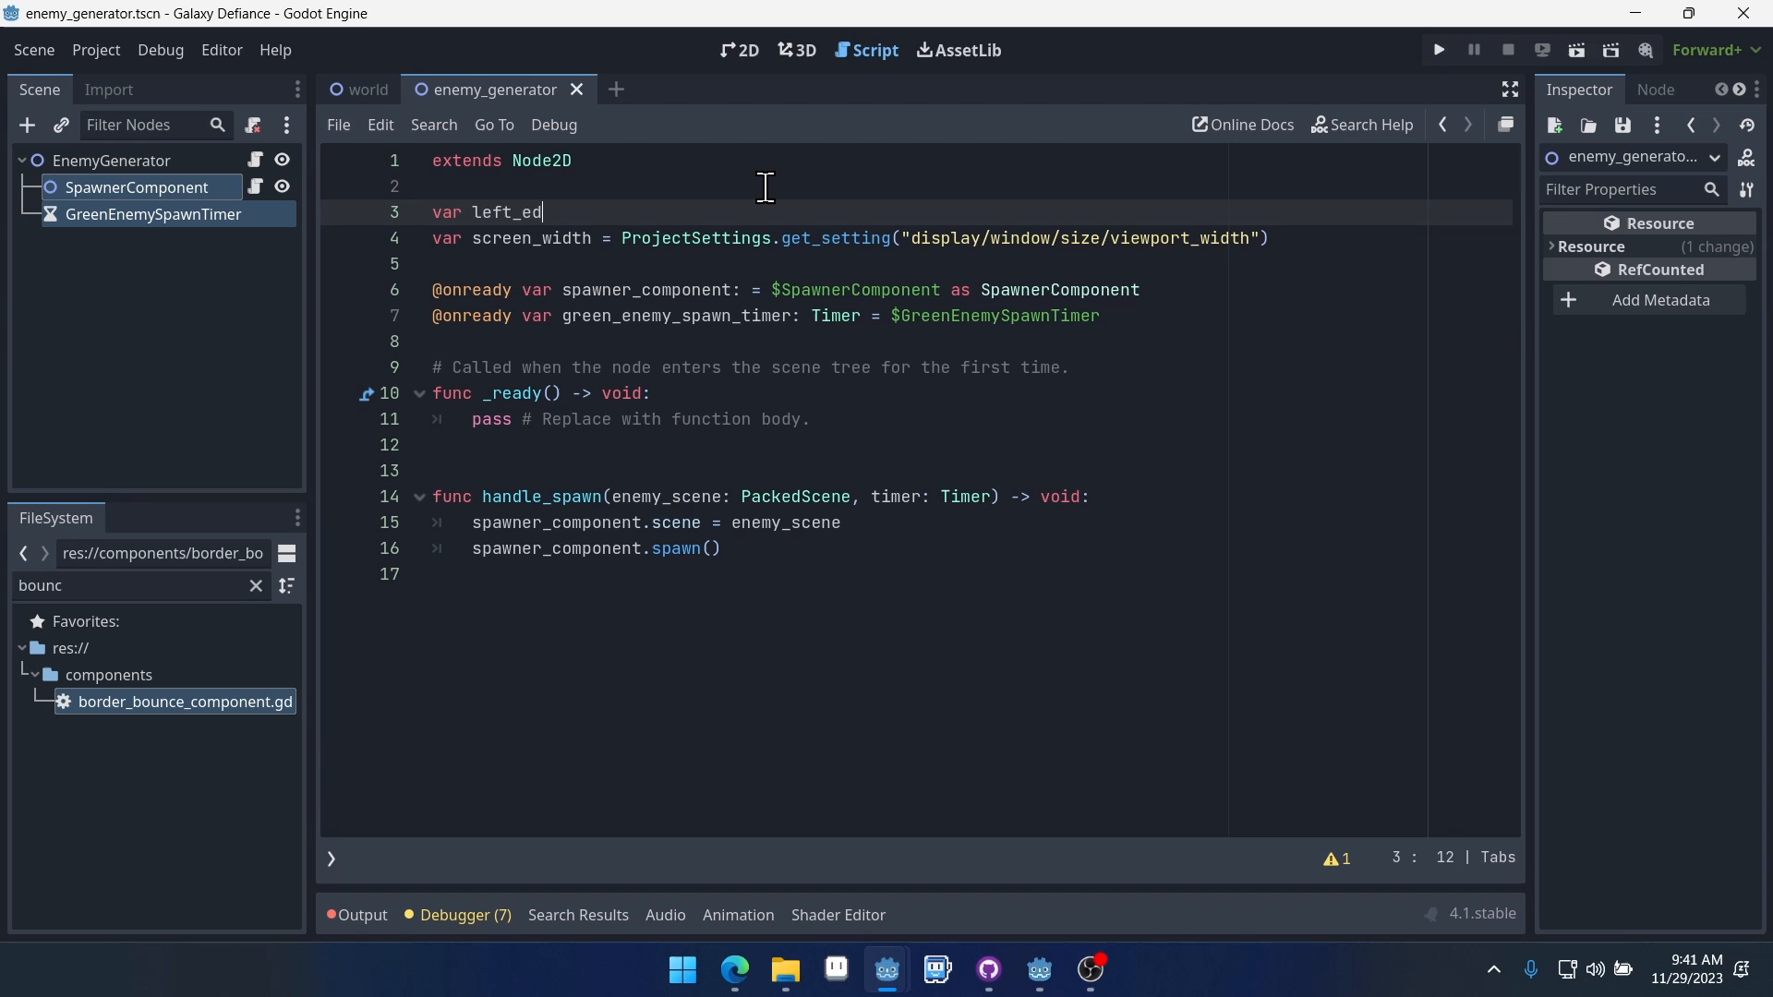
{"action": "type", "text": "ge"}
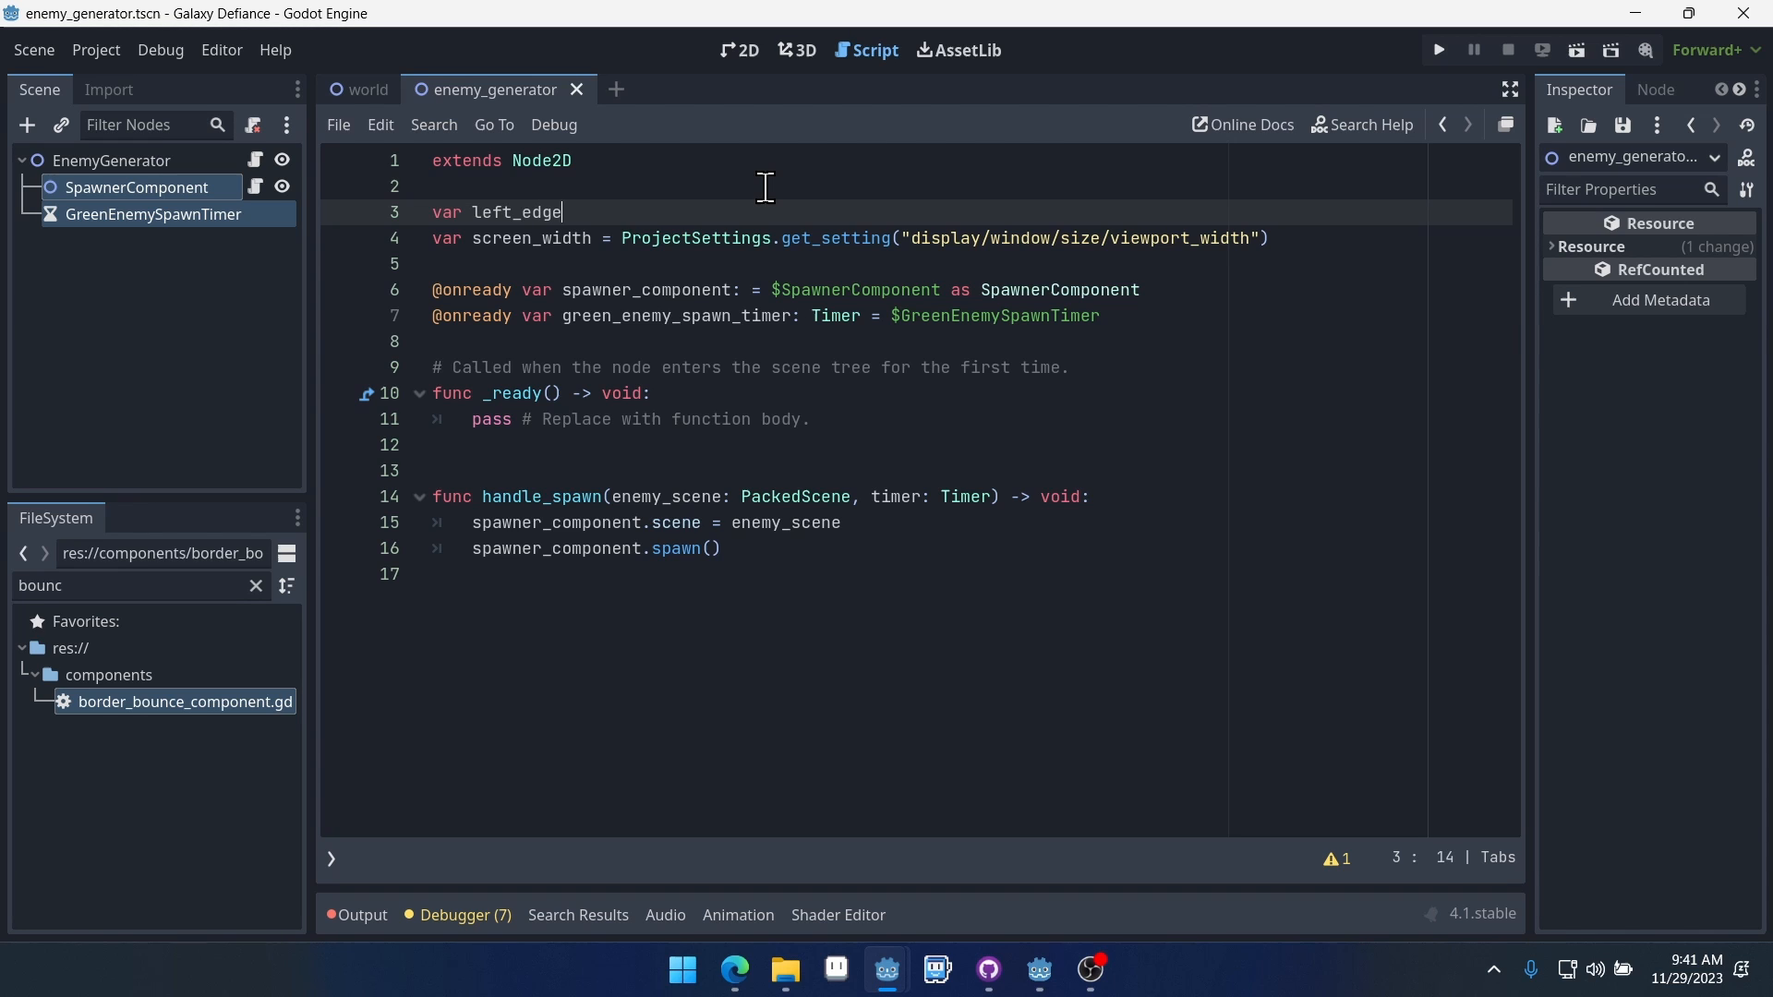
{"action": "key", "text": "Backspace"}
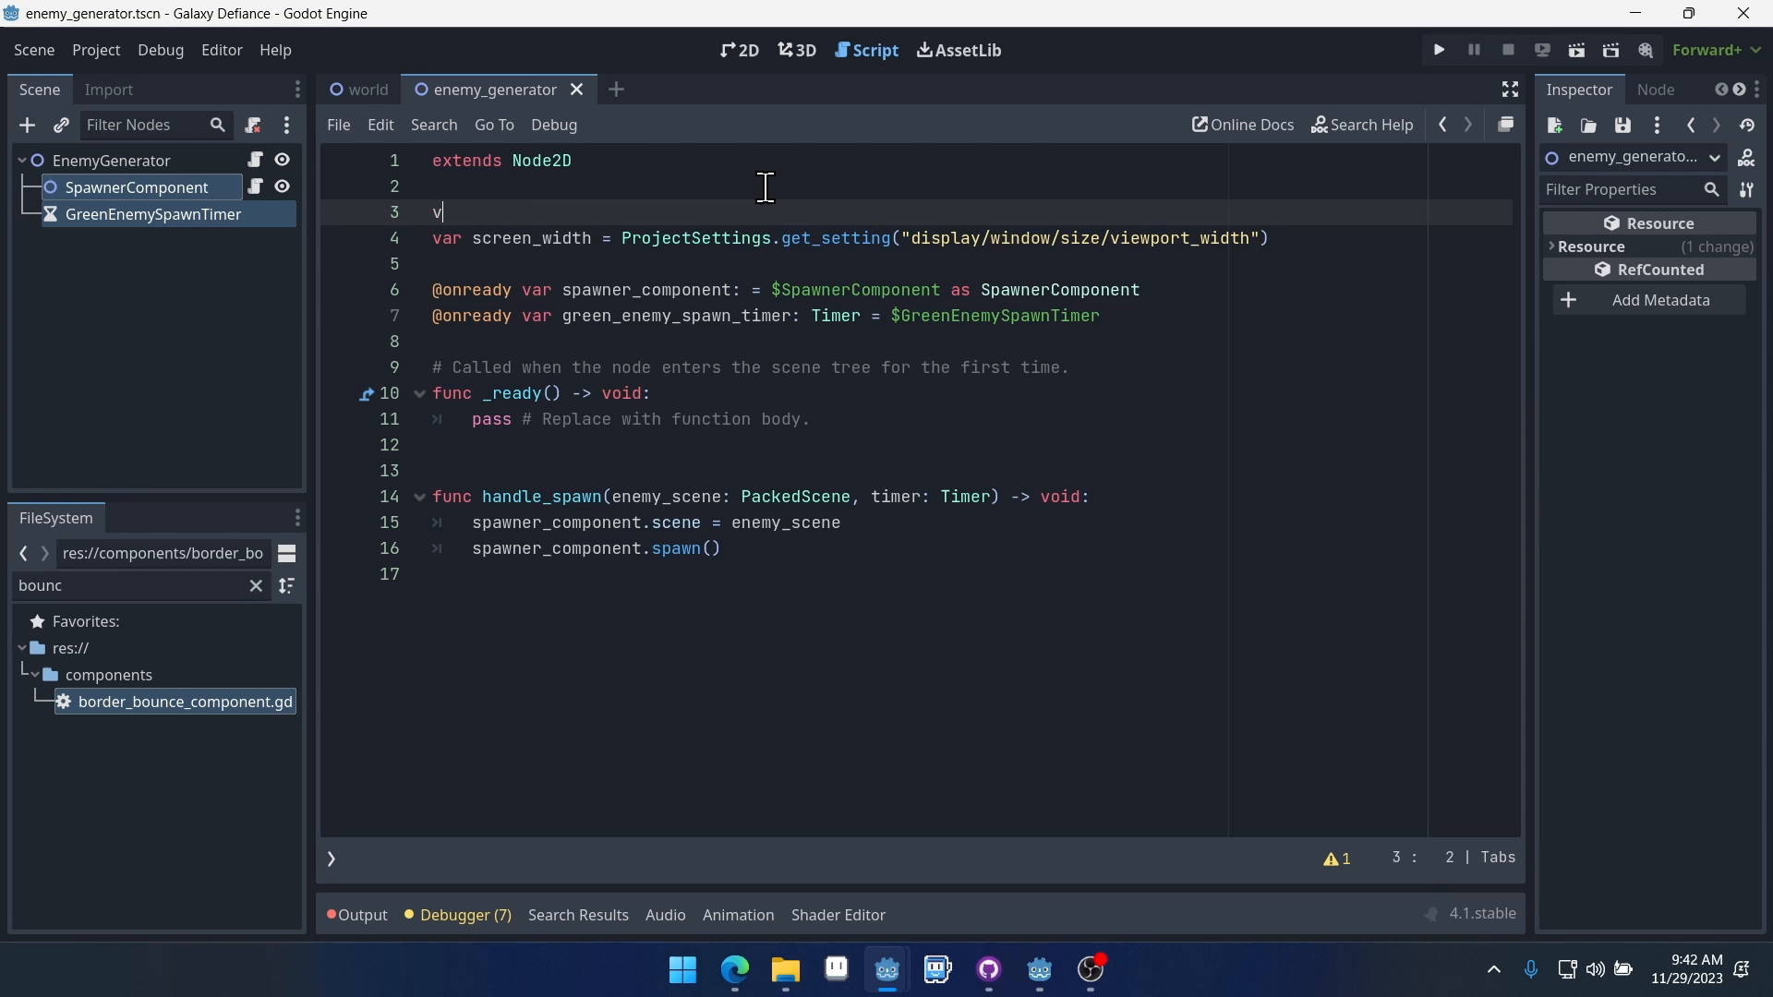
{"action": "type", "text": "ar"}
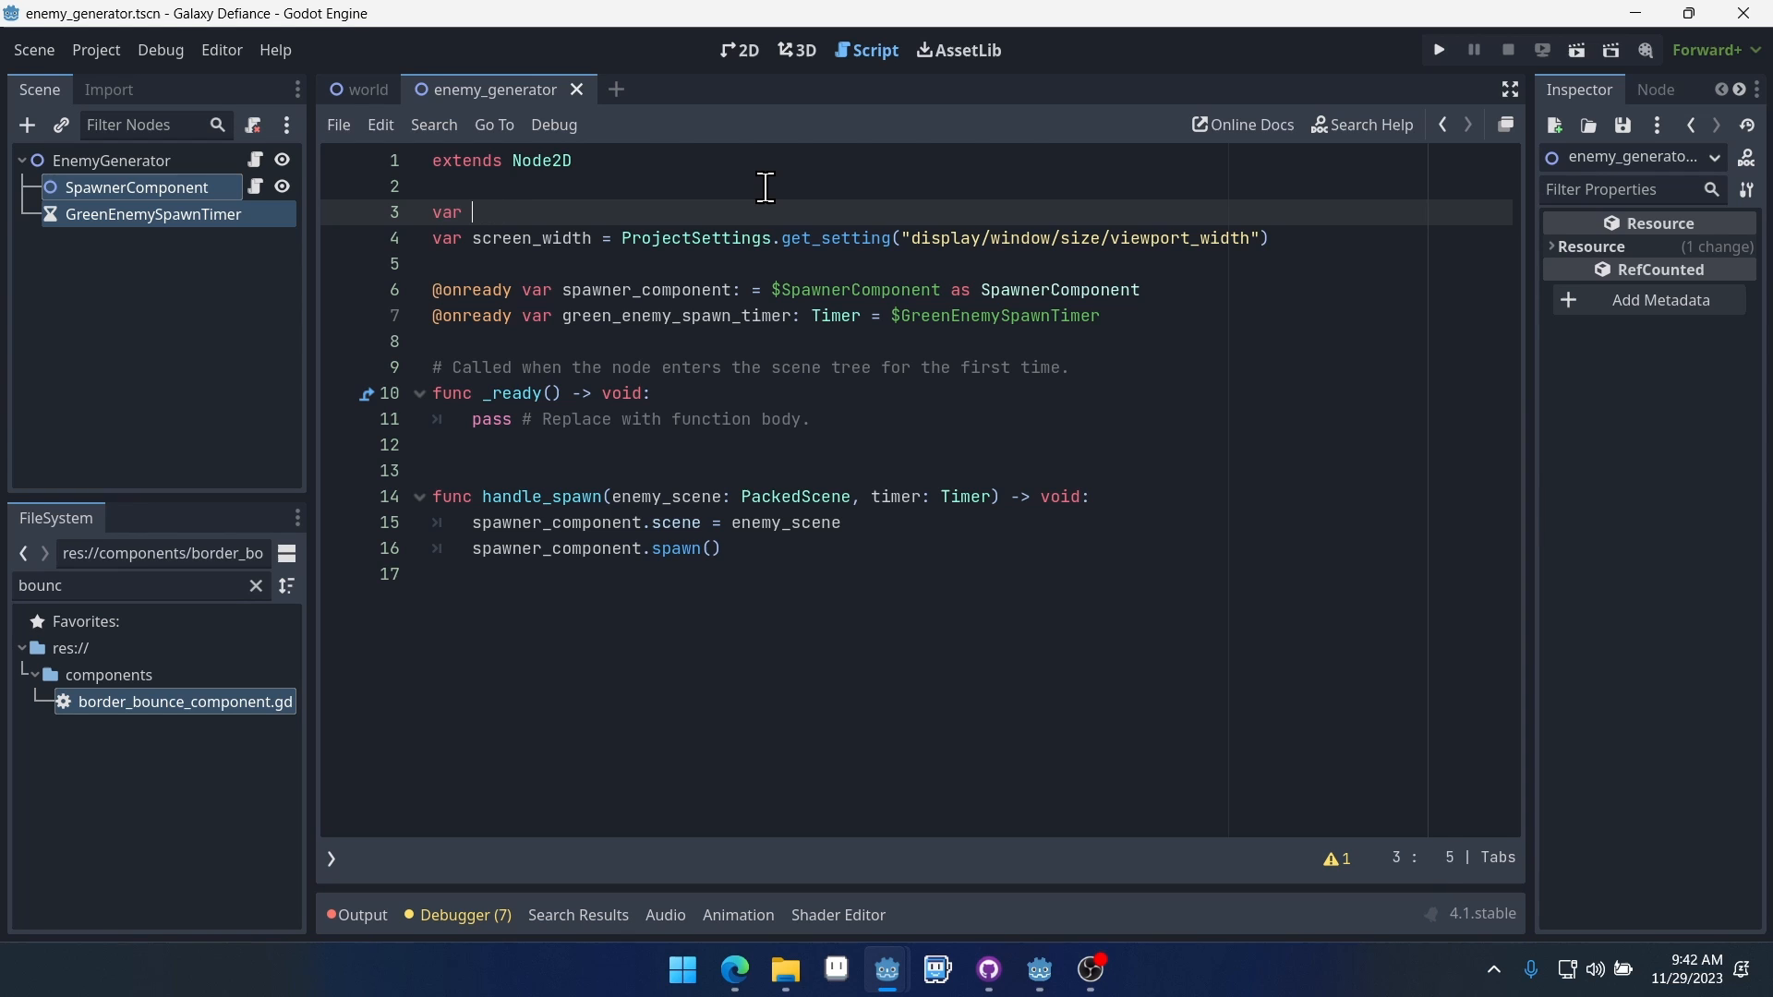
{"action": "type", "text": "margin = 8"}
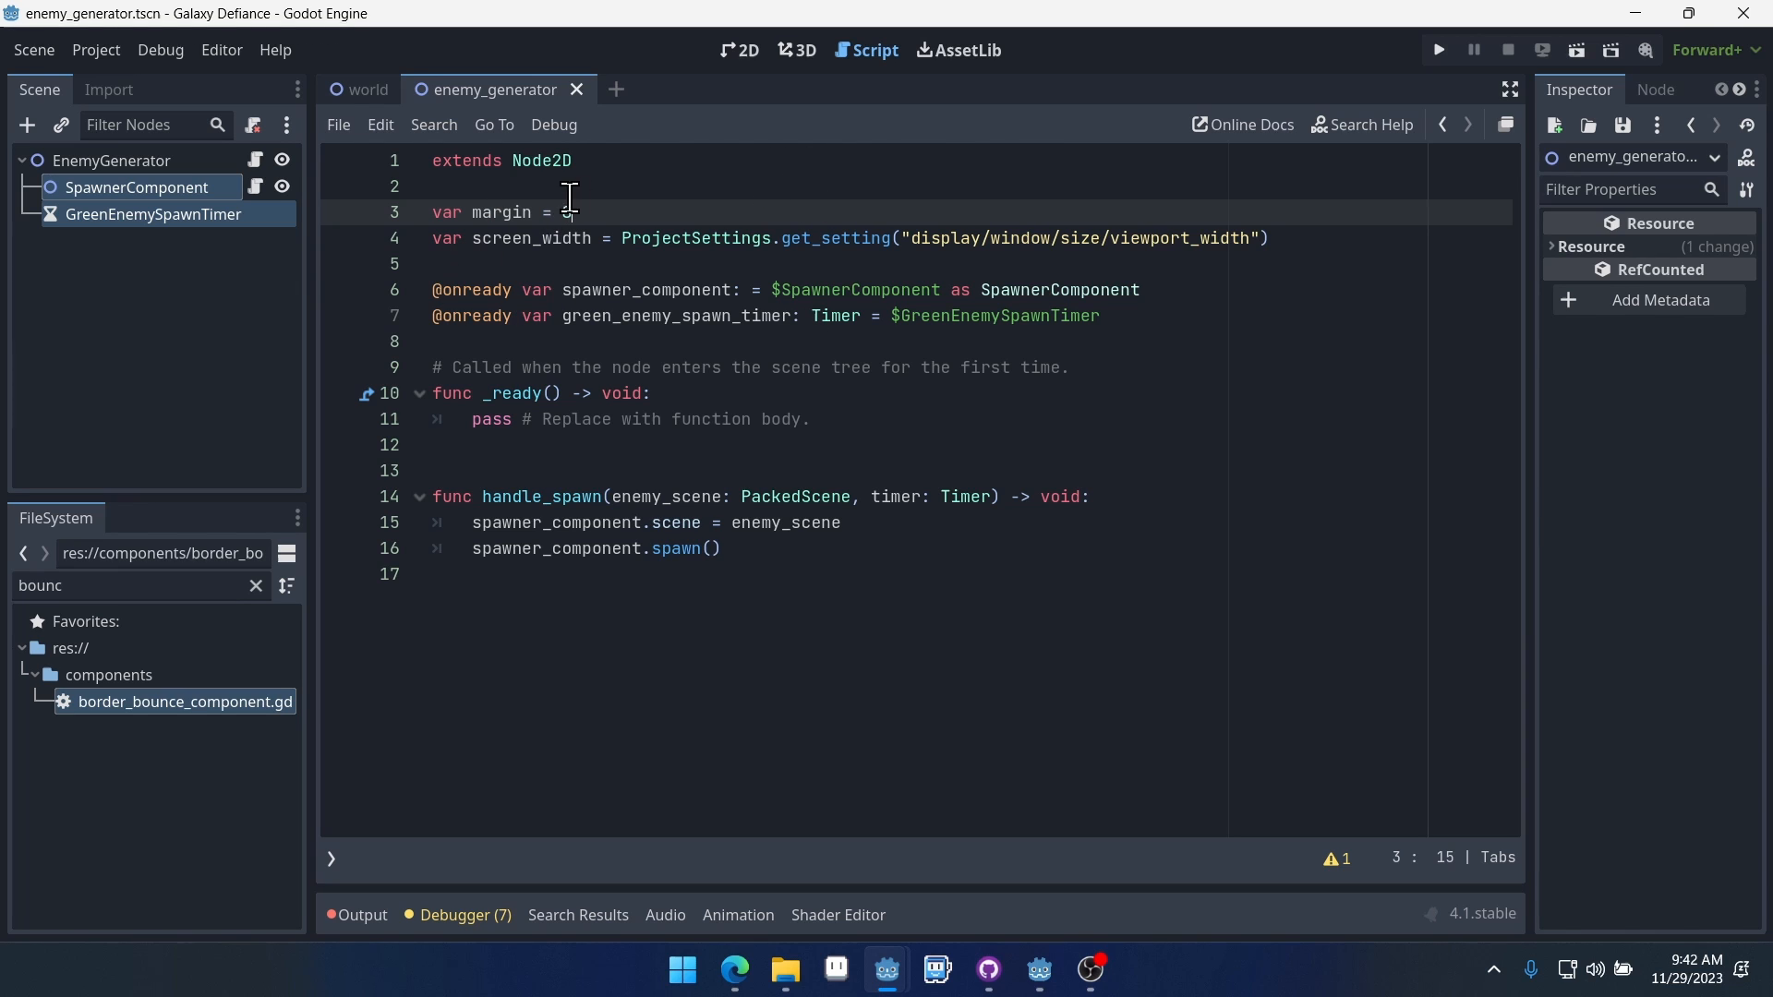
{"action": "type", "text": "8"}
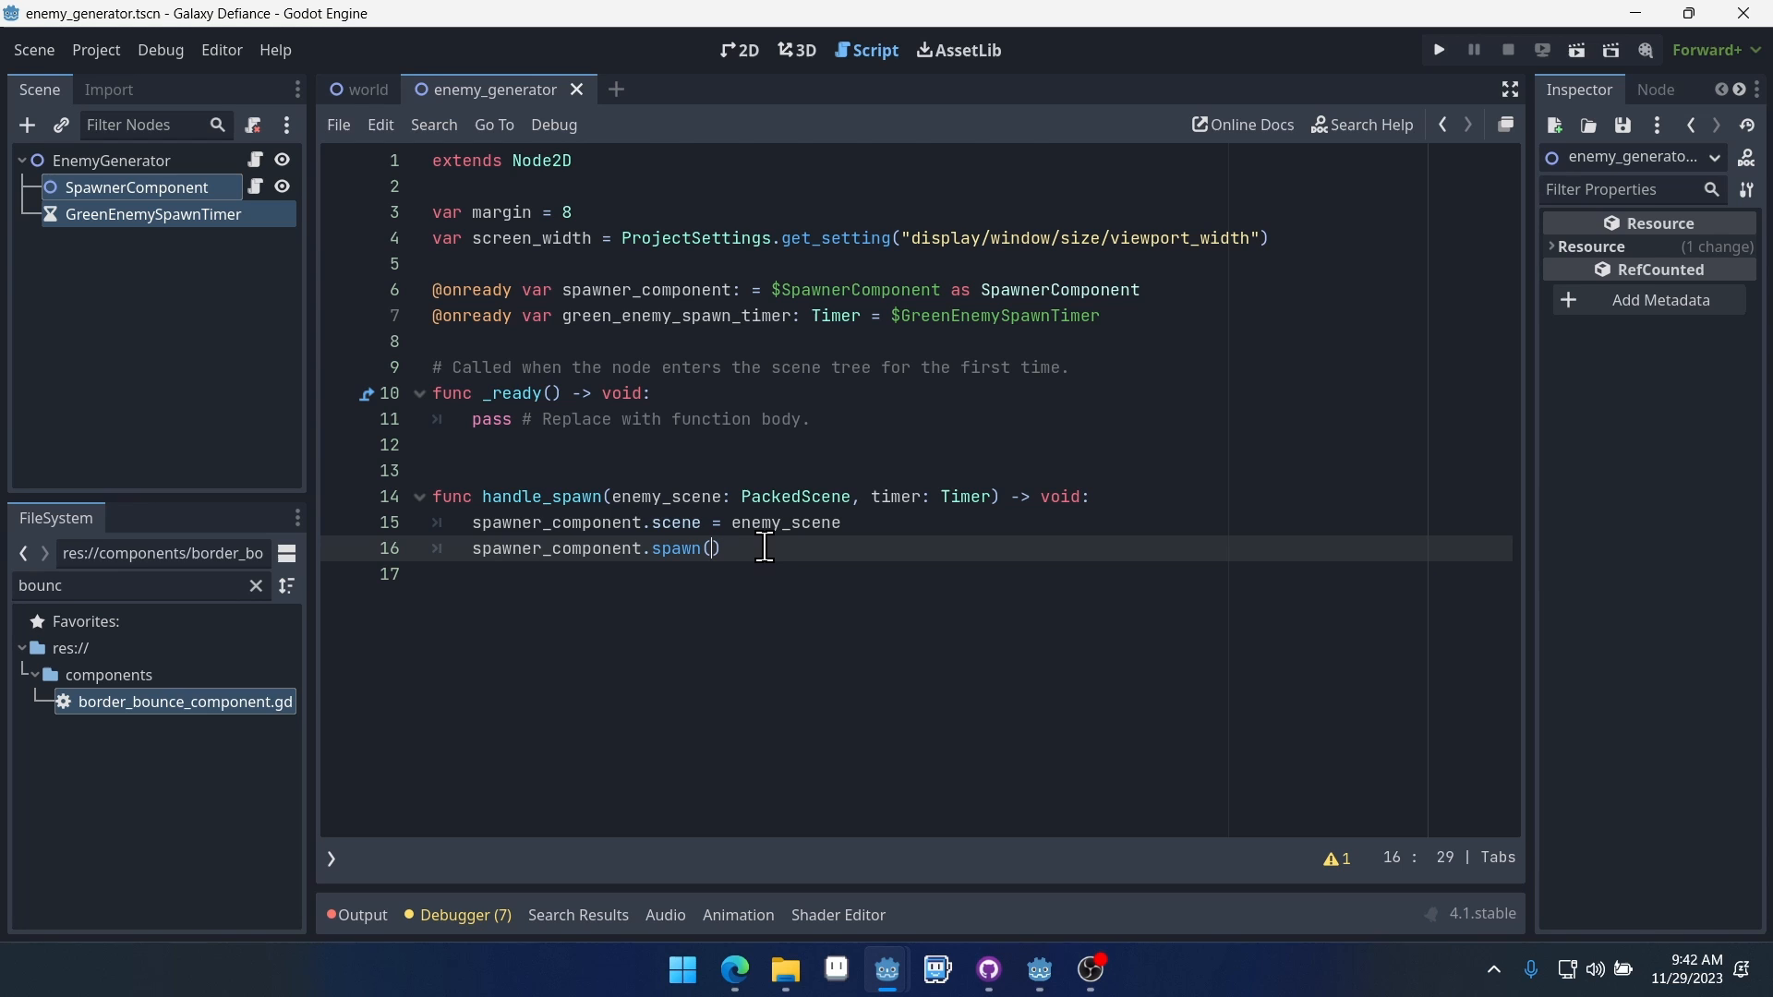
Step: Spawn at Vector2(randf_range(margin, screen_width-margin), -16) and open a new line below
{"action": "type", "text": "v"}
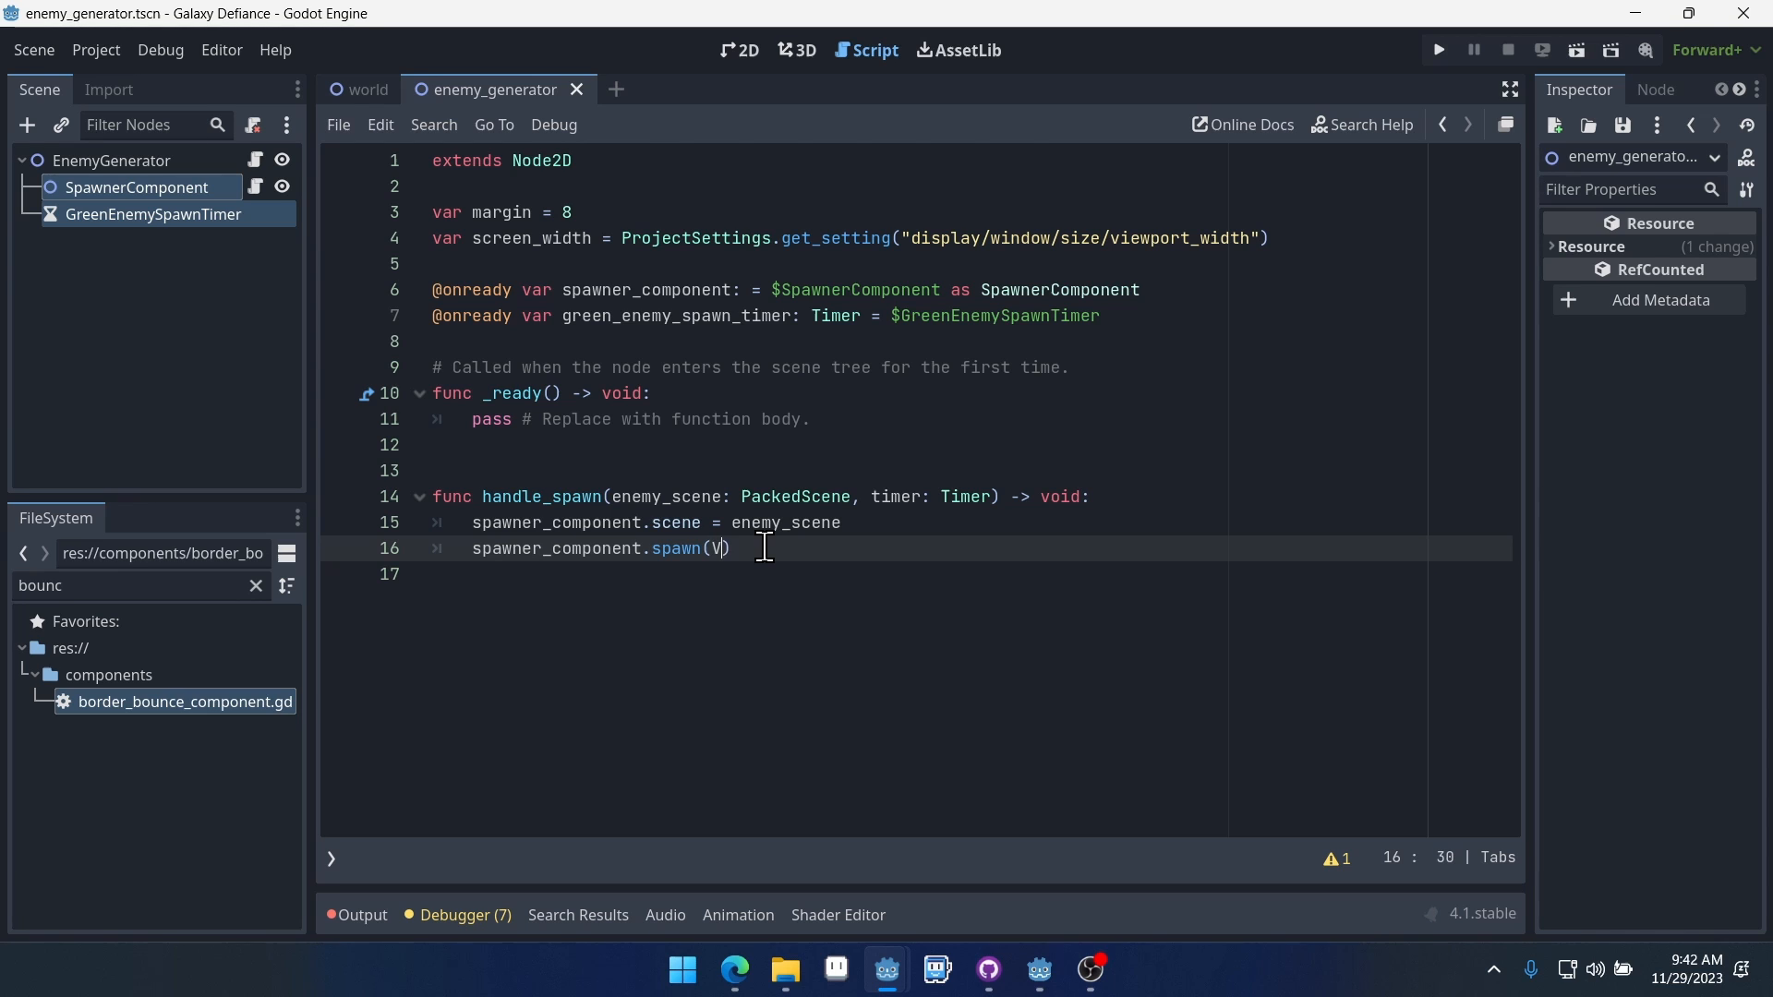
{"action": "type", "text": "Vector2()"}
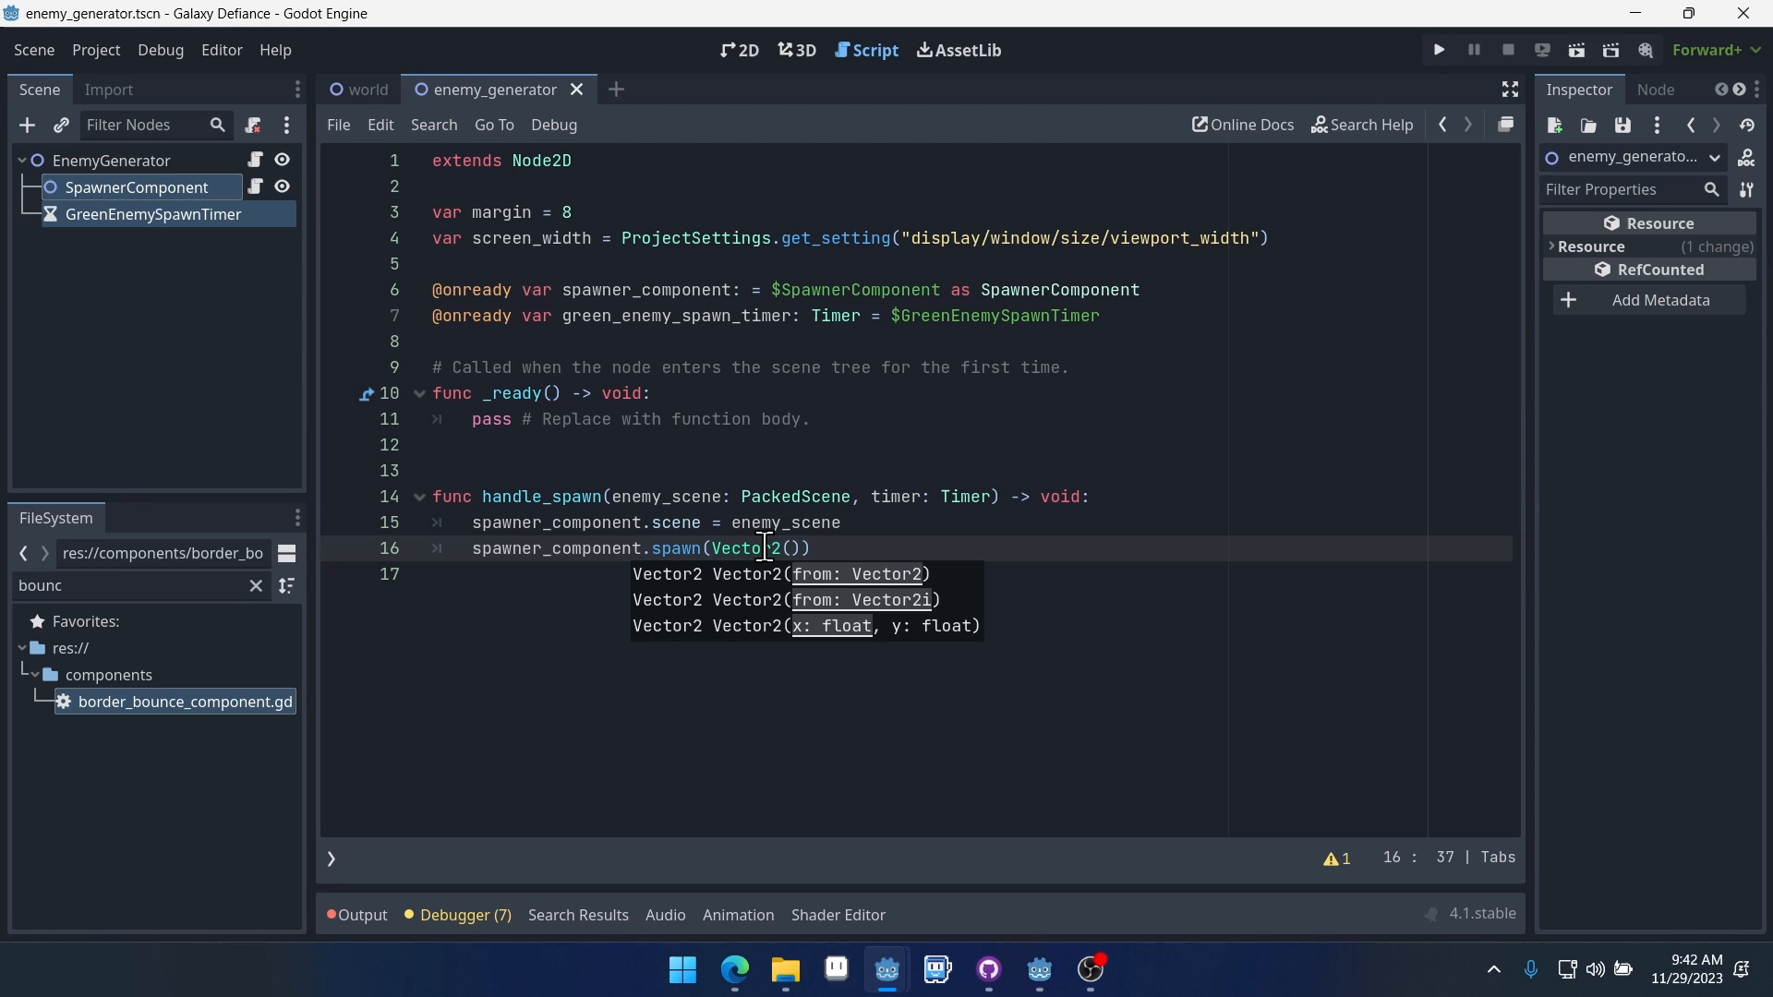
{"action": "type", "text": "margin"}
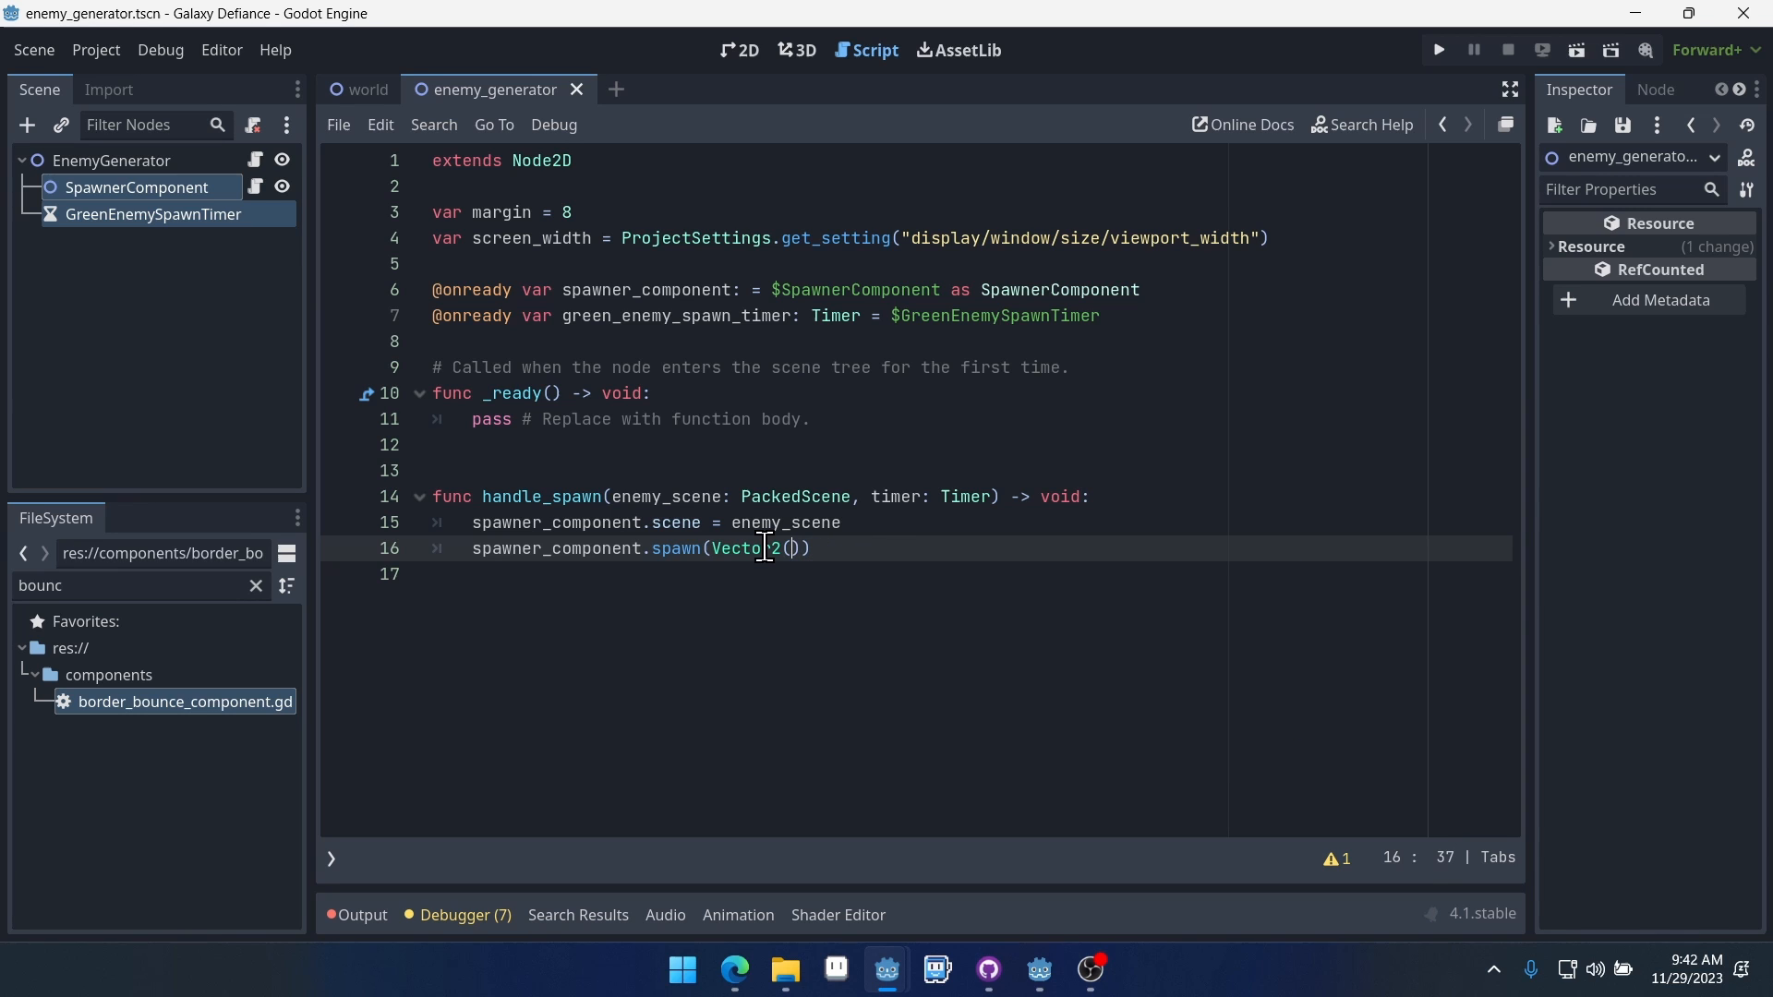
{"action": "type", "text": "rand_range("}
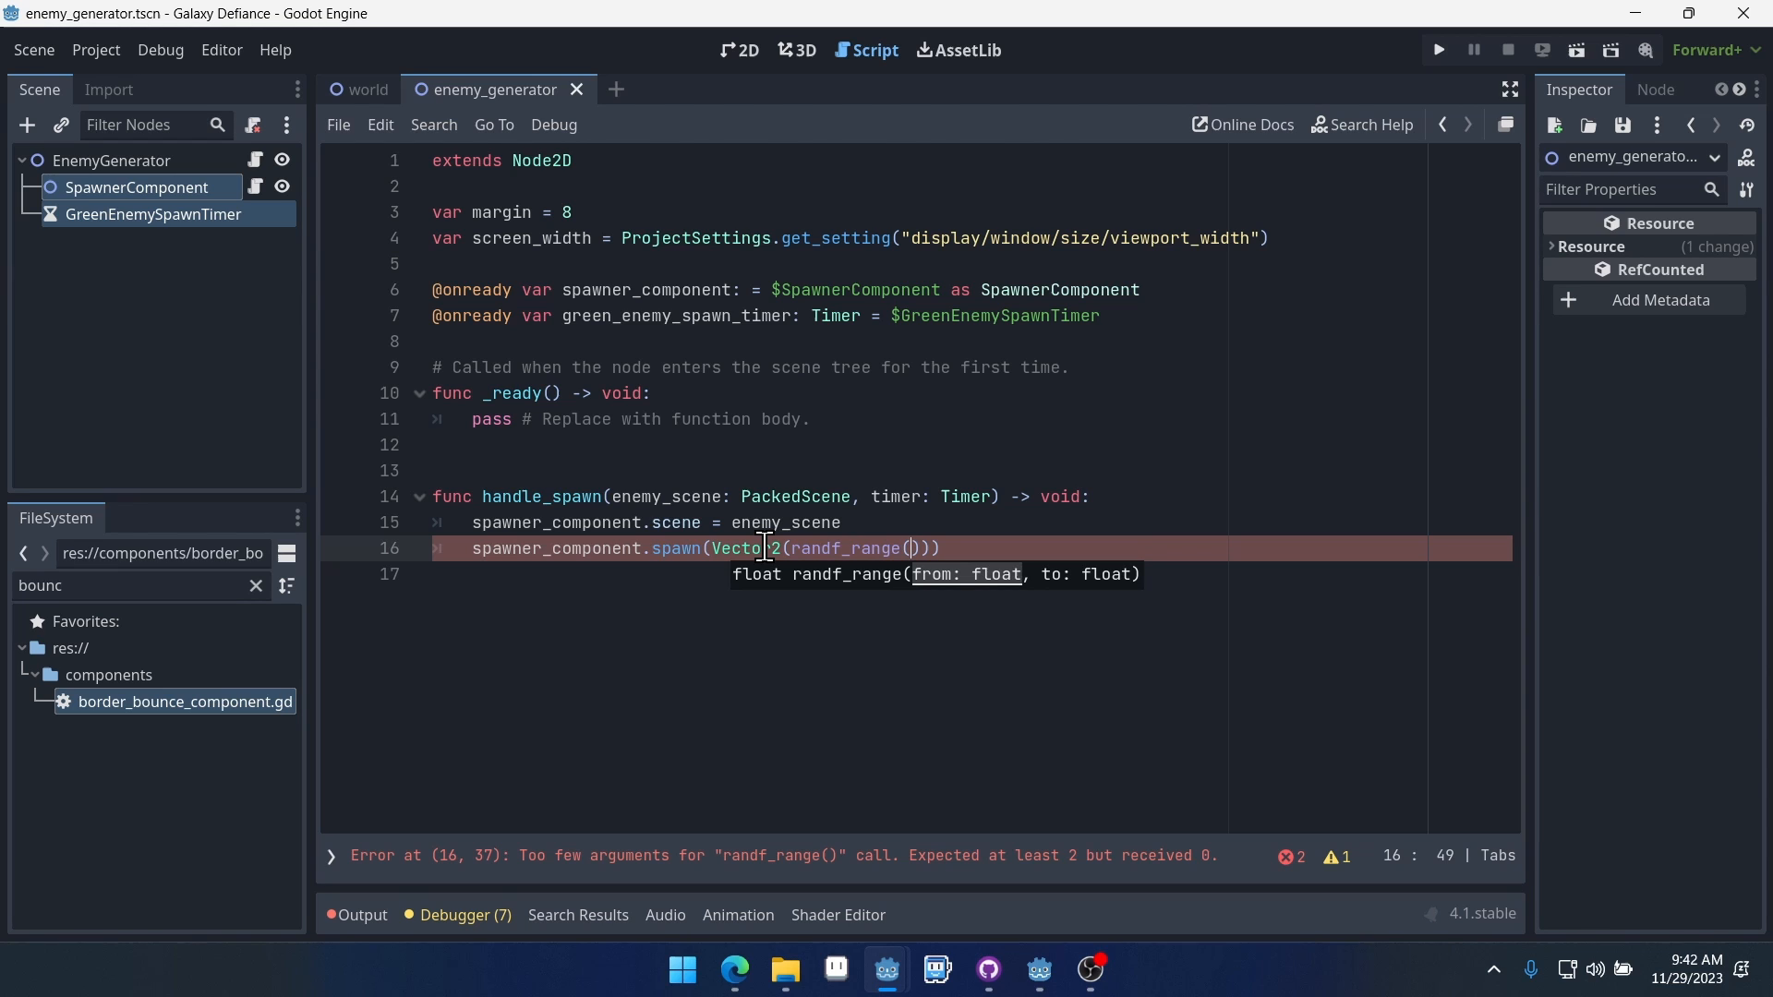
{"action": "type", "text": "margi"}
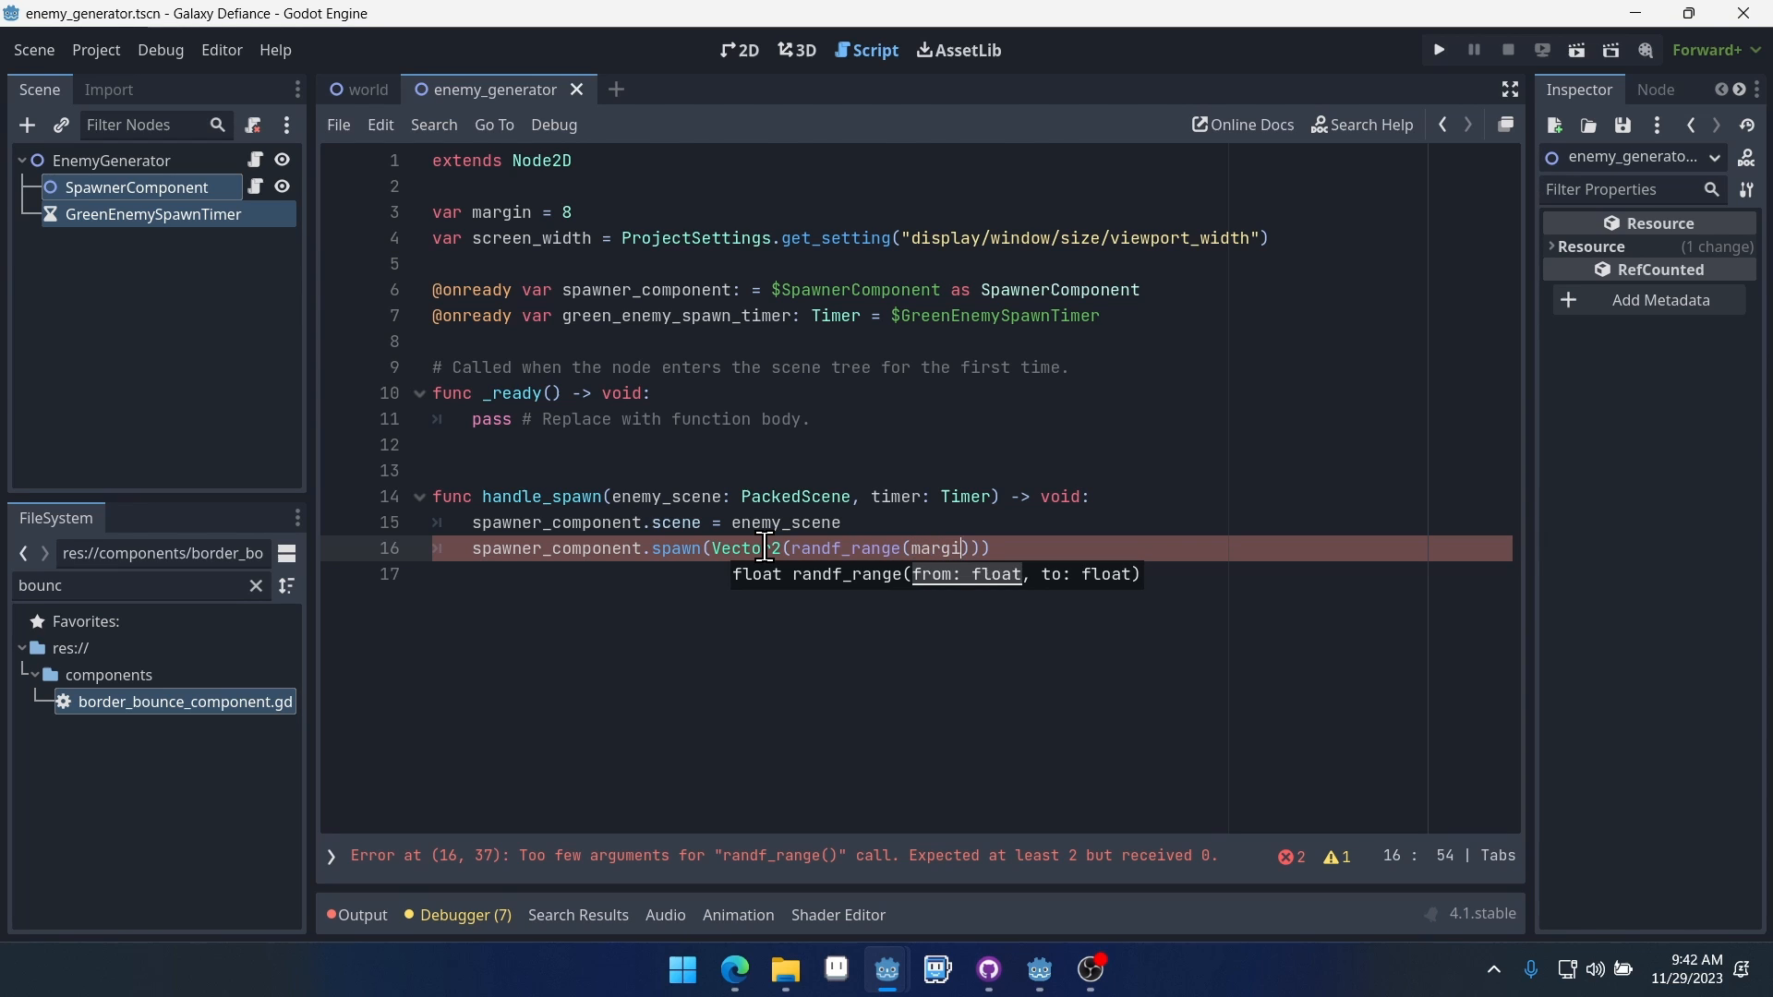
{"action": "type", "text": "n,"}
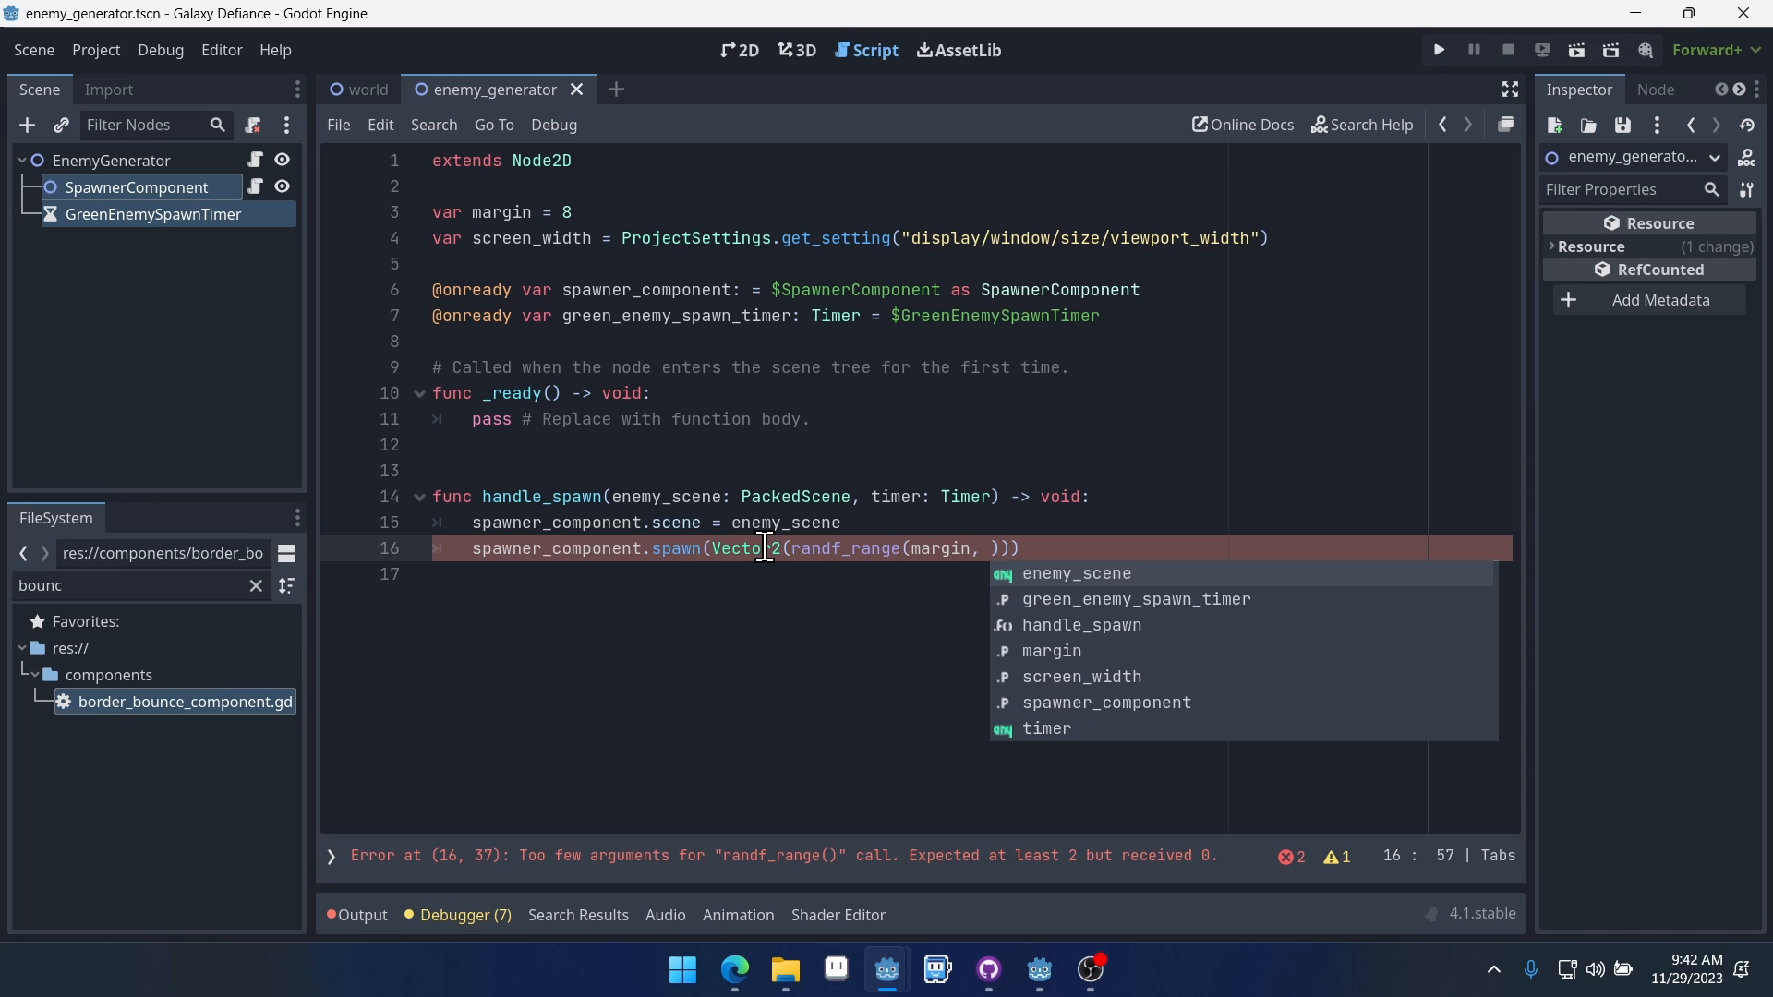
{"action": "type", "text": "s"}
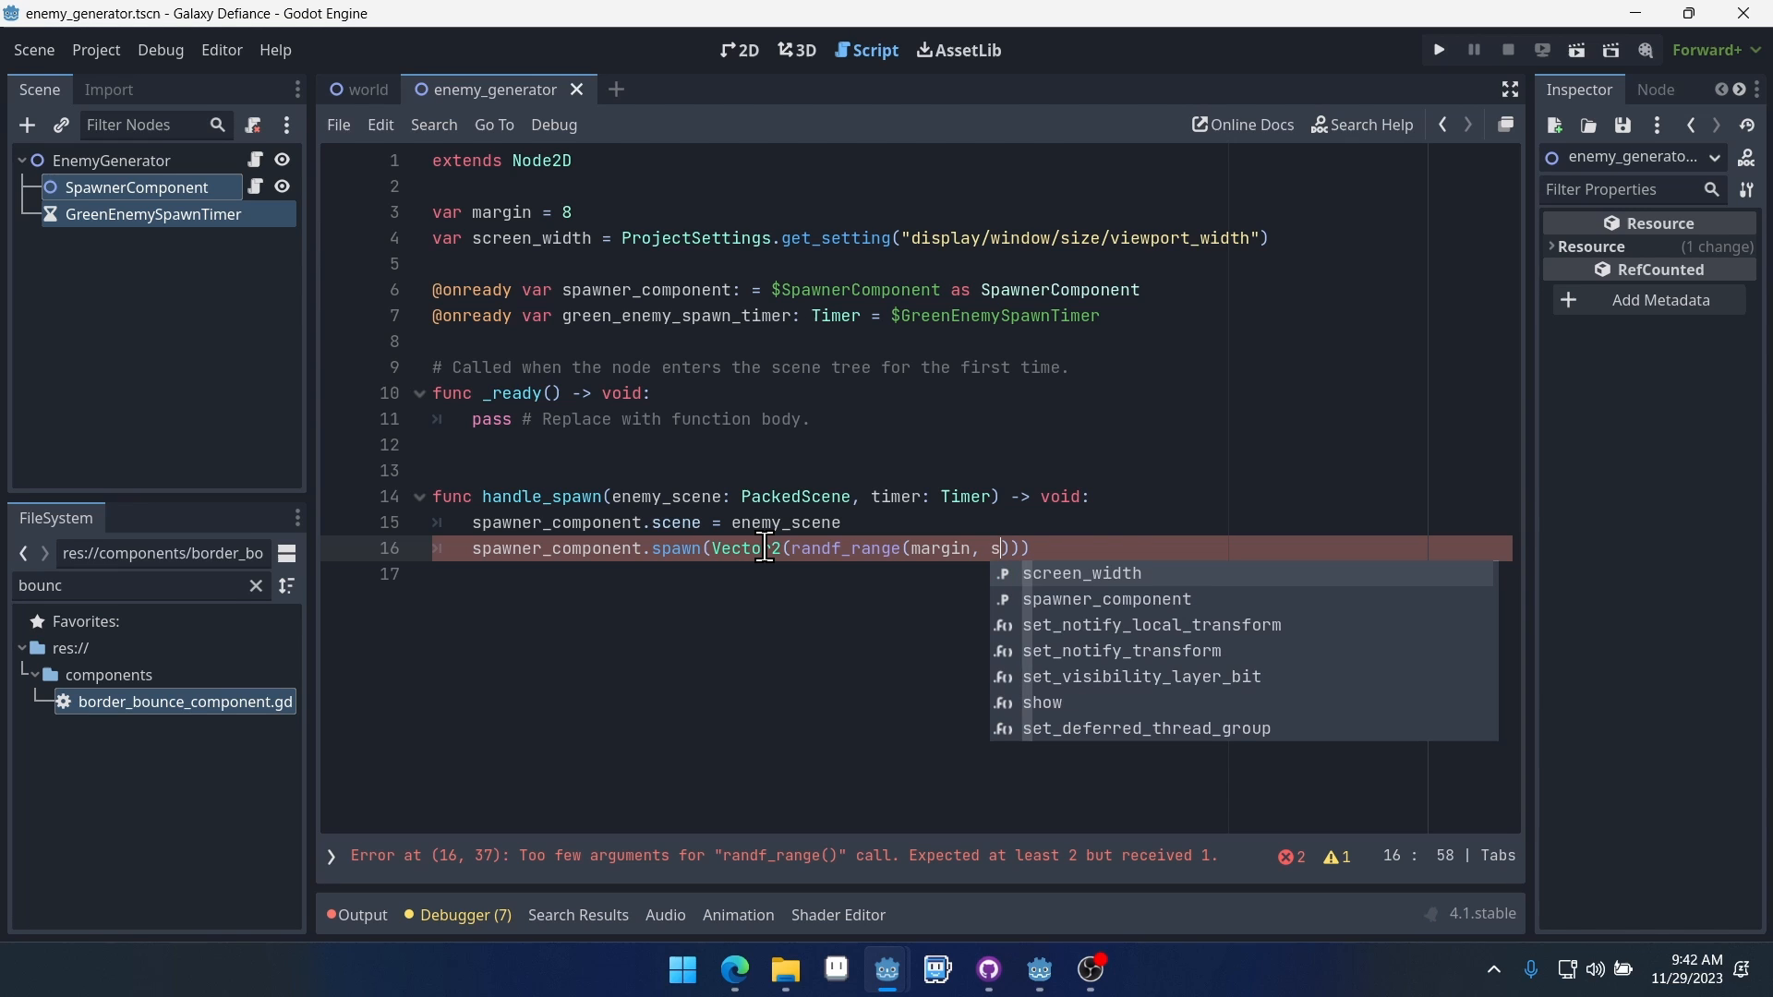
{"action": "type", "text": "creen_width-margin),"}
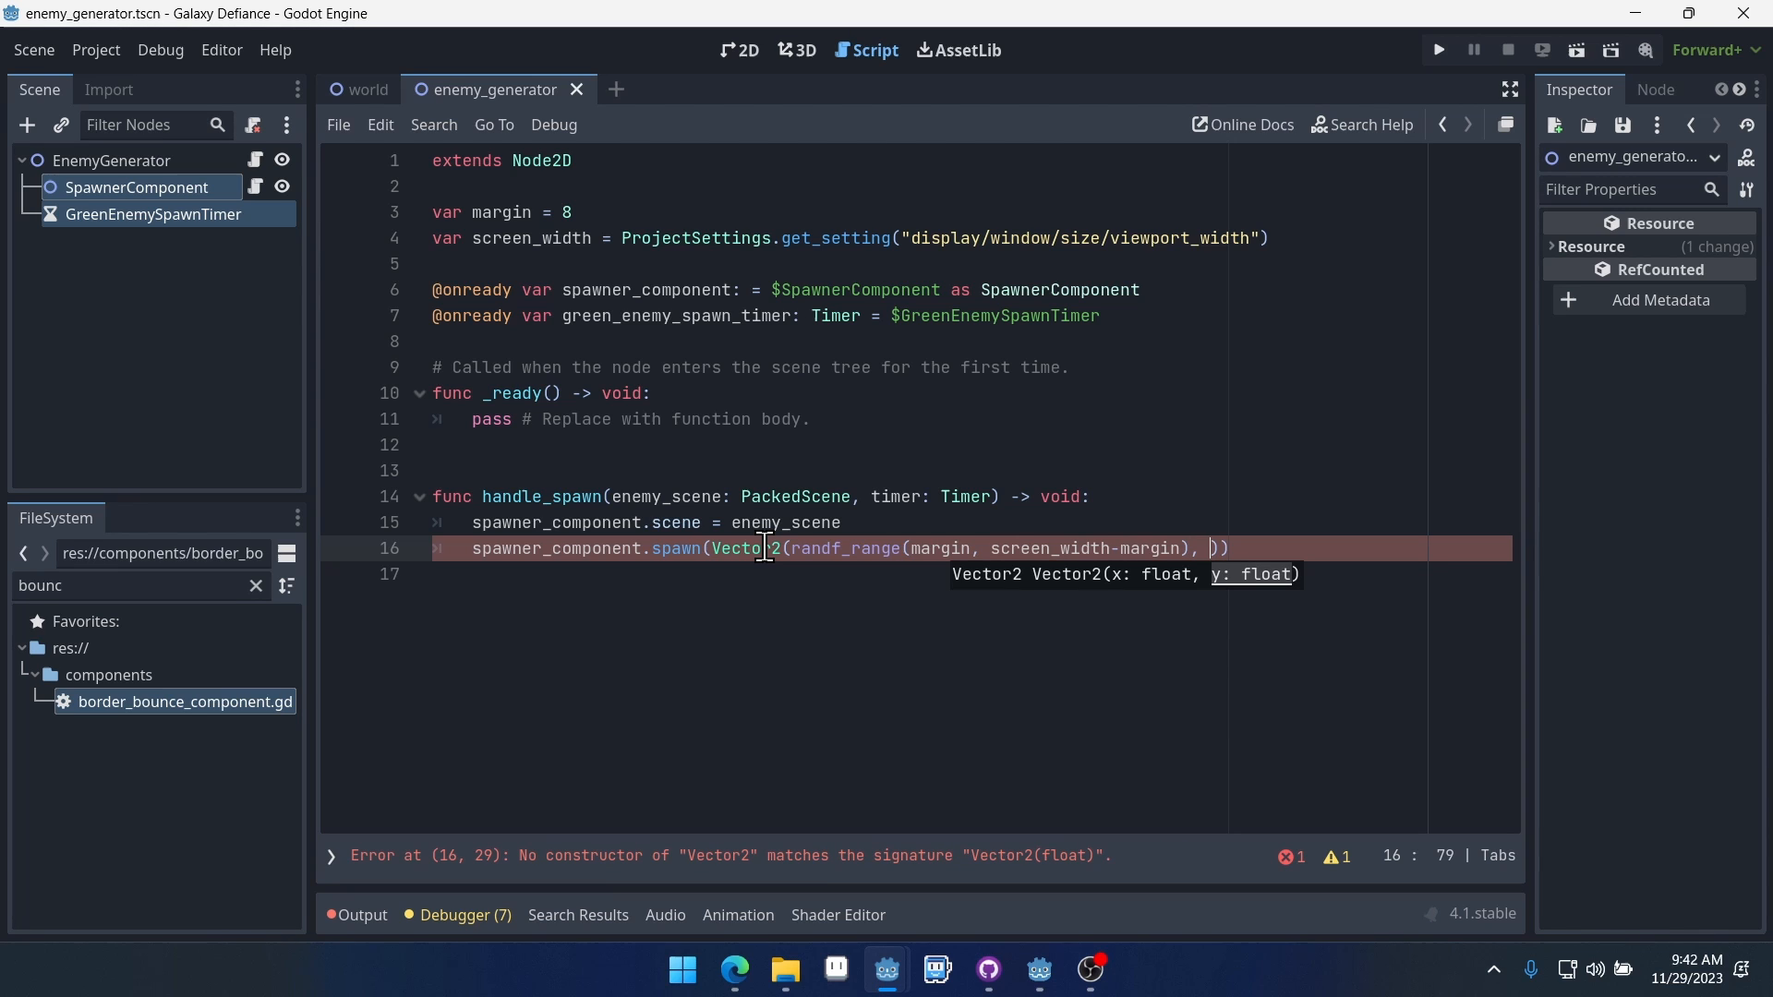
{"action": "type", "text": "-"}
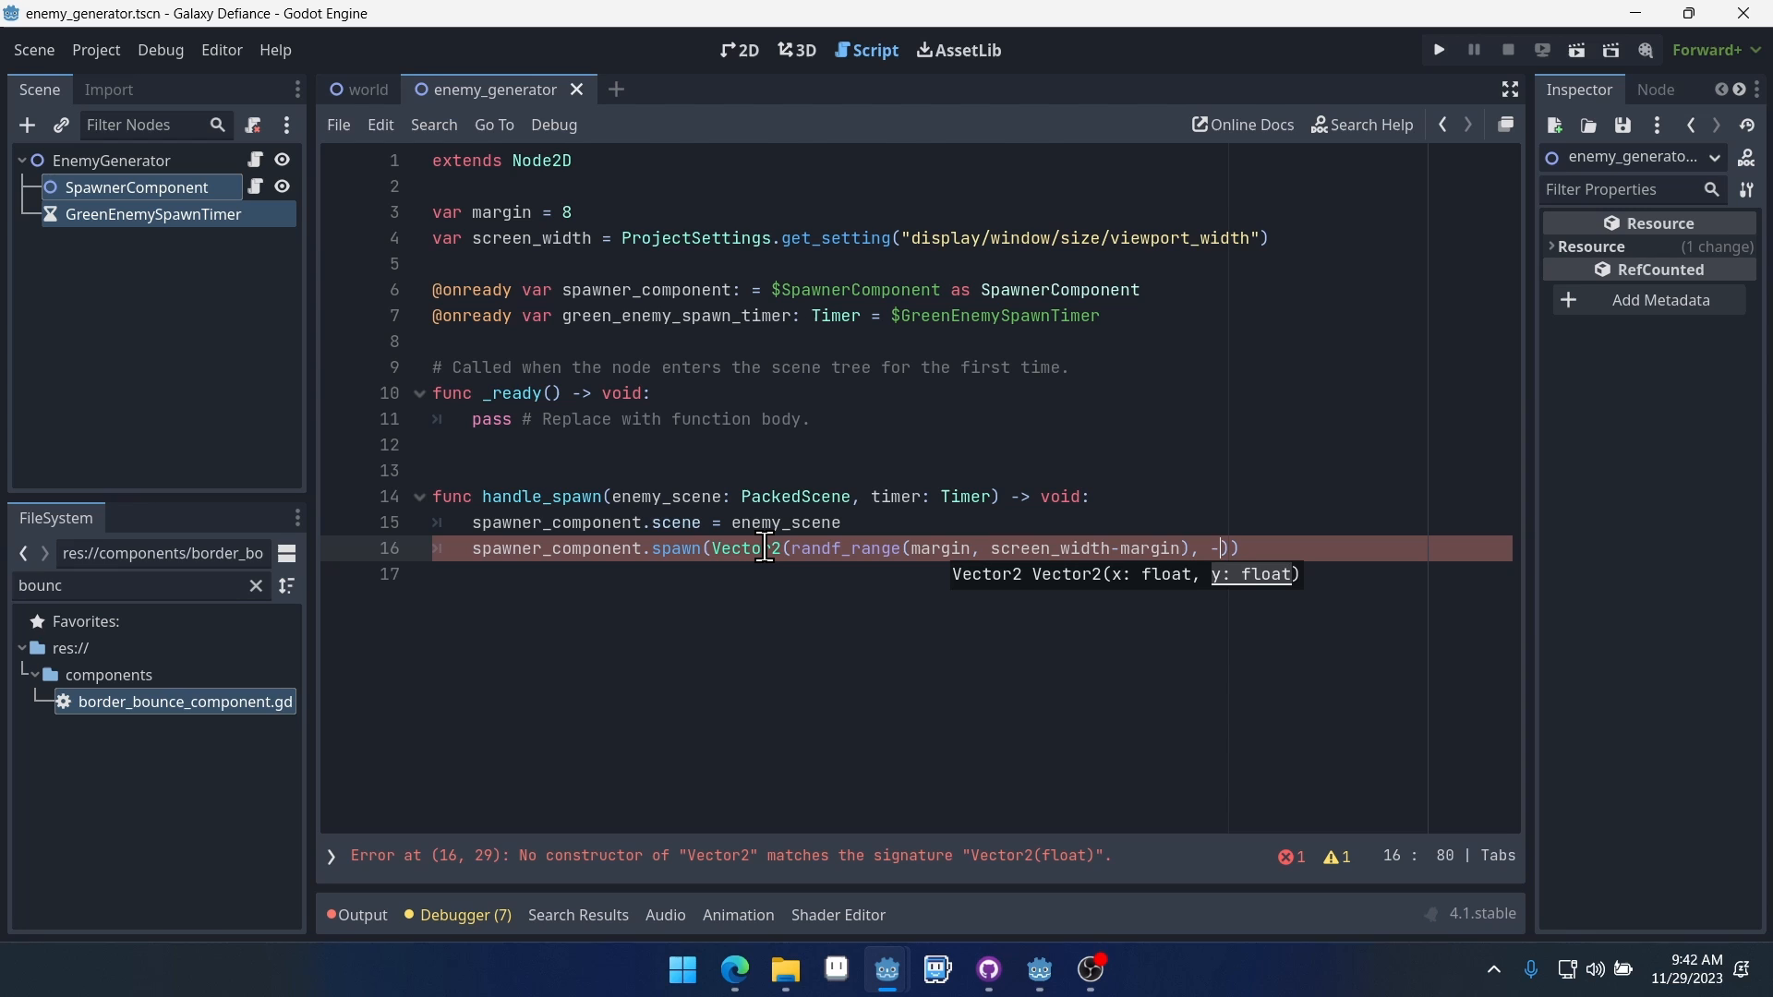
{"action": "type", "text": "16"}
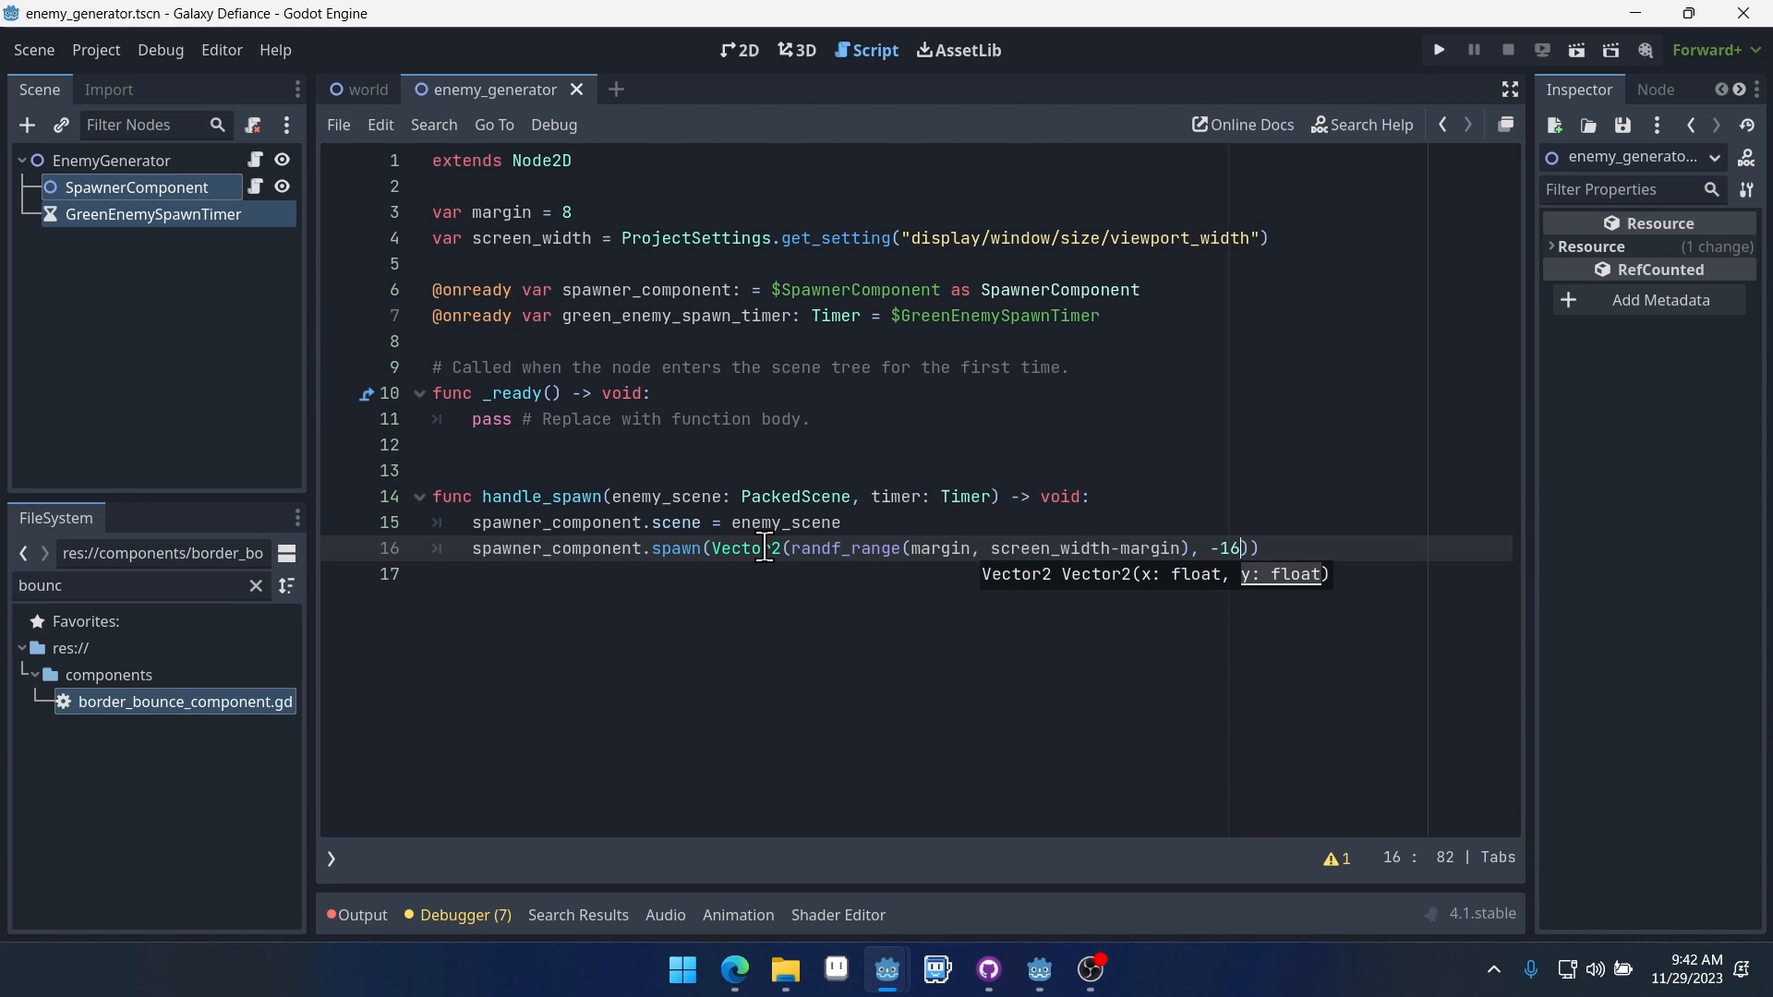
{"action": "left_click", "coordinate": [1028, 396]}
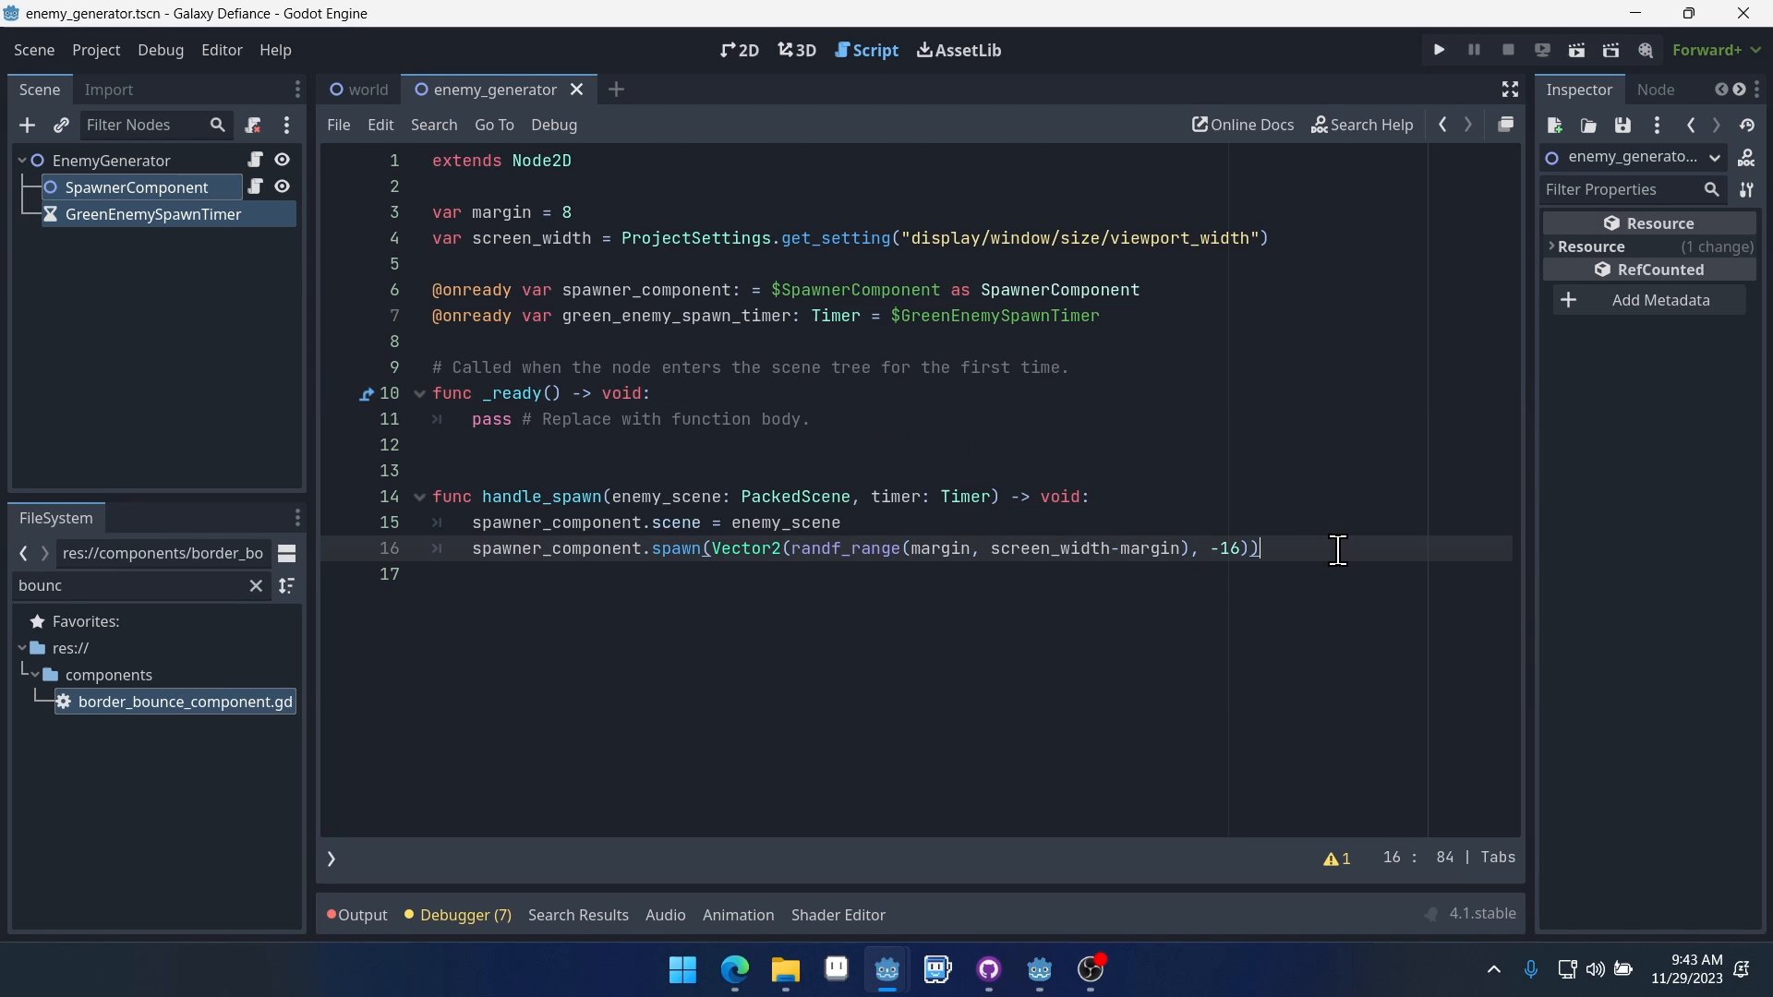
{"action": "key", "text": "Return"}
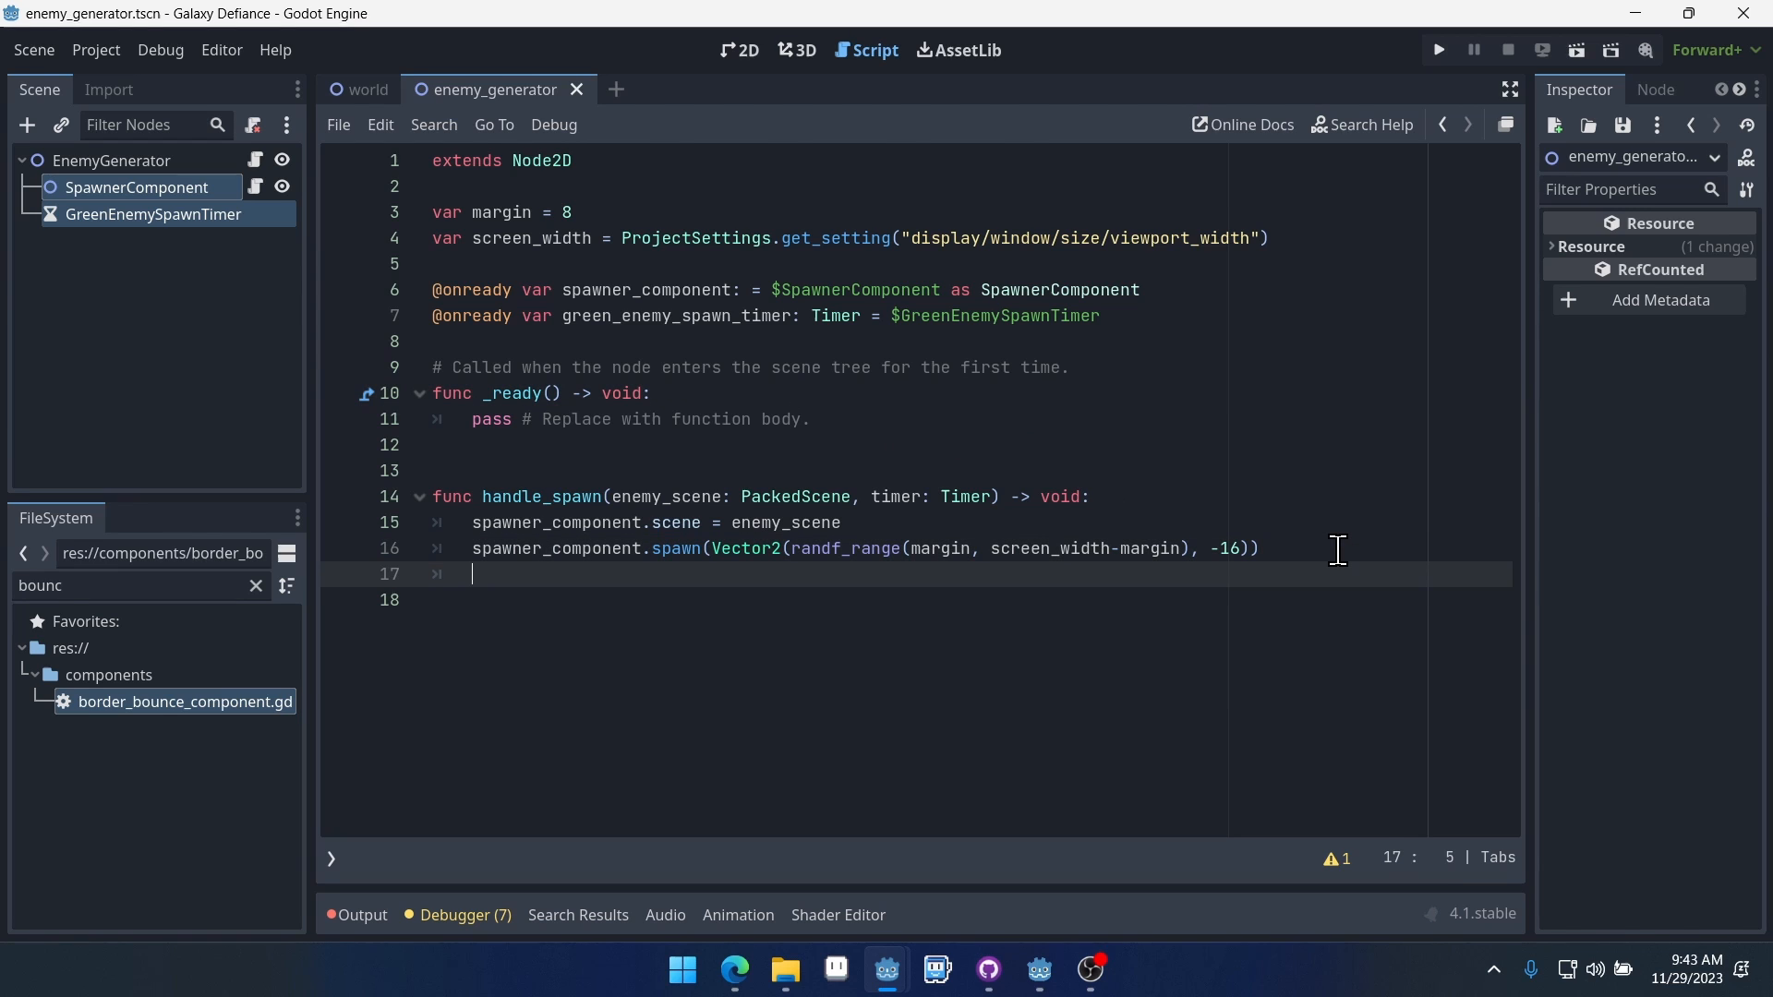
Step: Add timer.start() after the spawn call and select GreenEnemySpawnTimer
{"action": "type", "text": "timer.start("}
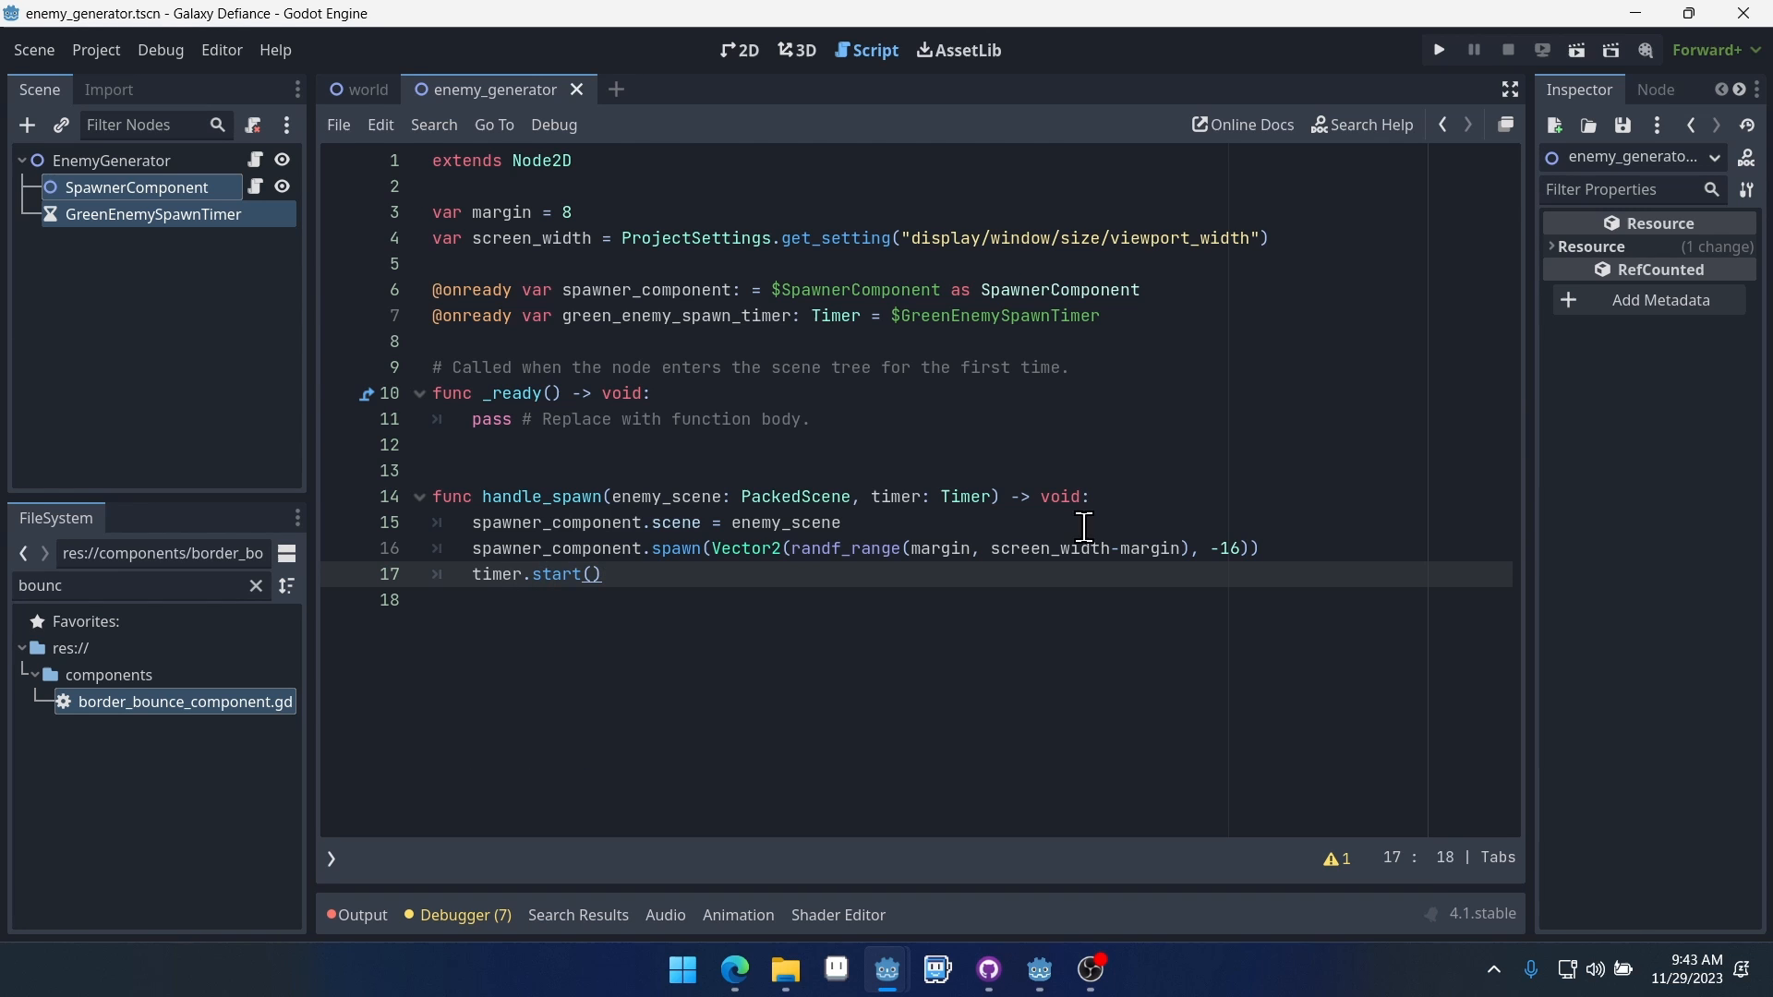
{"action": "left_click", "coordinate": [152, 213]}
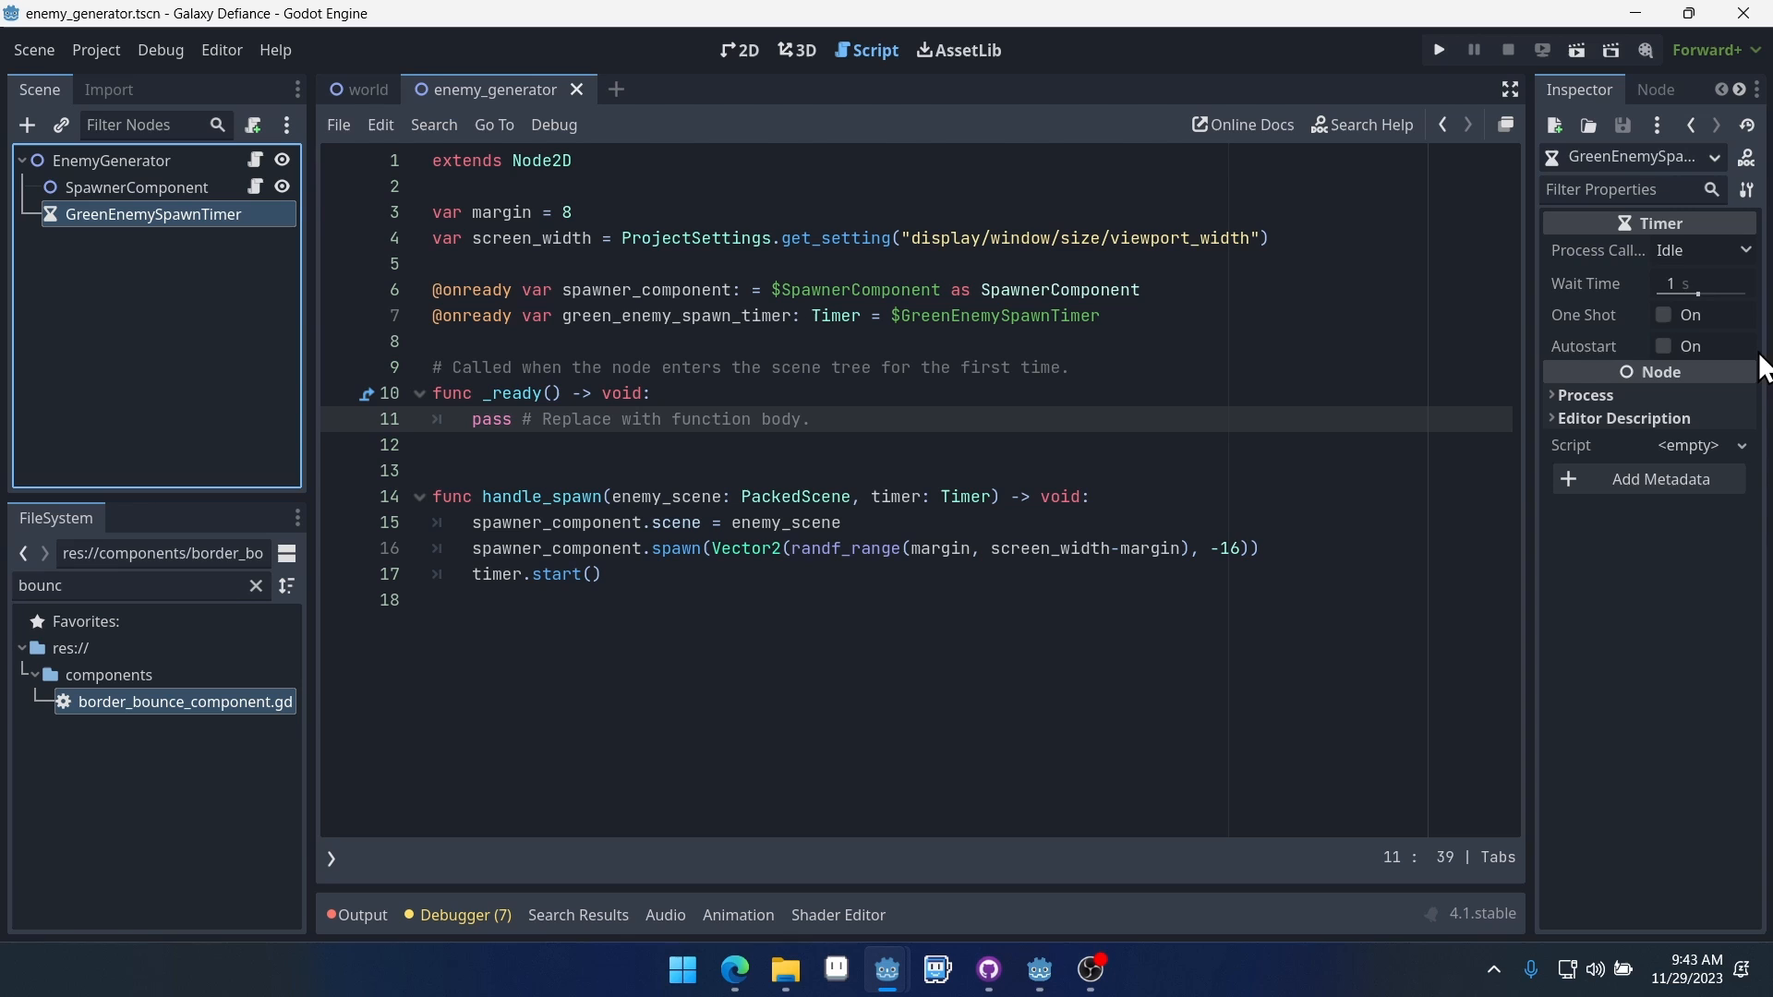
{"action": "mouse_move", "coordinate": [1684, 283]}
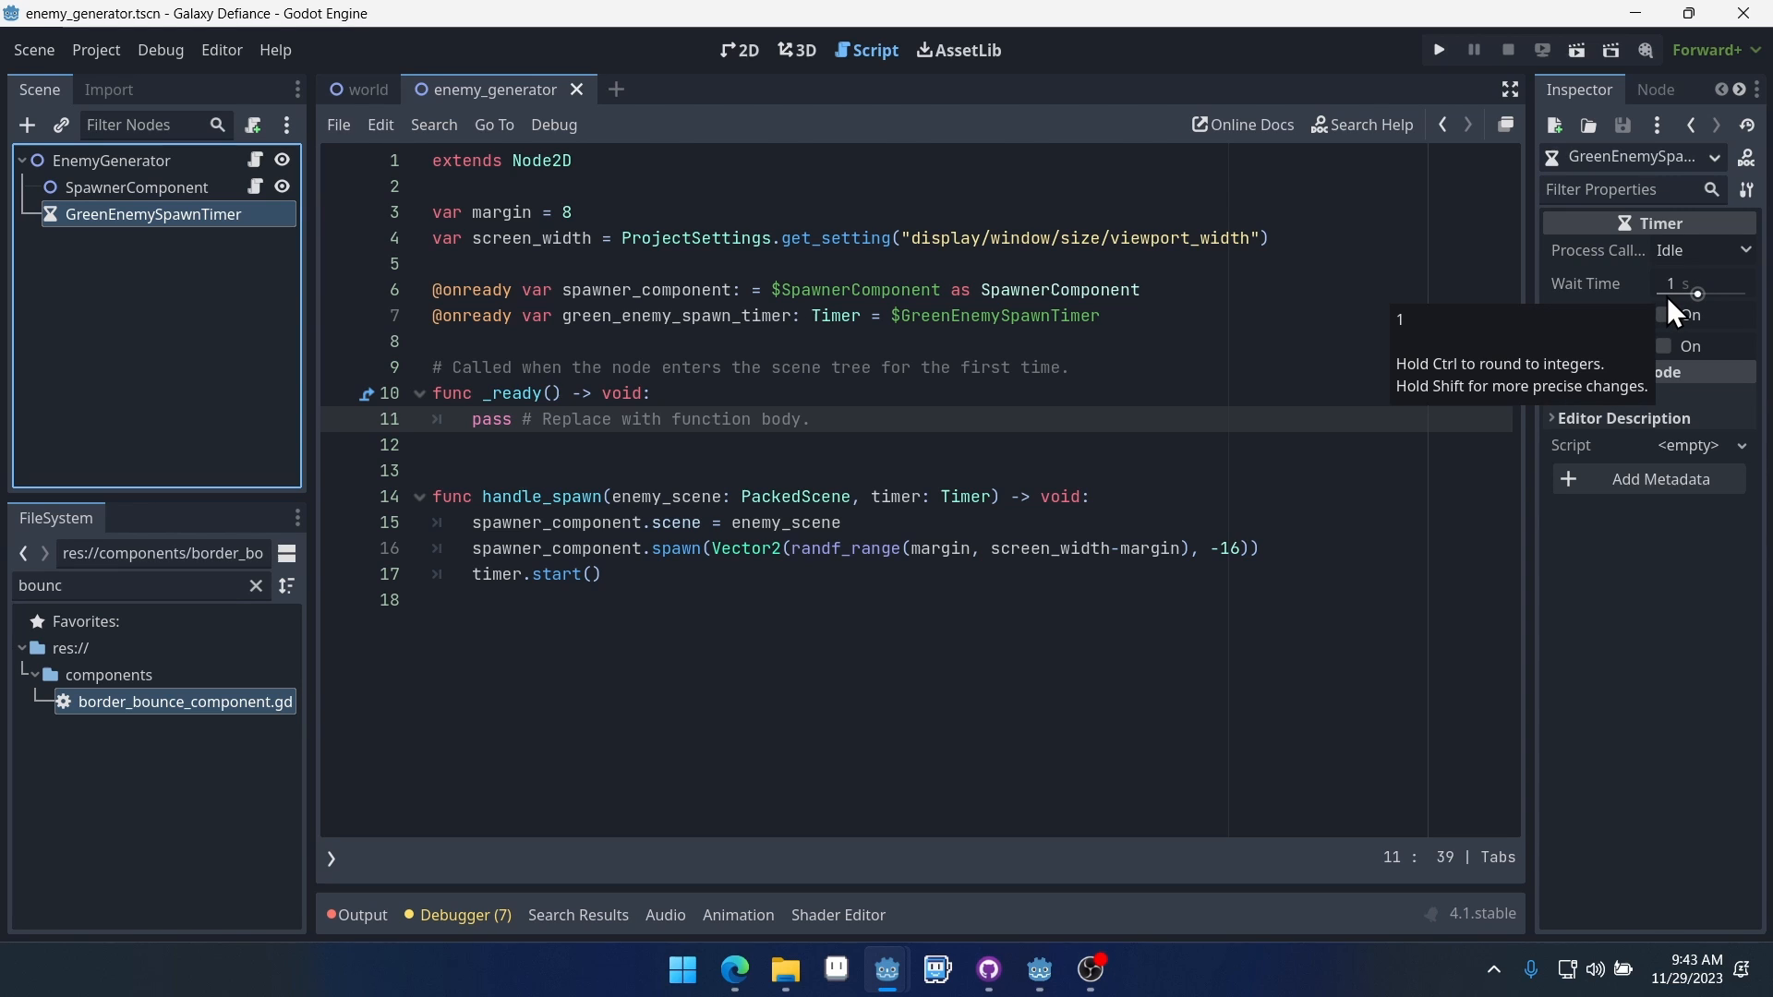
Step: Set GreenEnemySpawnTimer's Wait Time to 3 with Autostart and One Shot enabled
{"action": "left_click", "coordinate": [1696, 283]}
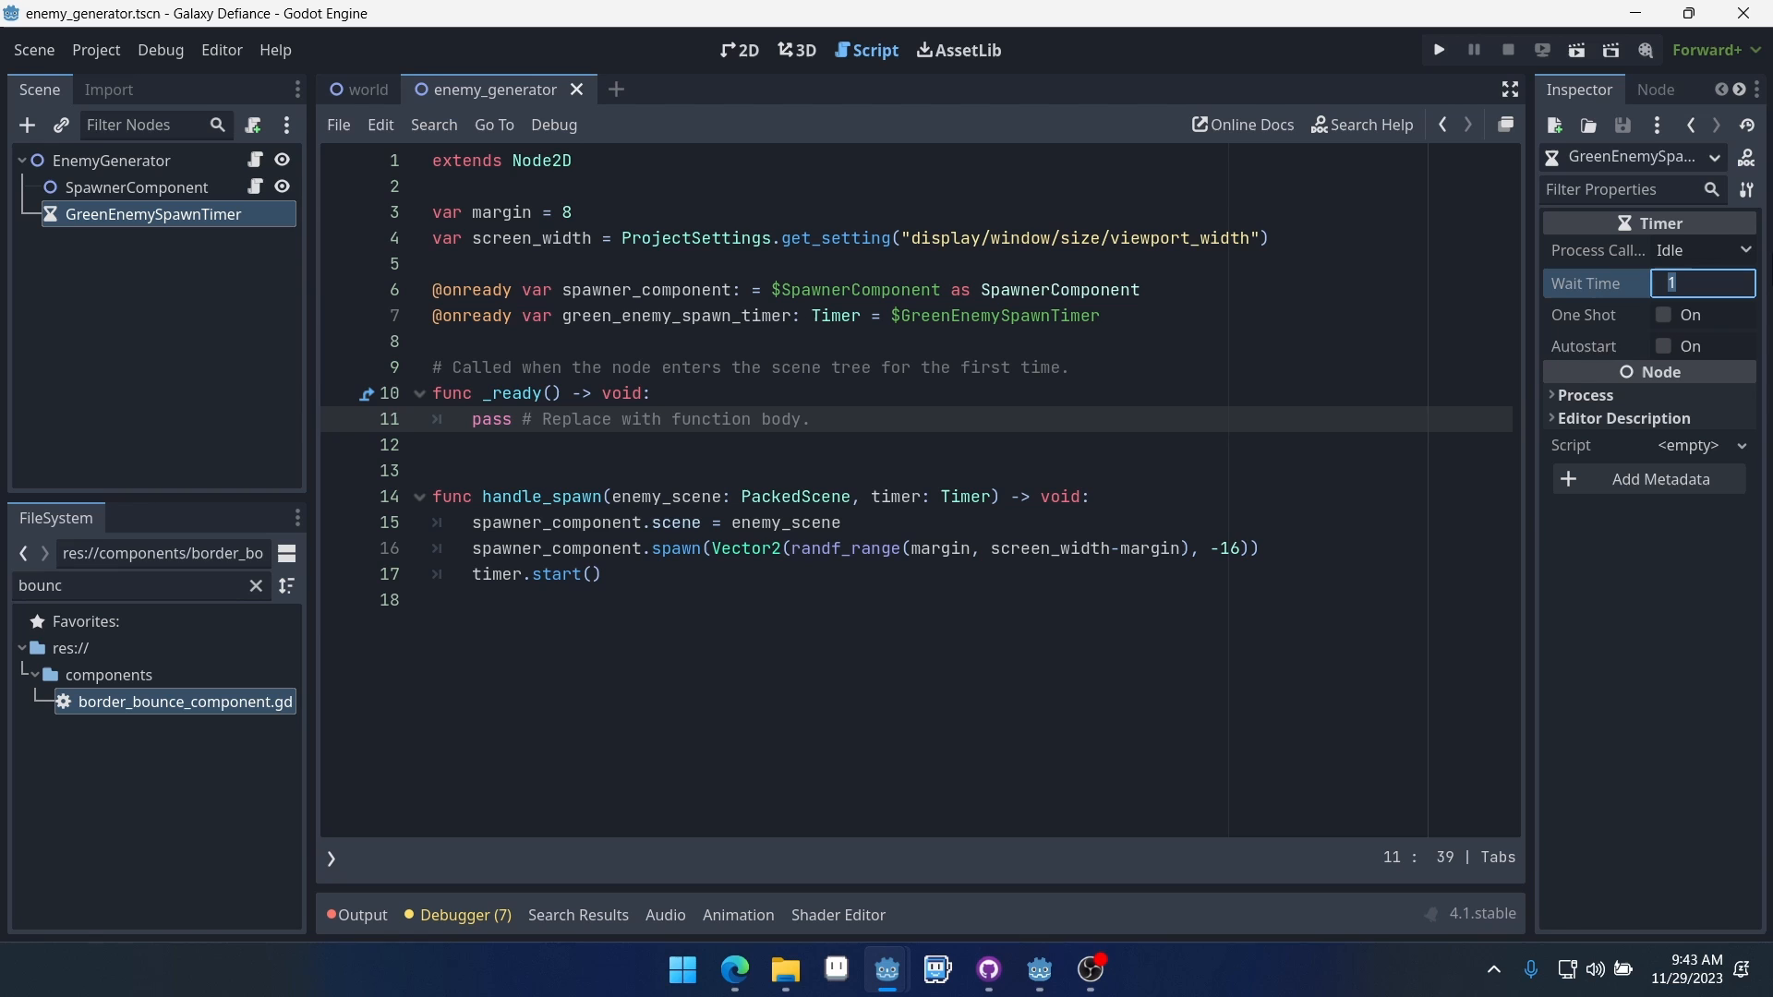
{"action": "type", "text": "3"}
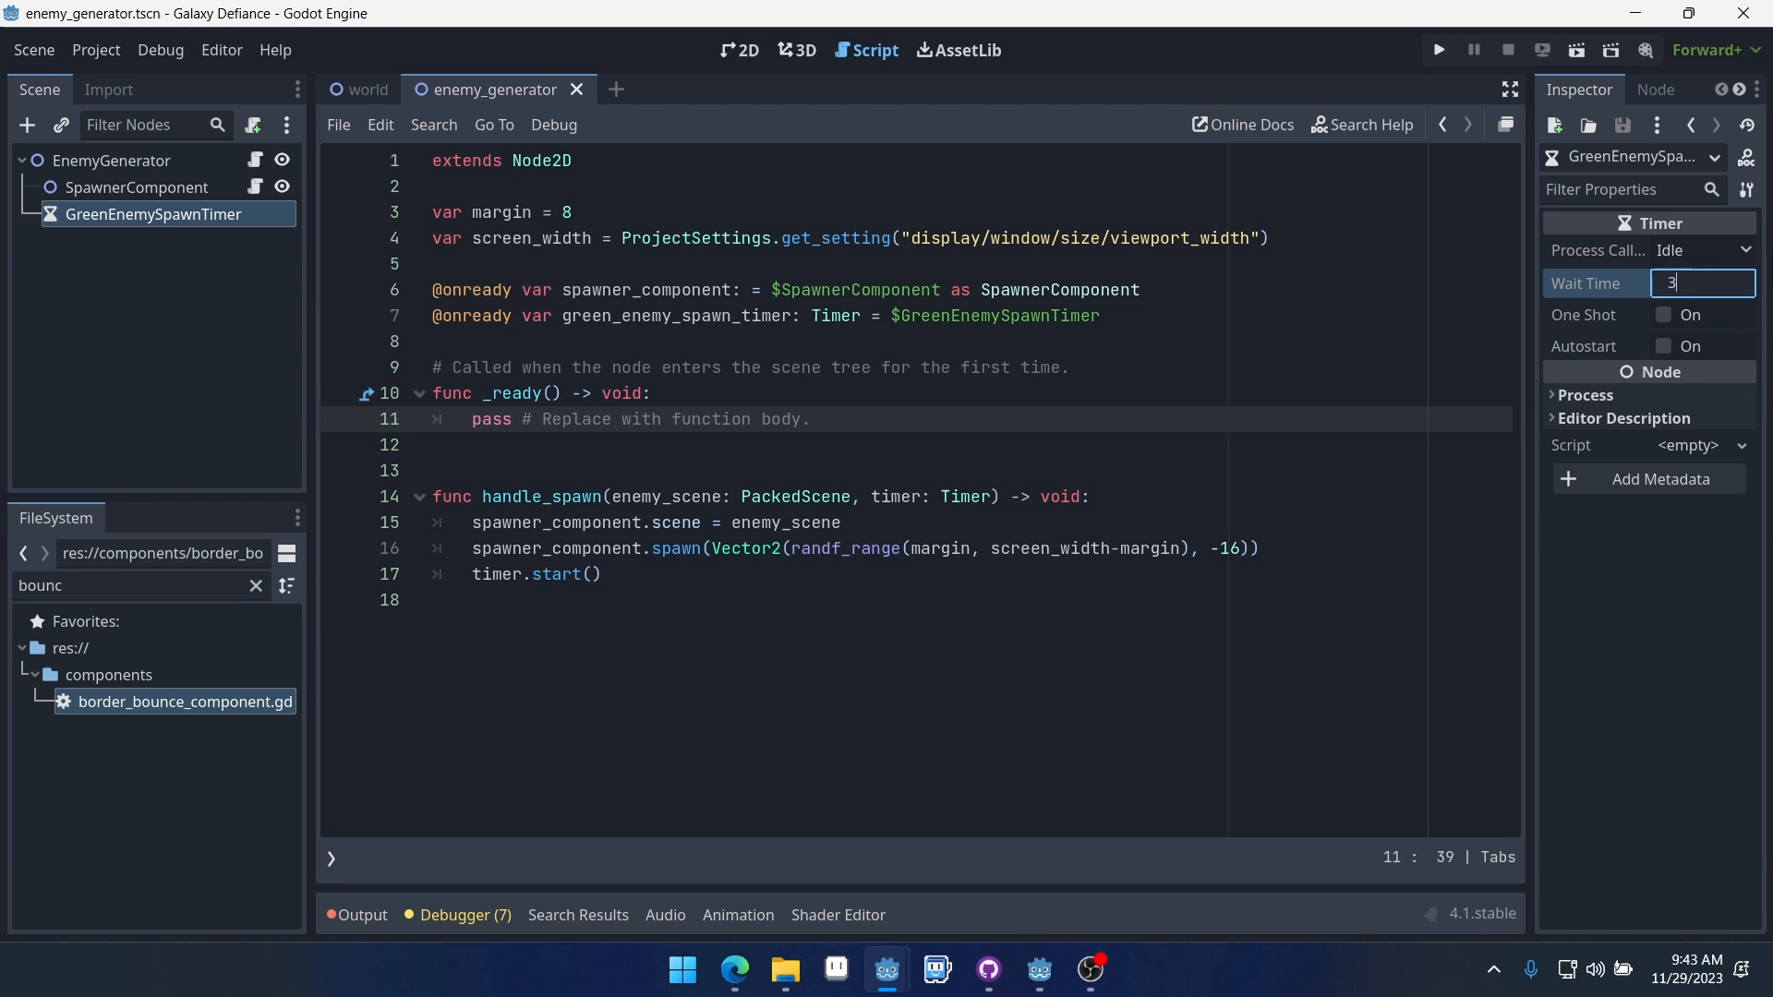
{"action": "left_click", "coordinate": [1663, 346]}
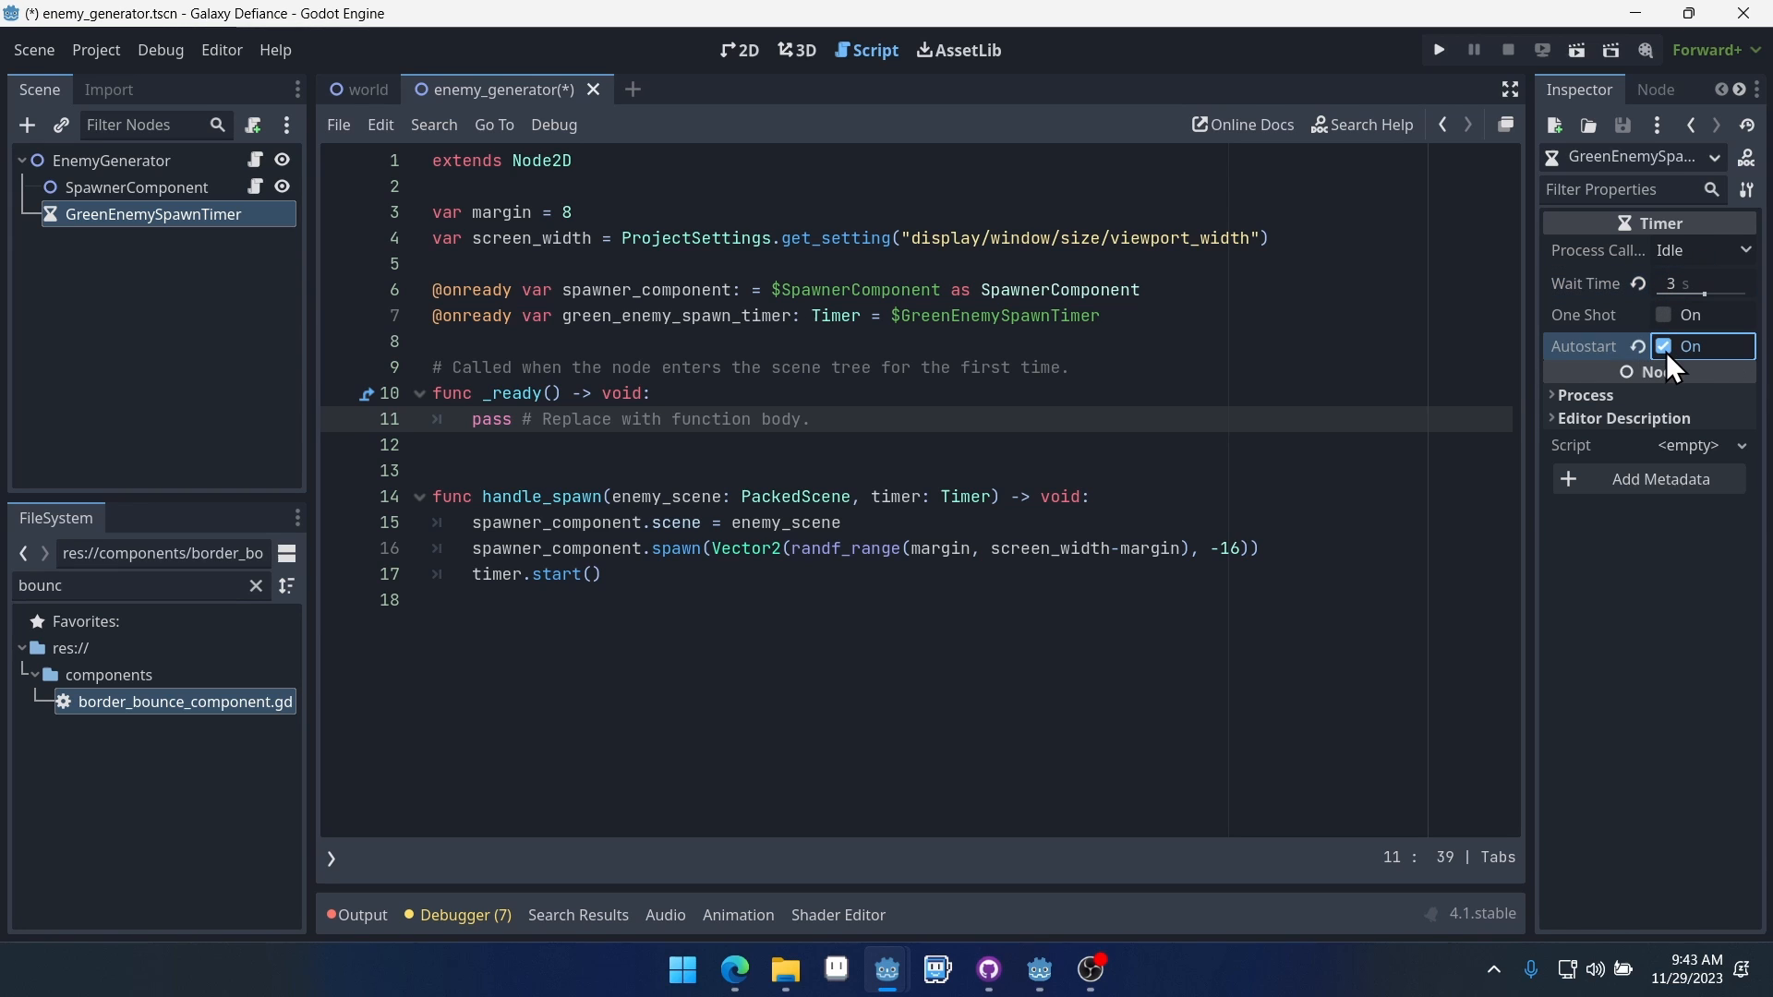
{"action": "left_click", "coordinate": [1663, 314]}
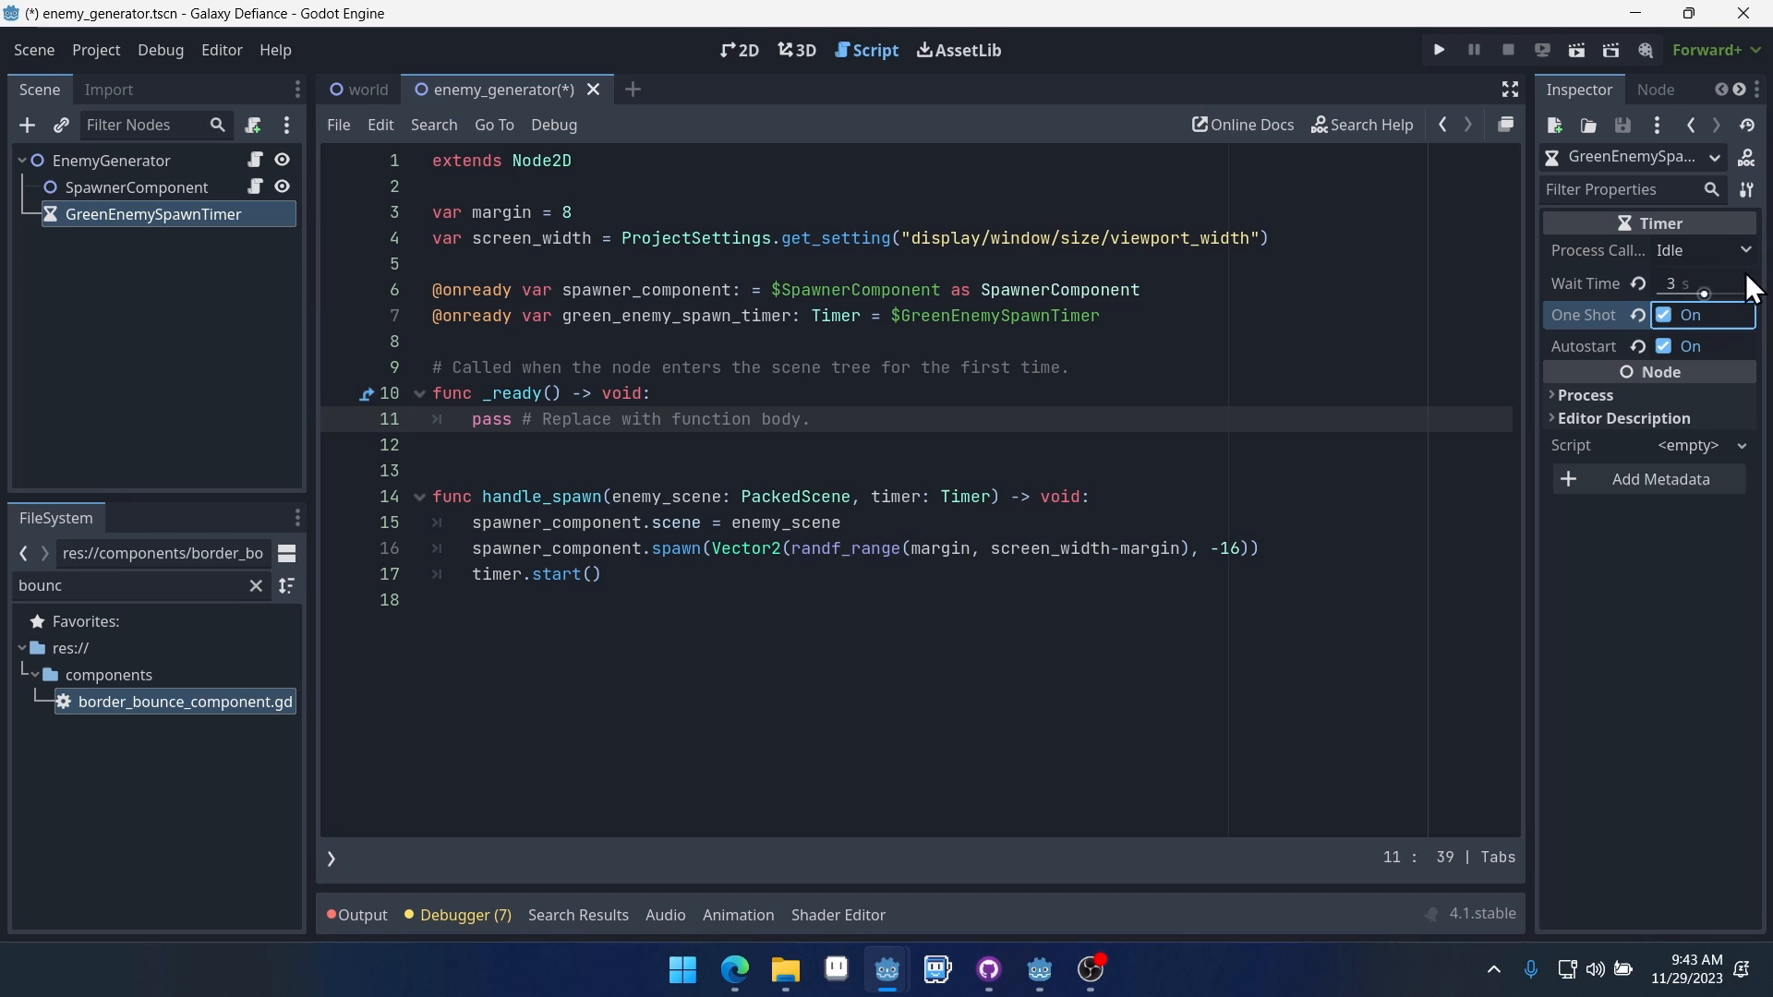
{"action": "mouse_move", "coordinate": [870, 525]}
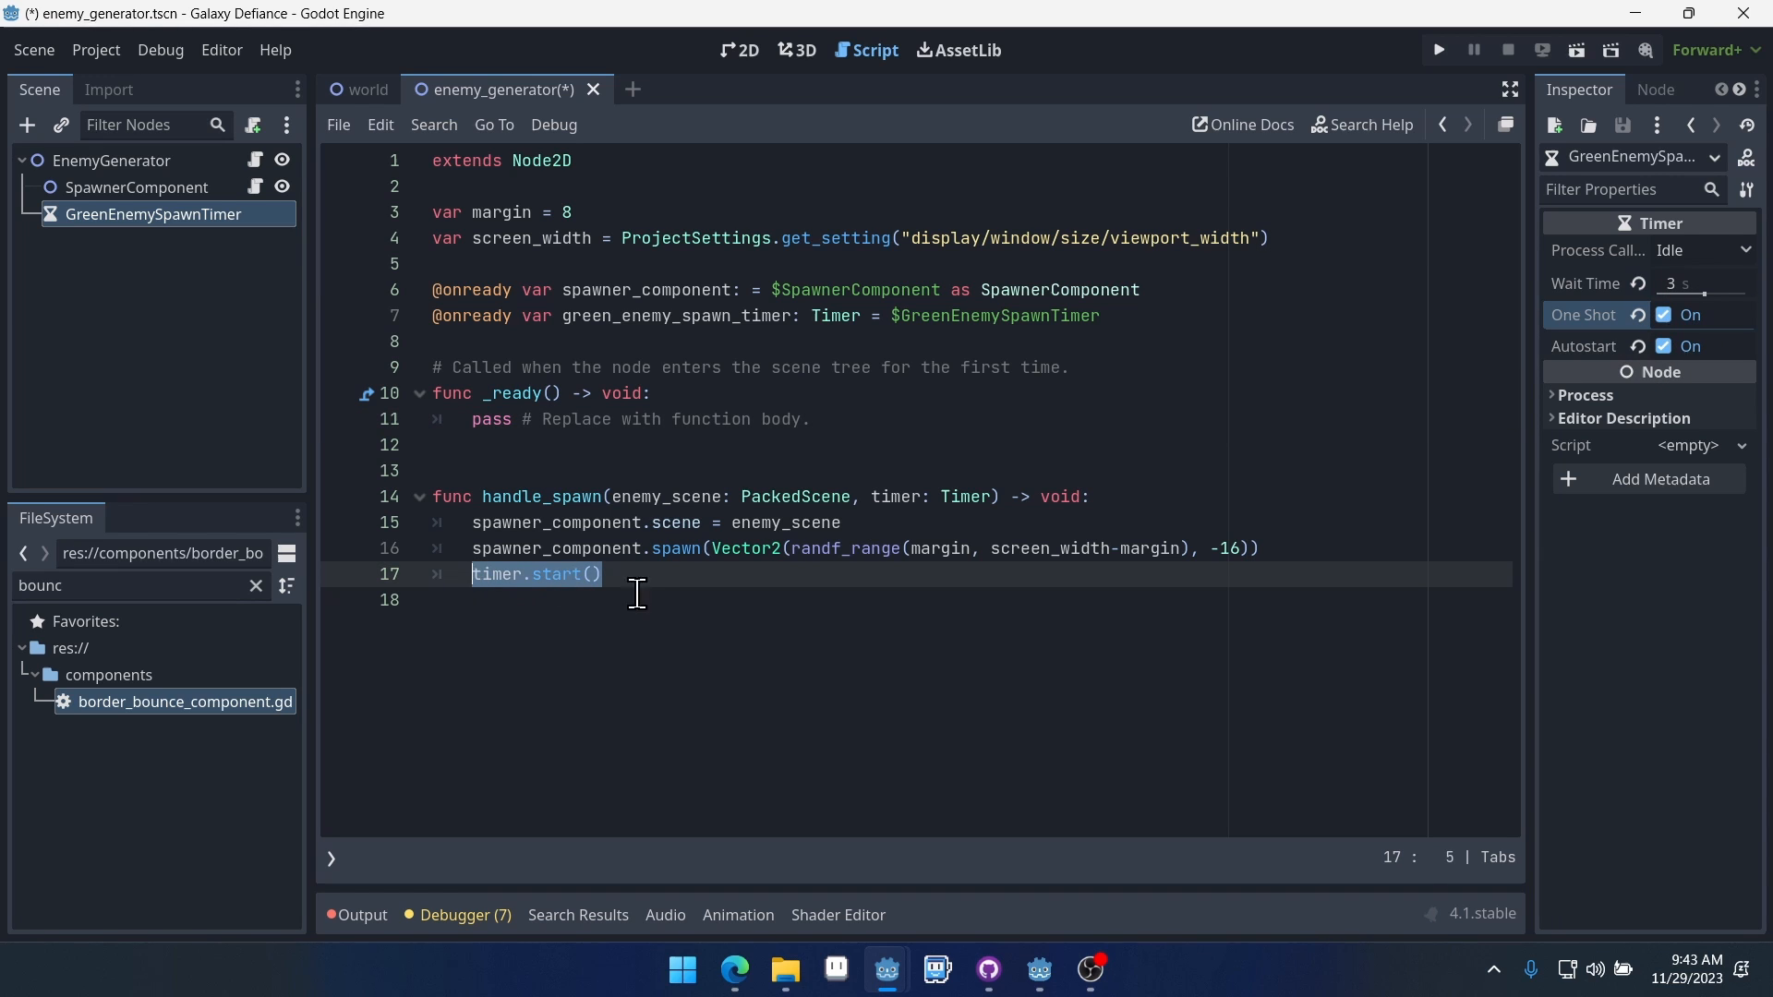
{"action": "mouse_move", "coordinate": [653, 549]}
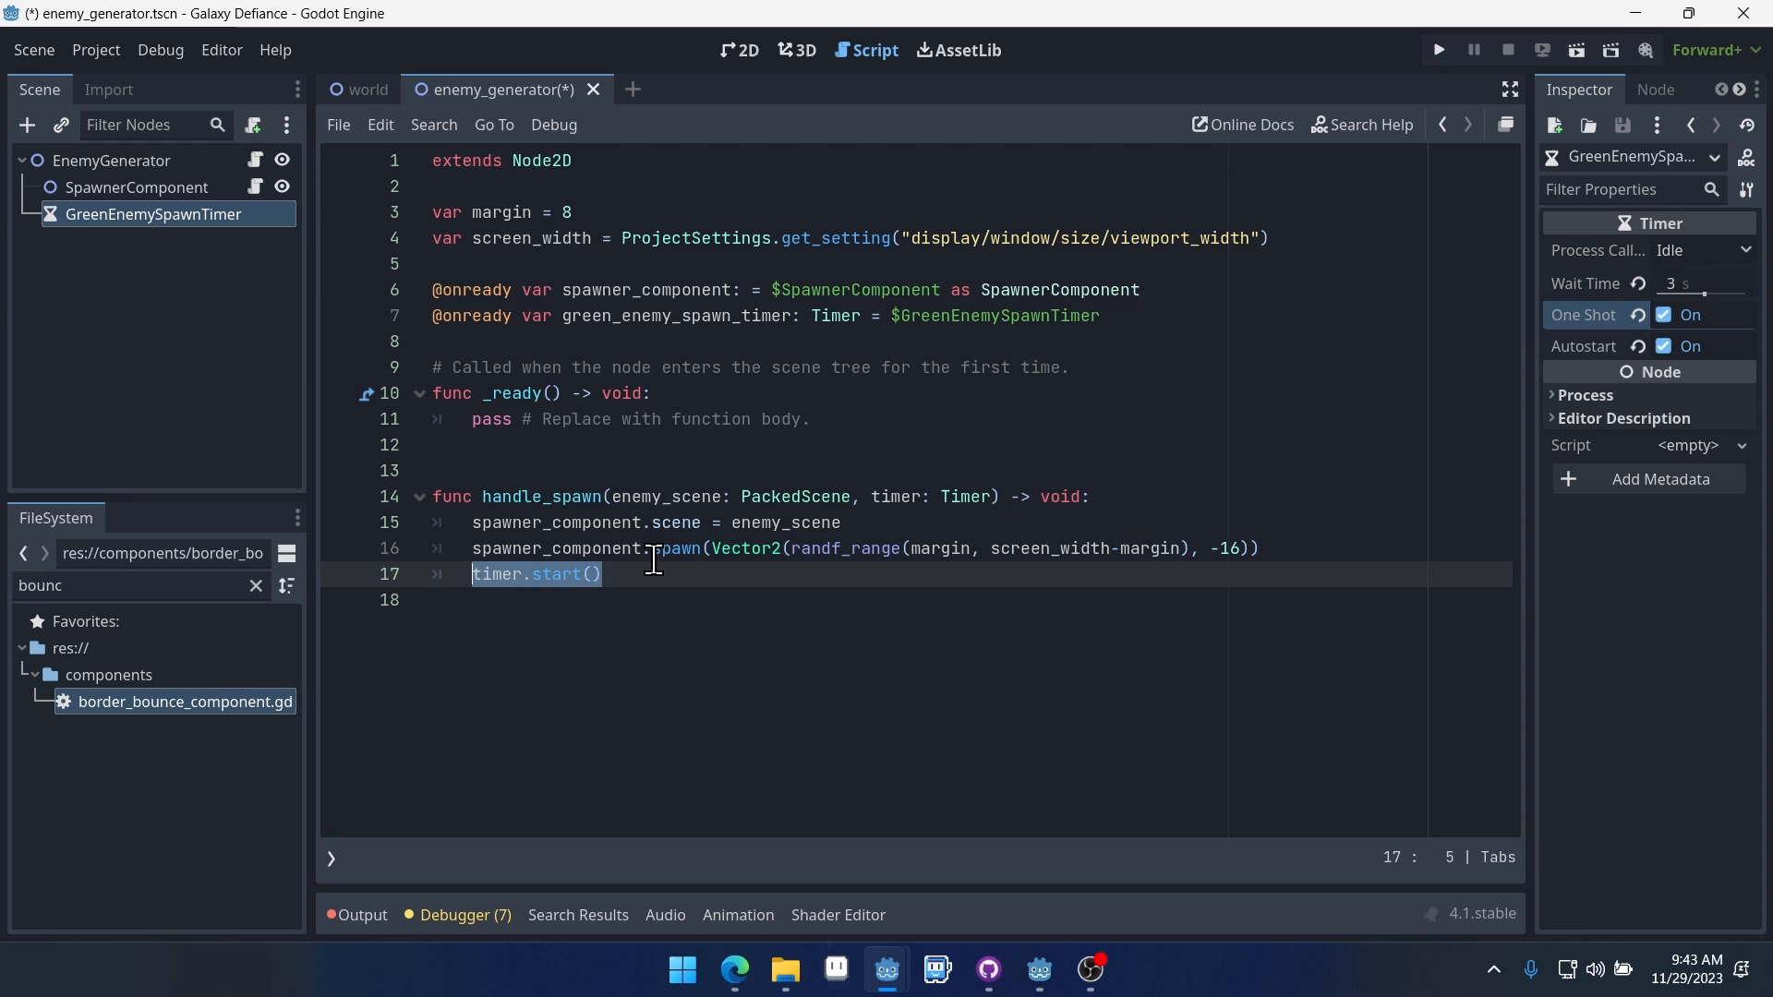
{"action": "mouse_move", "coordinate": [472, 573]}
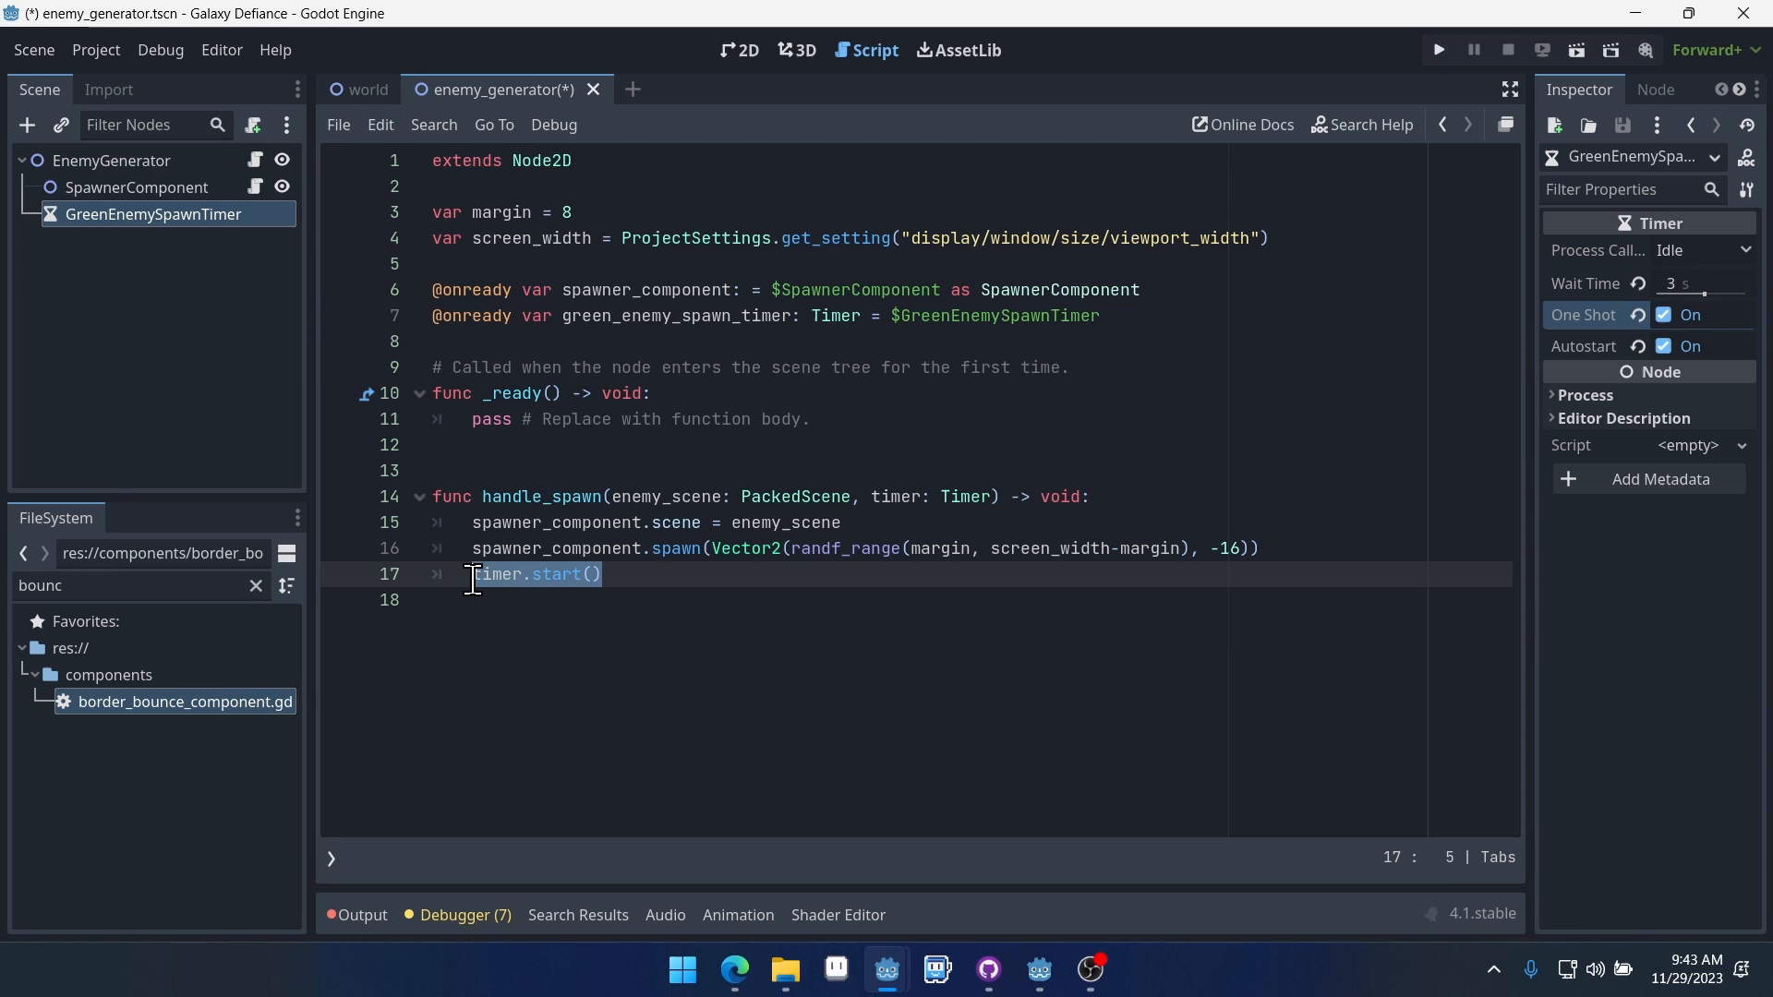
{"action": "mouse_move", "coordinate": [756, 548]}
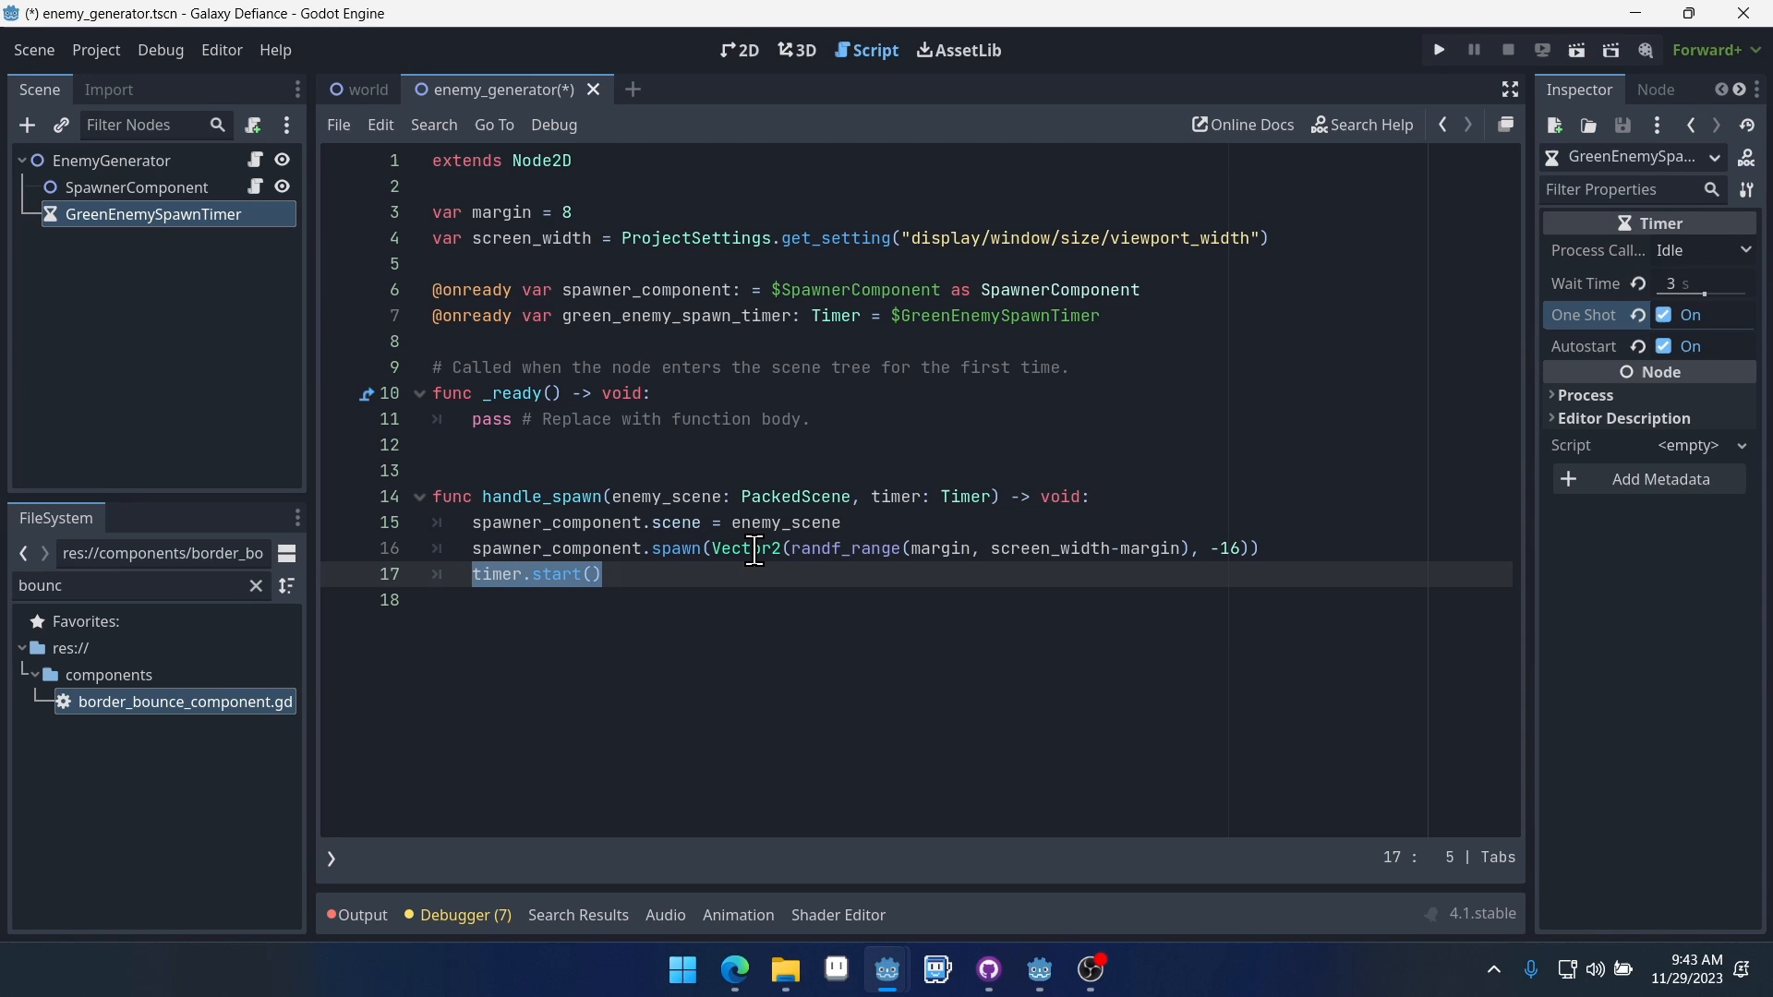
{"action": "left_click", "coordinate": [596, 573]}
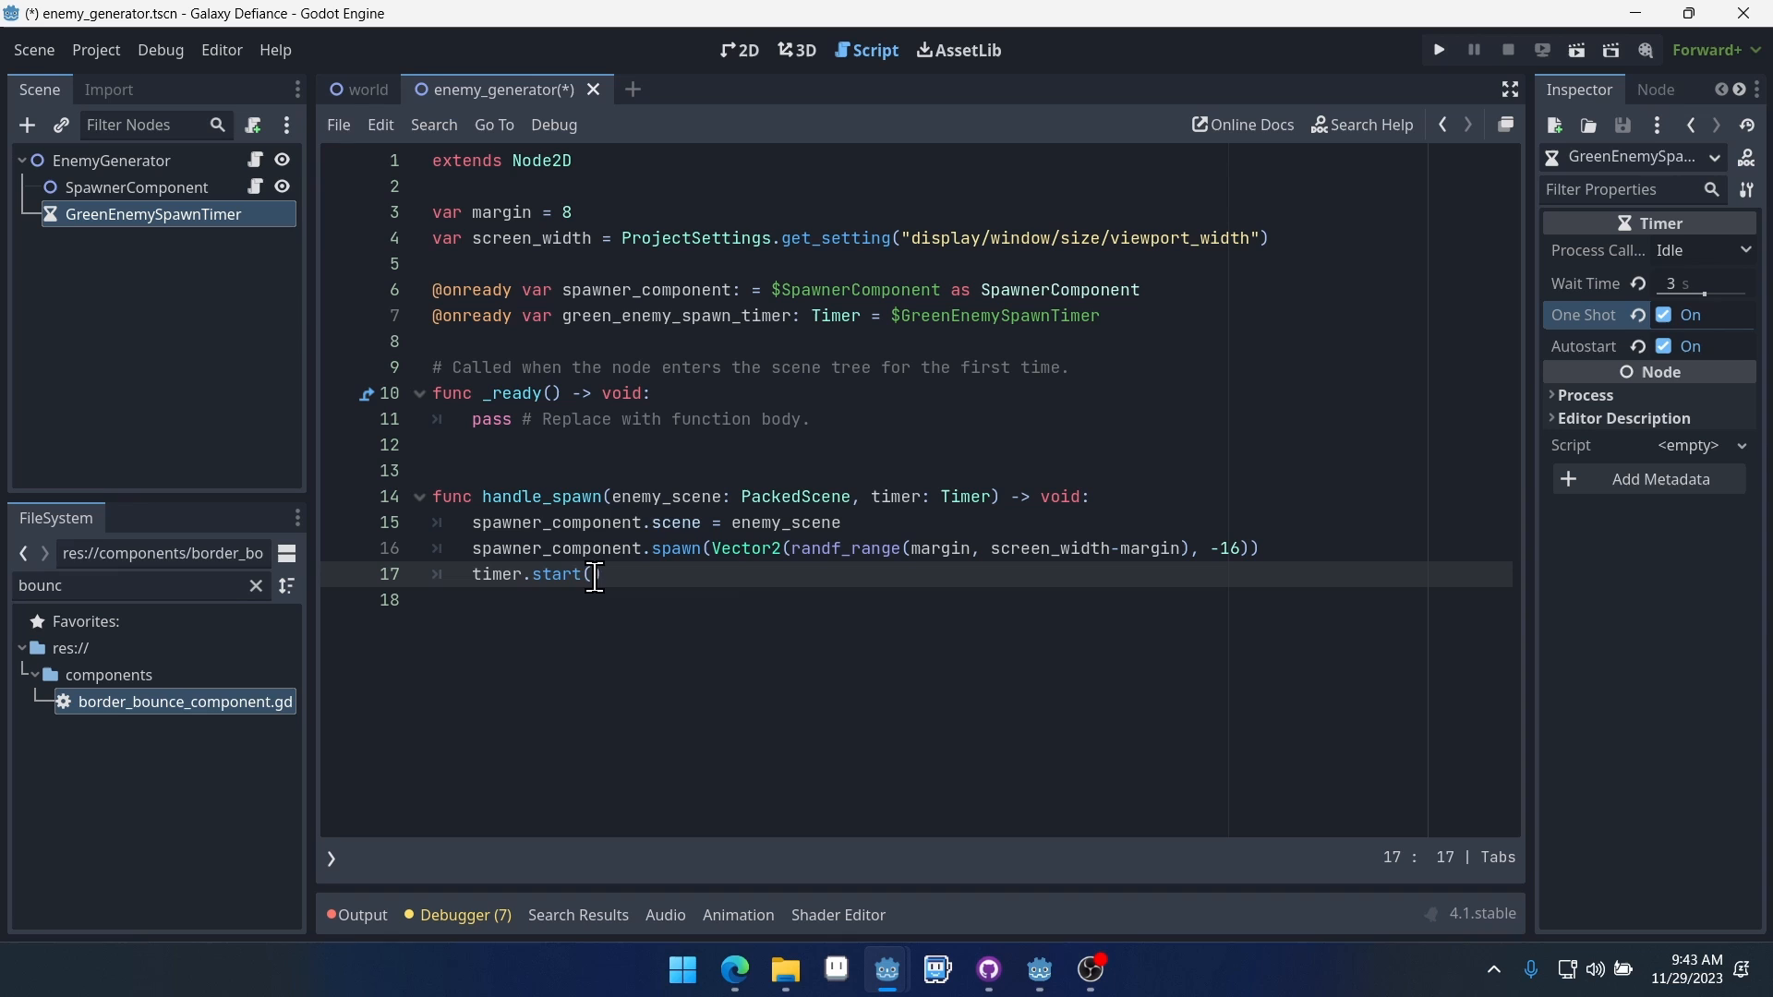
{"action": "type", "text": ")"}
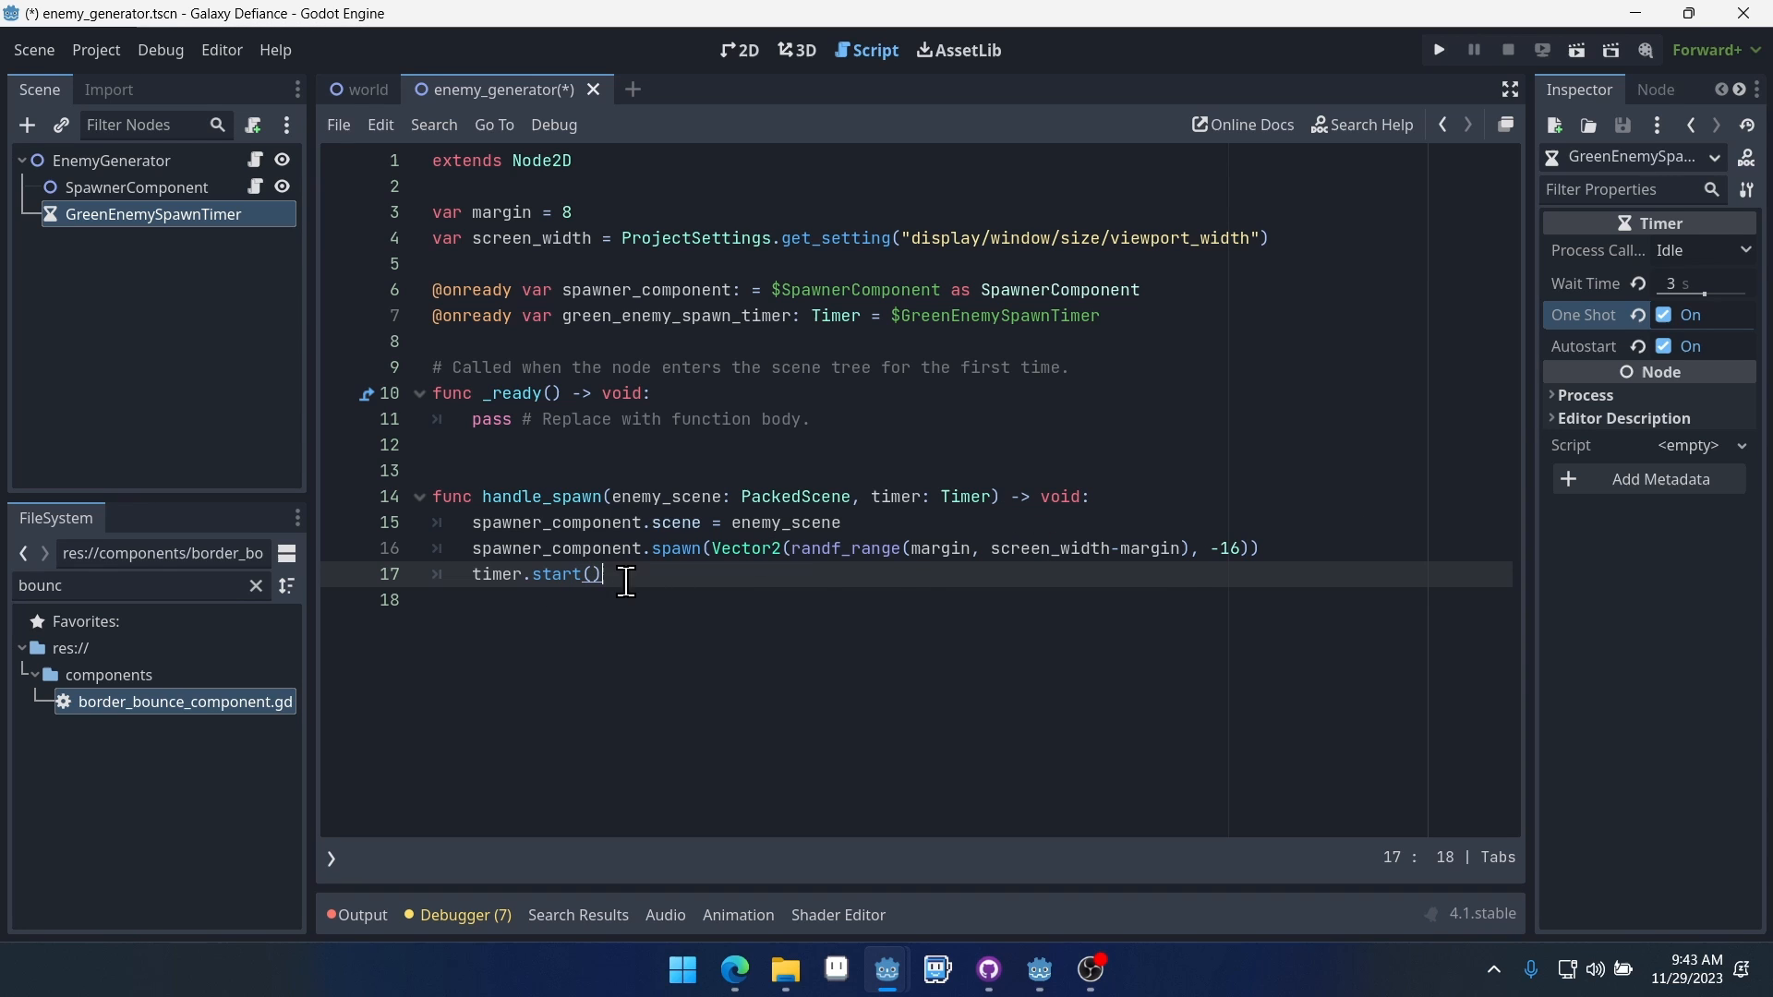
{"action": "mouse_move", "coordinate": [744, 466]}
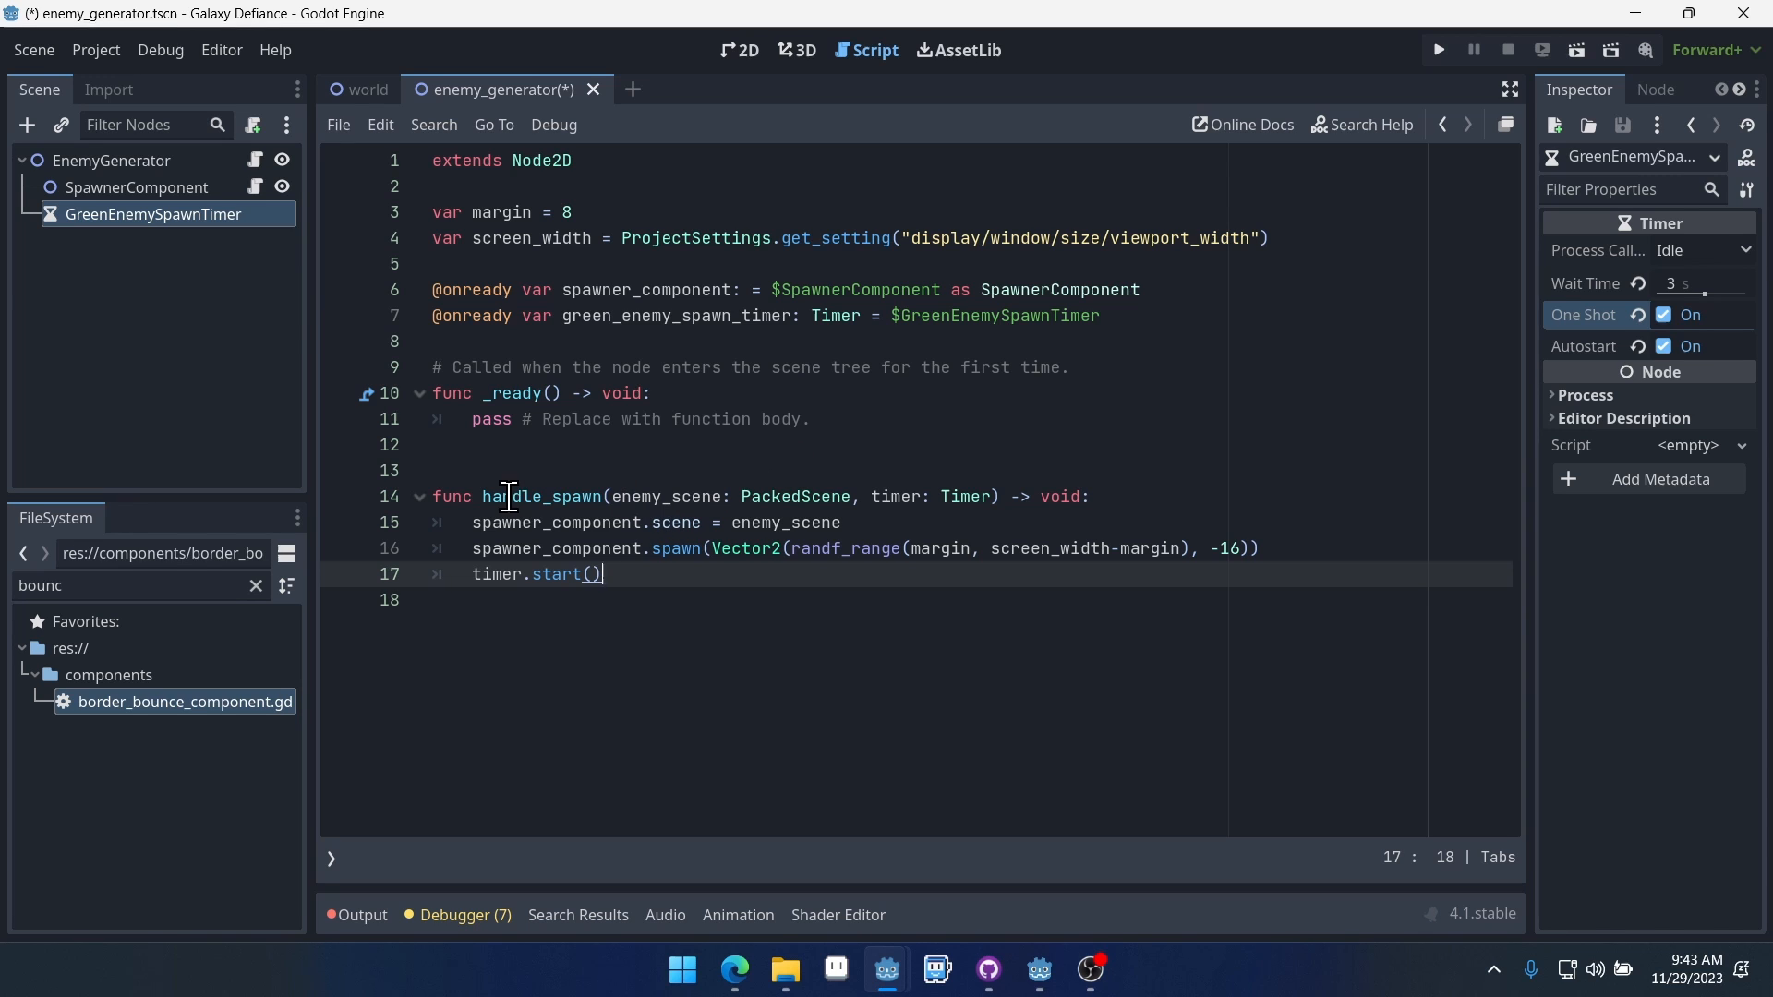
{"action": "key", "text": "ctrl+s"}
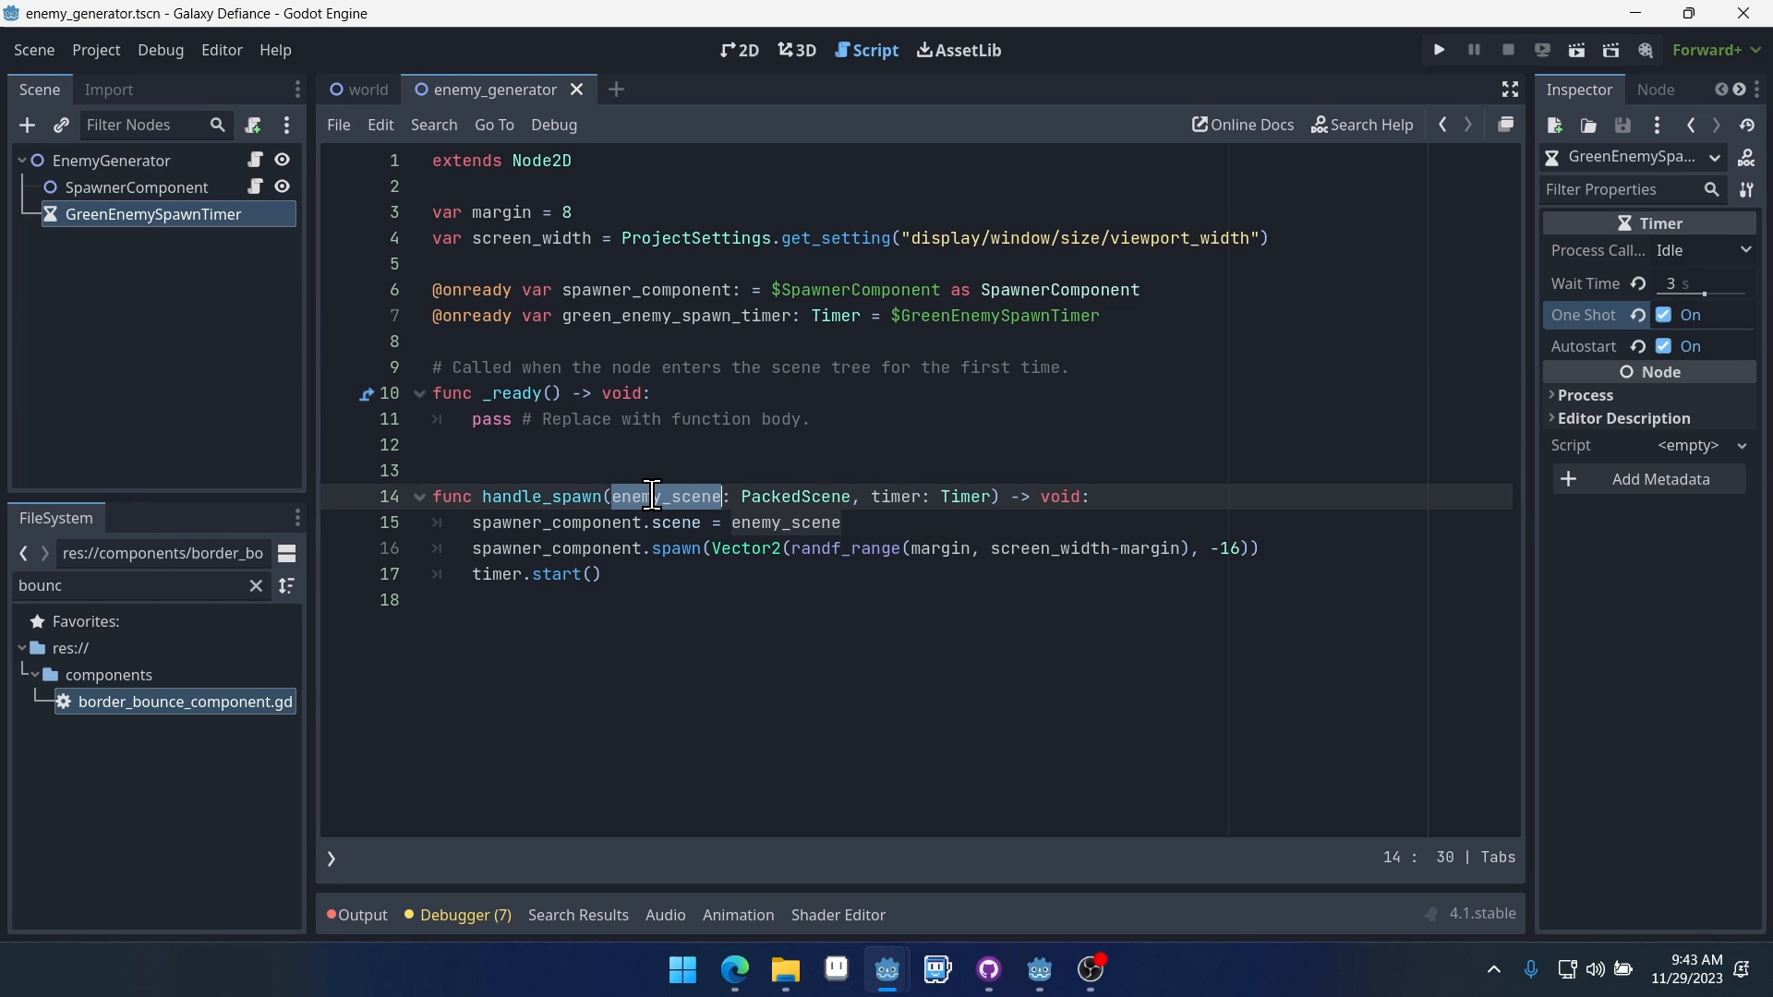
{"action": "left_click", "coordinate": [136, 186]}
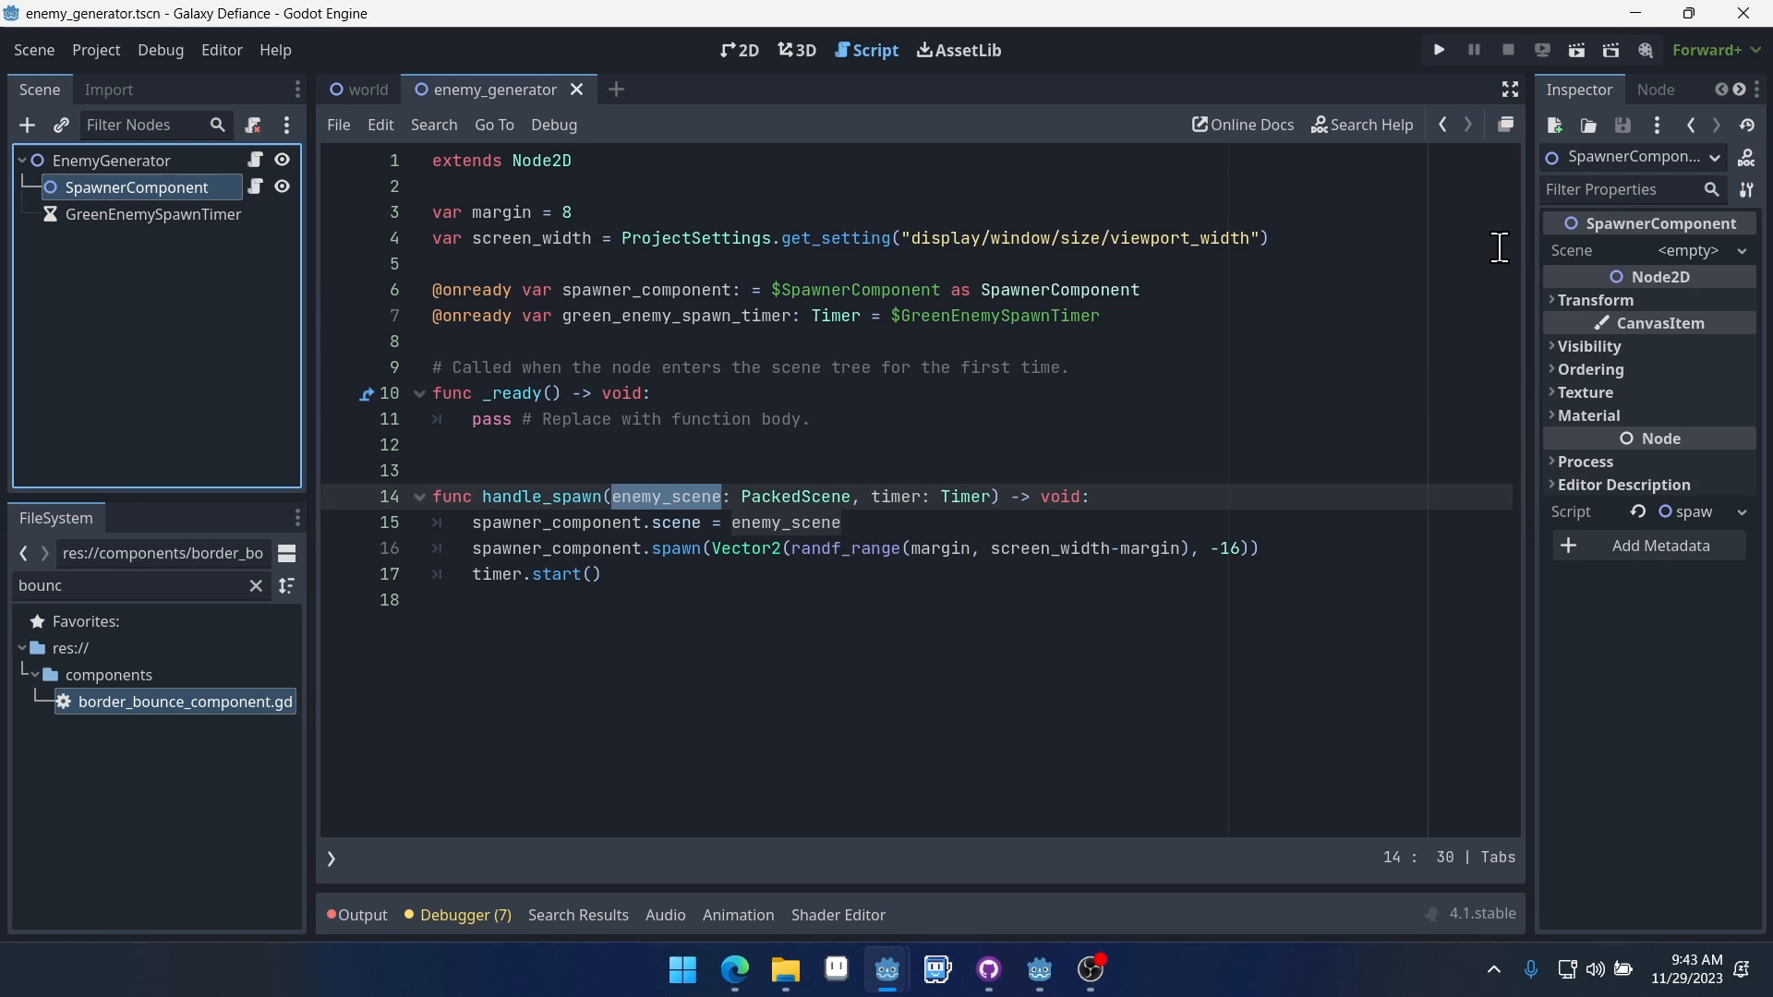
{"action": "mouse_move", "coordinate": [1094, 519]}
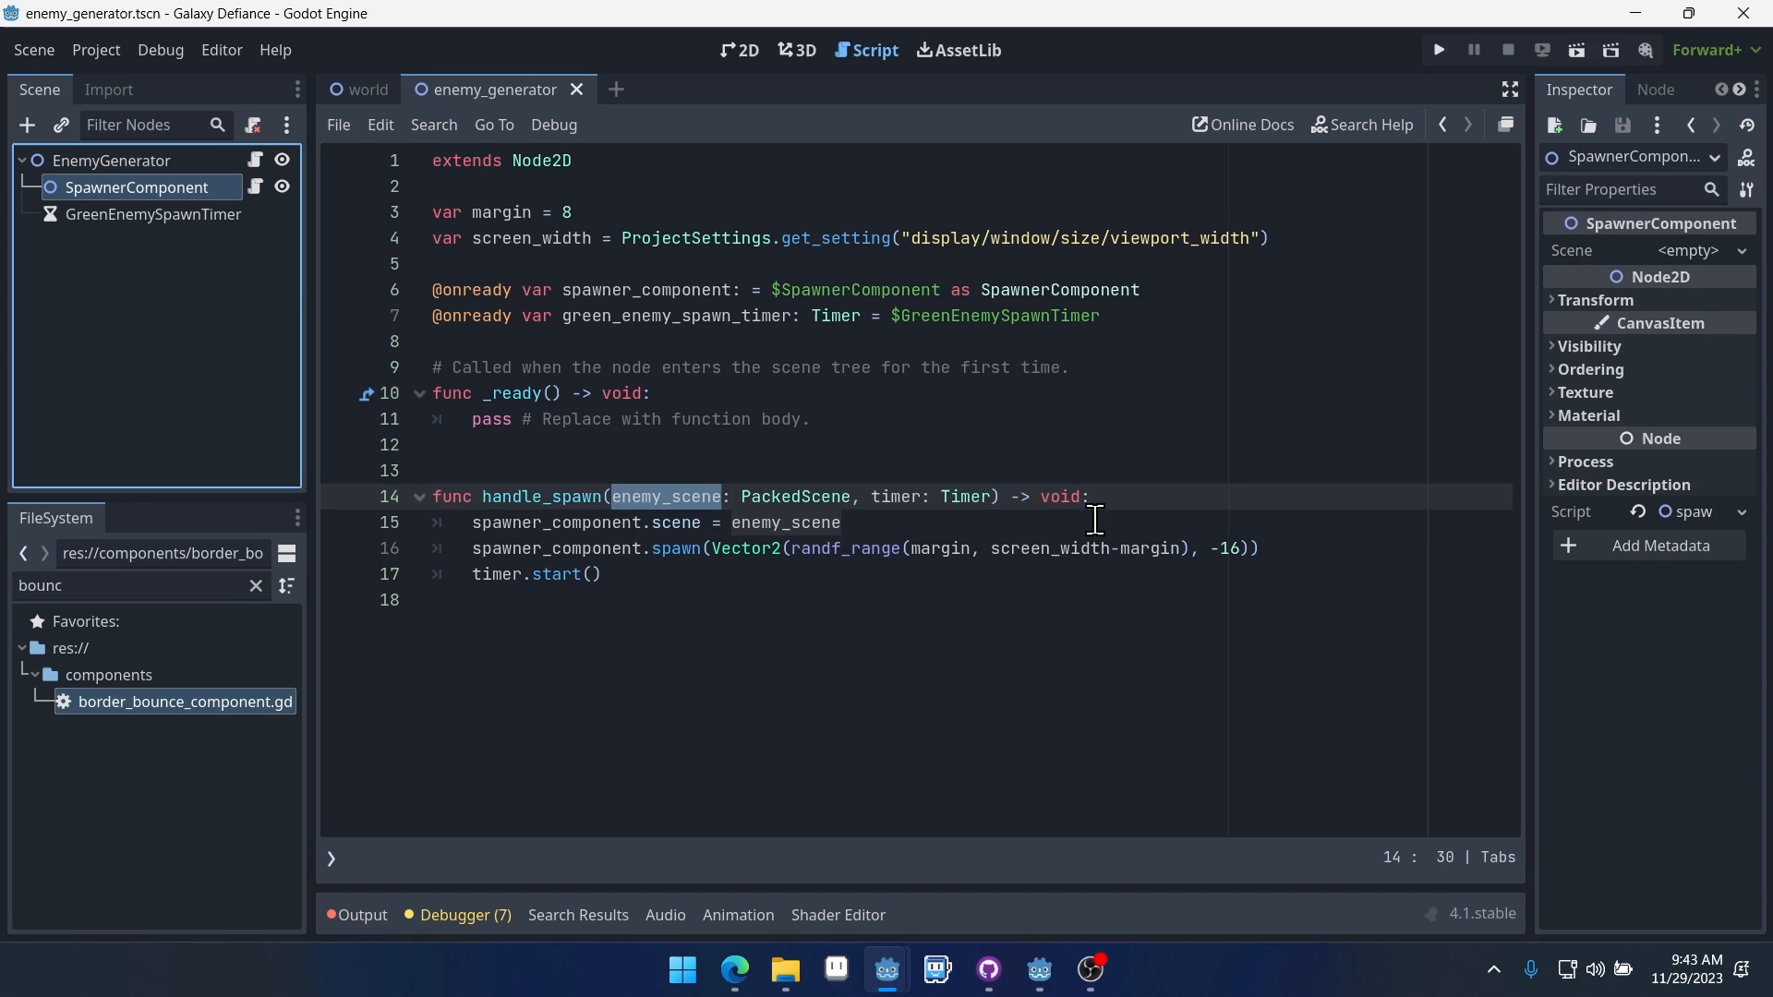
{"action": "double_click", "coordinate": [894, 497]}
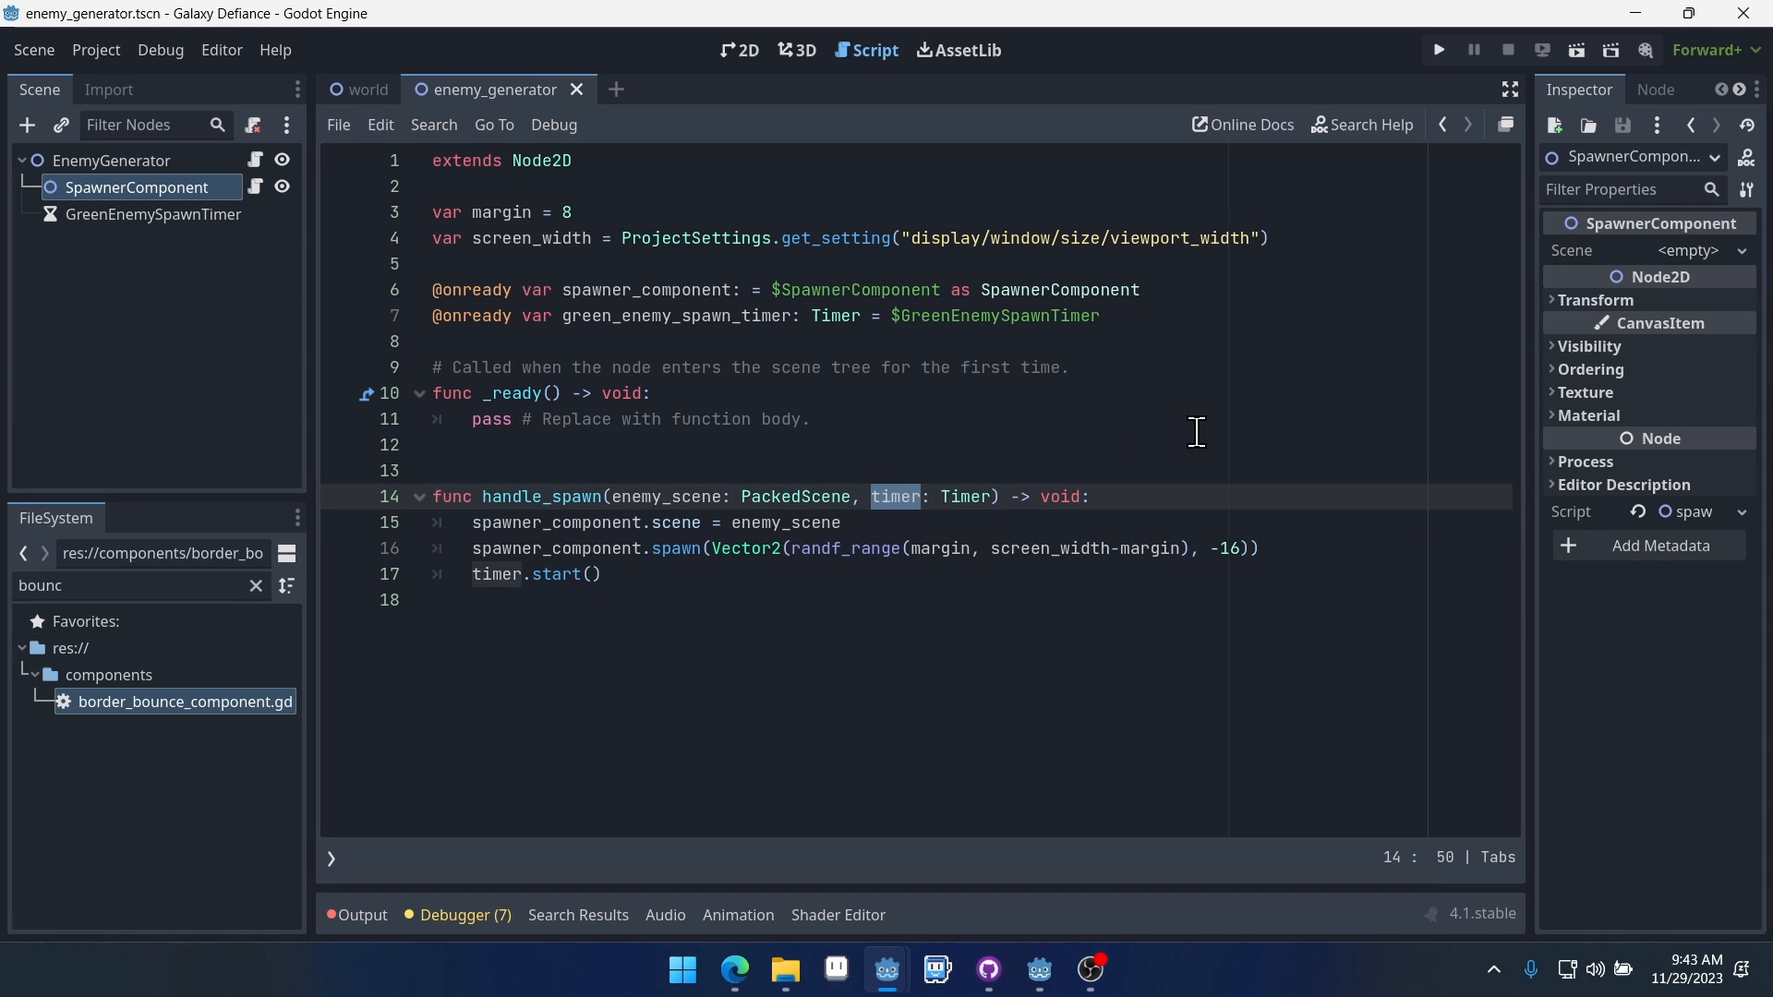
{"action": "mouse_move", "coordinate": [794, 379]}
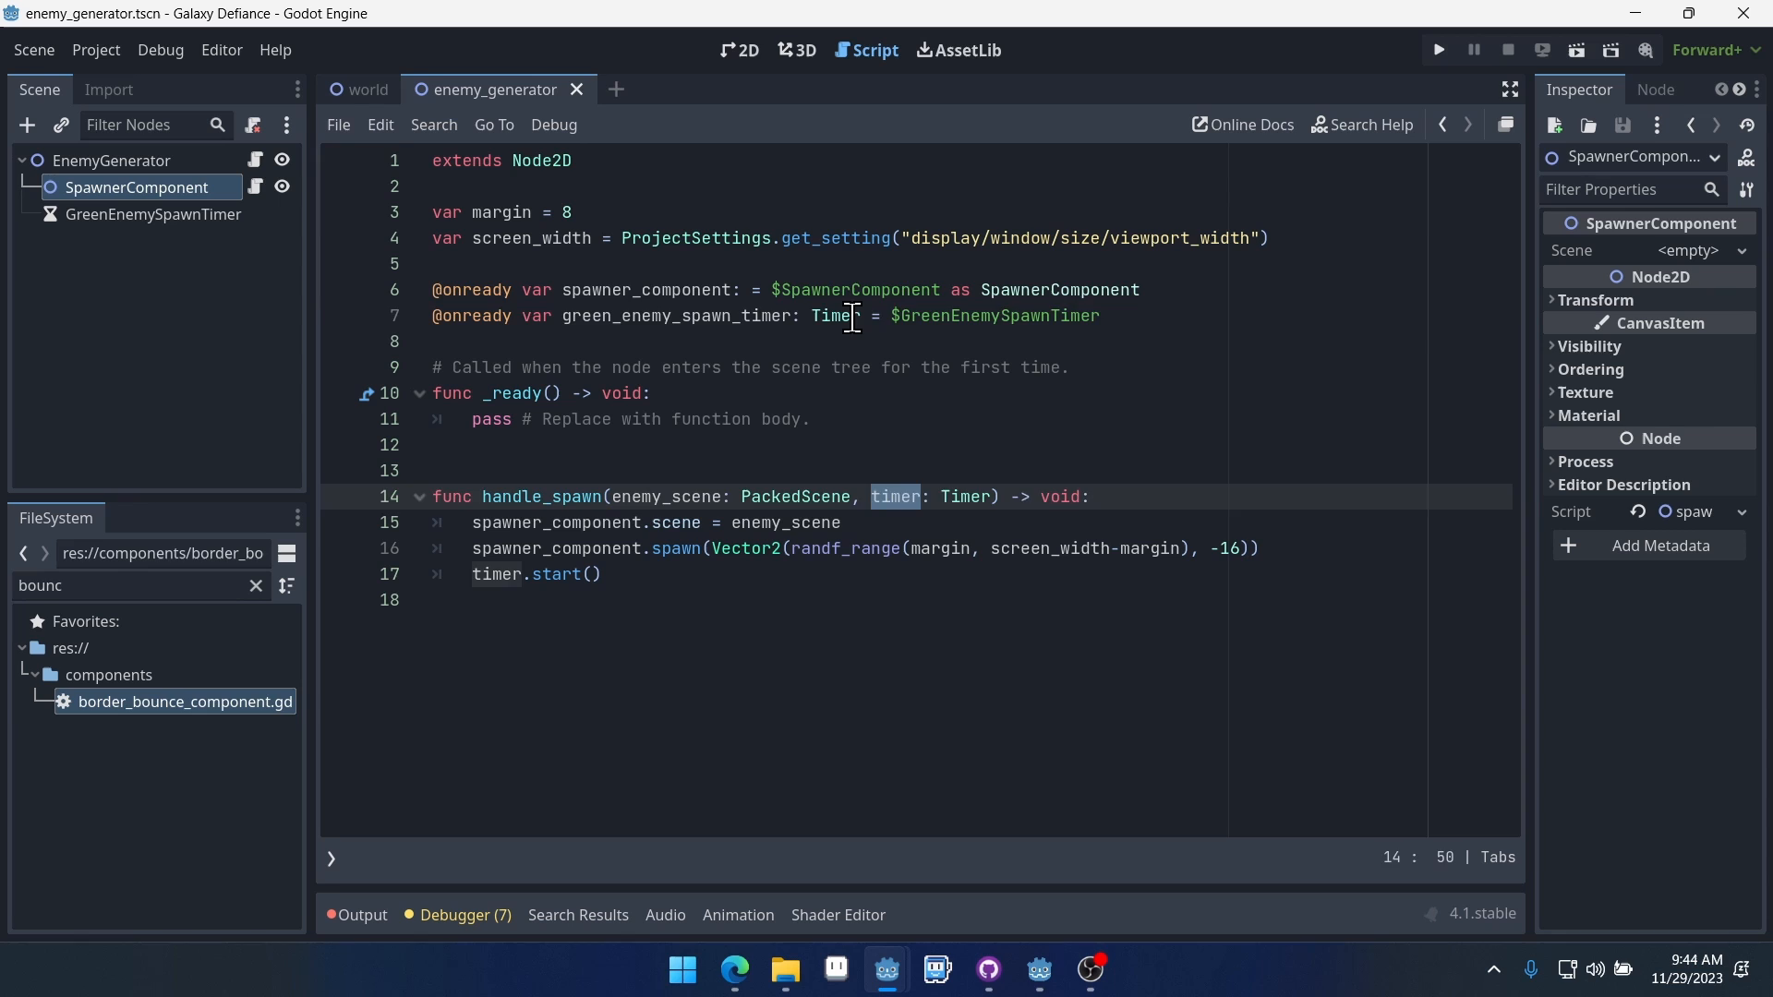
{"action": "double_click", "coordinate": [645, 289]}
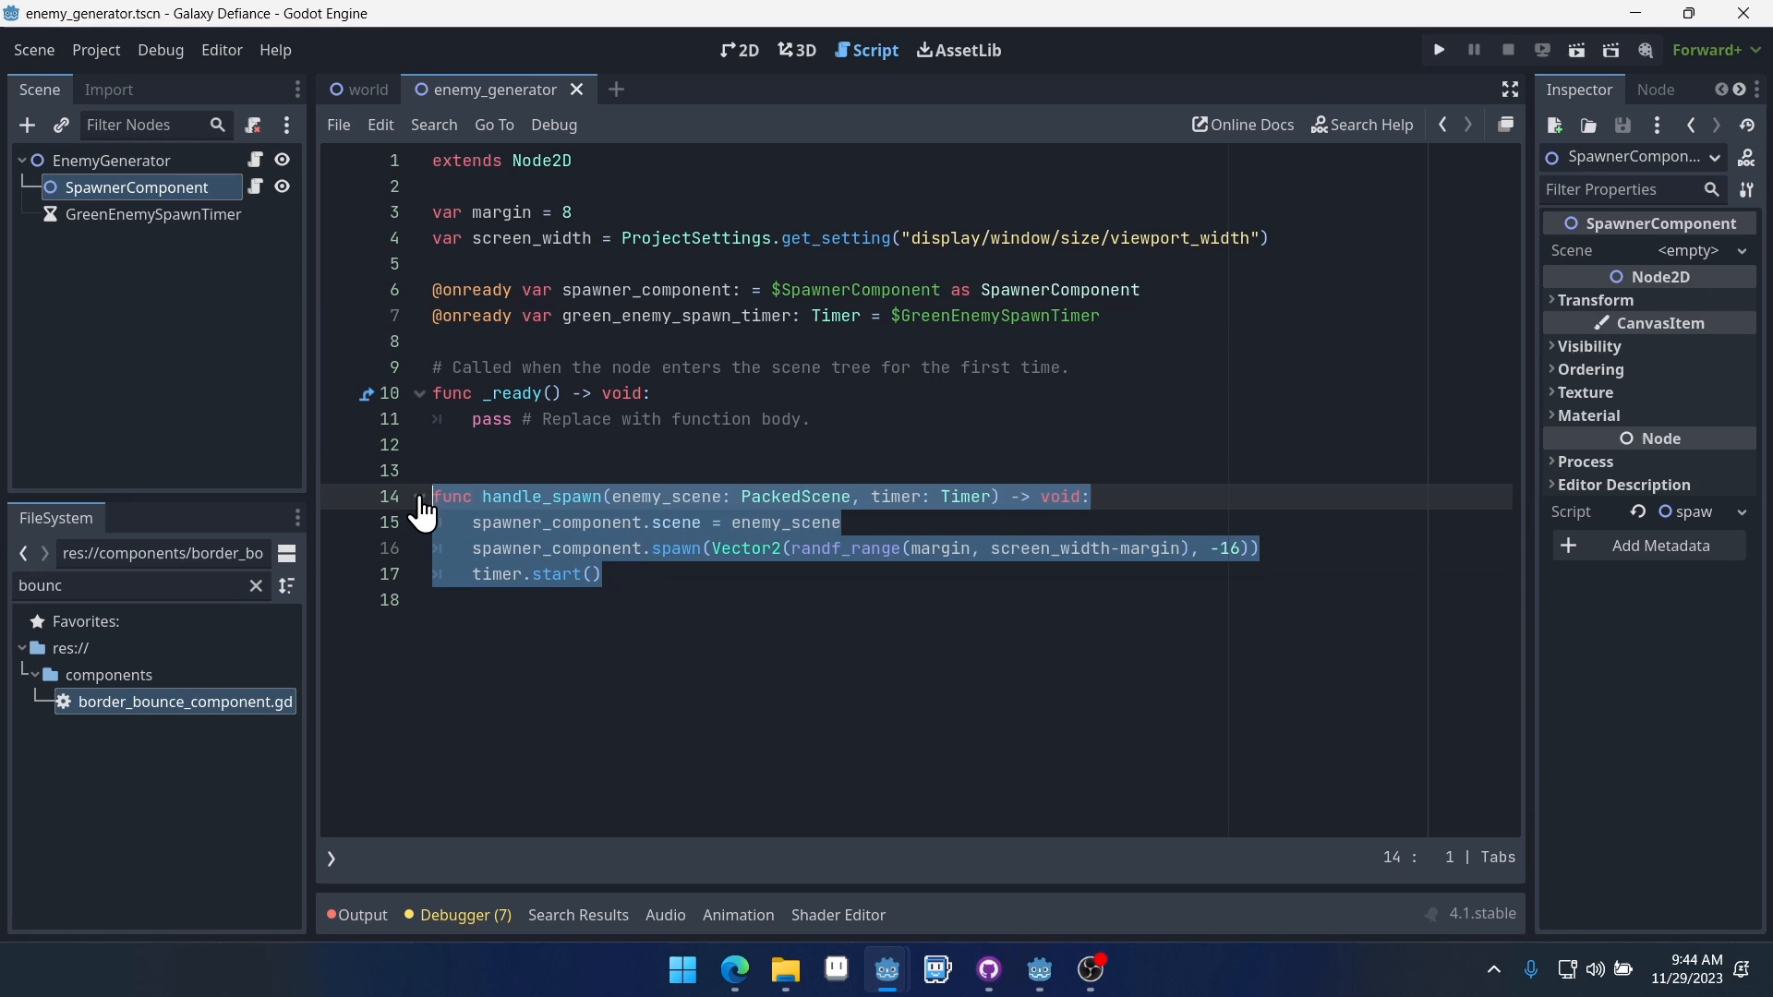
{"action": "left_click", "coordinate": [882, 444]}
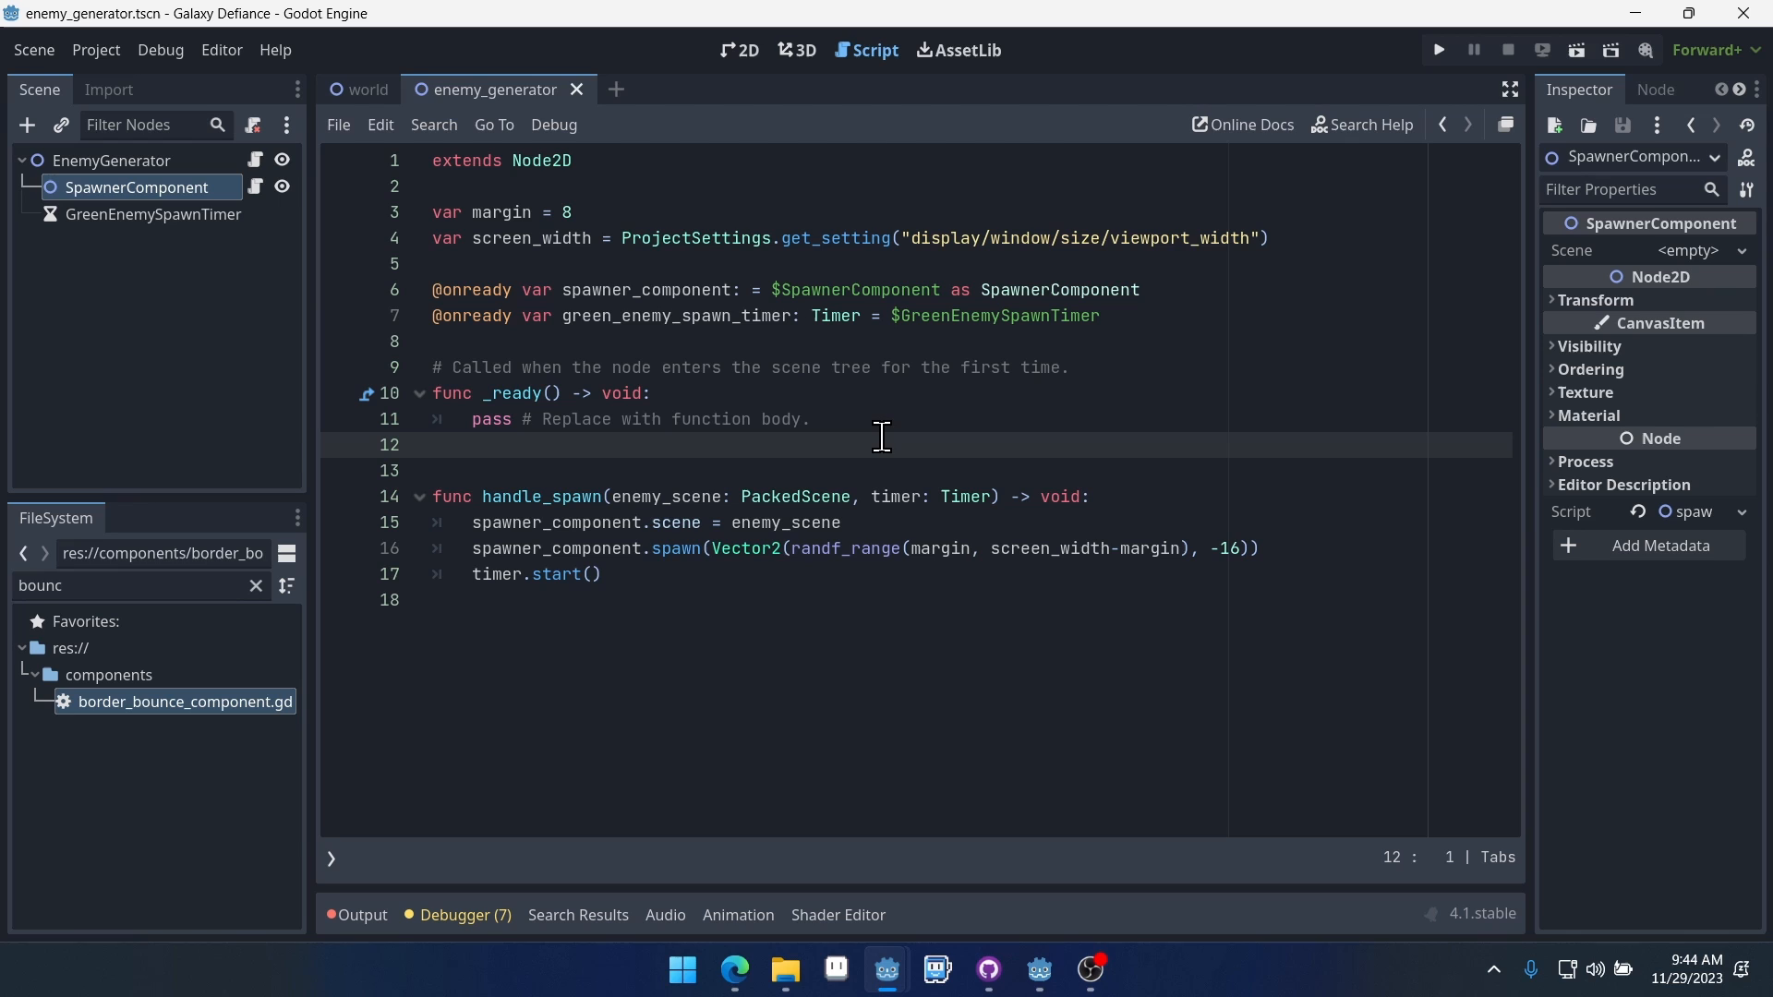
{"action": "mouse_move", "coordinate": [238, 213]}
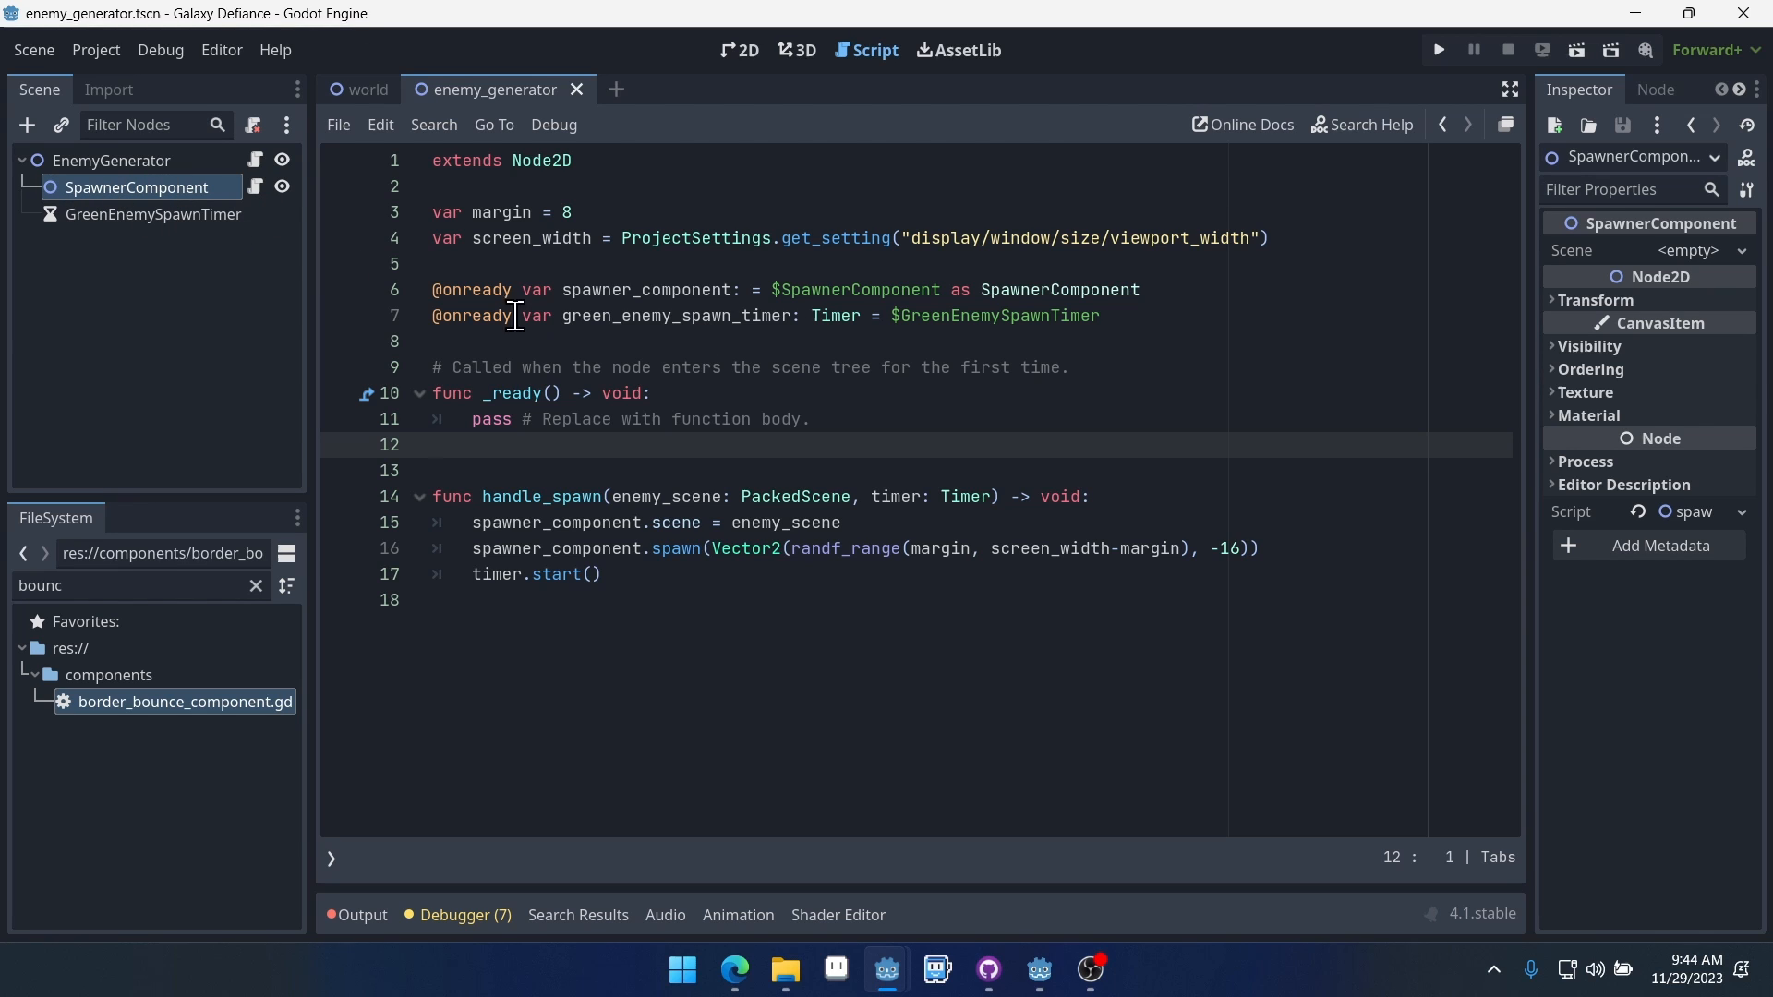
{"action": "mouse_move", "coordinate": [857, 407]}
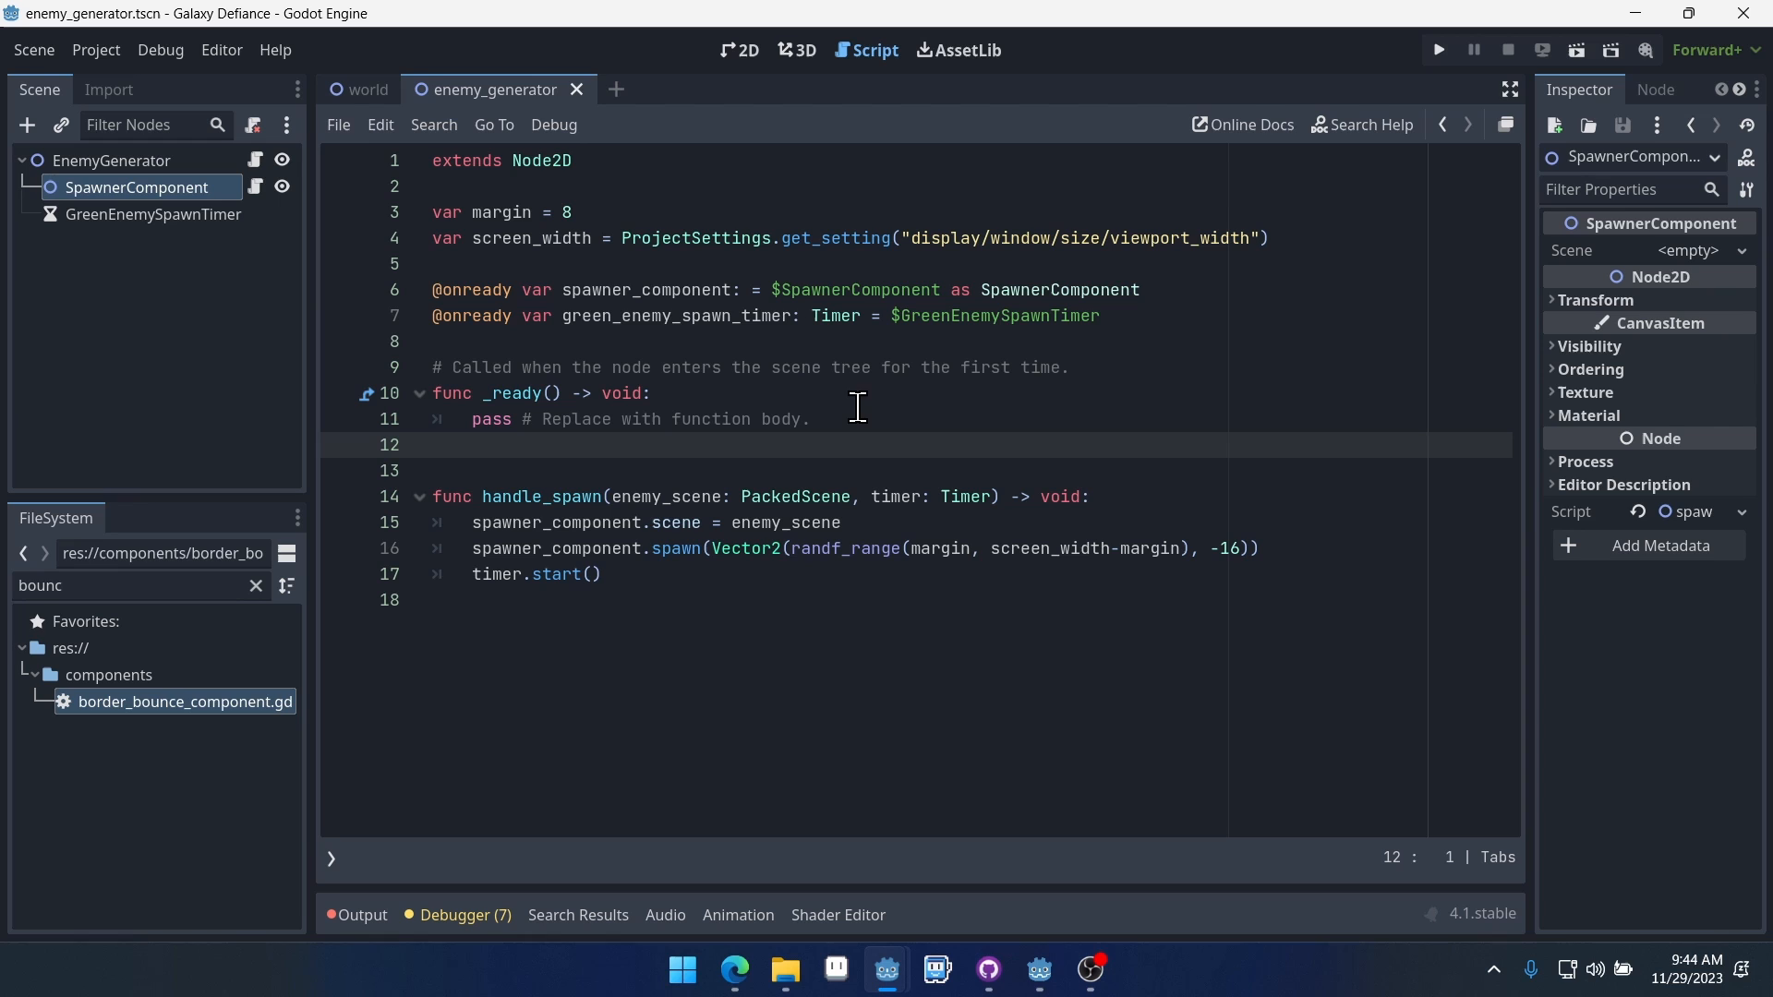
{"action": "left_click", "coordinate": [153, 213]}
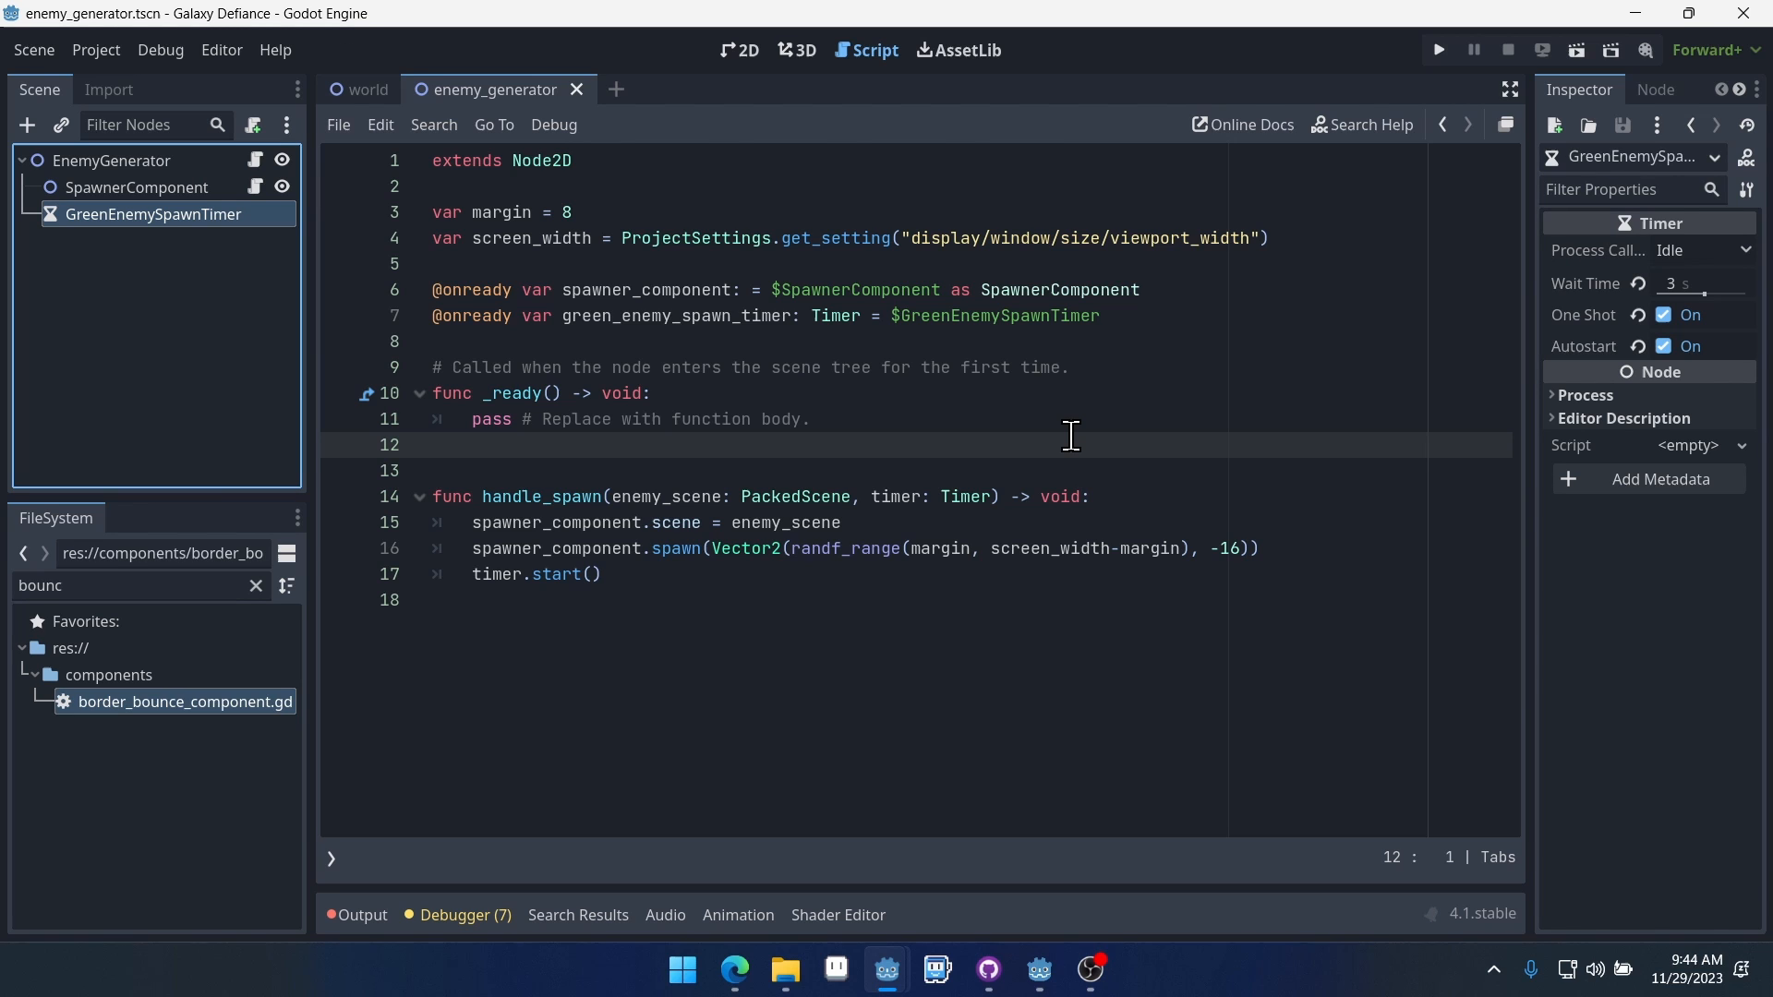
{"action": "double_click", "coordinate": [895, 497]}
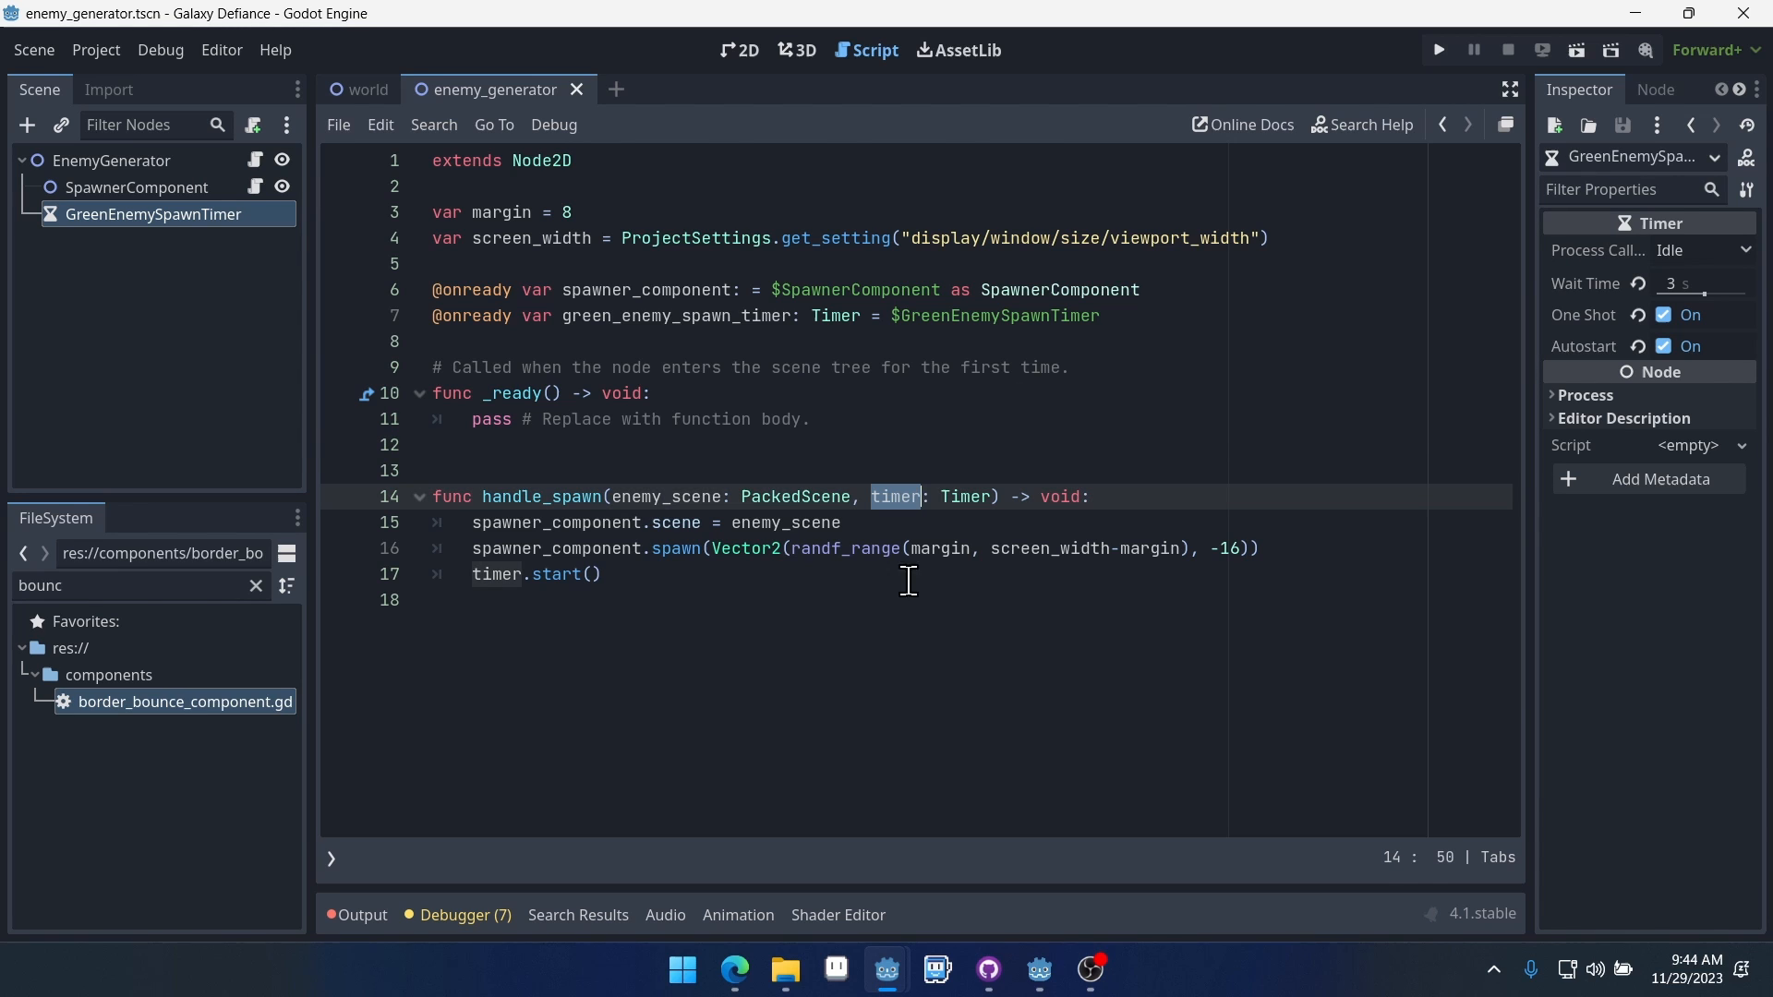
{"action": "double_click", "coordinate": [665, 496]}
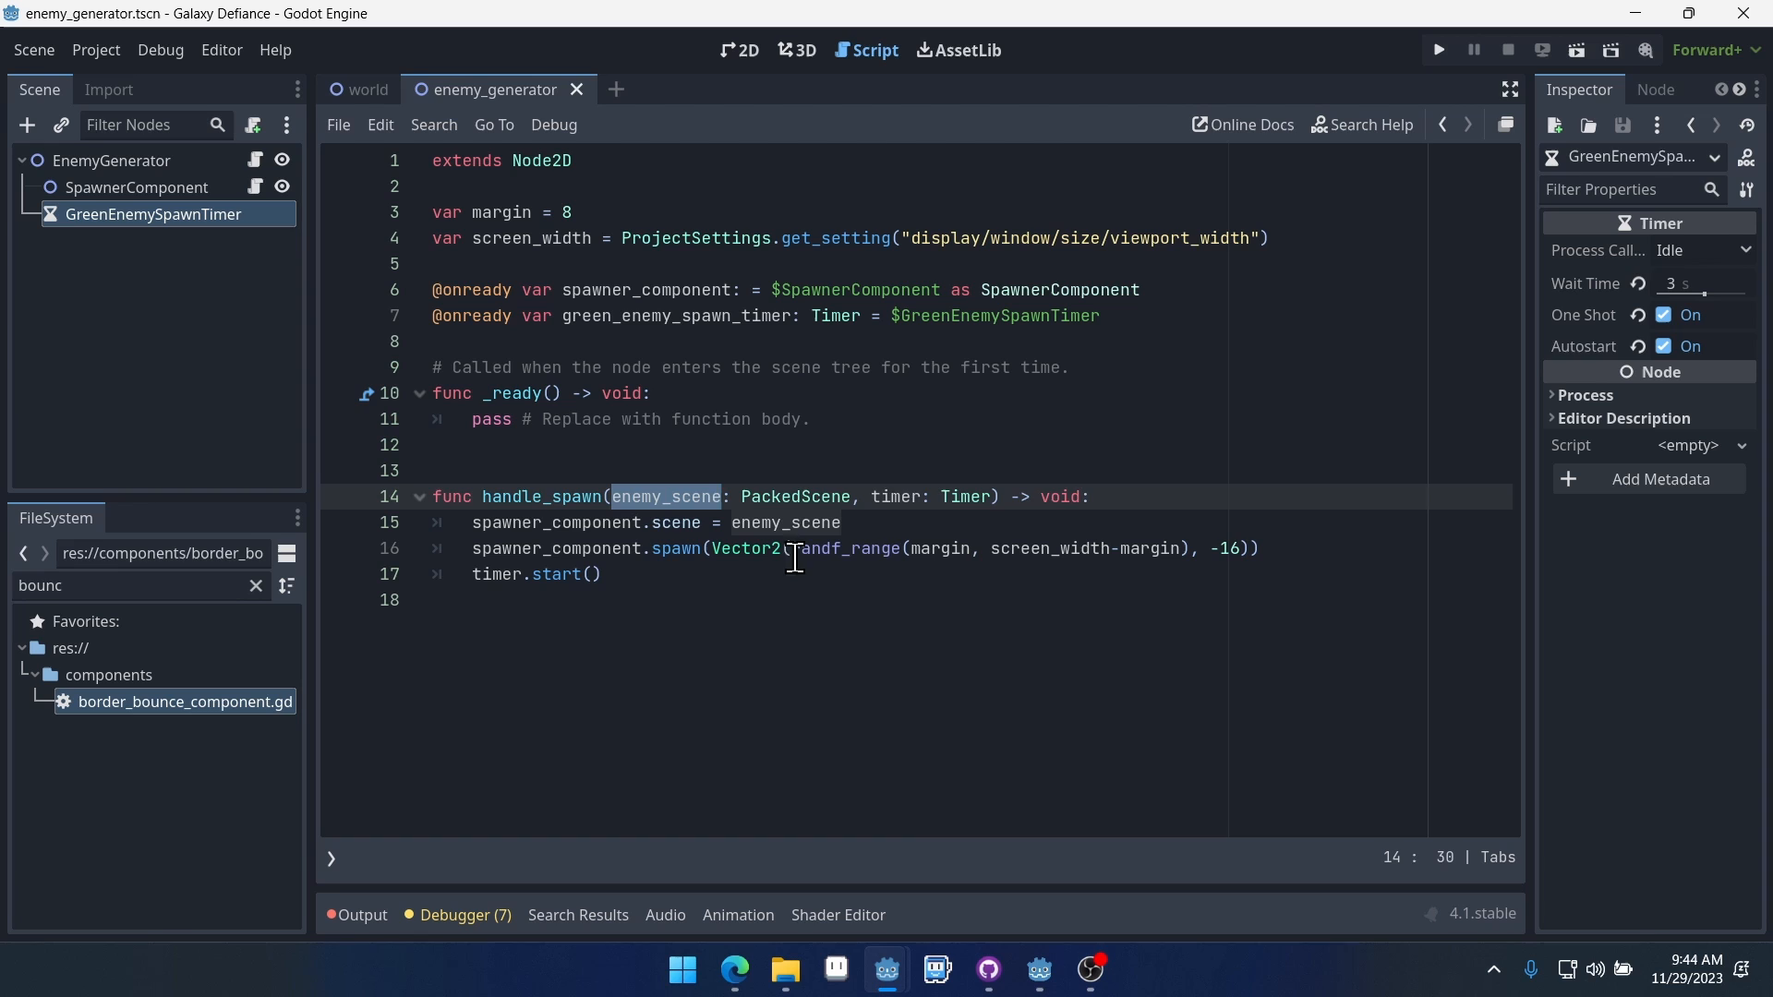
{"action": "left_click", "coordinate": [639, 419]}
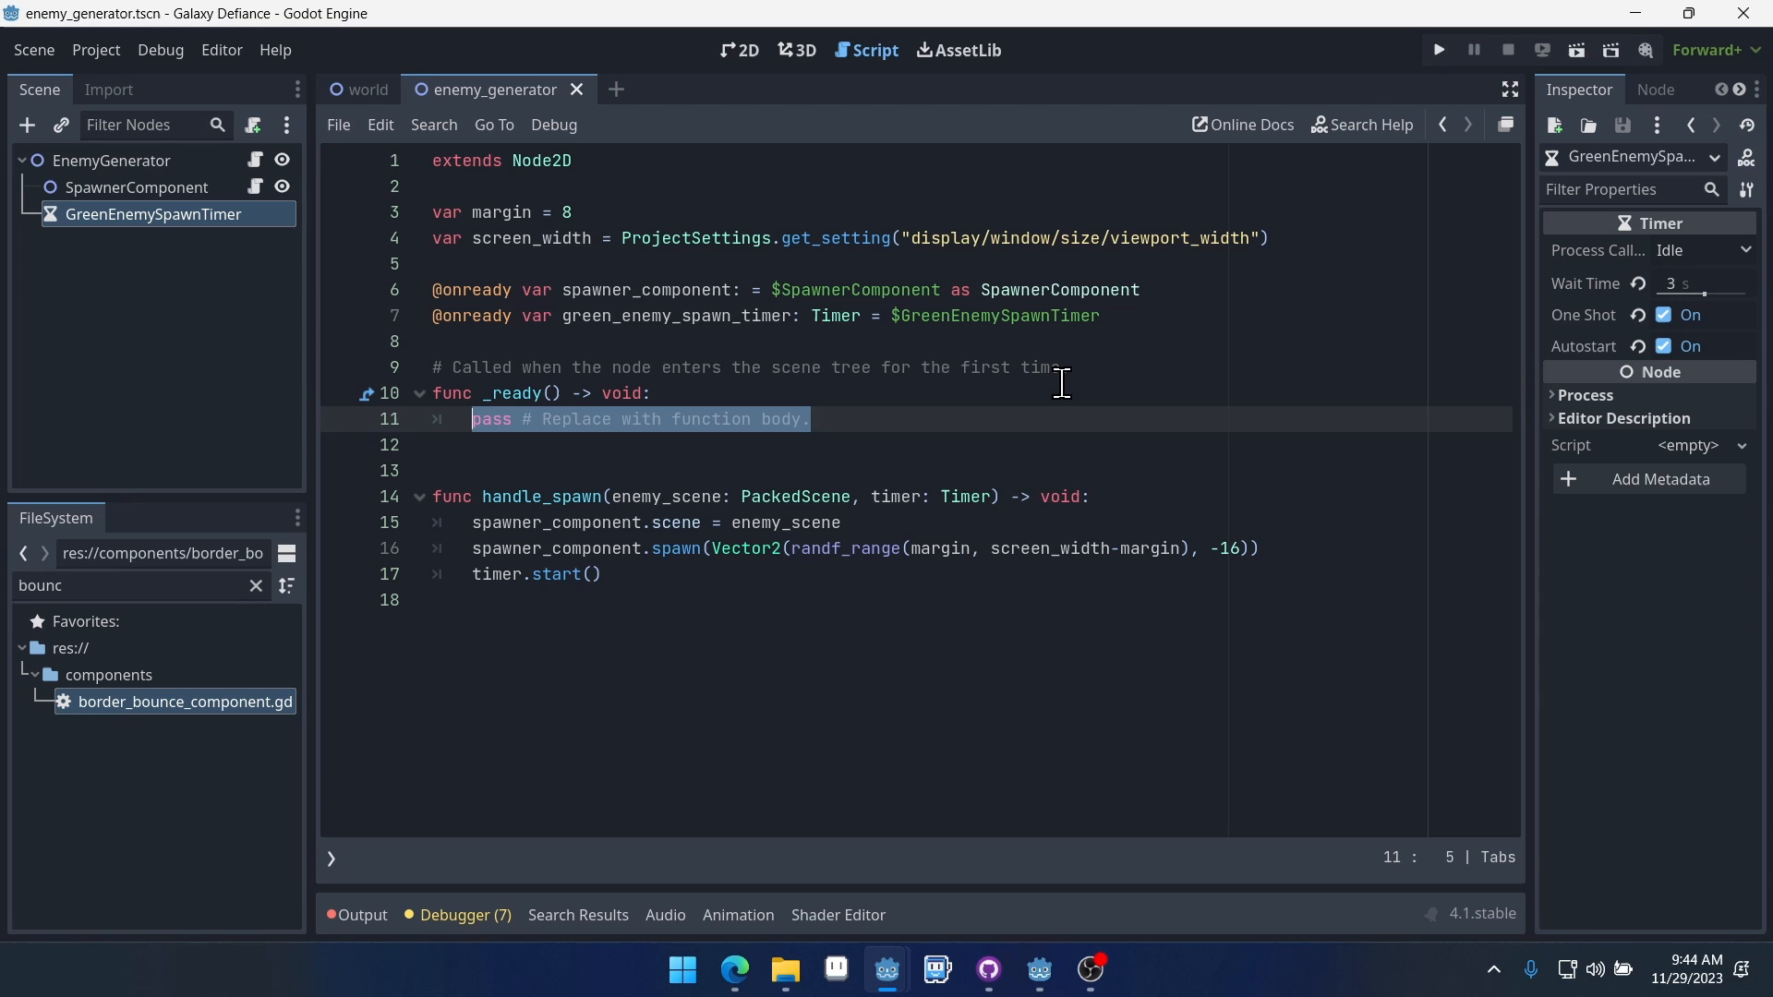
Step: Replace pass in _ready with green_enemy_spawn_timer.timeout.connect(handle_spawn)
{"action": "type", "text": "green_enemy_spawn_timer"}
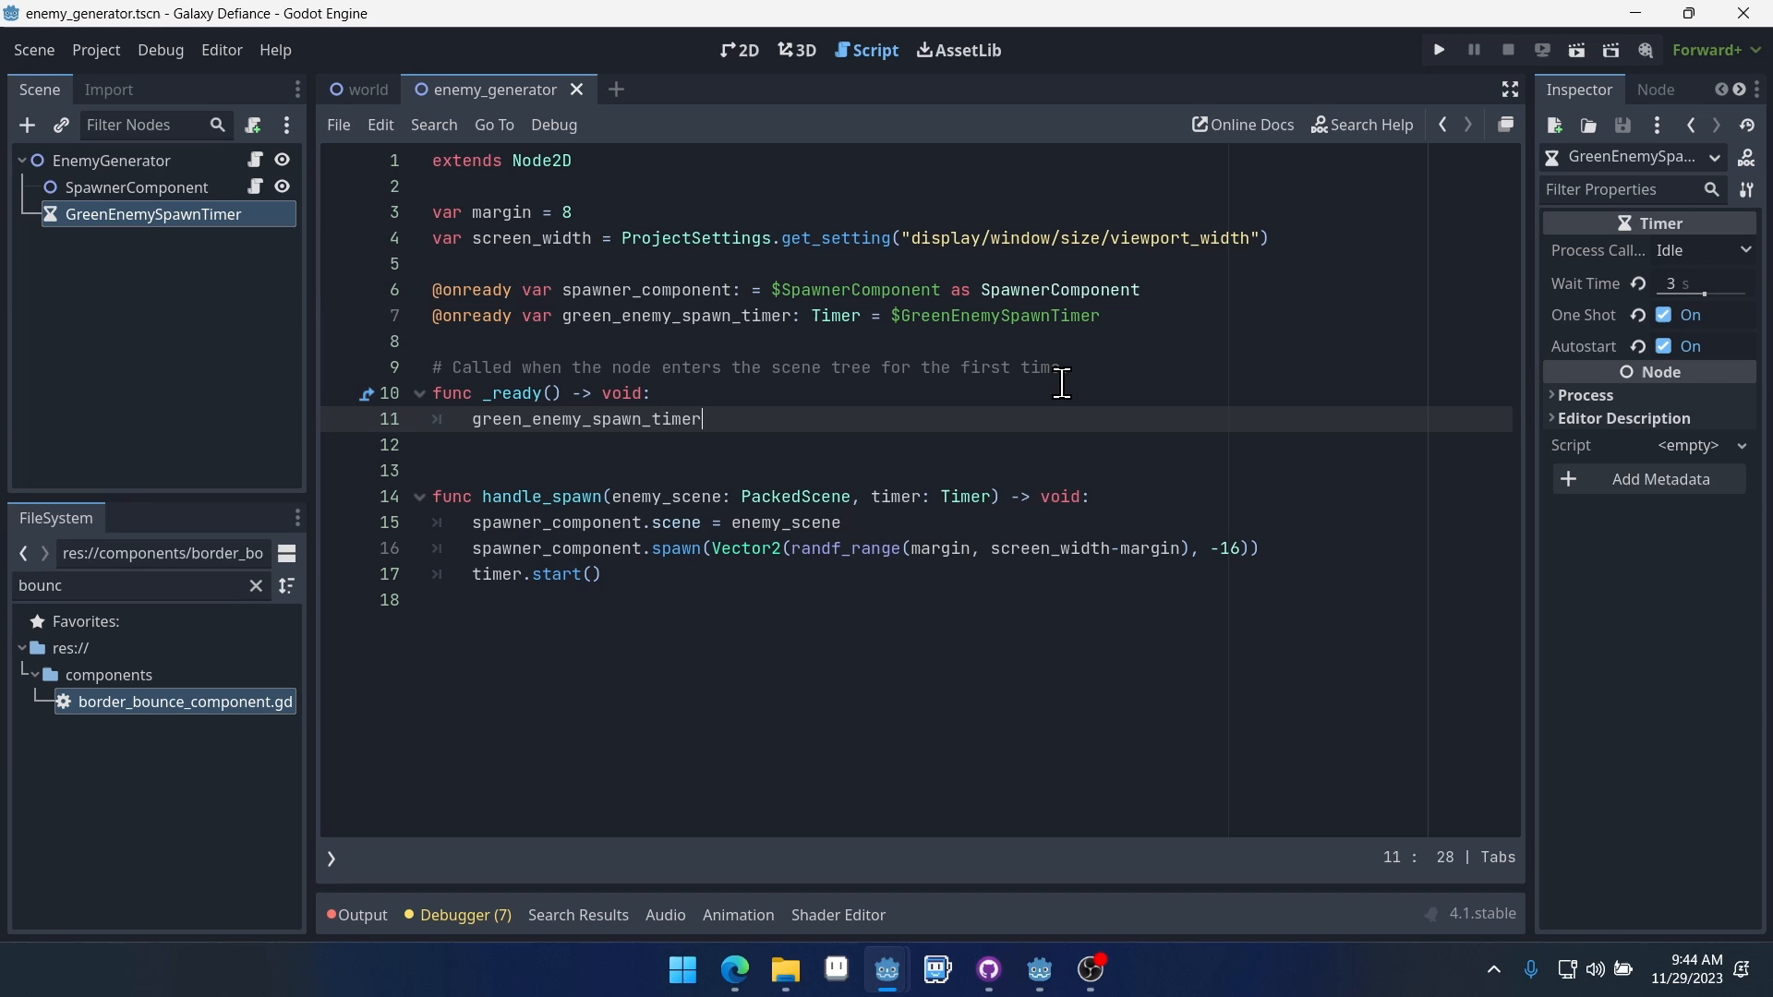
{"action": "type", "text": ".timeout.connet"}
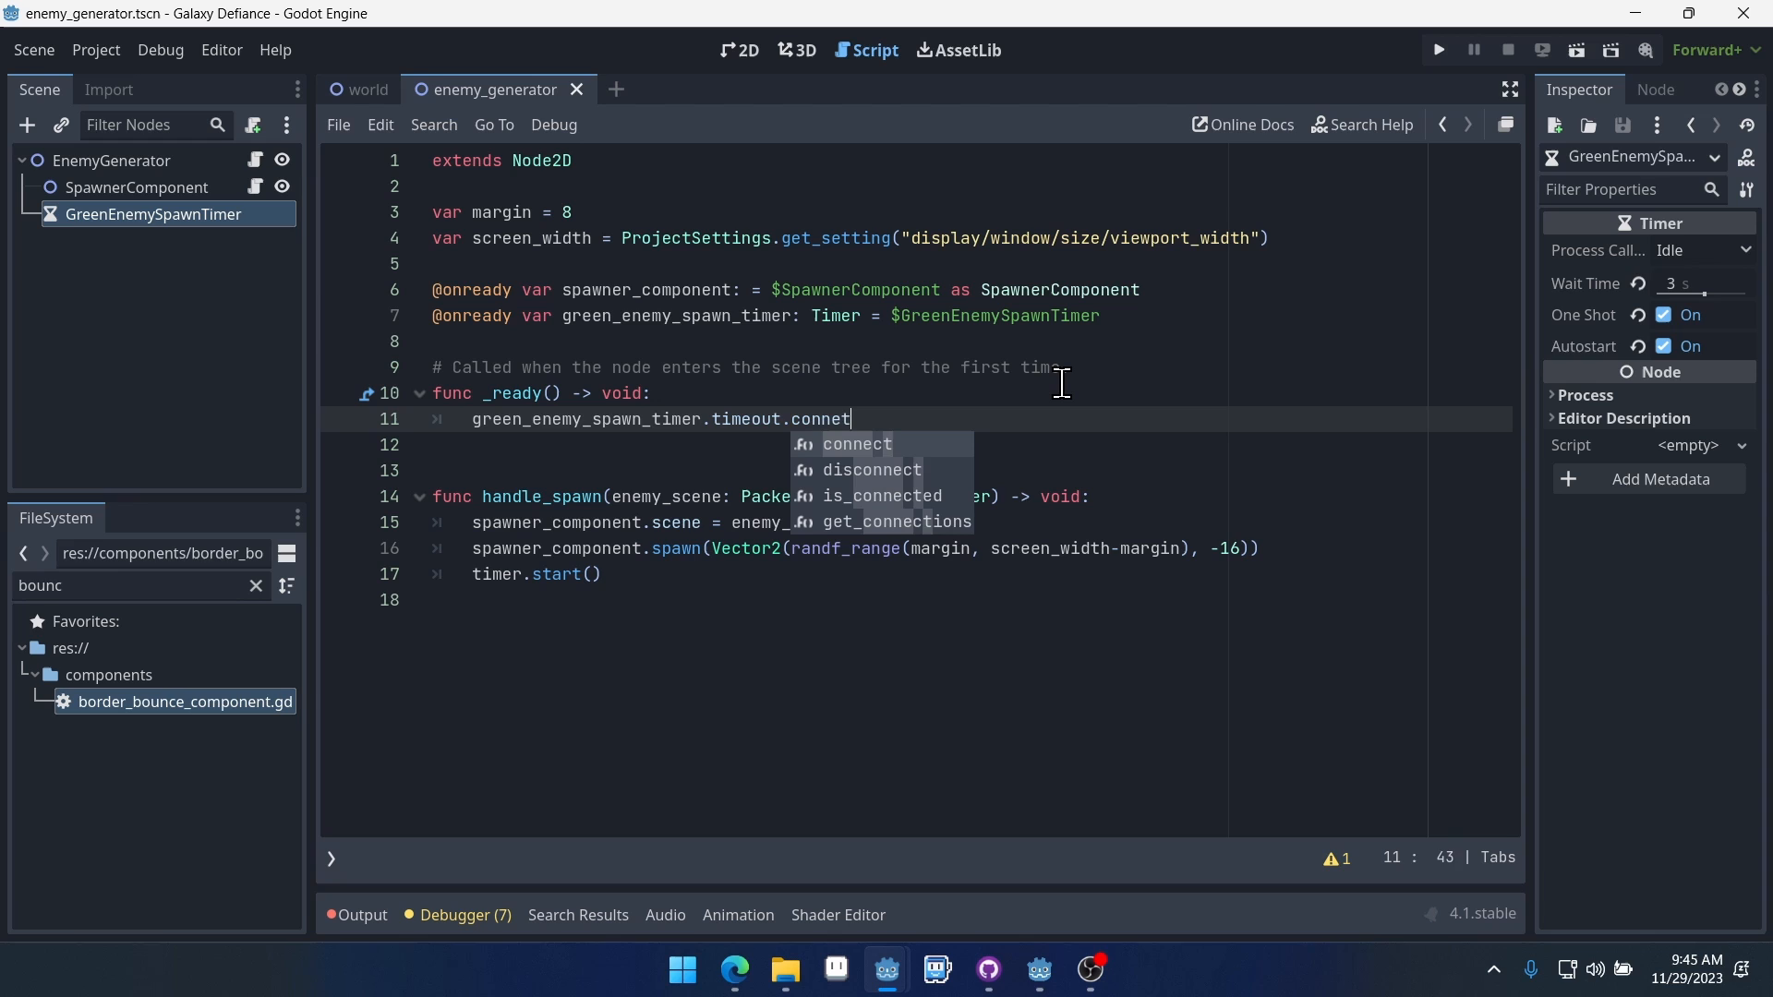
{"action": "type", "text": "ct(handle_spawn"}
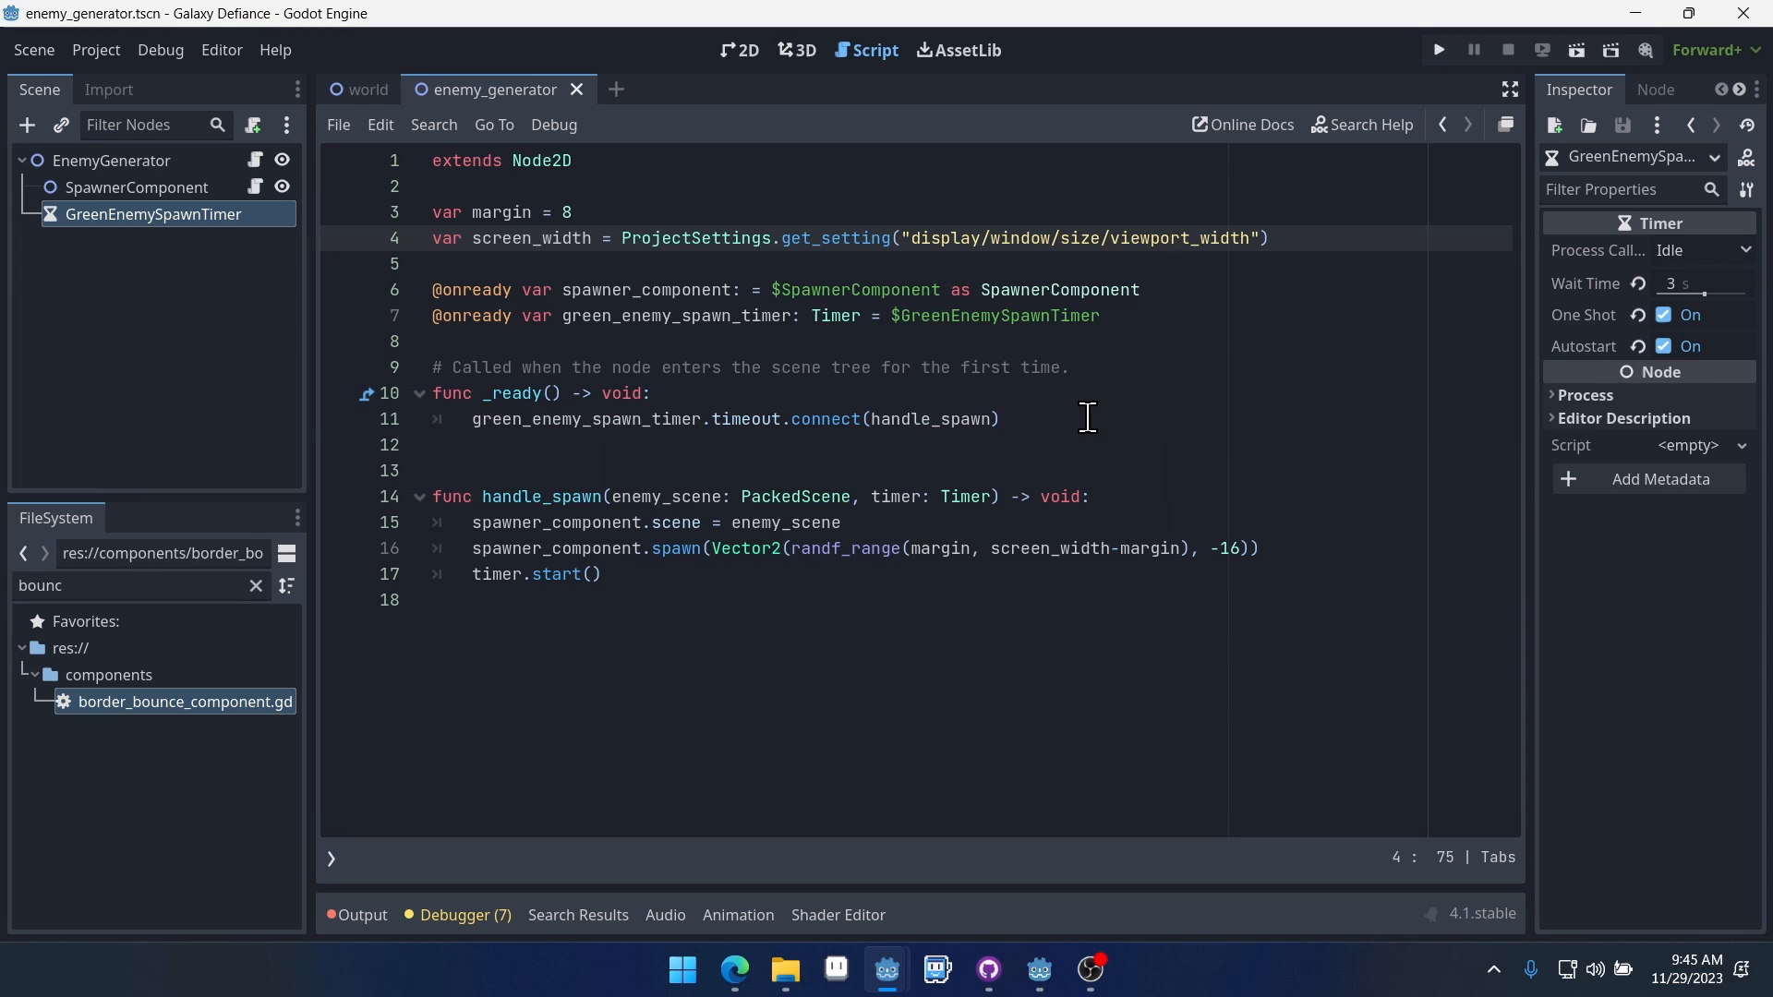
{"action": "double_click", "coordinate": [930, 419]}
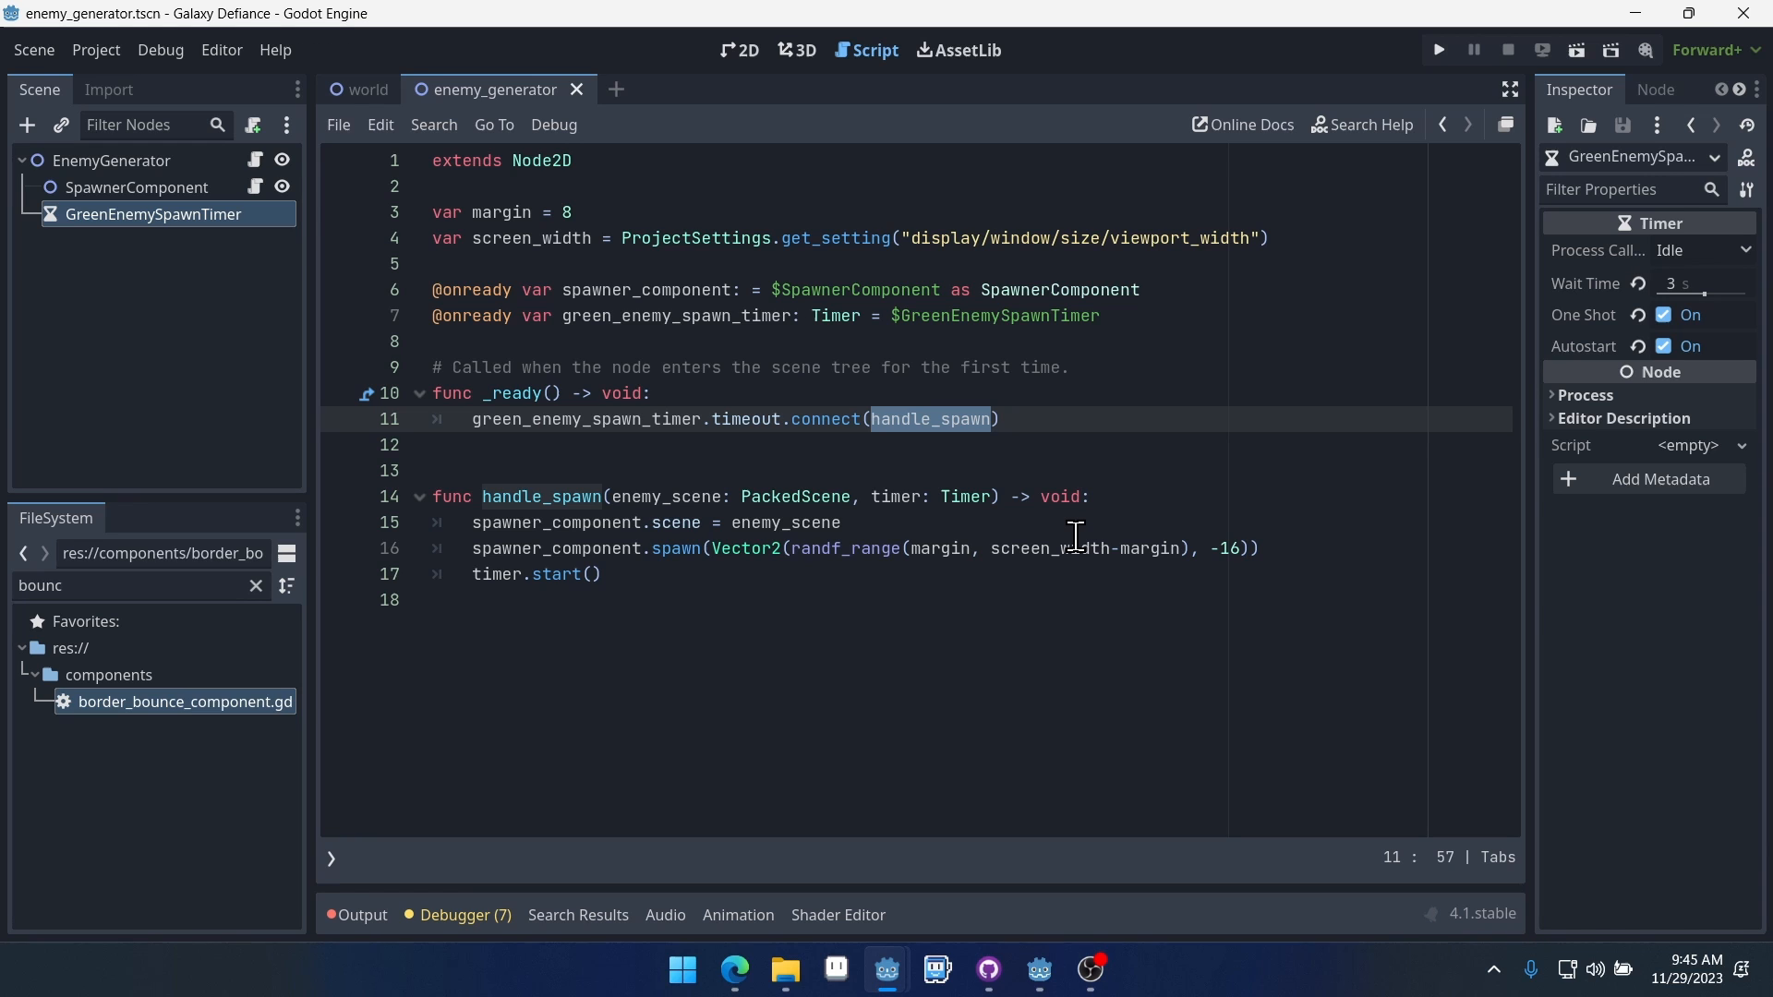
{"action": "mouse_move", "coordinate": [312, 469]}
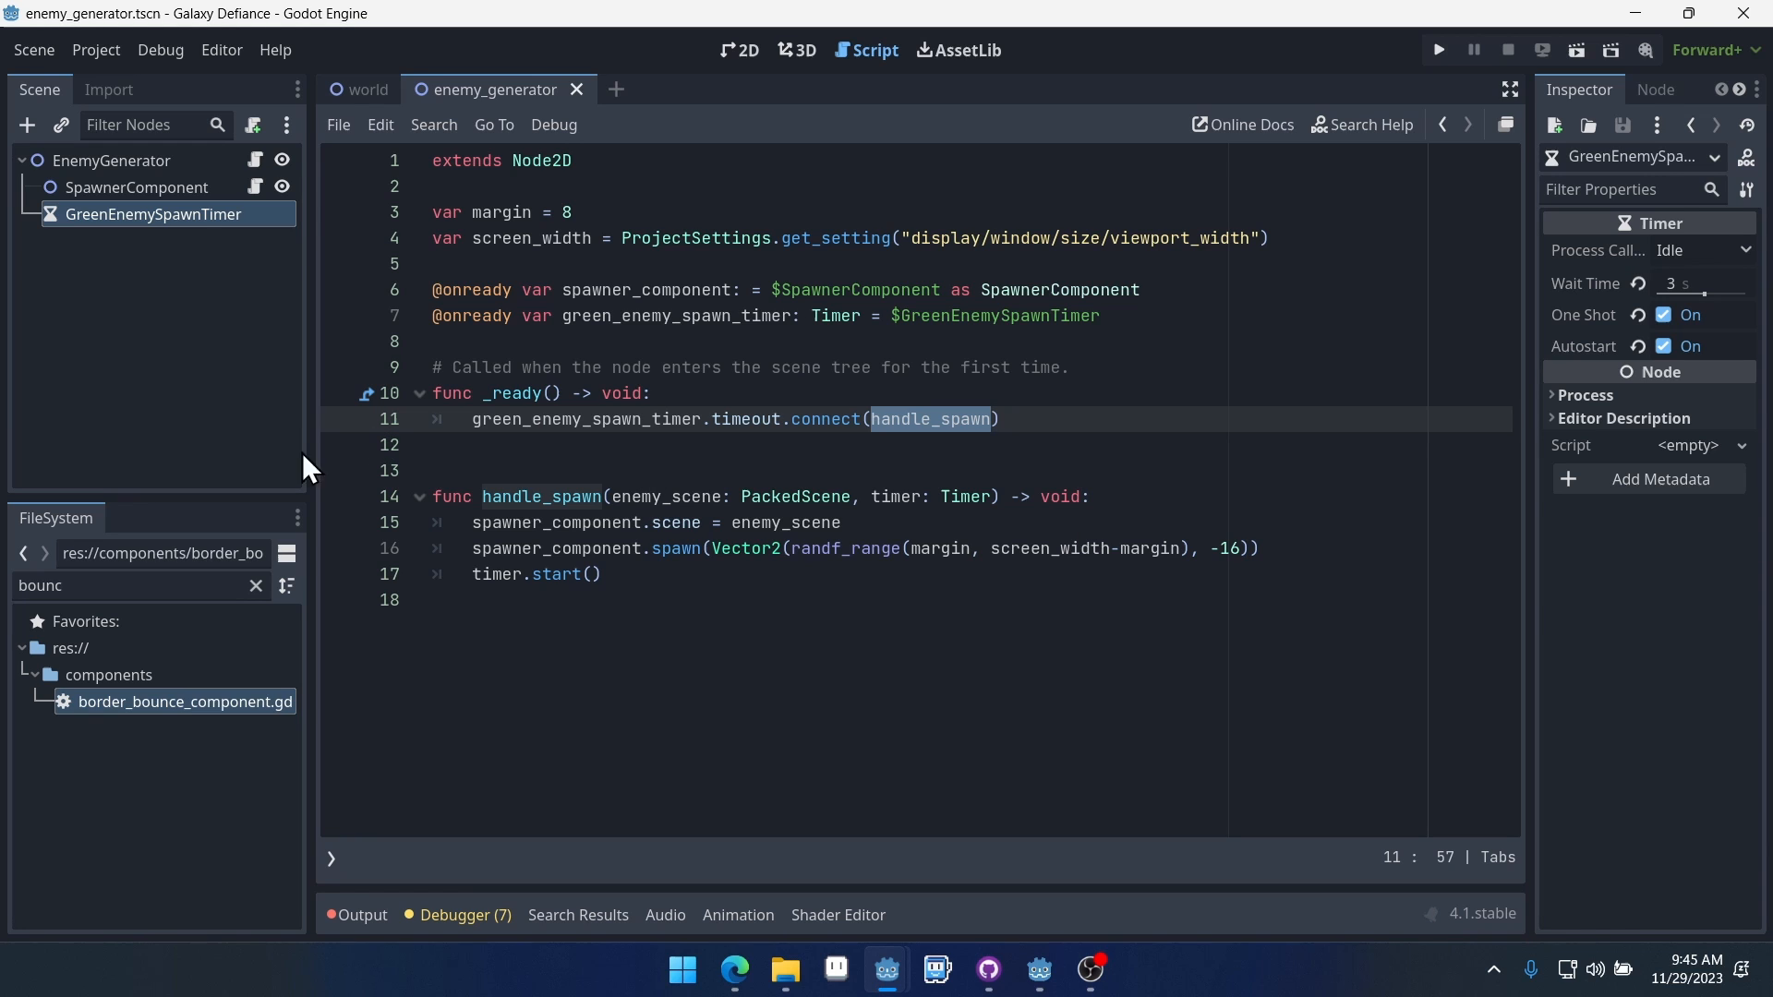
Step: Inspect the Timer's timeout signal in the Node dock's Signals tab, then run the project
{"action": "left_click", "coordinate": [1656, 90]}
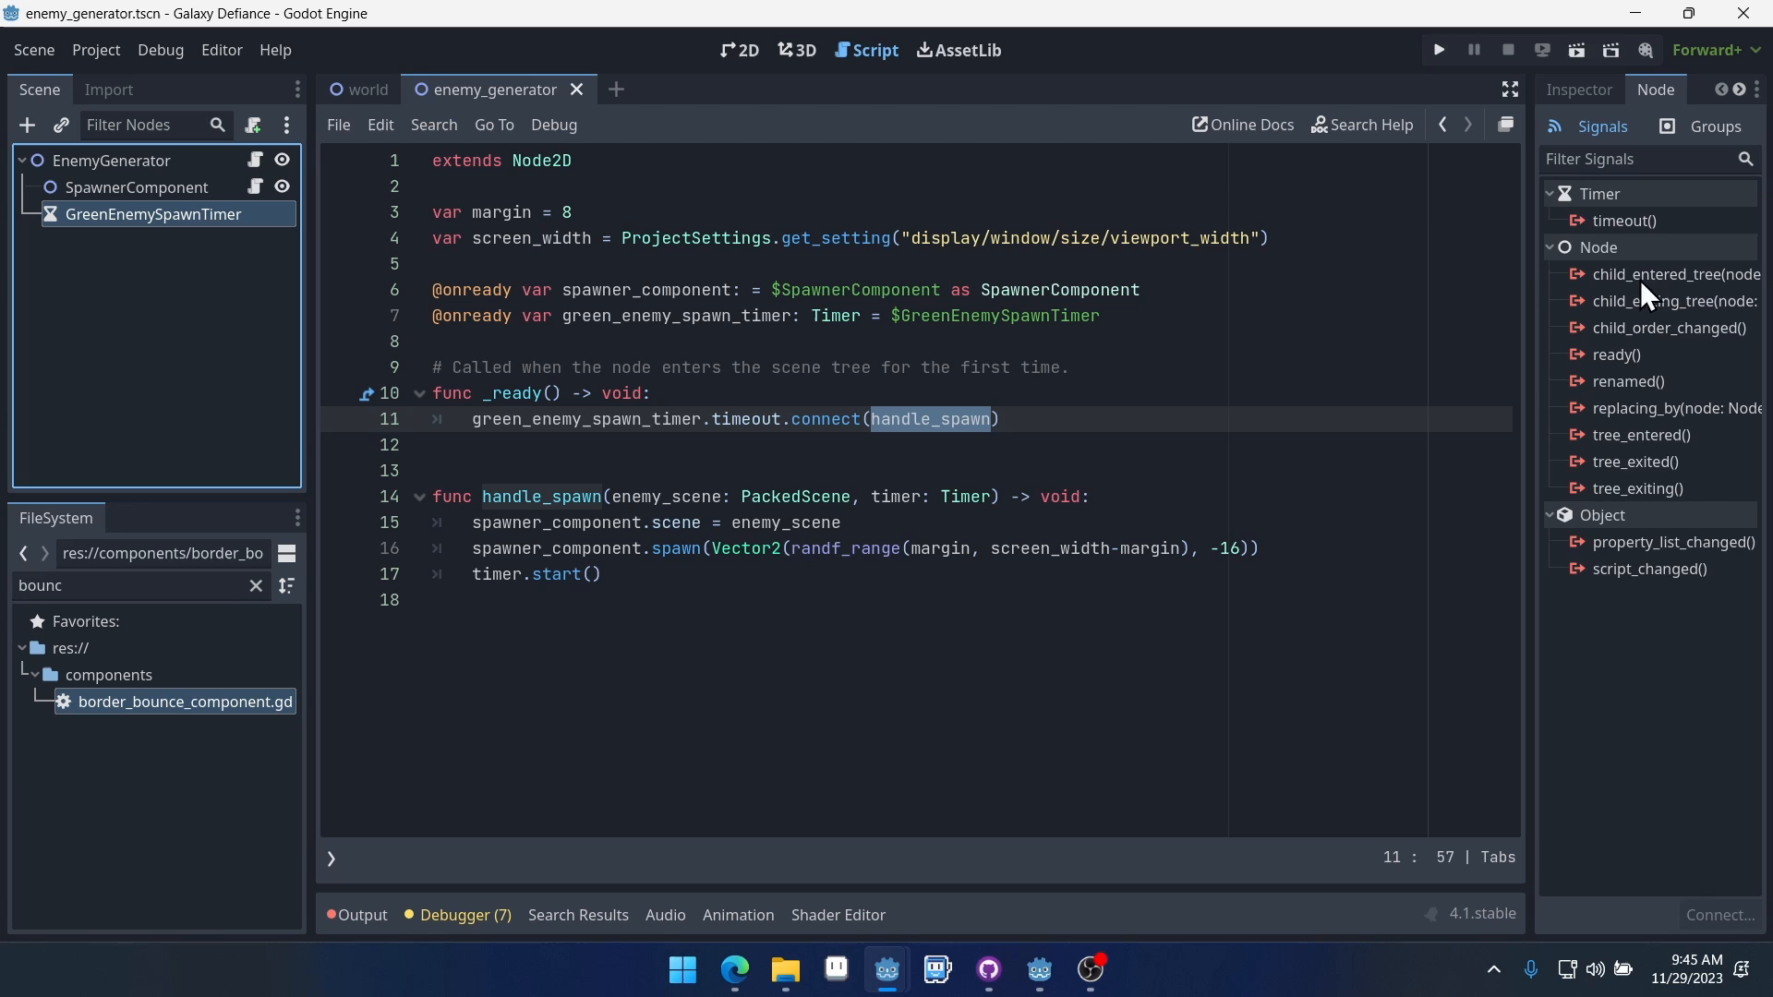
{"action": "left_click", "coordinate": [1623, 220]}
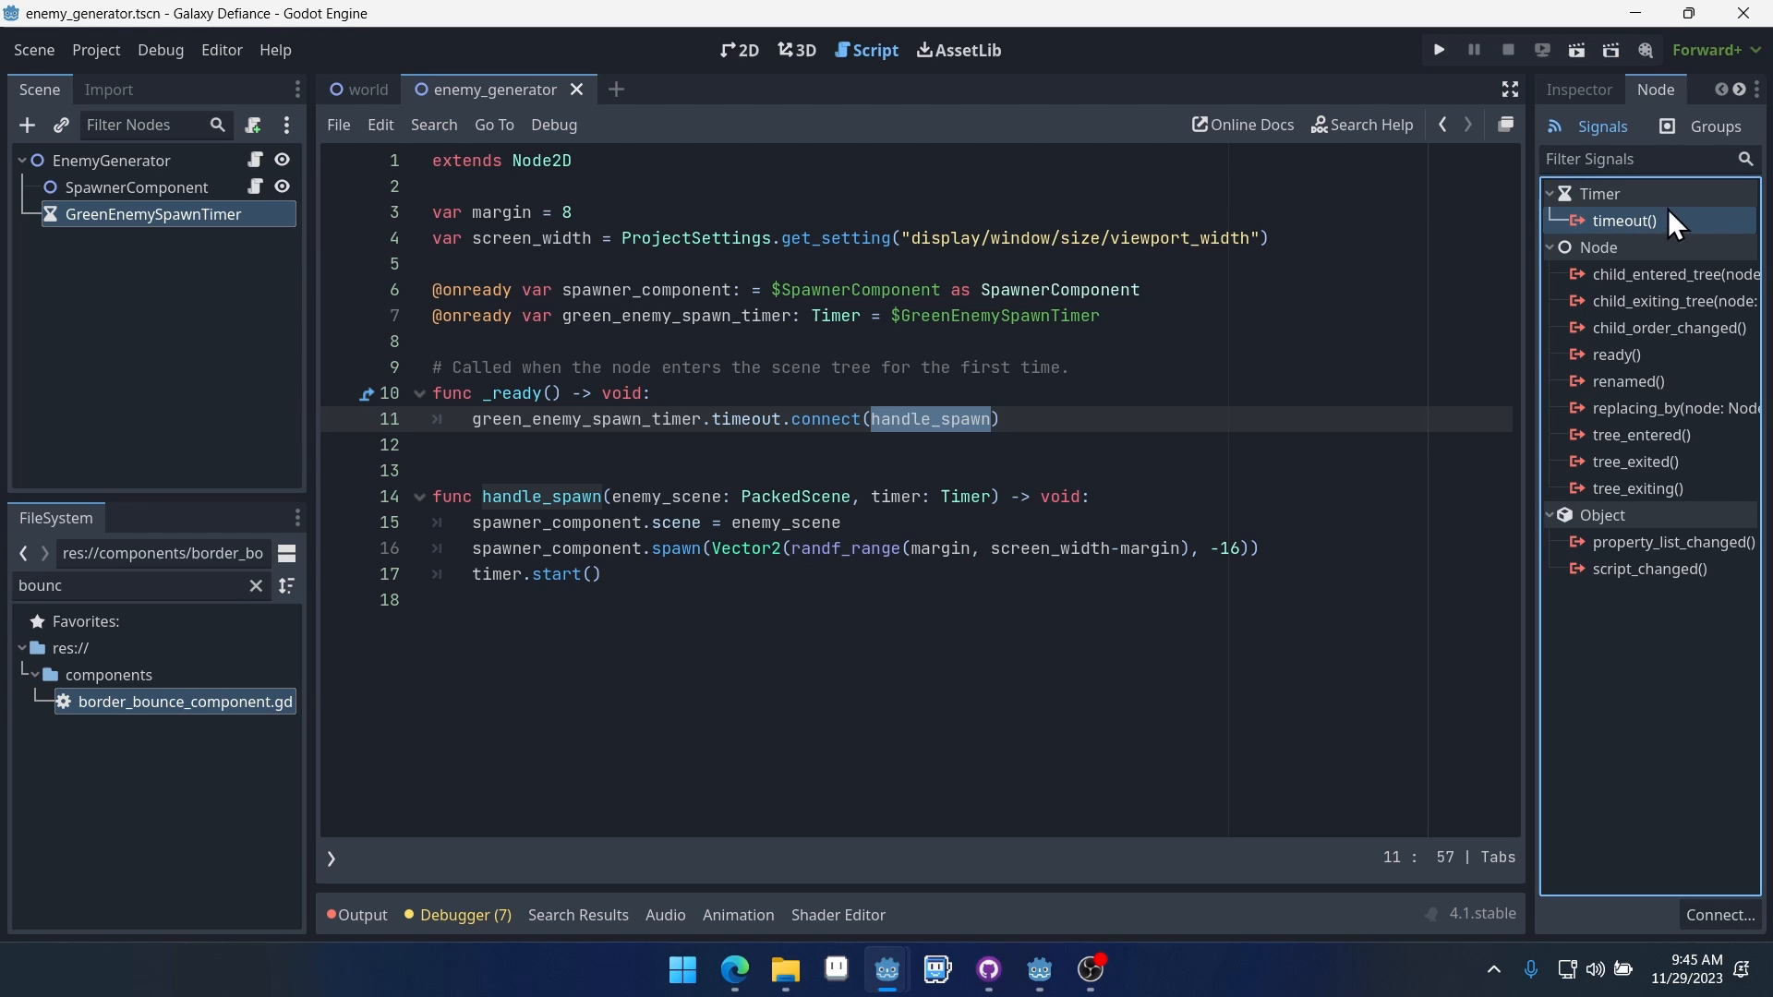
{"action": "mouse_move", "coordinate": [1663, 234]}
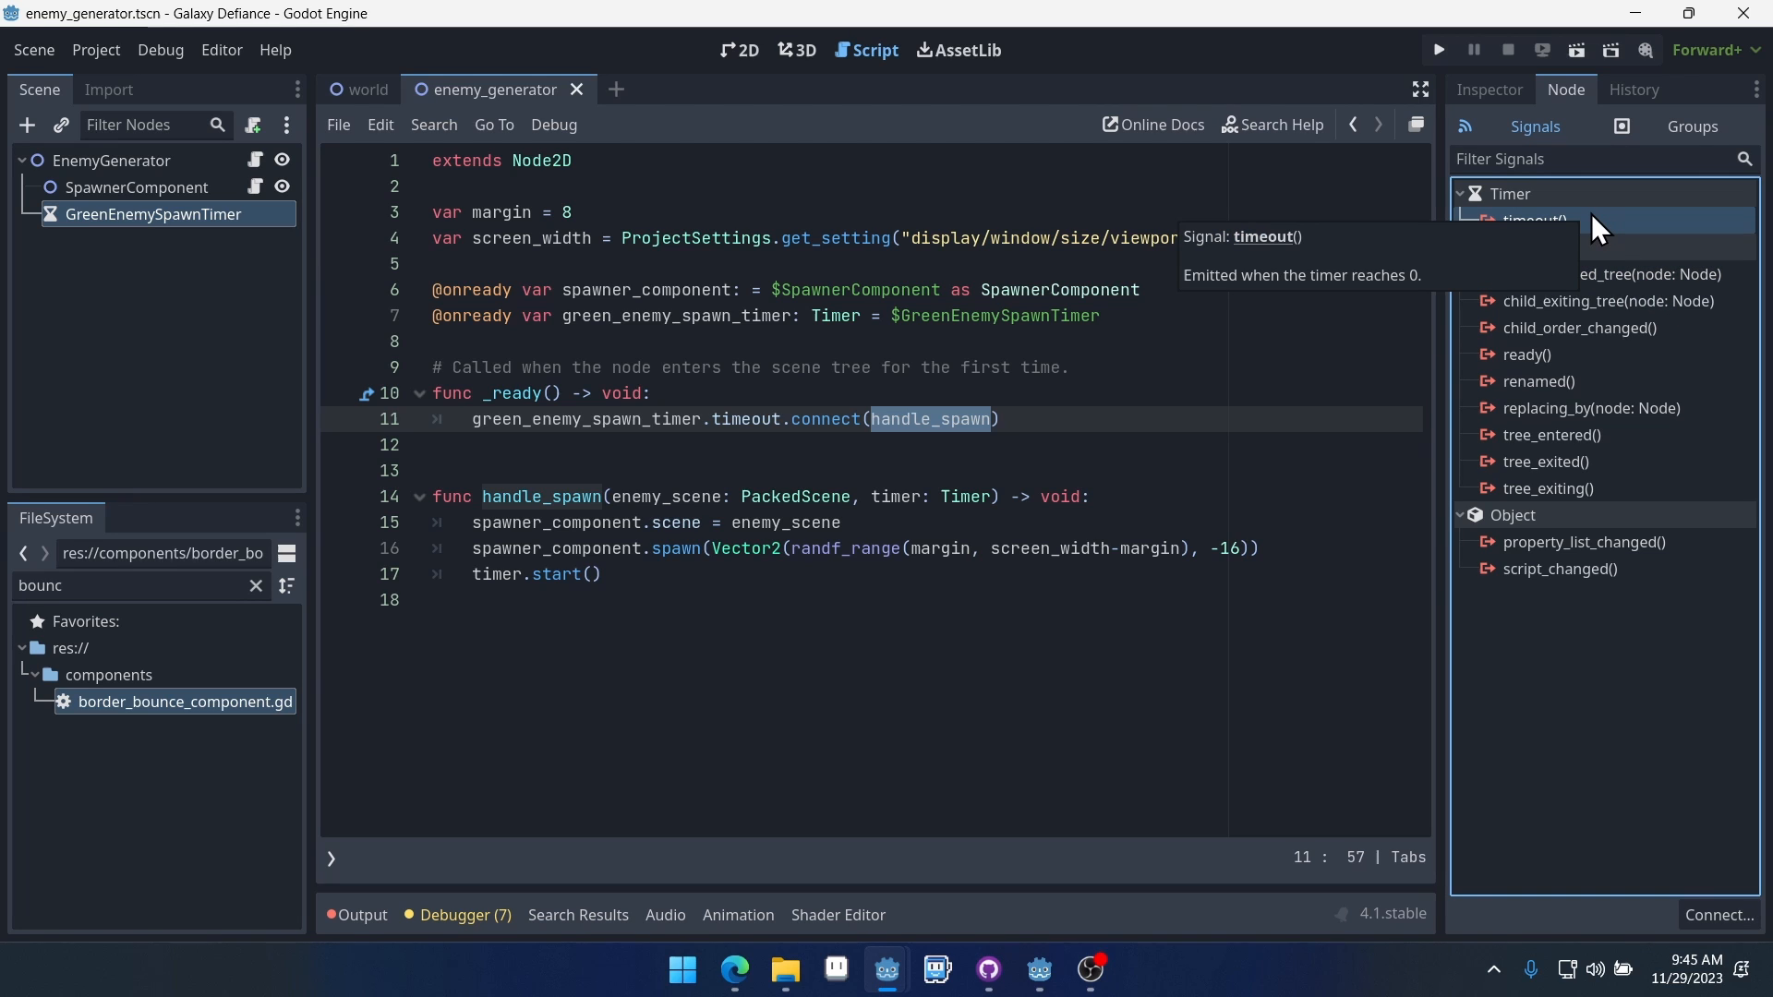
{"action": "mouse_move", "coordinate": [1515, 452]}
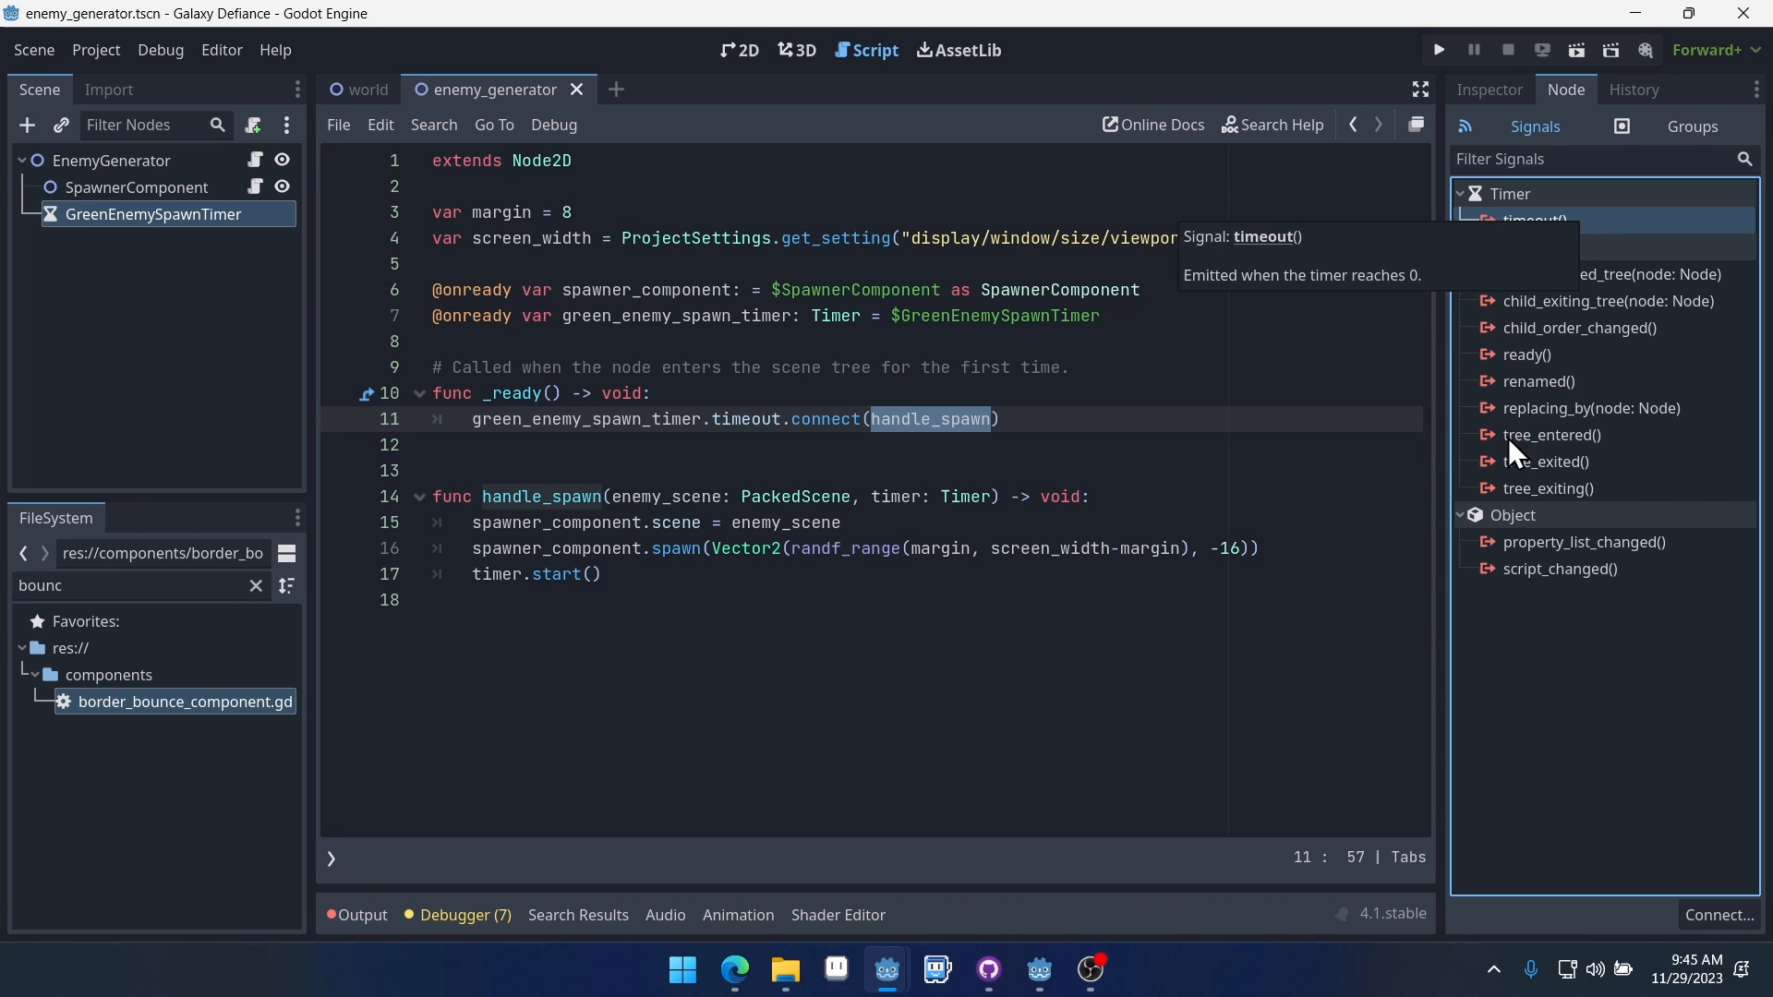
{"action": "mouse_move", "coordinate": [1521, 260]}
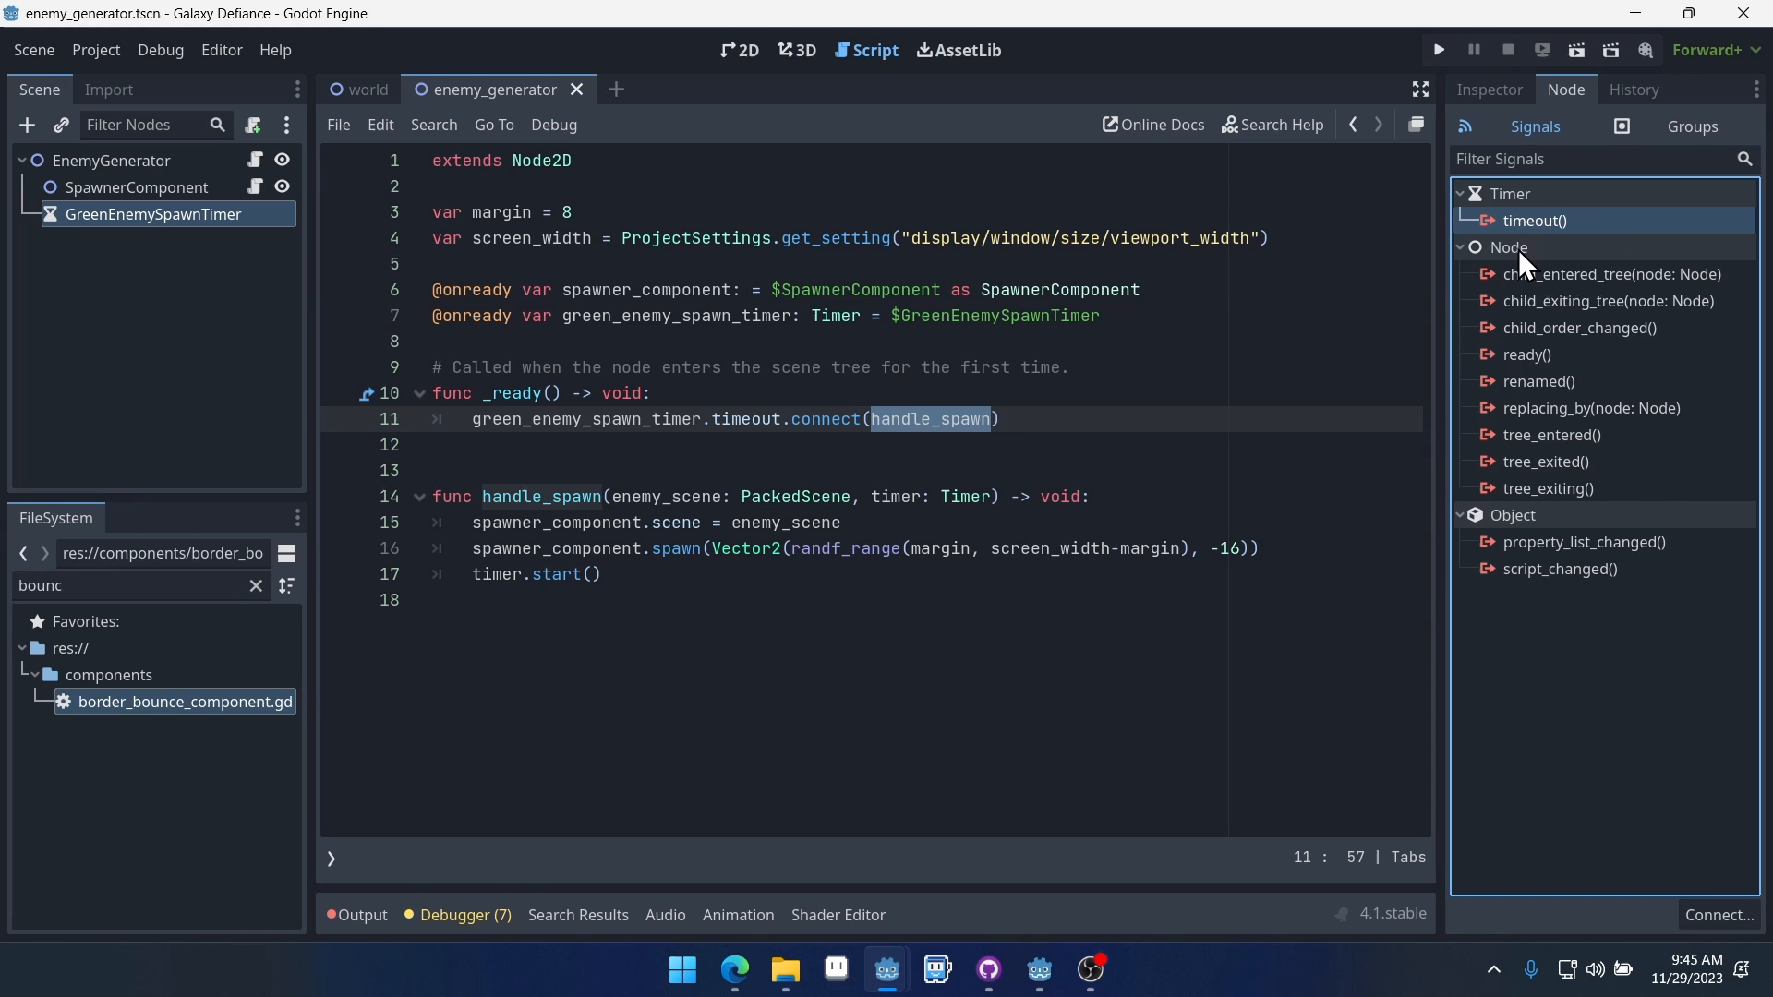
{"action": "left_click", "coordinate": [1611, 274]}
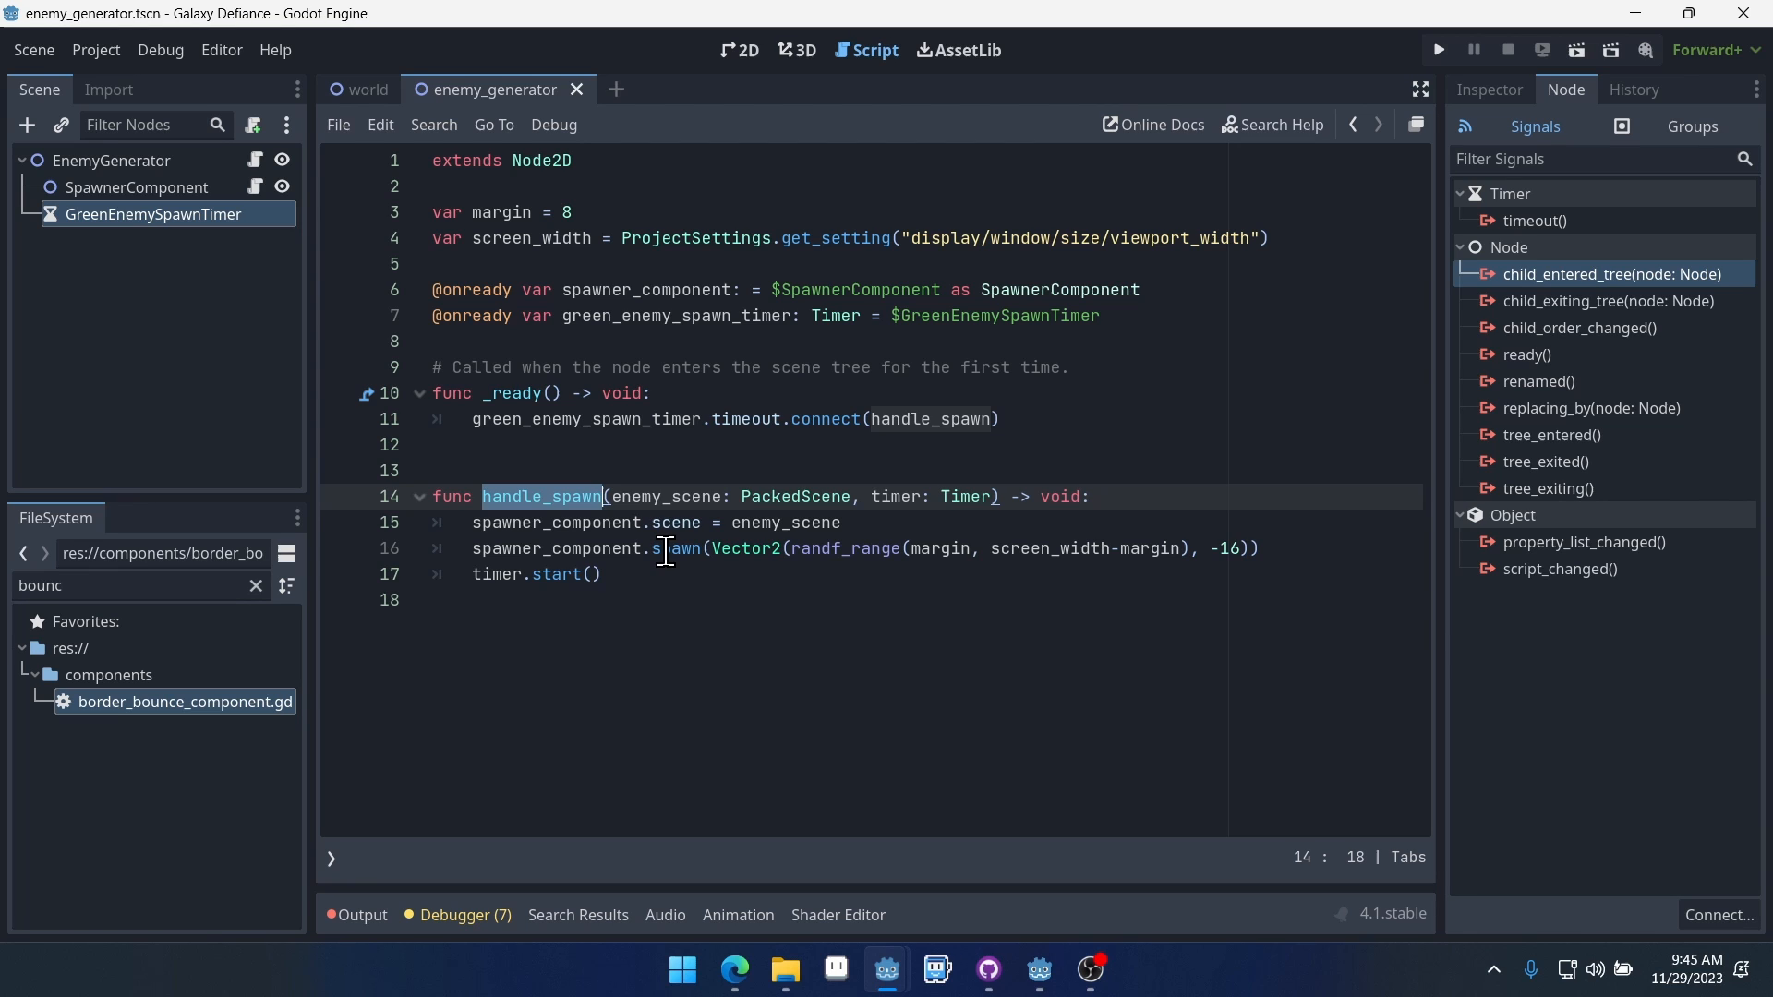
{"action": "left_click", "coordinate": [911, 238]}
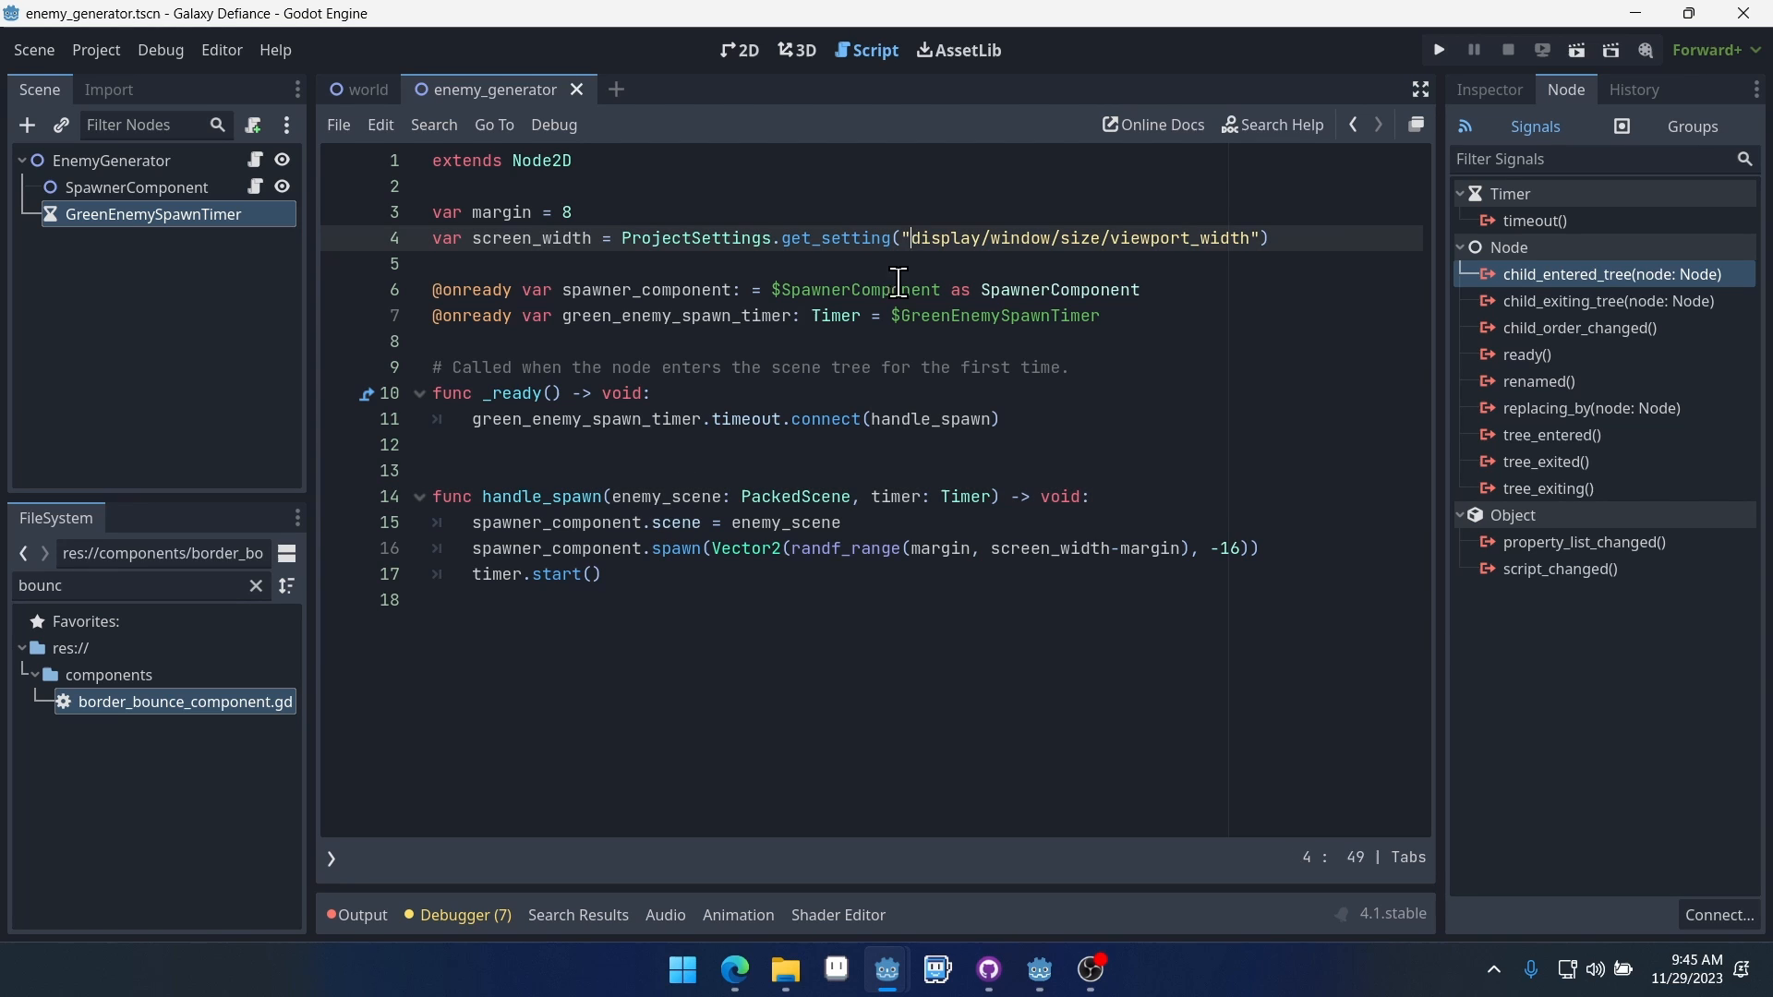
{"action": "left_click", "coordinate": [1436, 50]}
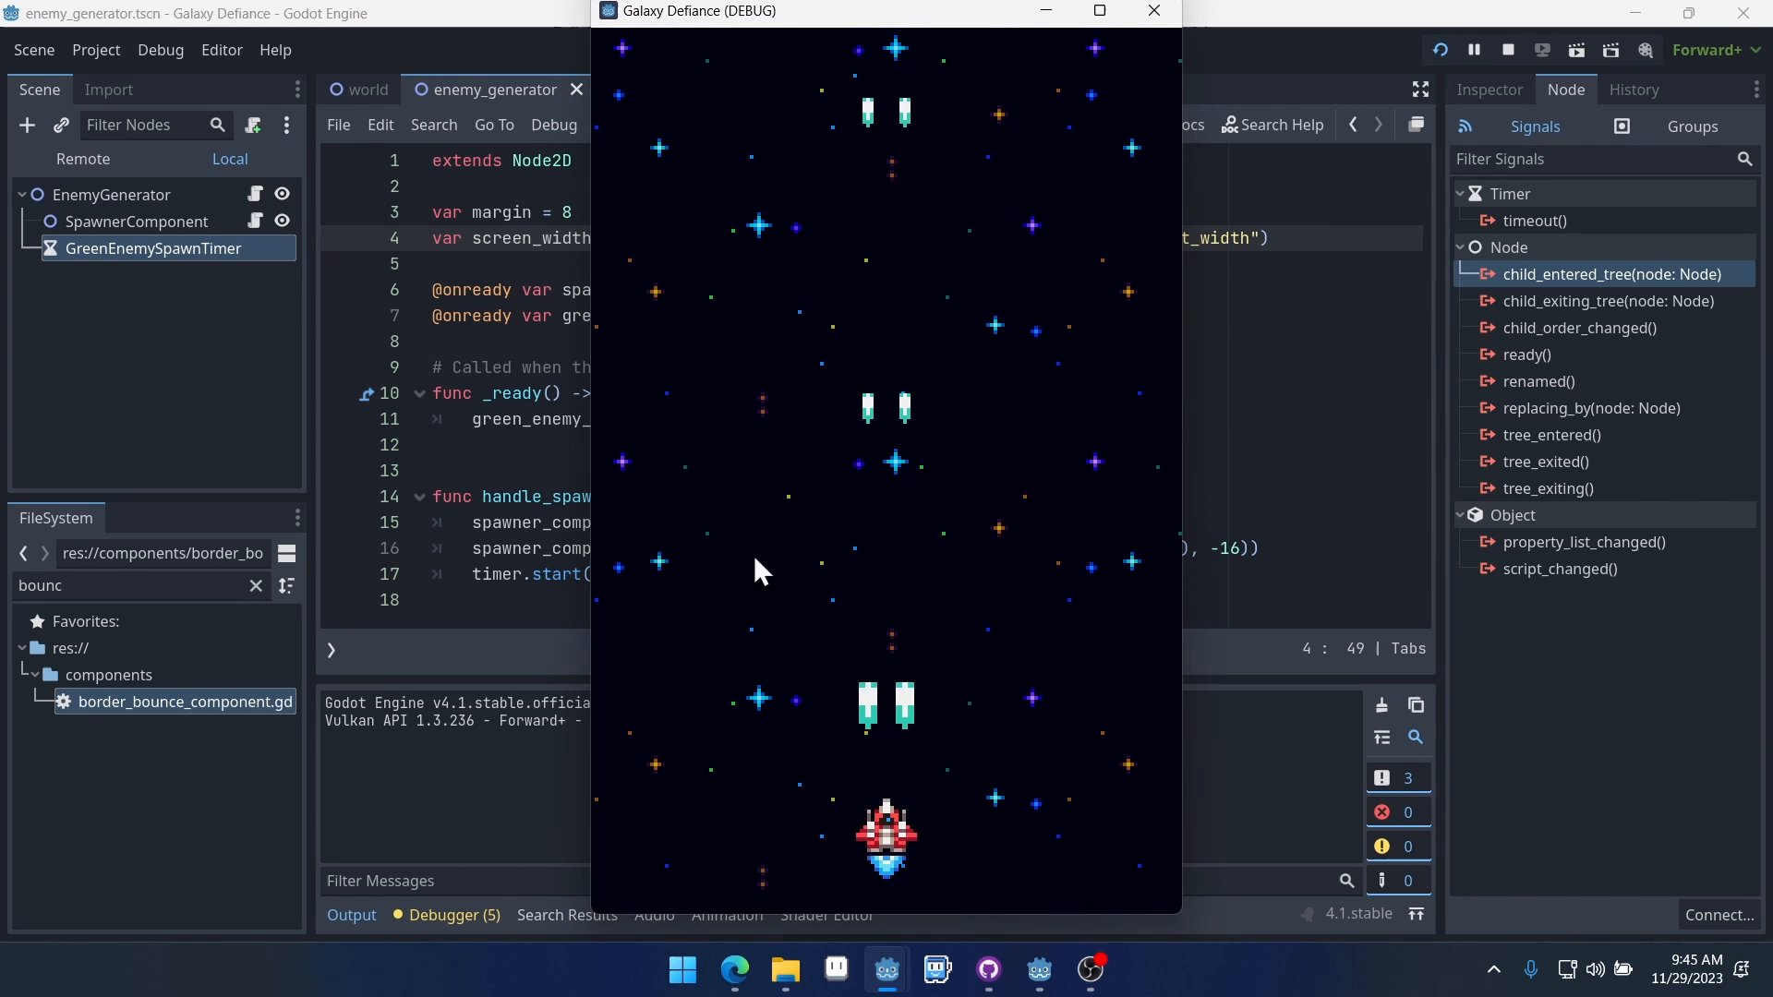
Step: Close the game and instantiate enemies/enemy_generator.tscn as a child of World
{"action": "left_click", "coordinate": [1152, 10]}
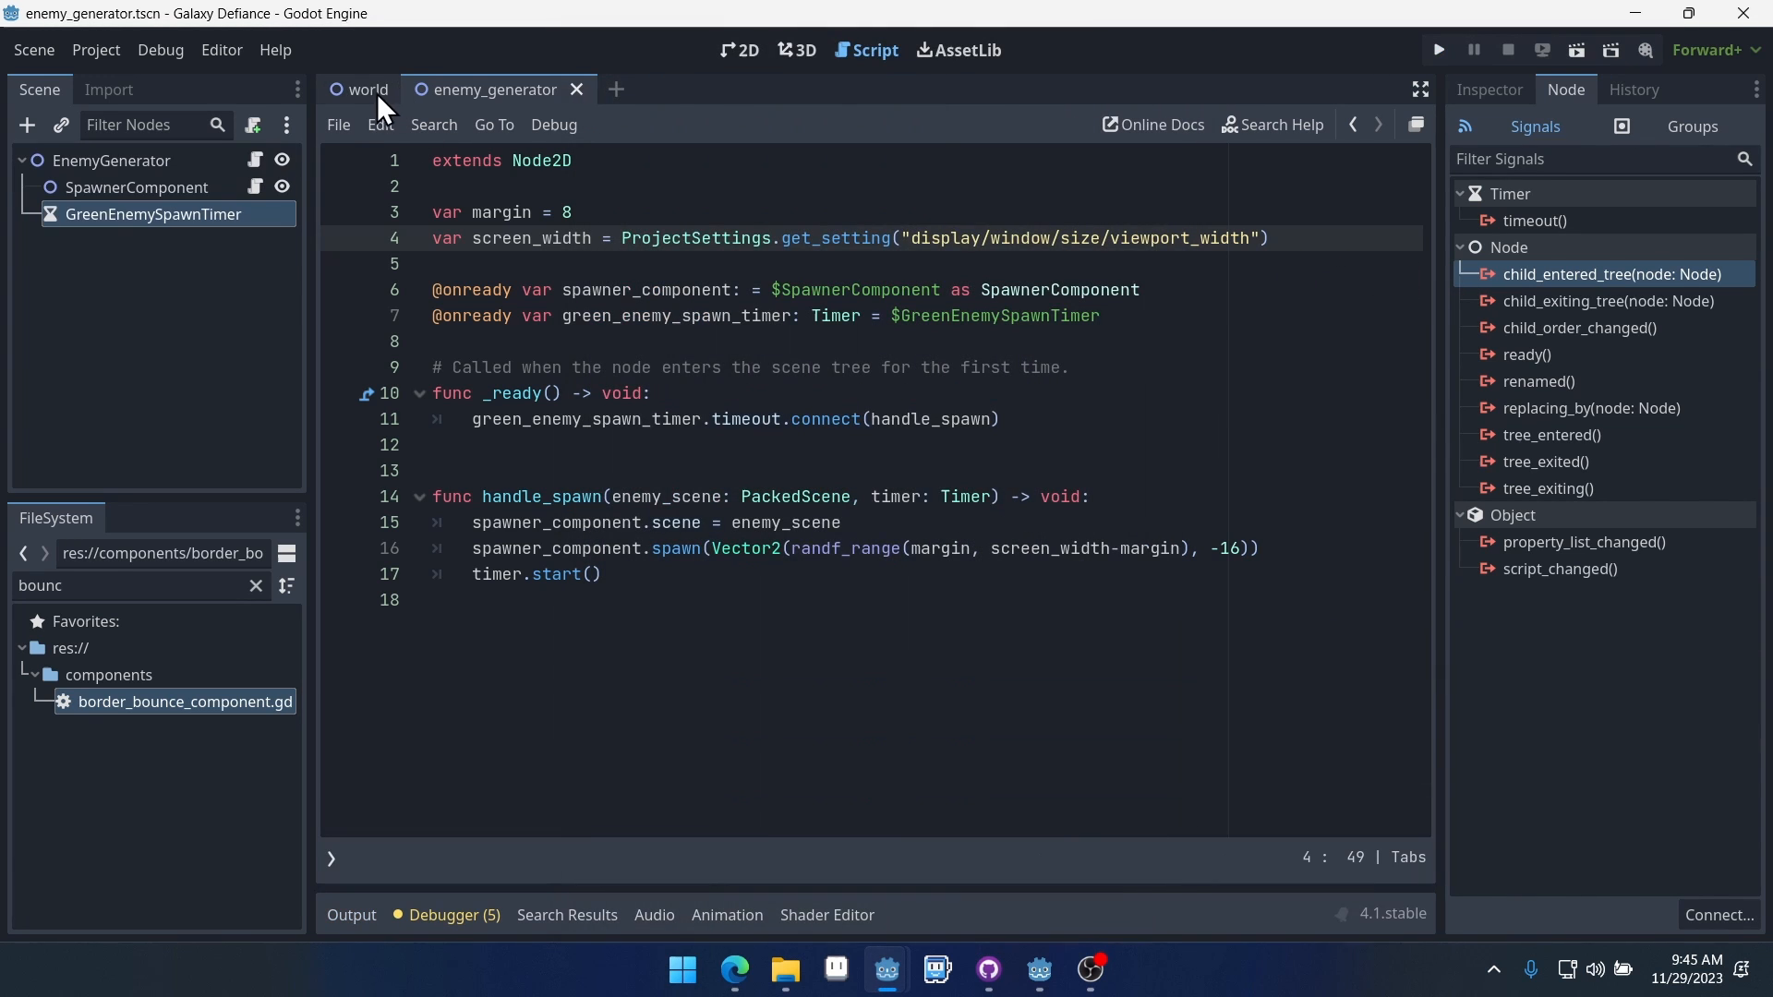
{"action": "left_click", "coordinate": [362, 89]}
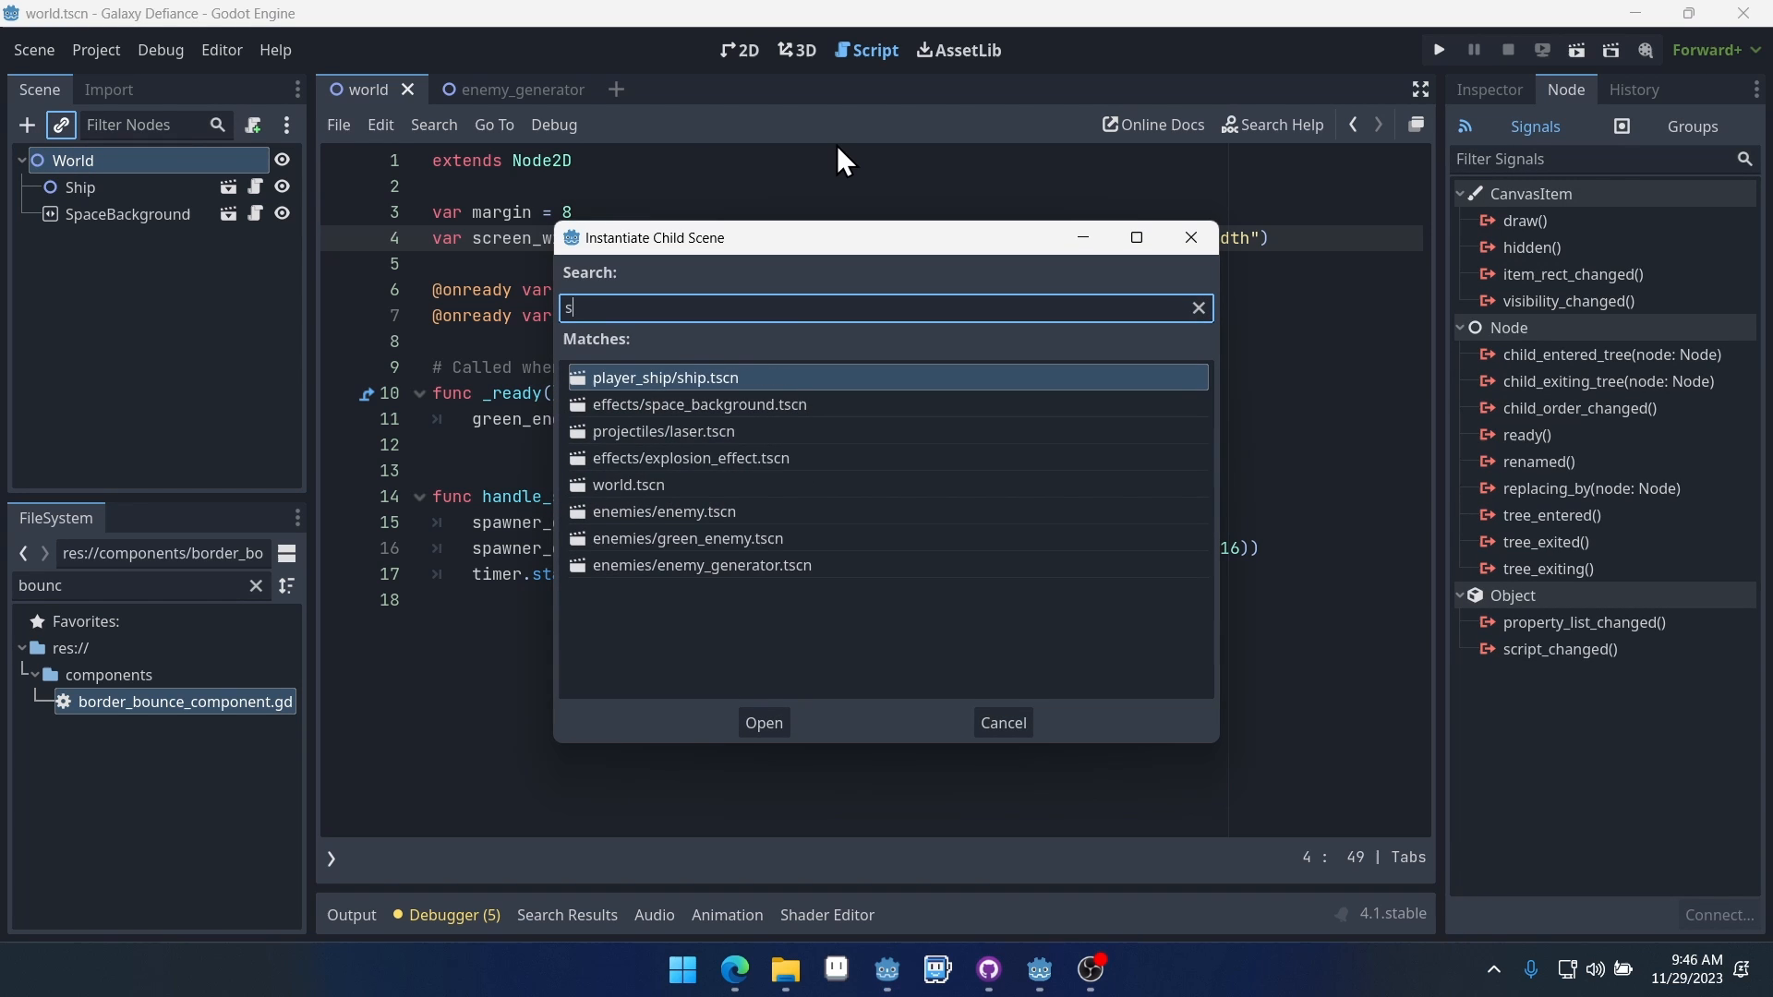
{"action": "type", "text": "ne"}
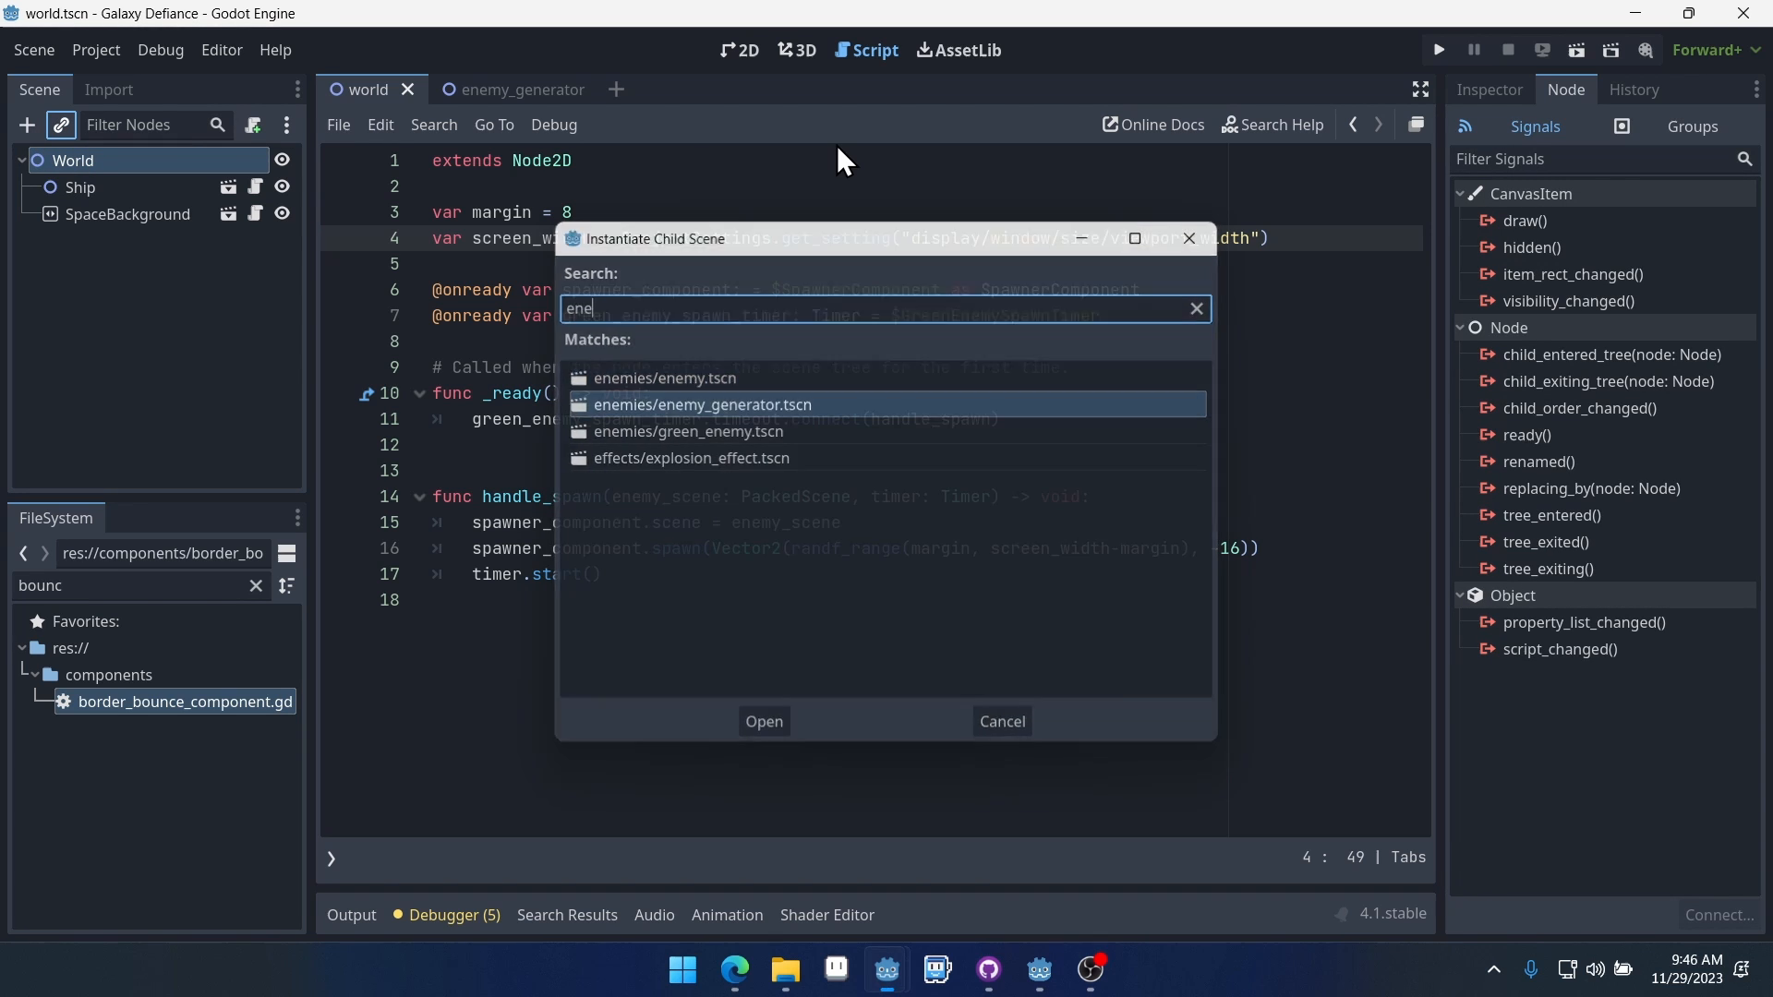
{"action": "left_click", "coordinate": [762, 721]}
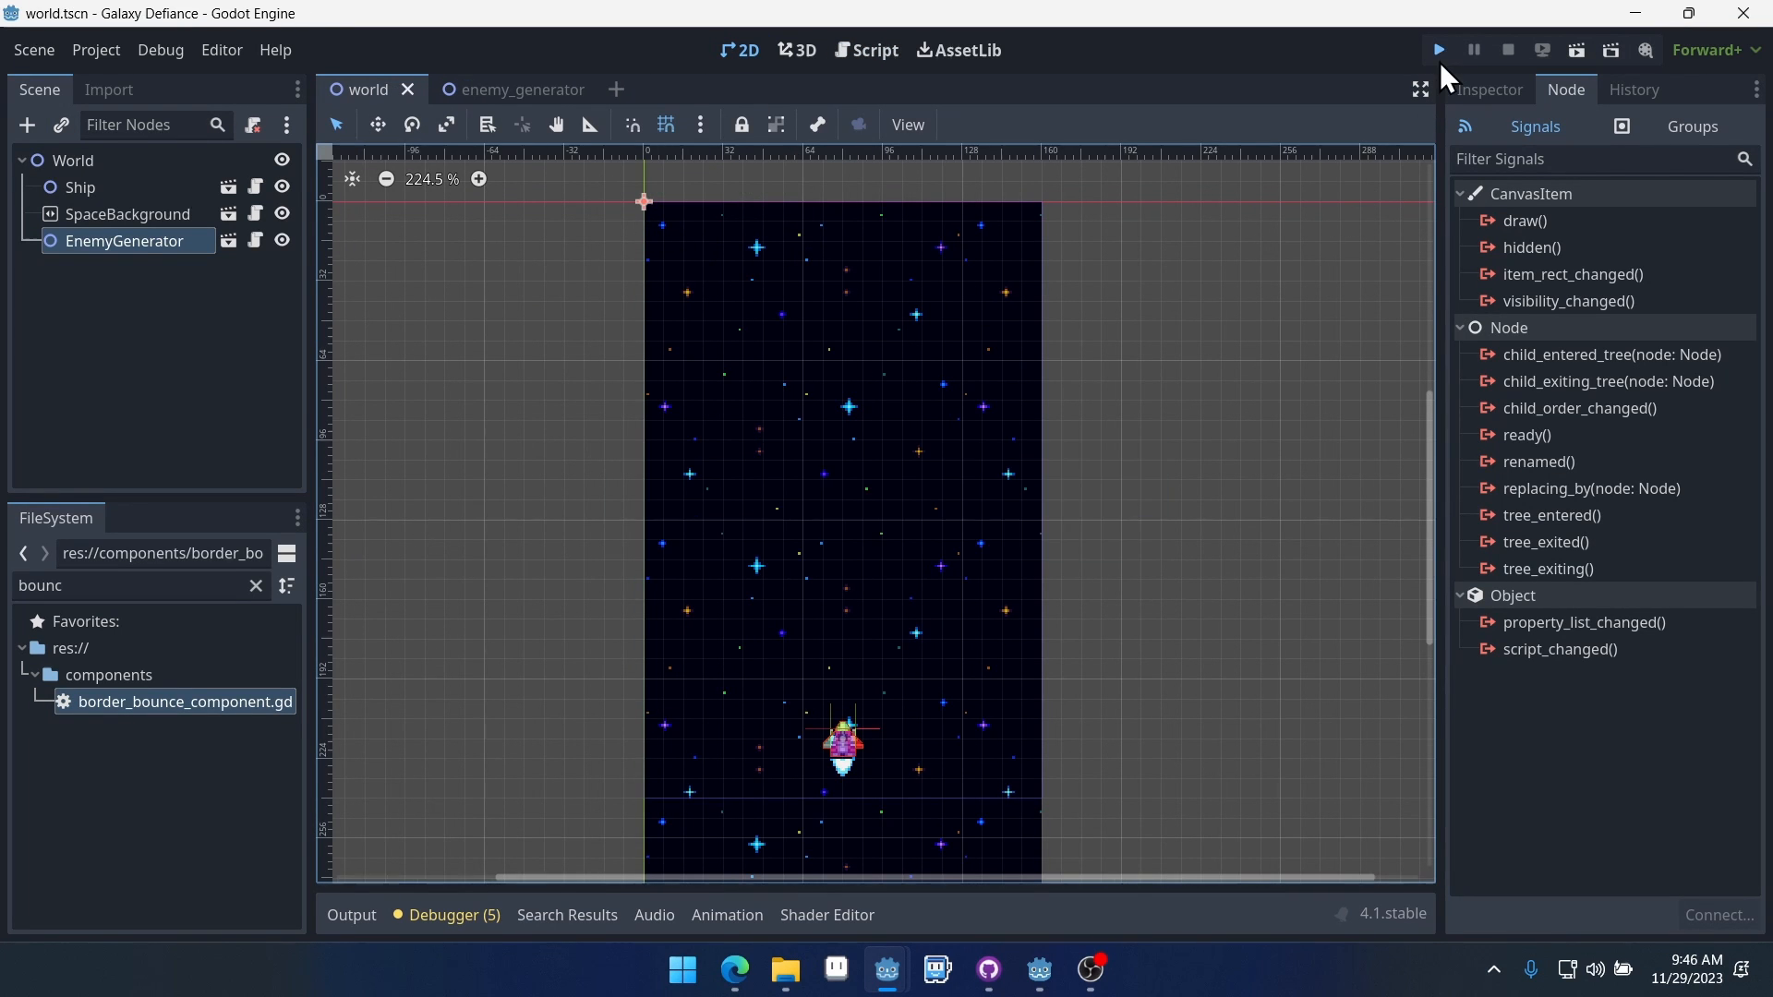
Step: Run the game, view the timeout-to-handle_spawn argument error, stop it, and open enemy_generator's script
{"action": "left_click", "coordinate": [1436, 50]}
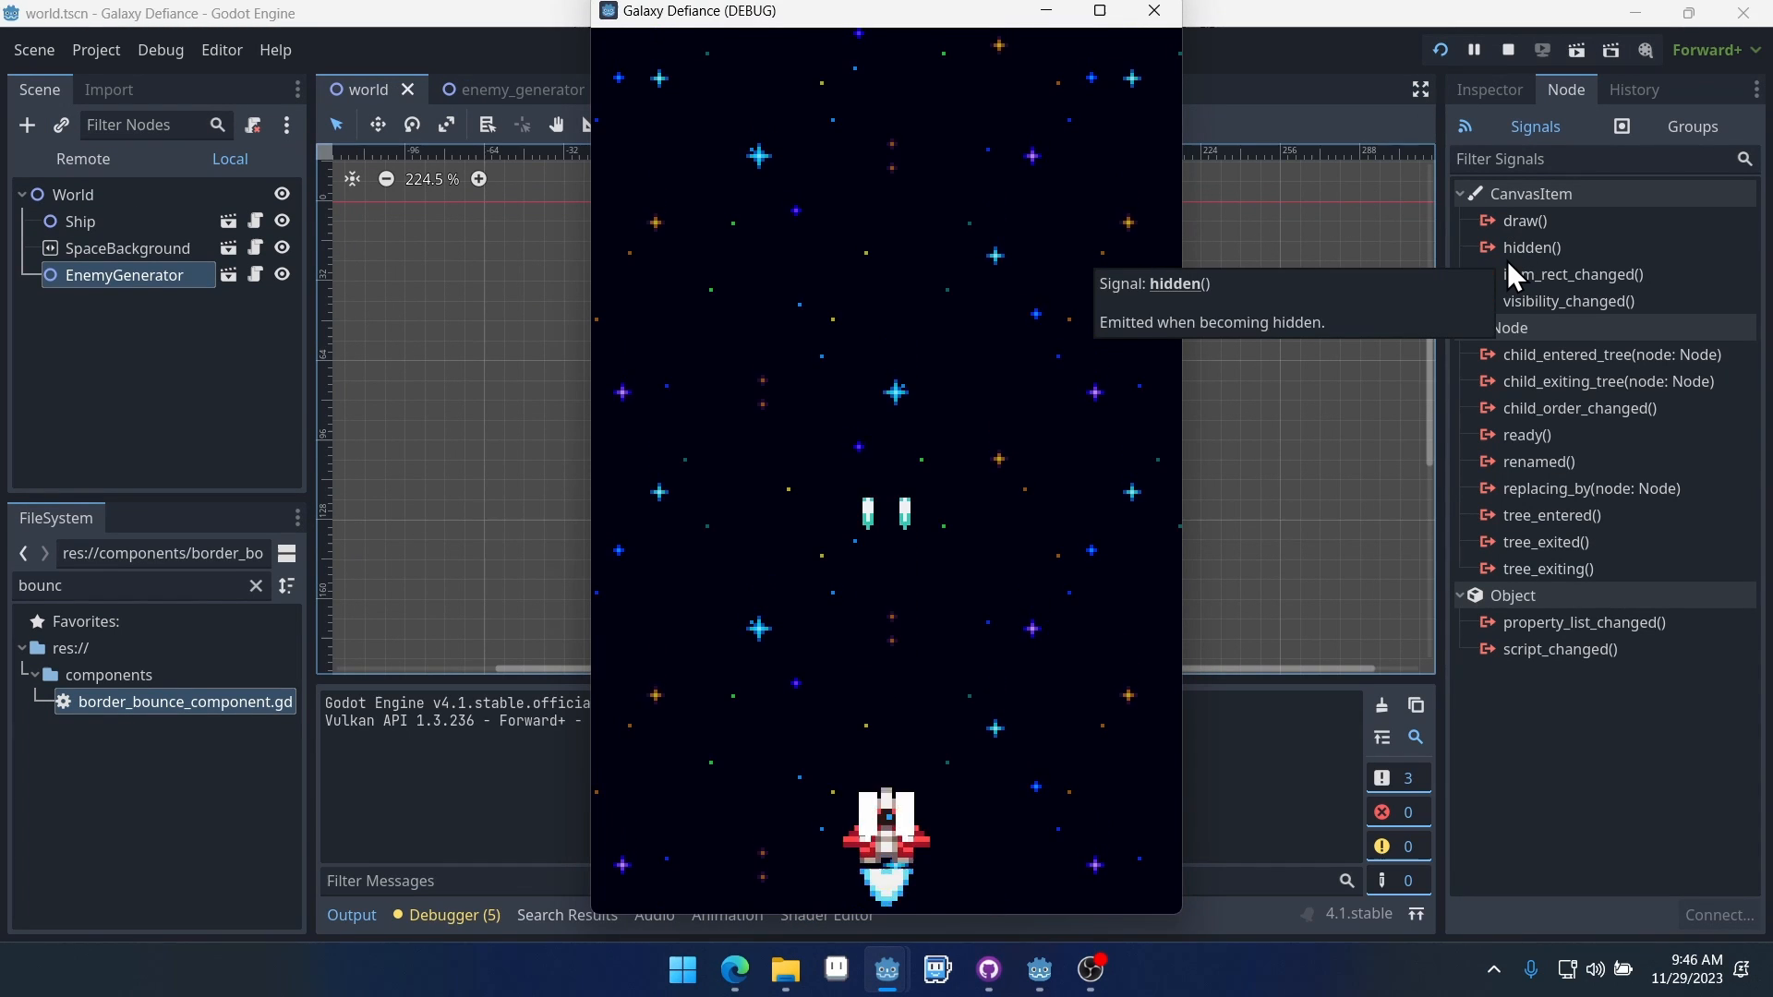
{"action": "mouse_move", "coordinate": [1100, 664]}
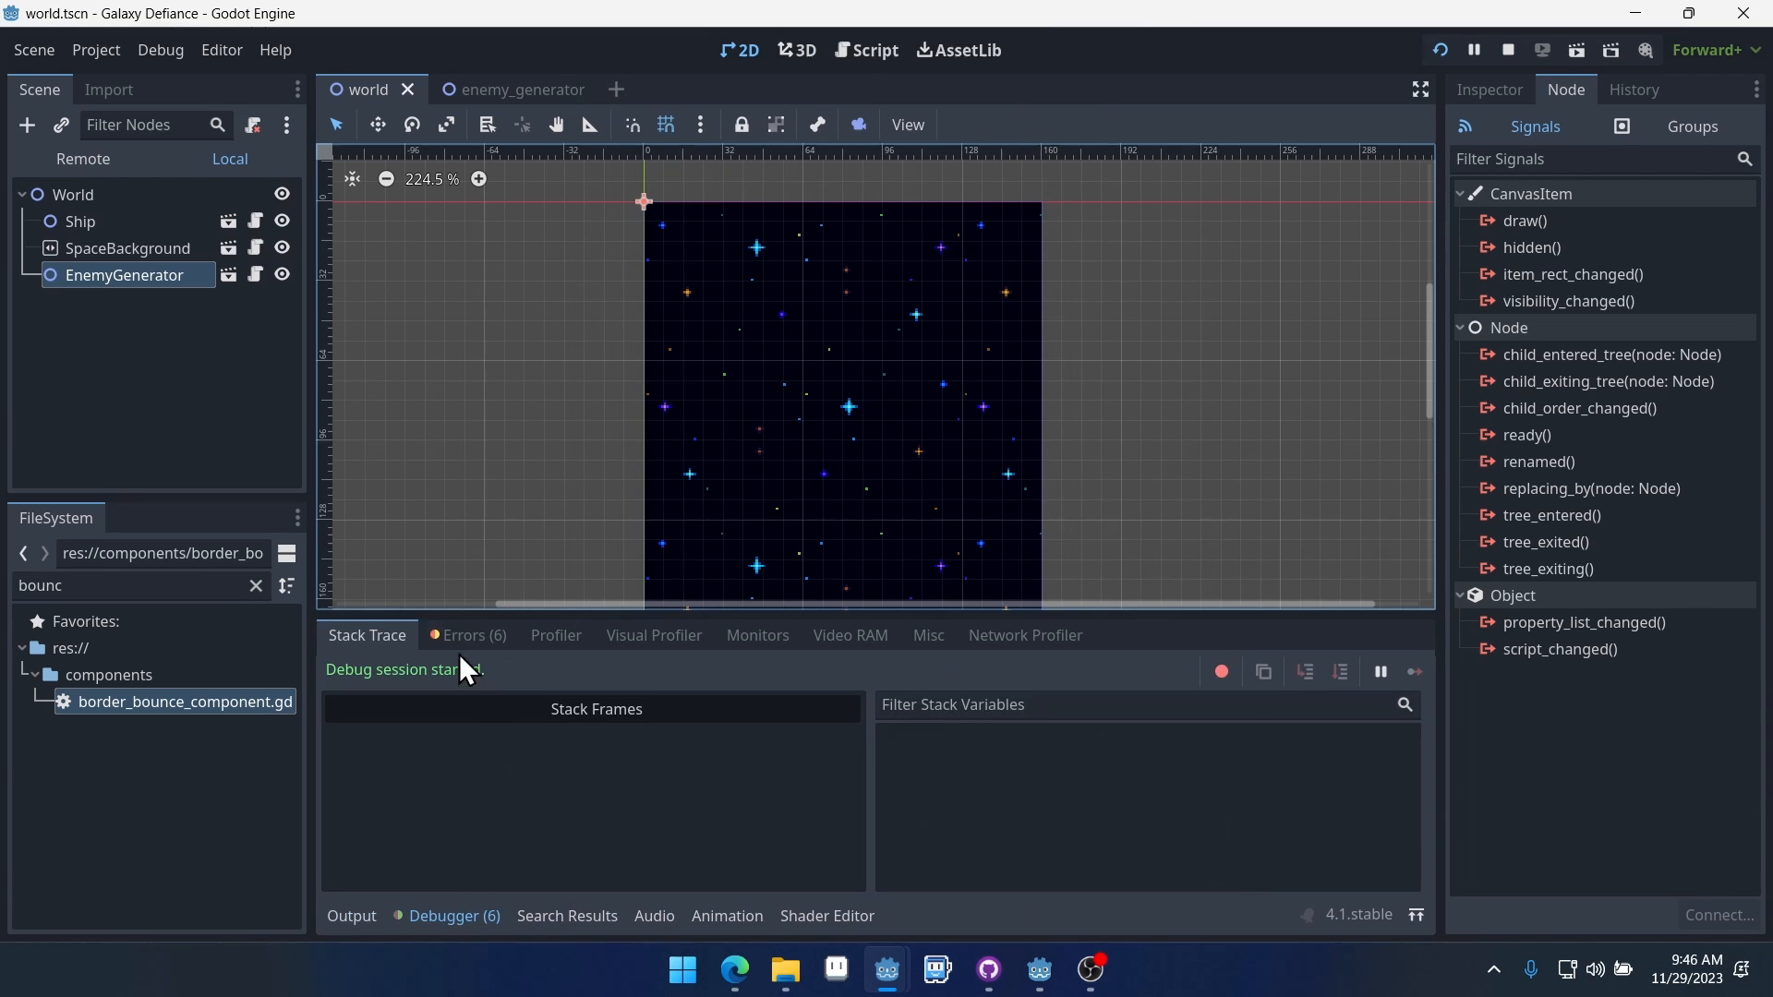
{"action": "left_click", "coordinate": [467, 635]}
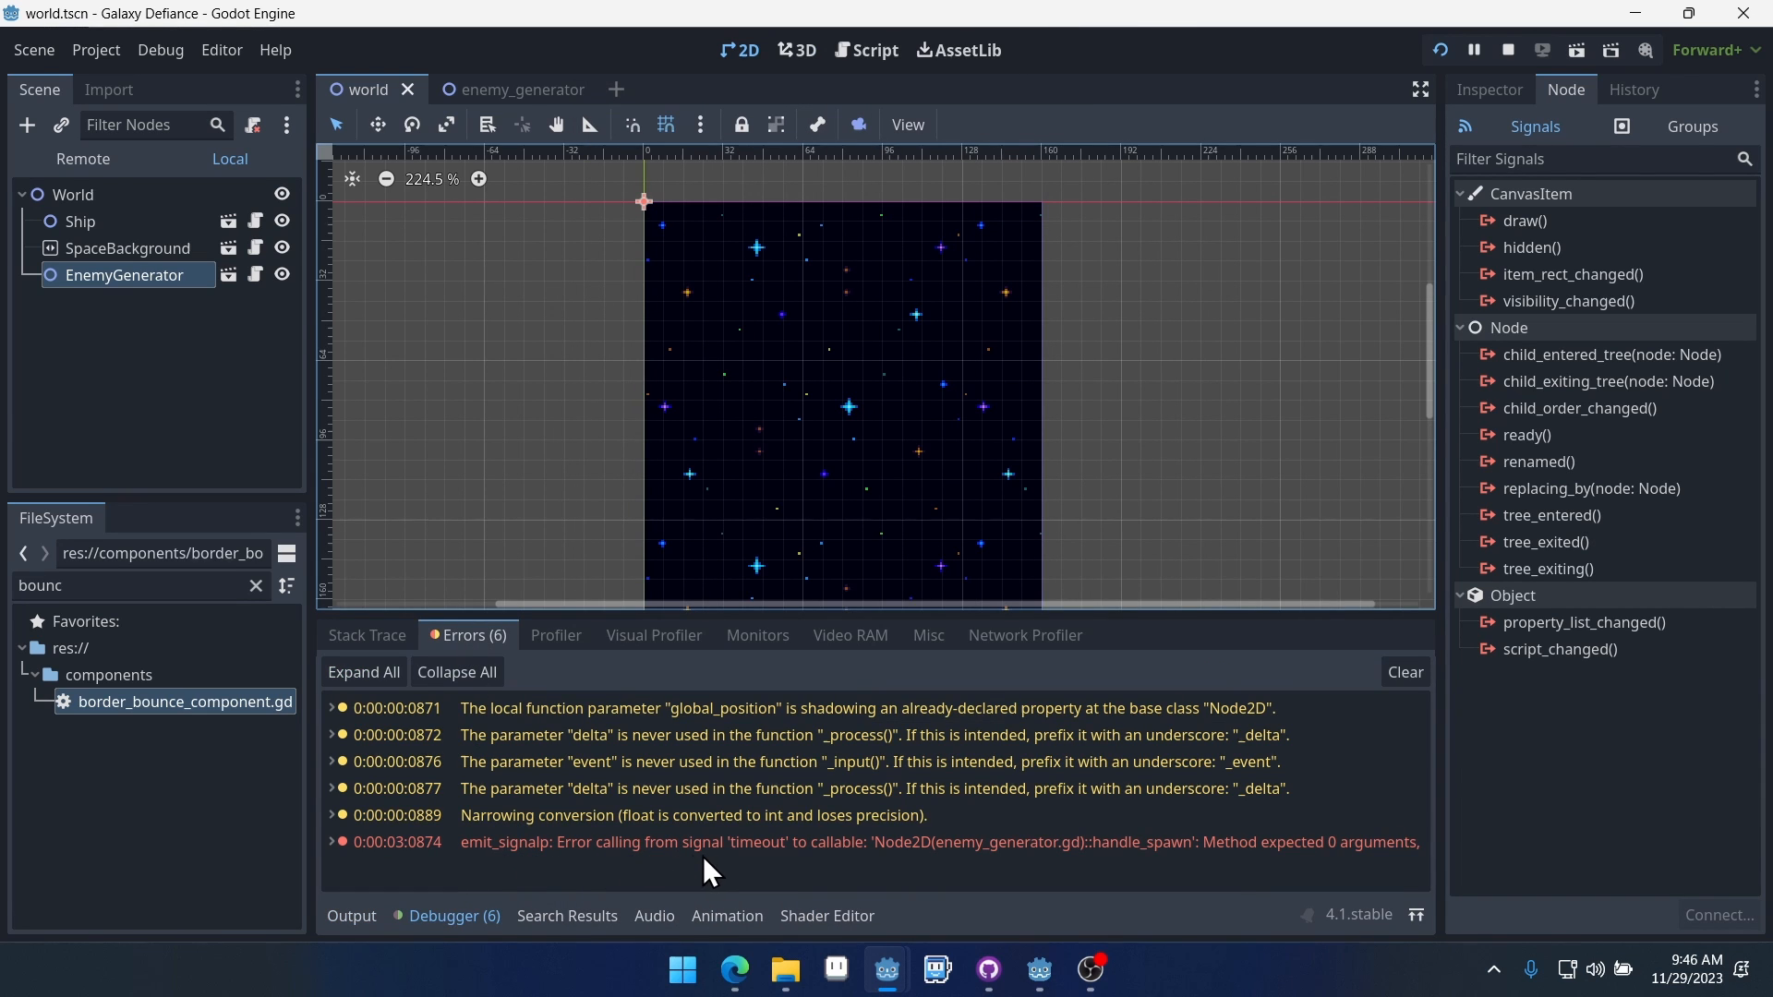
{"action": "mouse_move", "coordinate": [1233, 866]}
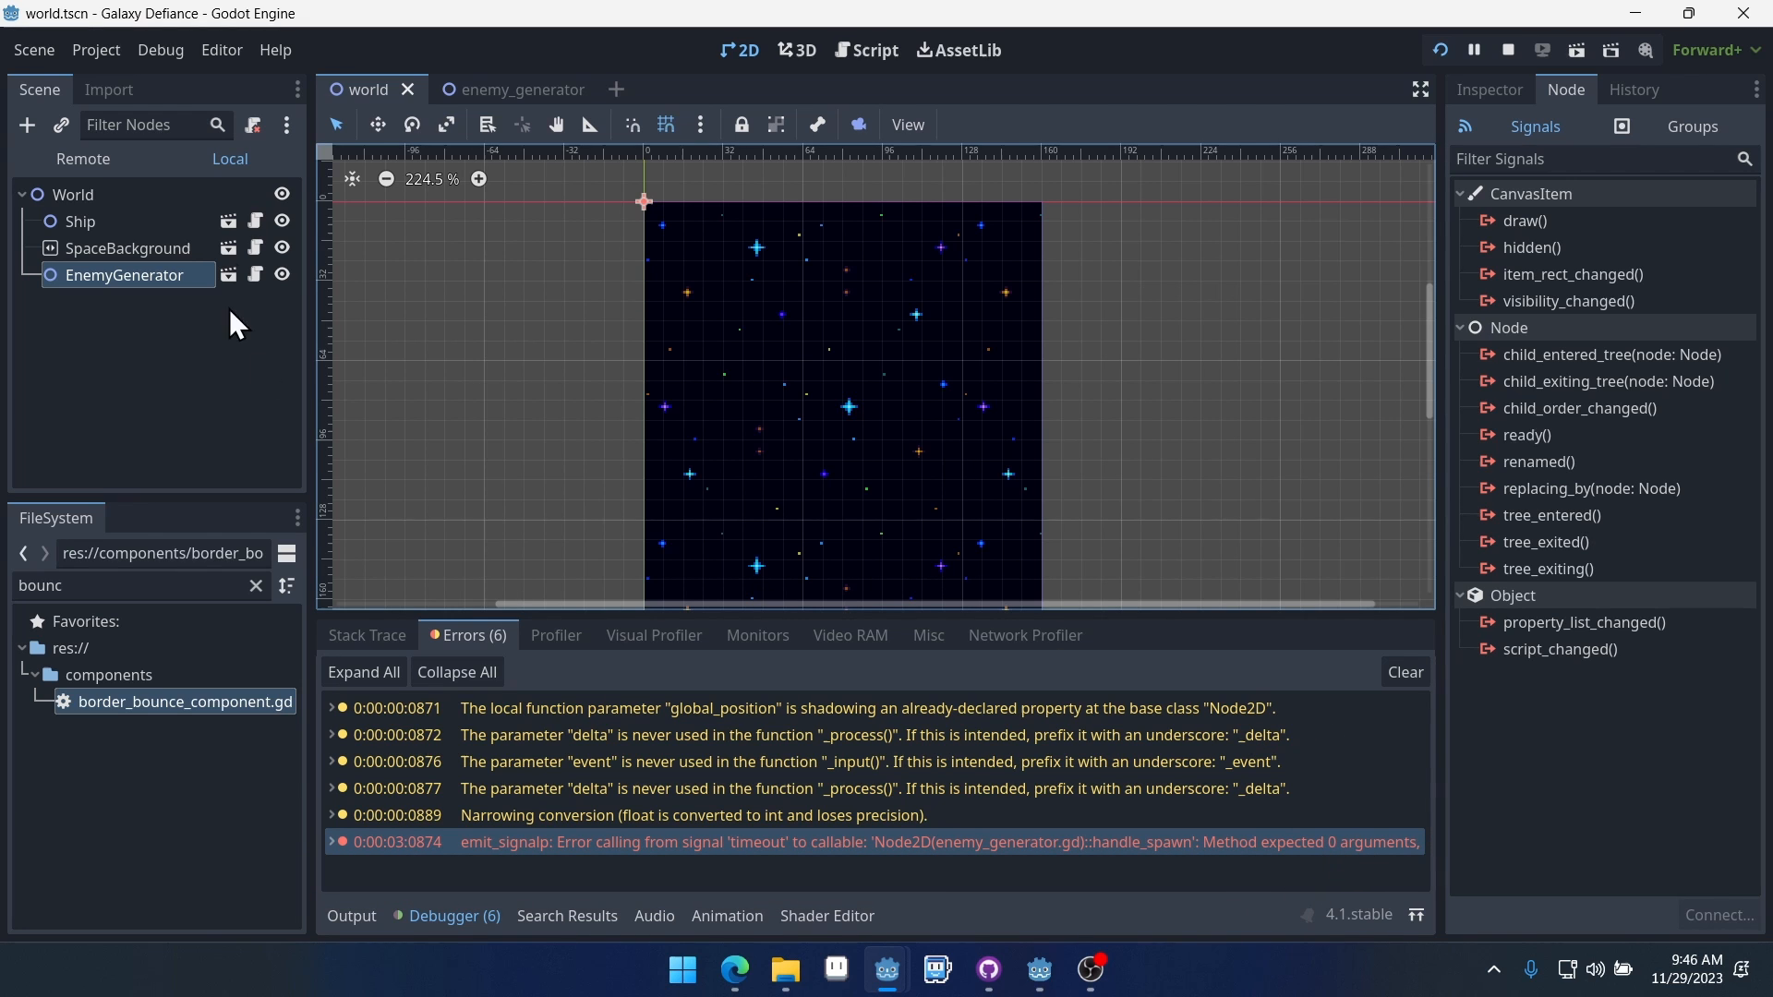
{"action": "left_click", "coordinate": [495, 90]}
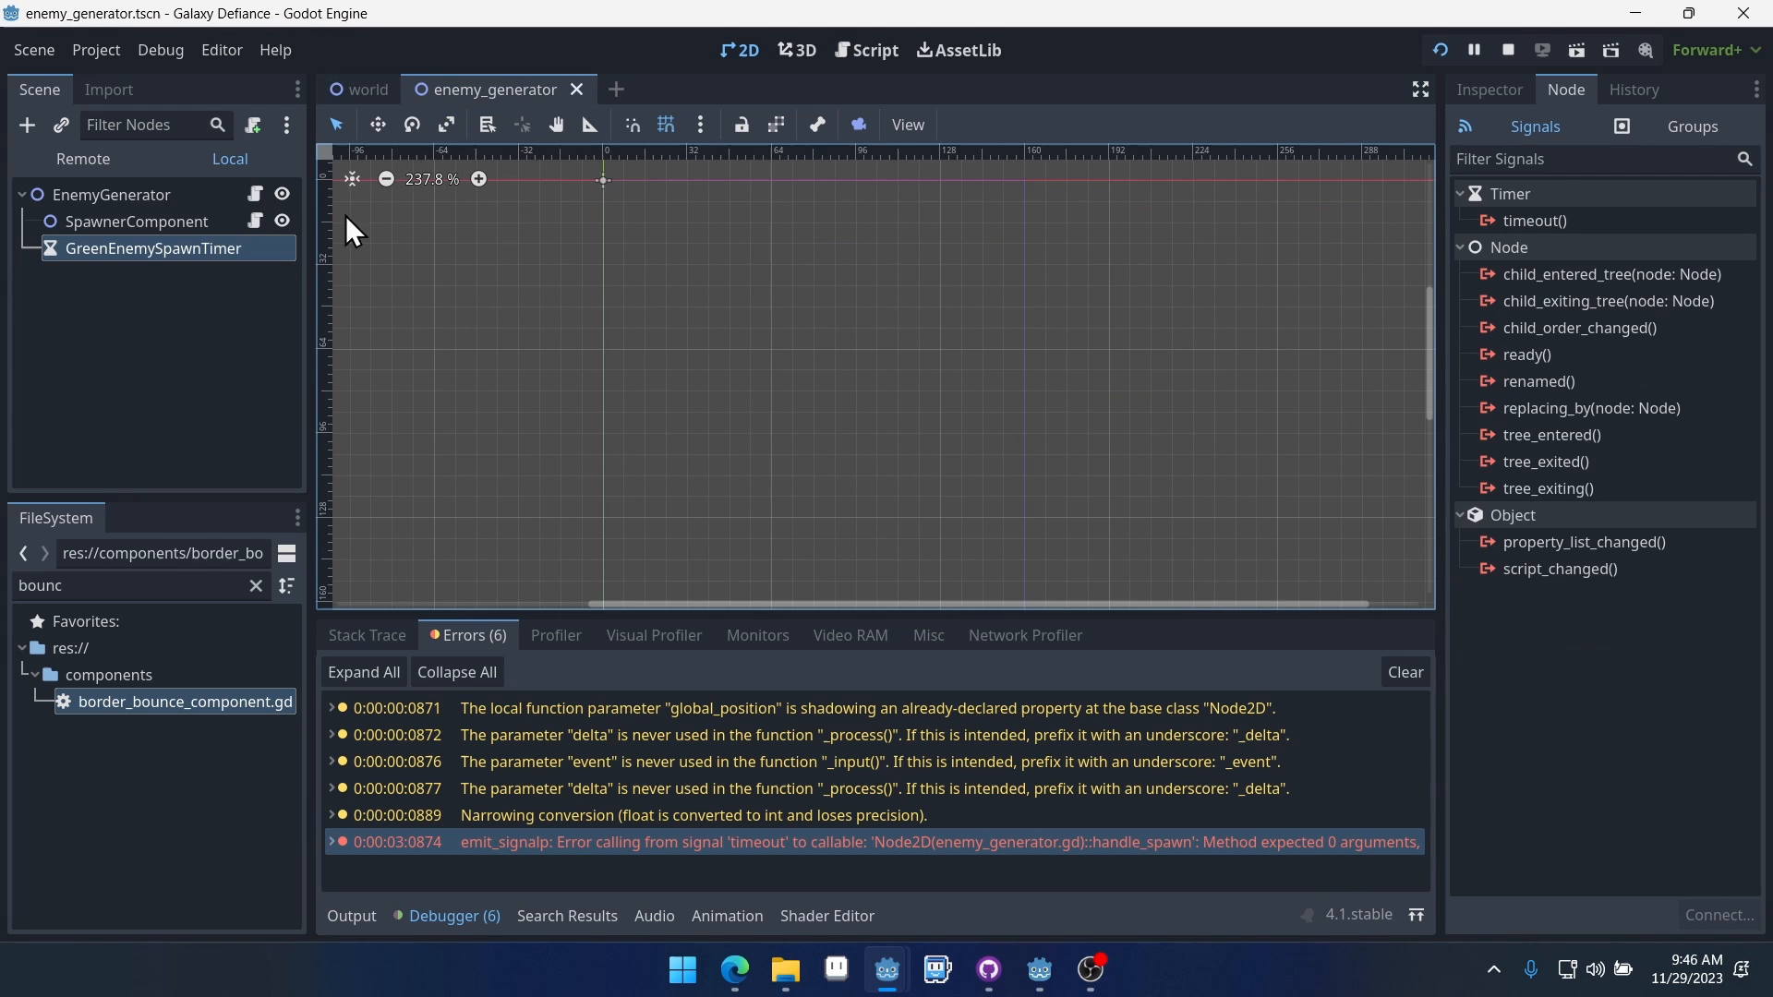
{"action": "left_click", "coordinate": [866, 50]}
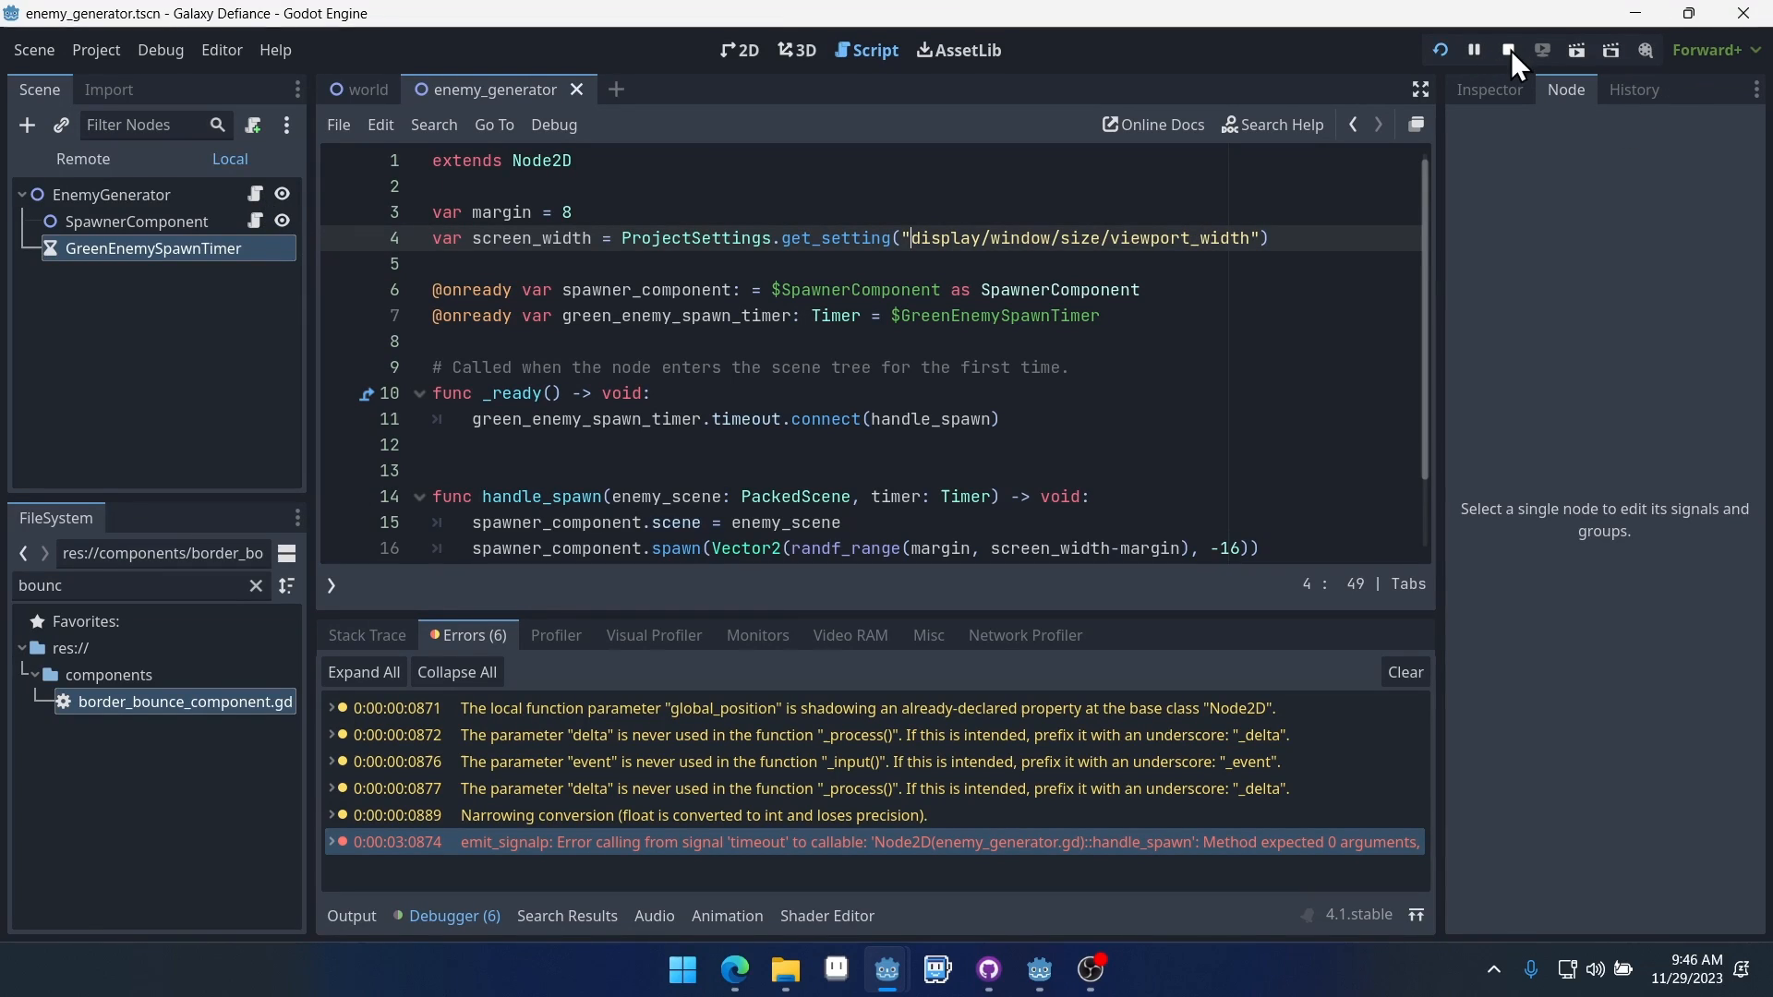
{"action": "left_click", "coordinate": [1507, 50]}
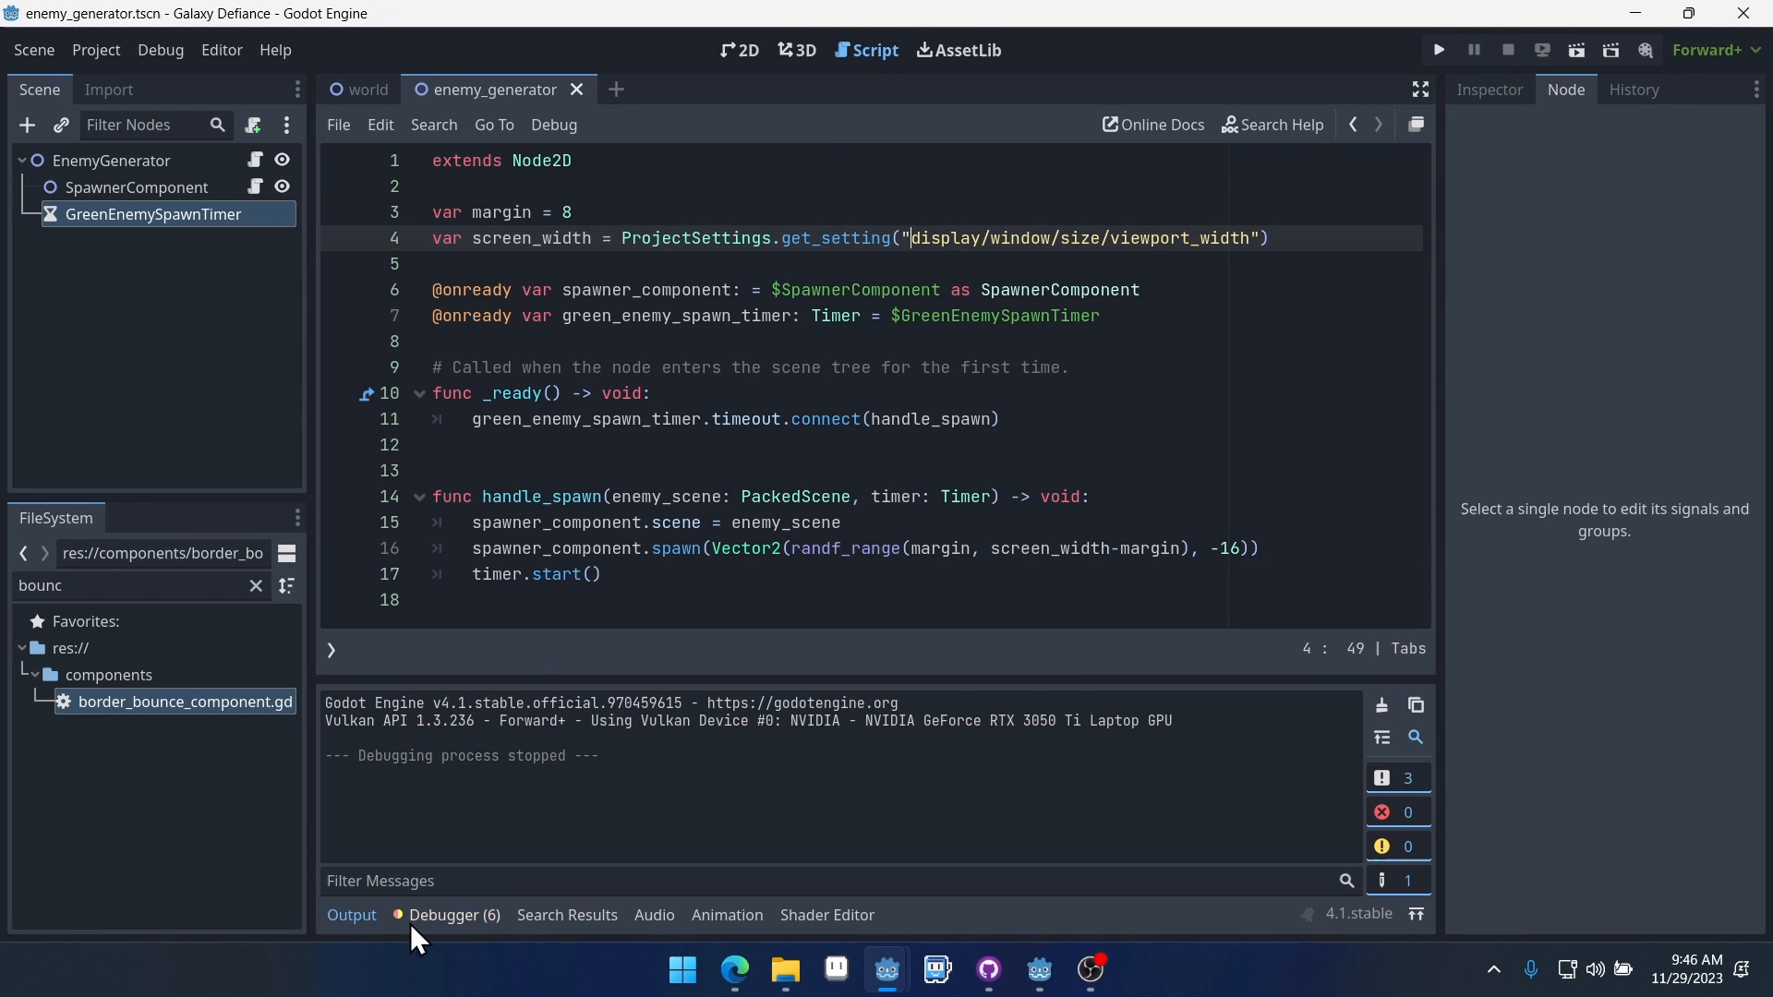
{"action": "left_click", "coordinate": [675, 444]}
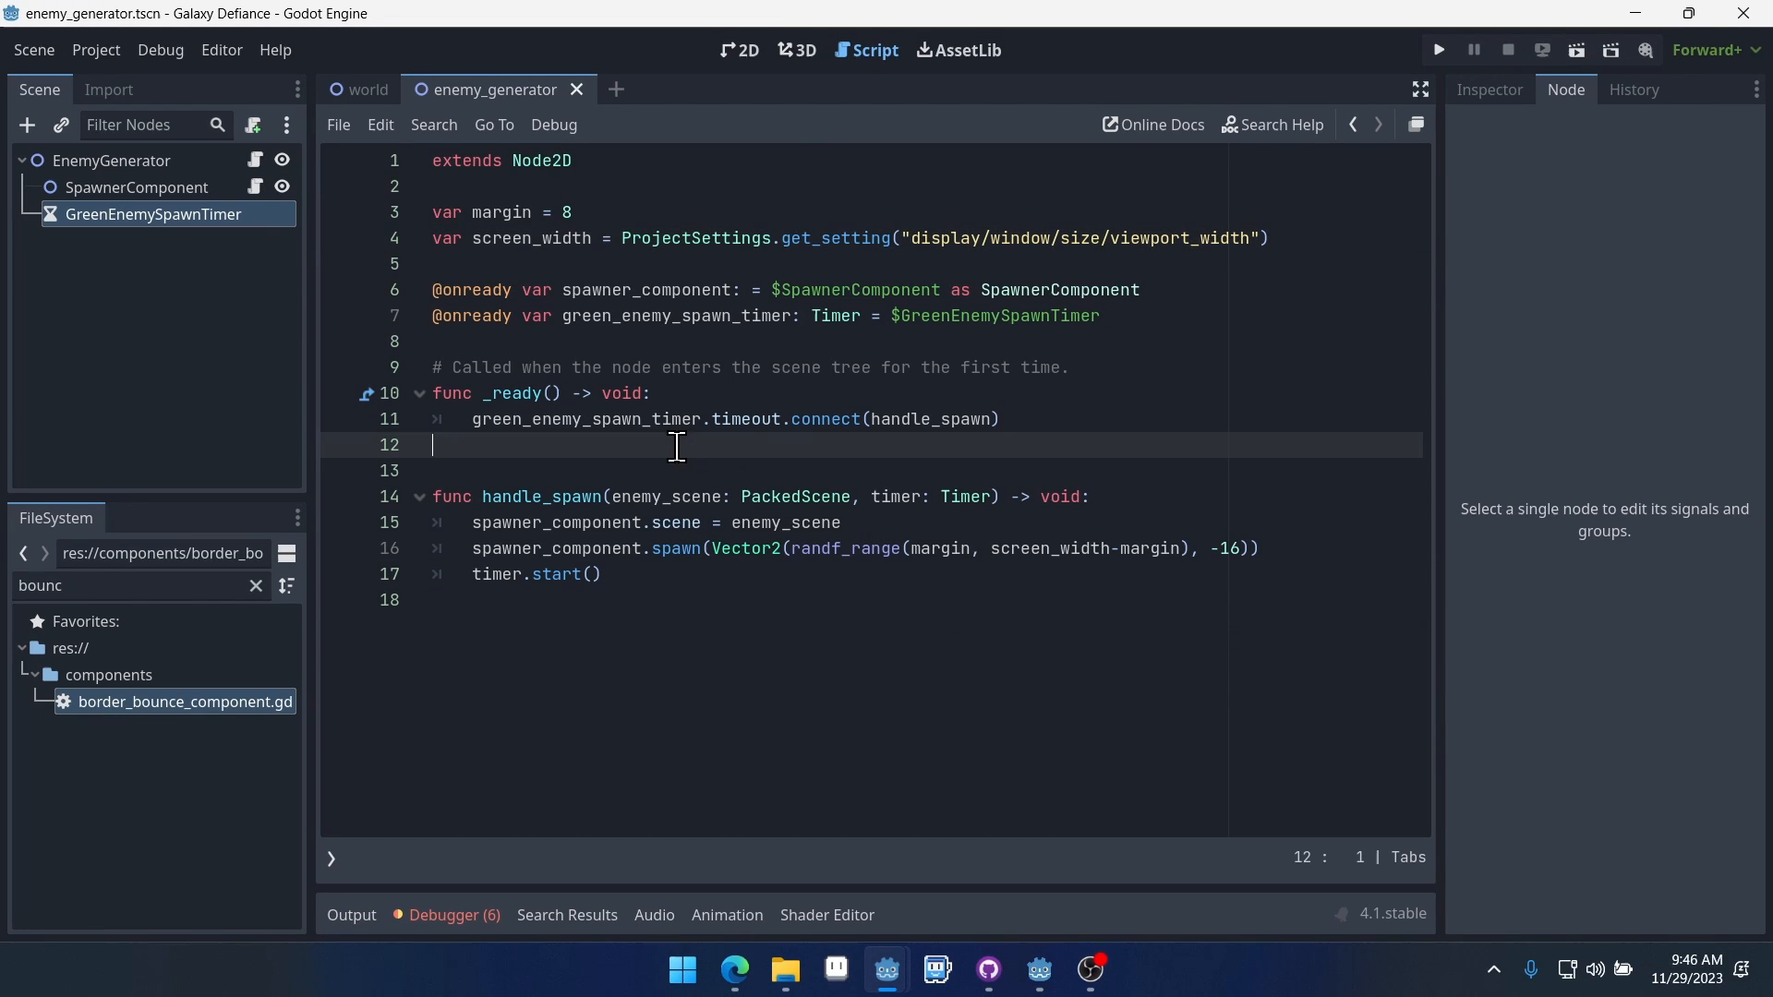
{"action": "mouse_move", "coordinate": [937, 419]}
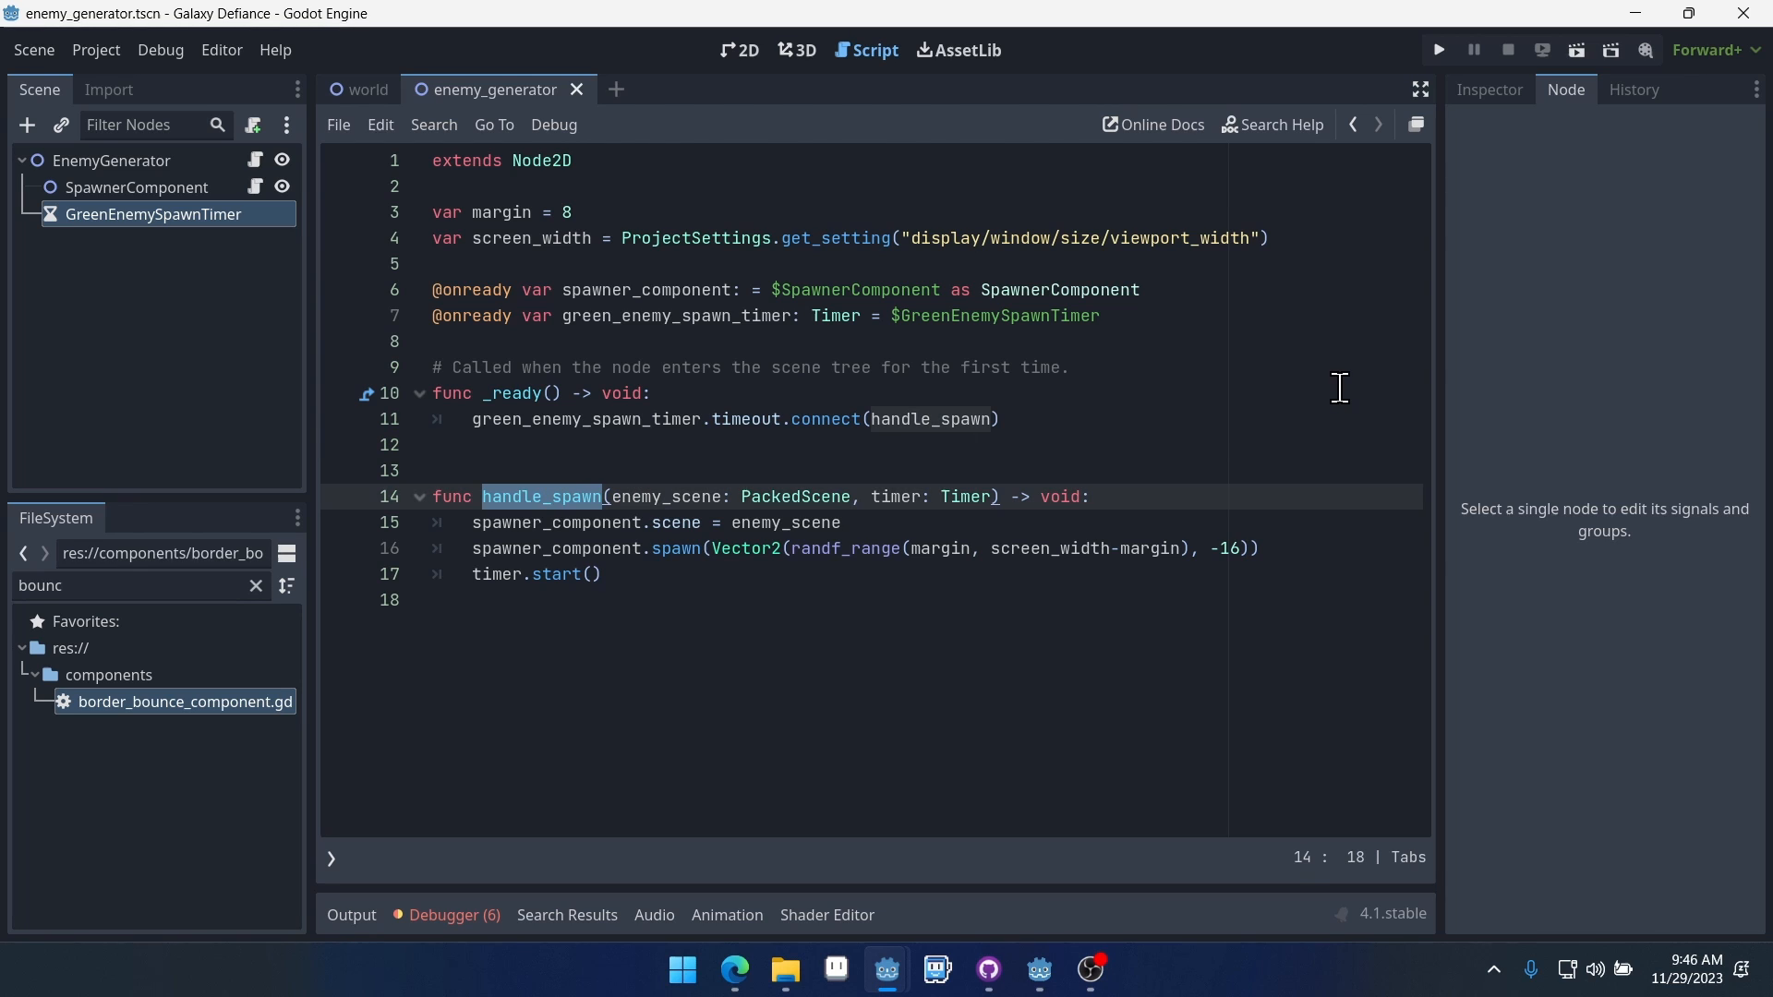
{"action": "mouse_move", "coordinate": [1270, 437]}
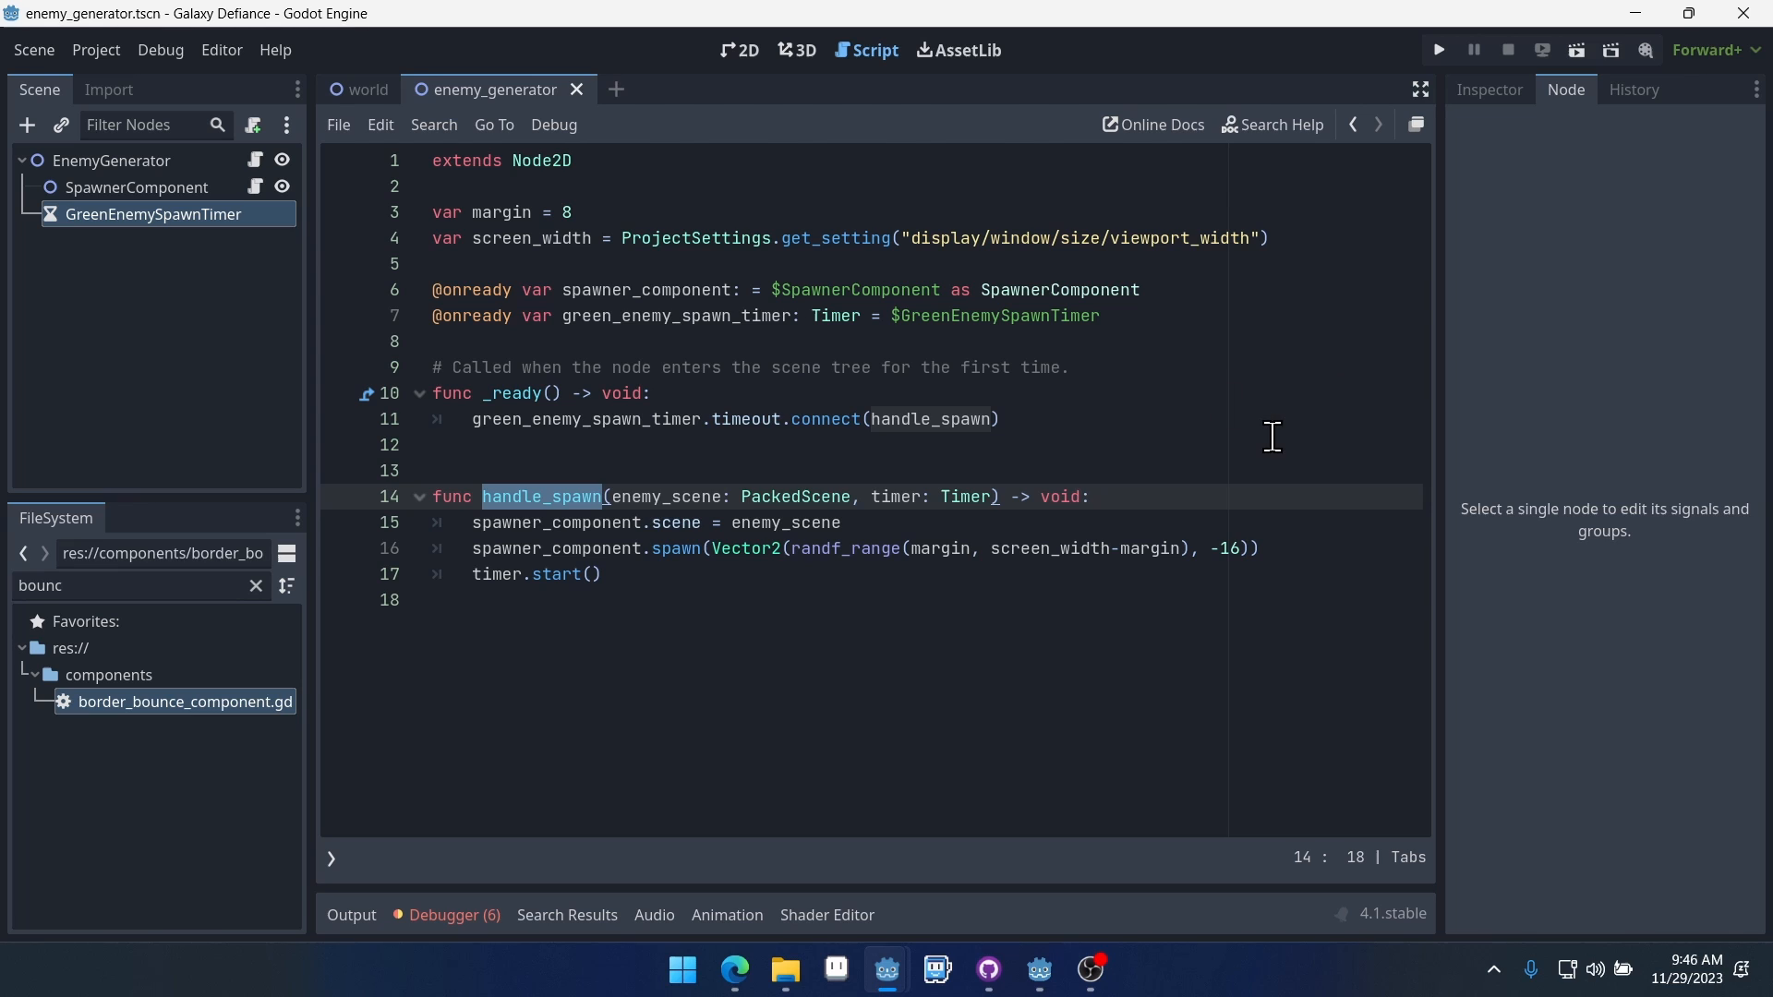
{"action": "mouse_move", "coordinate": [1218, 457]}
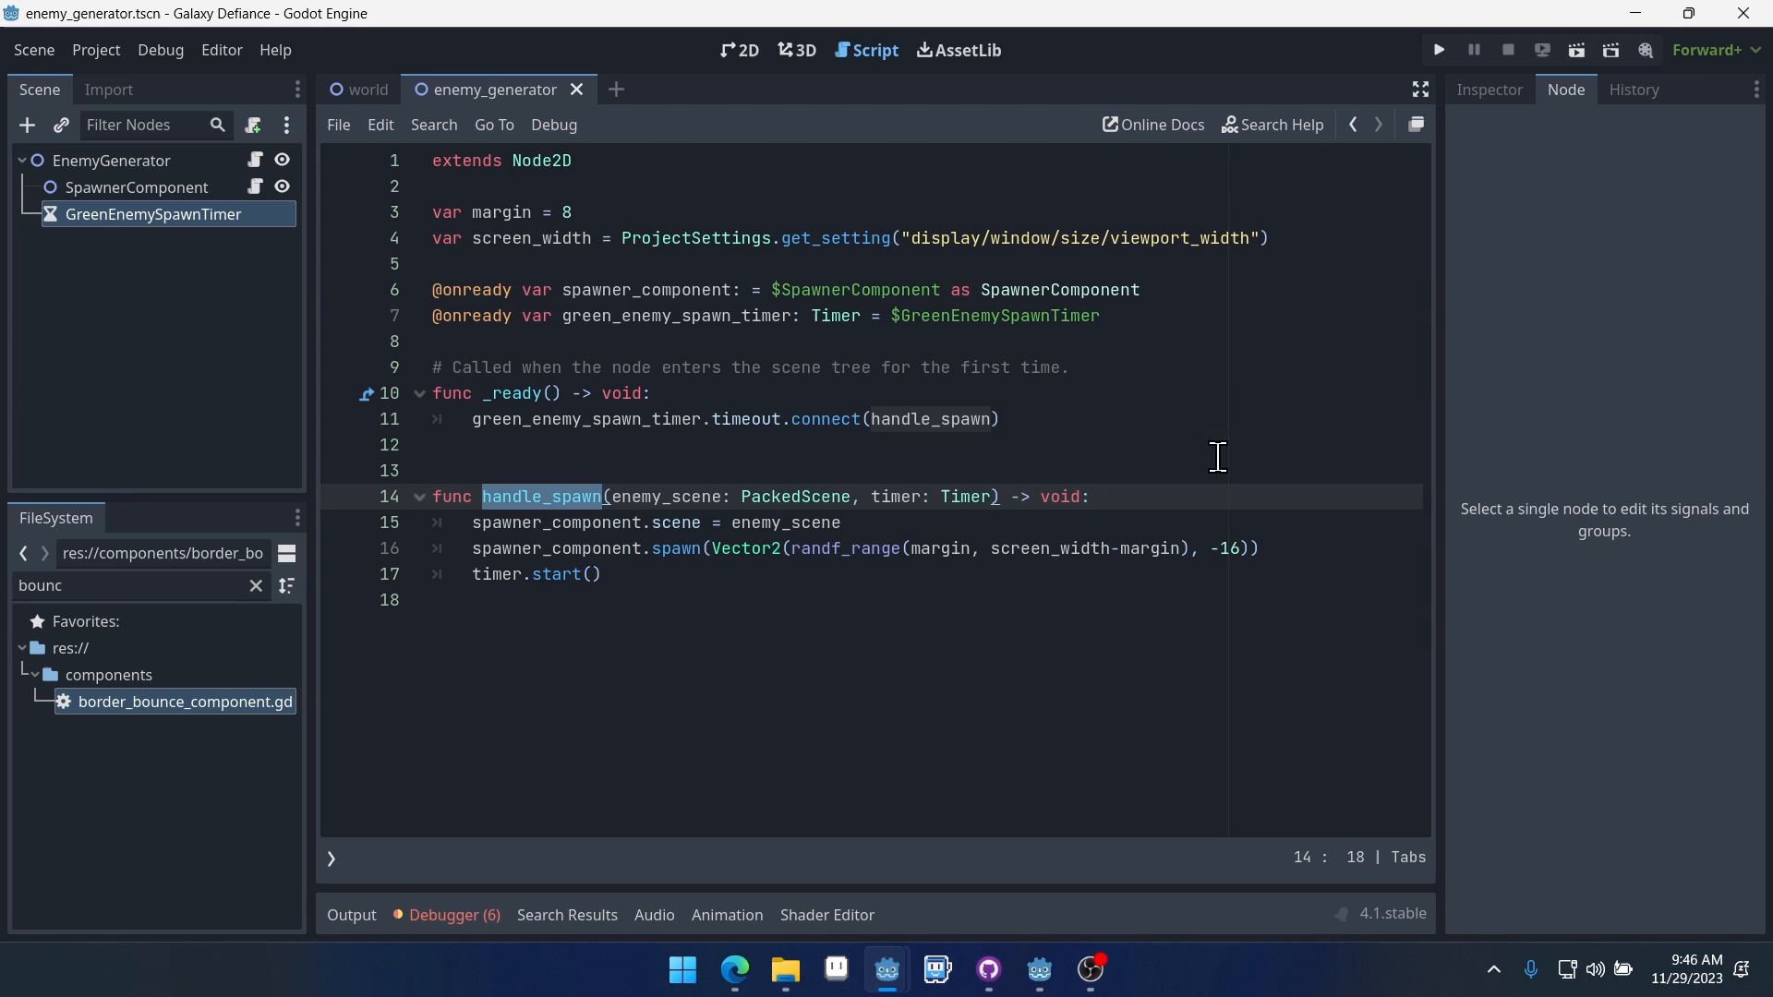
{"action": "mouse_move", "coordinate": [892, 573]}
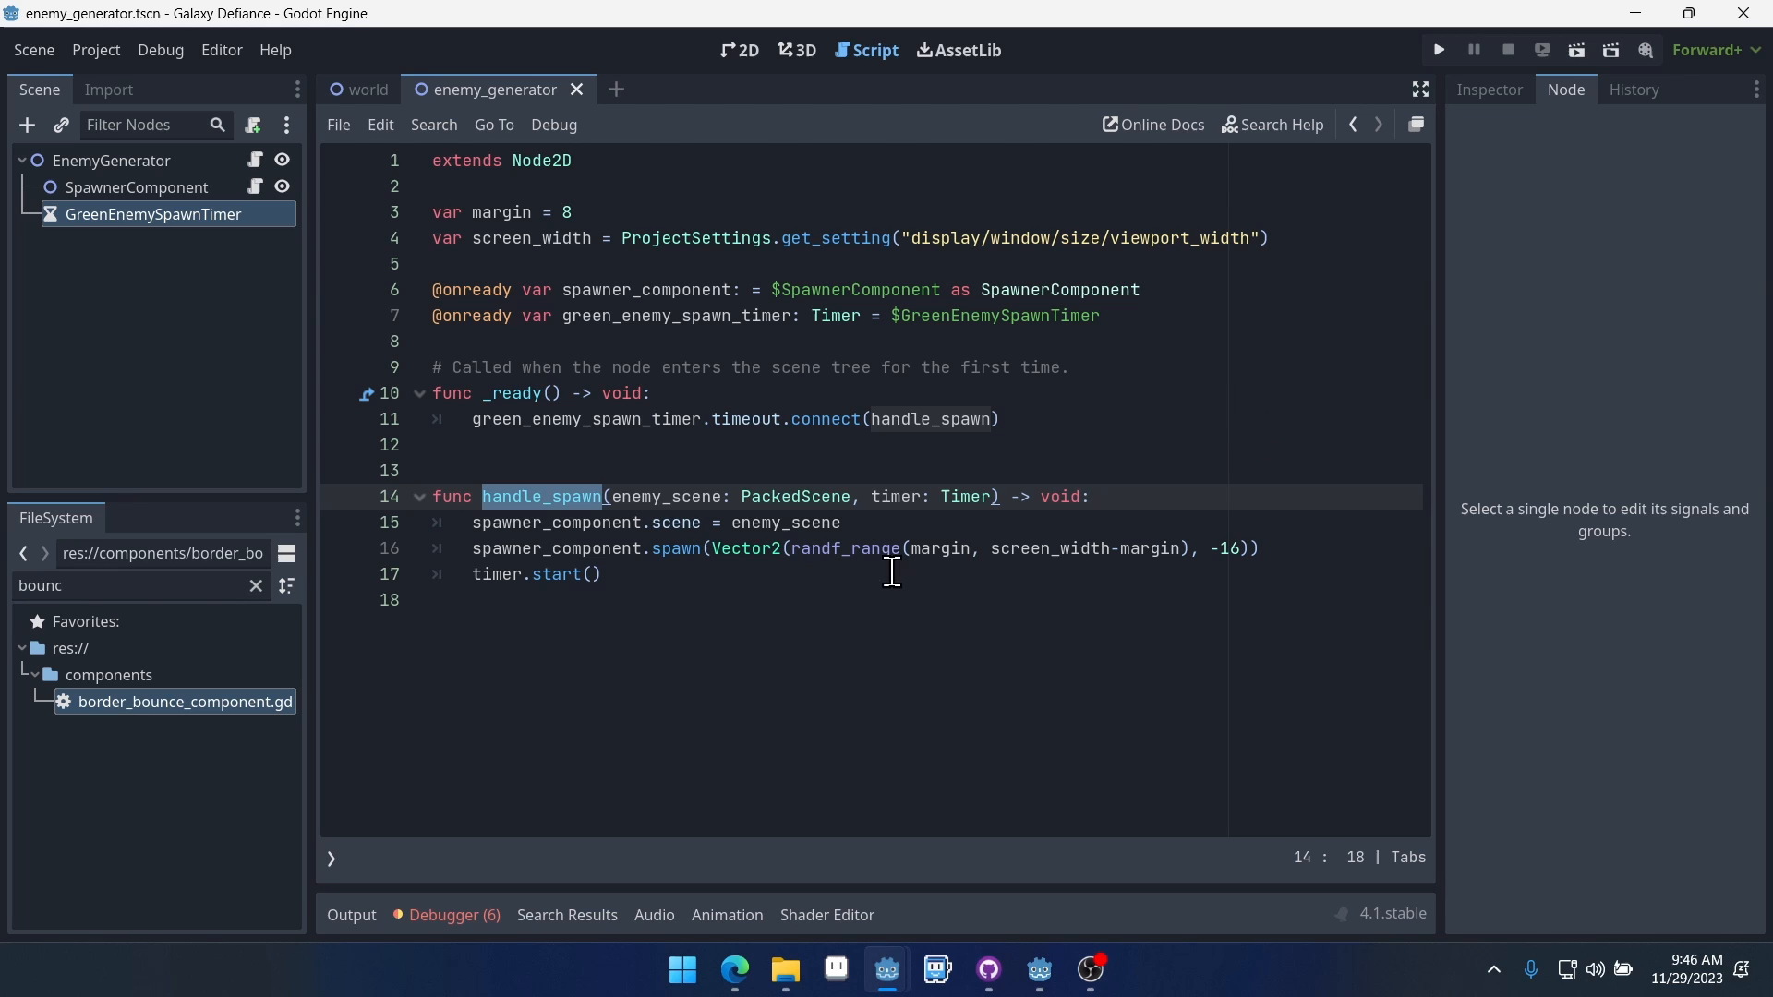
Step: Append .bind() after handle_spawn in the connect call and add a line below extends Node2D
{"action": "left_click", "coordinate": [893, 419]}
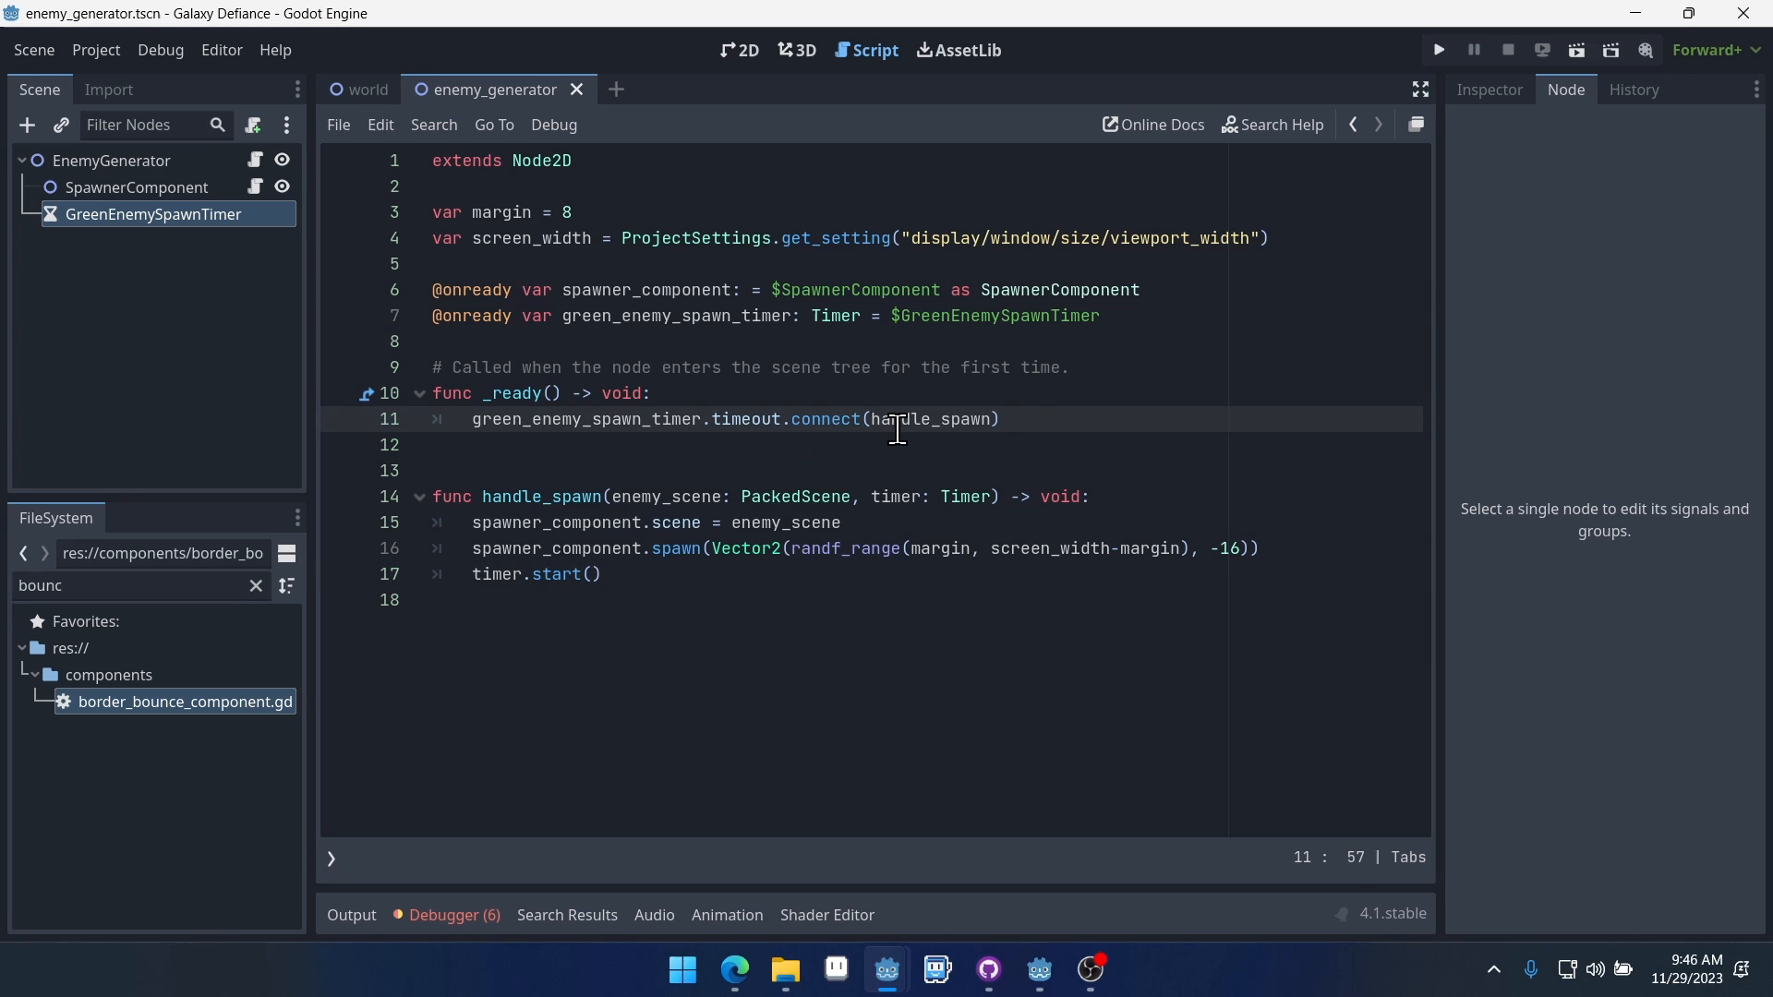
{"action": "double_click", "coordinate": [931, 419]}
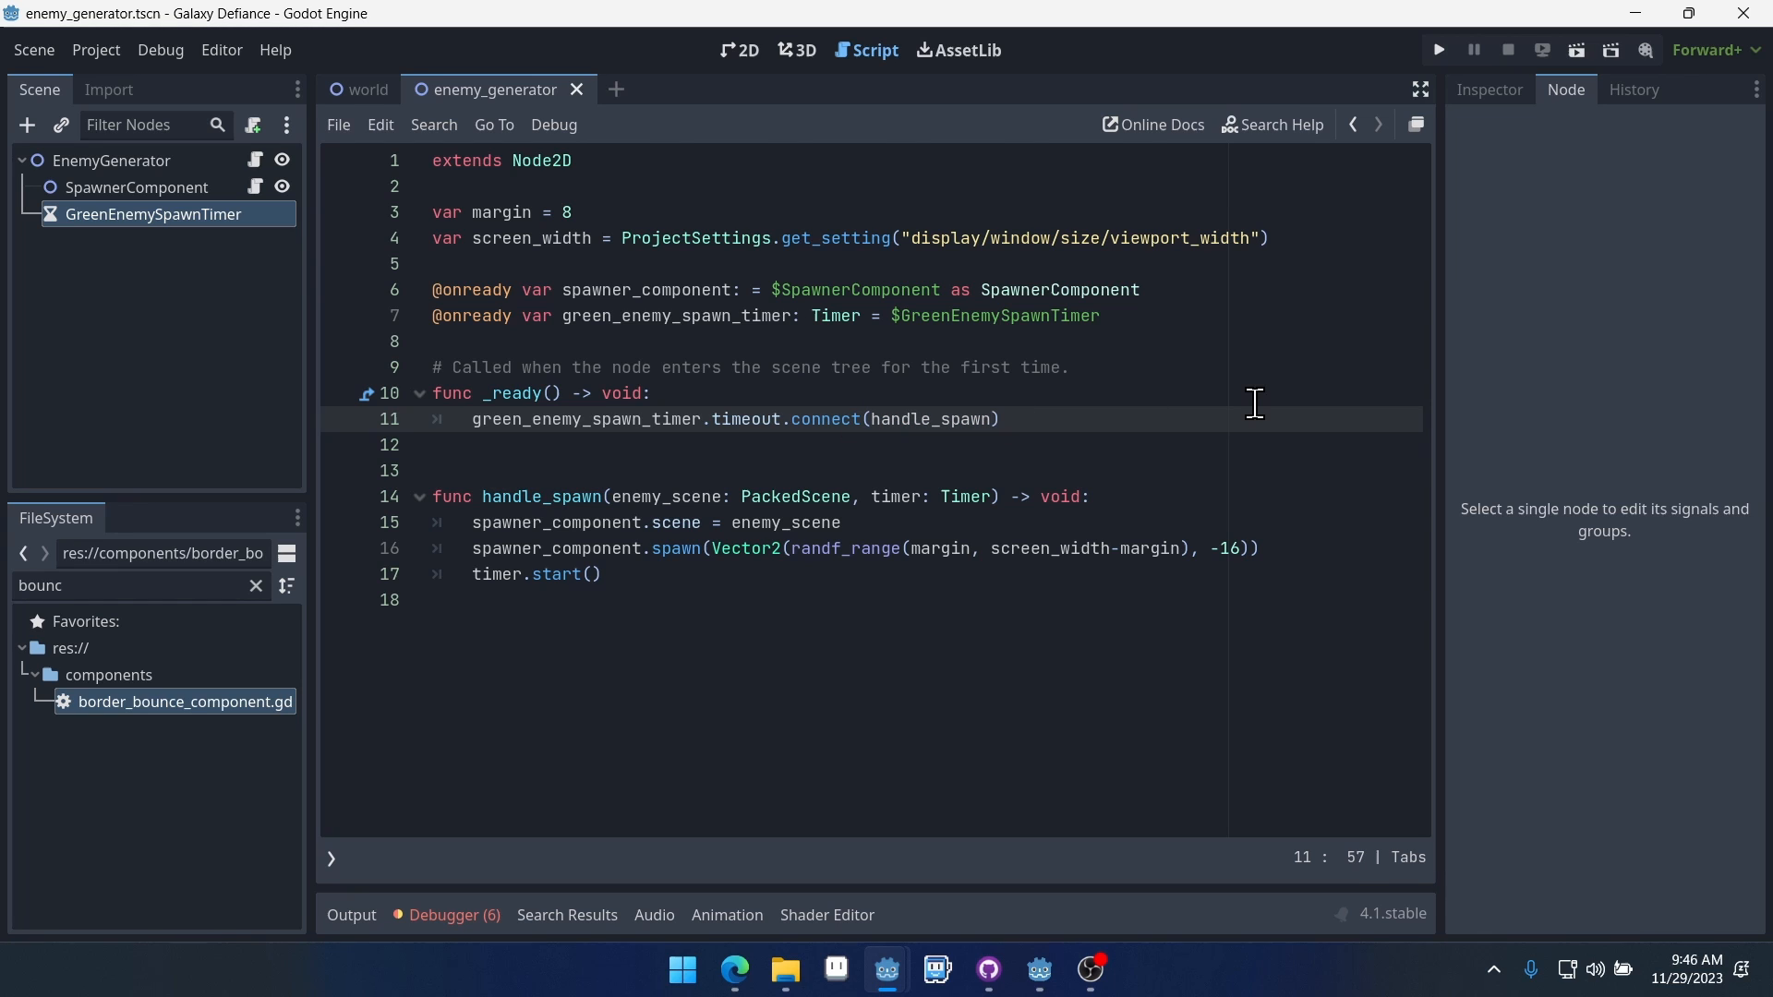
{"action": "type", "text": ".bind()"}
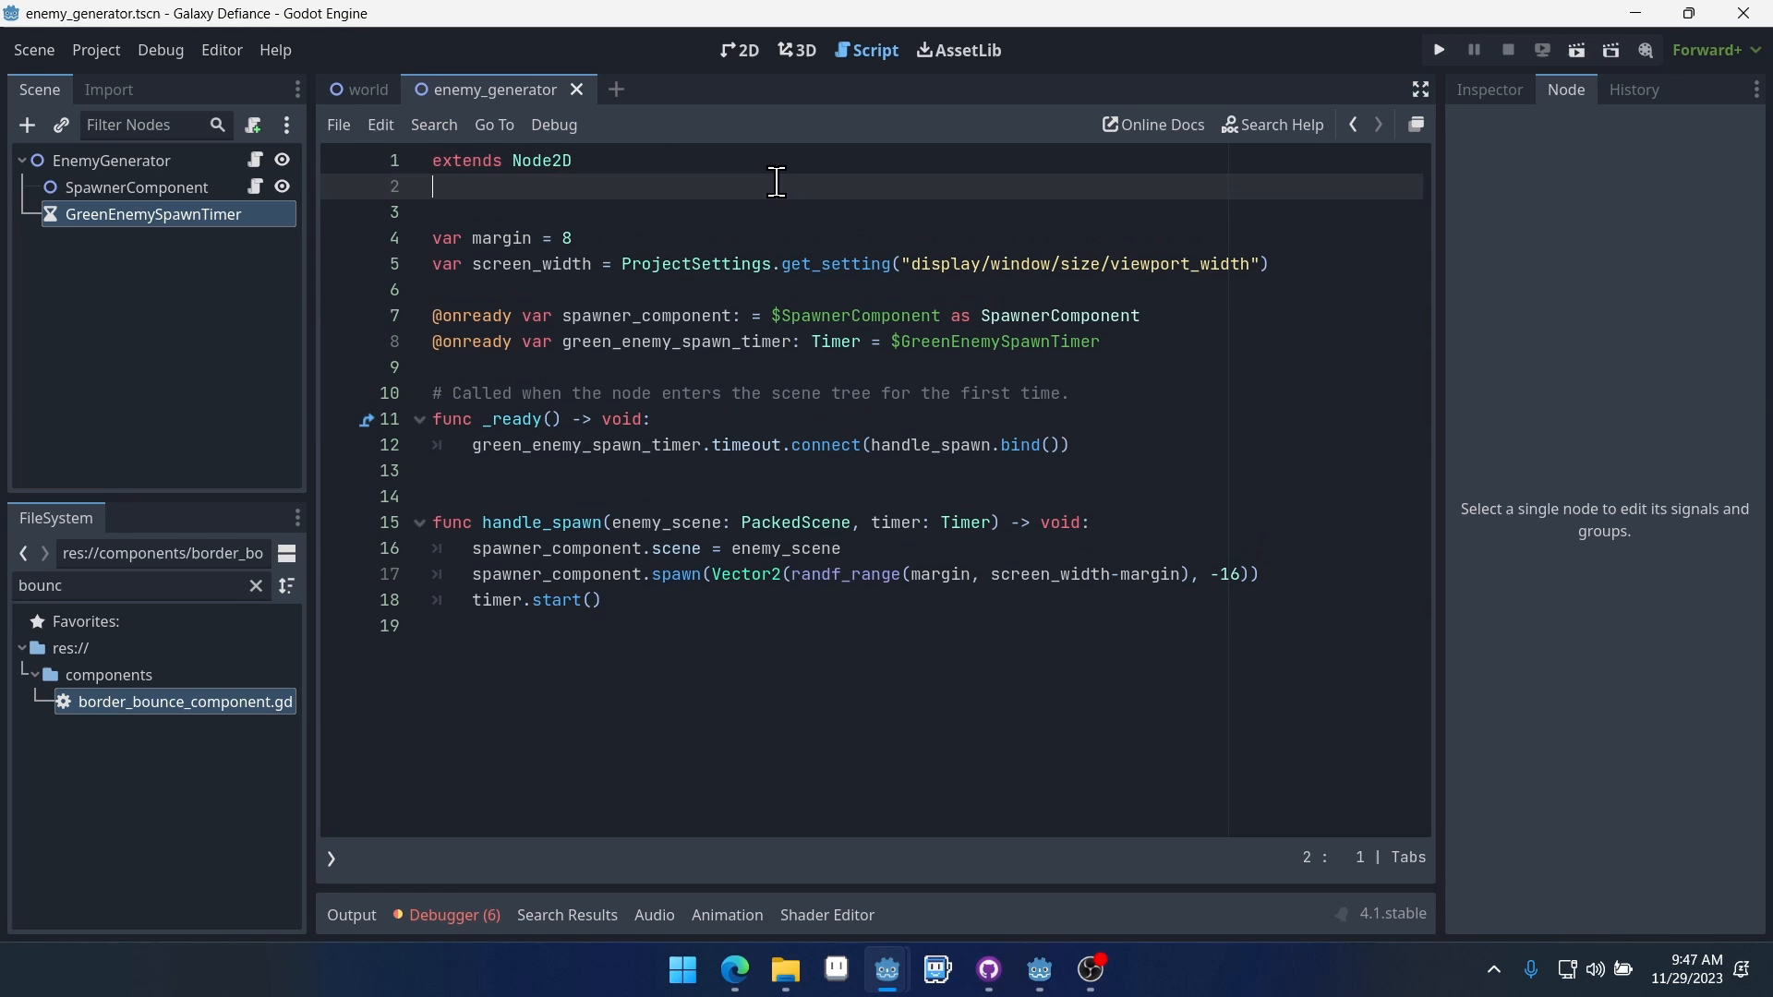
{"action": "key", "text": "Return"}
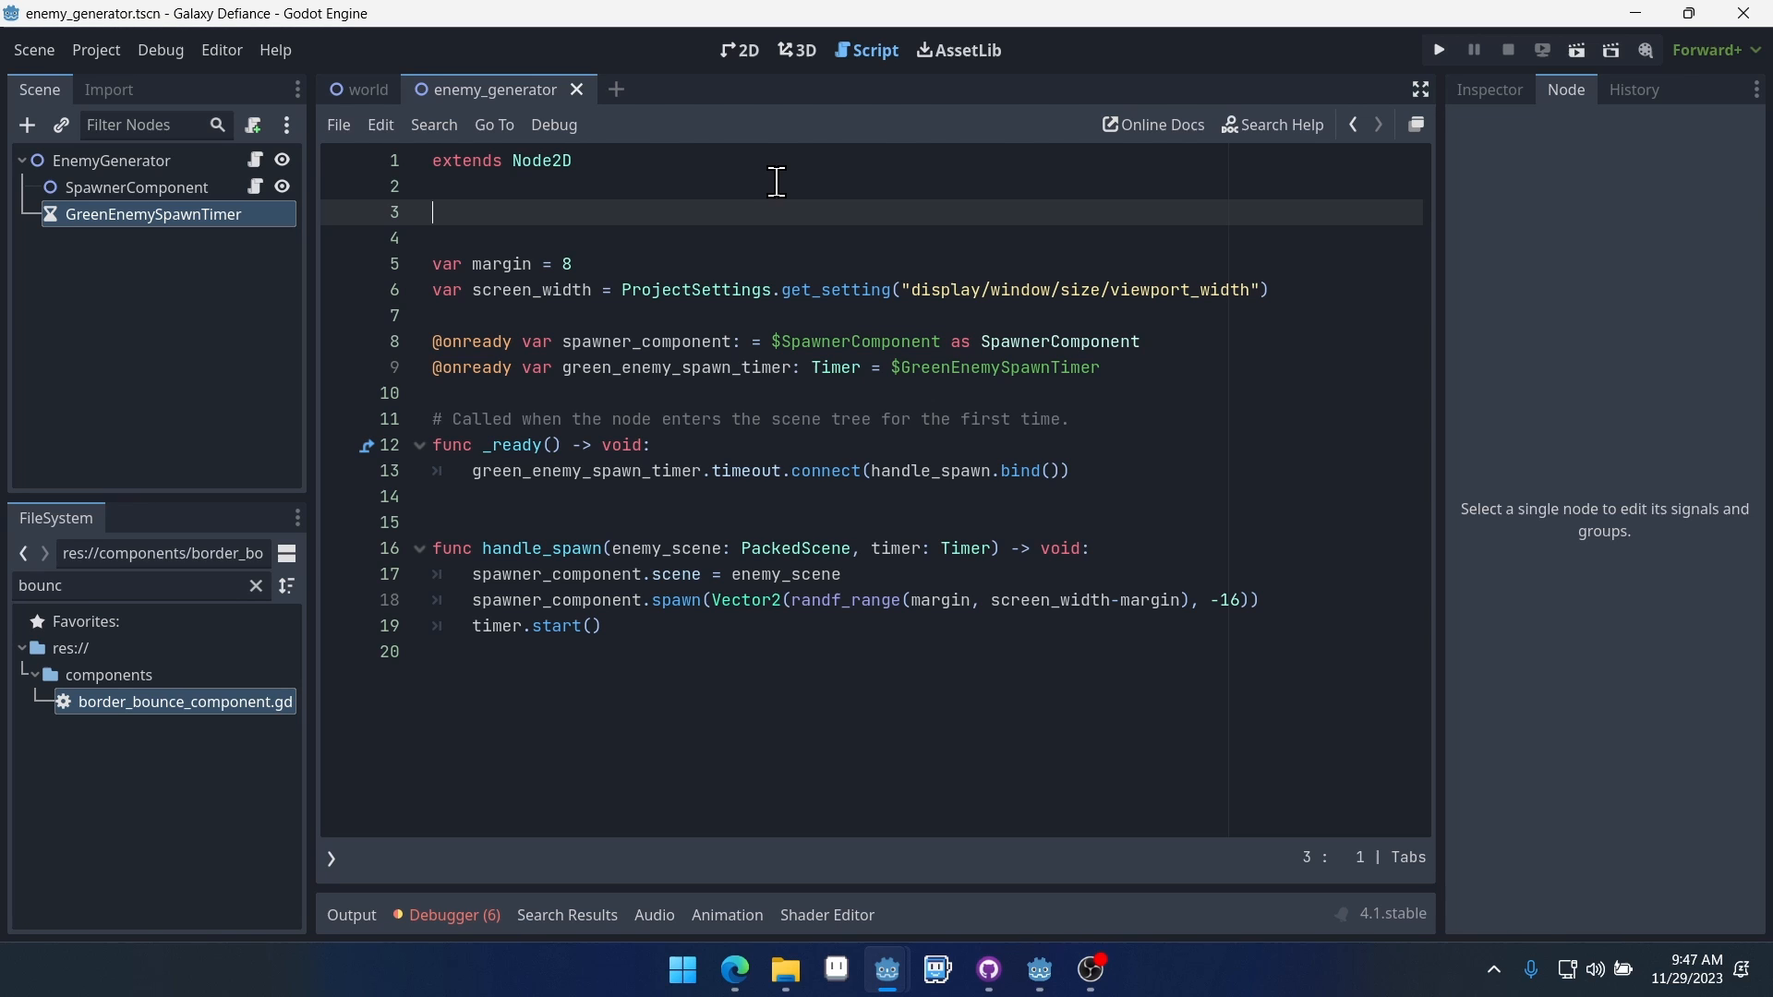
Step: Type const GreenEnemyScene = preload() below extends Node2D
{"action": "double_click", "coordinate": [795, 548]}
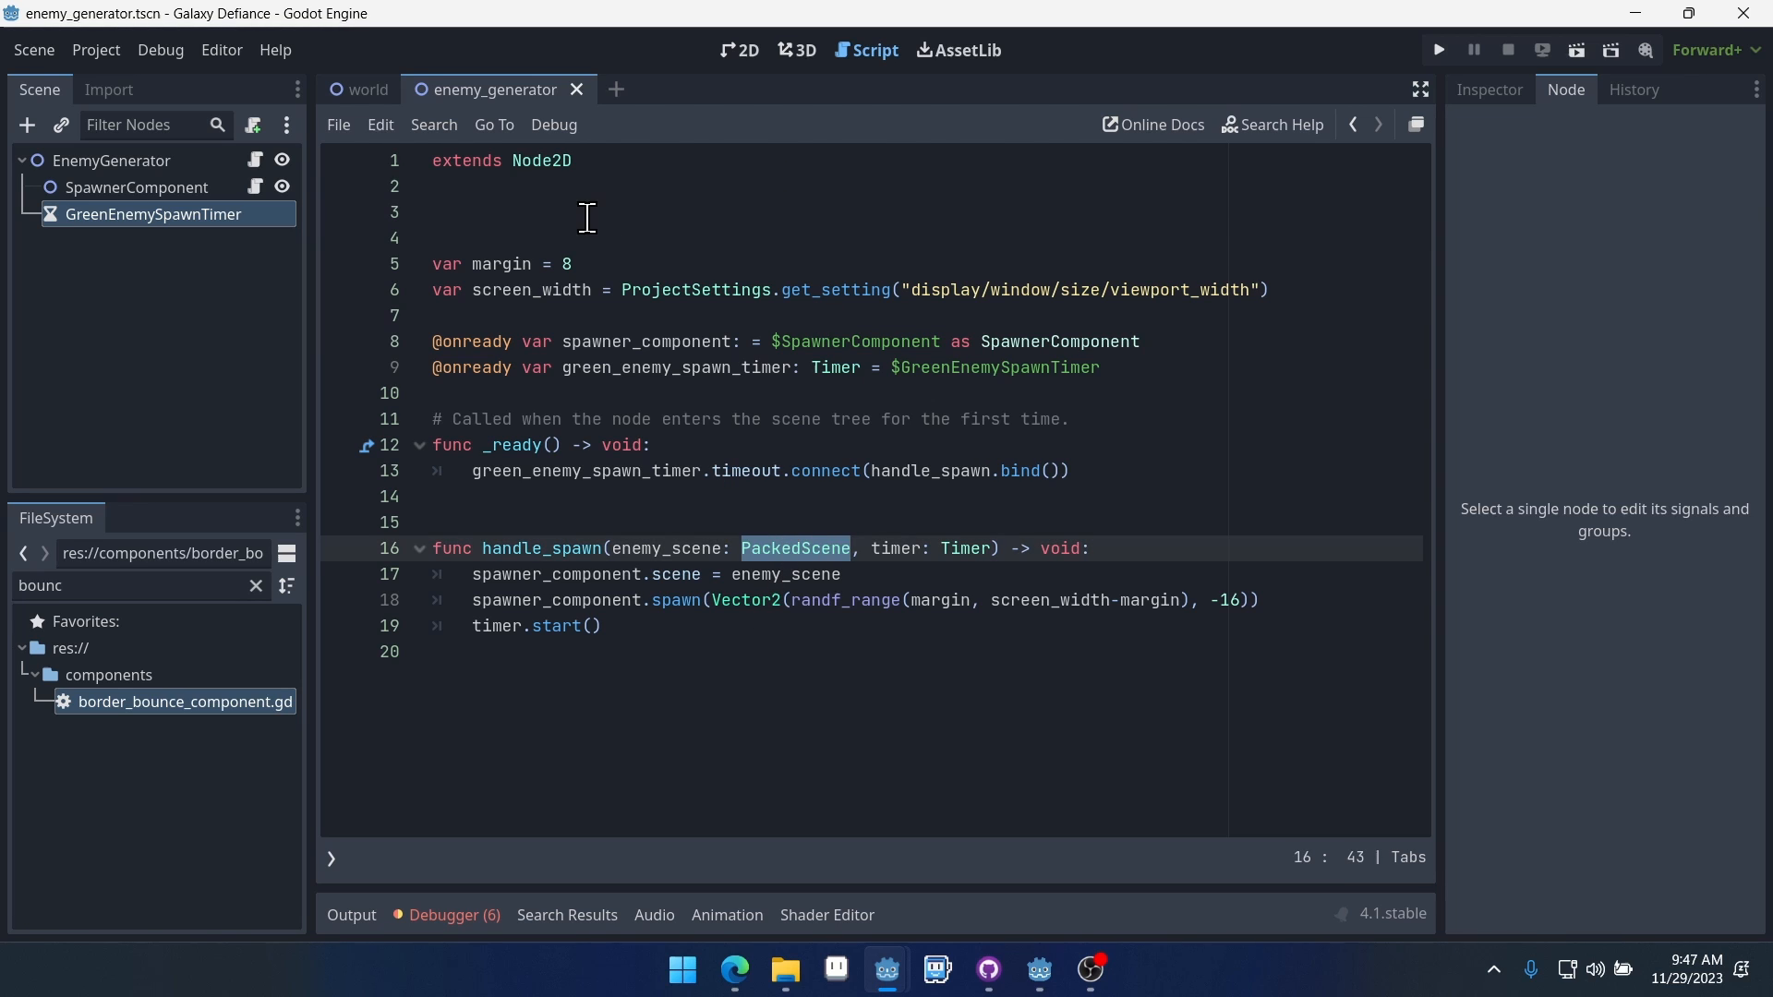
{"action": "type", "text": "cons"}
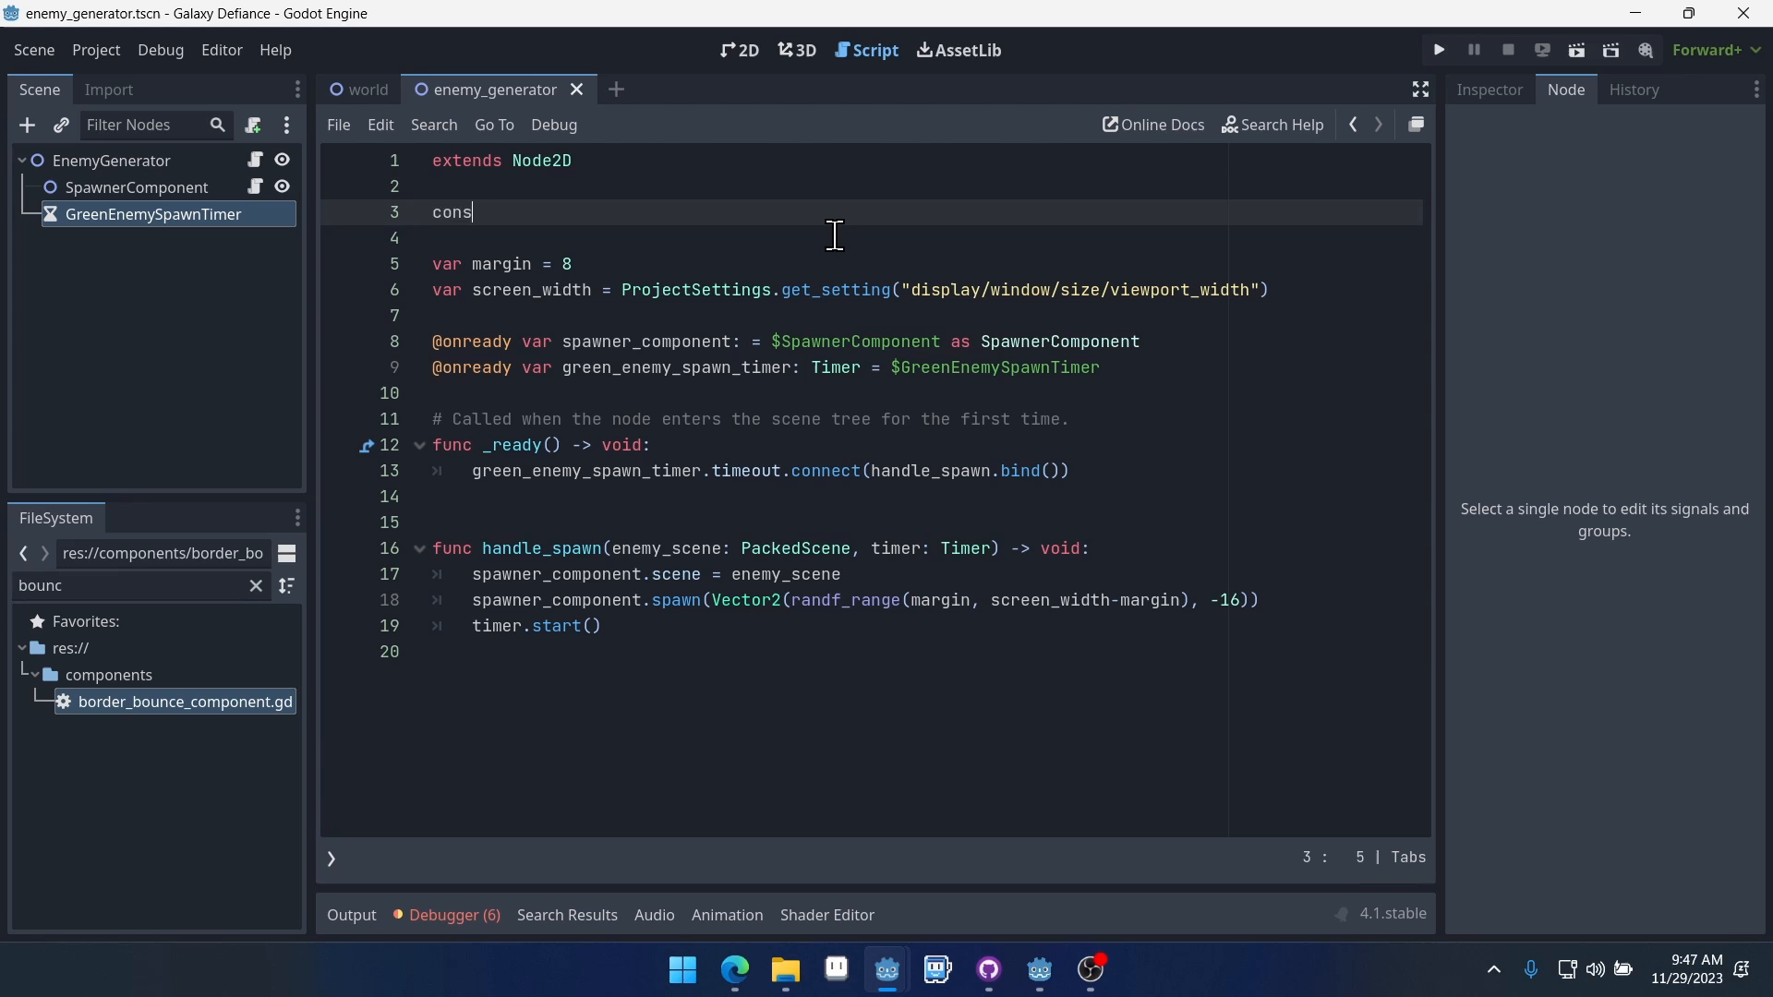
{"action": "type", "text": "t Green"}
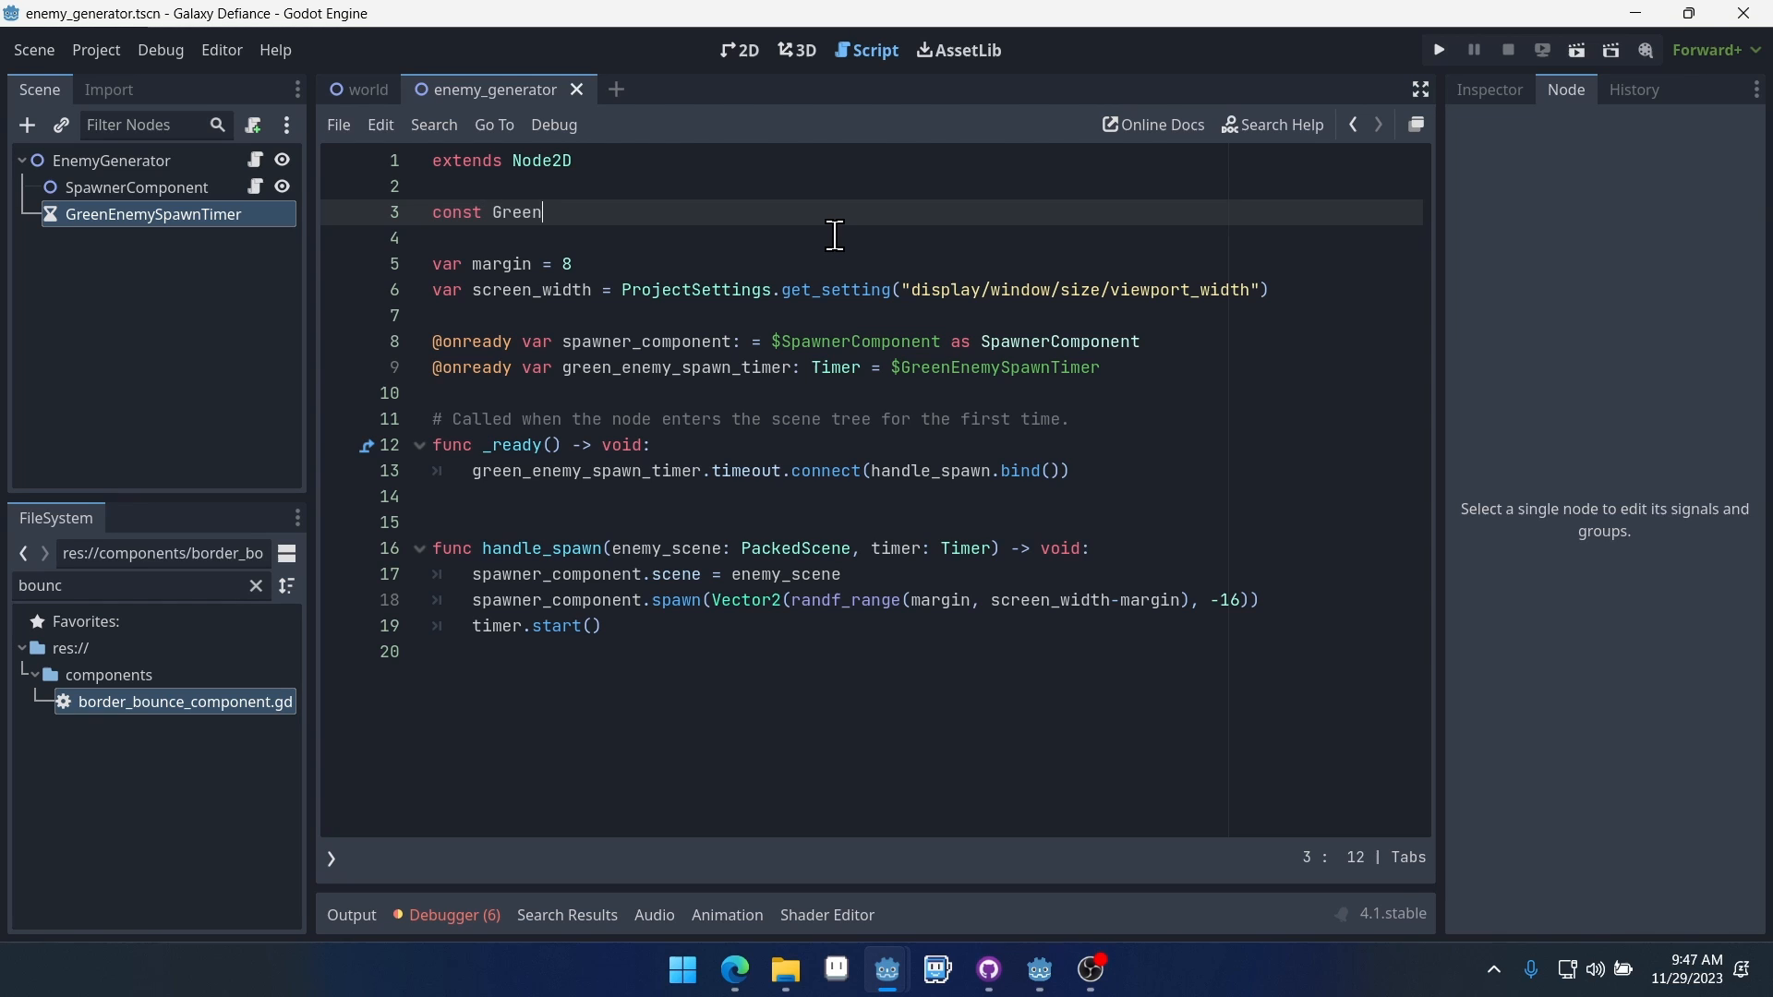
{"action": "type", "text": "Enemy"}
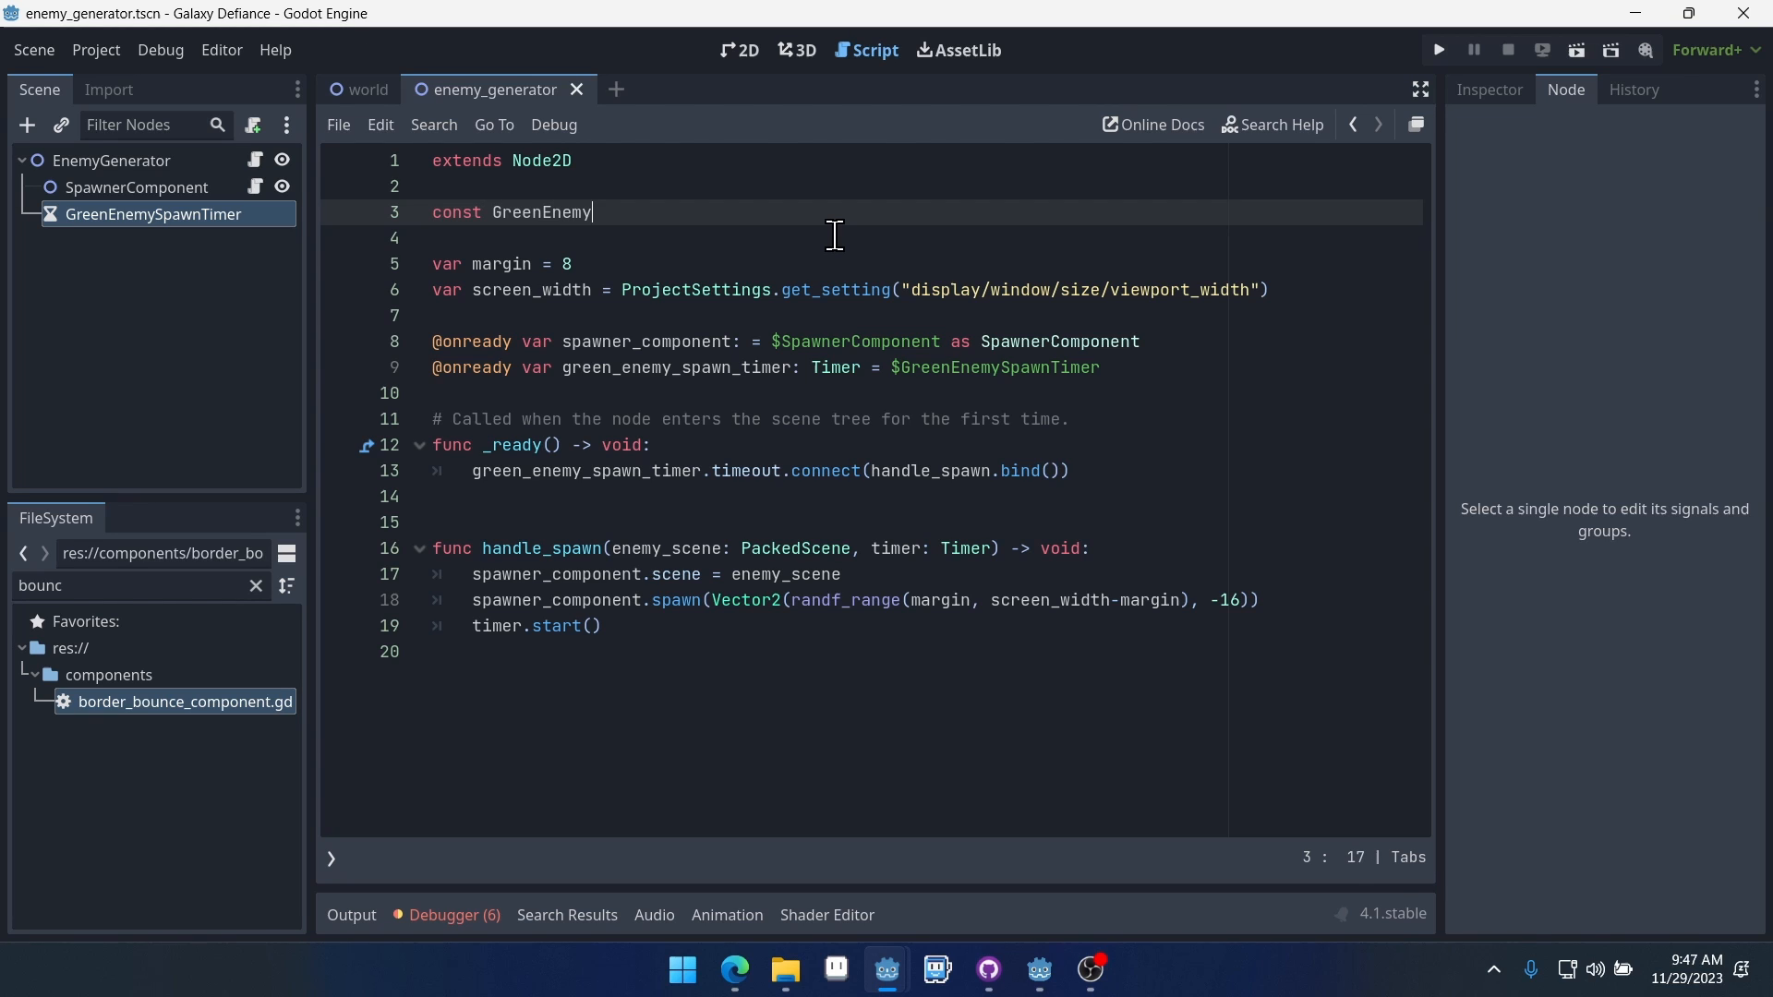
{"action": "type", "text": "Scene ="}
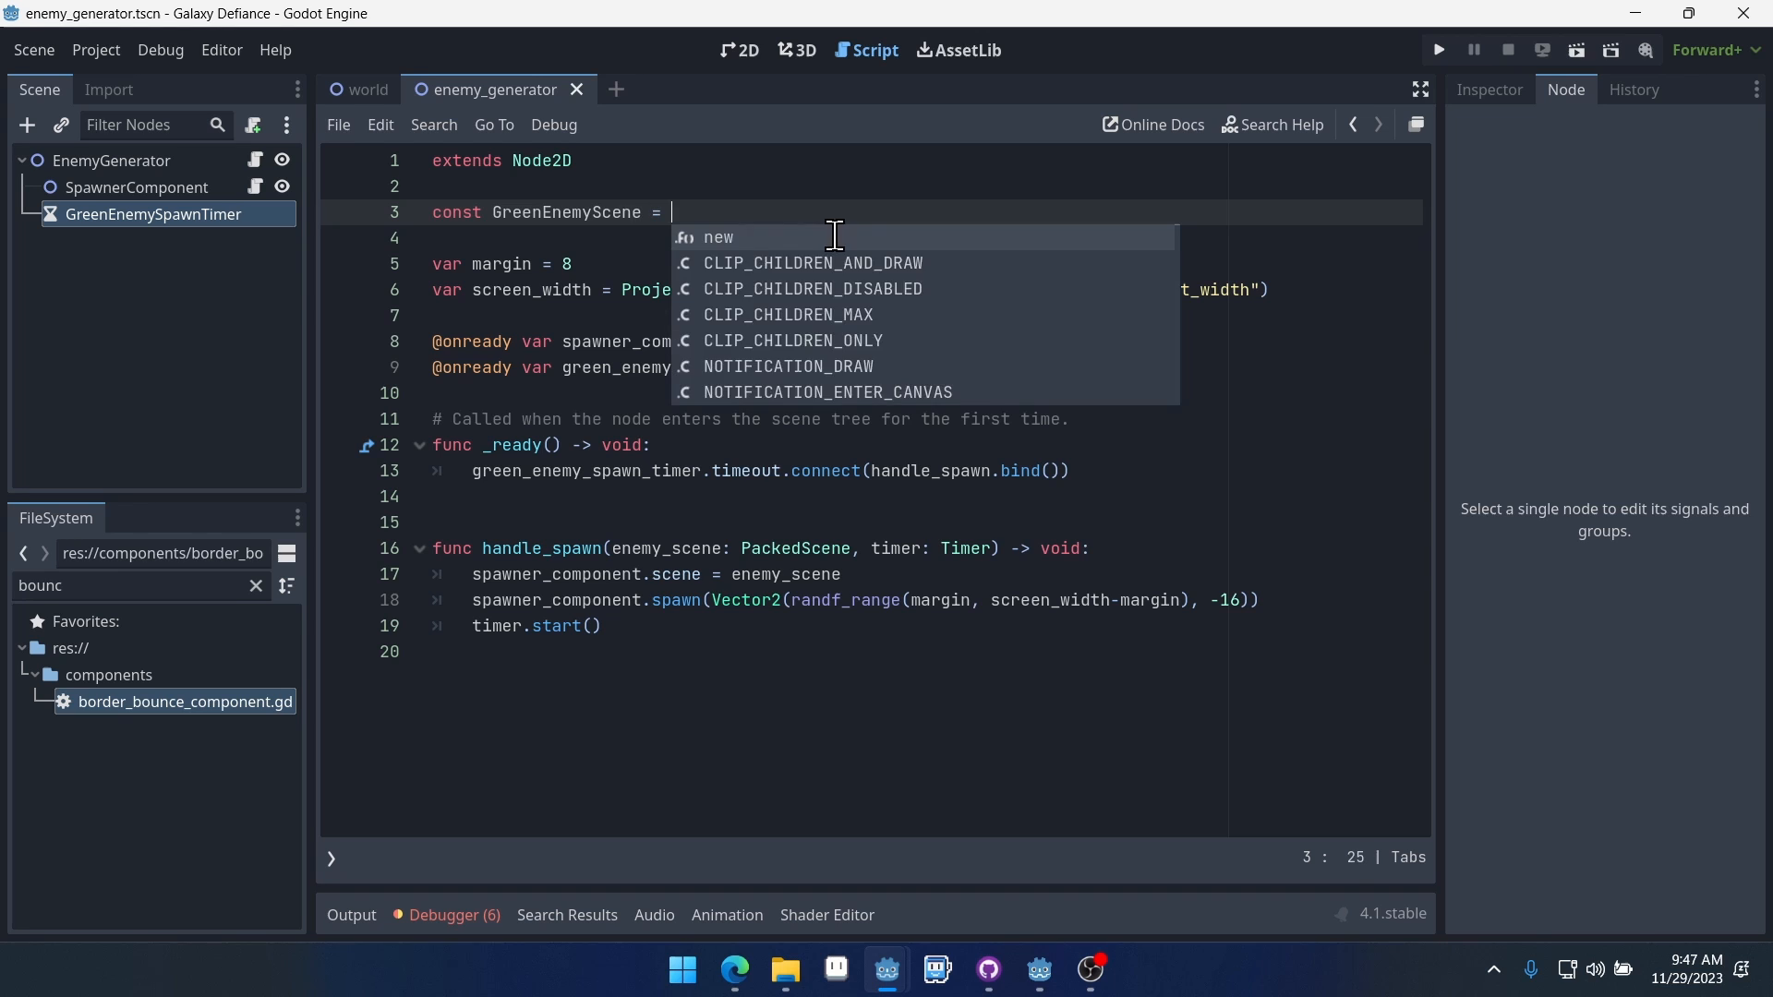
{"action": "type", "text": "preload()"}
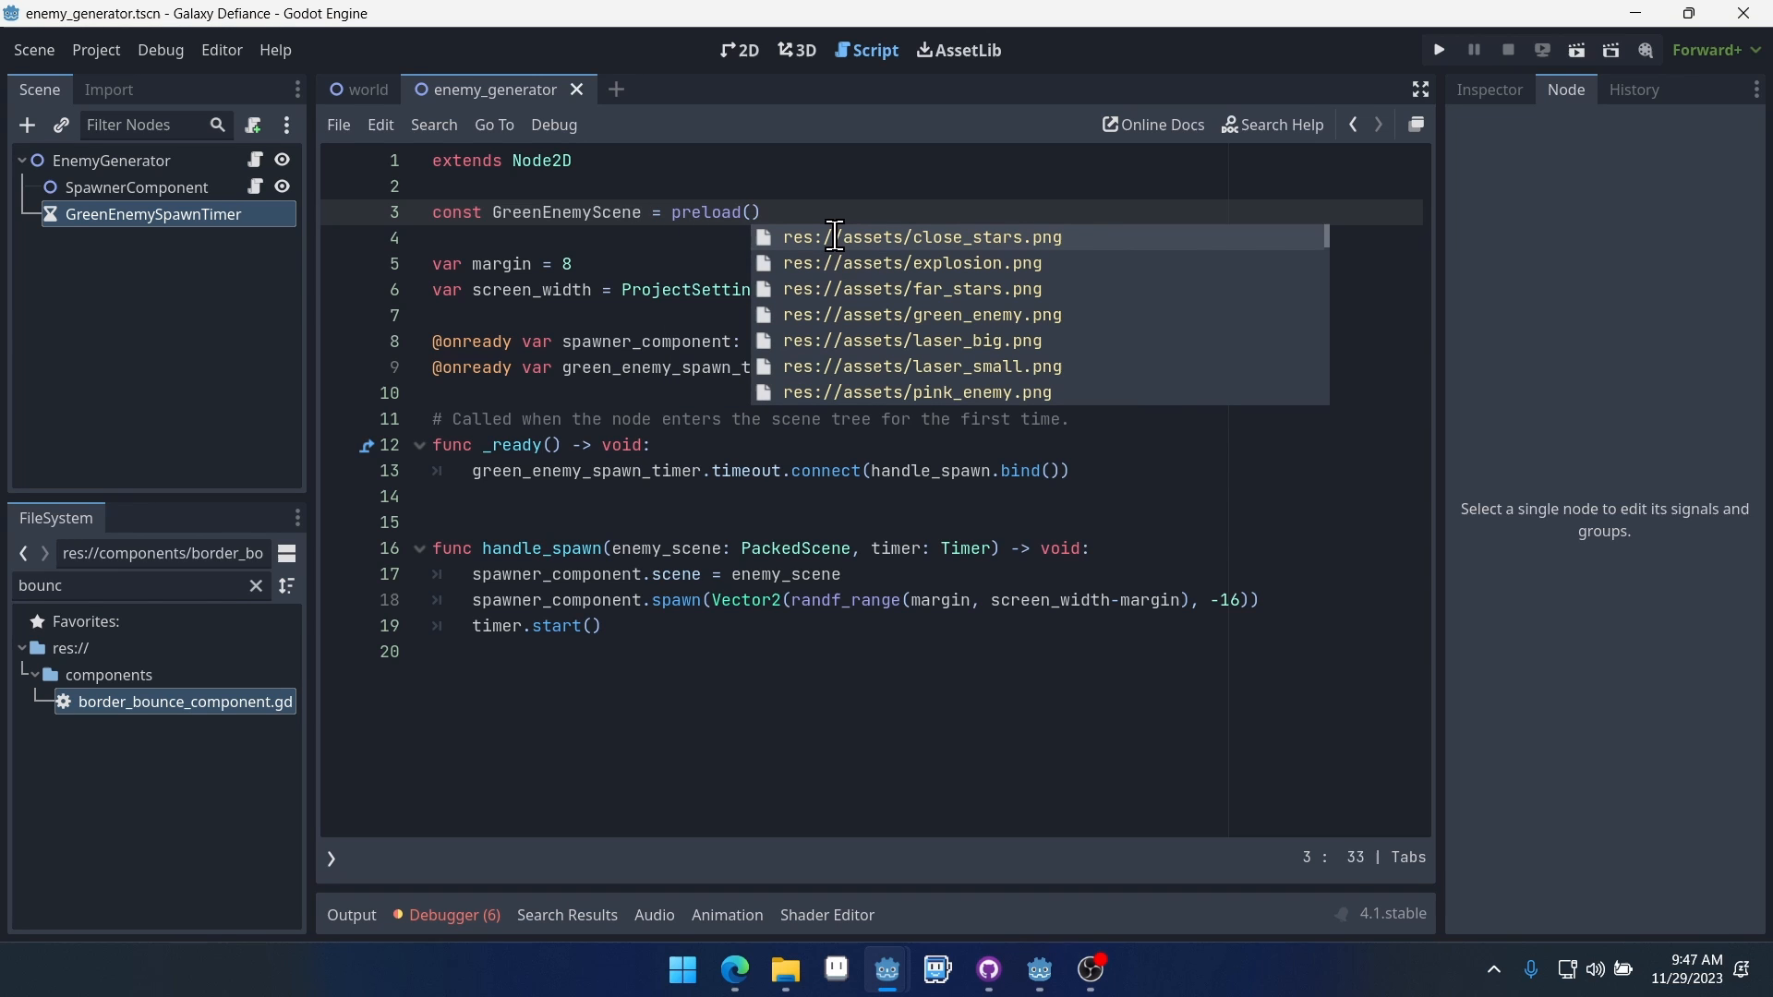
Step: Filter FileSystem for Green, drop green_enemy.tscn into preload, then delete the constant line
{"action": "left_click", "coordinate": [255, 585]}
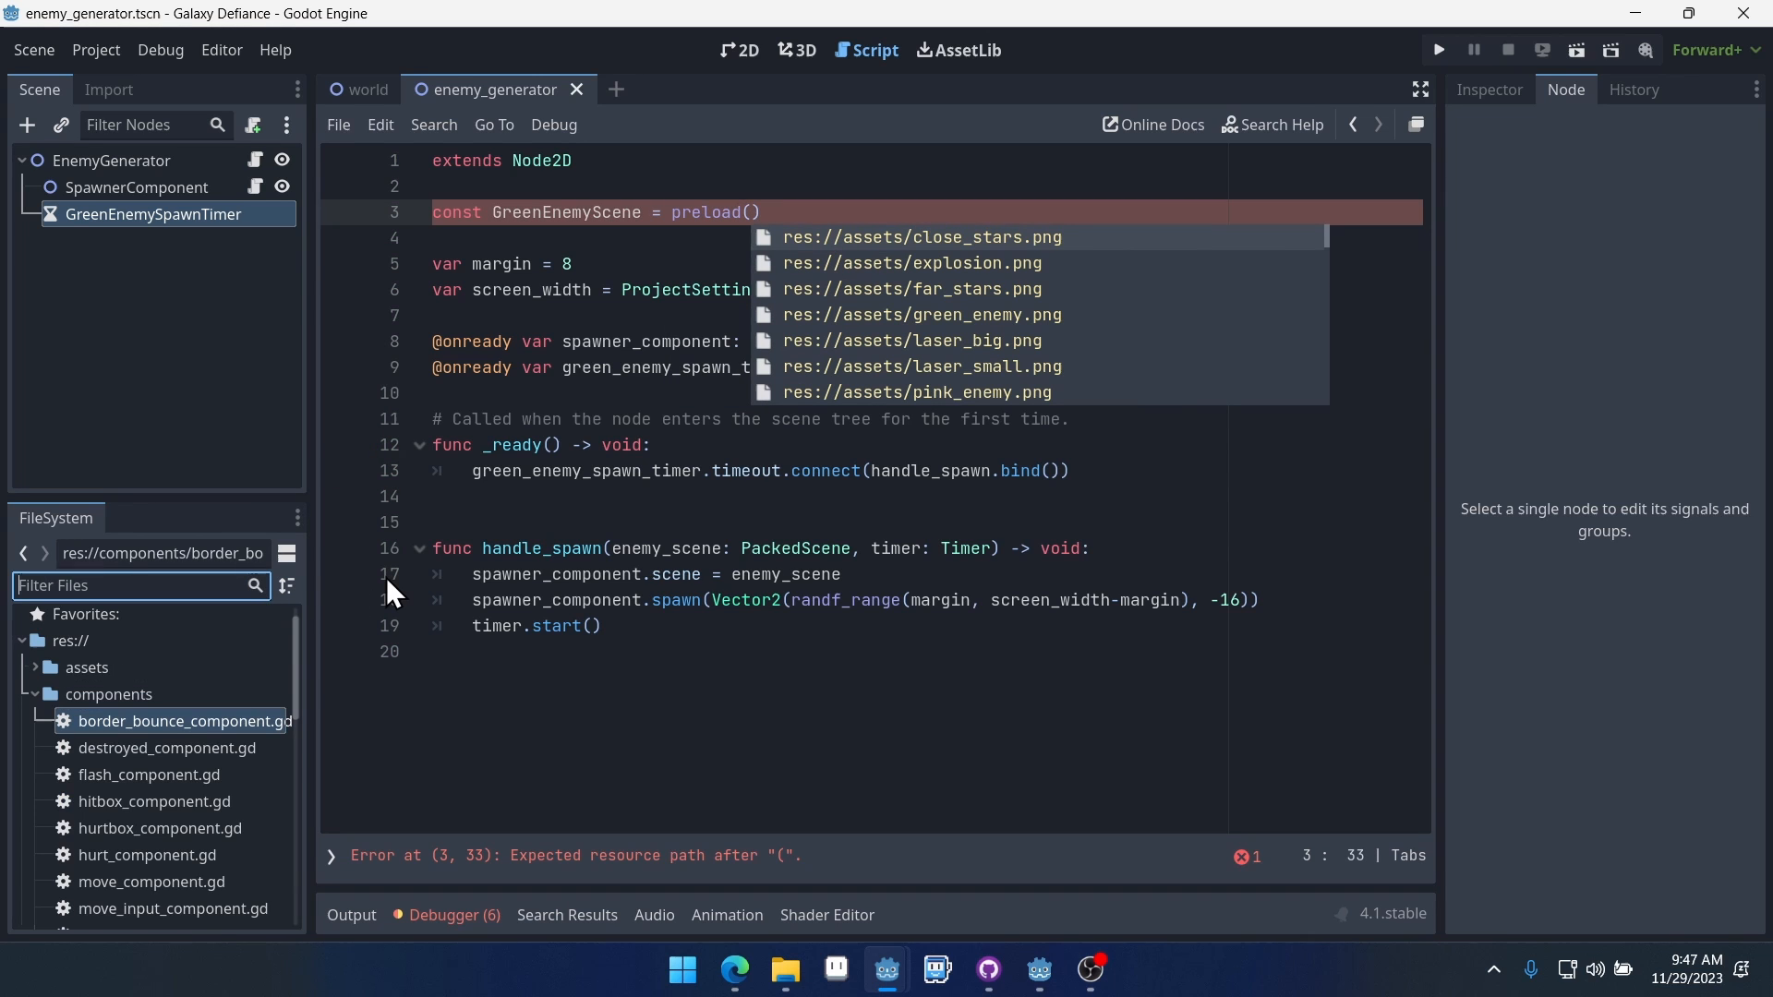
{"action": "type", "text": "Green"}
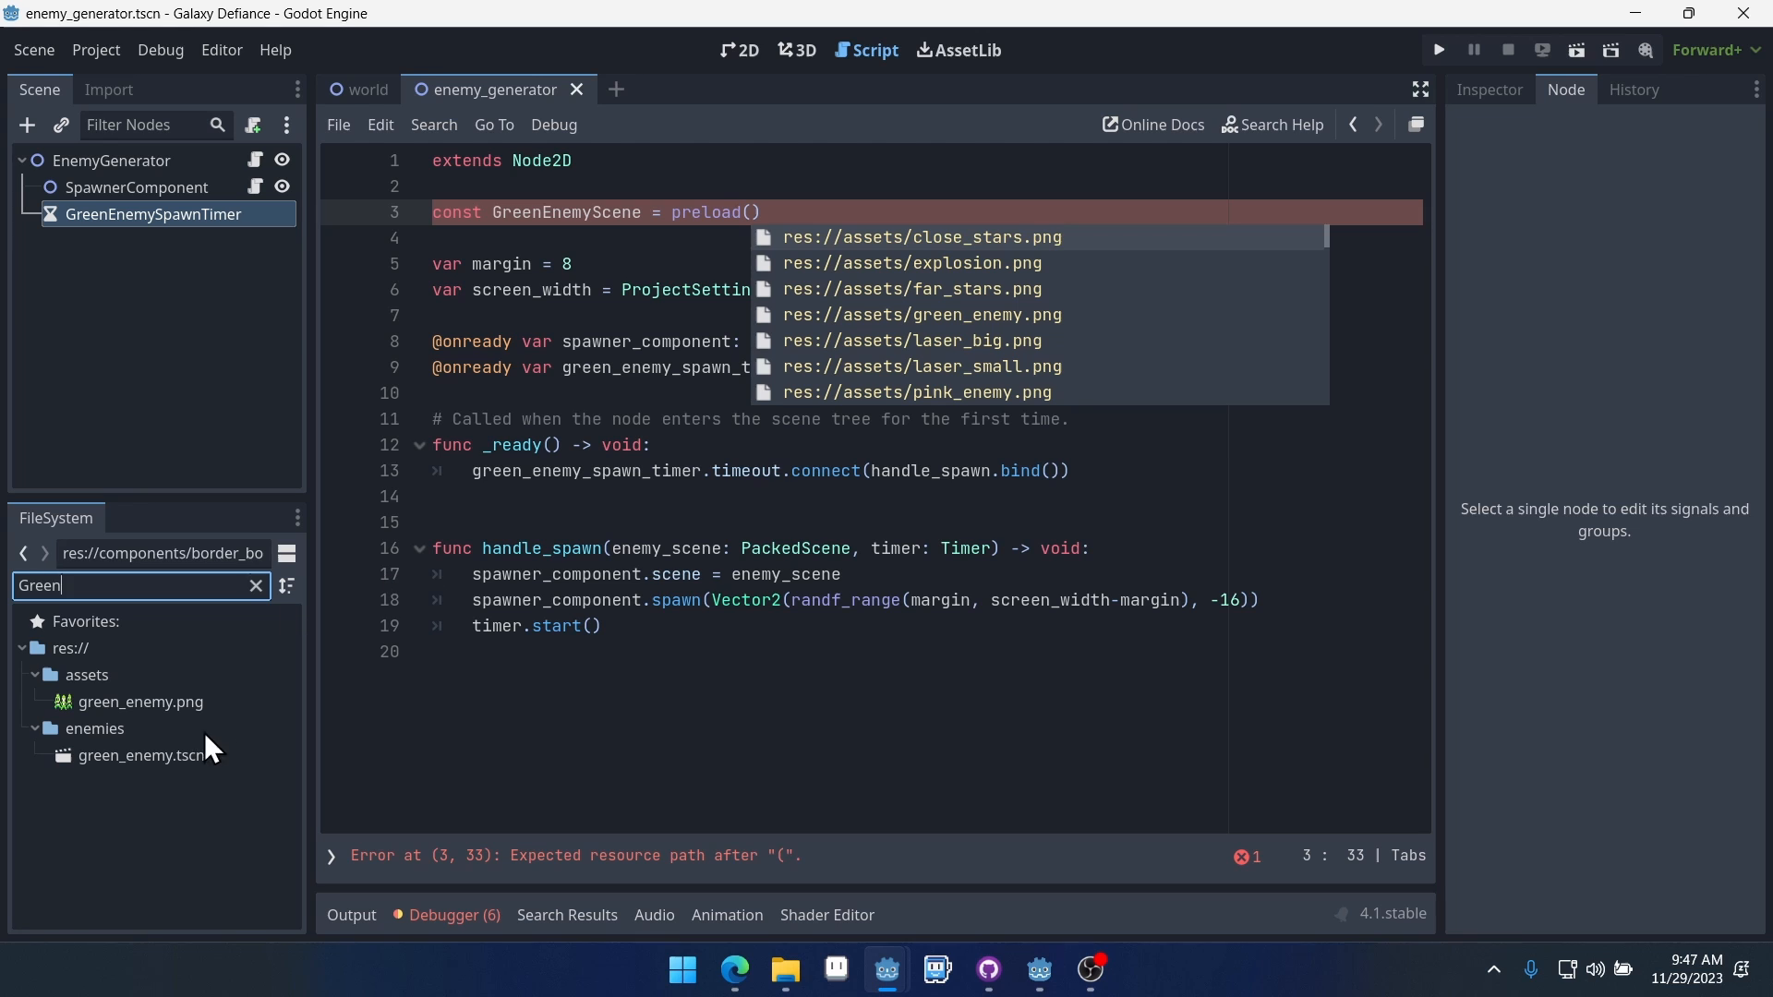
{"action": "left_click", "coordinate": [142, 756]}
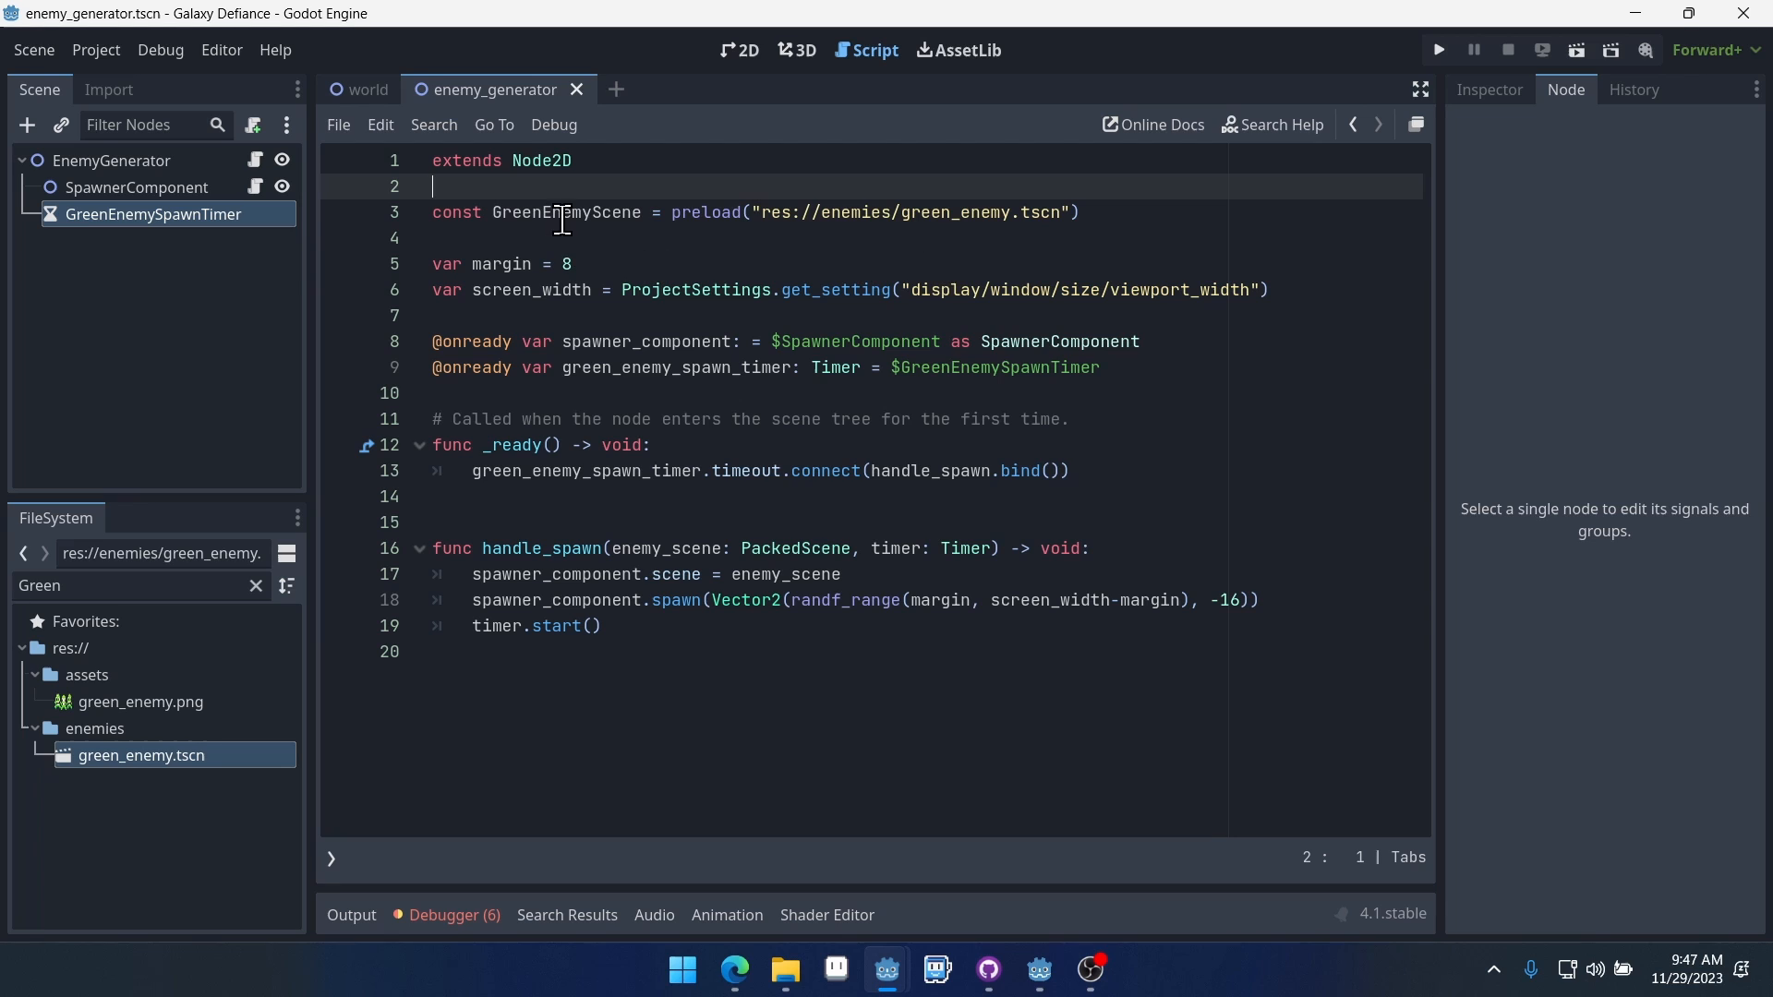
{"action": "left_click", "coordinate": [712, 213]}
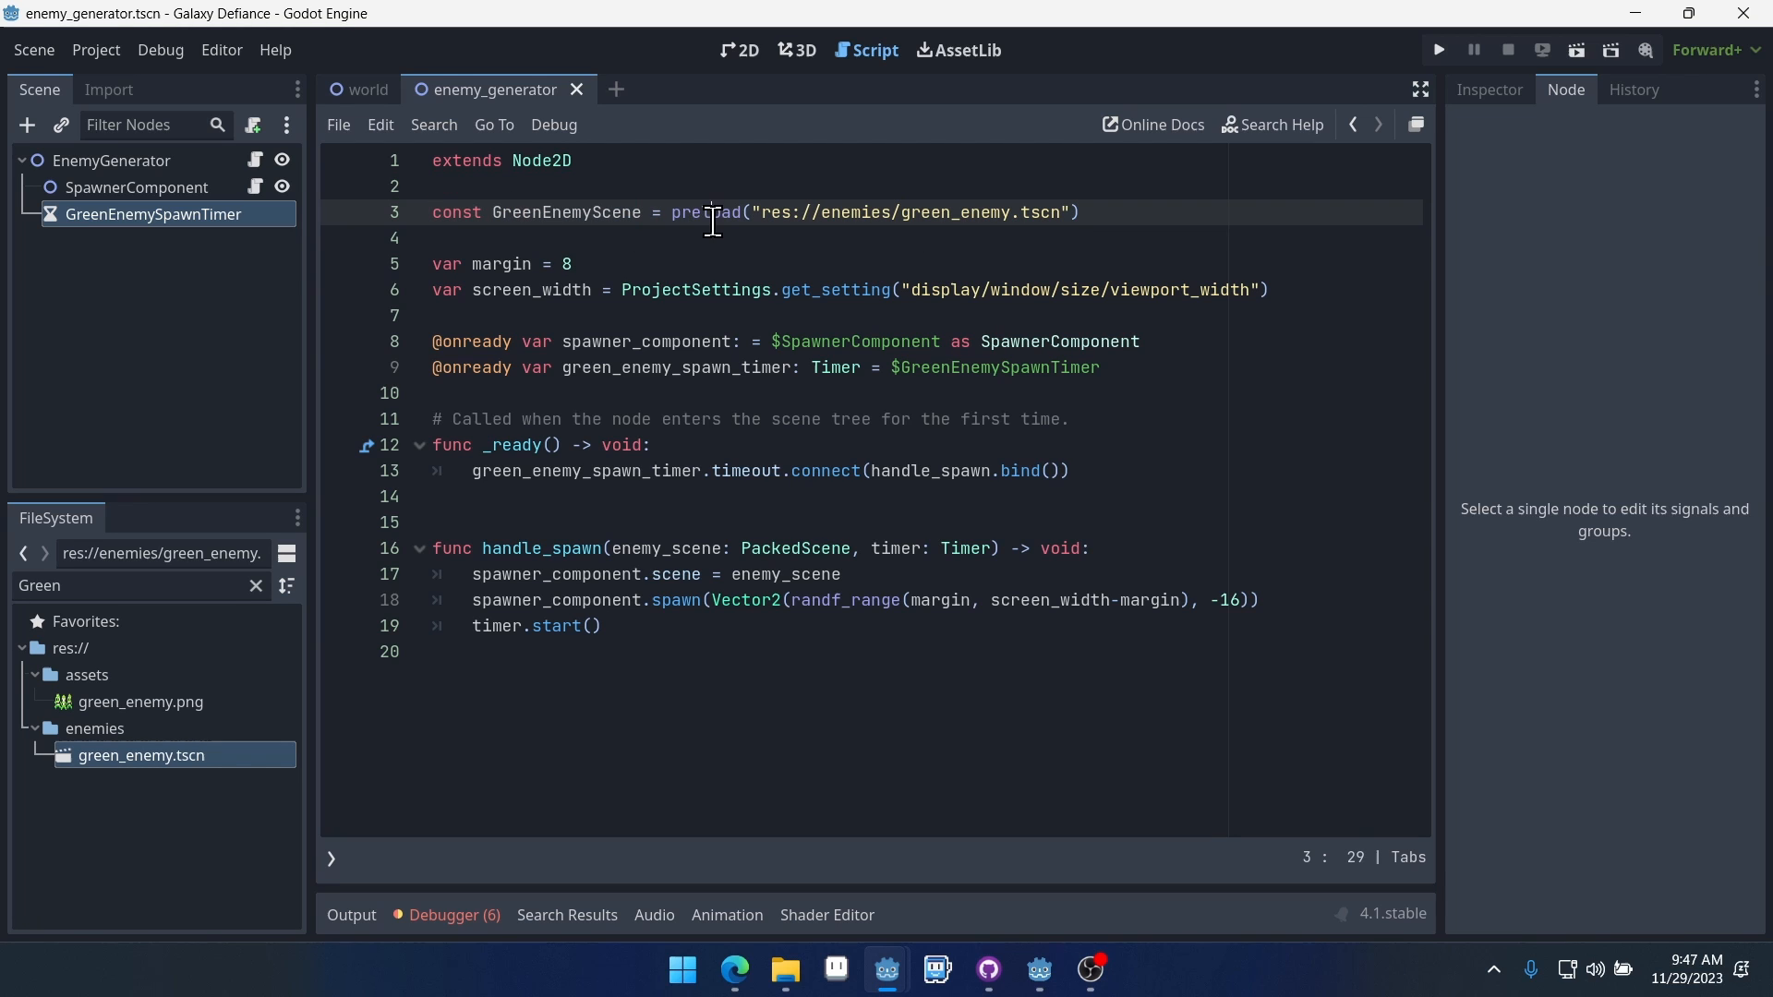
{"action": "left_click", "coordinate": [1134, 213]}
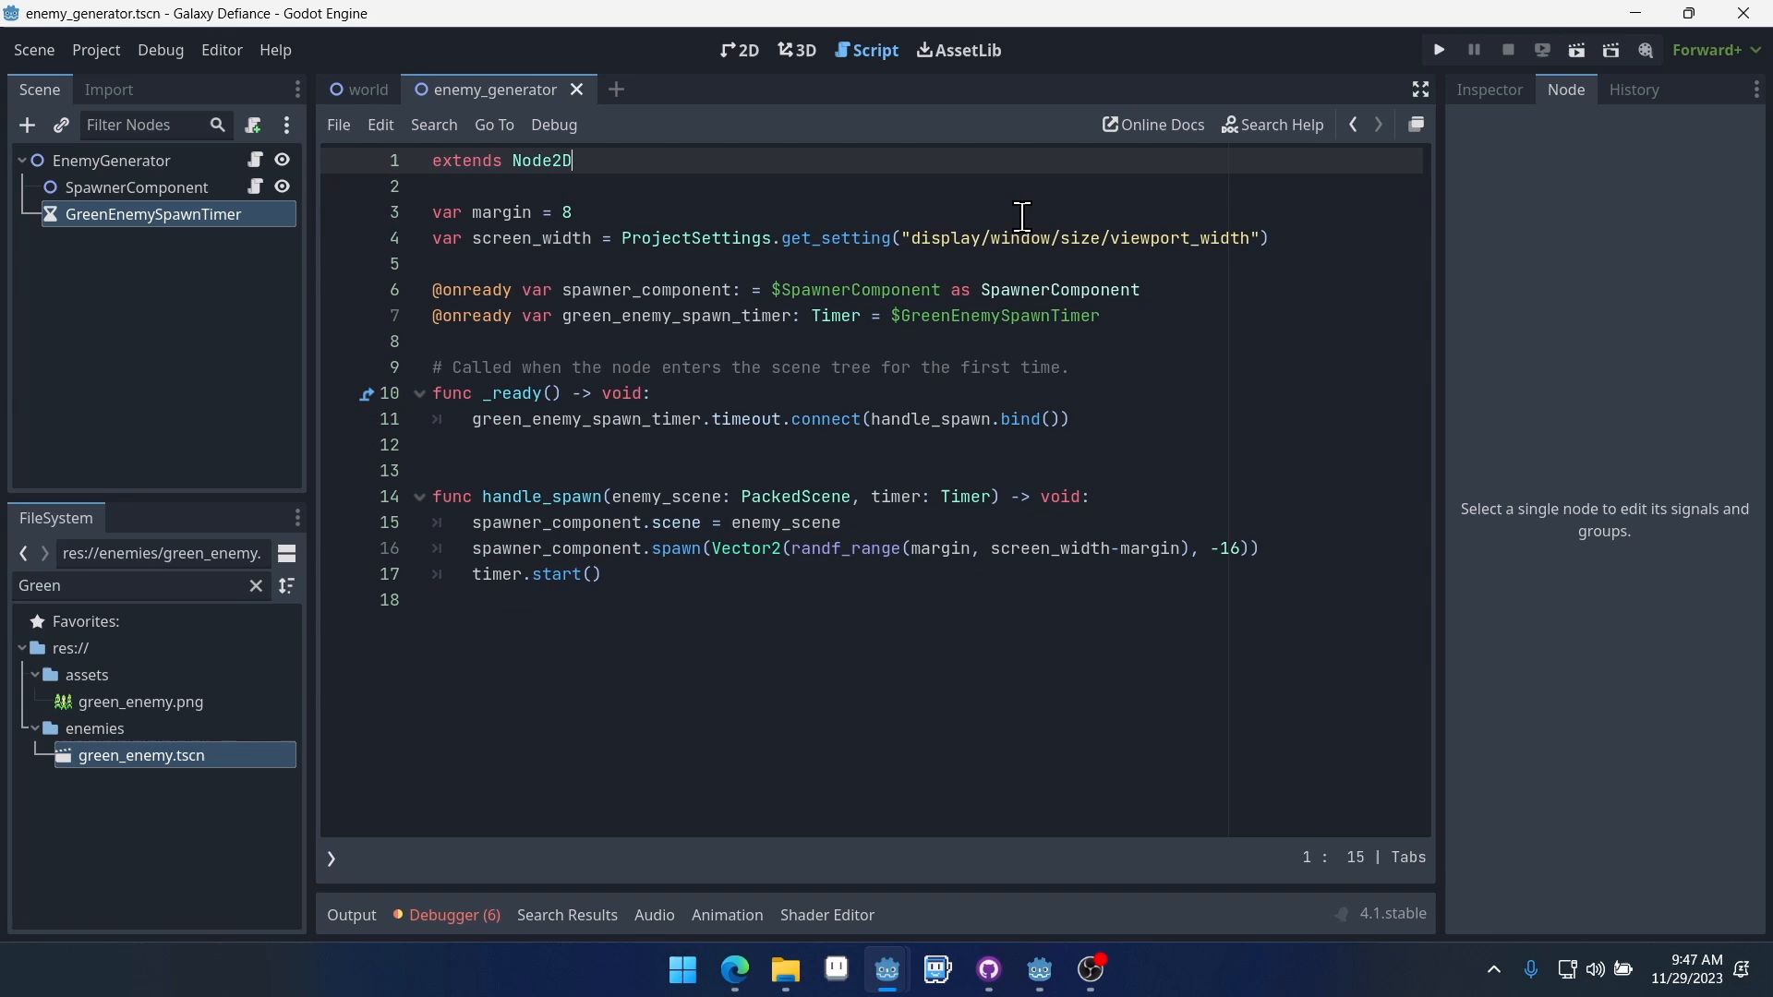
{"action": "mouse_move", "coordinate": [767, 289]}
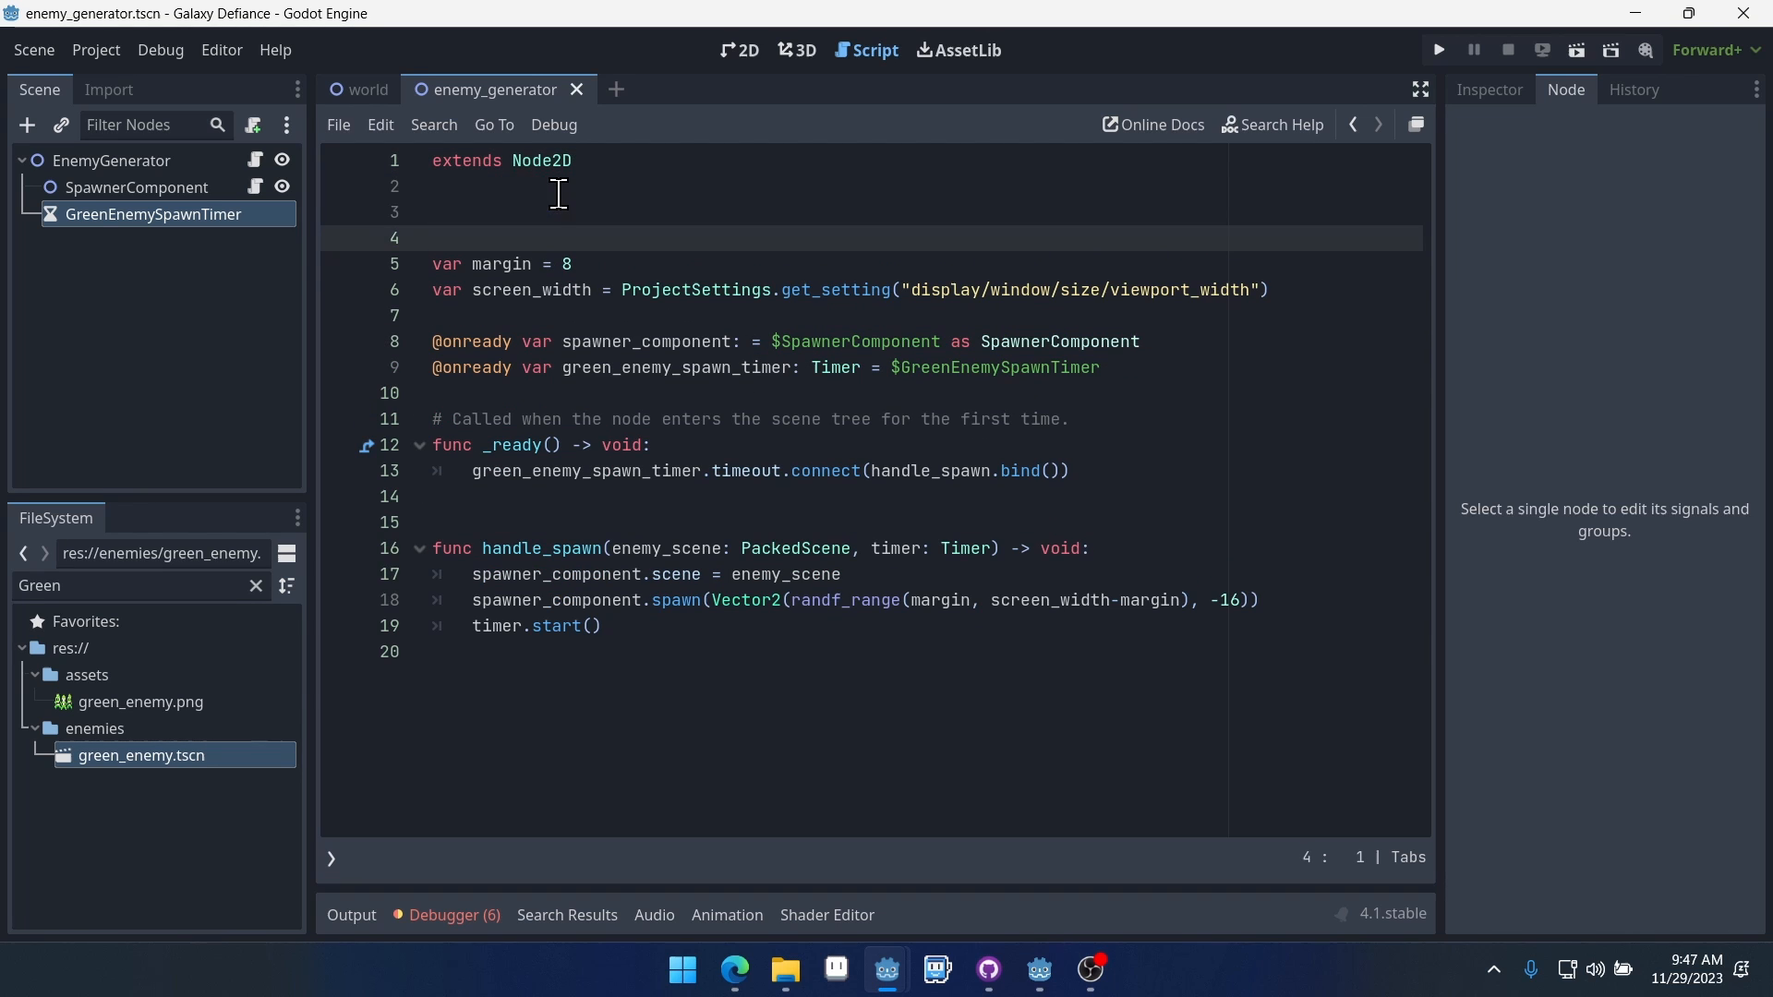
{"action": "left_click", "coordinate": [556, 212]}
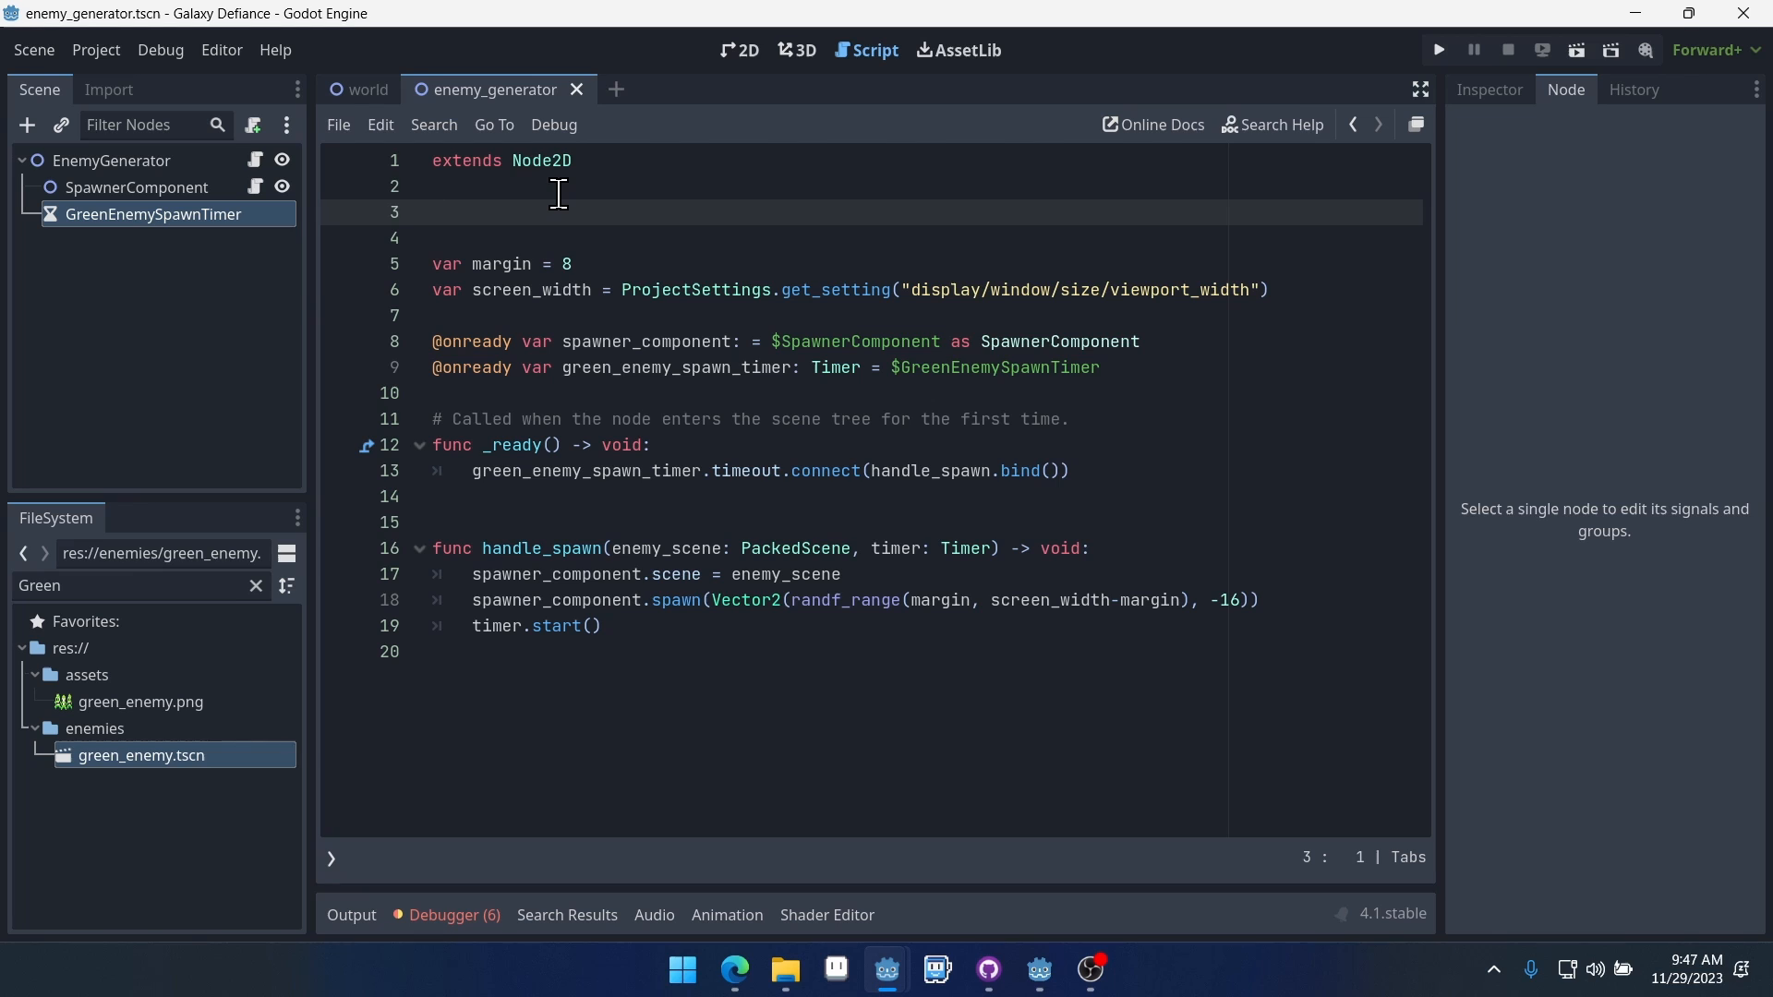
{"action": "type", "text": "@export var g"}
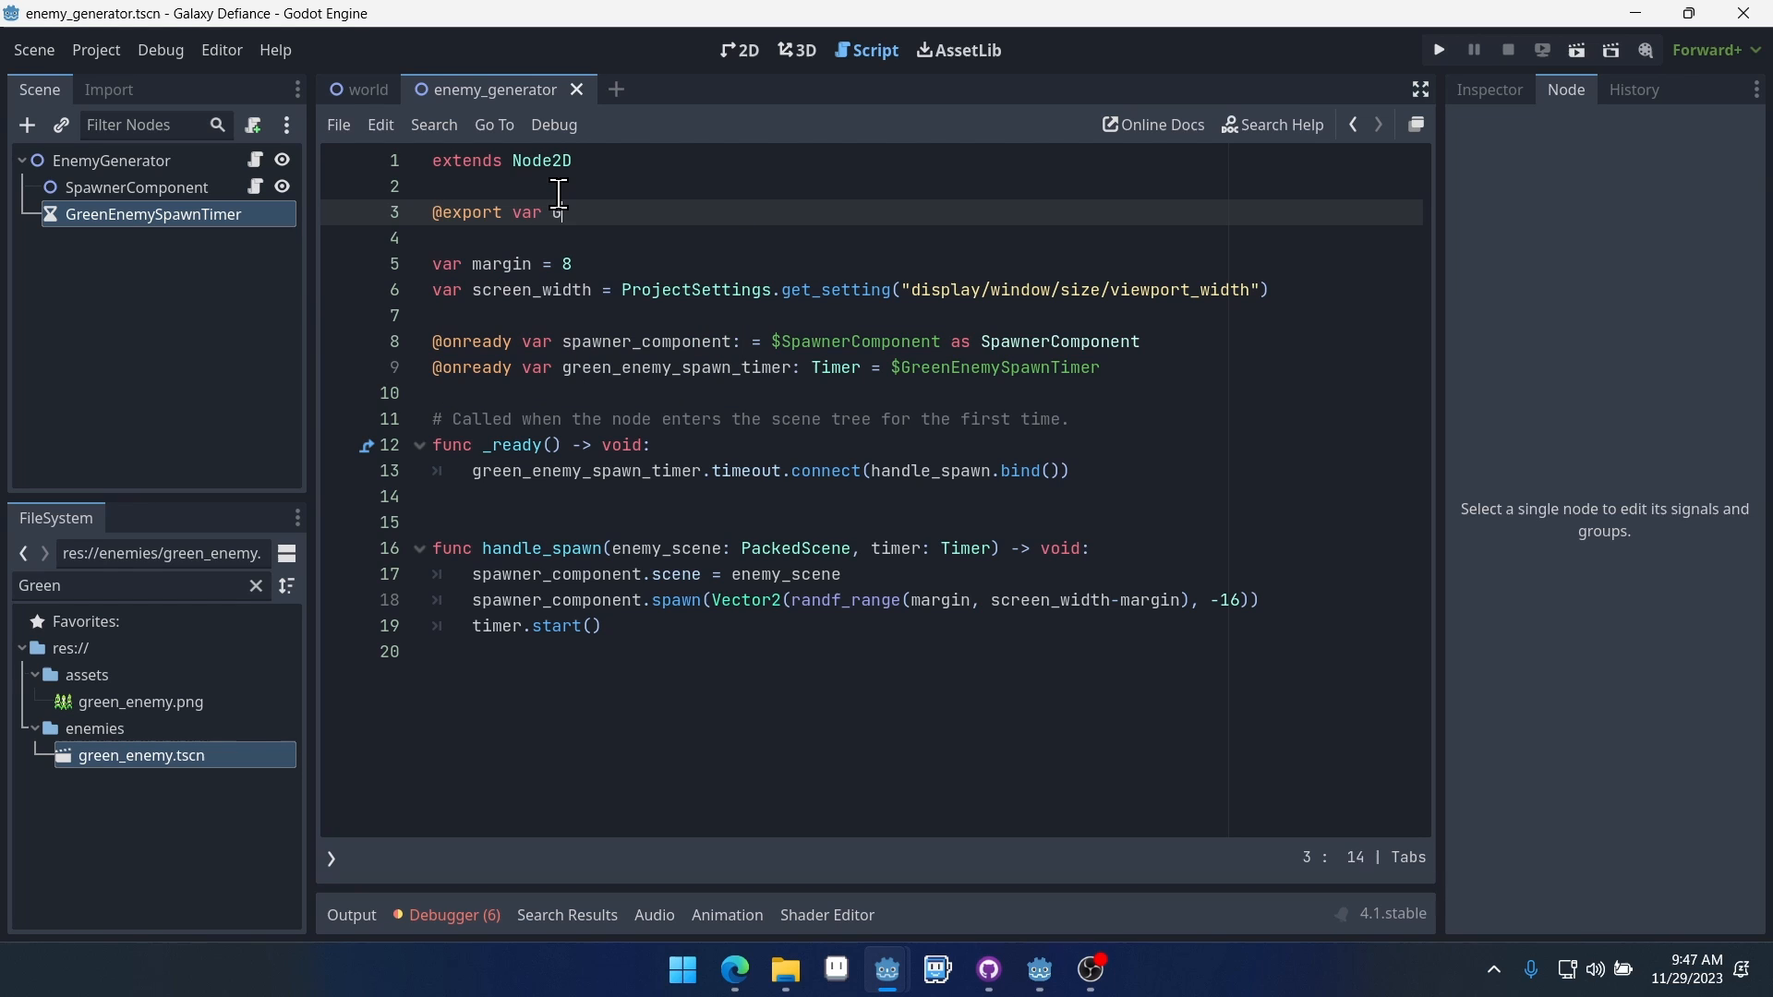
{"action": "type", "text": "reenEnemyScene"}
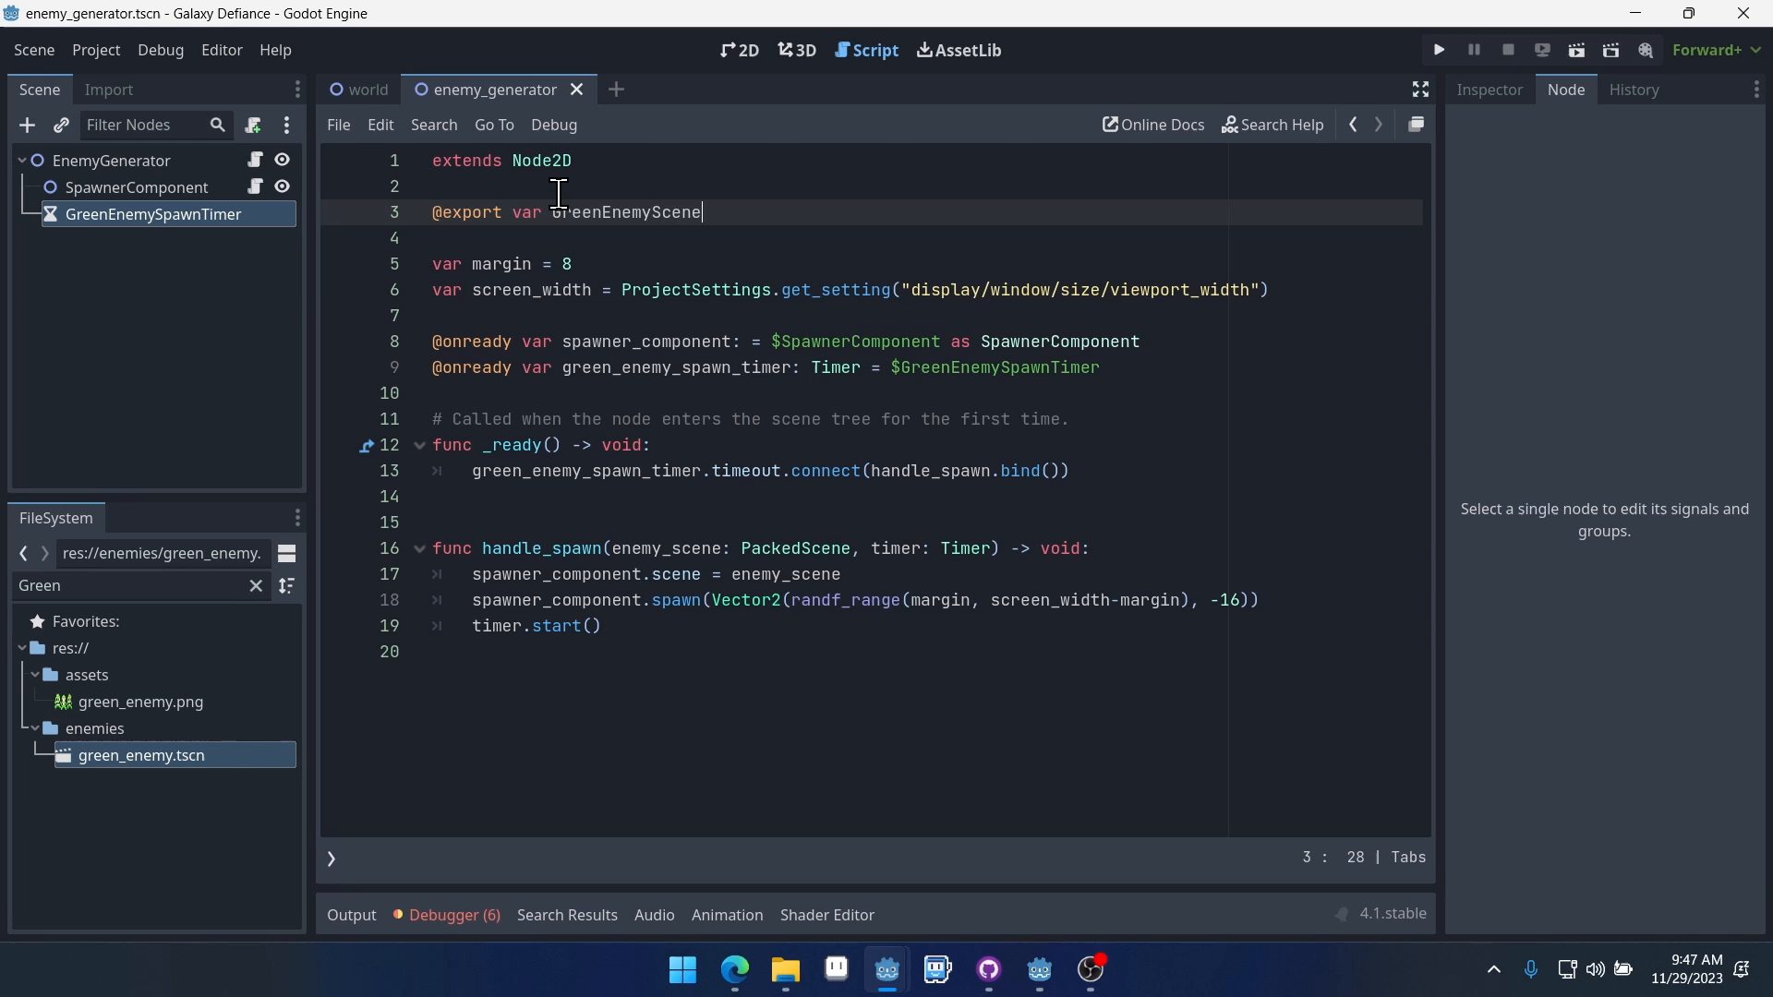
{"action": "type", "text": ": PackedScene"}
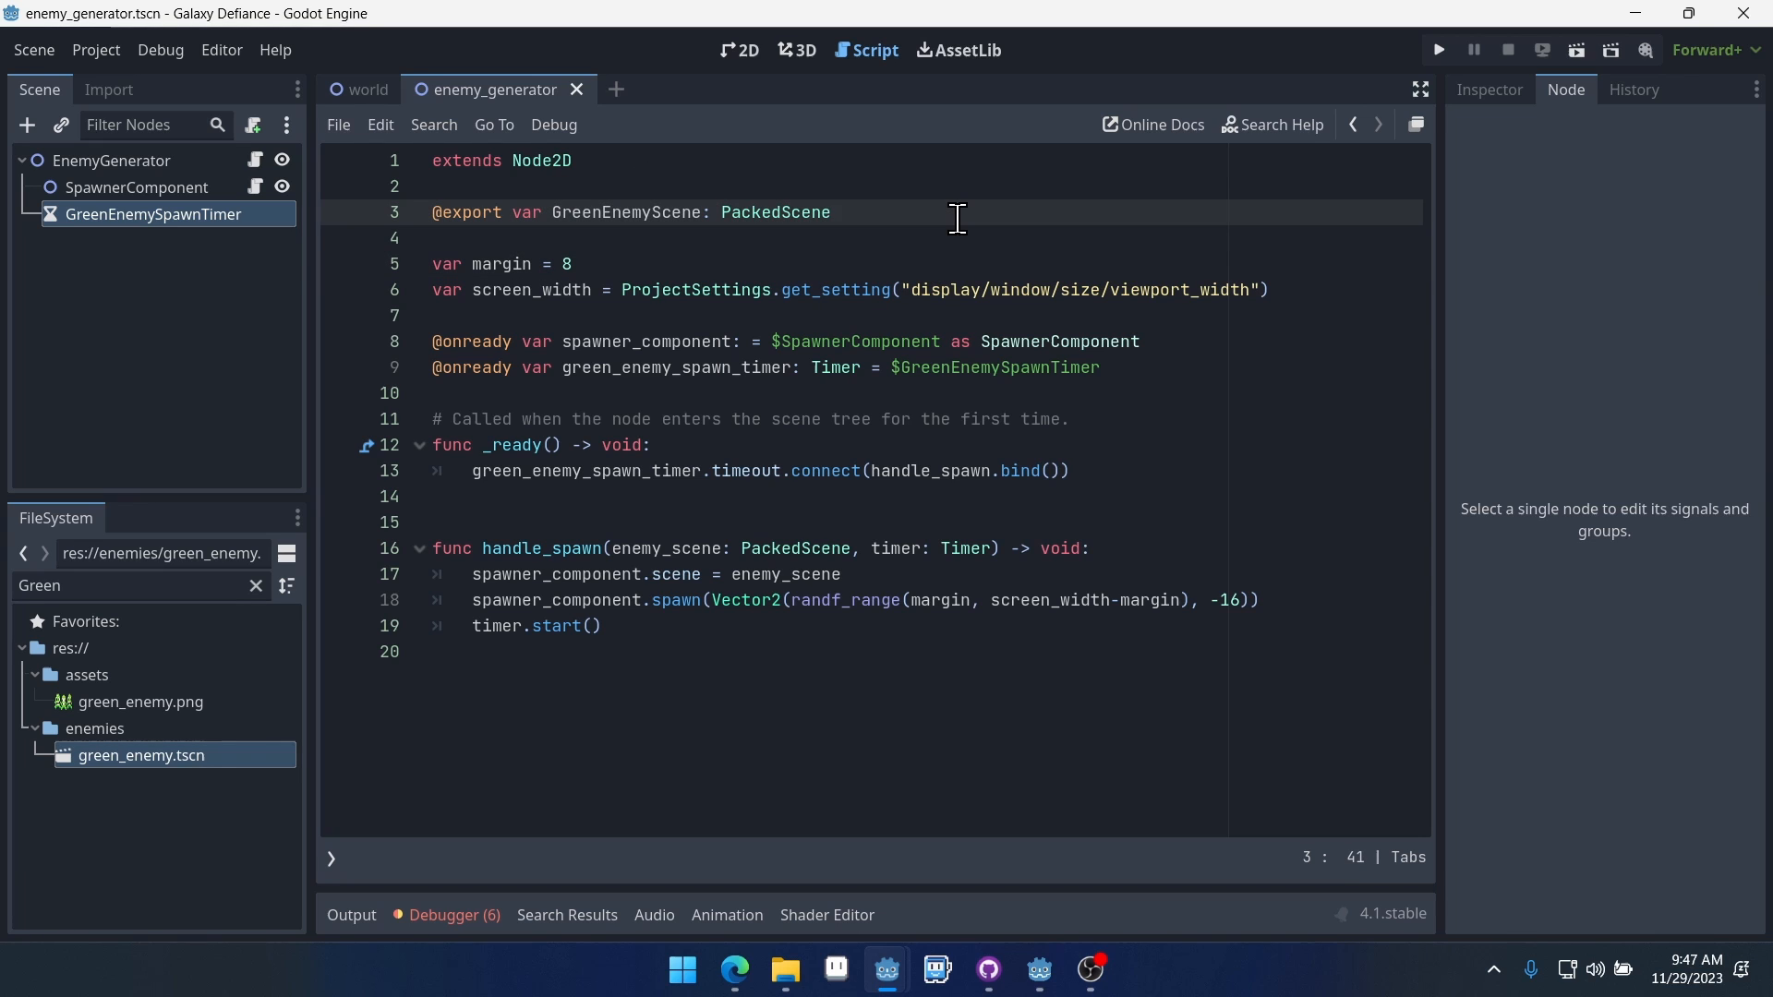
{"action": "mouse_move", "coordinate": [892, 479]}
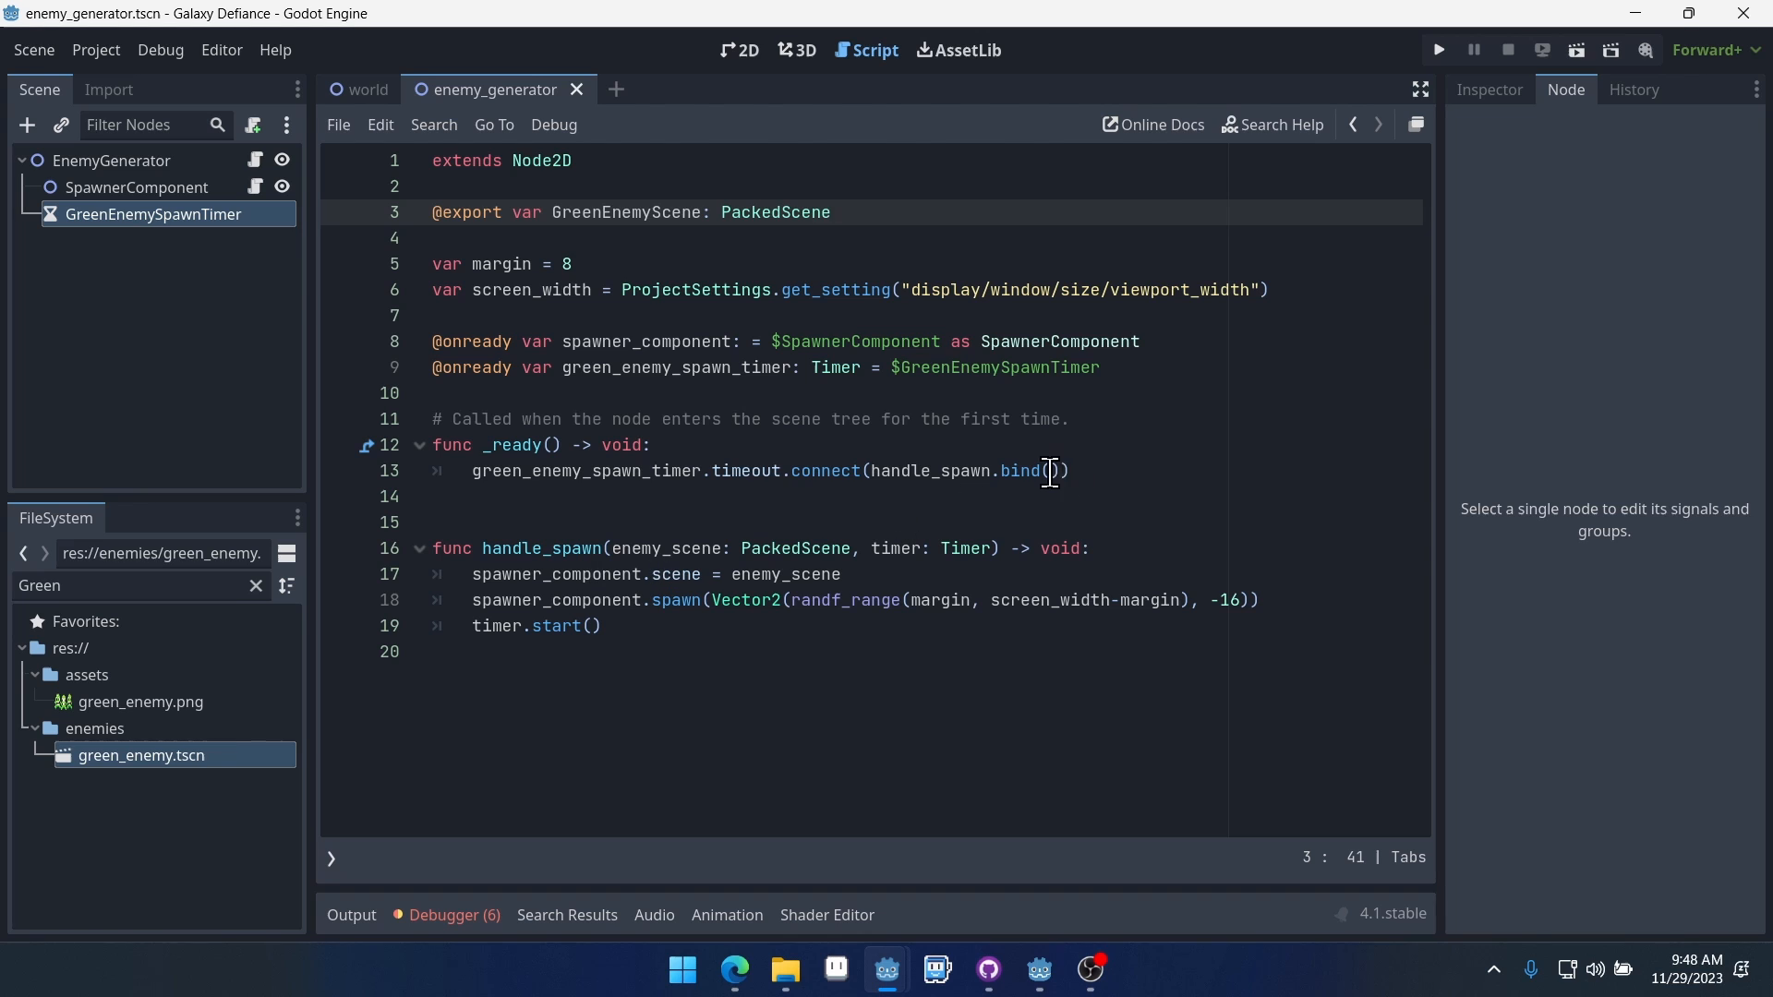
Step: Fill bind() with GreenEnemyScene, green_enemy_spawn_timer and start a new line below
{"action": "double_click", "coordinate": [665, 548]}
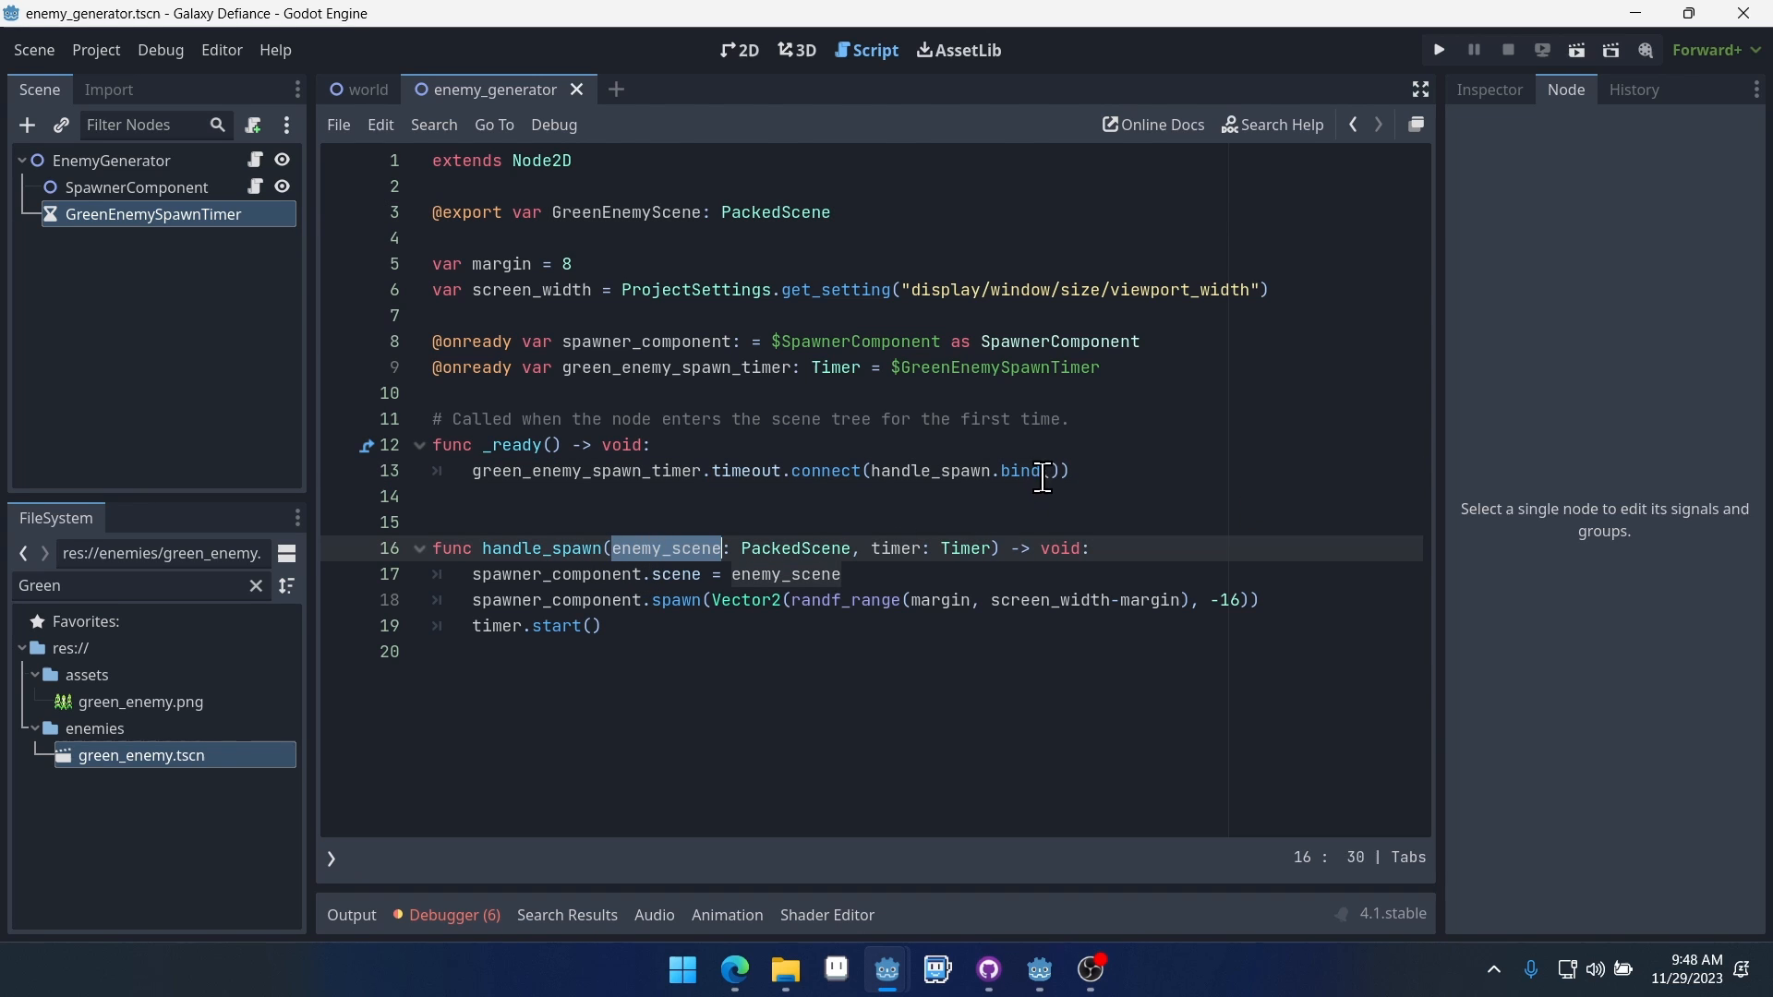
{"action": "type", "text": "GreenEnemyScene,"}
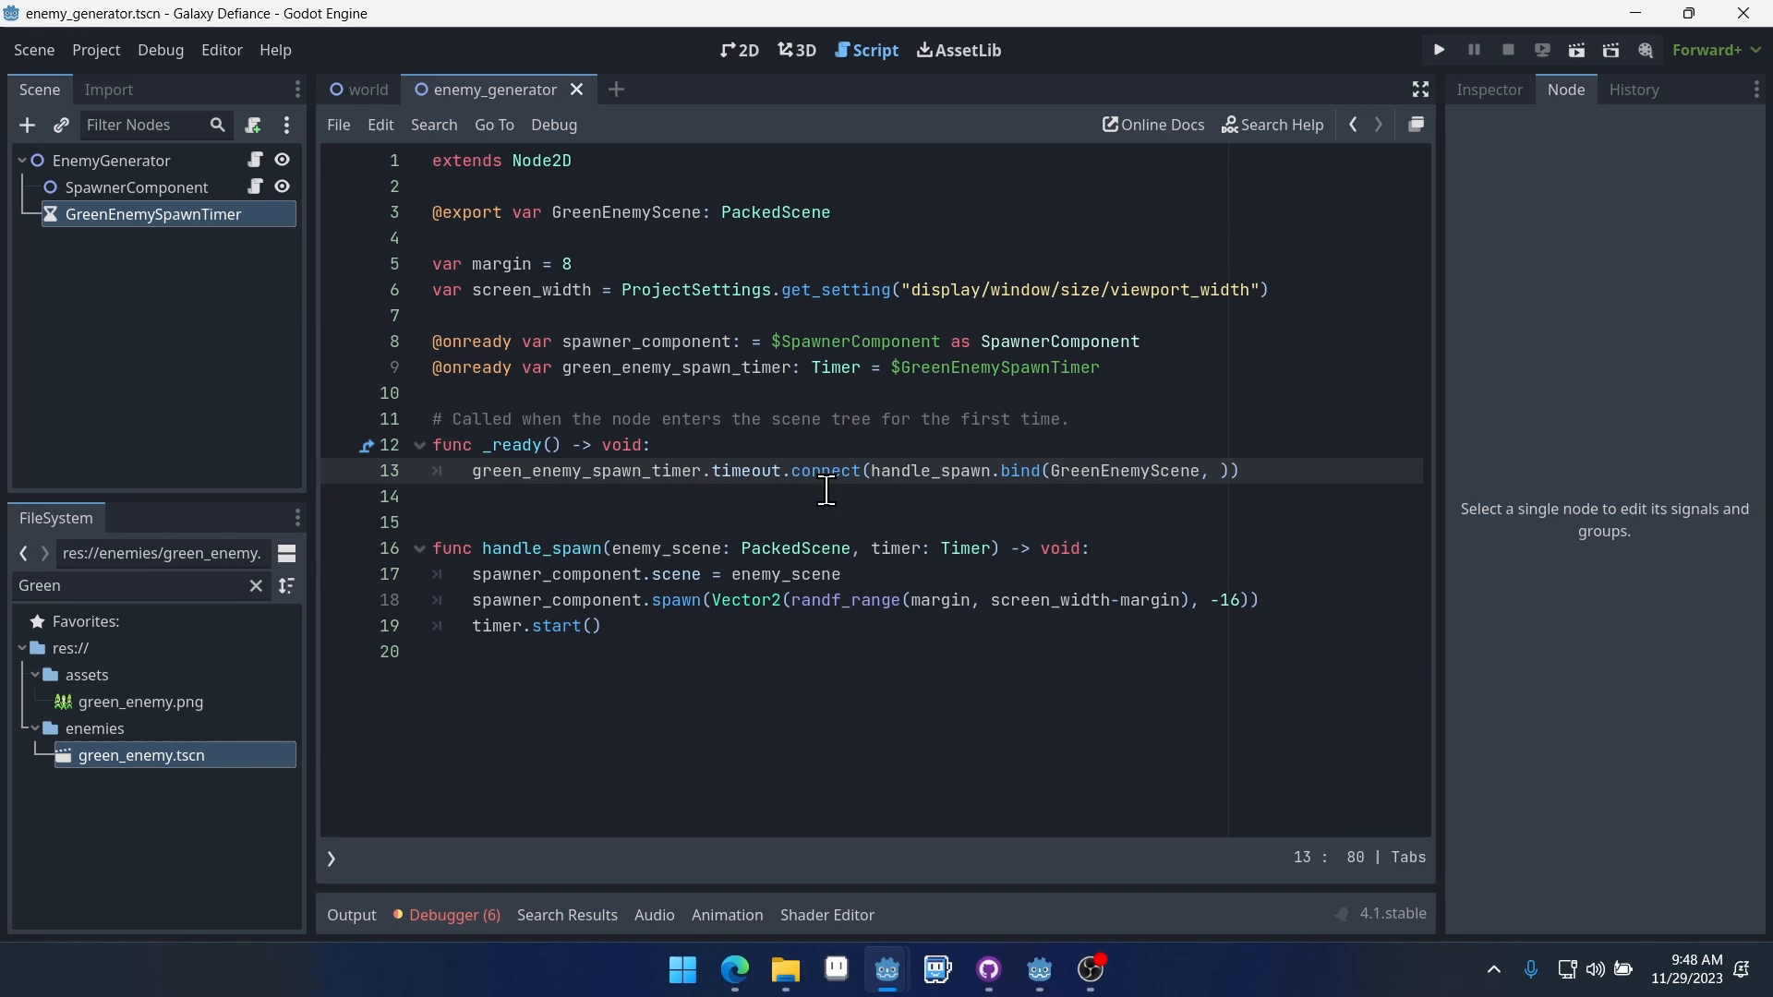
{"action": "type", "text": "green_enemy_spawn_timer"}
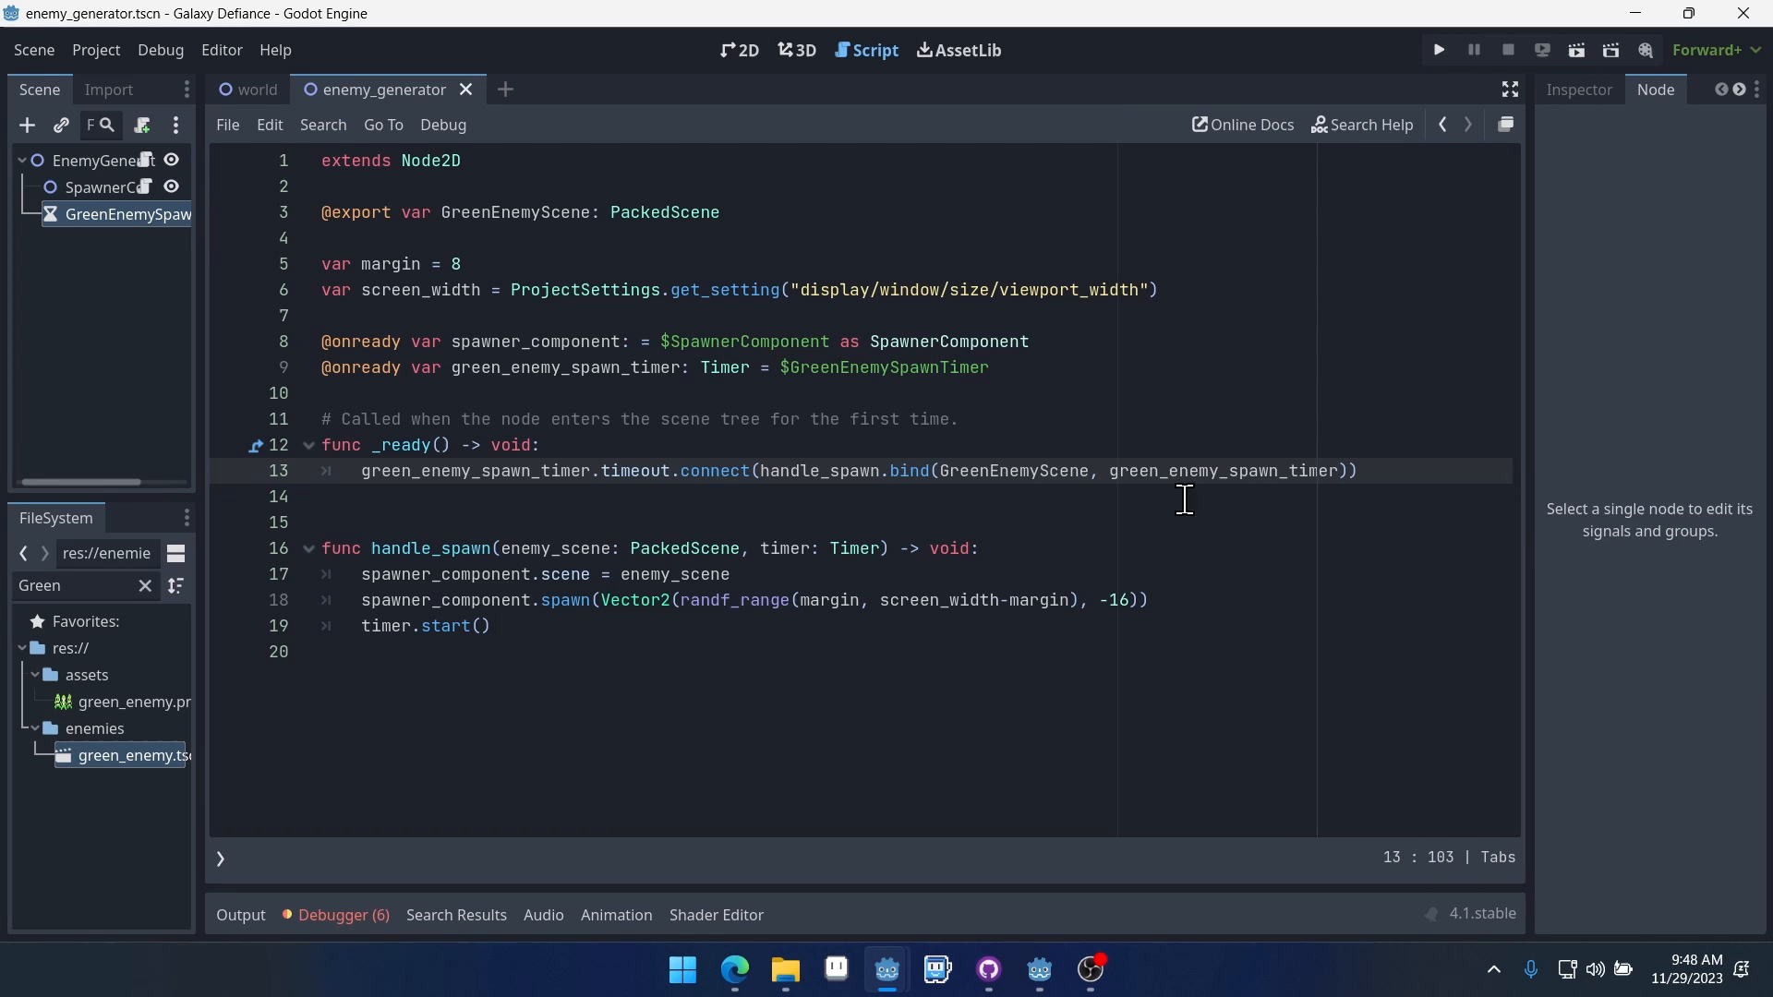
{"action": "double_click", "coordinate": [819, 470]}
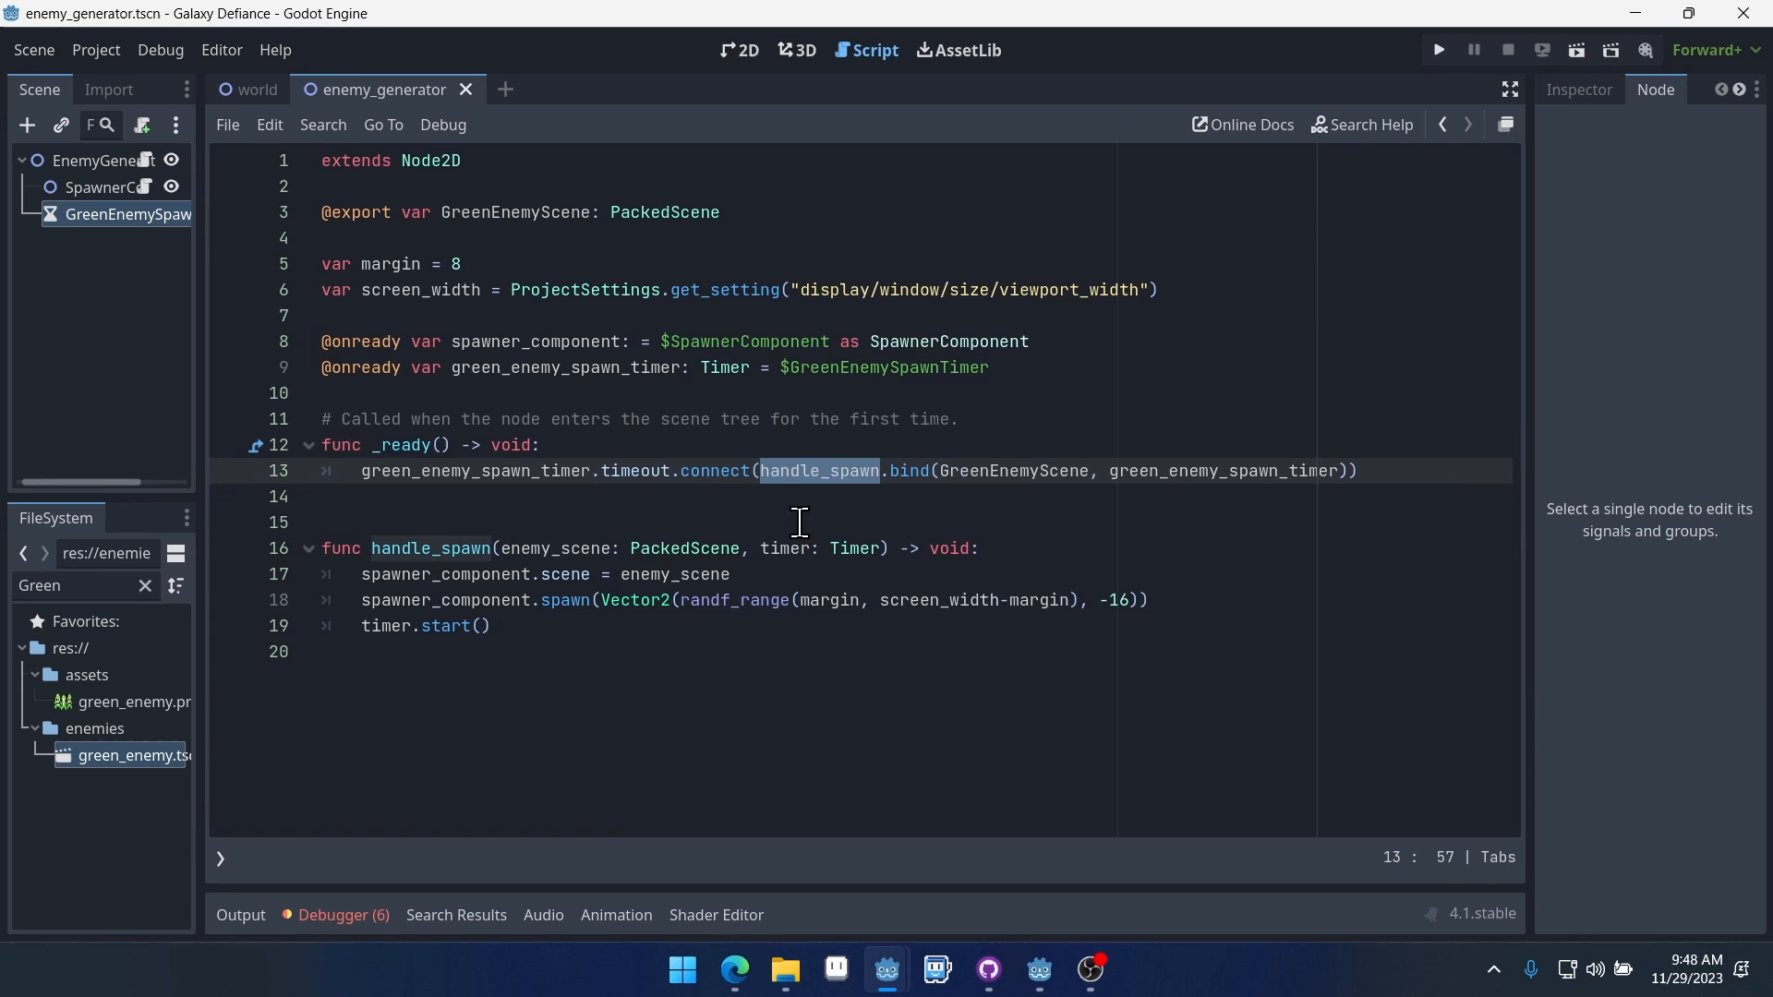
{"action": "mouse_move", "coordinate": [1017, 470]}
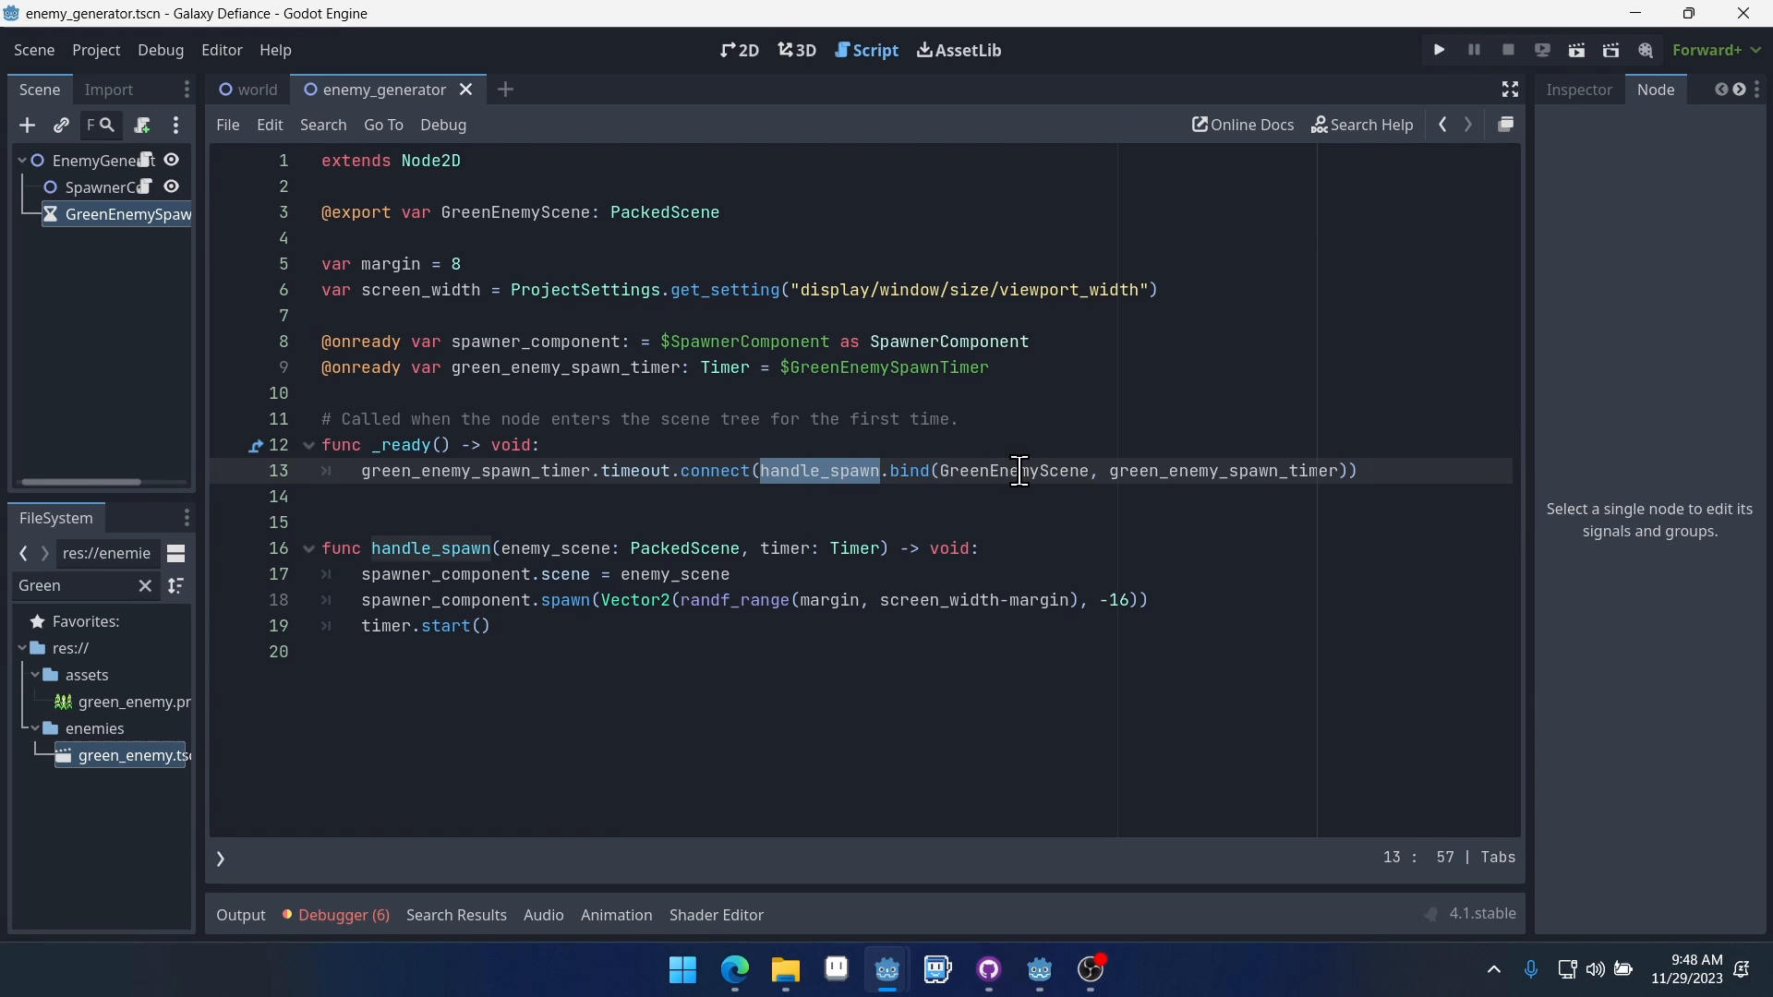
{"action": "double_click", "coordinate": [560, 548]}
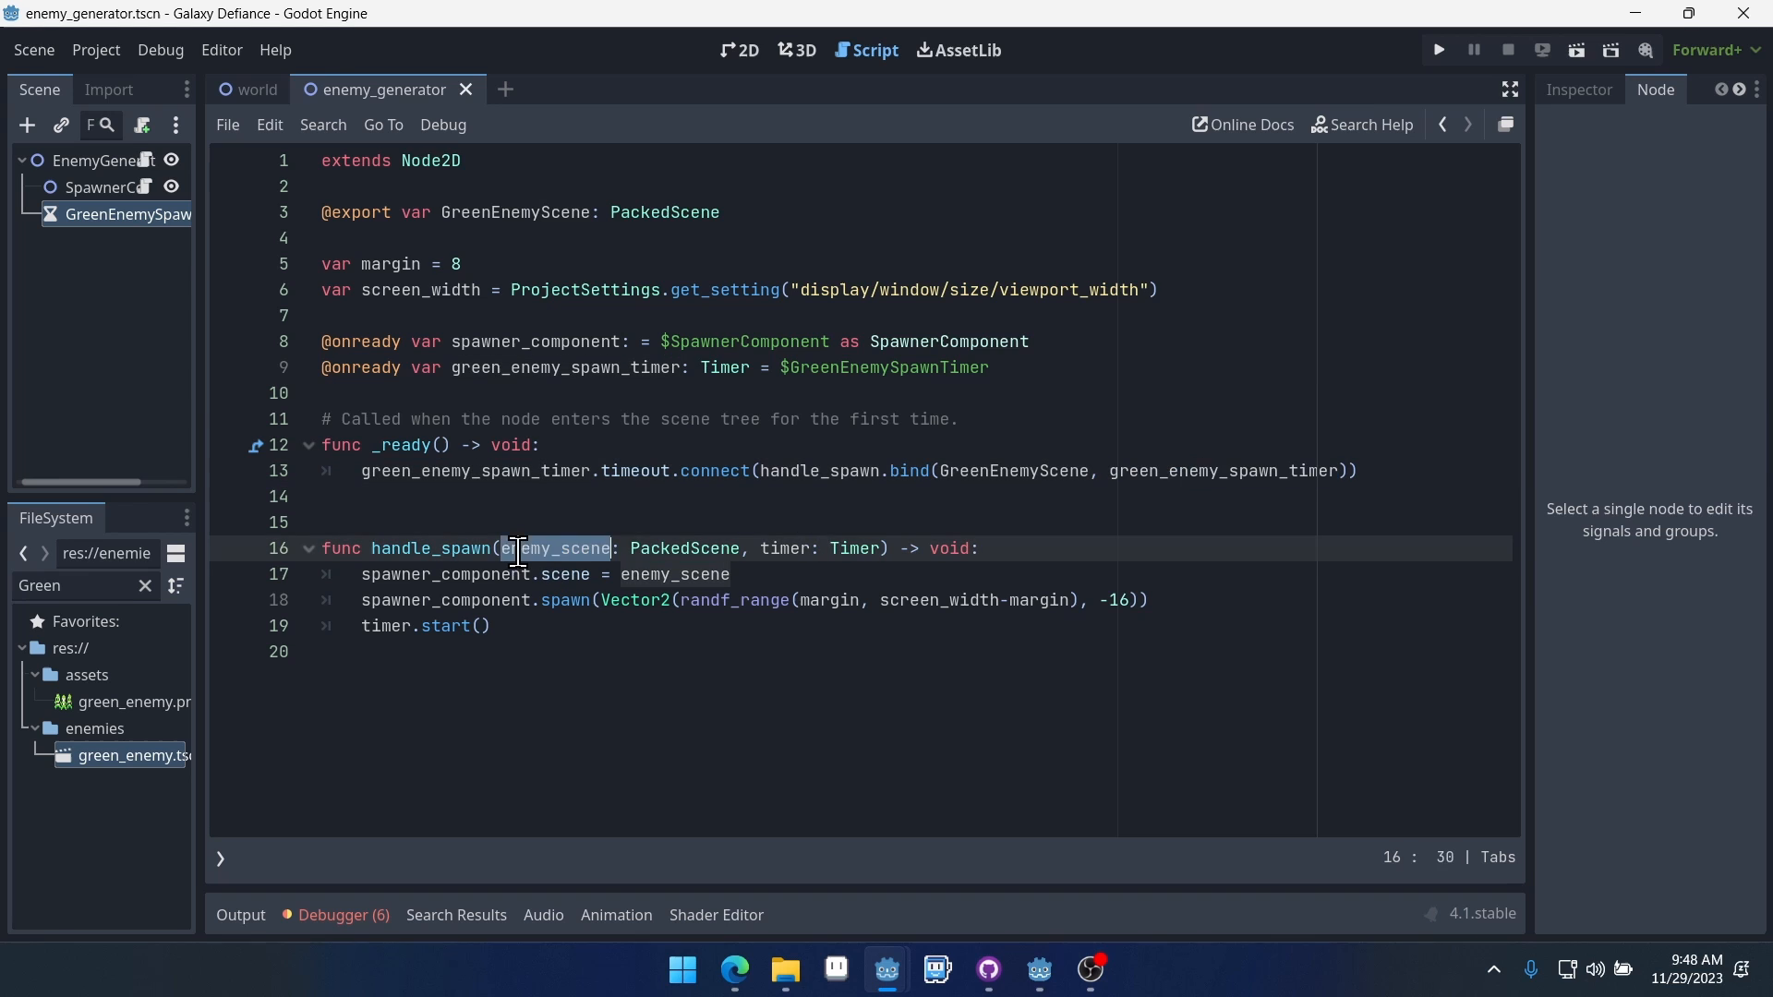
{"action": "left_click", "coordinate": [1363, 470]}
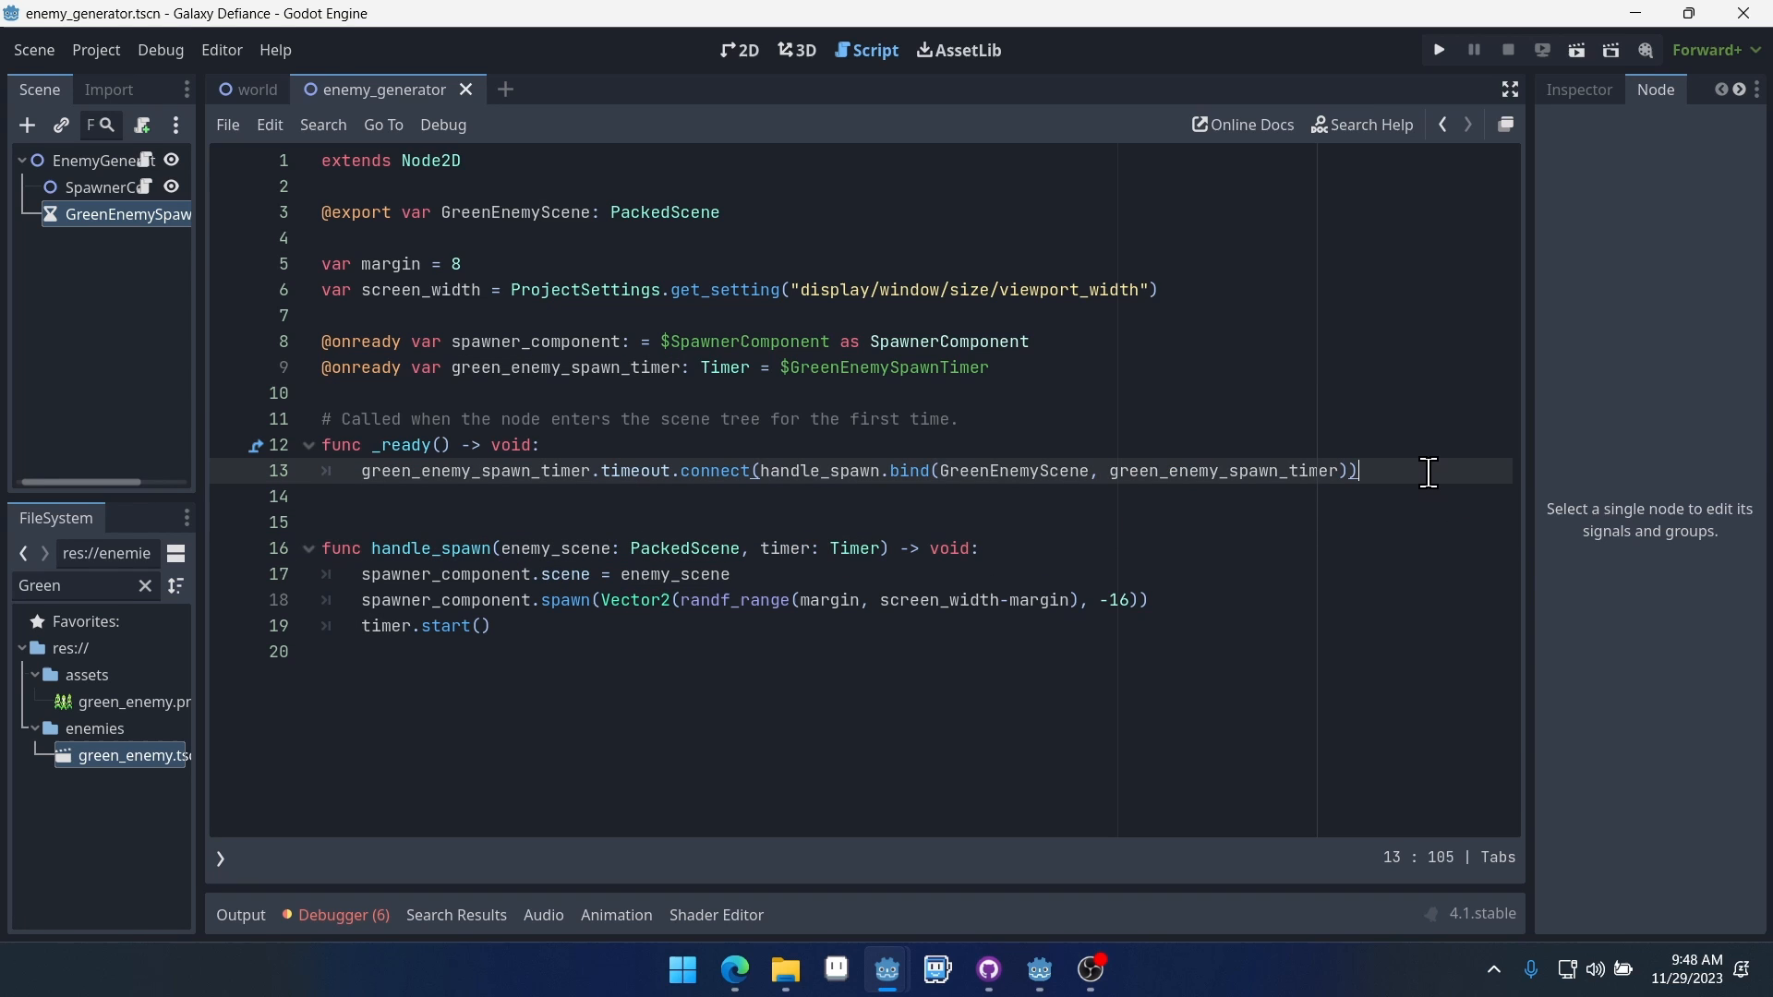
{"action": "key", "text": "Return"}
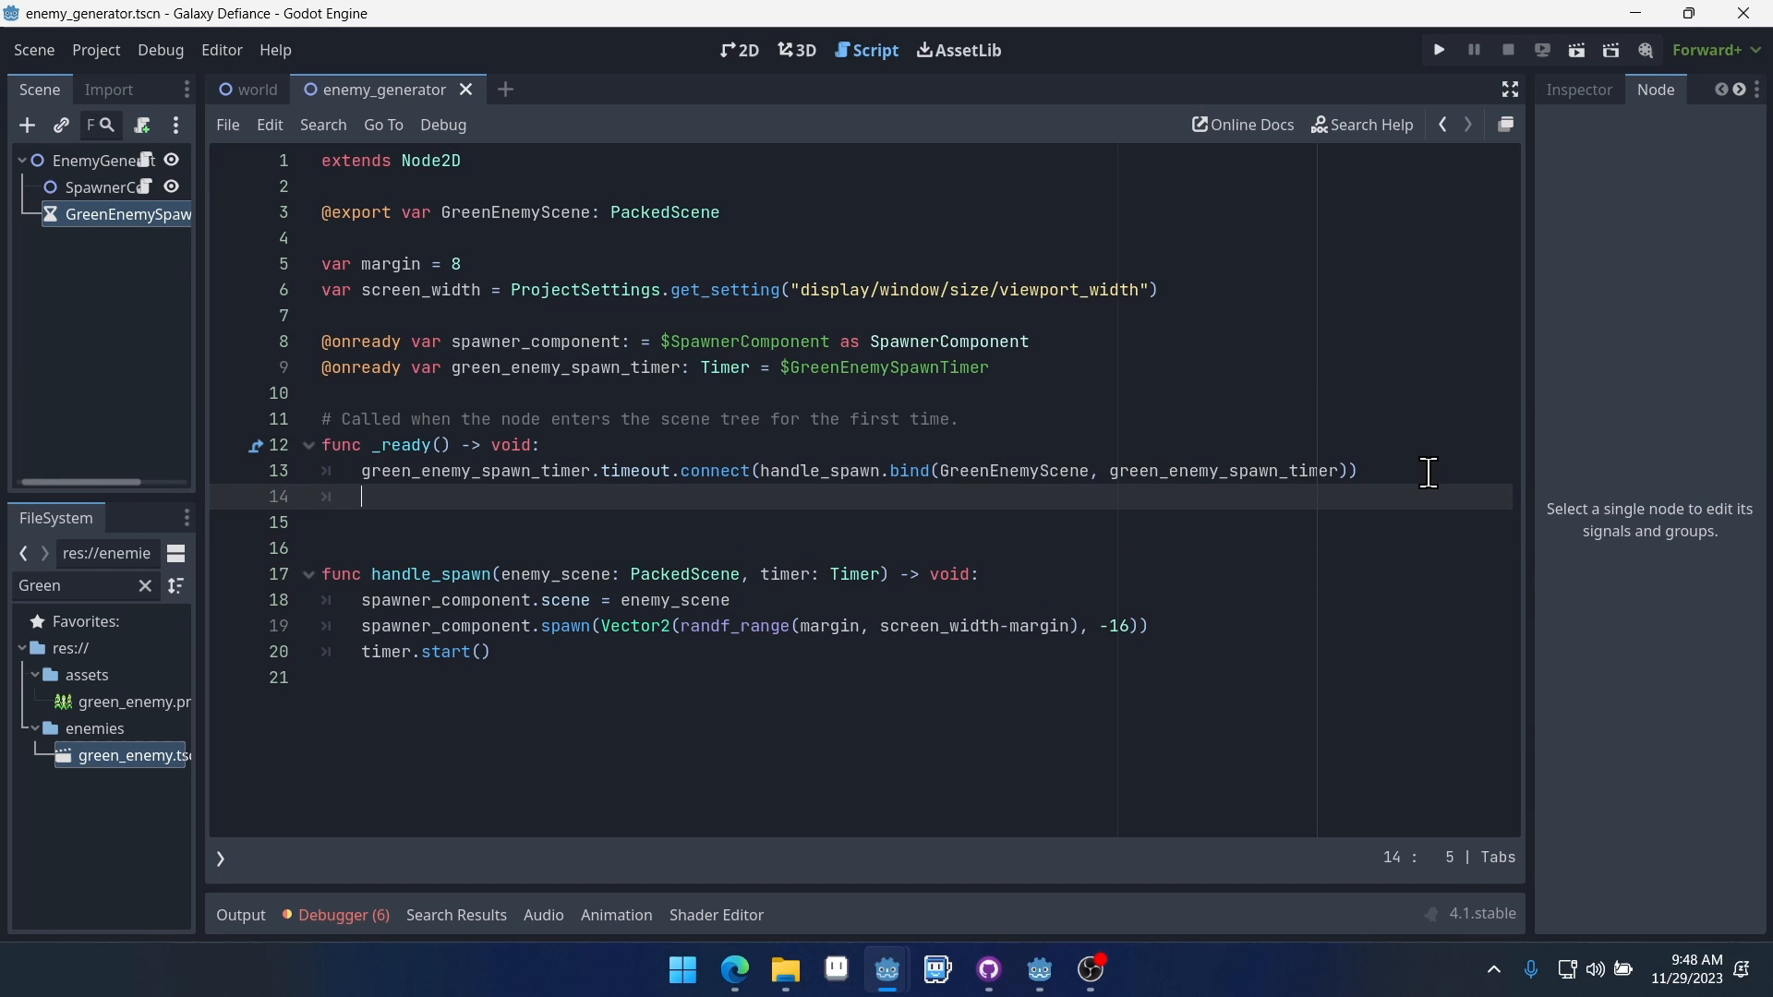
Step: Type a yellow_enemy_spawn_timer.timeout.connect(handle_spawn.bind(YellowEn…)) line
{"action": "type", "text": "yellow_enem"}
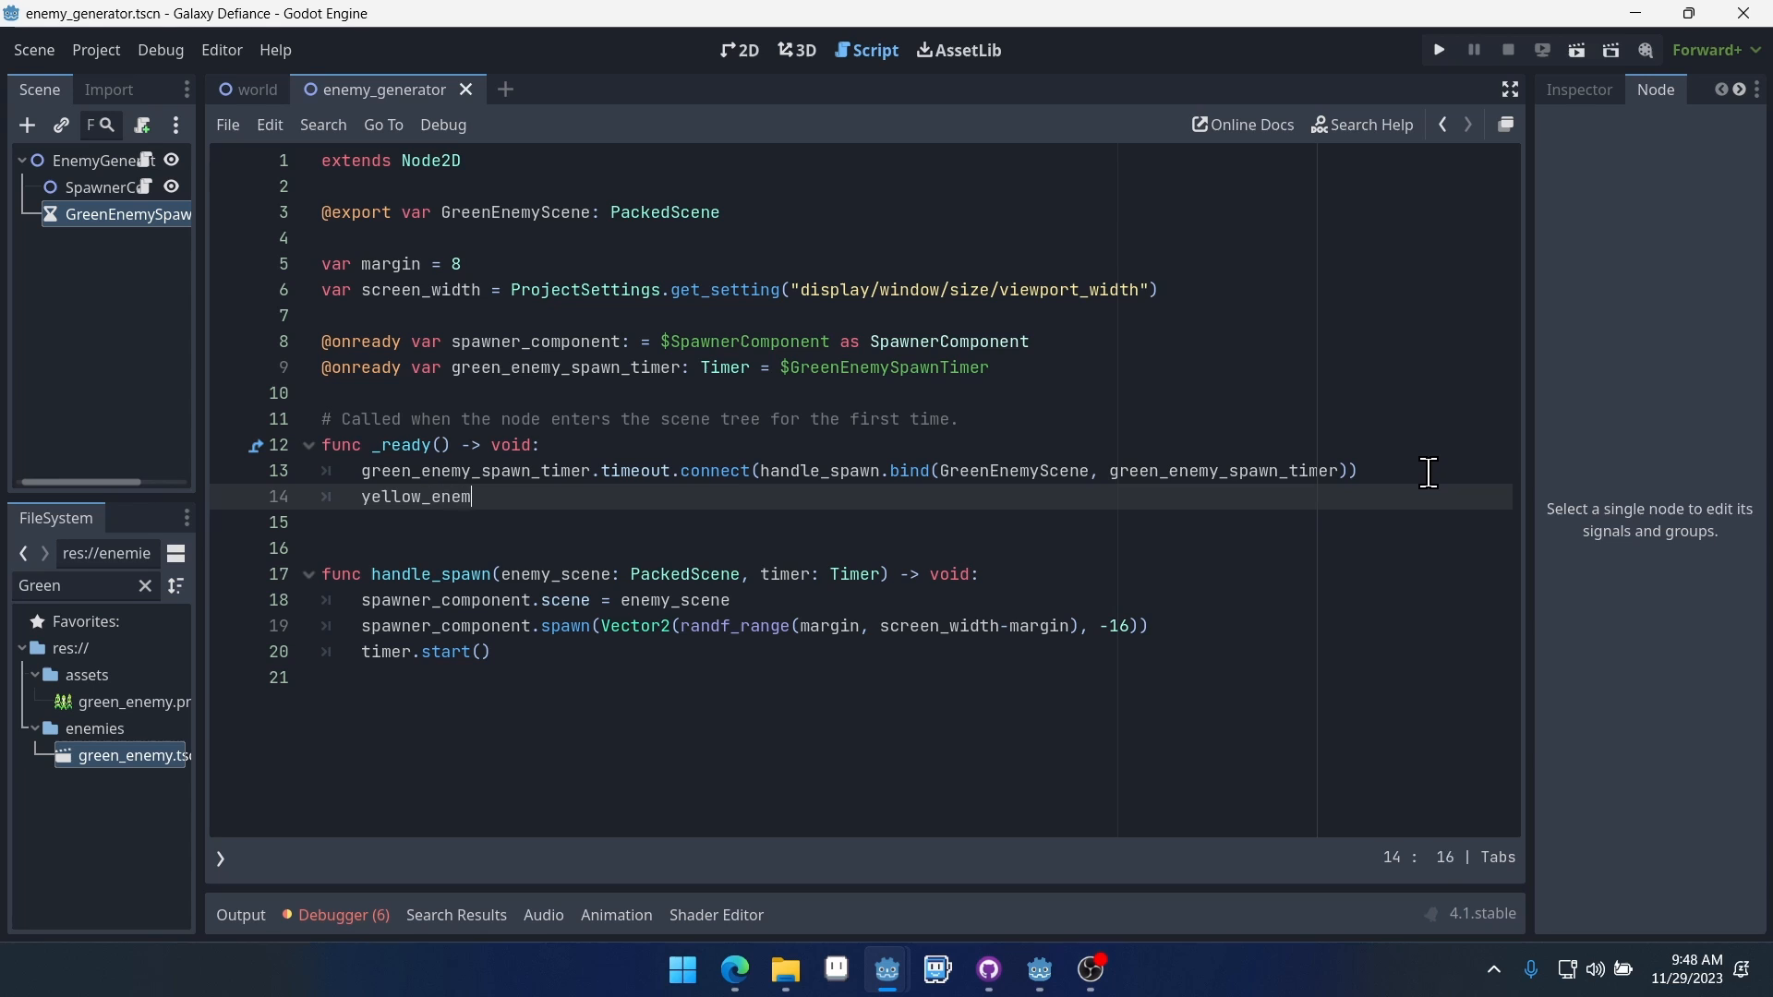
{"action": "type", "text": "y_spawn_timer.time"}
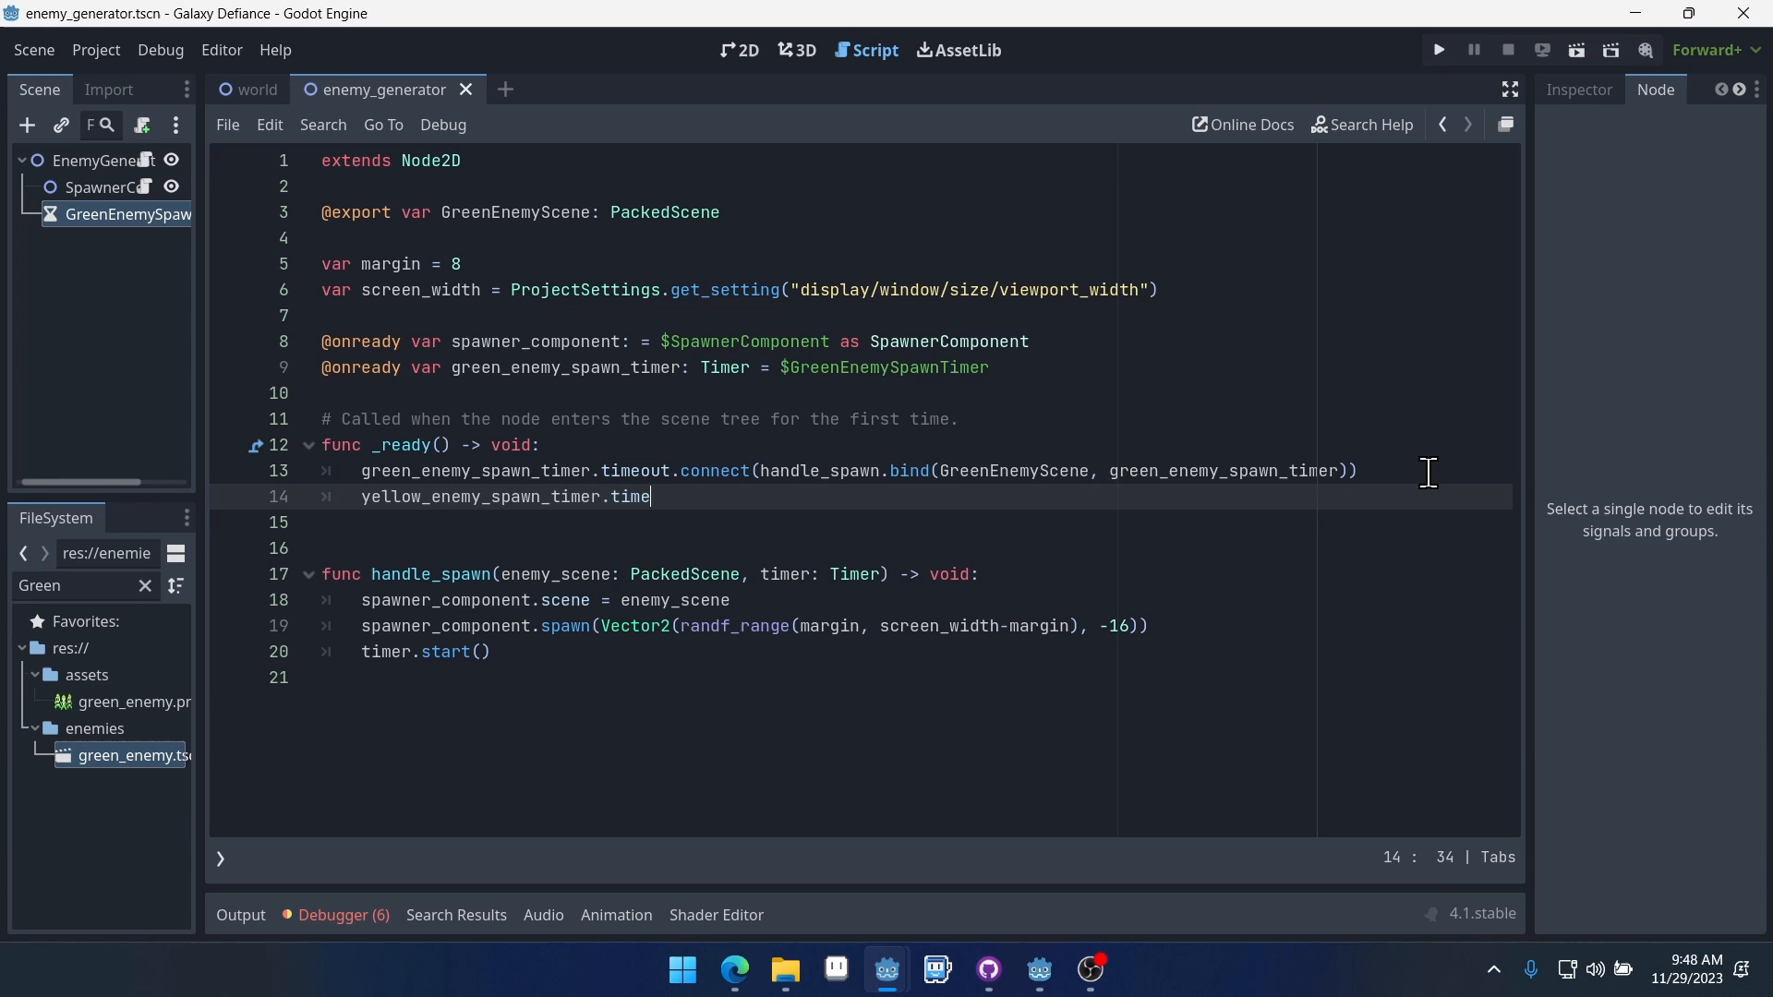
{"action": "type", "text": "out.co"}
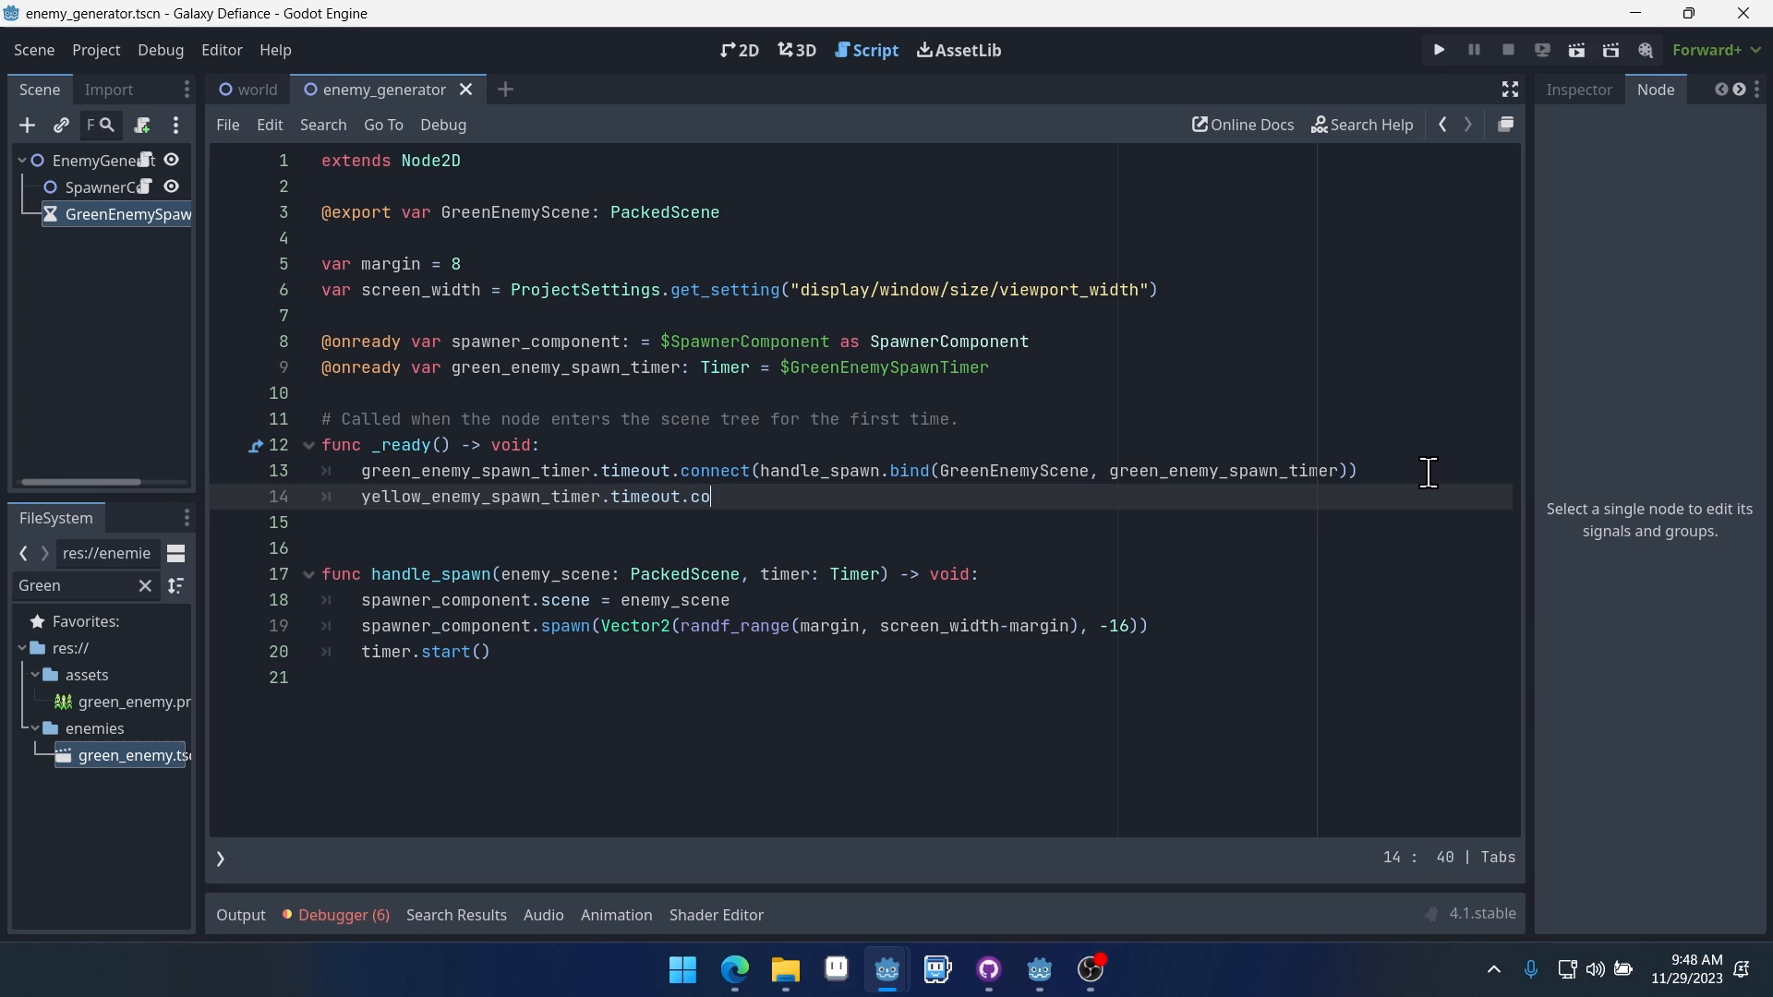
{"action": "type", "text": "nnect(hand"}
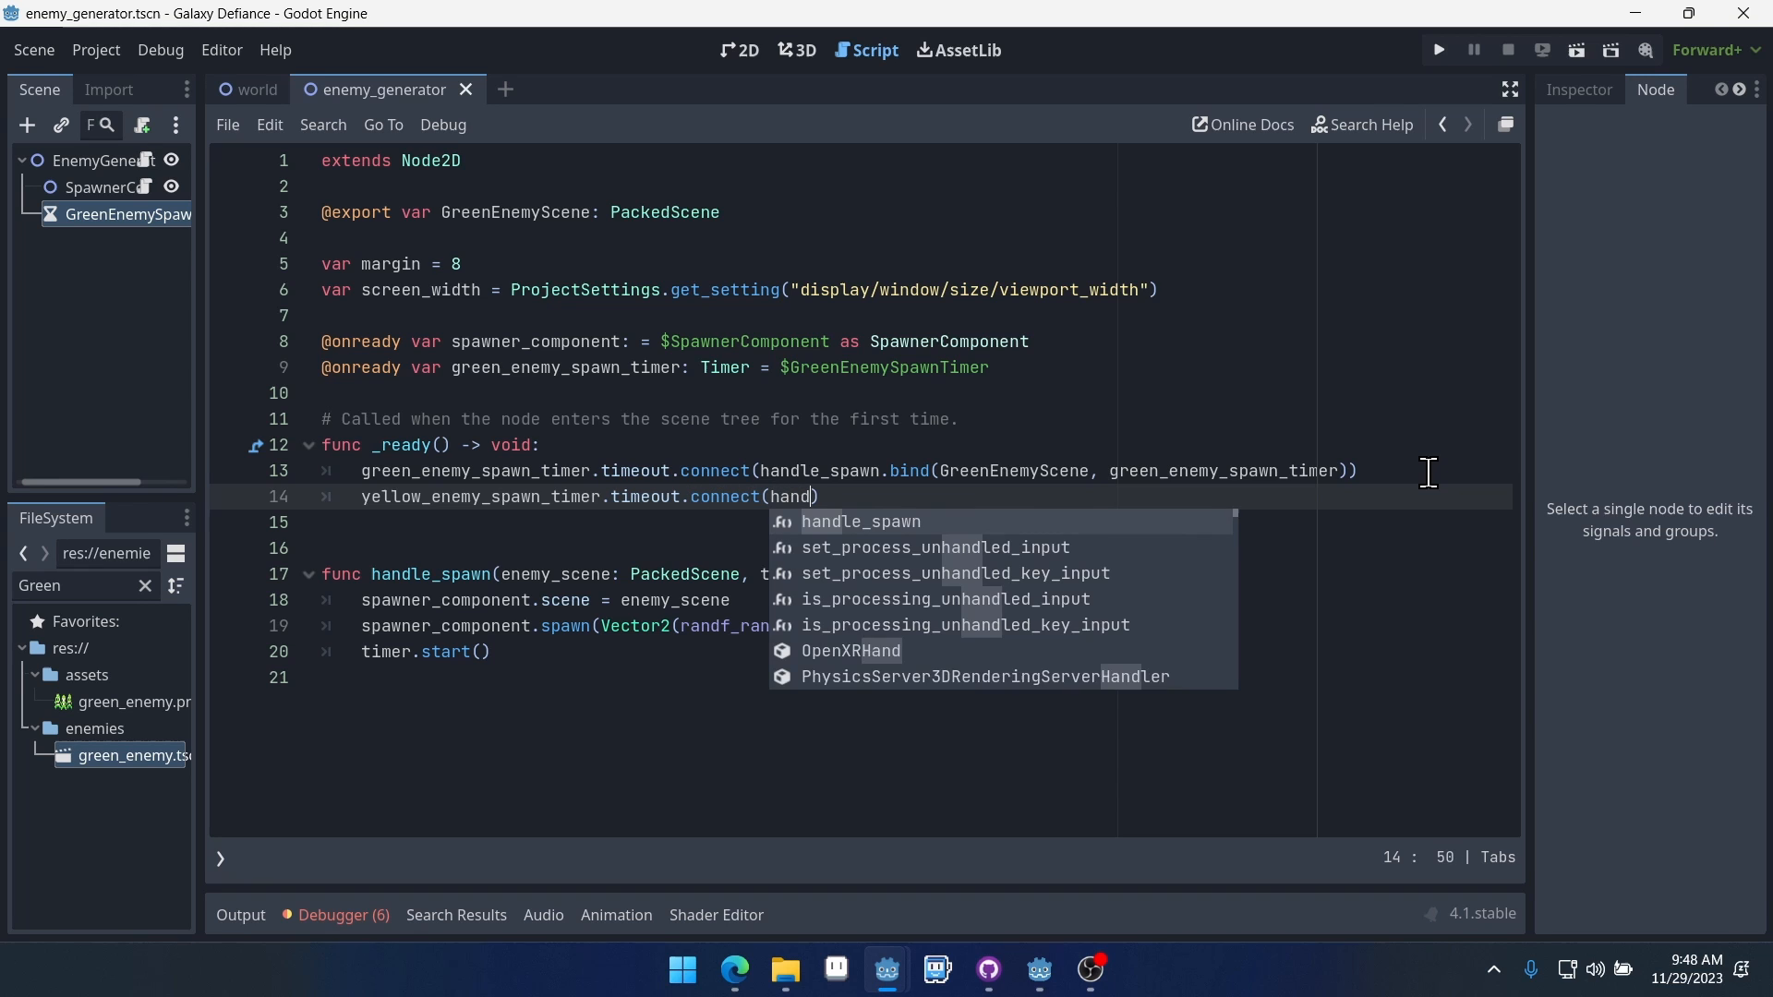
{"action": "left_click", "coordinate": [861, 521]}
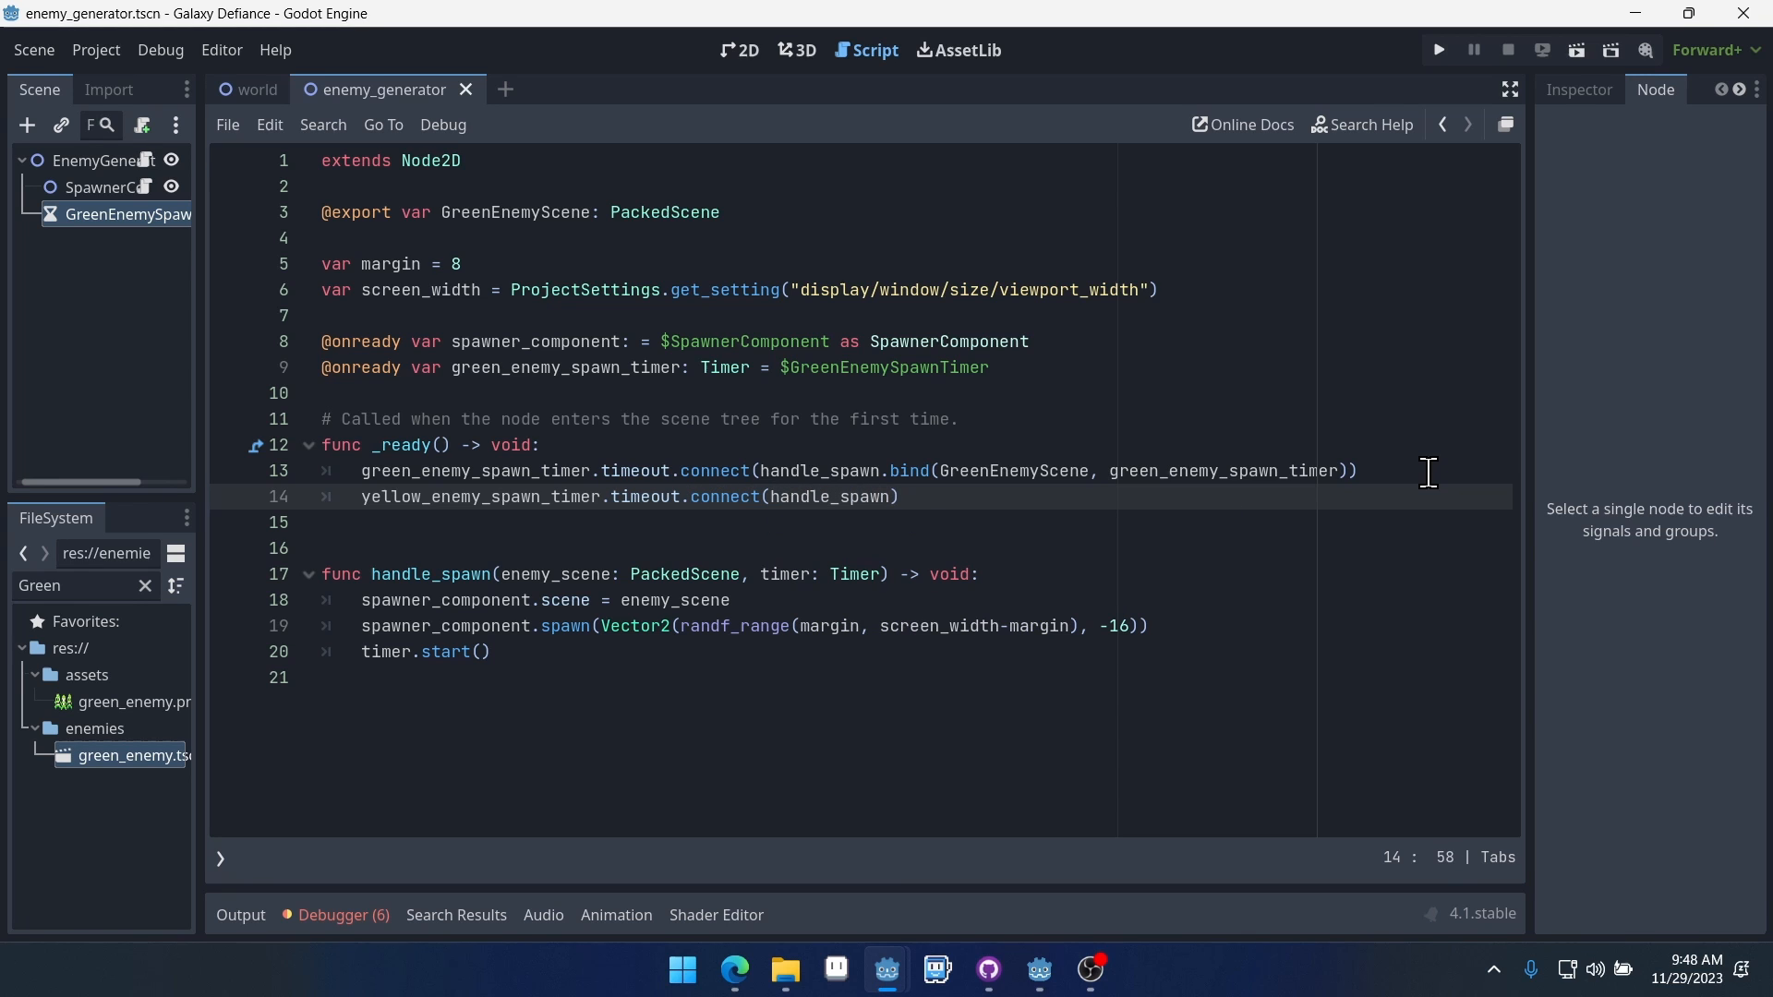
{"action": "type", "text": ".bind(yel"}
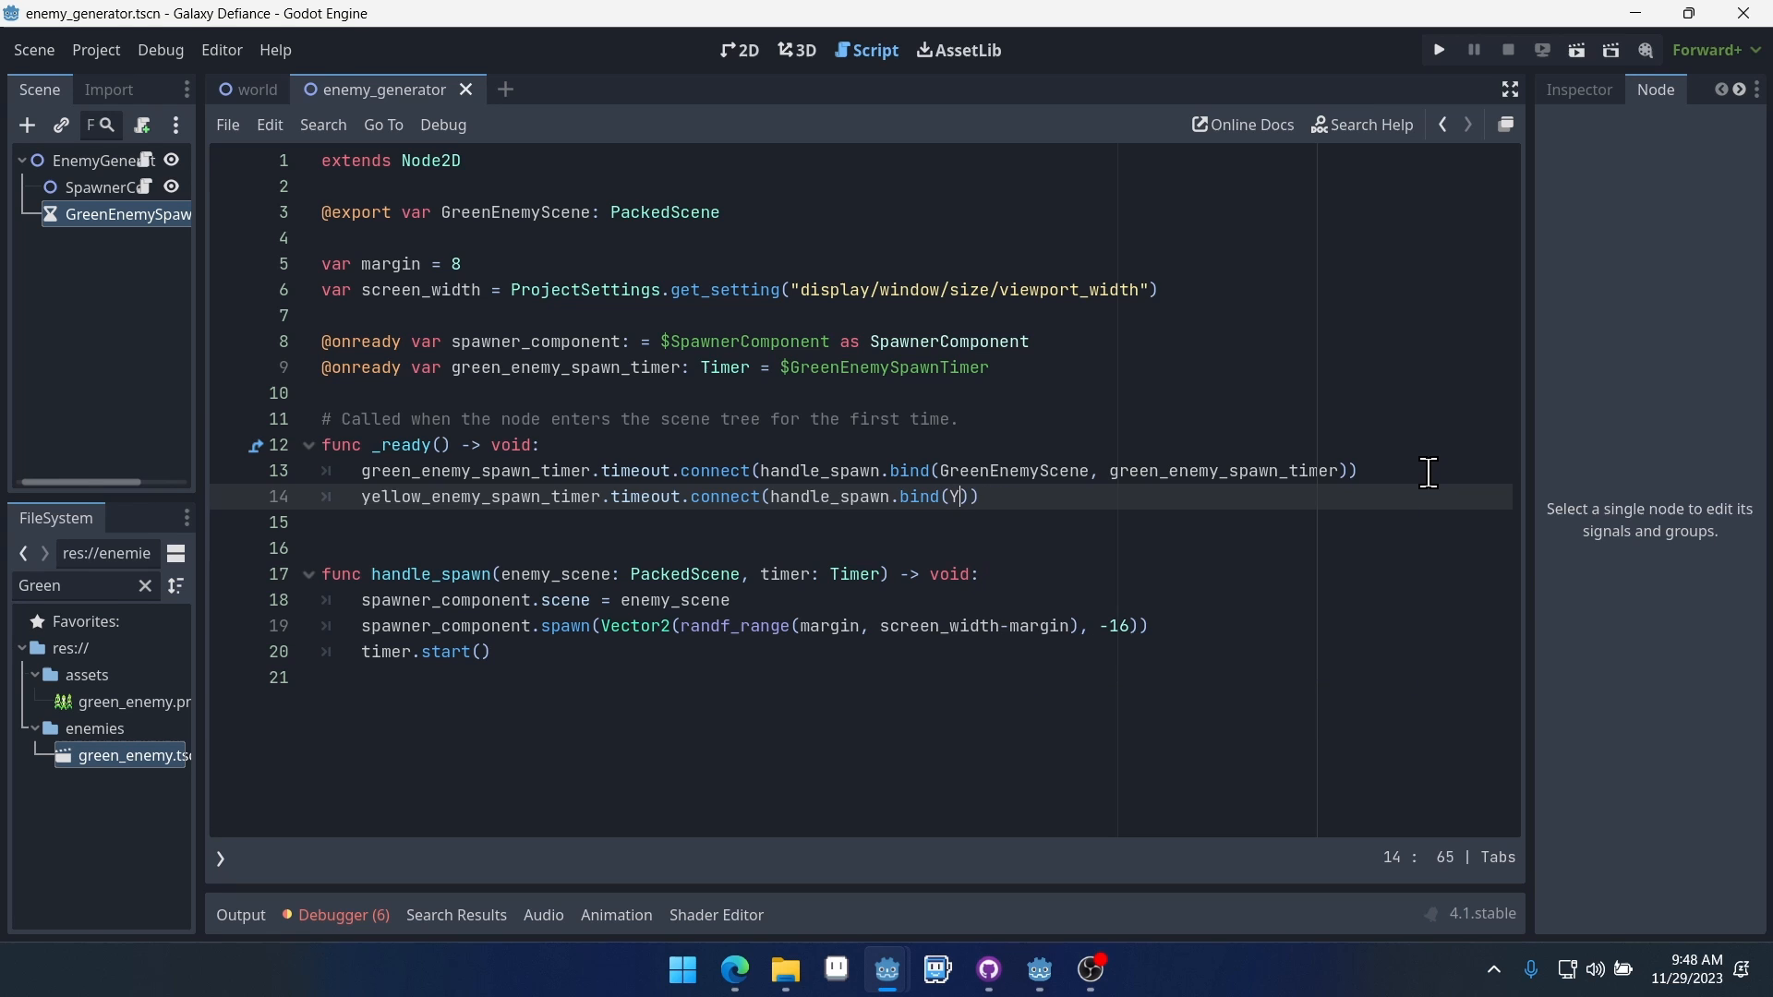
{"action": "type", "text": "ellowE"}
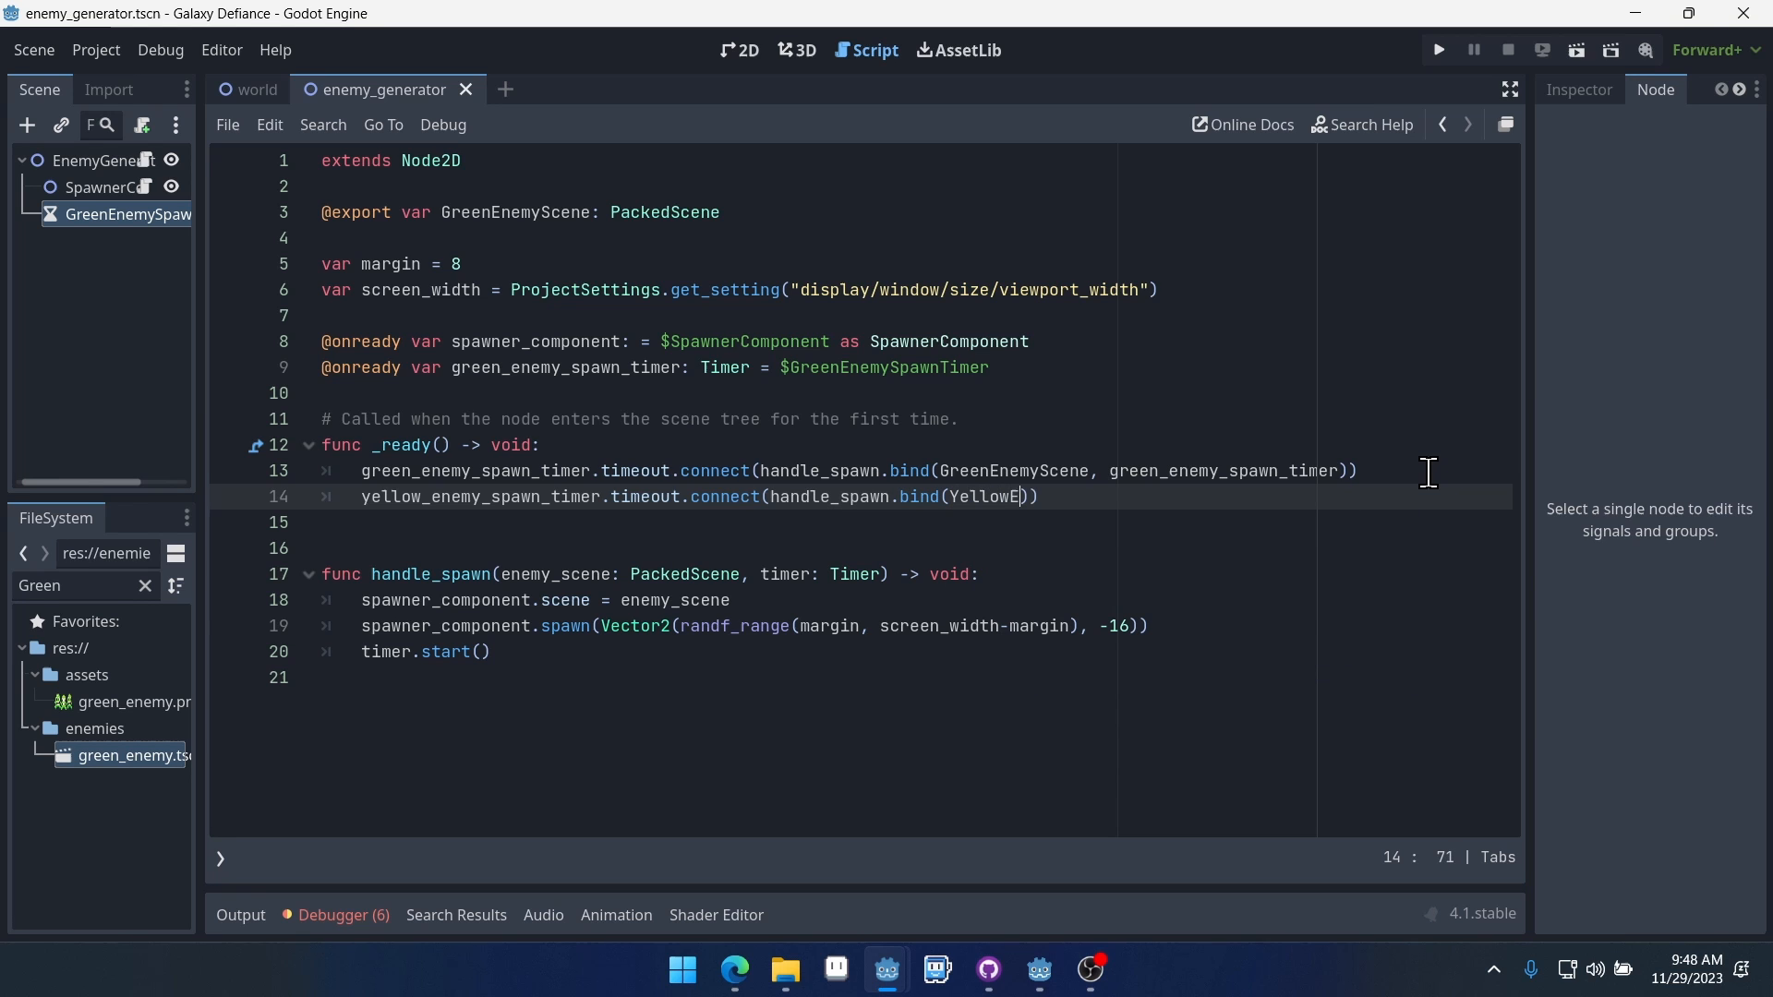
{"action": "type", "text": "n"}
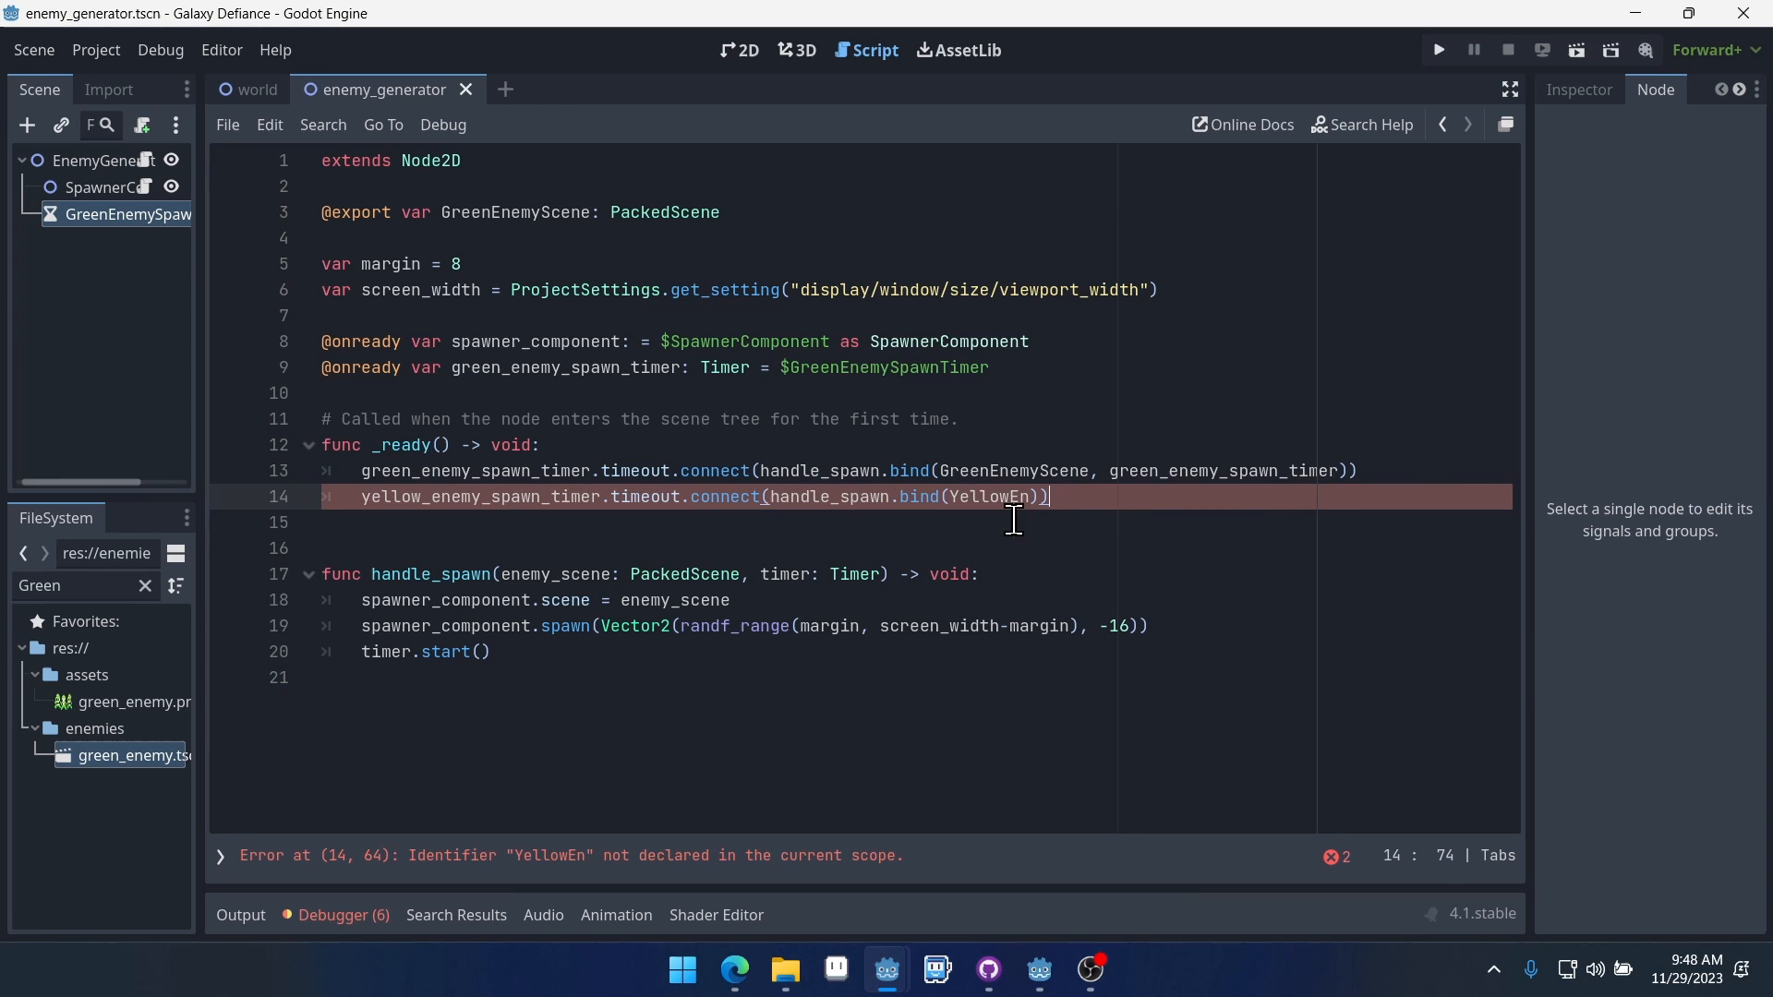
Step: Delete the yellow-enemy line, the ready comment and extra blank lines, then save
{"action": "double_click", "coordinate": [432, 573]}
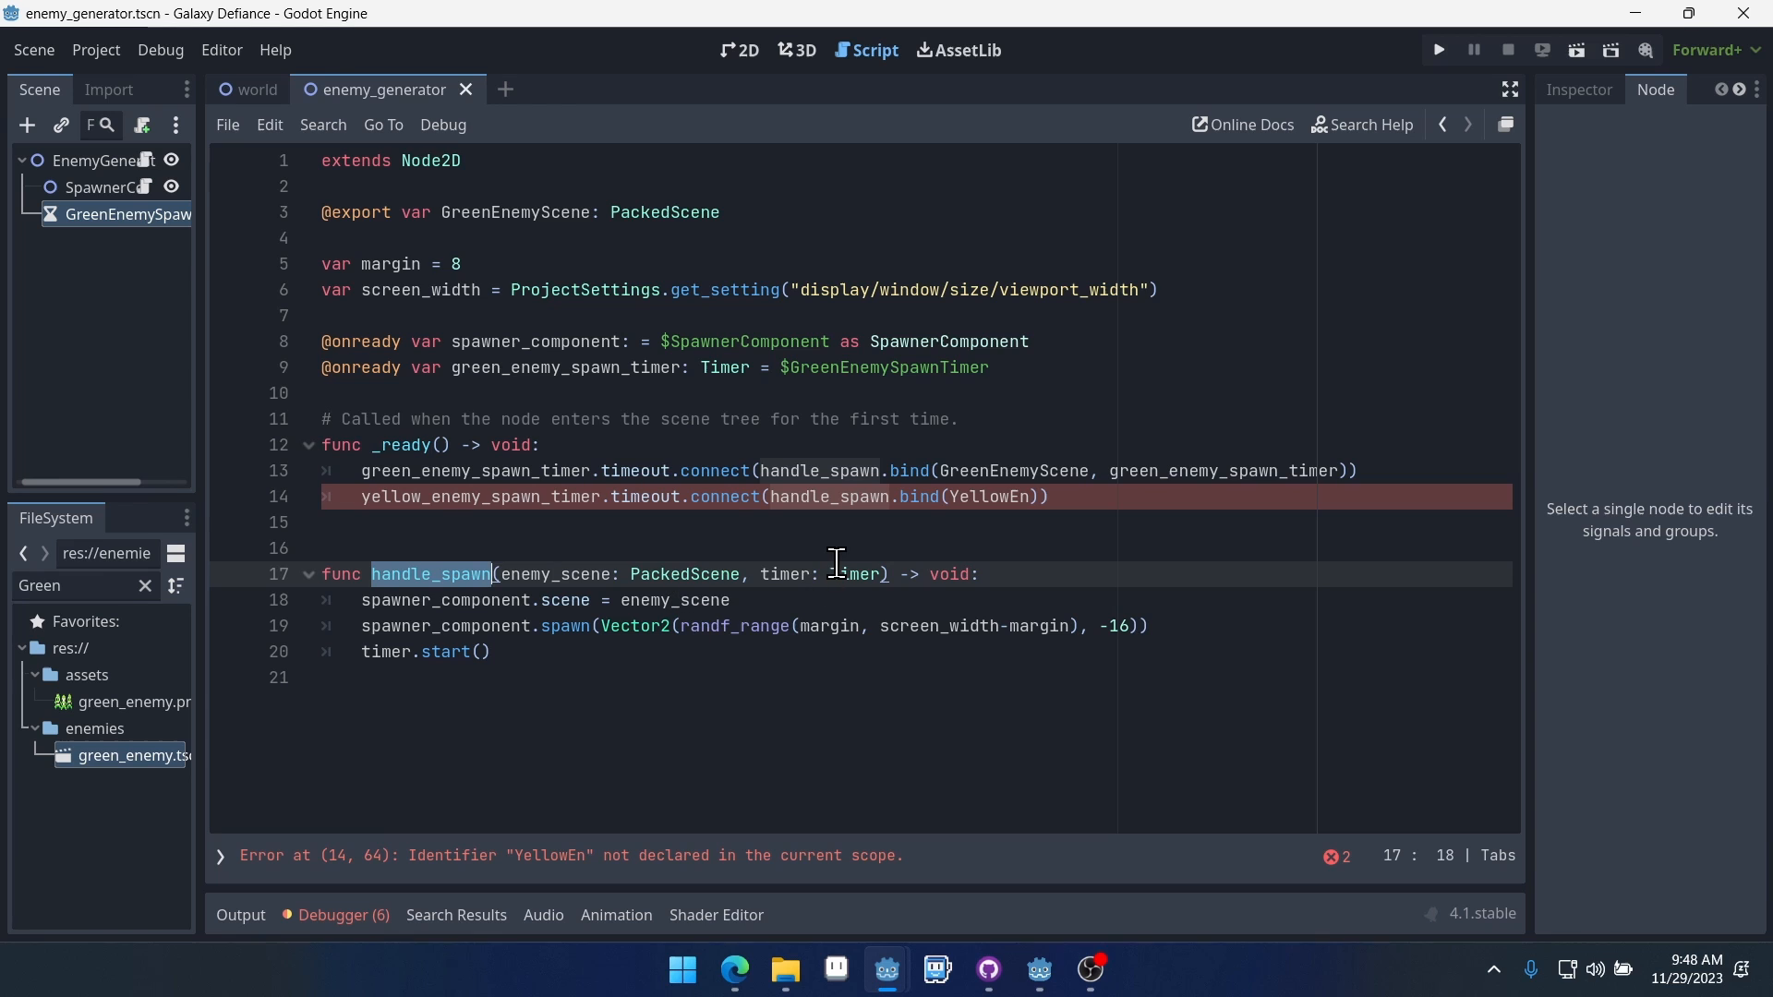
{"action": "mouse_move", "coordinate": [785, 525]}
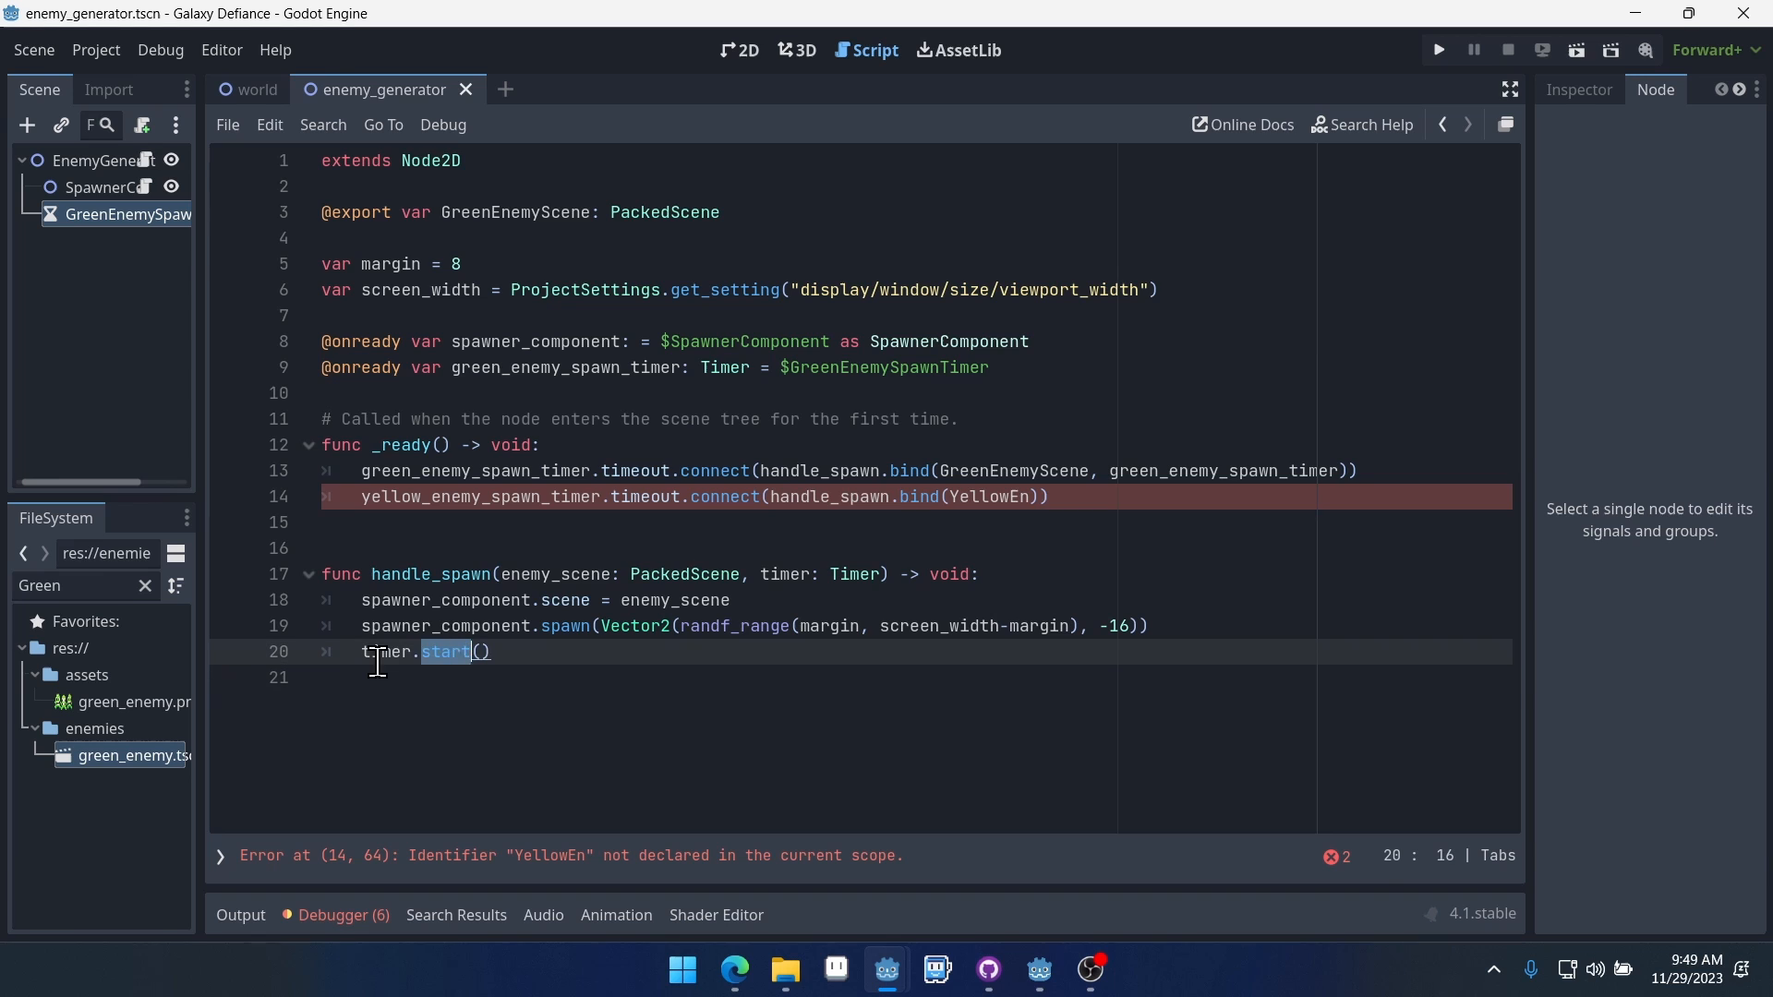
{"action": "left_click", "coordinate": [1047, 497]}
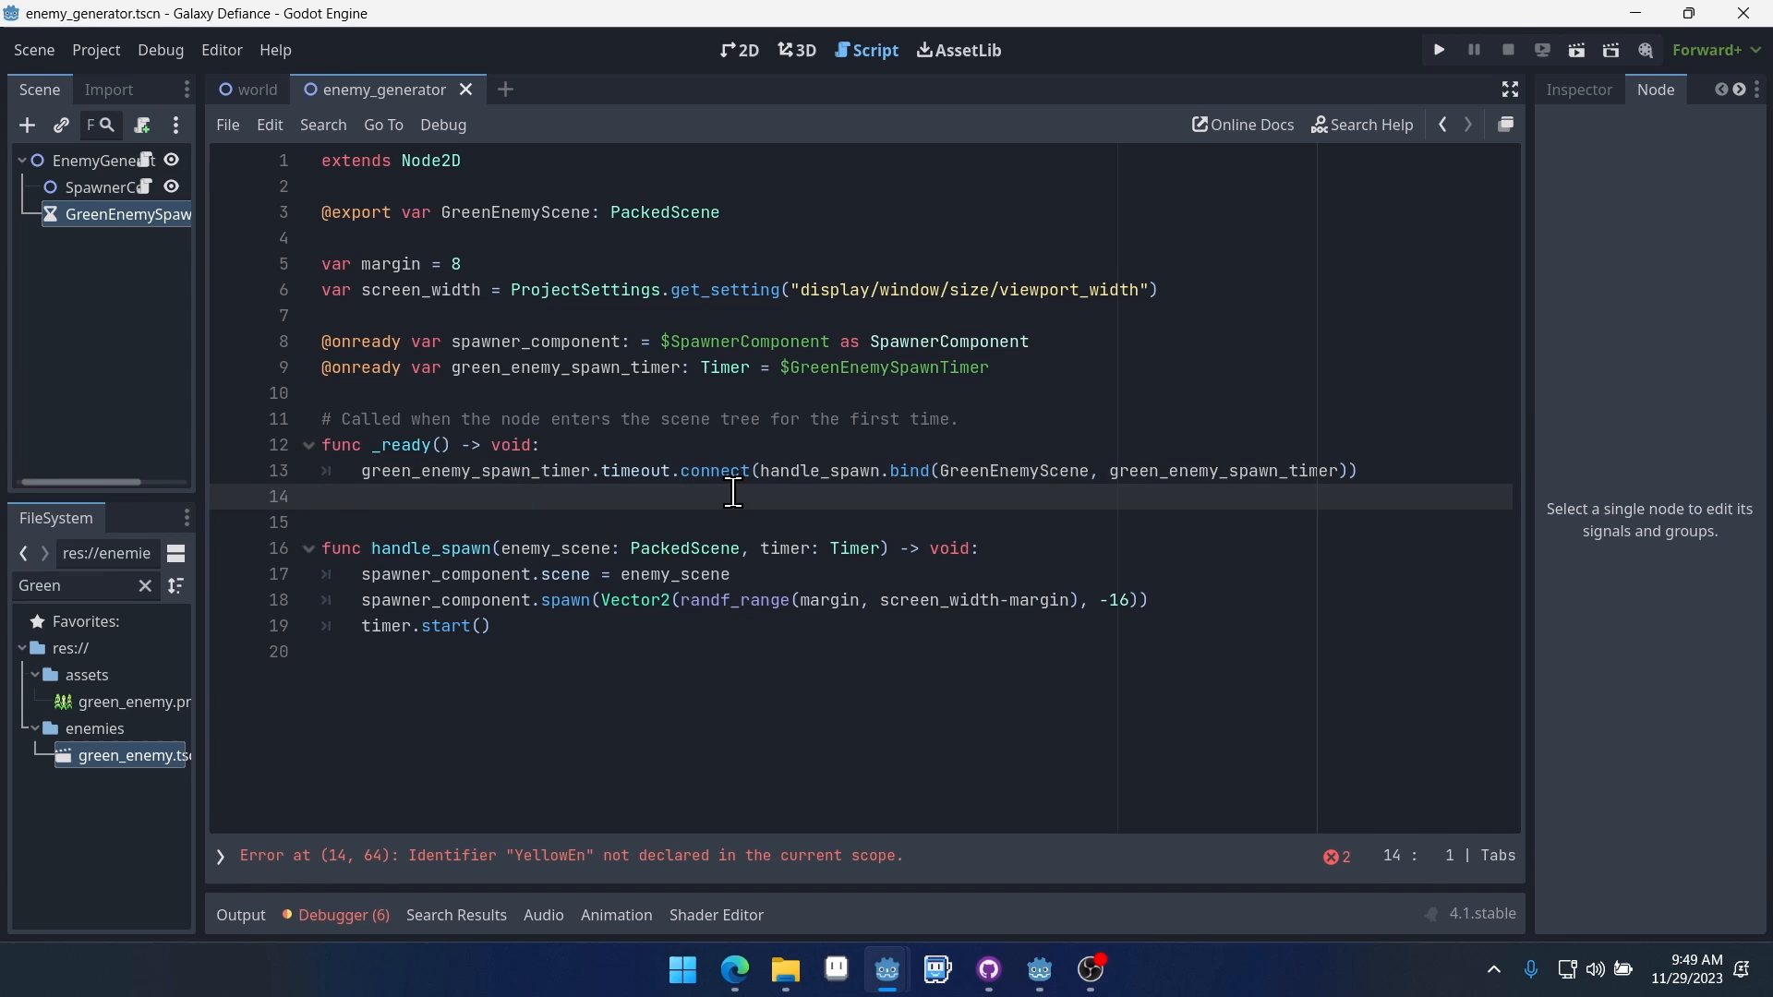
{"action": "key", "text": "ctrl+s"}
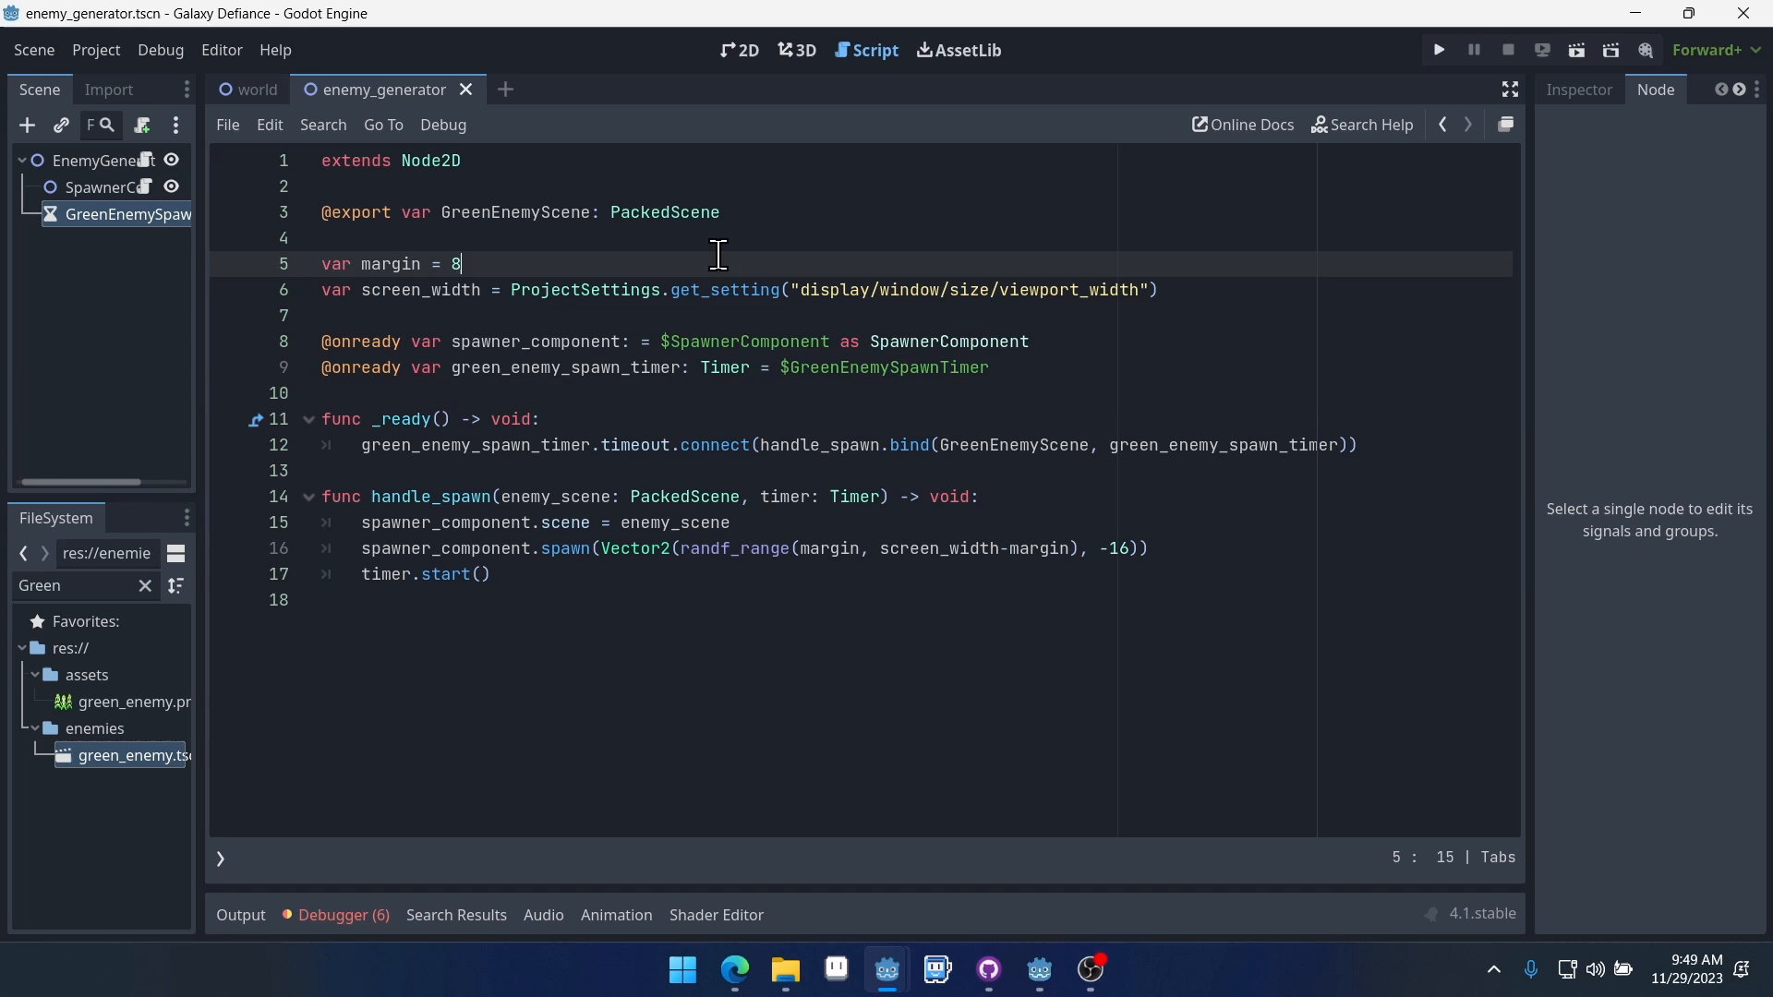
{"action": "mouse_move", "coordinate": [201, 379]}
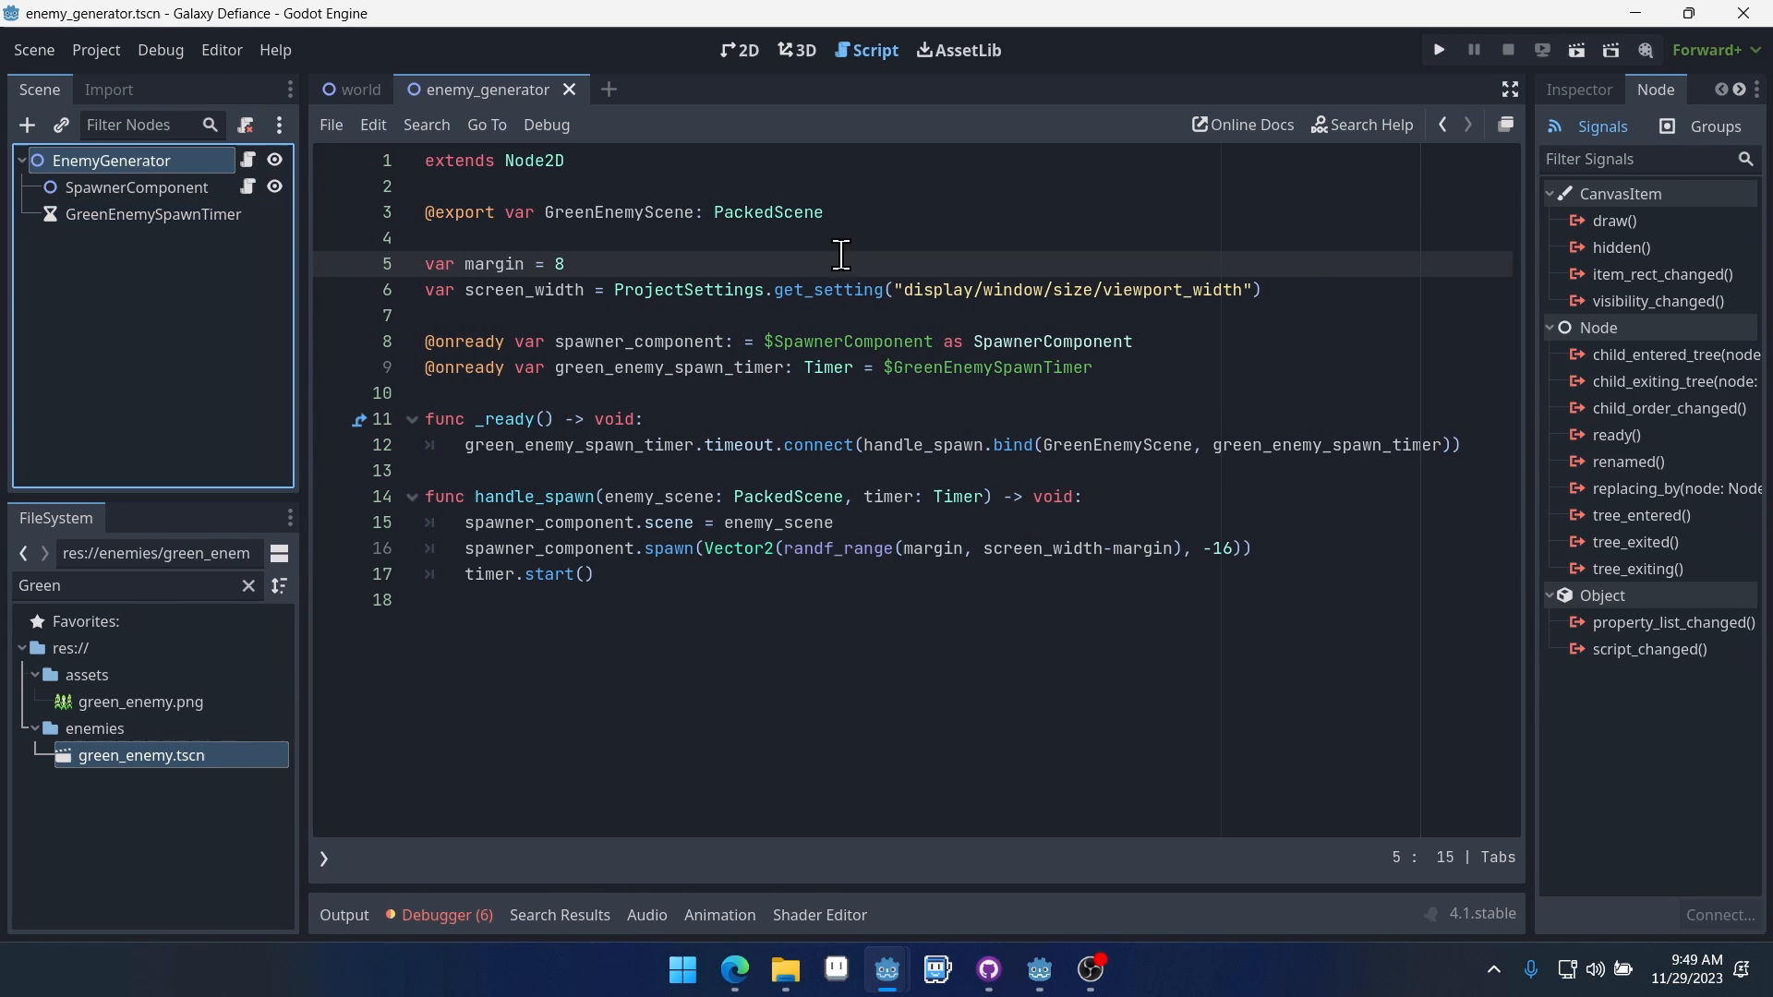
Step: Check Green Enemy Scene in EnemyGenerator's Inspector, then save the enemy_generator scene
{"action": "left_click", "coordinate": [1576, 89]}
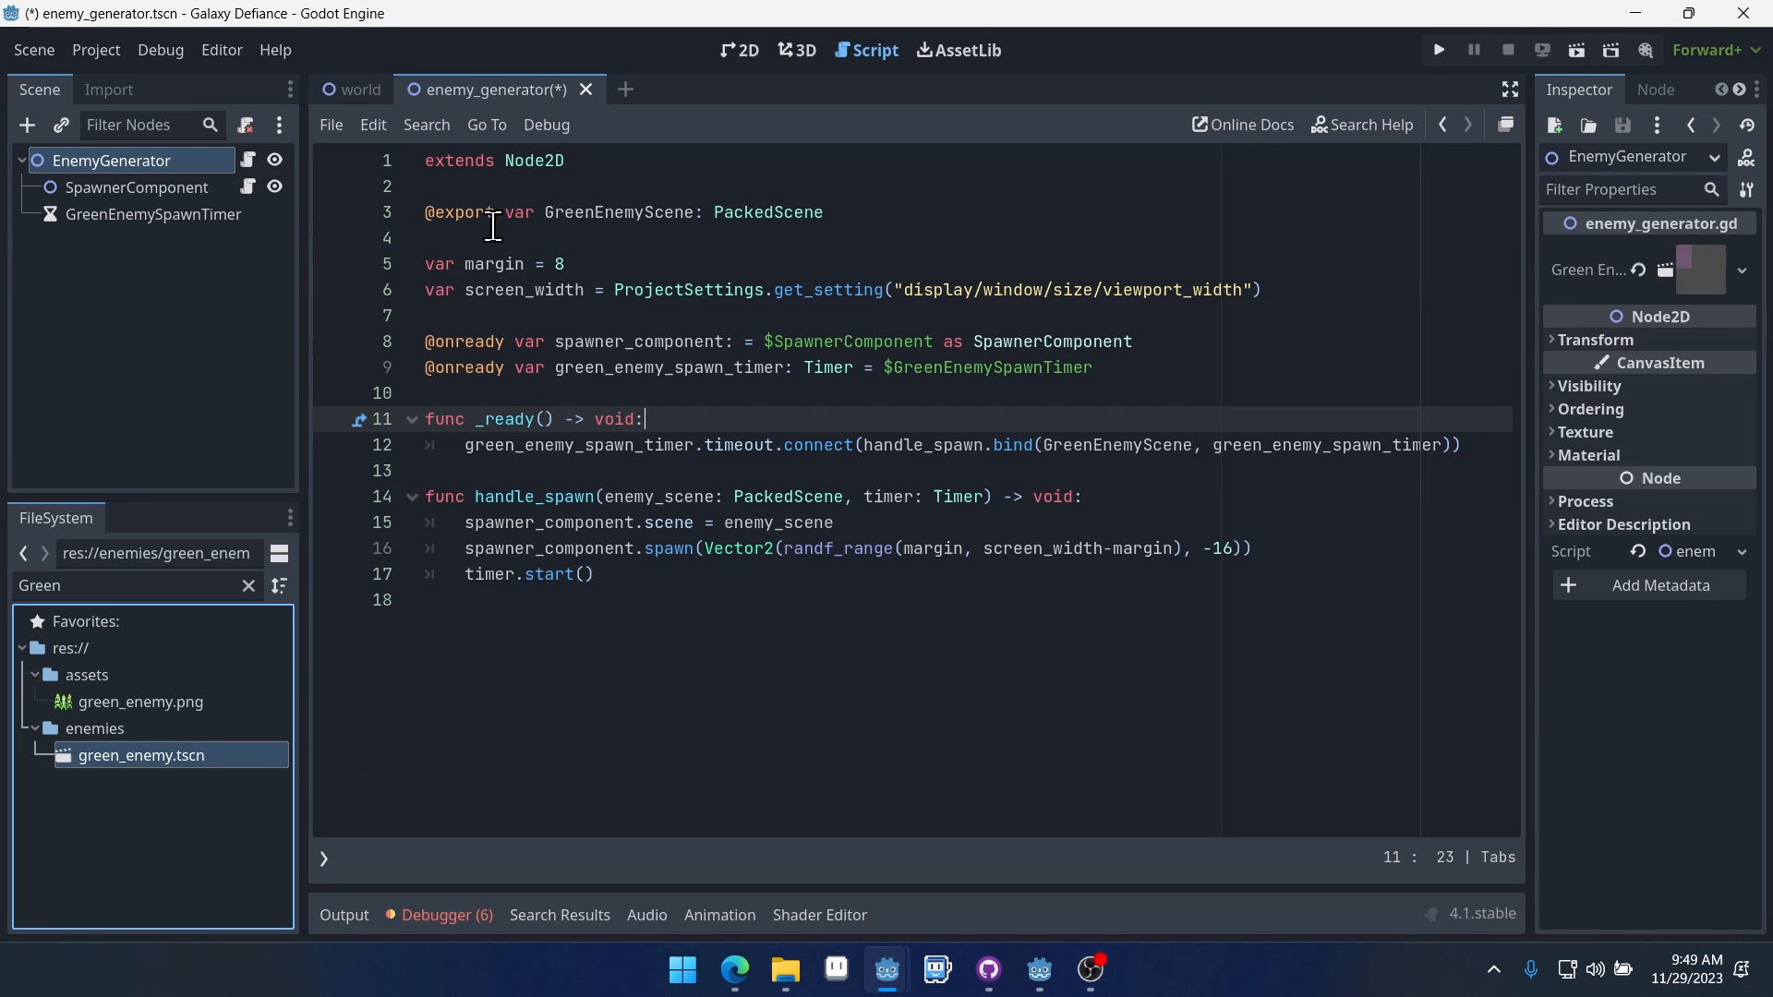
{"action": "left_click", "coordinate": [1147, 212]}
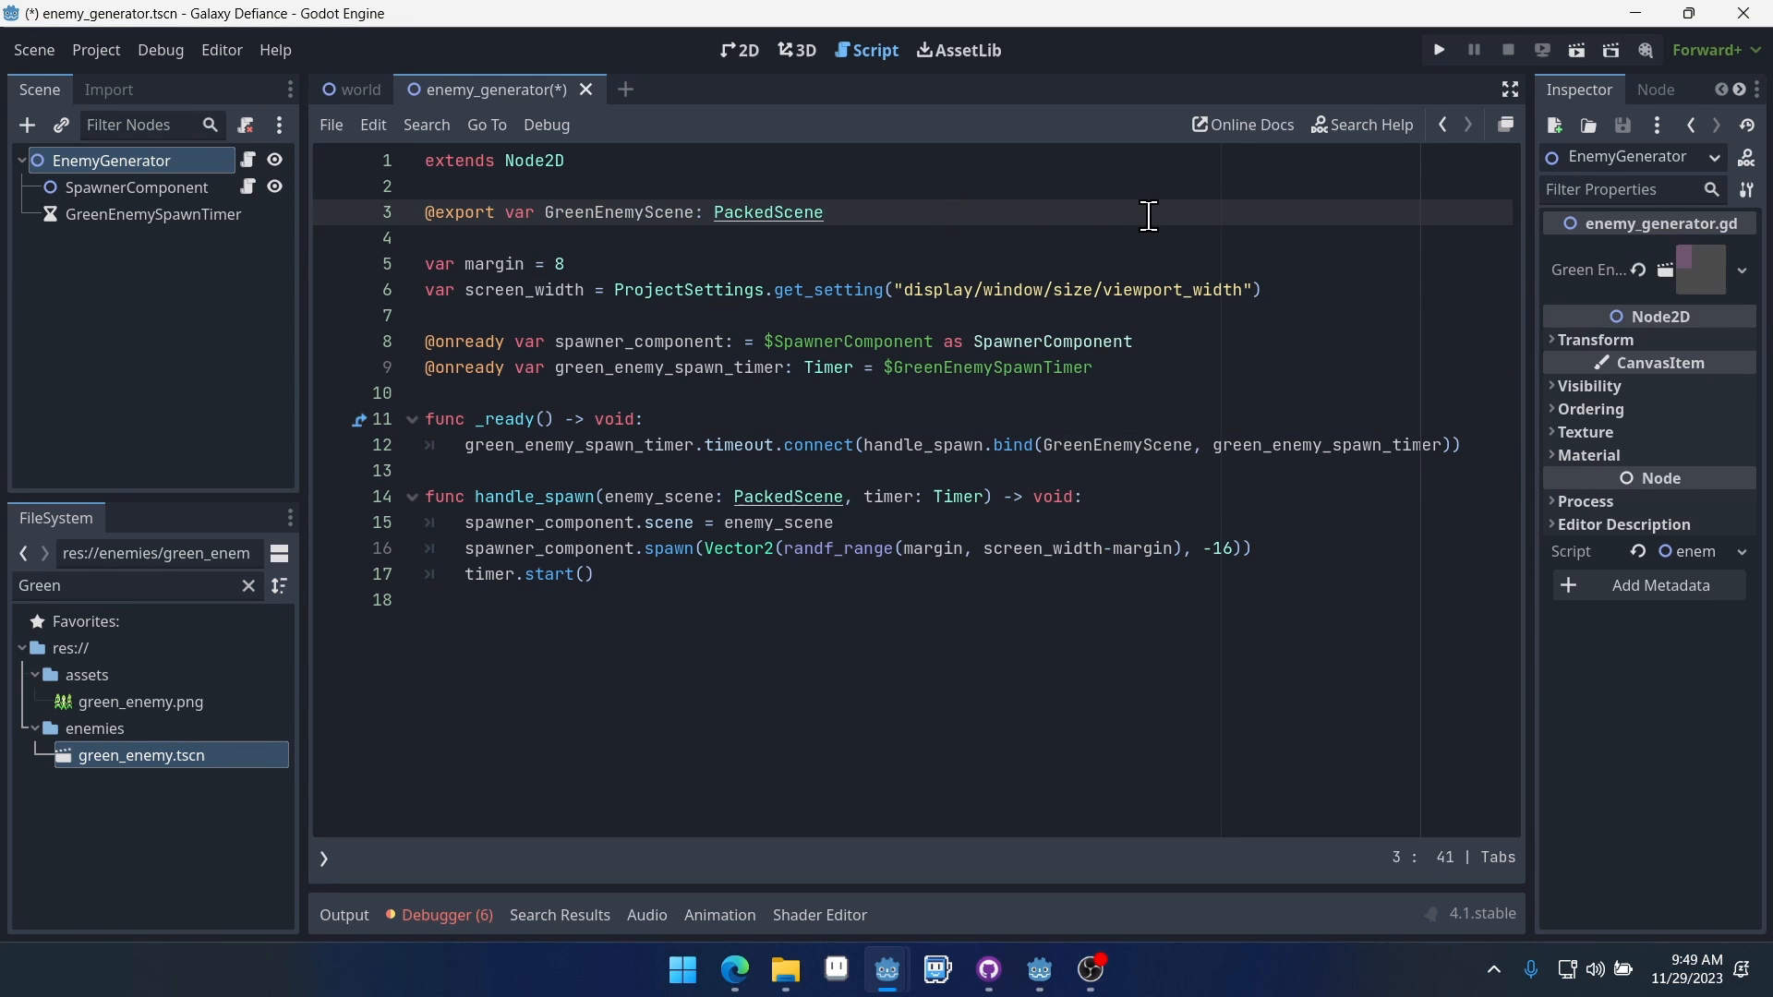
{"action": "key", "text": "ctrl+s"}
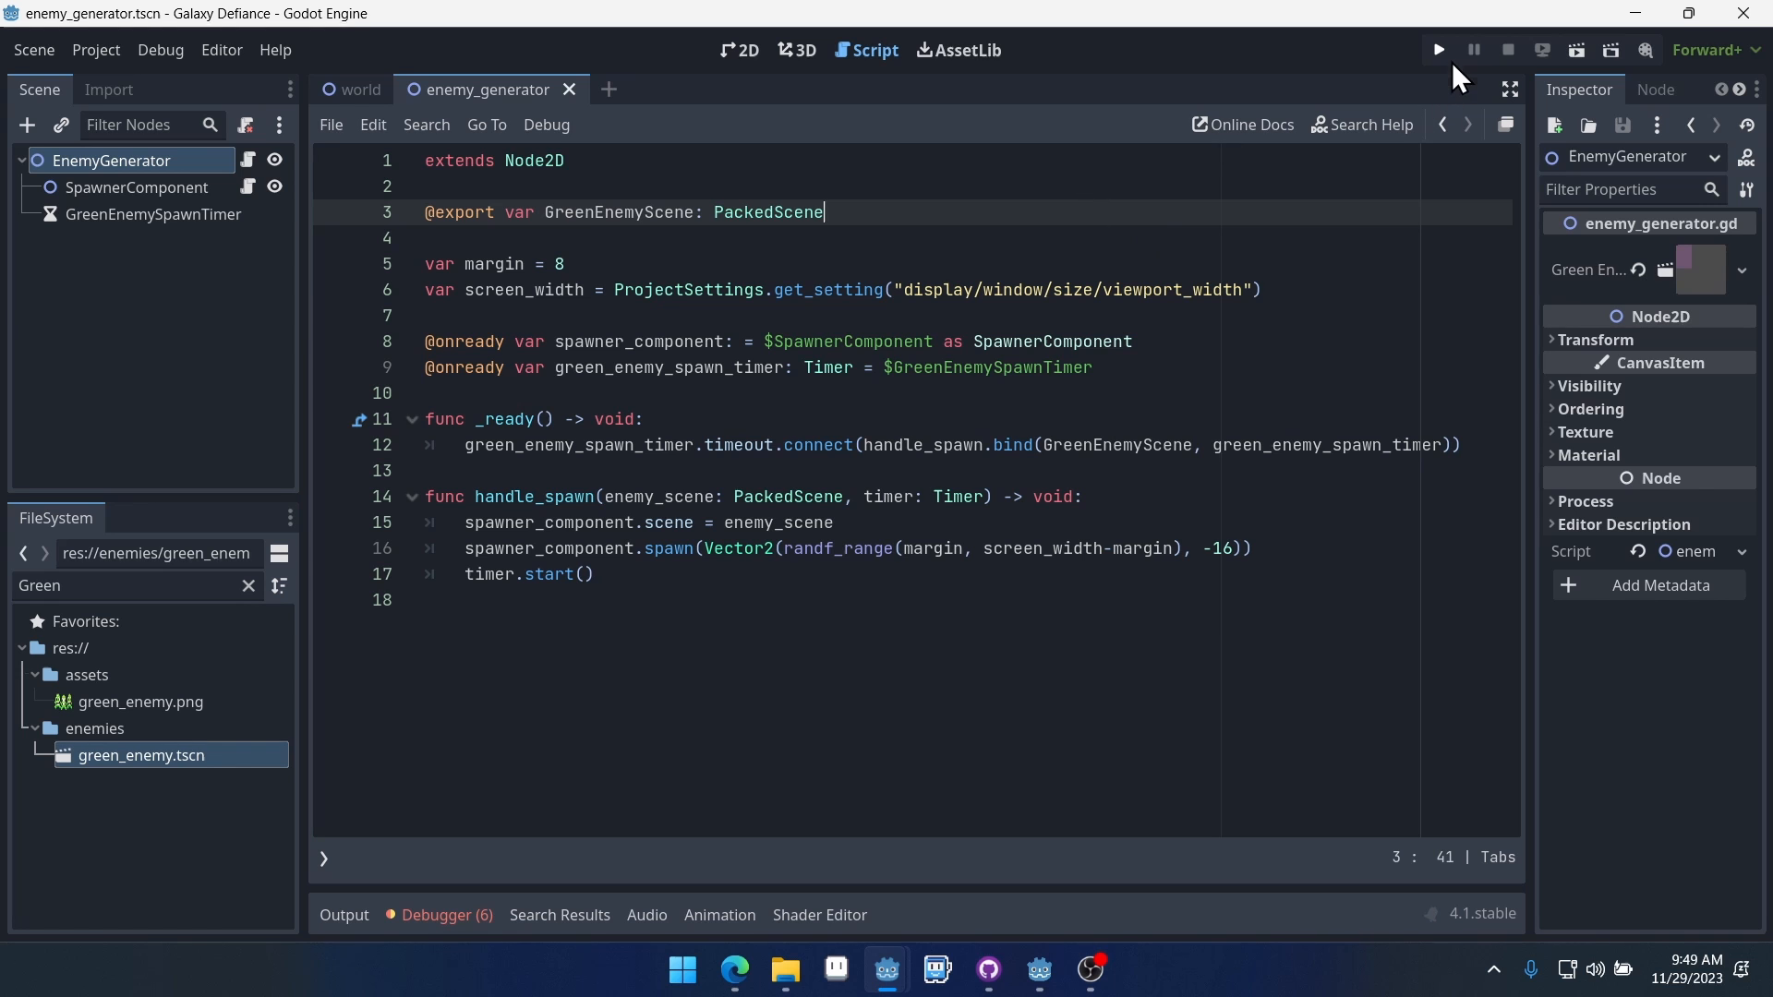
Step: Run Galaxy Defiance, watch a green enemy spawn, then close the game window
{"action": "left_click", "coordinate": [1437, 50]}
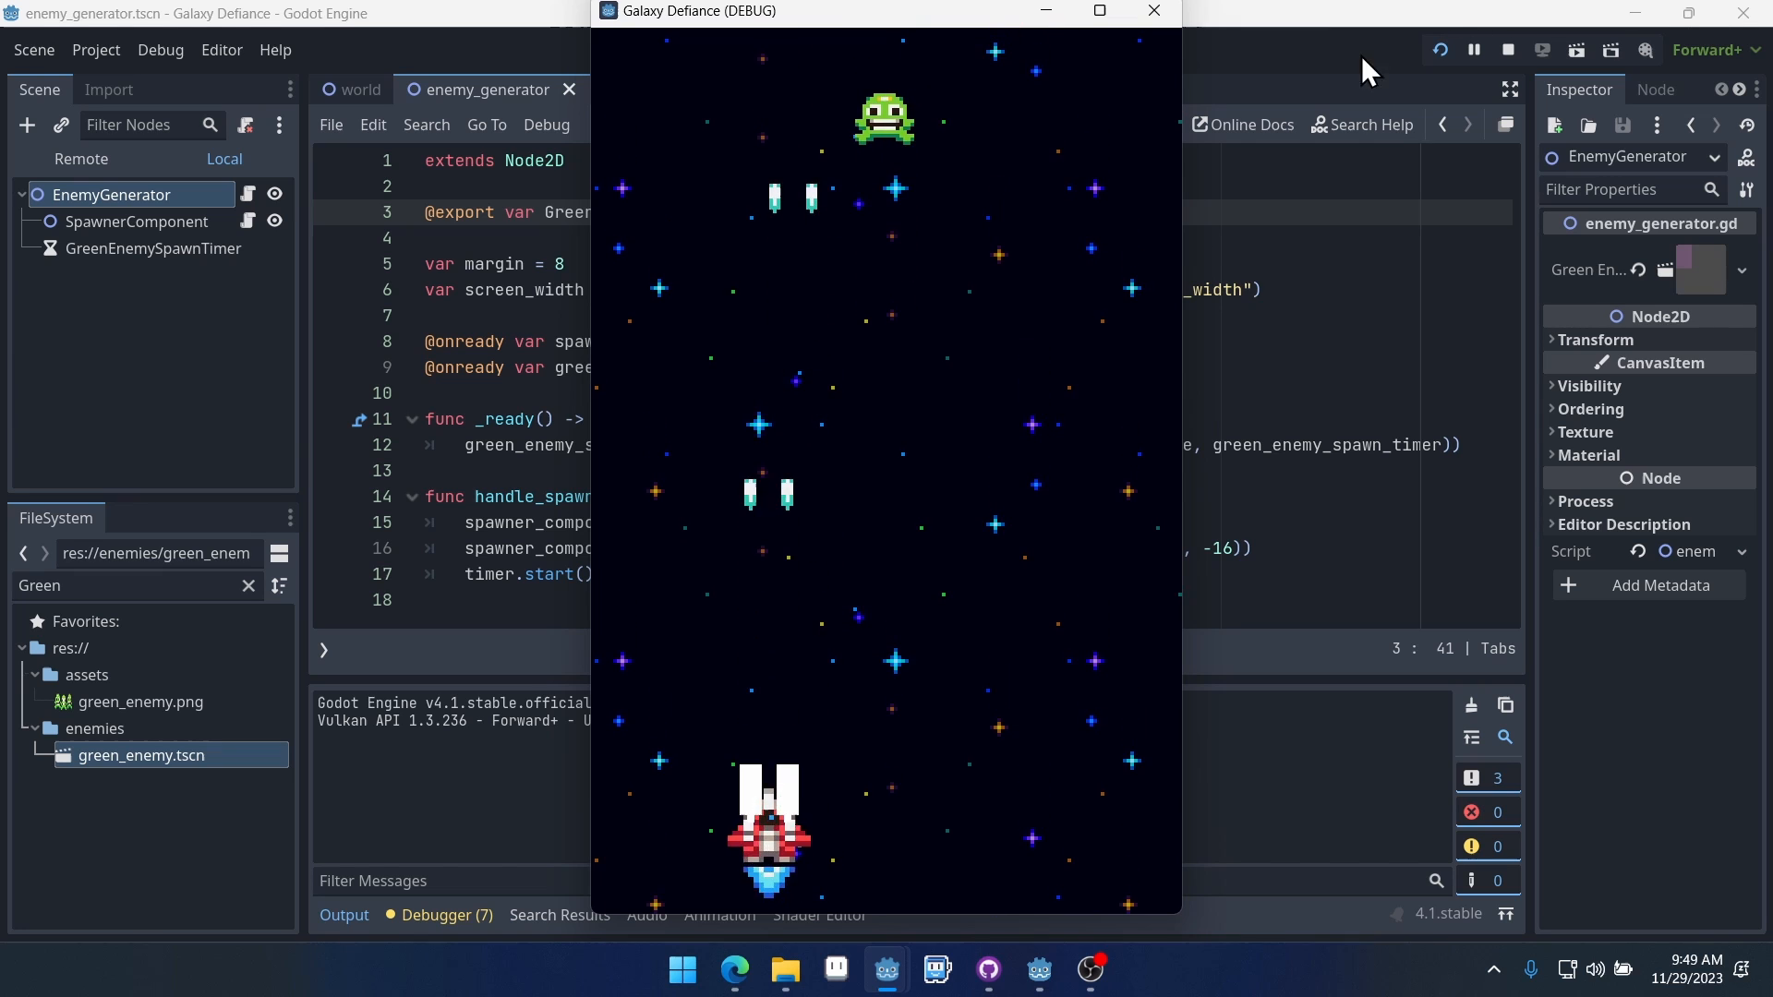
{"action": "left_click", "coordinate": [1153, 10]}
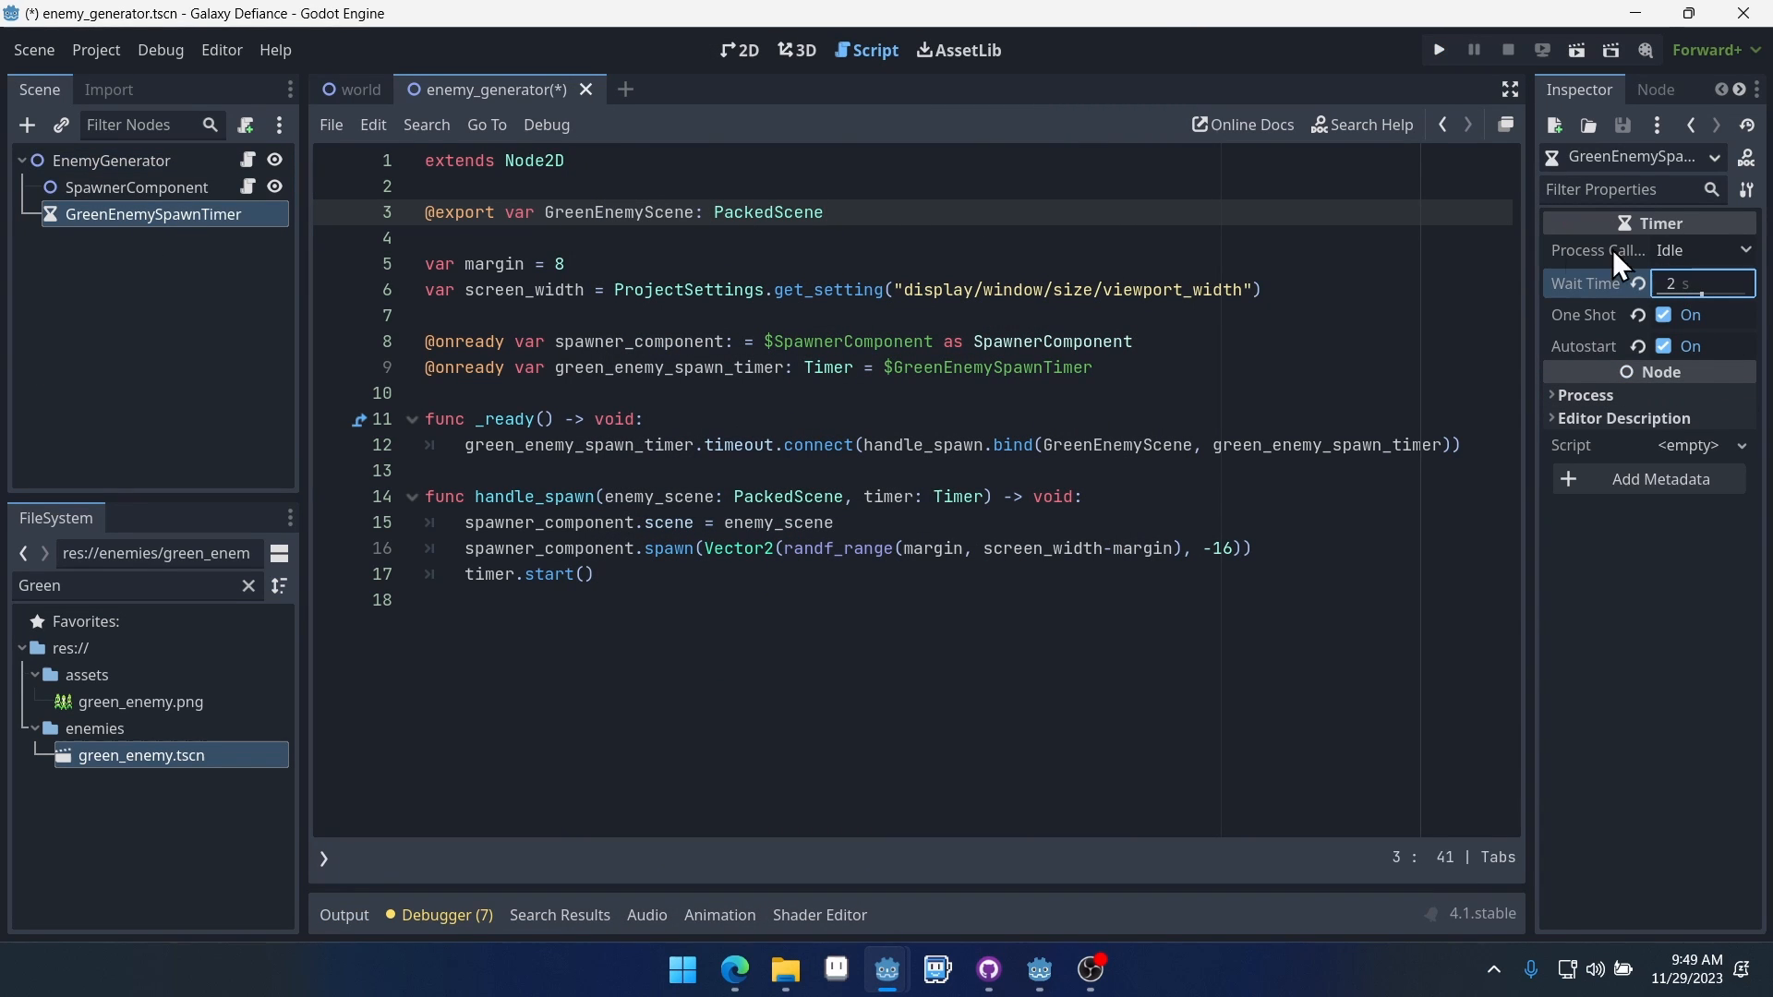
Step: Check GreenEnemySpawnTimer's 2-second wait time, watch a green enemy spawn, then close the game
{"action": "left_click", "coordinate": [1438, 50]}
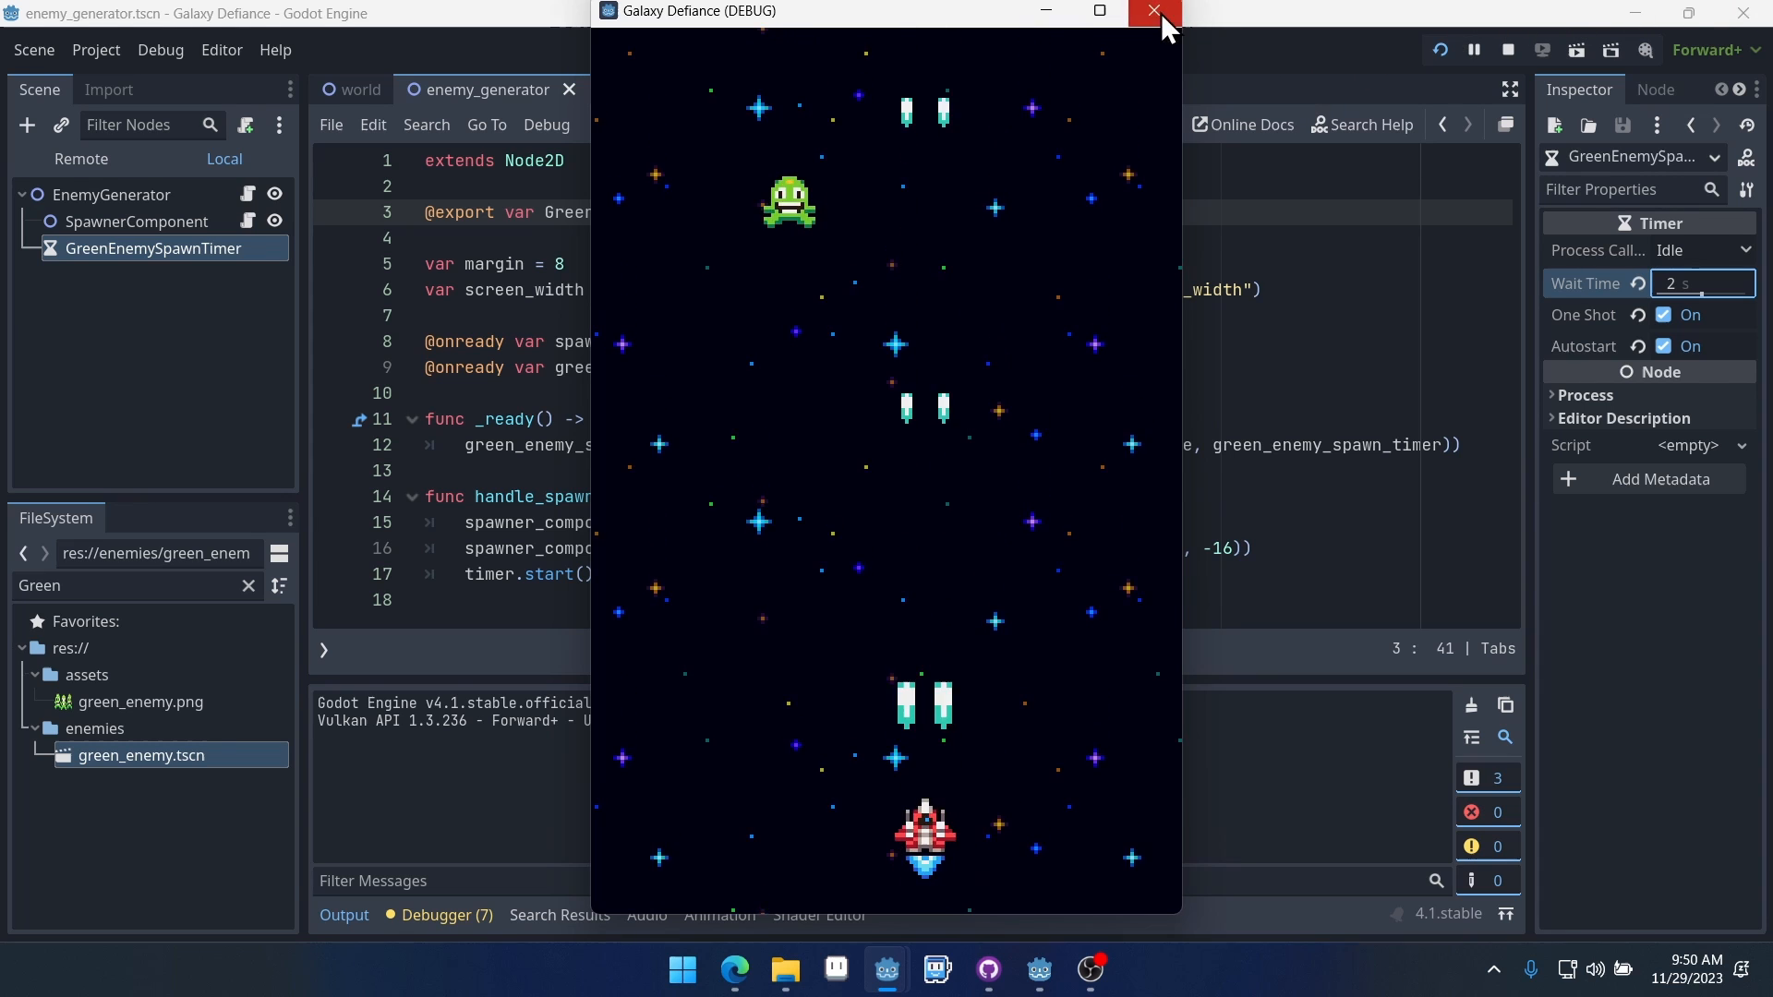
{"action": "left_click", "coordinate": [1154, 11]}
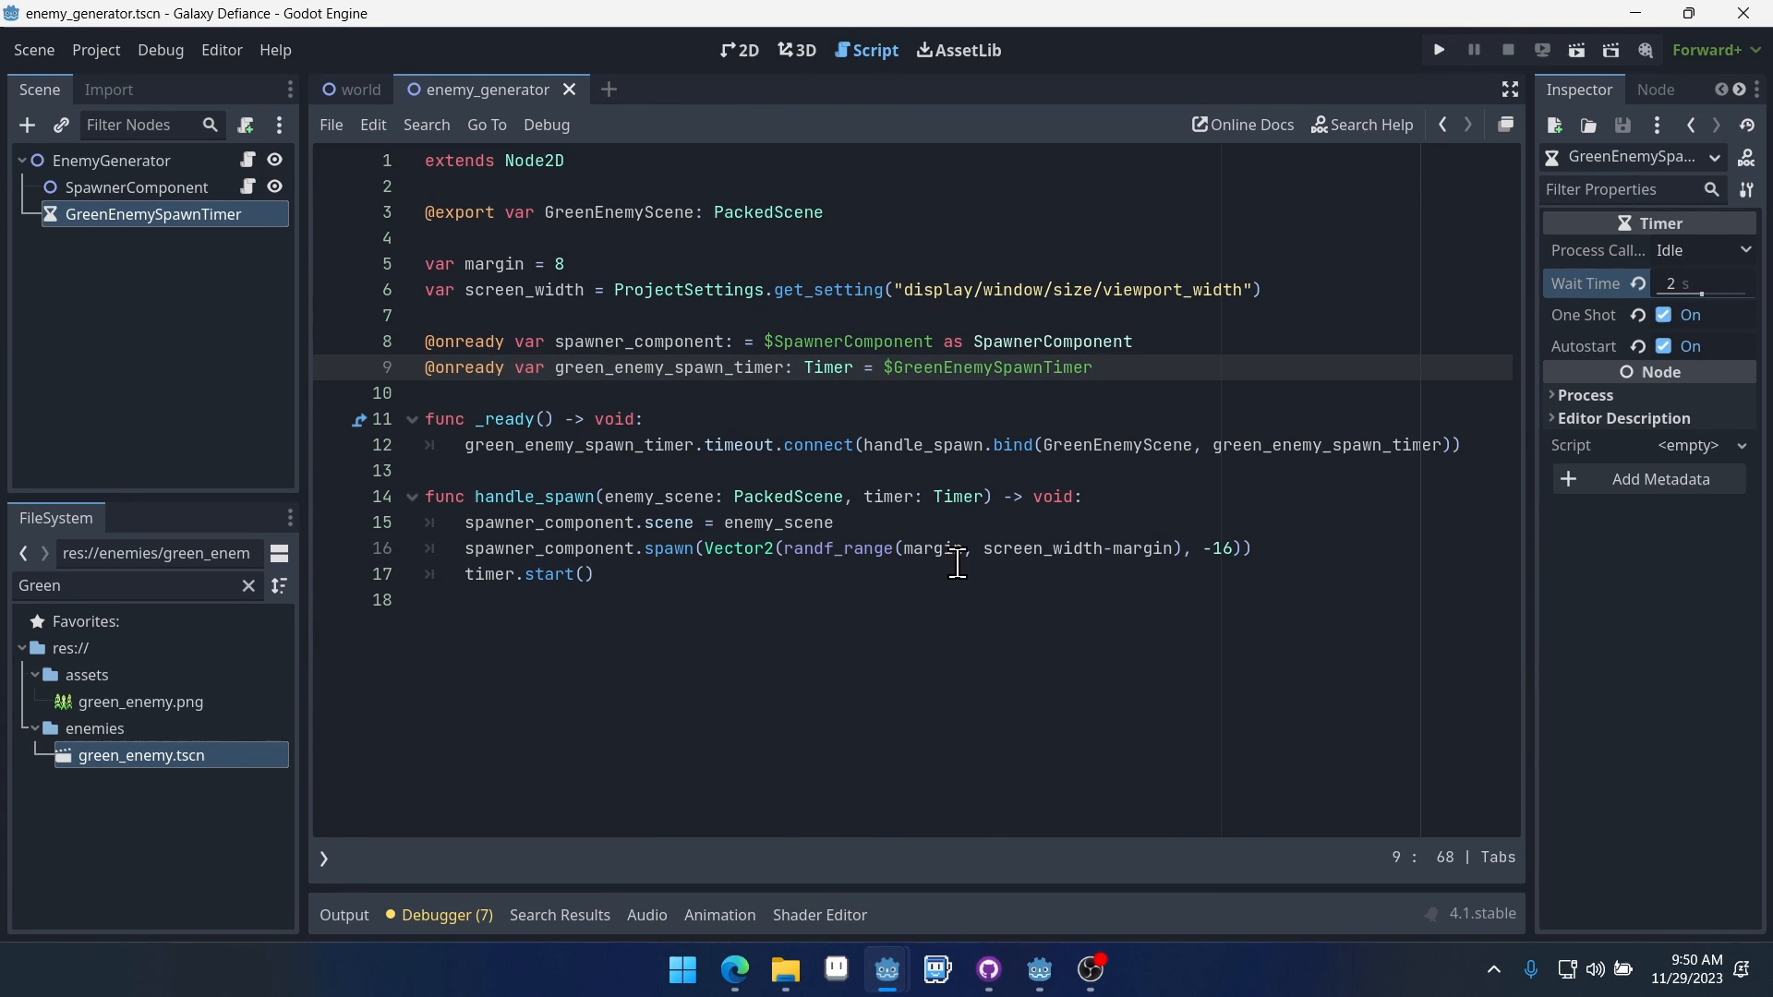